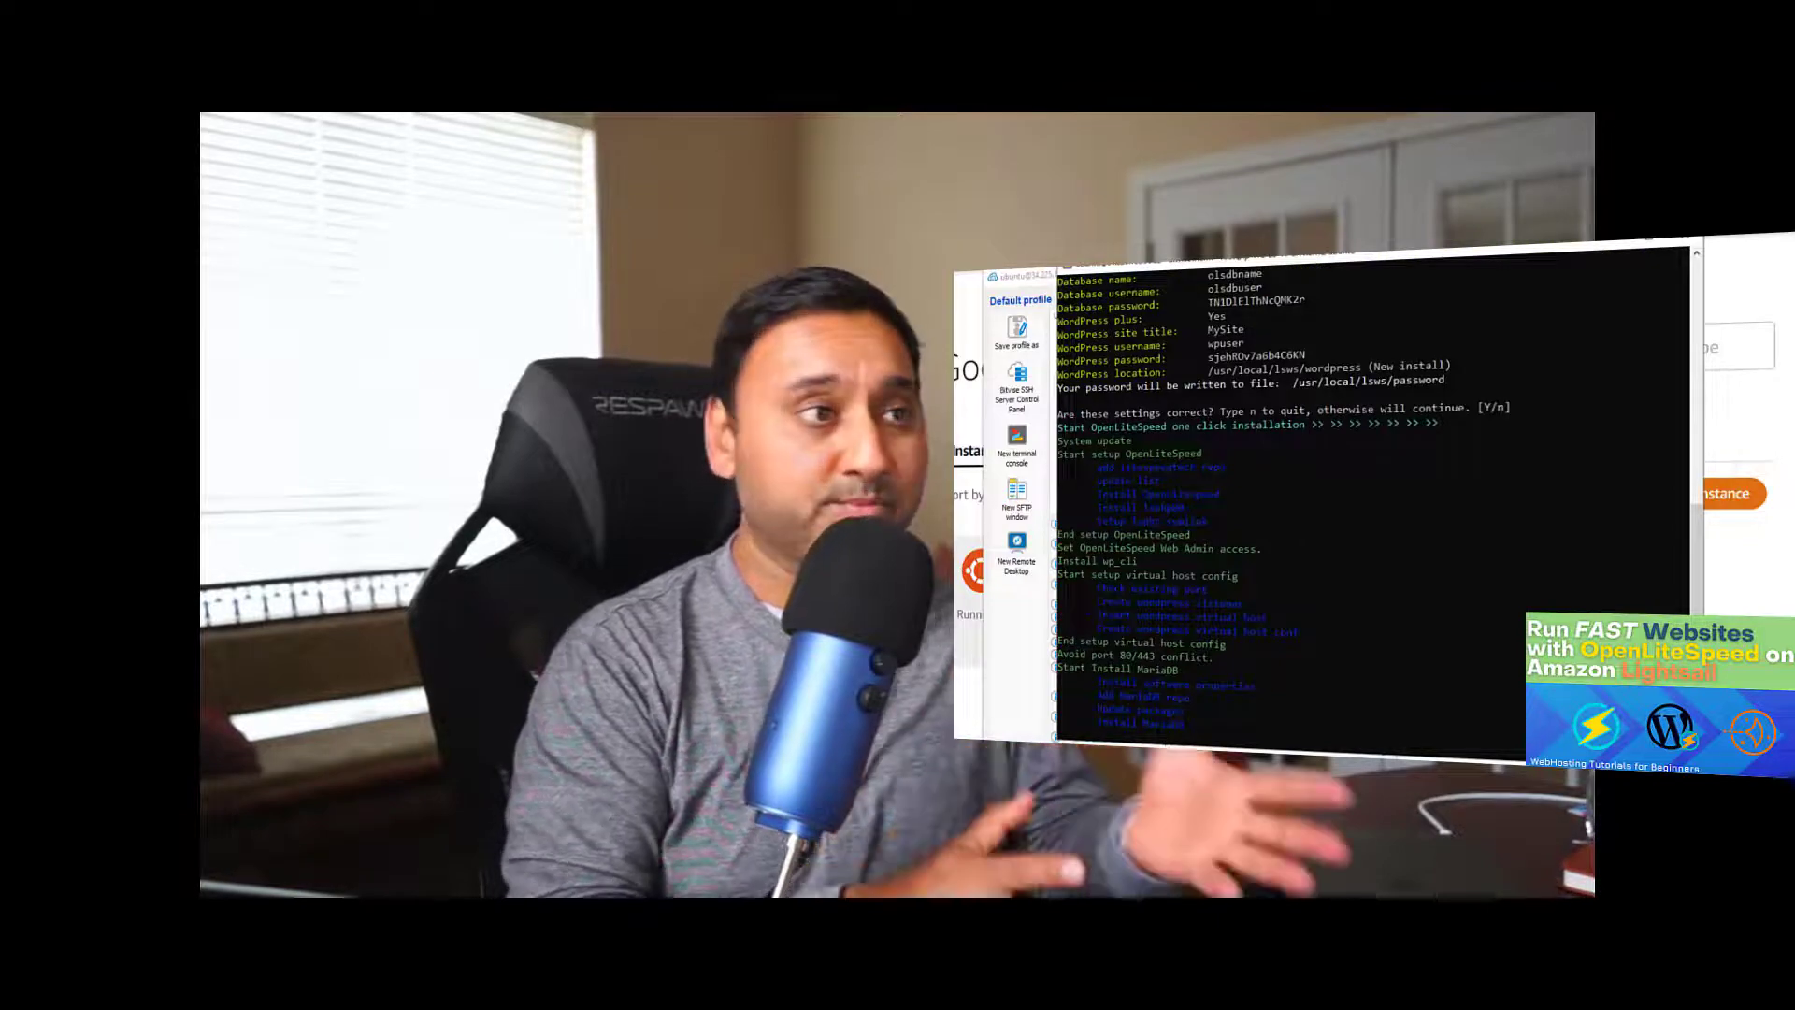
Step: Copy Ubuntu-2's public IP 52.207.211.251 and log in to it as ubuntu in Bitvise
scroll("down", 3)
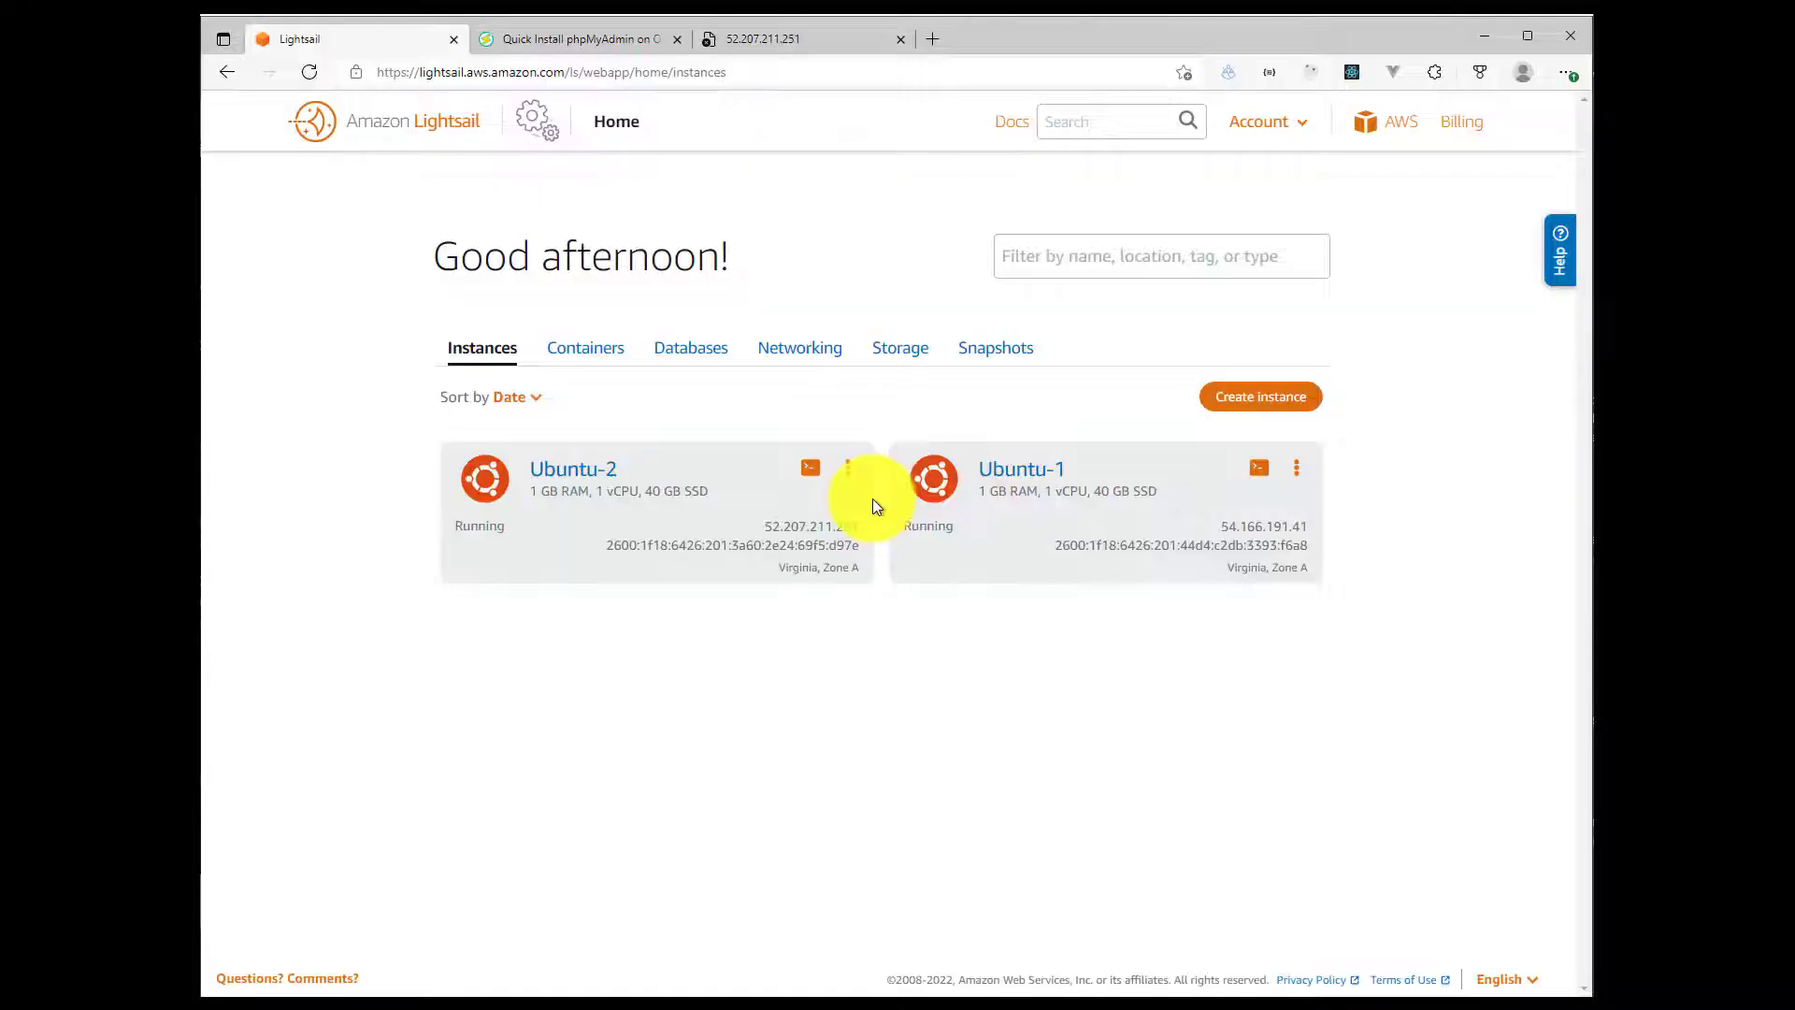
mouse_move(1000, 154)
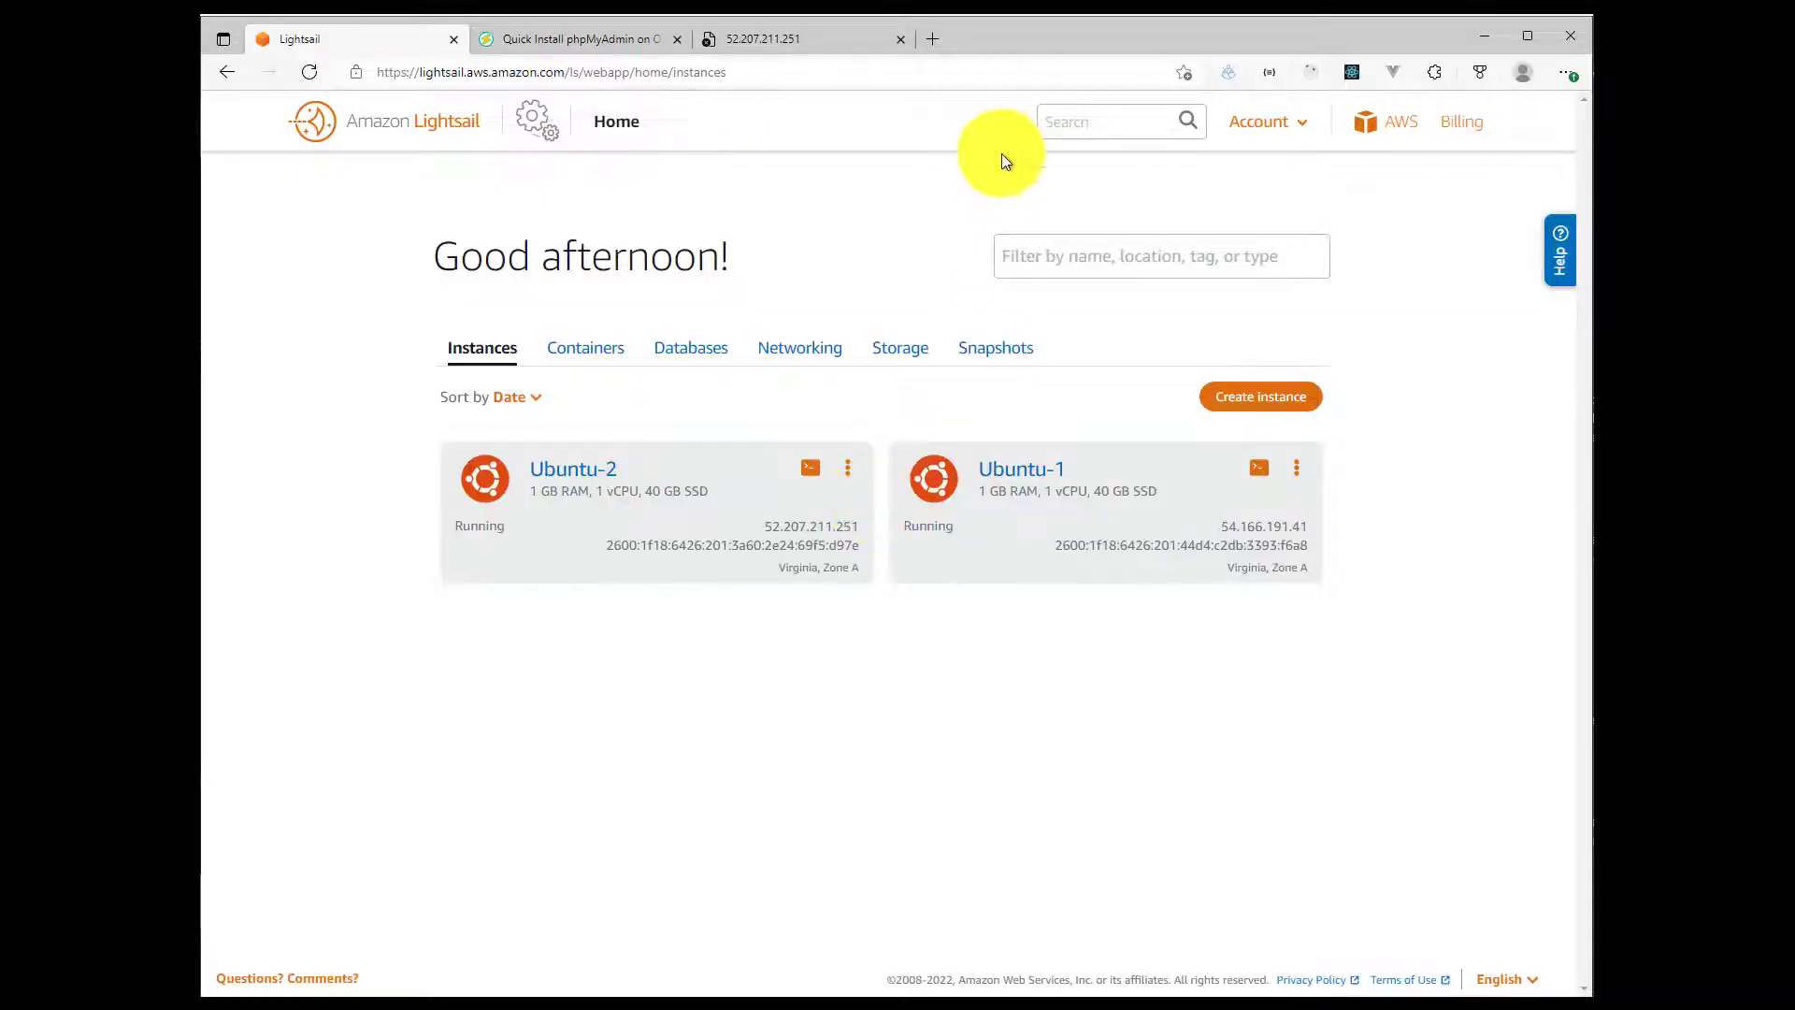
mouse_move(960, 373)
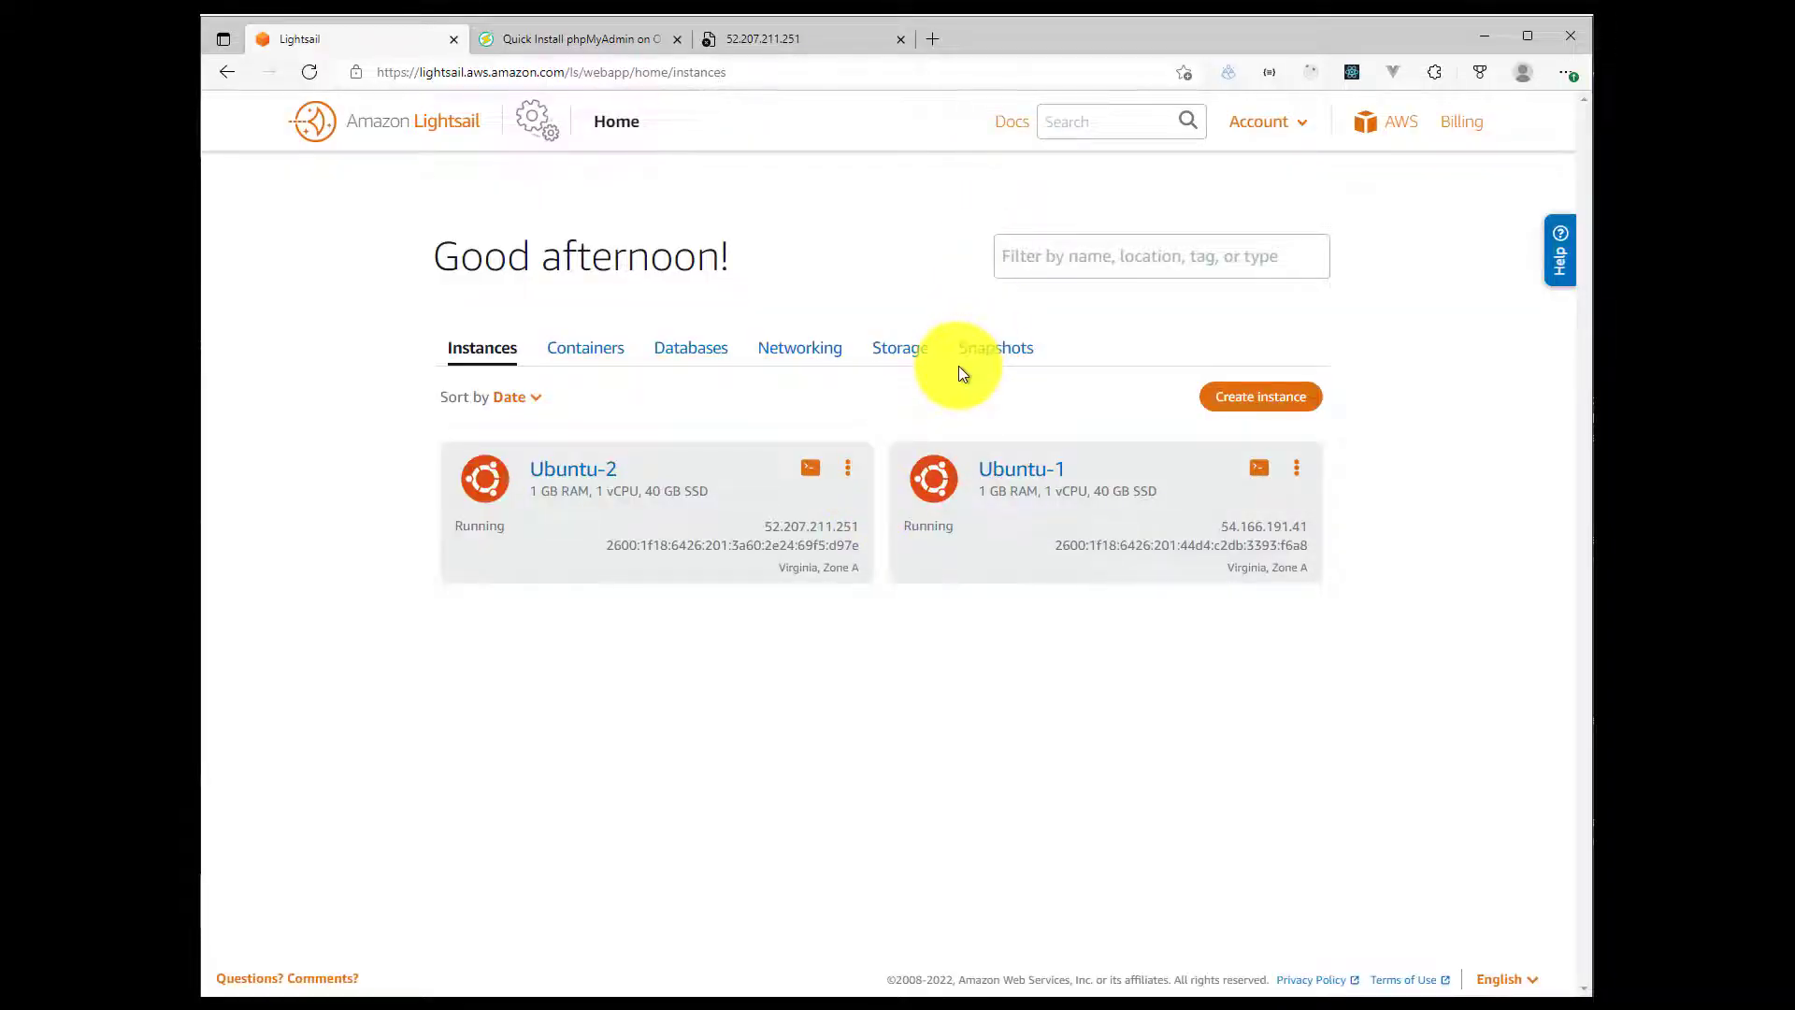
mouse_move(653, 456)
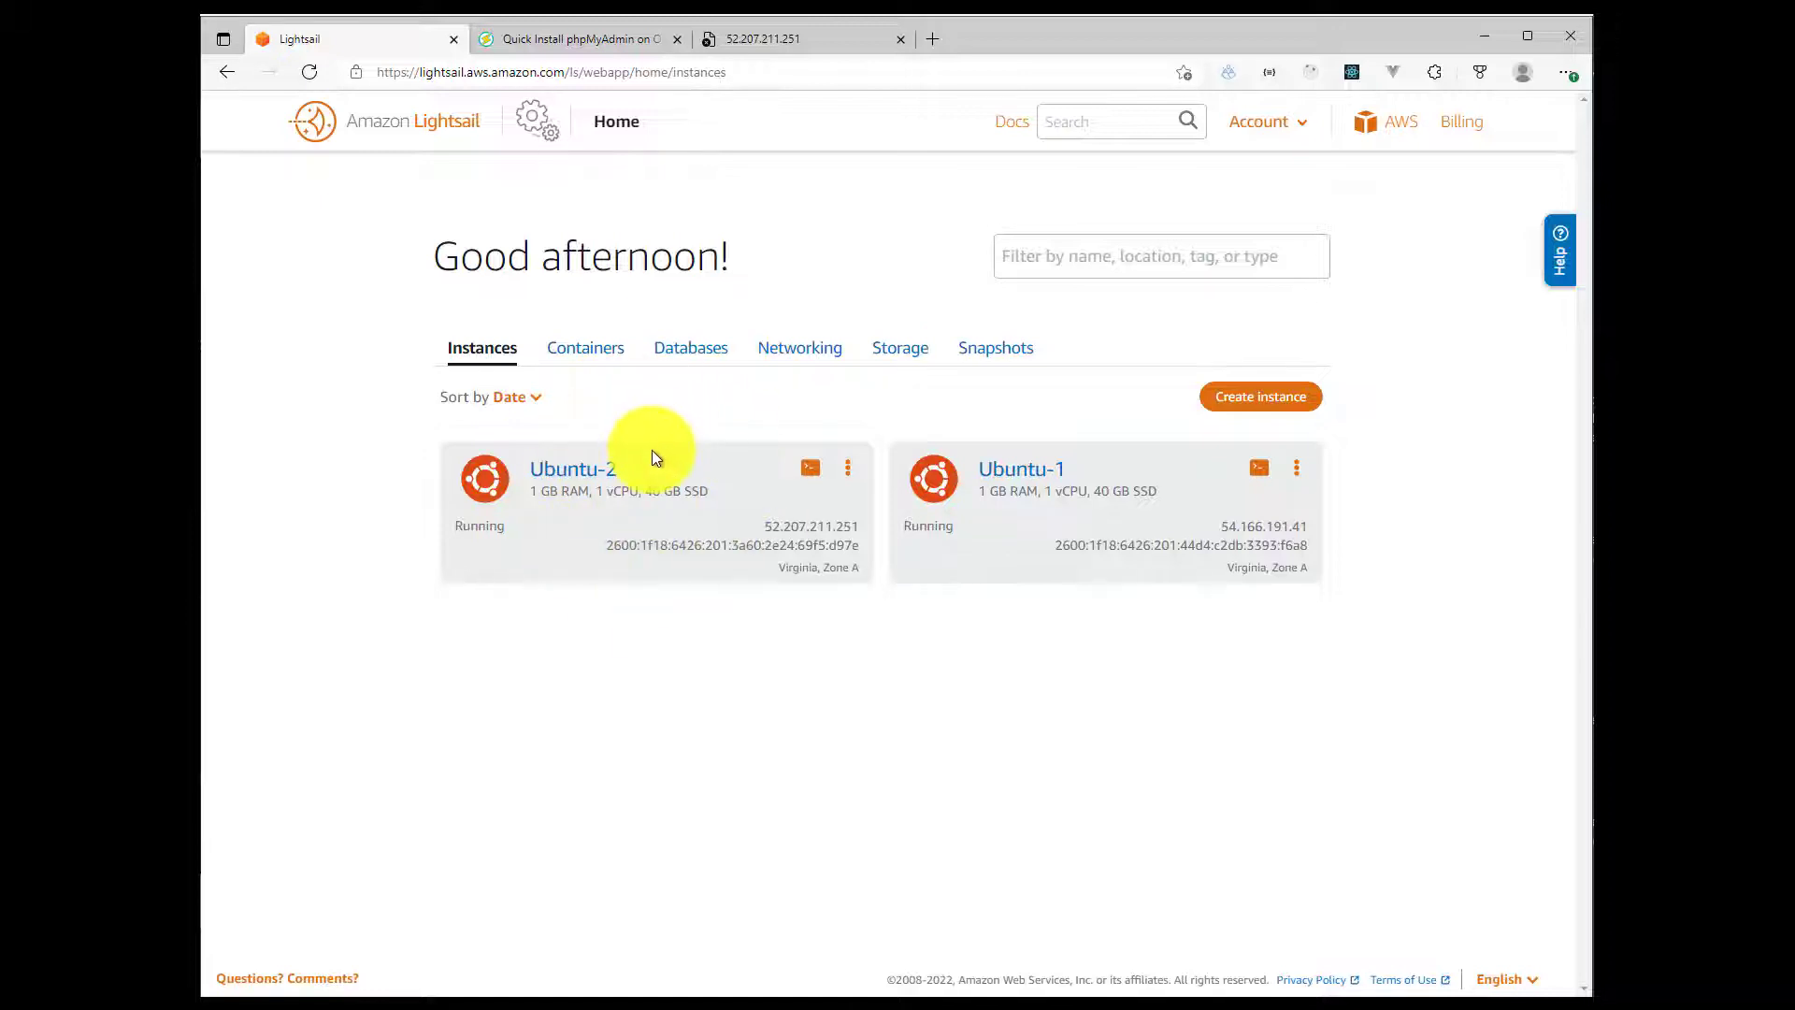
mouse_move(799, 556)
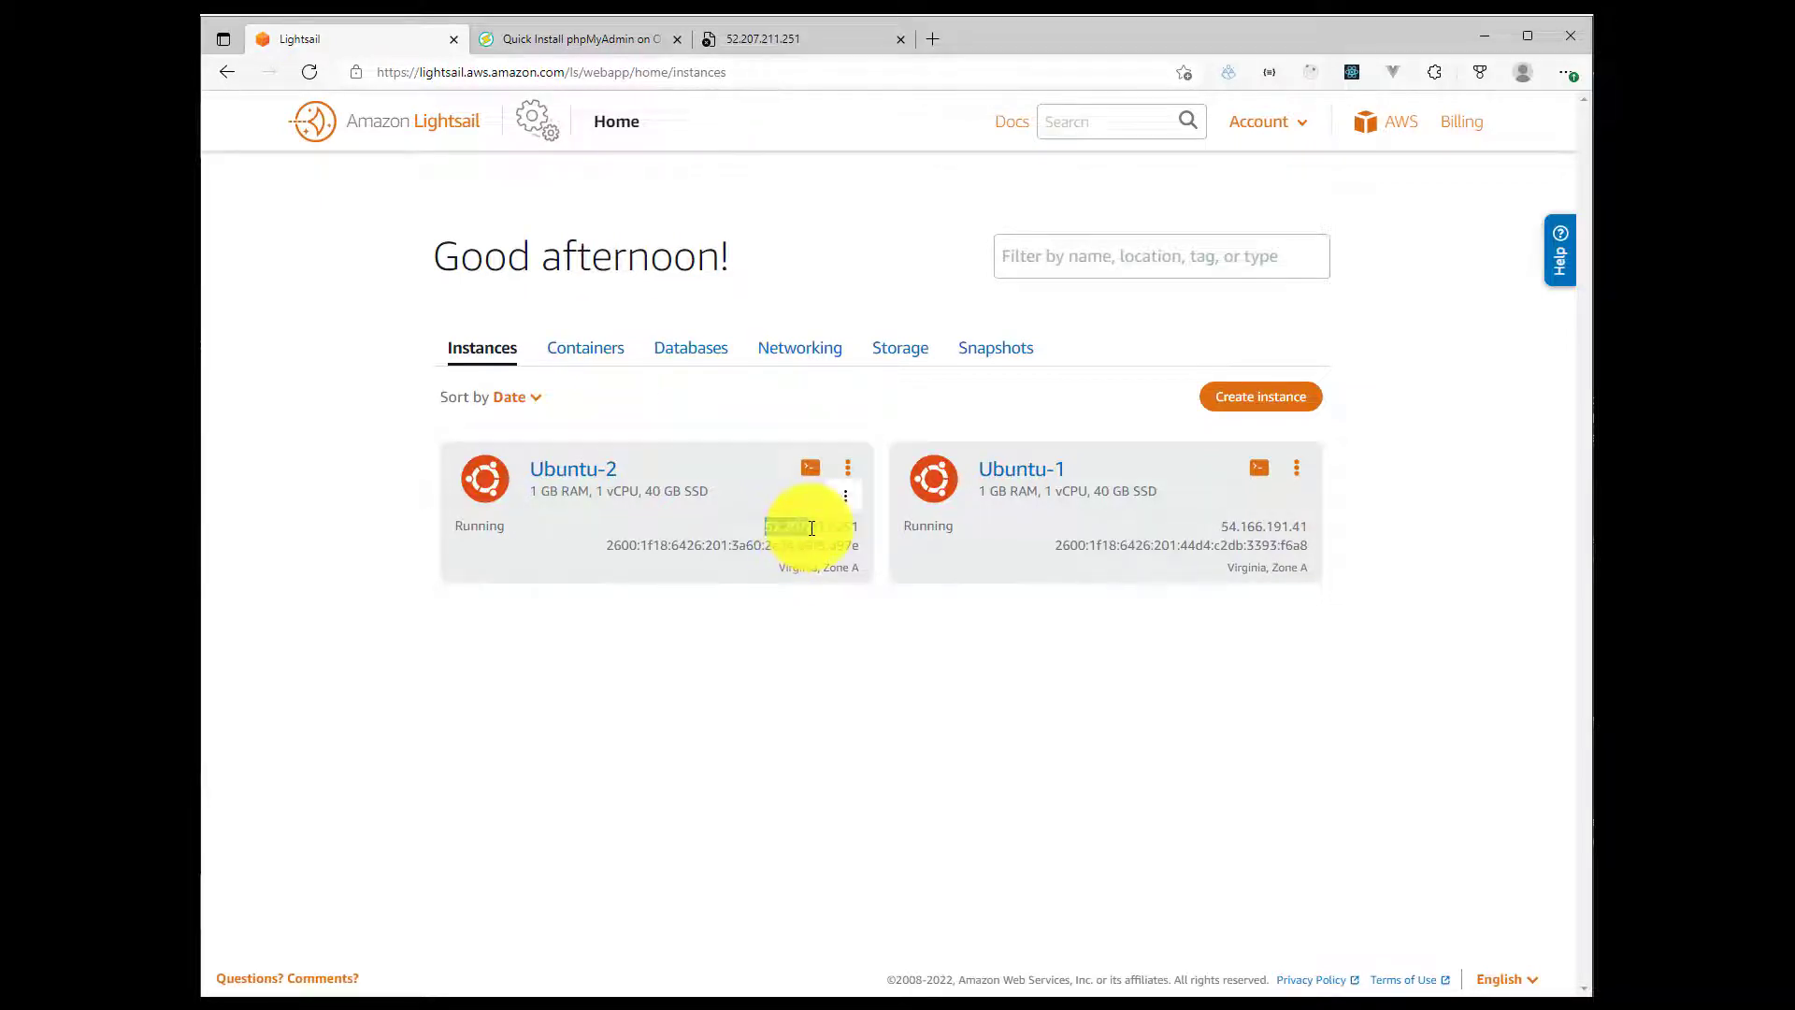
double_click(810, 525)
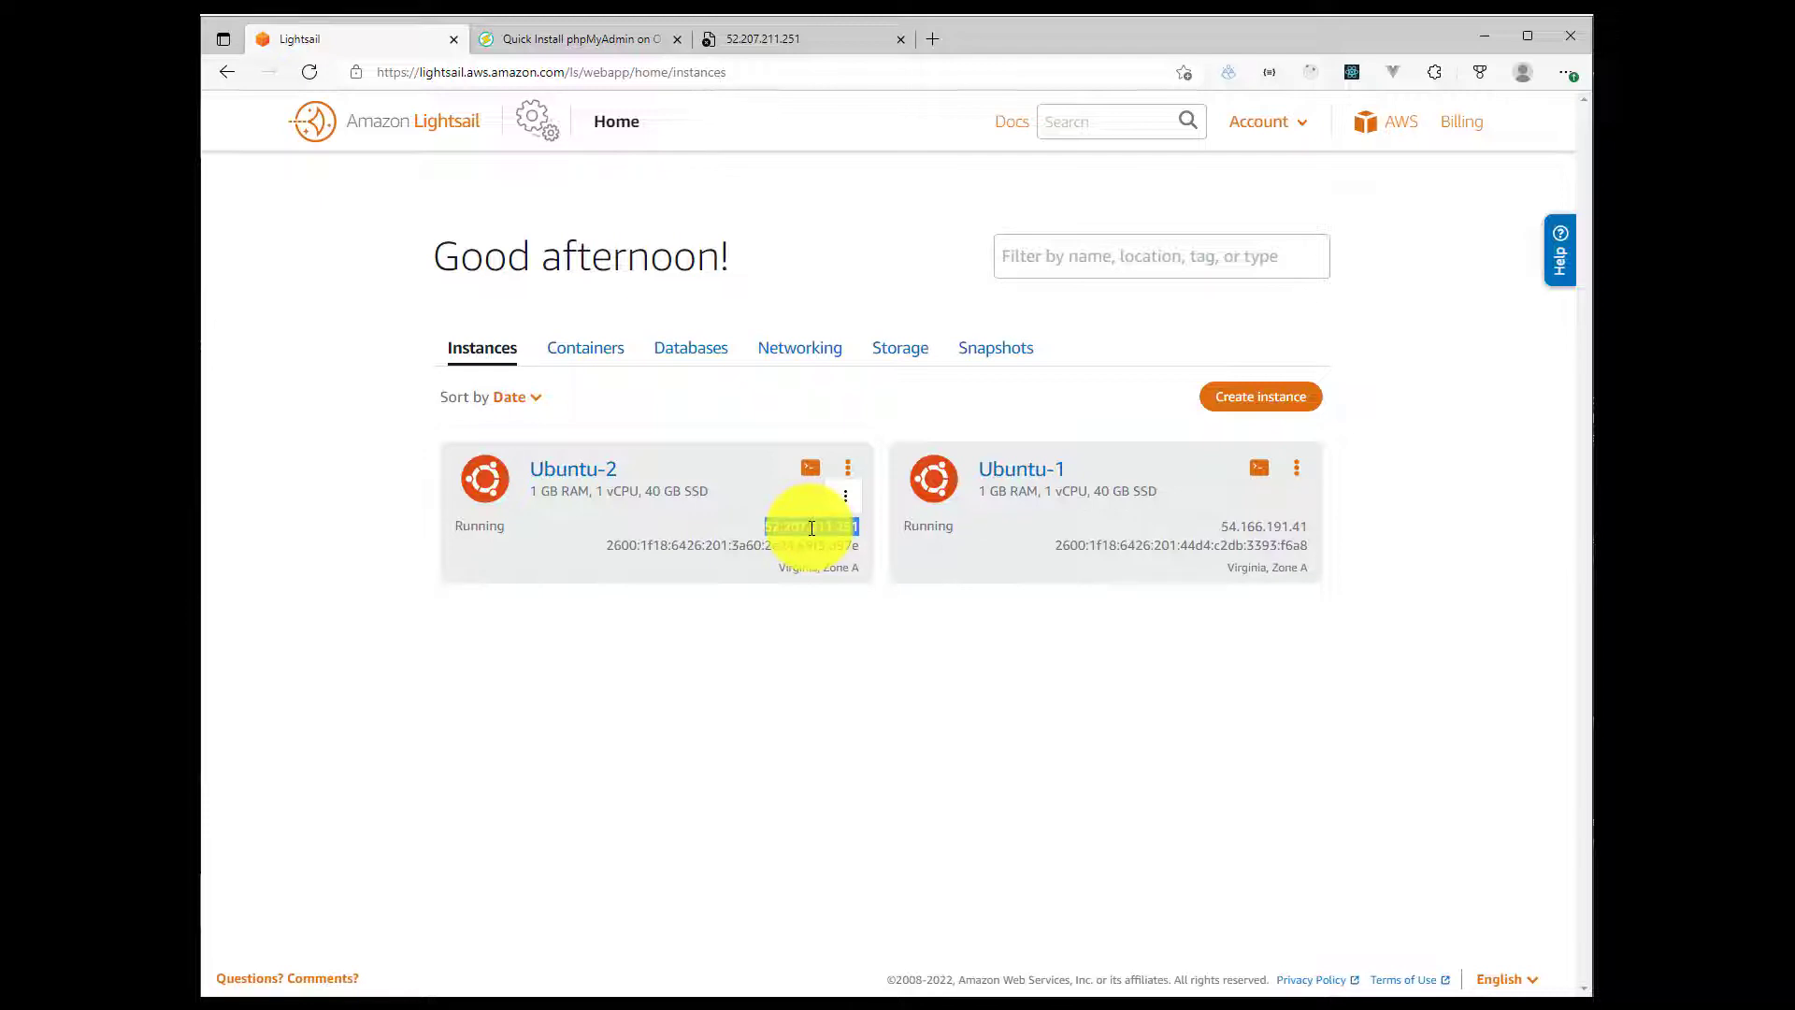
double_click(811, 526)
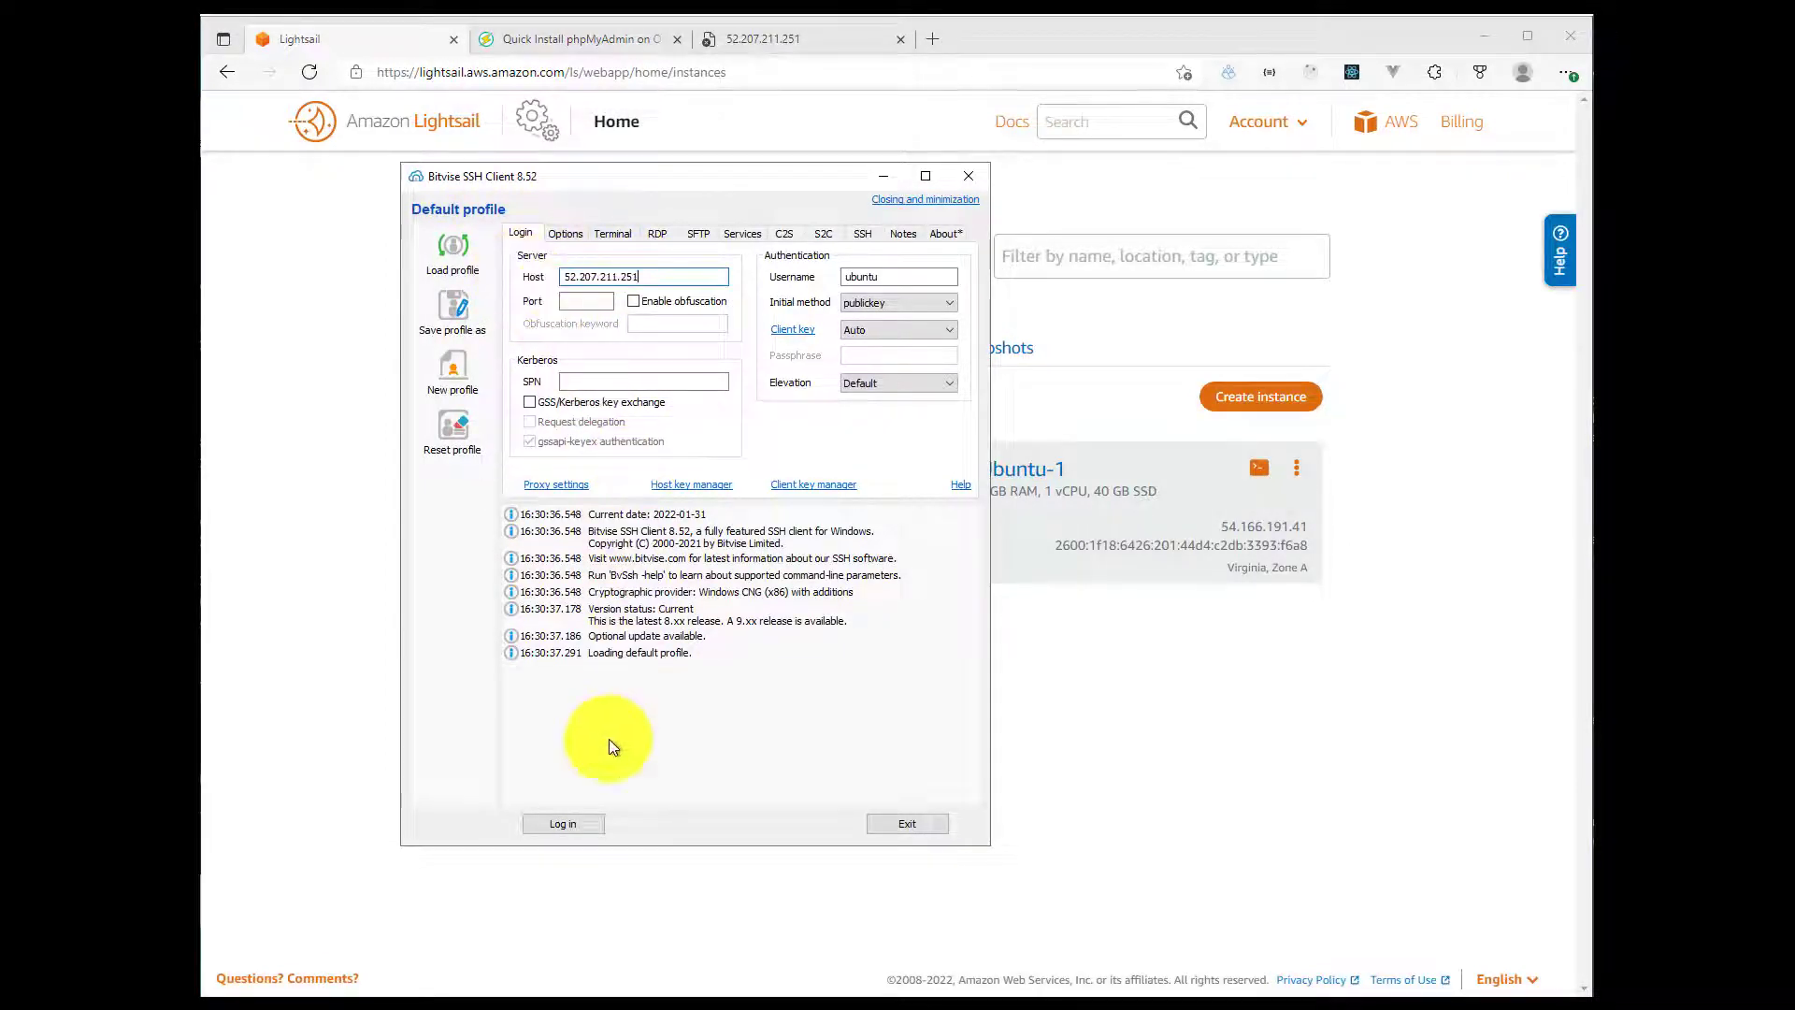
left_click(562, 822)
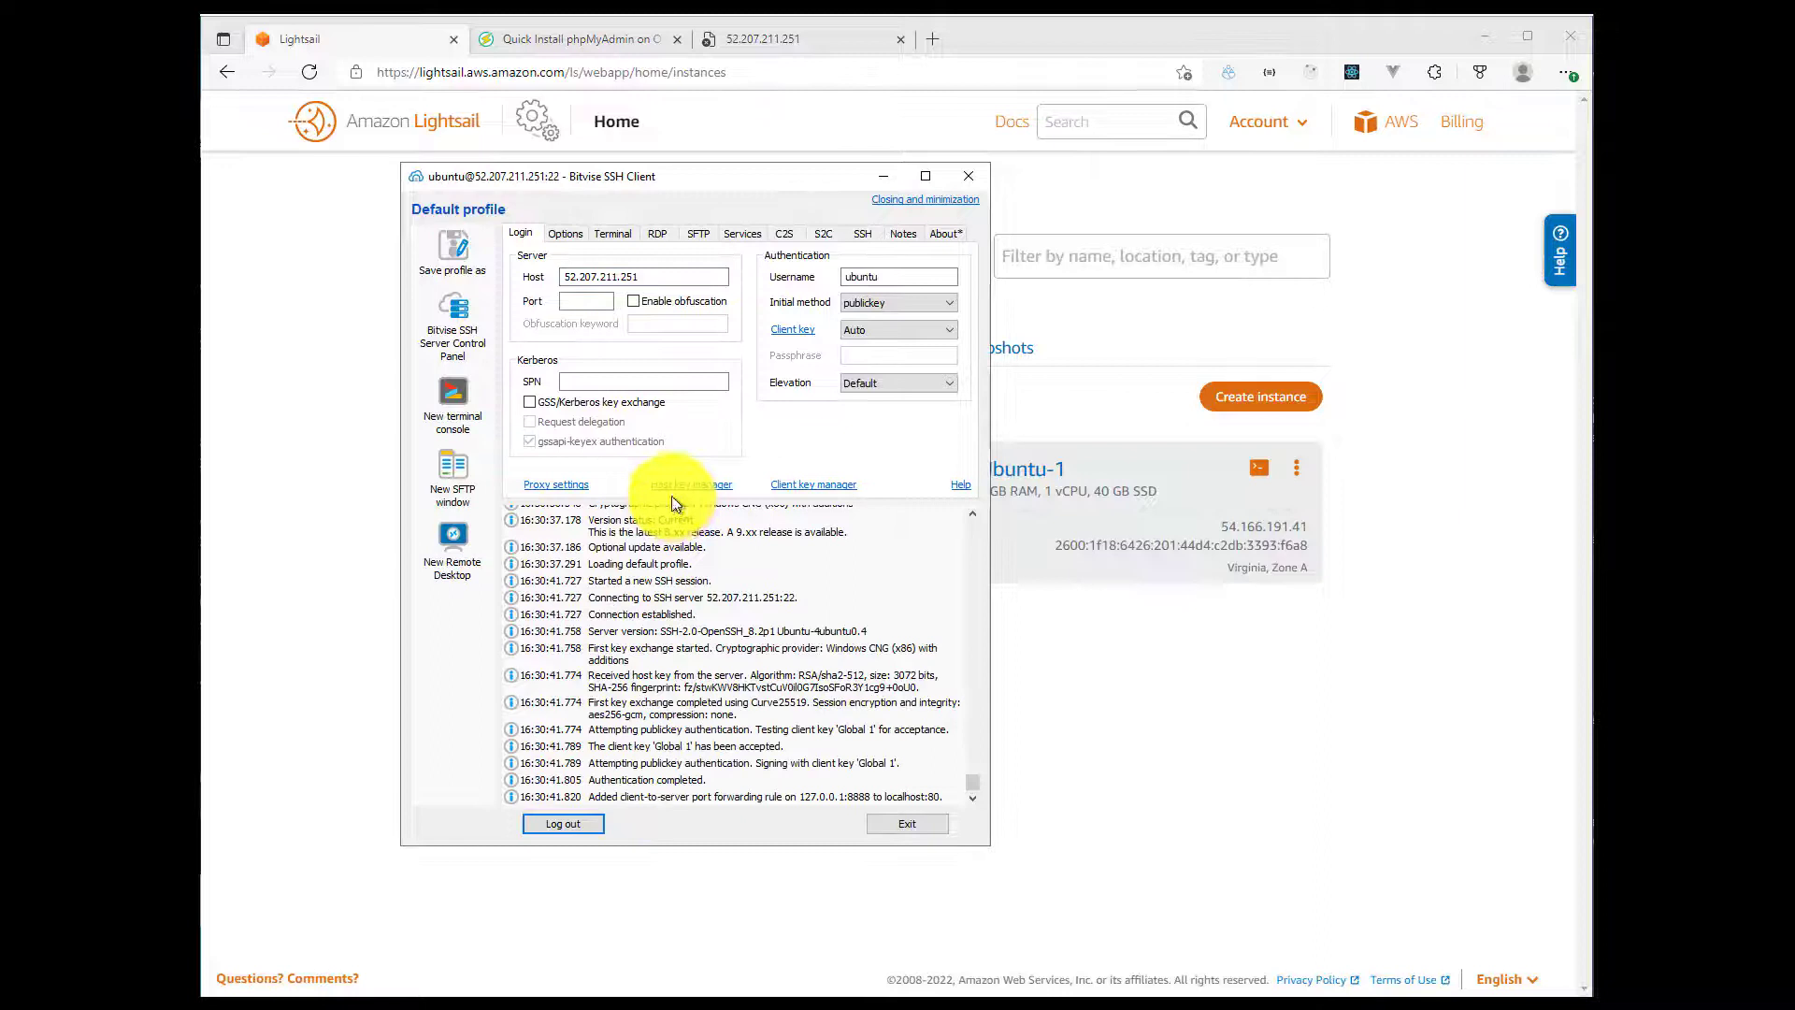
mouse_move(622, 440)
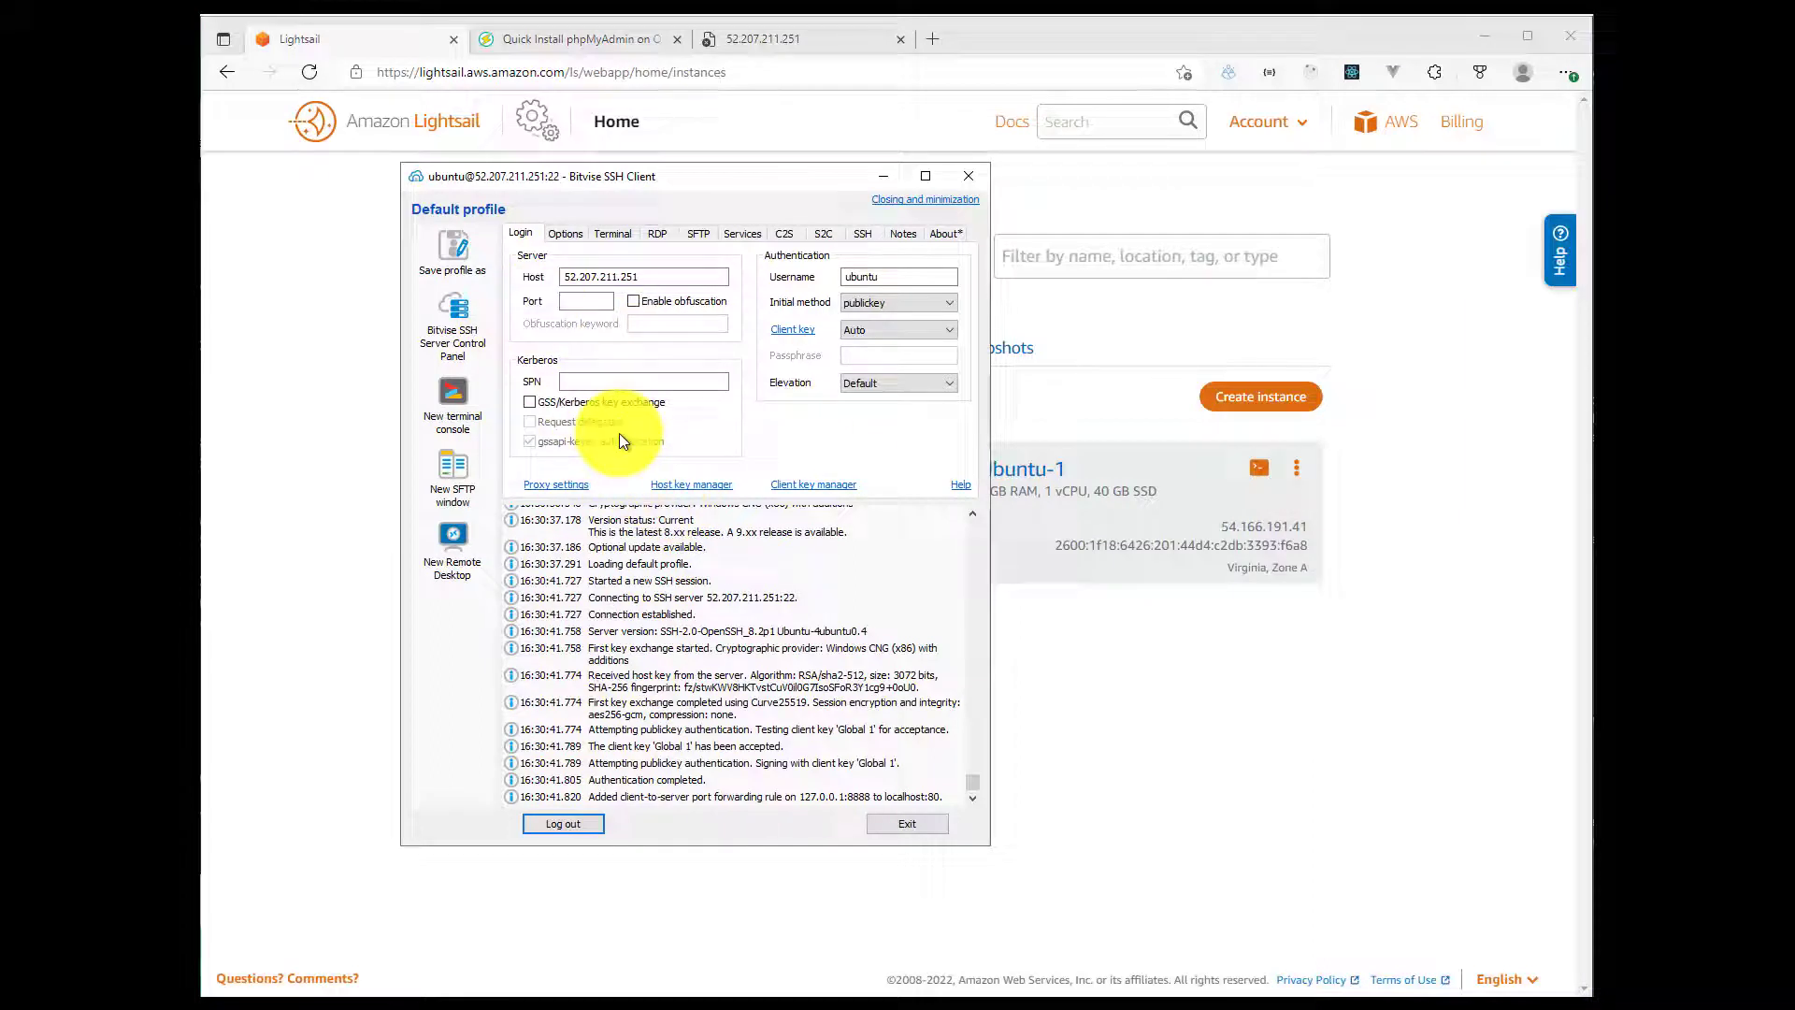
mouse_move(826, 368)
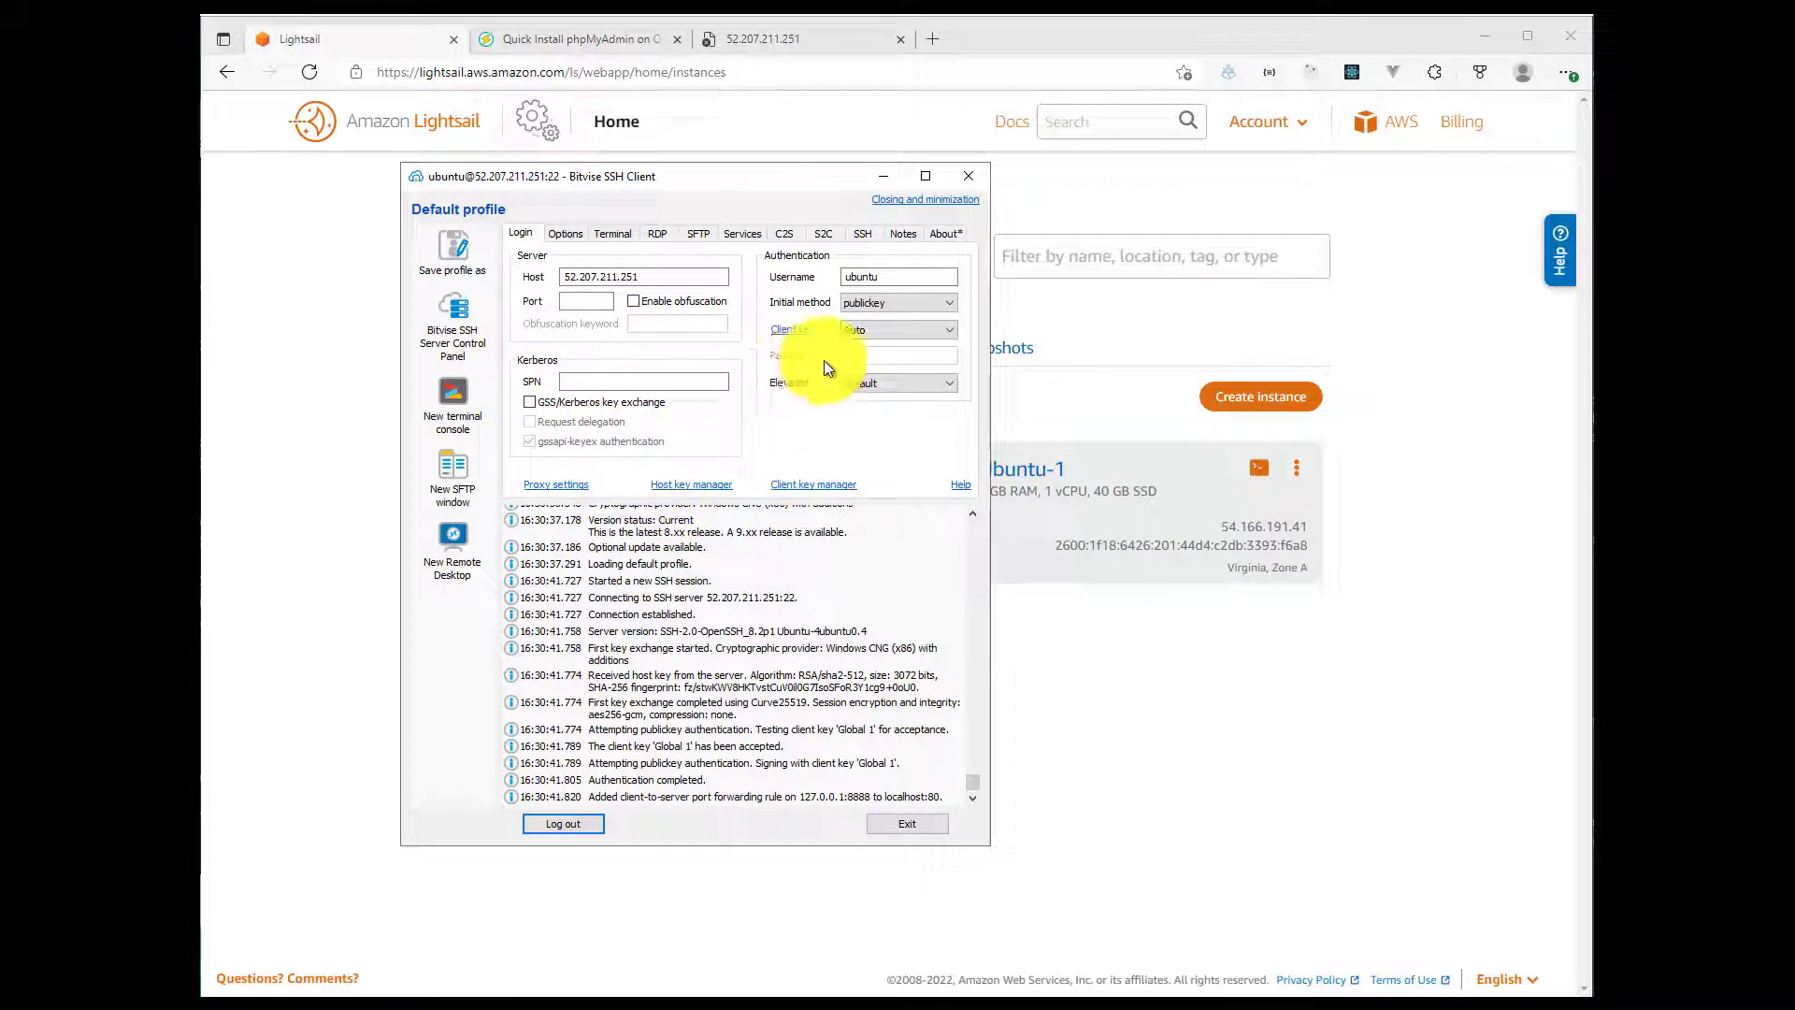
mouse_move(549, 208)
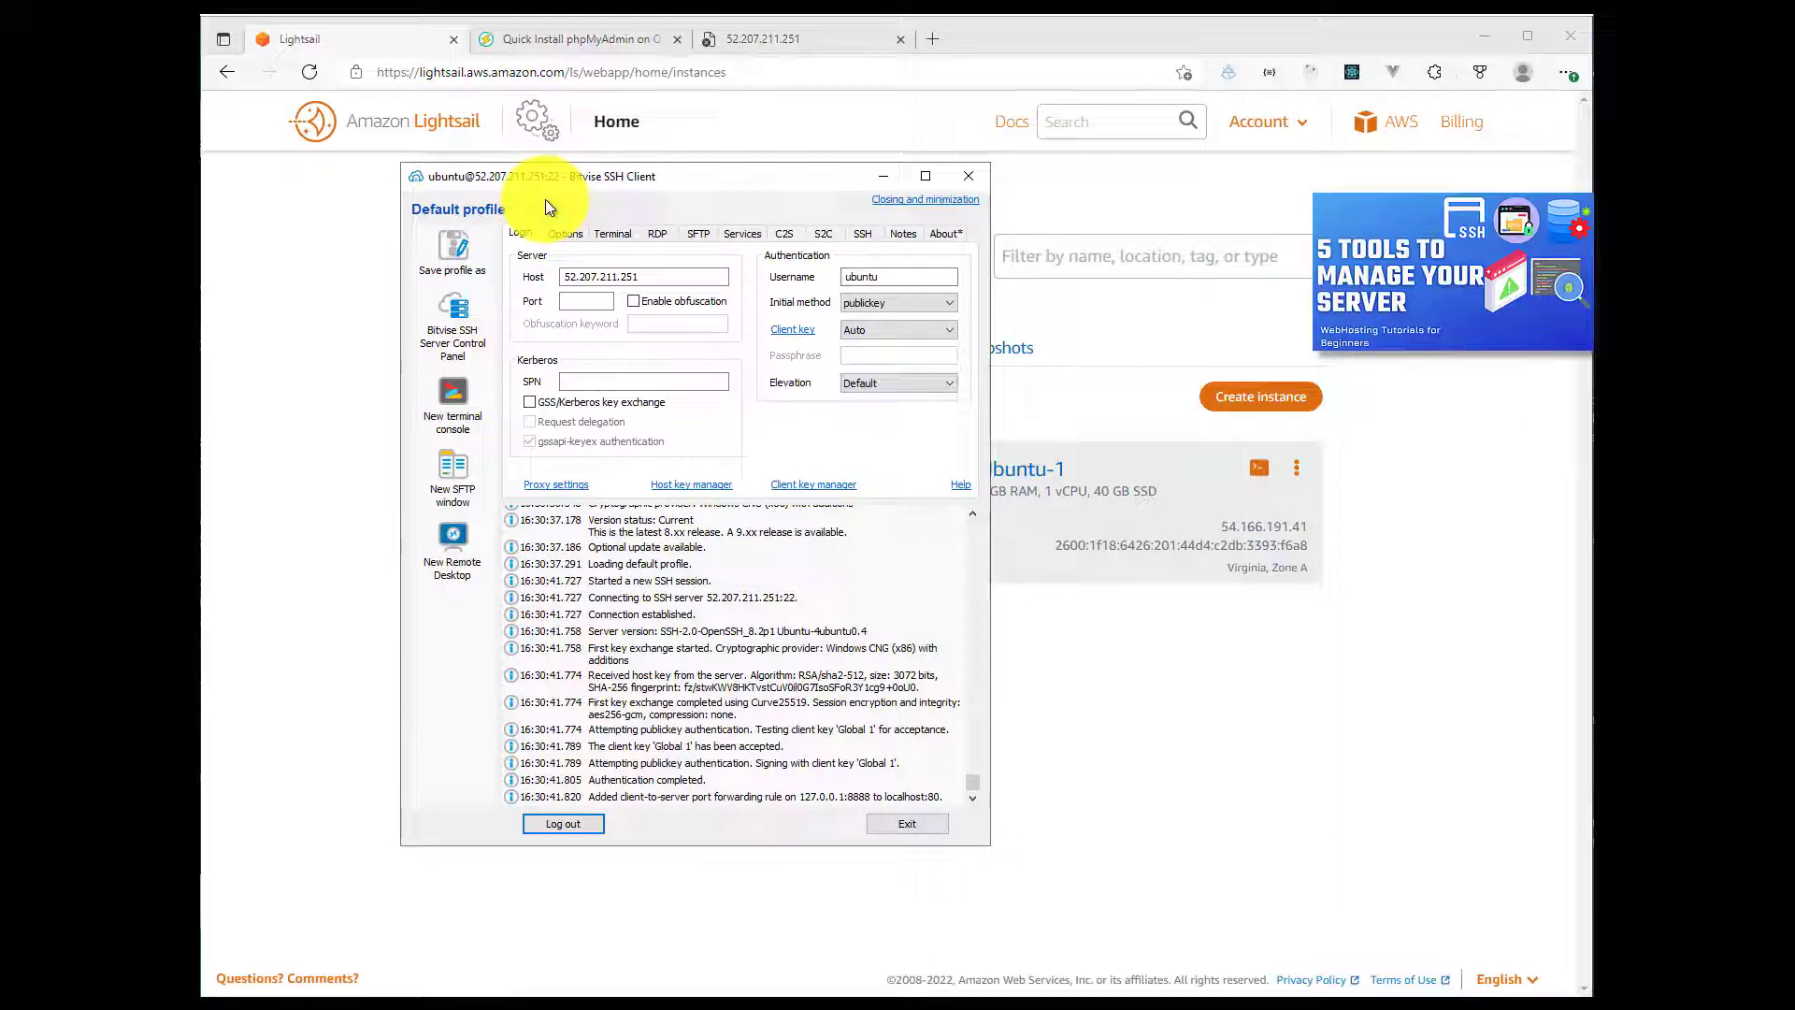
mouse_move(452, 407)
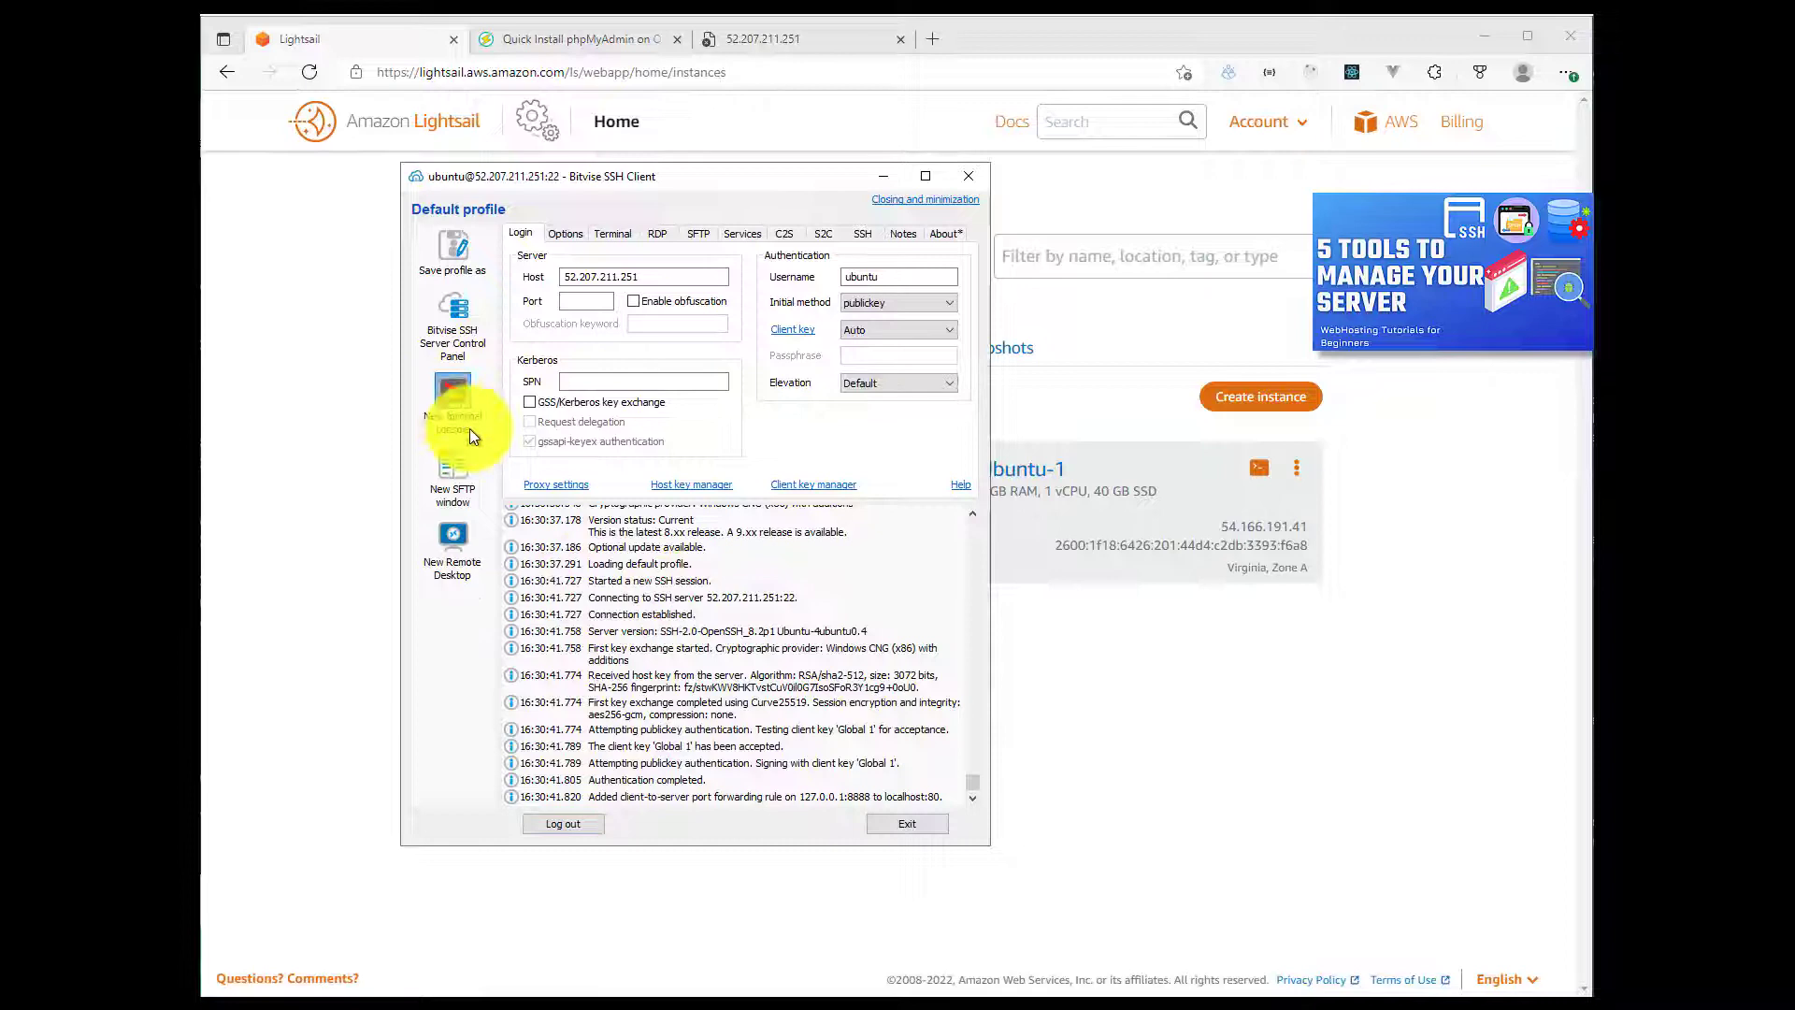
Step: Open a terminal console, clear it, become root with sudo su, and run apt install unzip
left_click(450, 399)
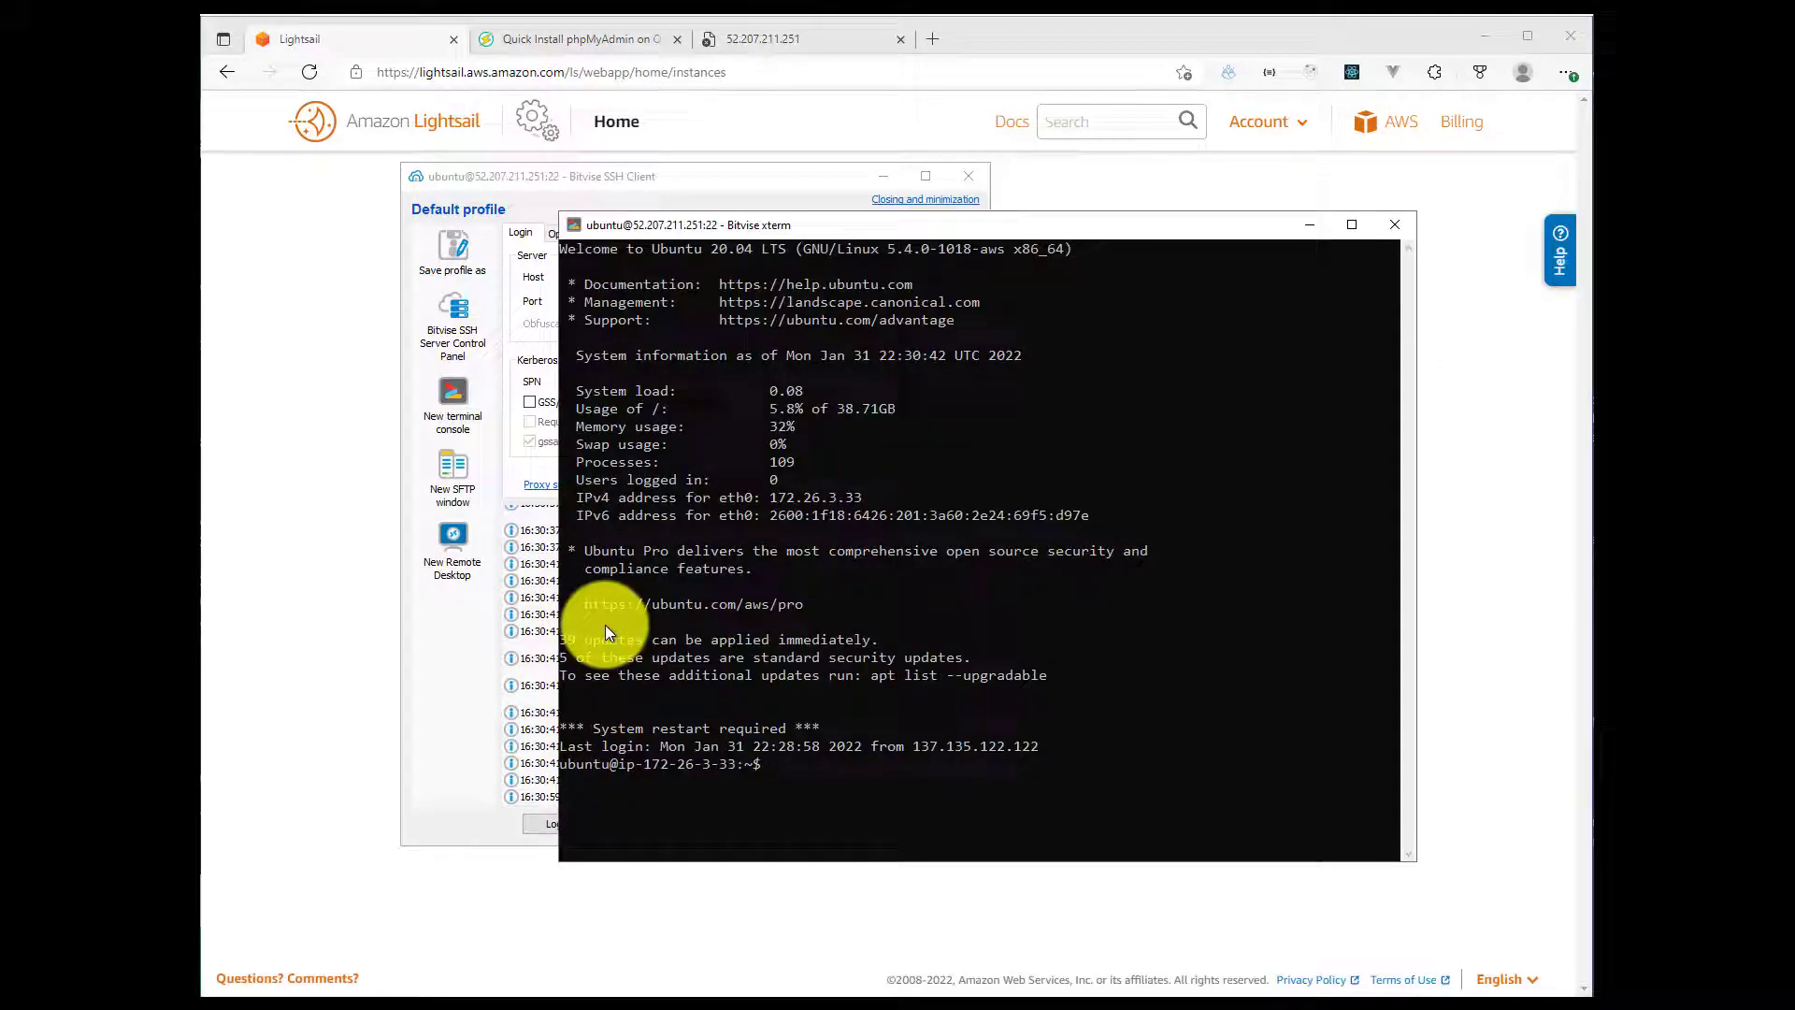
type("cldar")
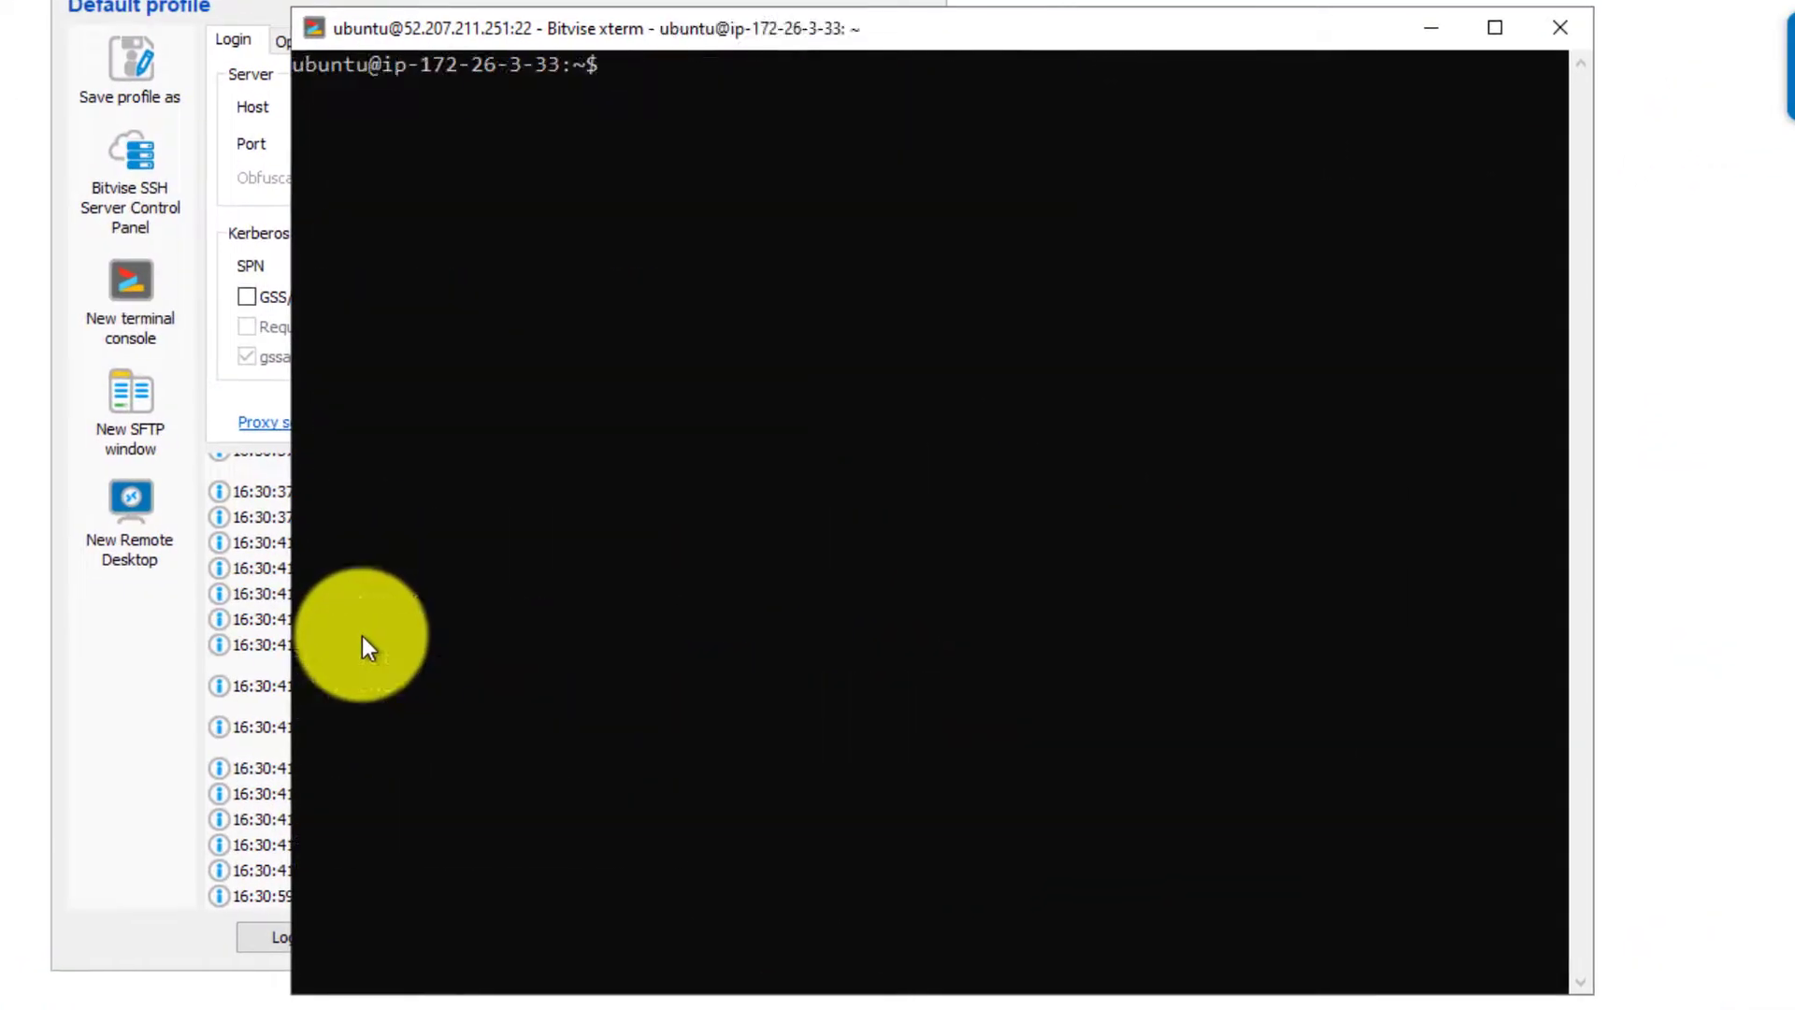
type("sudo su")
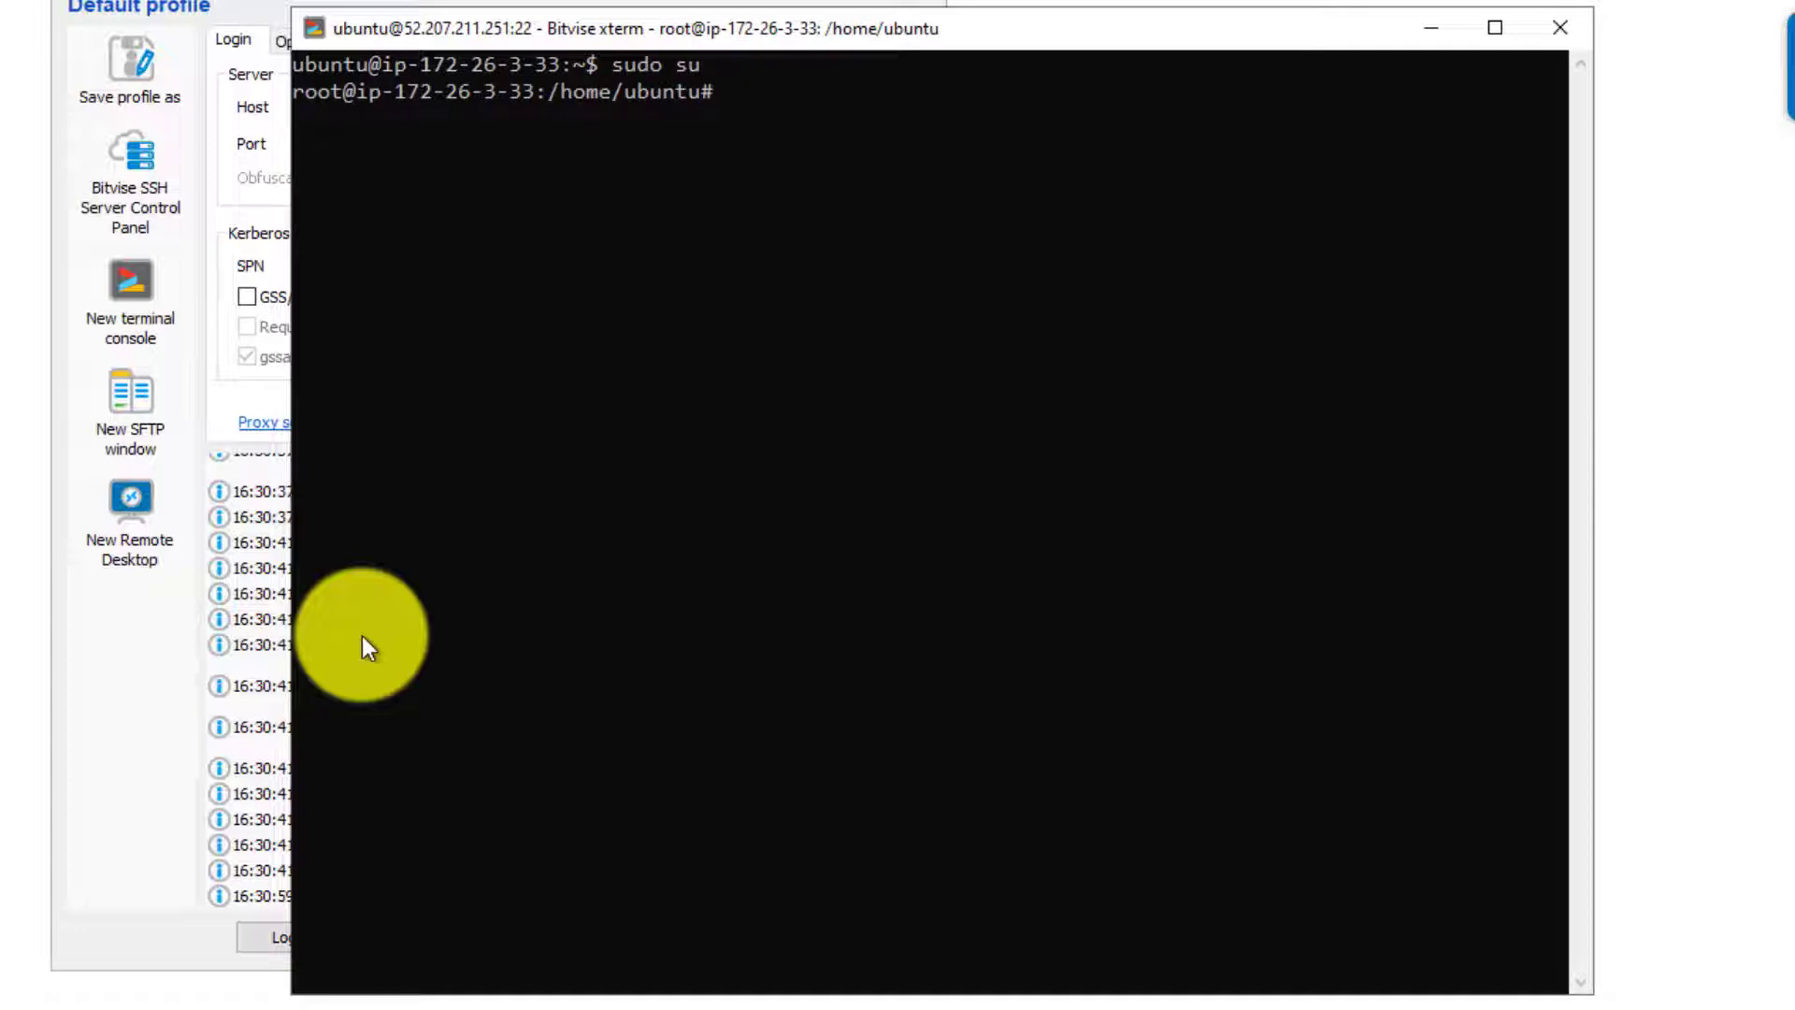
type("apt in")
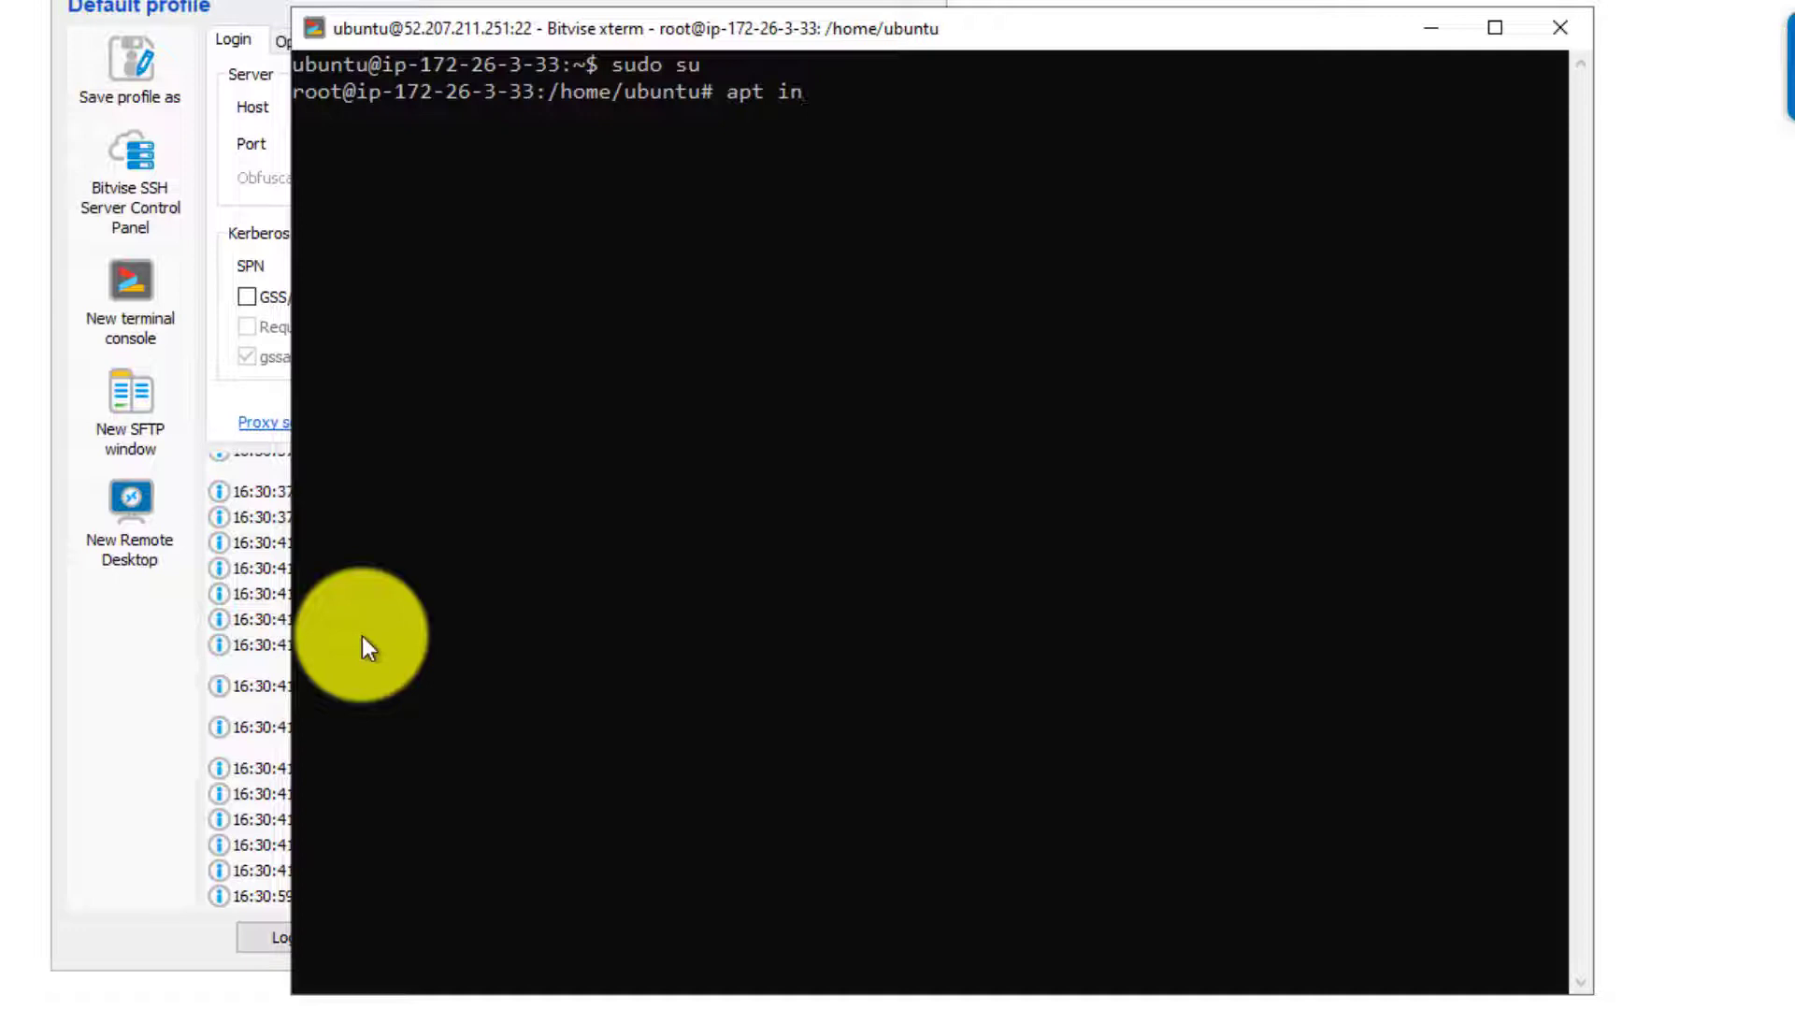
type("stall unzip")
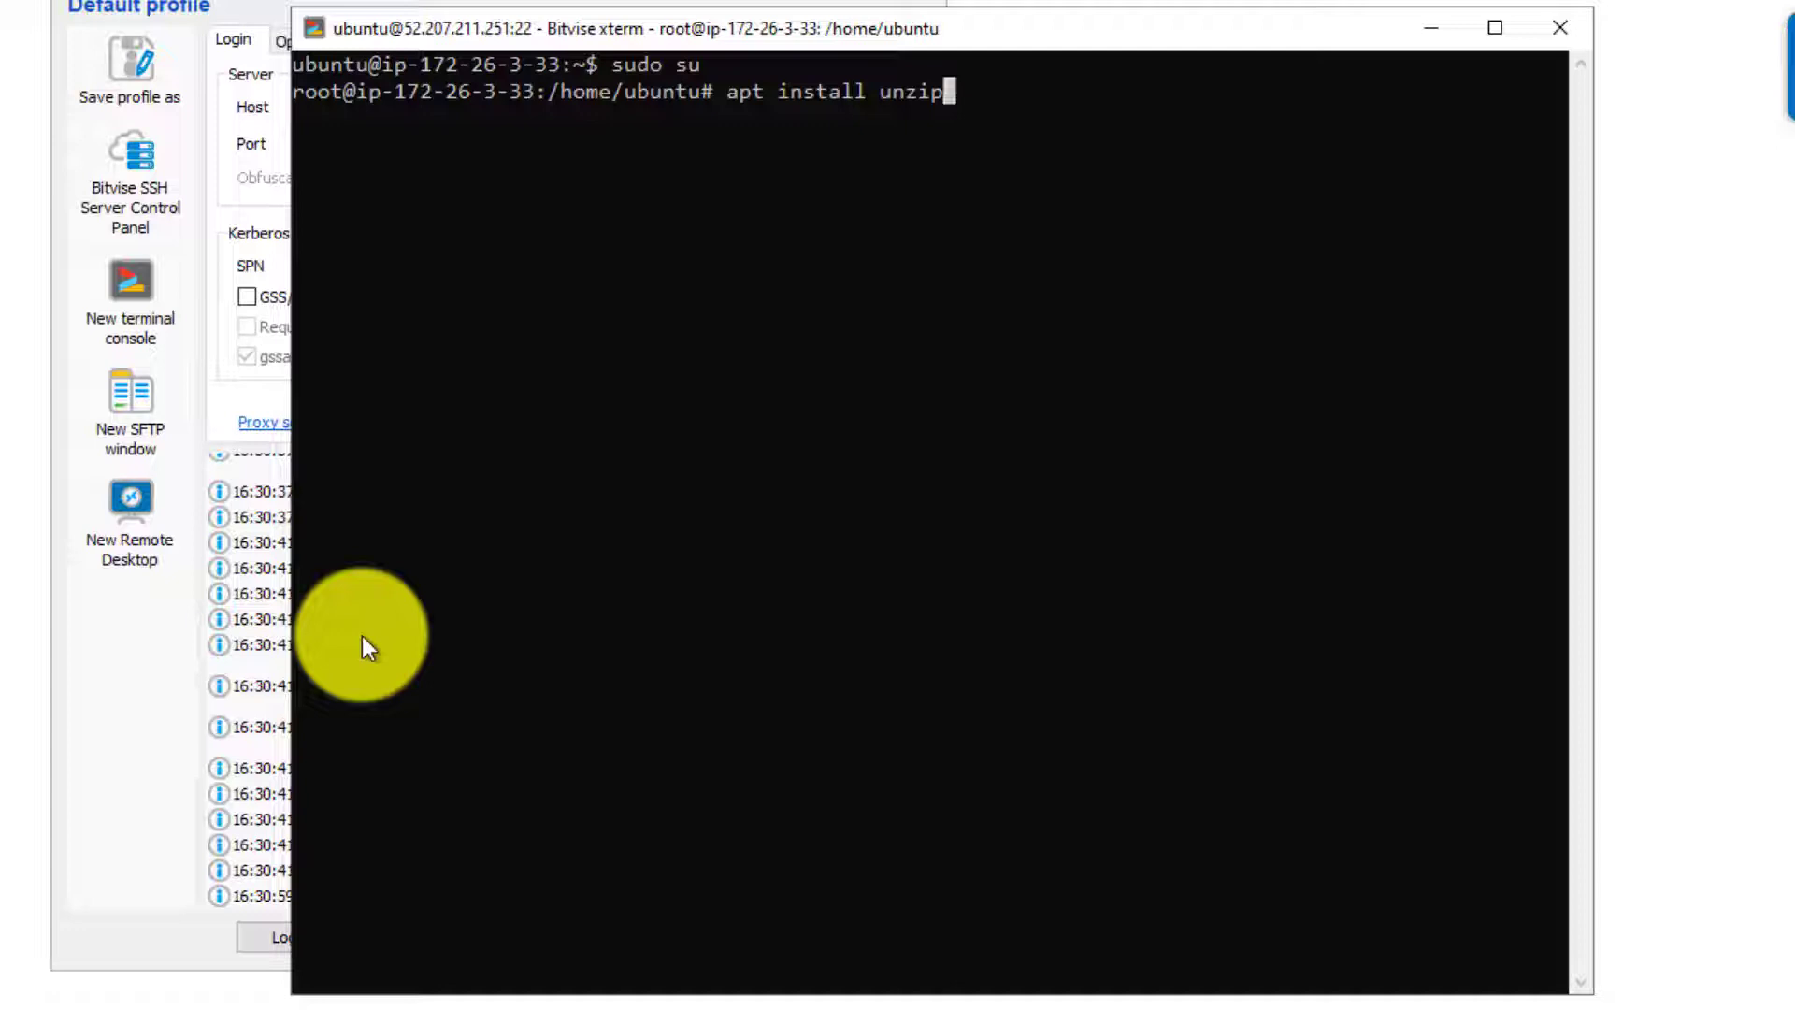
key("Return")
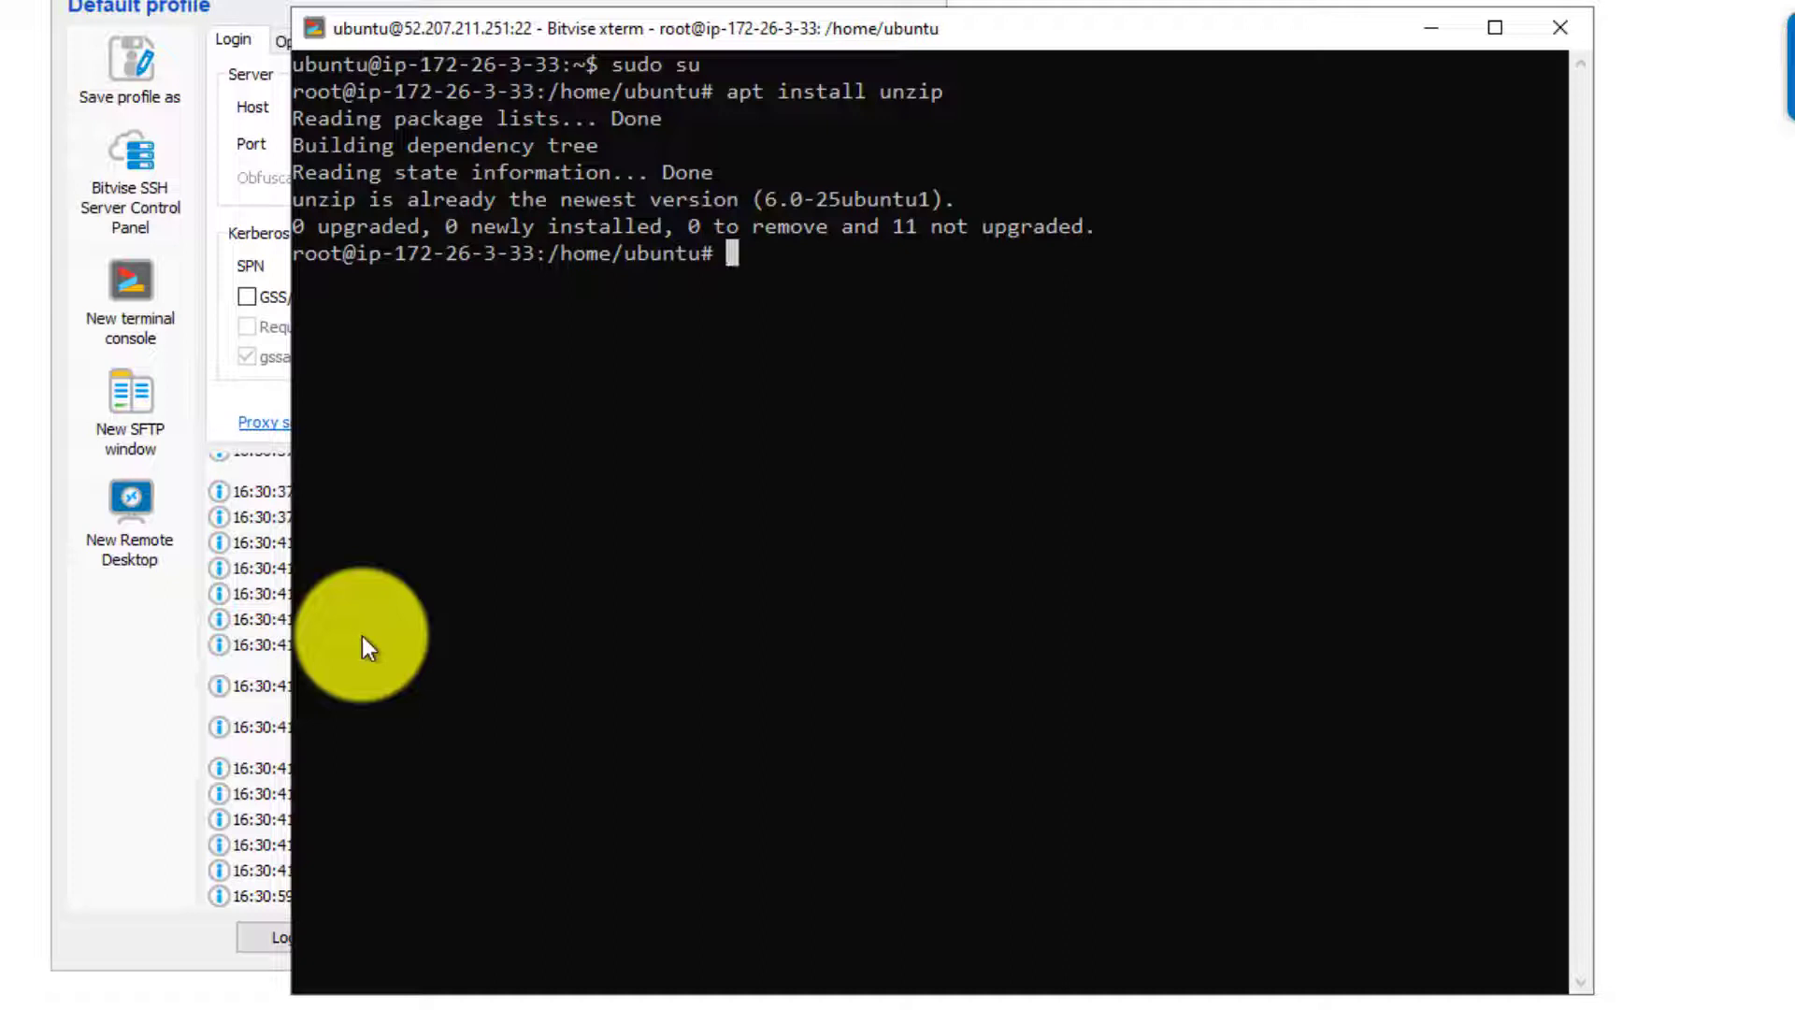
Step: Change directory to /usr/local/lsws/Example/html
type("cd /usr/local")
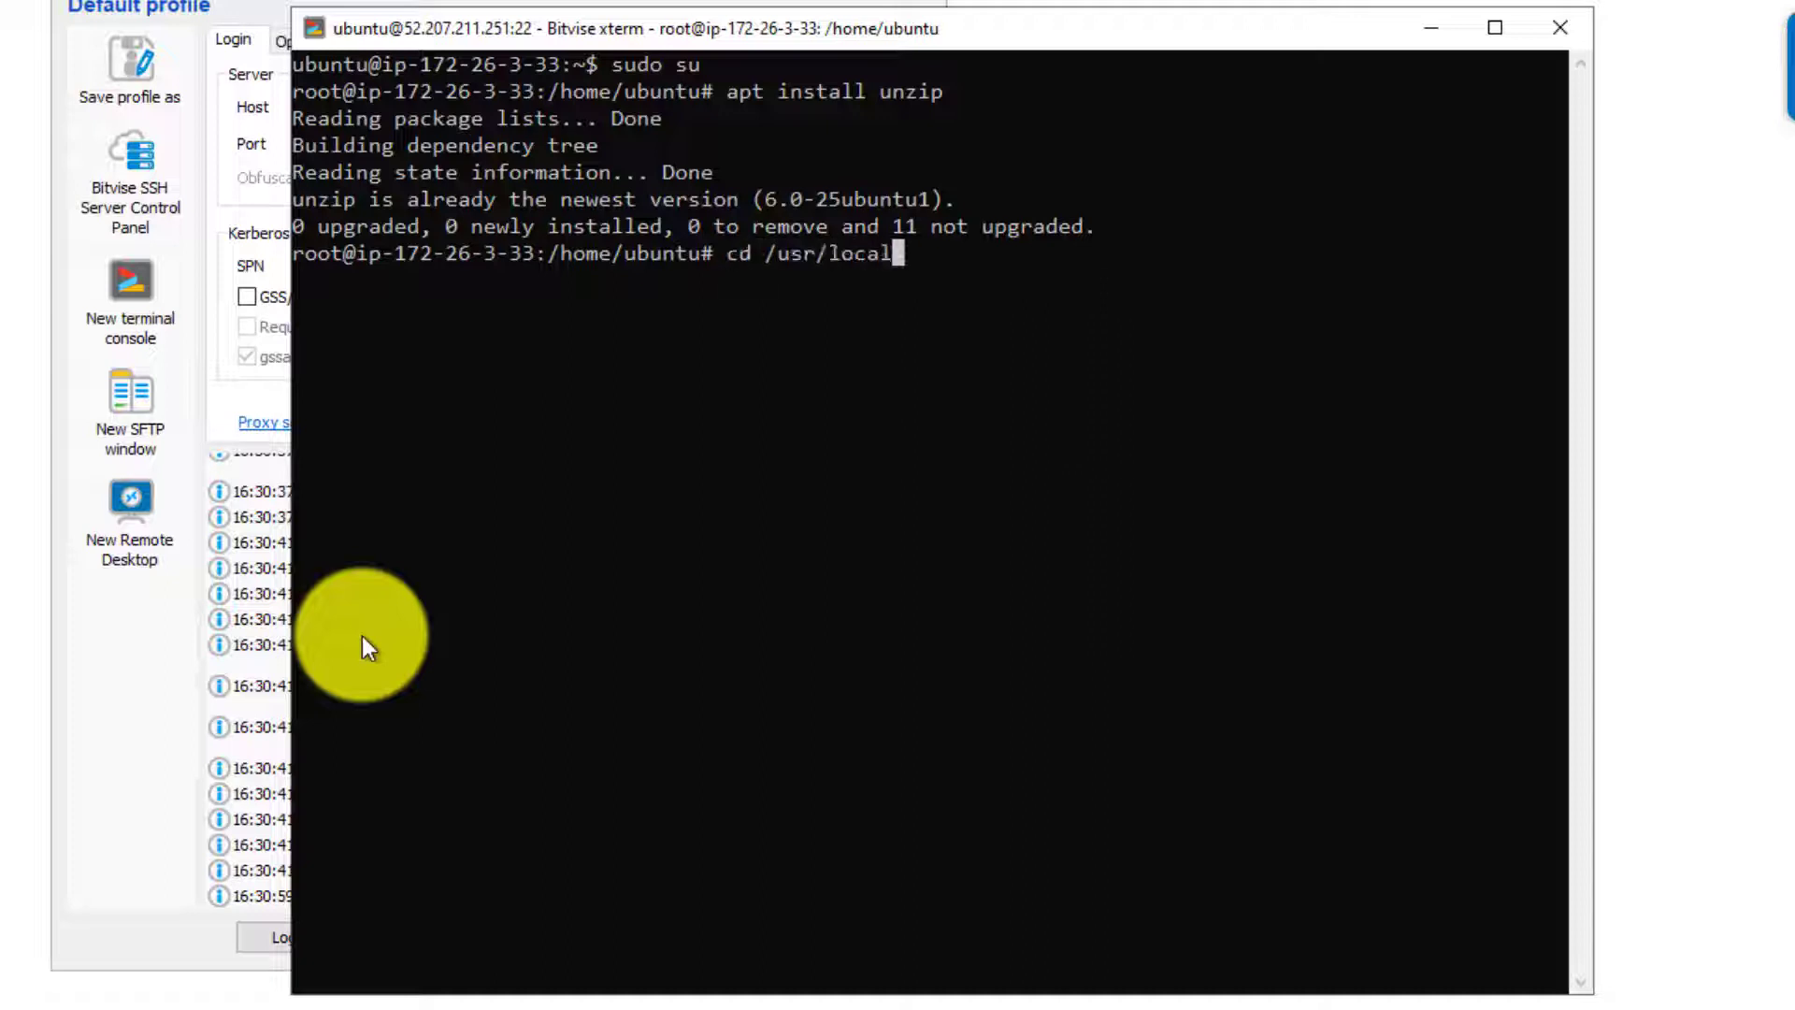
type("/lsws/Example/html")
type("ls -l")
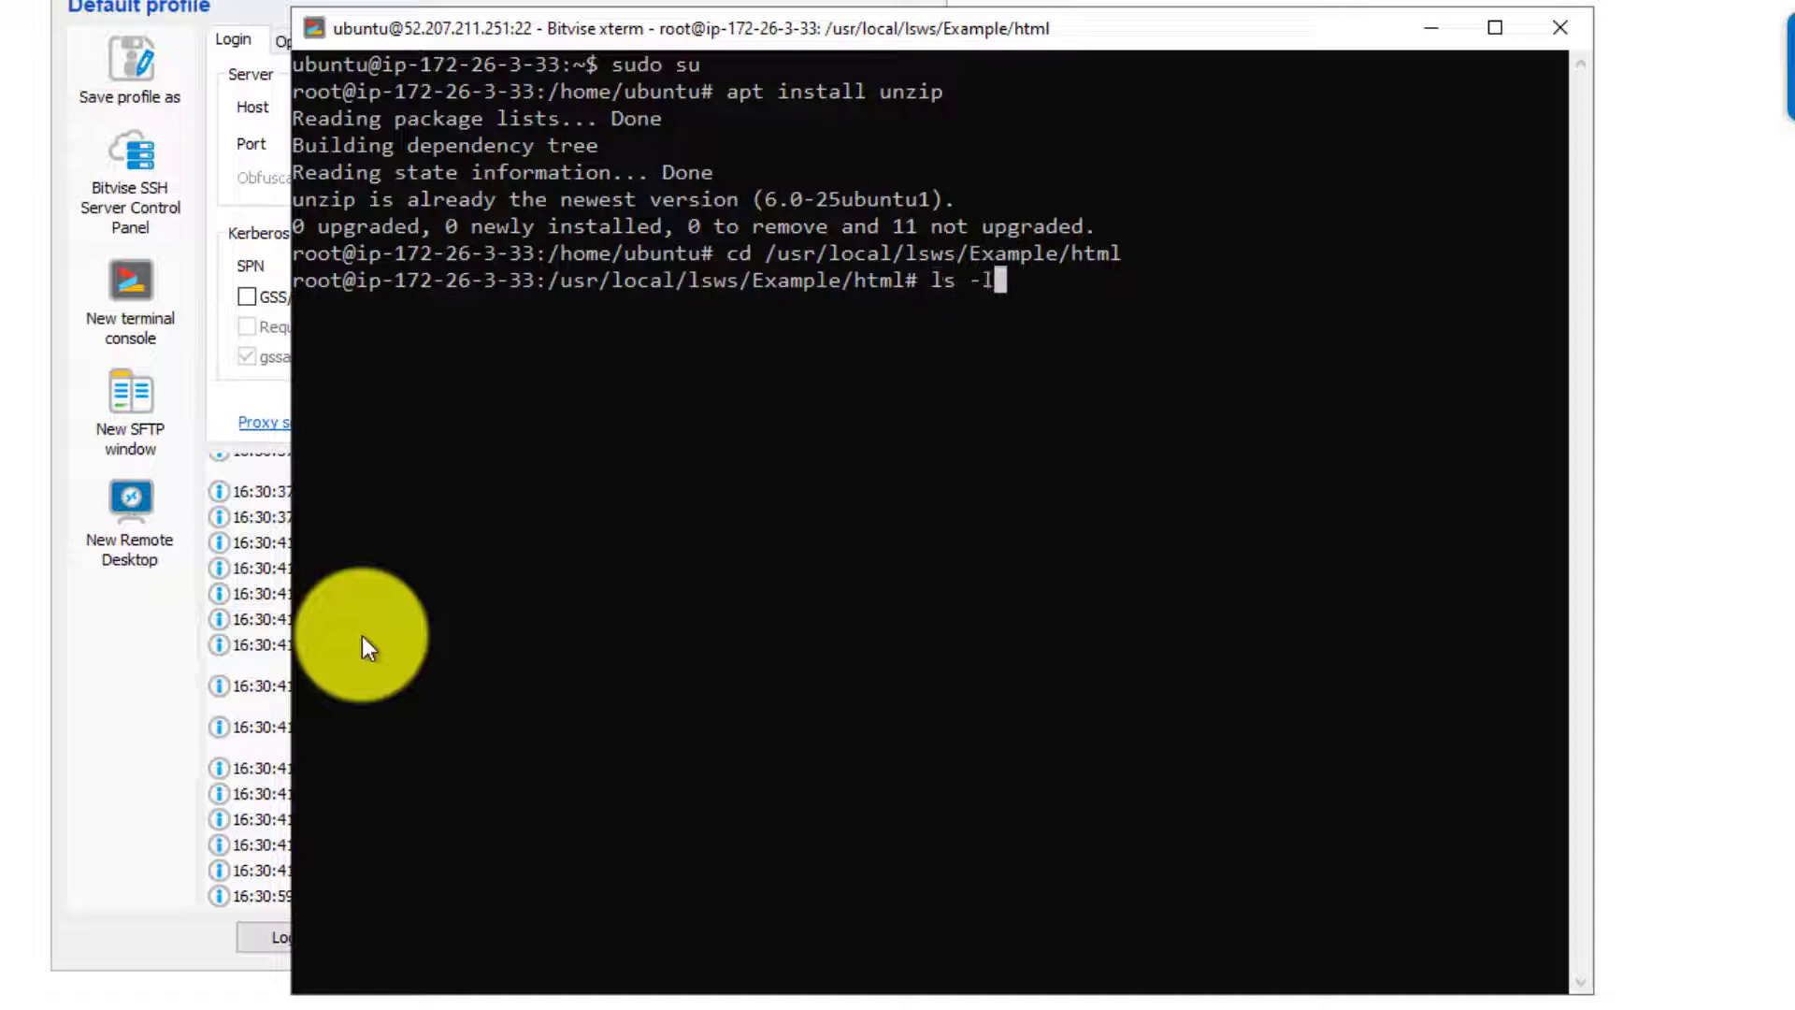
key("Return")
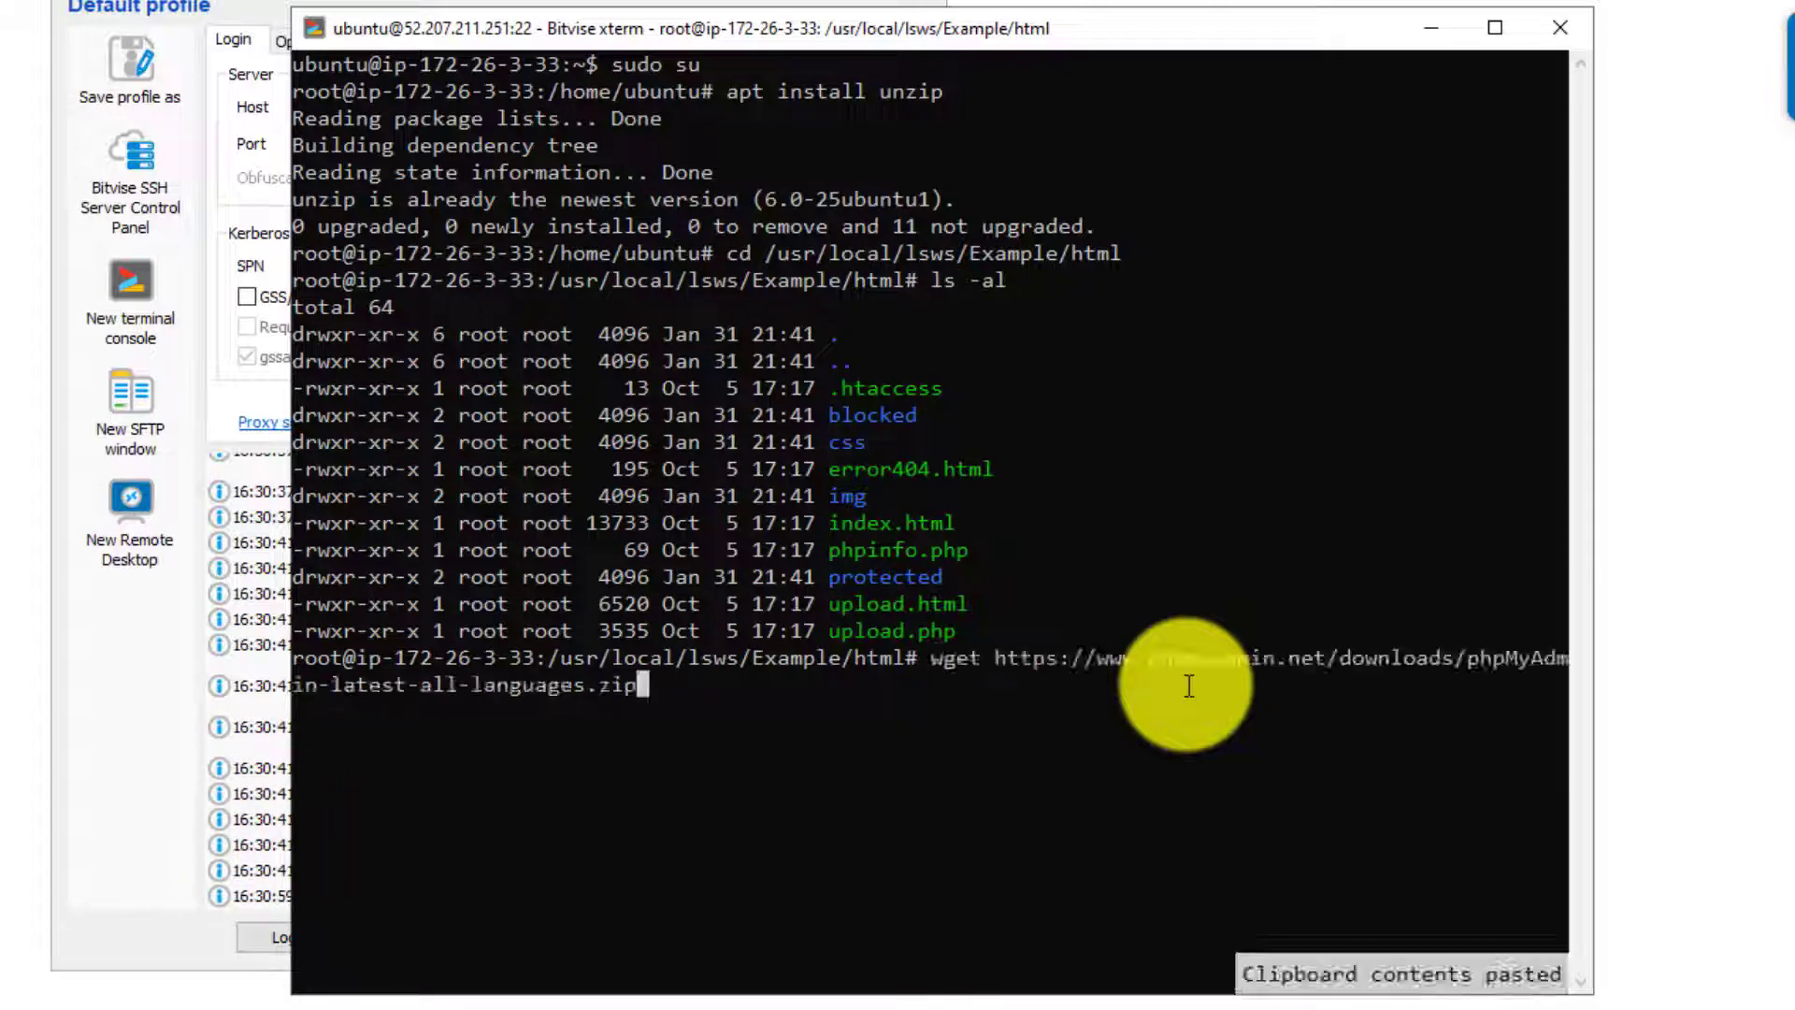
Step: Download the latest phpMyAdmin zip with wget and confirm it with ls -al
key("Return")
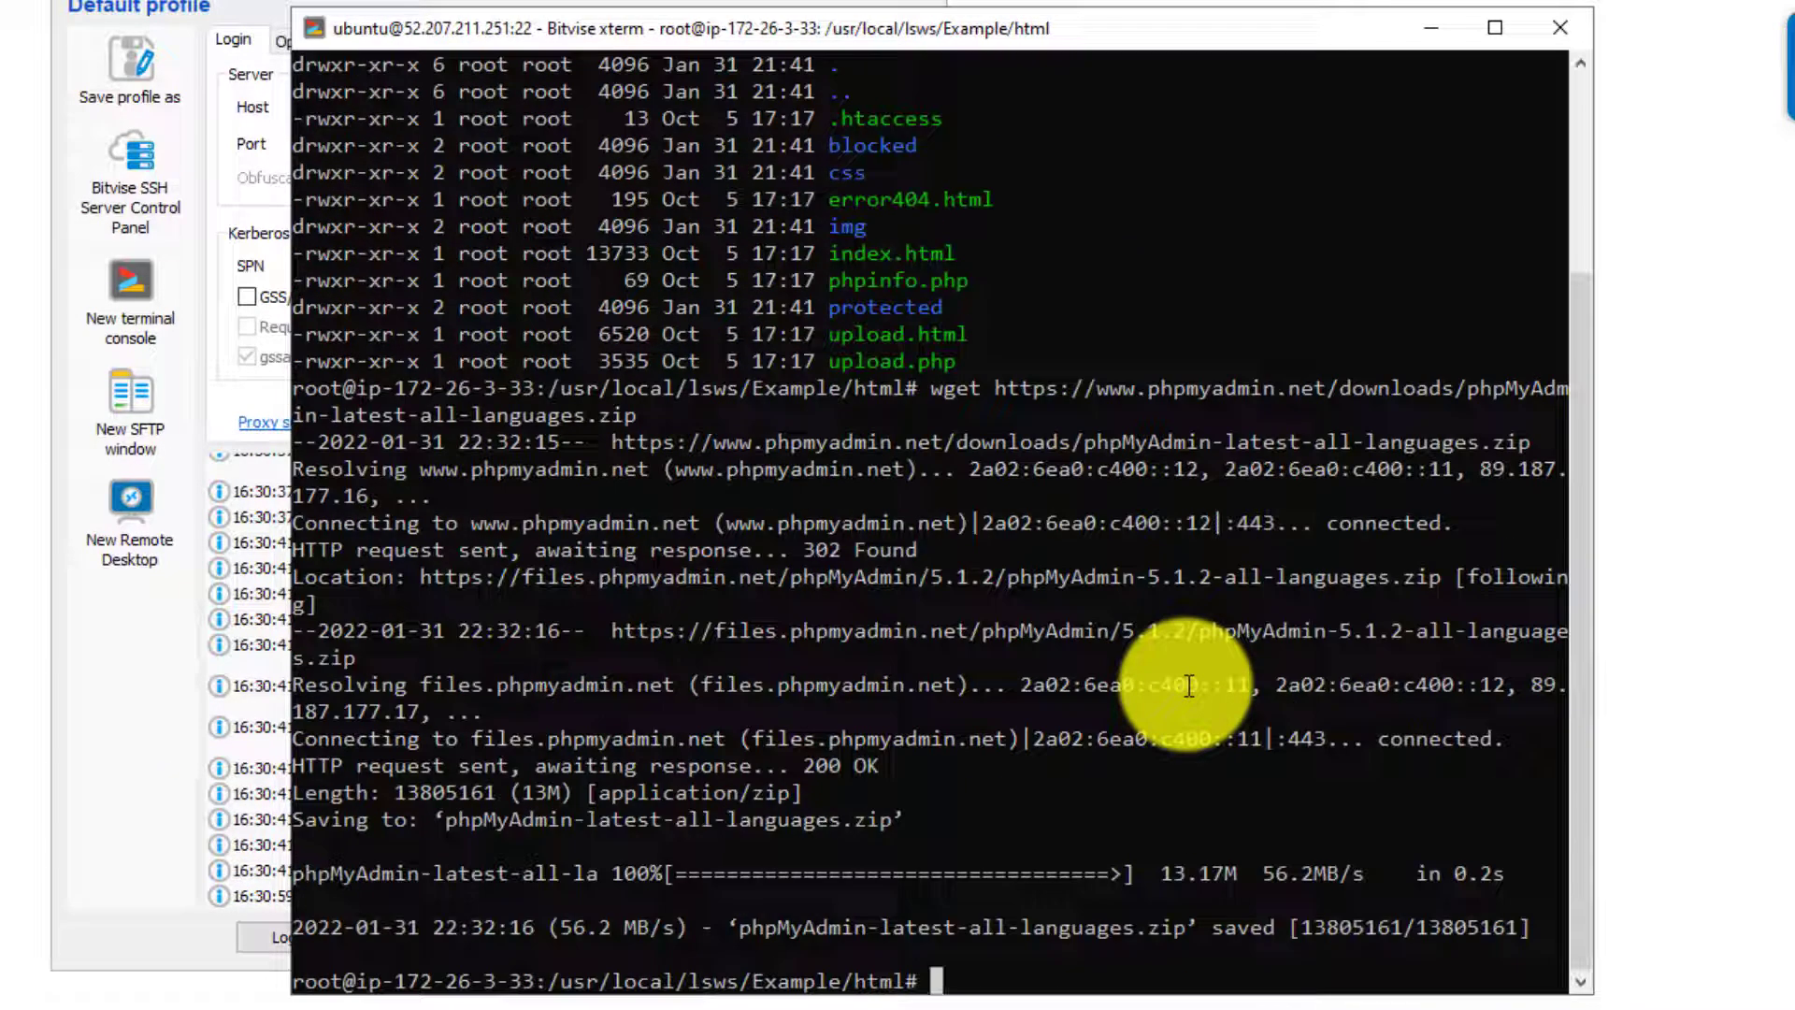
type("ls -al")
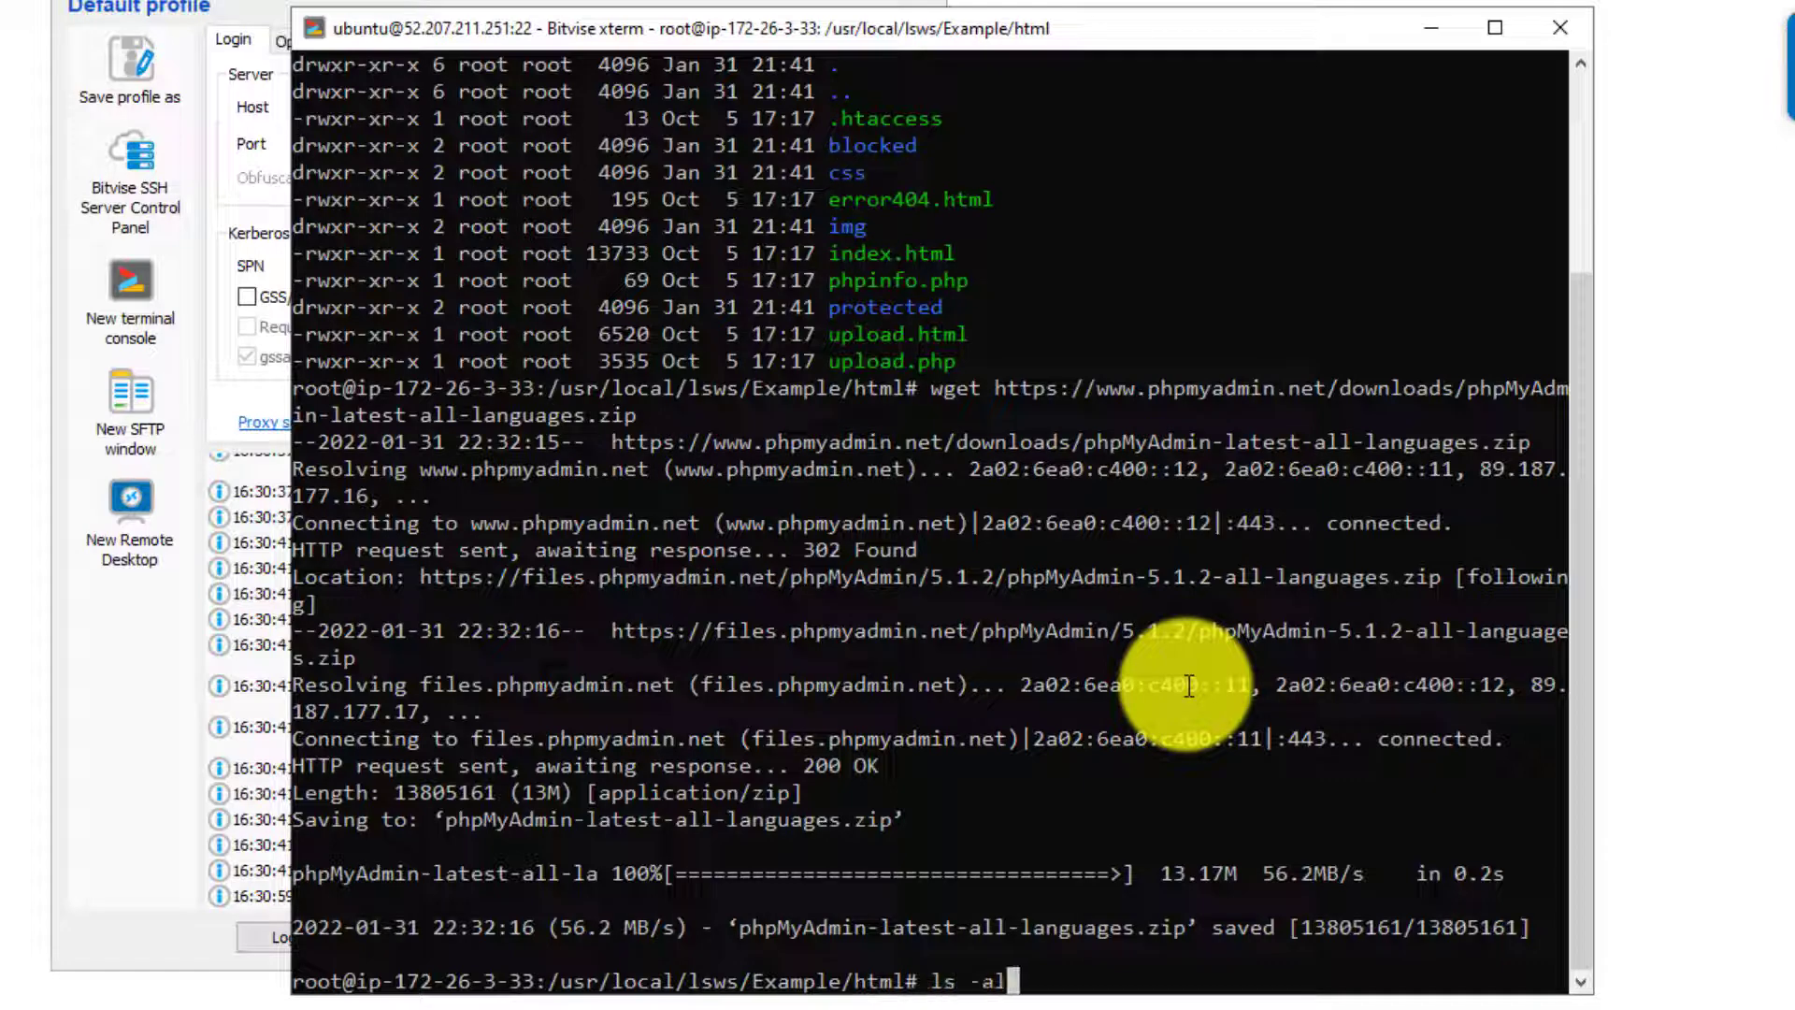
key("Return")
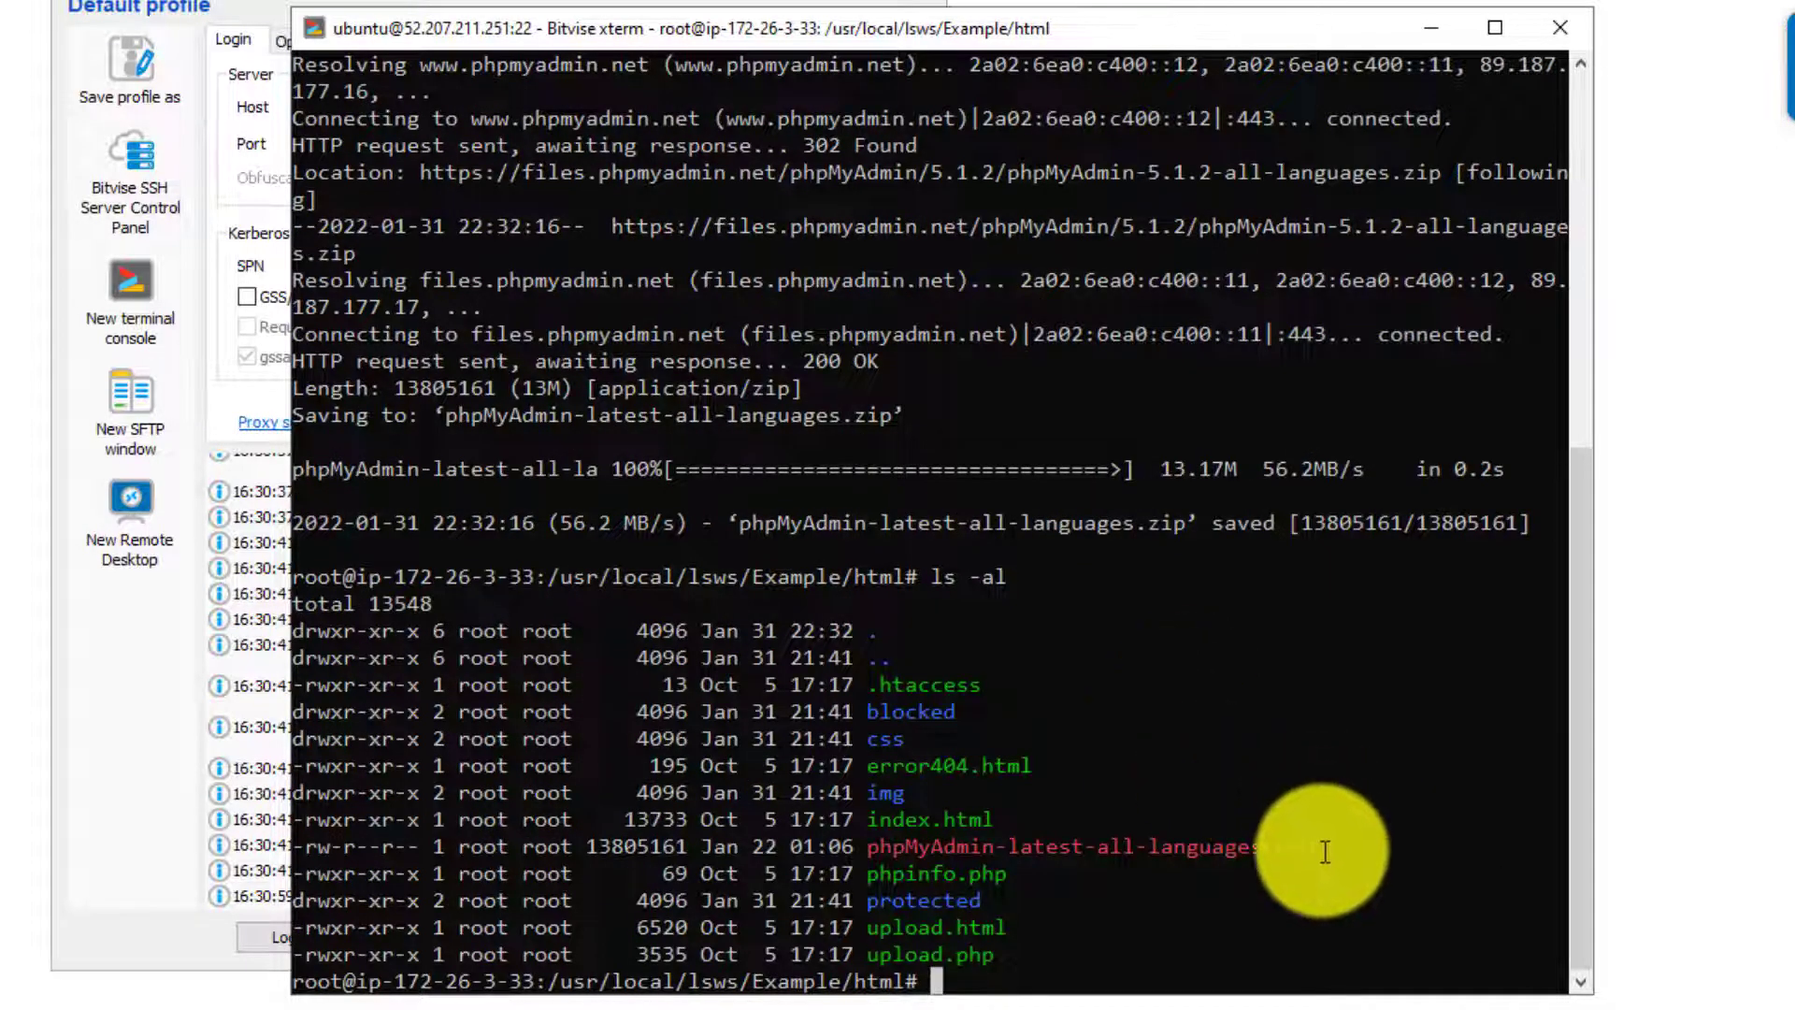
mouse_move(1142, 867)
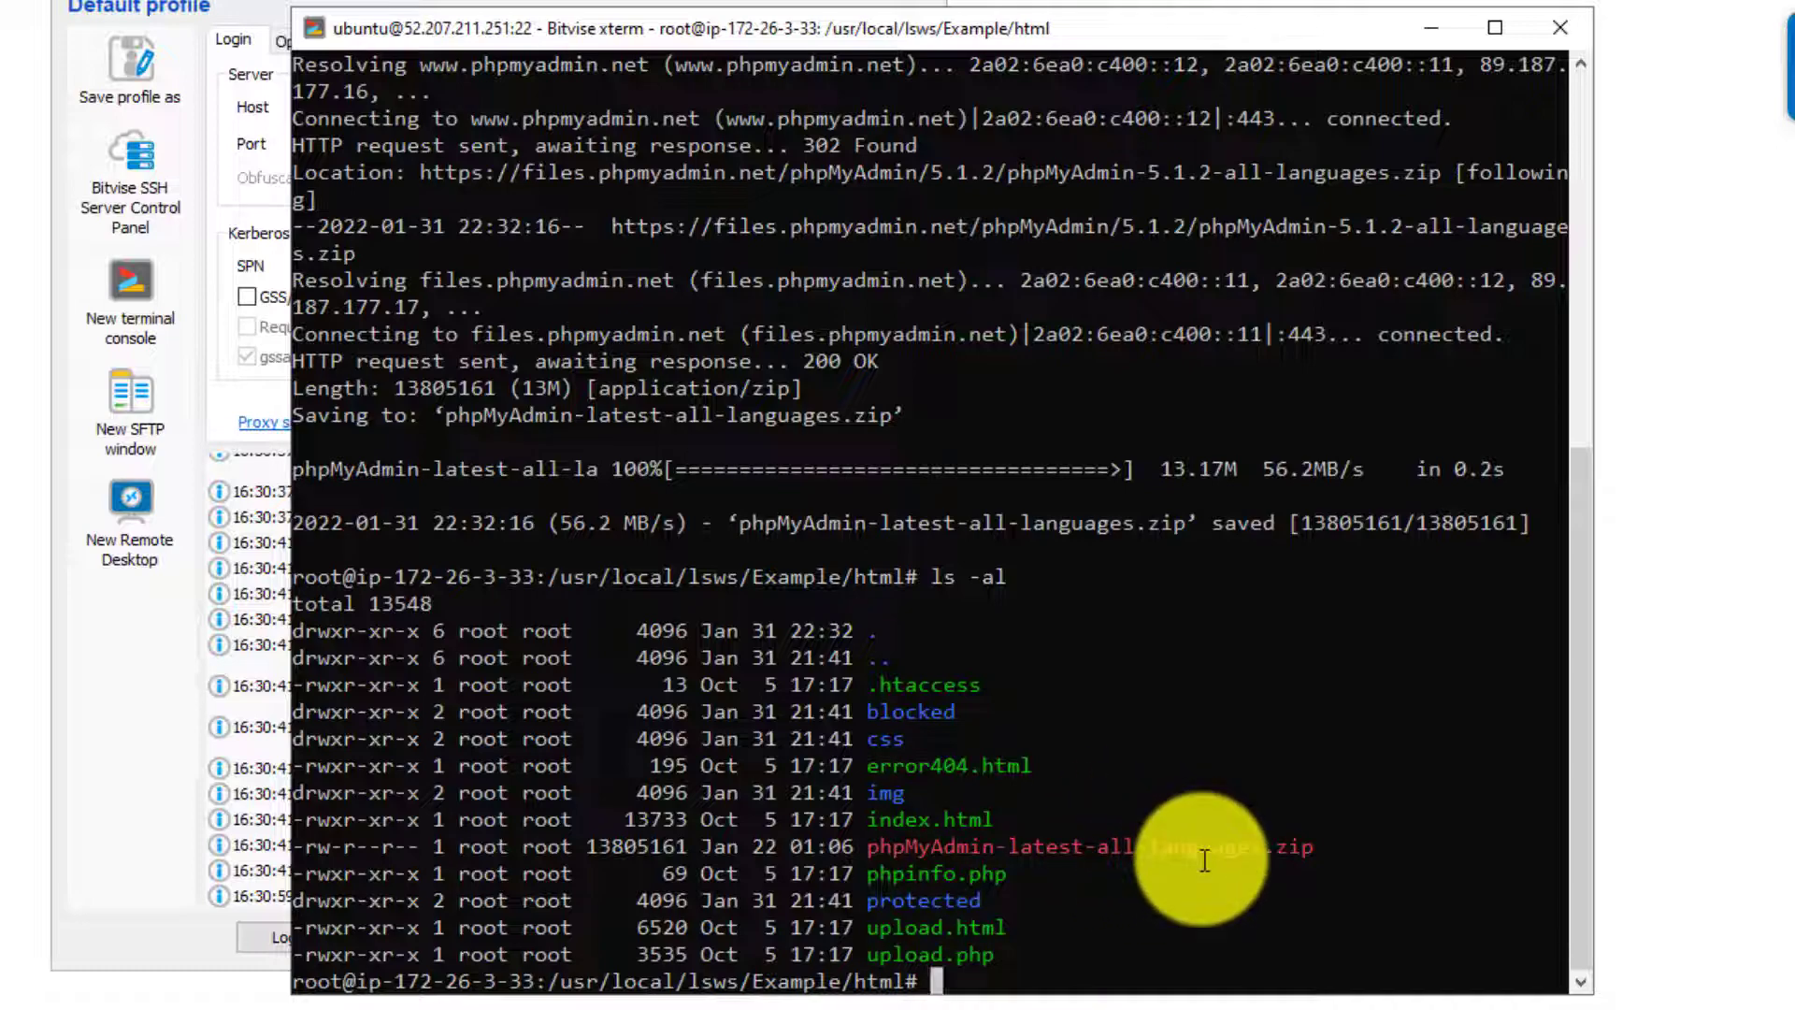
Step: Unzip the phpMyAdmin archive and rename phpMyAdmin-5.1.2-all-languages to phpmyadmin
type("unzip php")
type("ls -al")
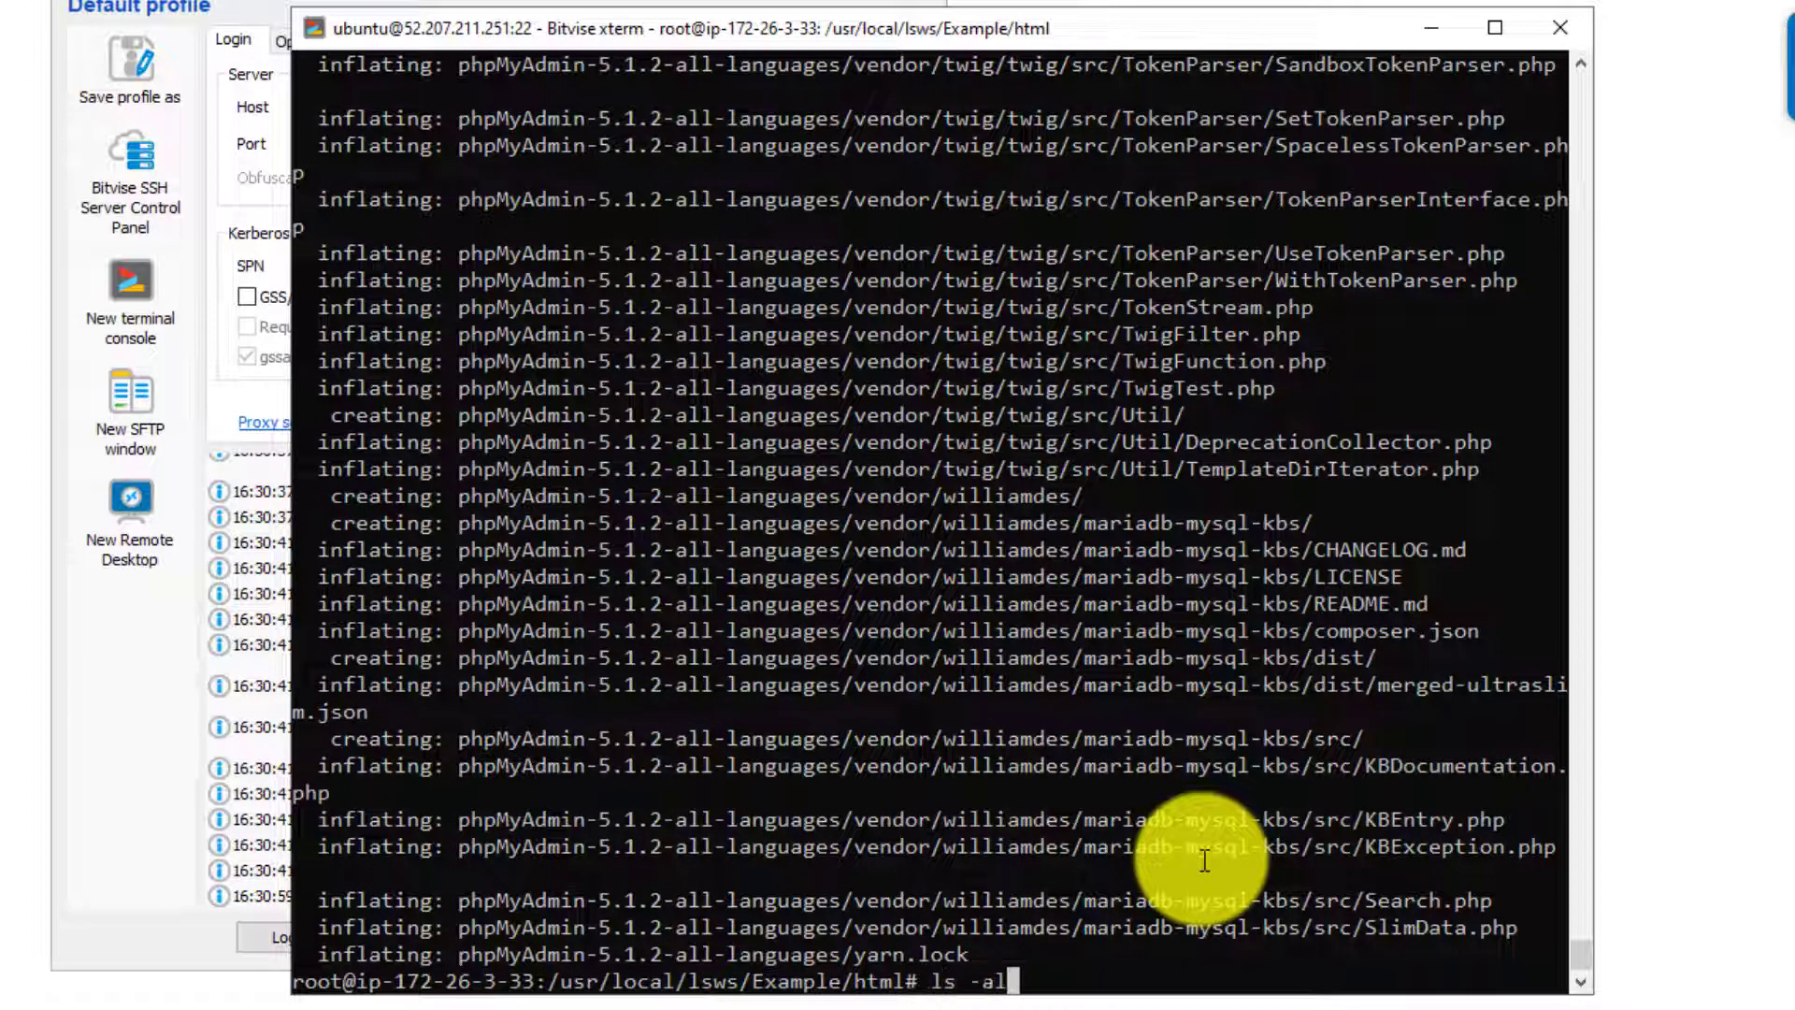
key("Return")
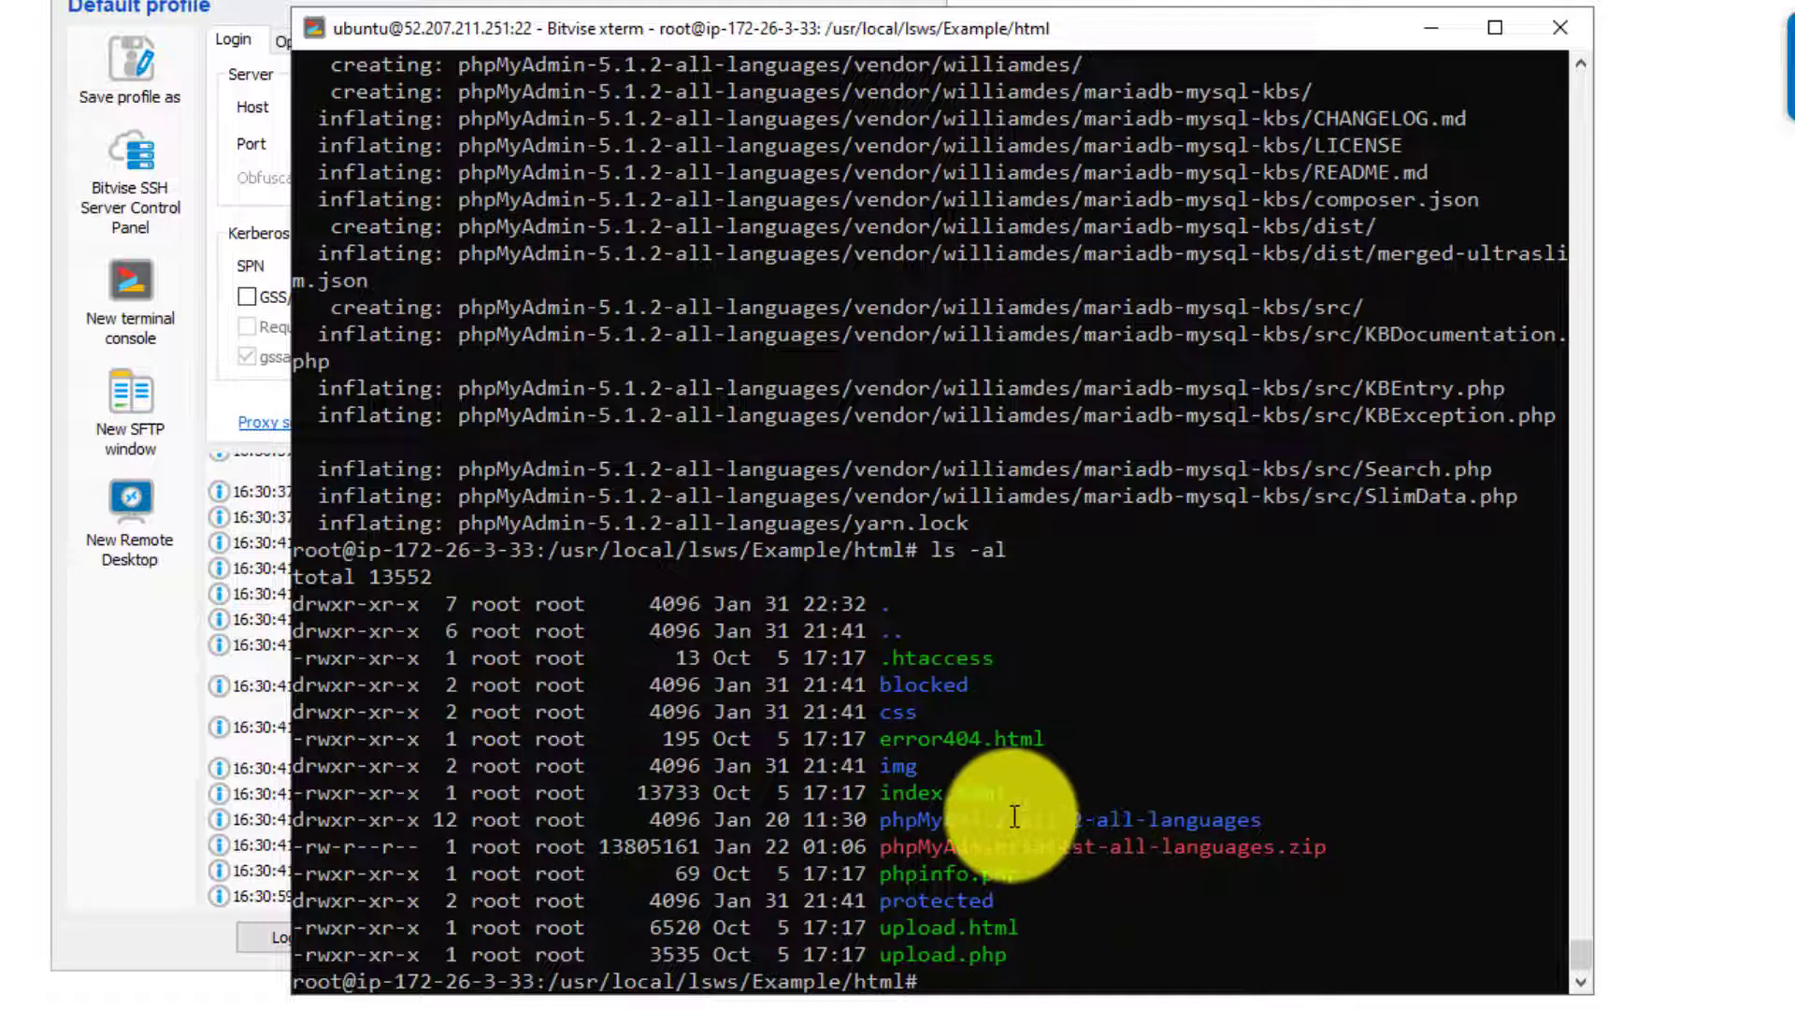
mouse_move(1027, 822)
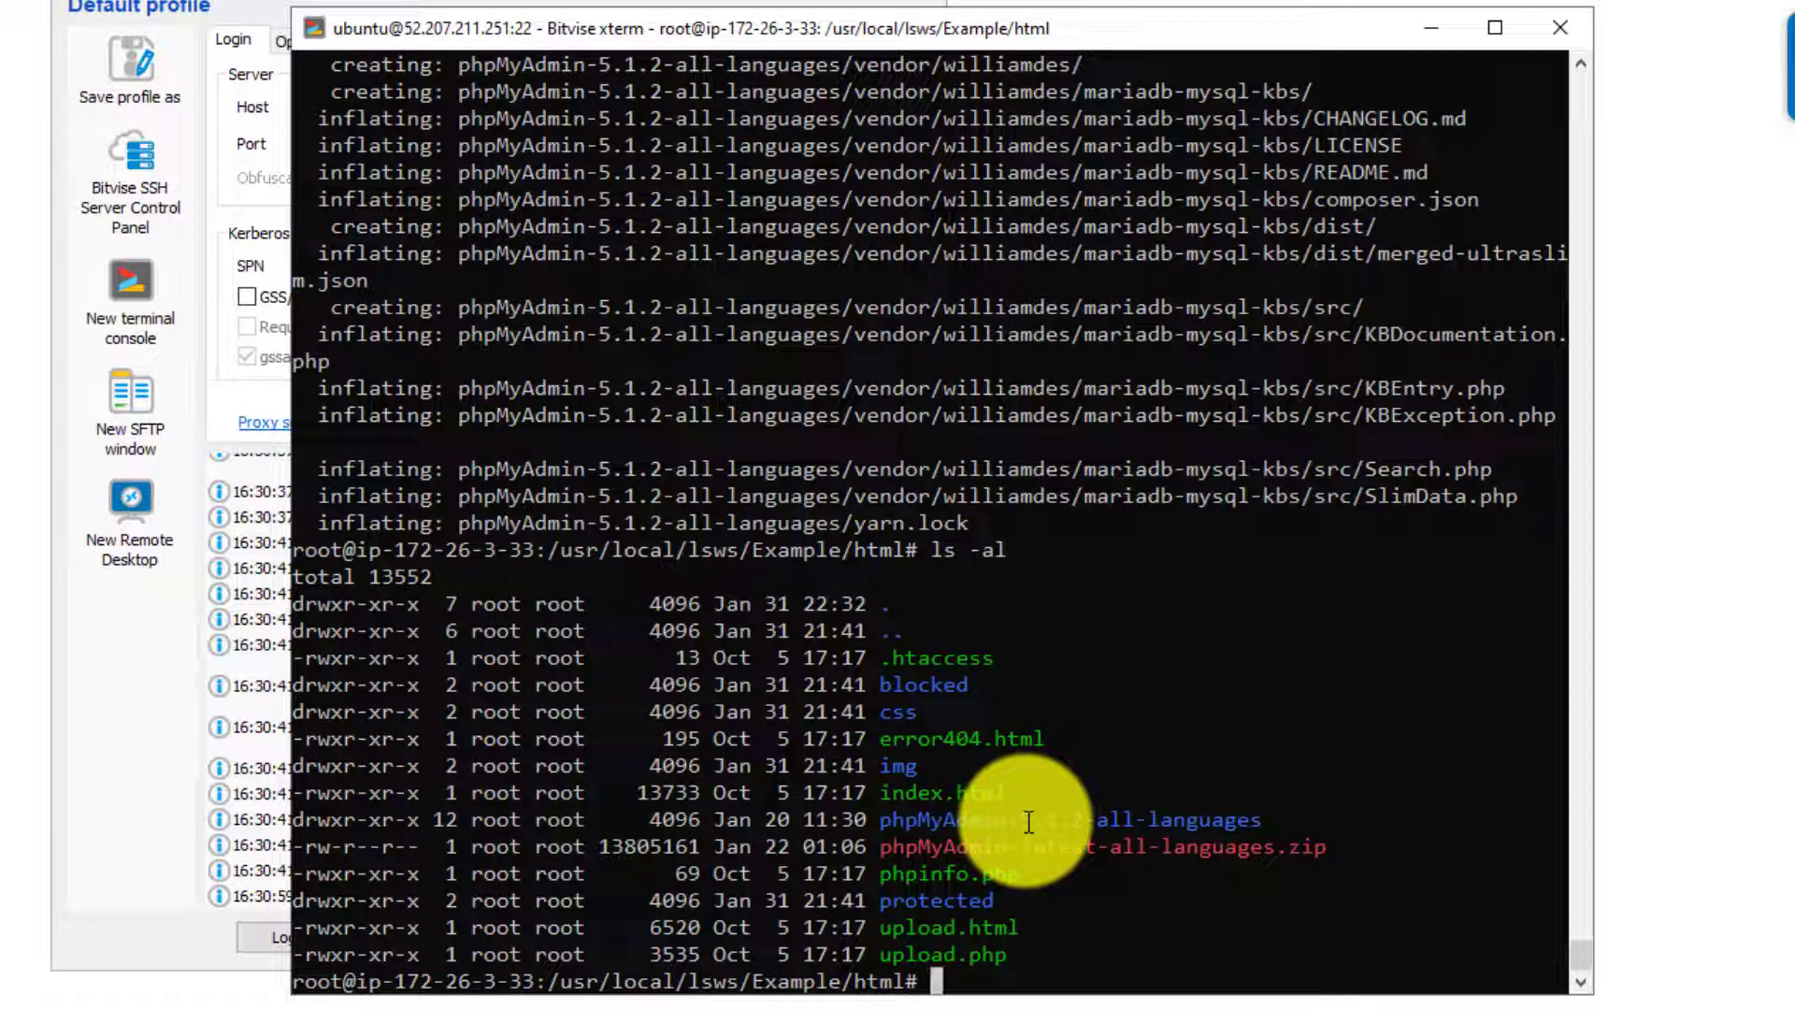
type("mv")
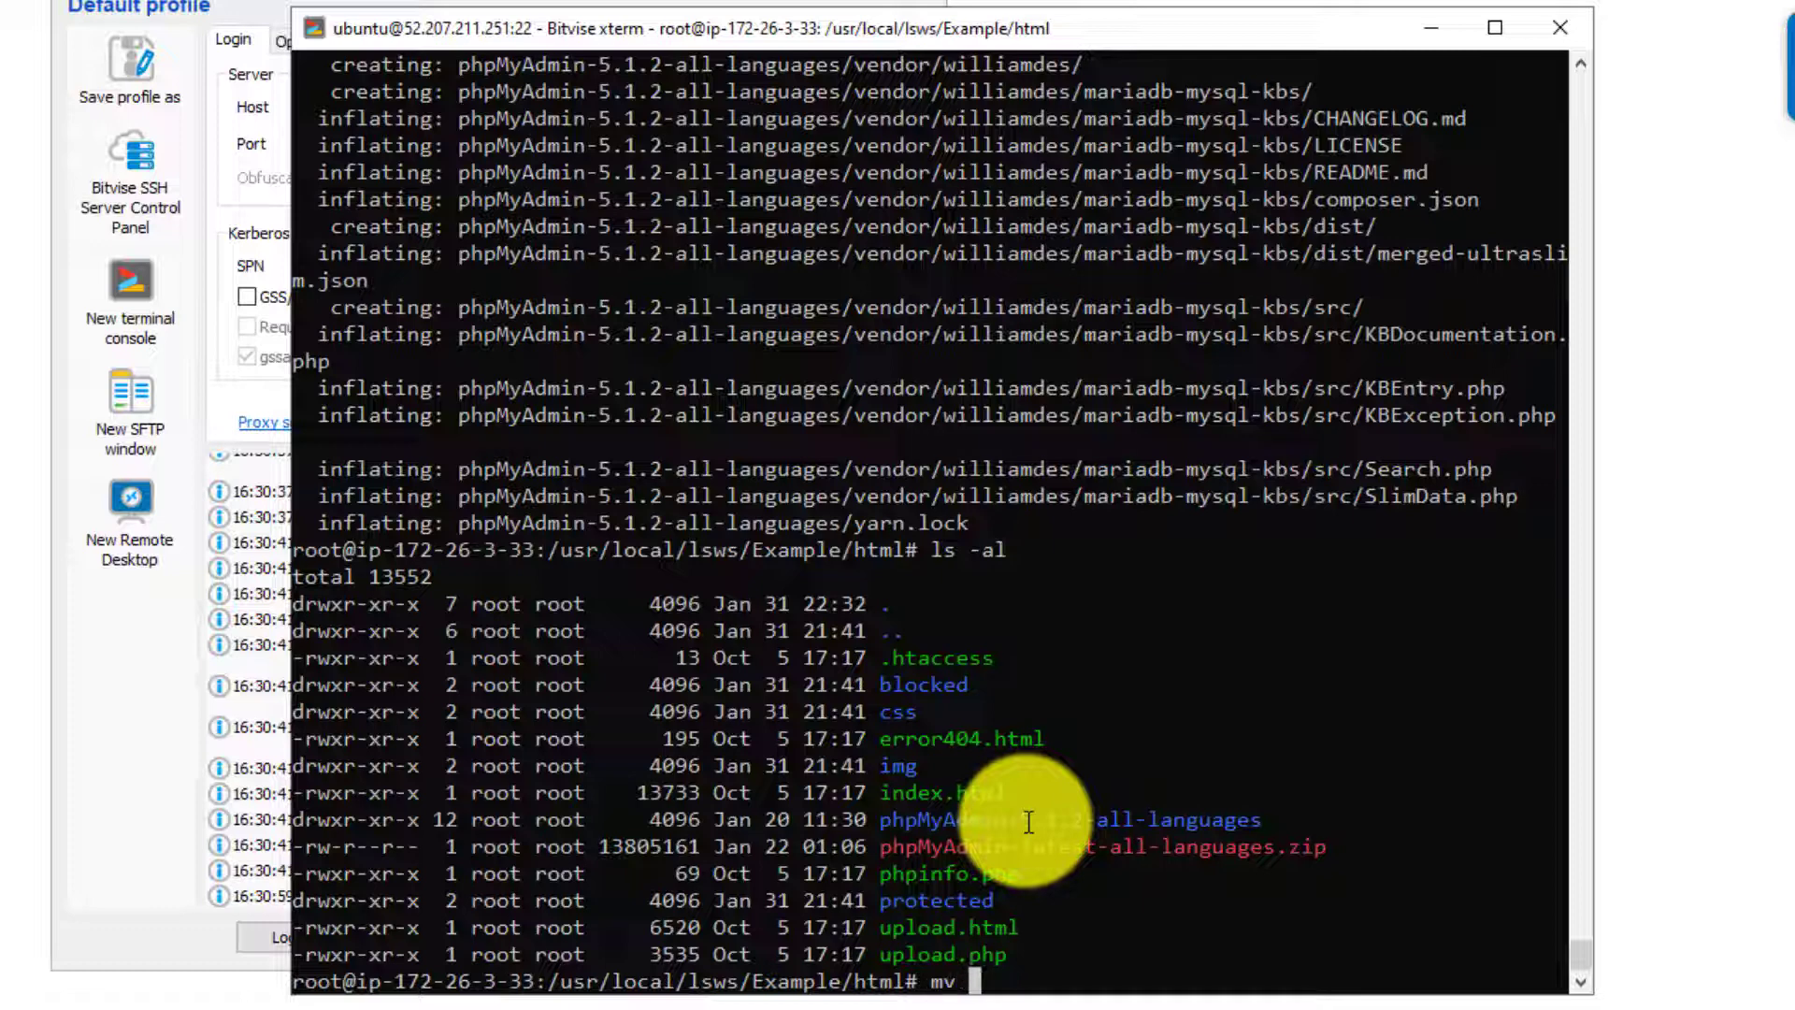
type("phpMyAdmin-5.1.2-all-languages phpmyadmin")
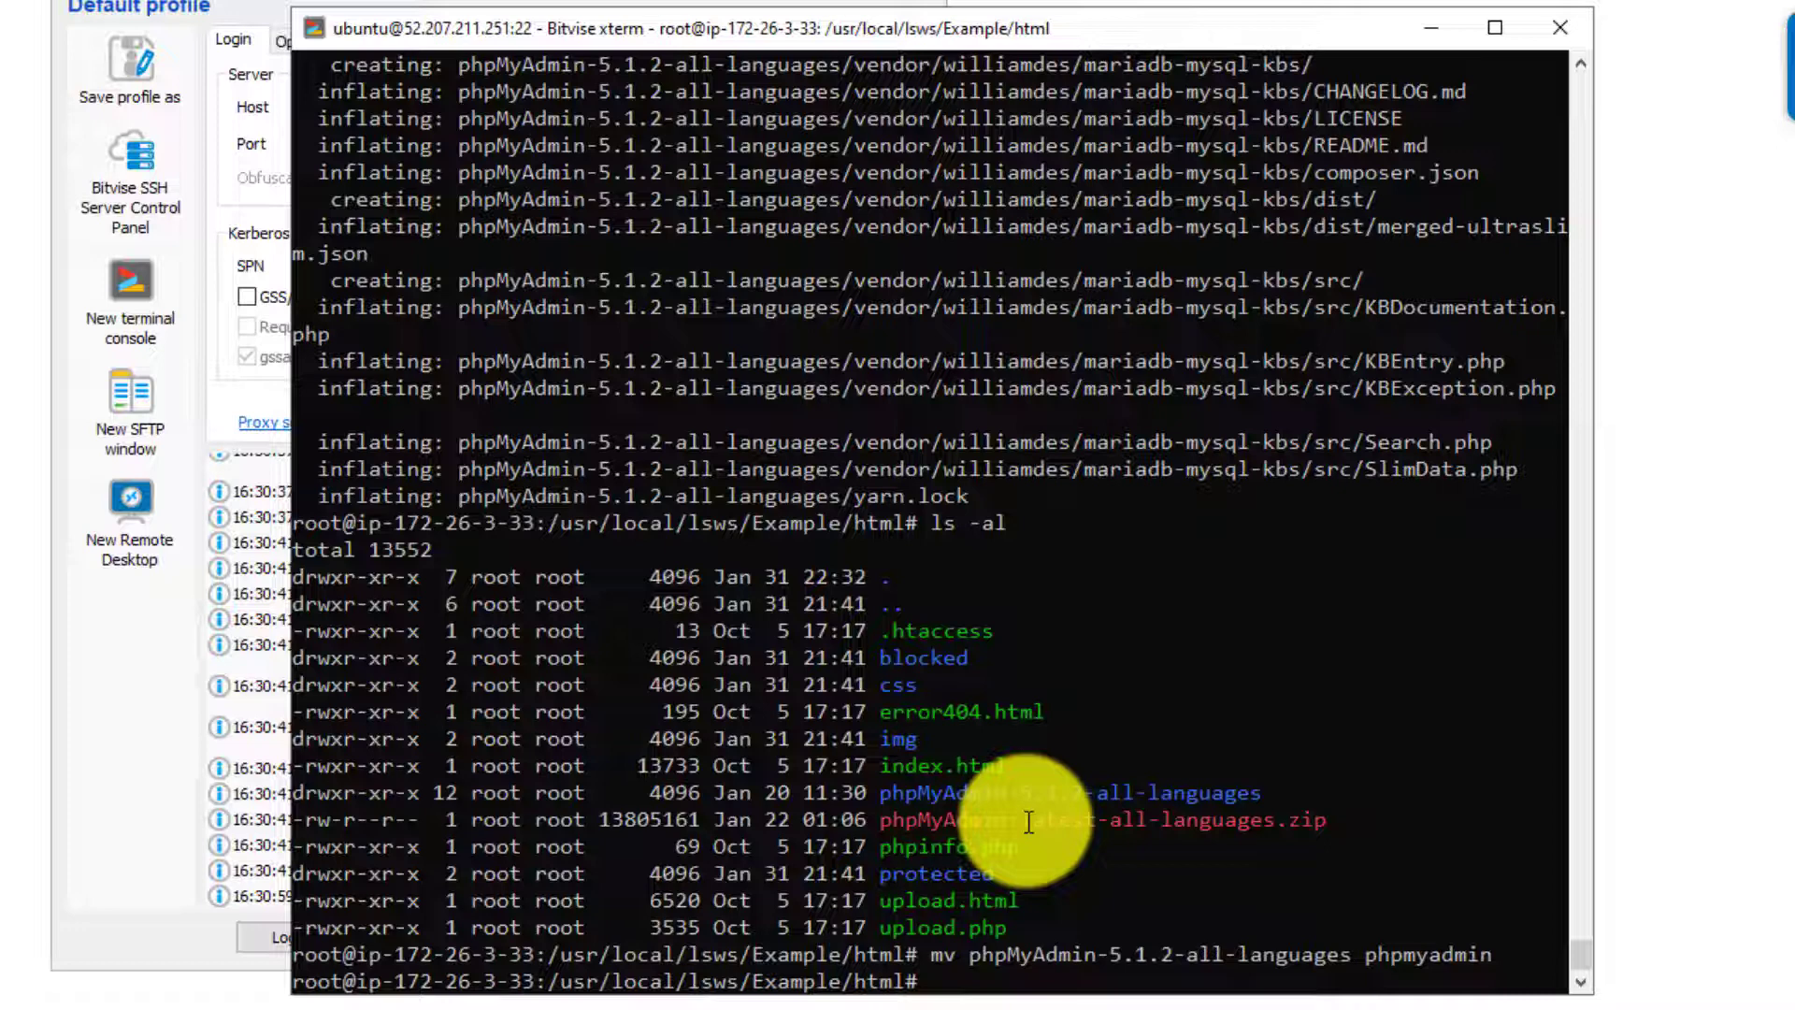
Step: Recursively change ownership of phpmyadmin/ to lsadm:lsadm
type("chown")
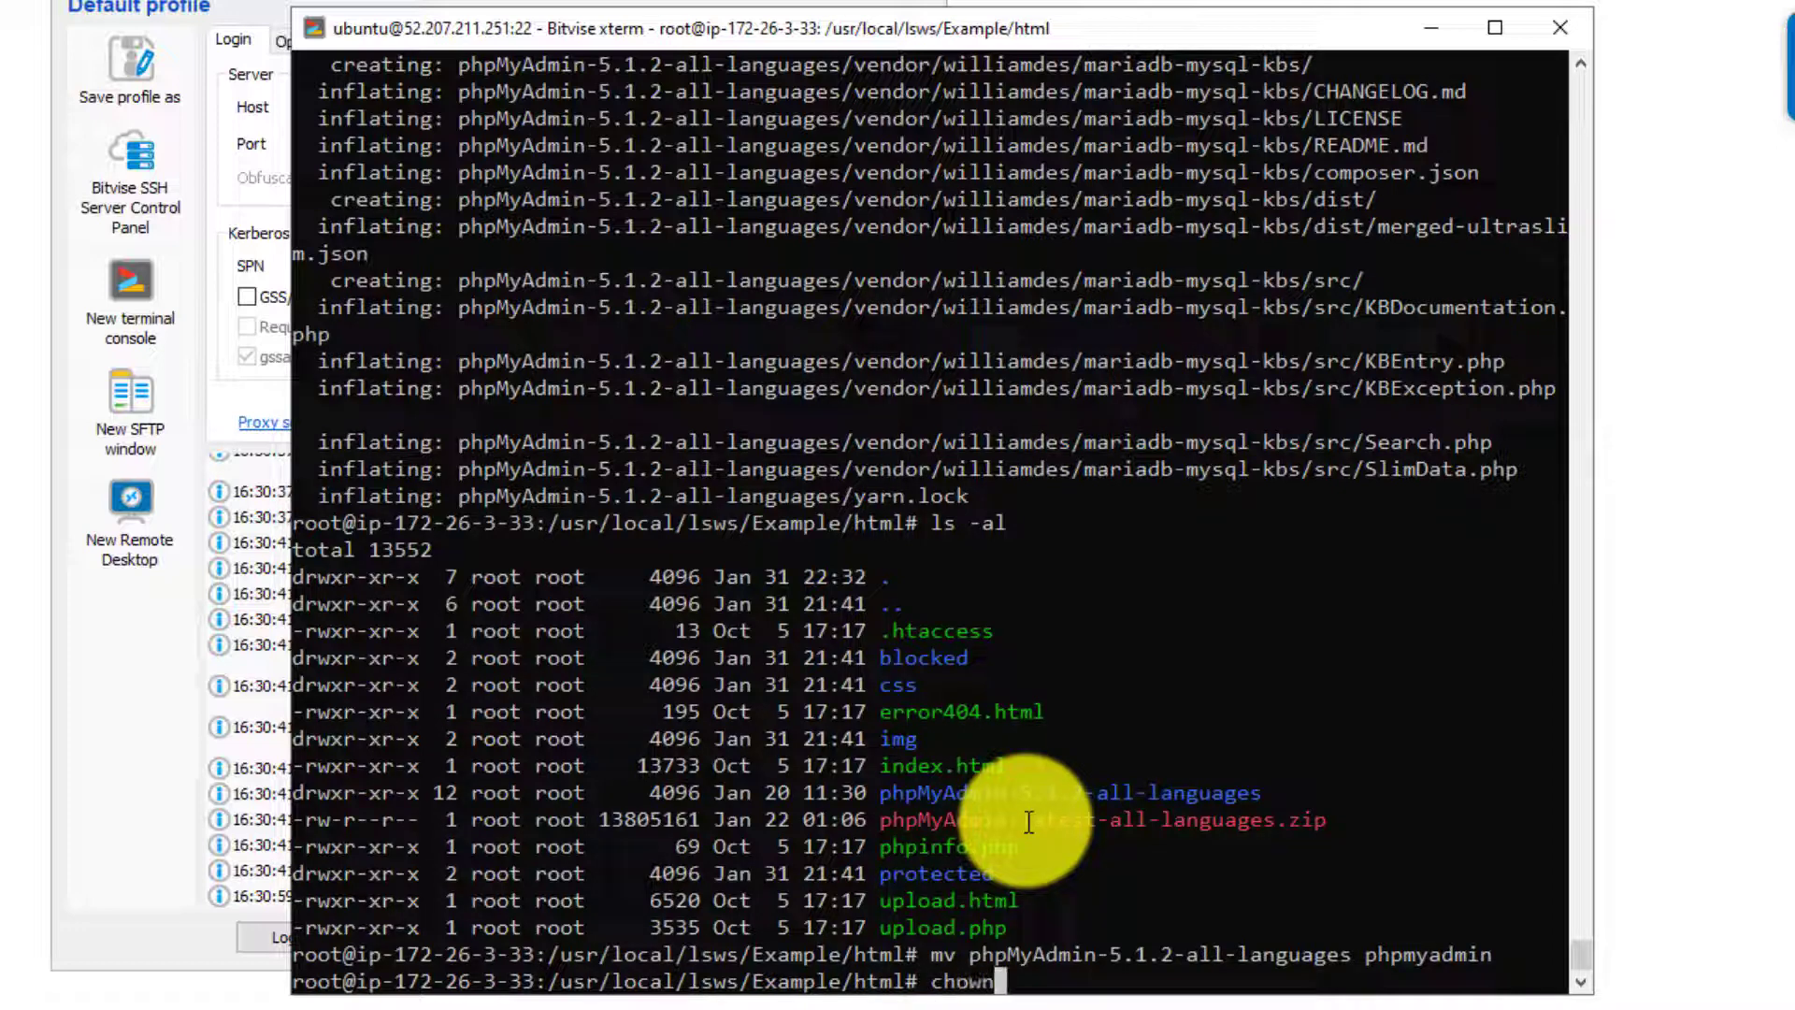
type("-R ls")
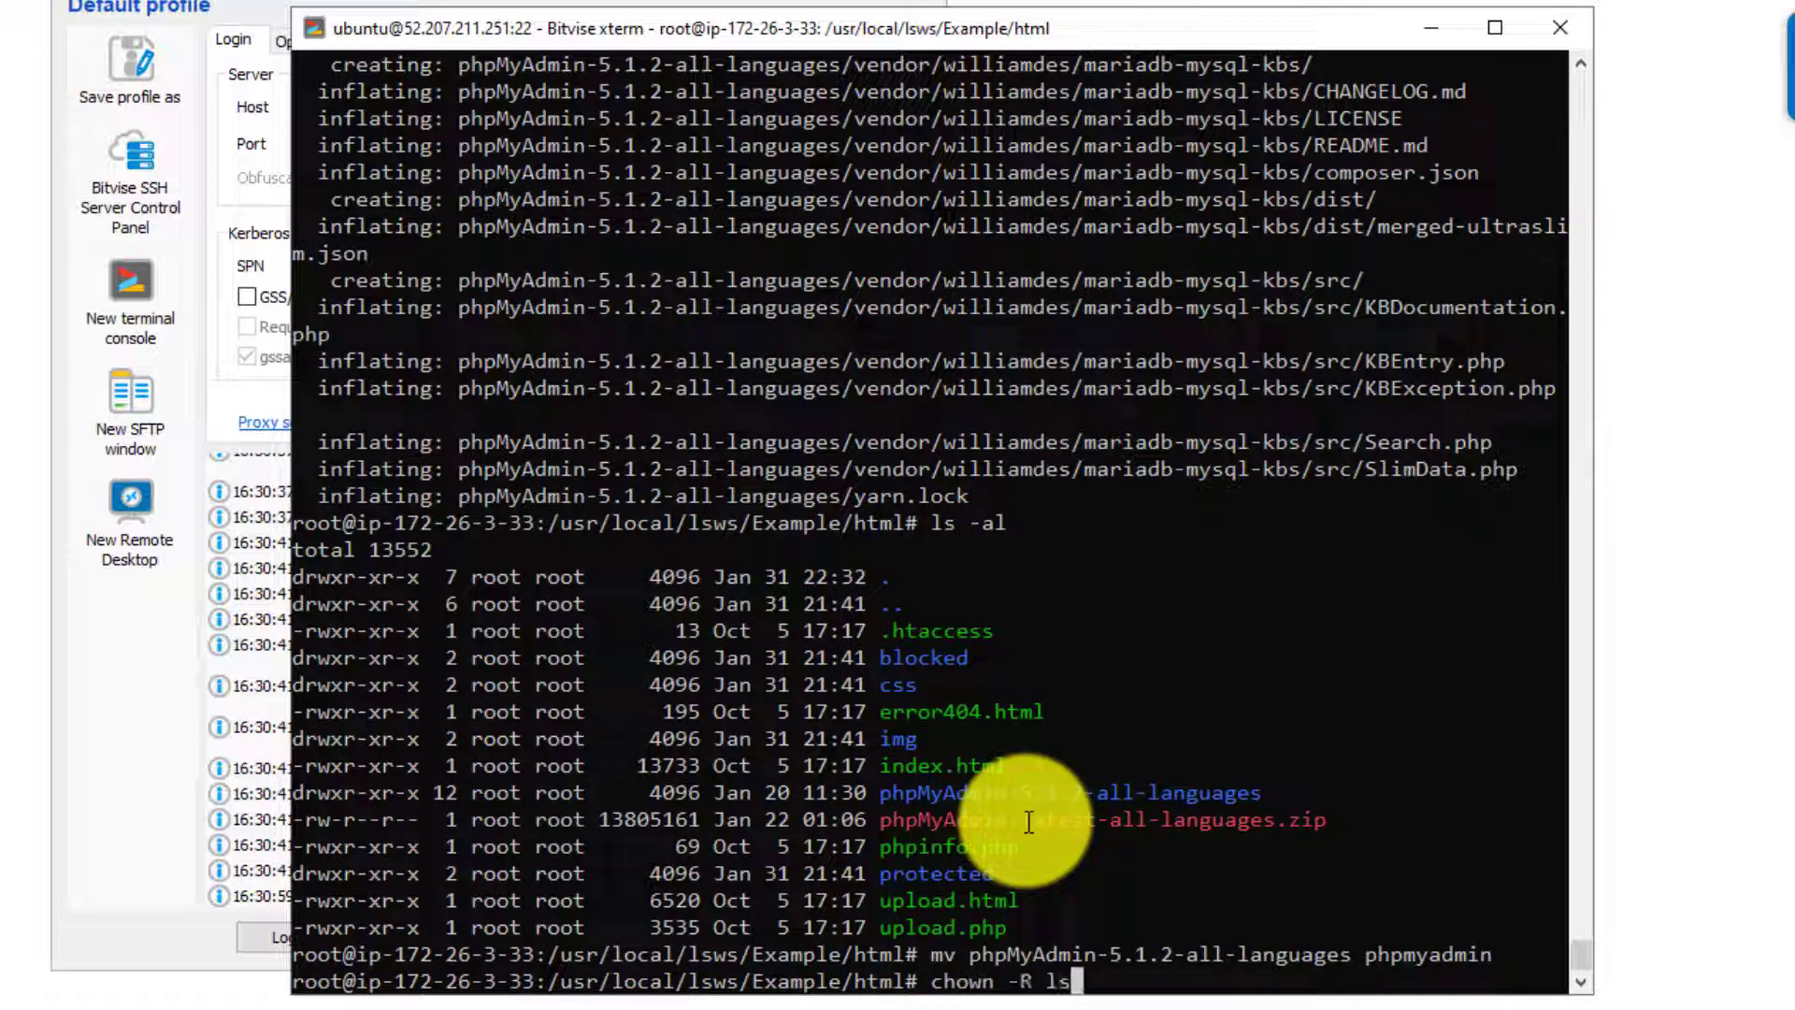
type("adm:lsa")
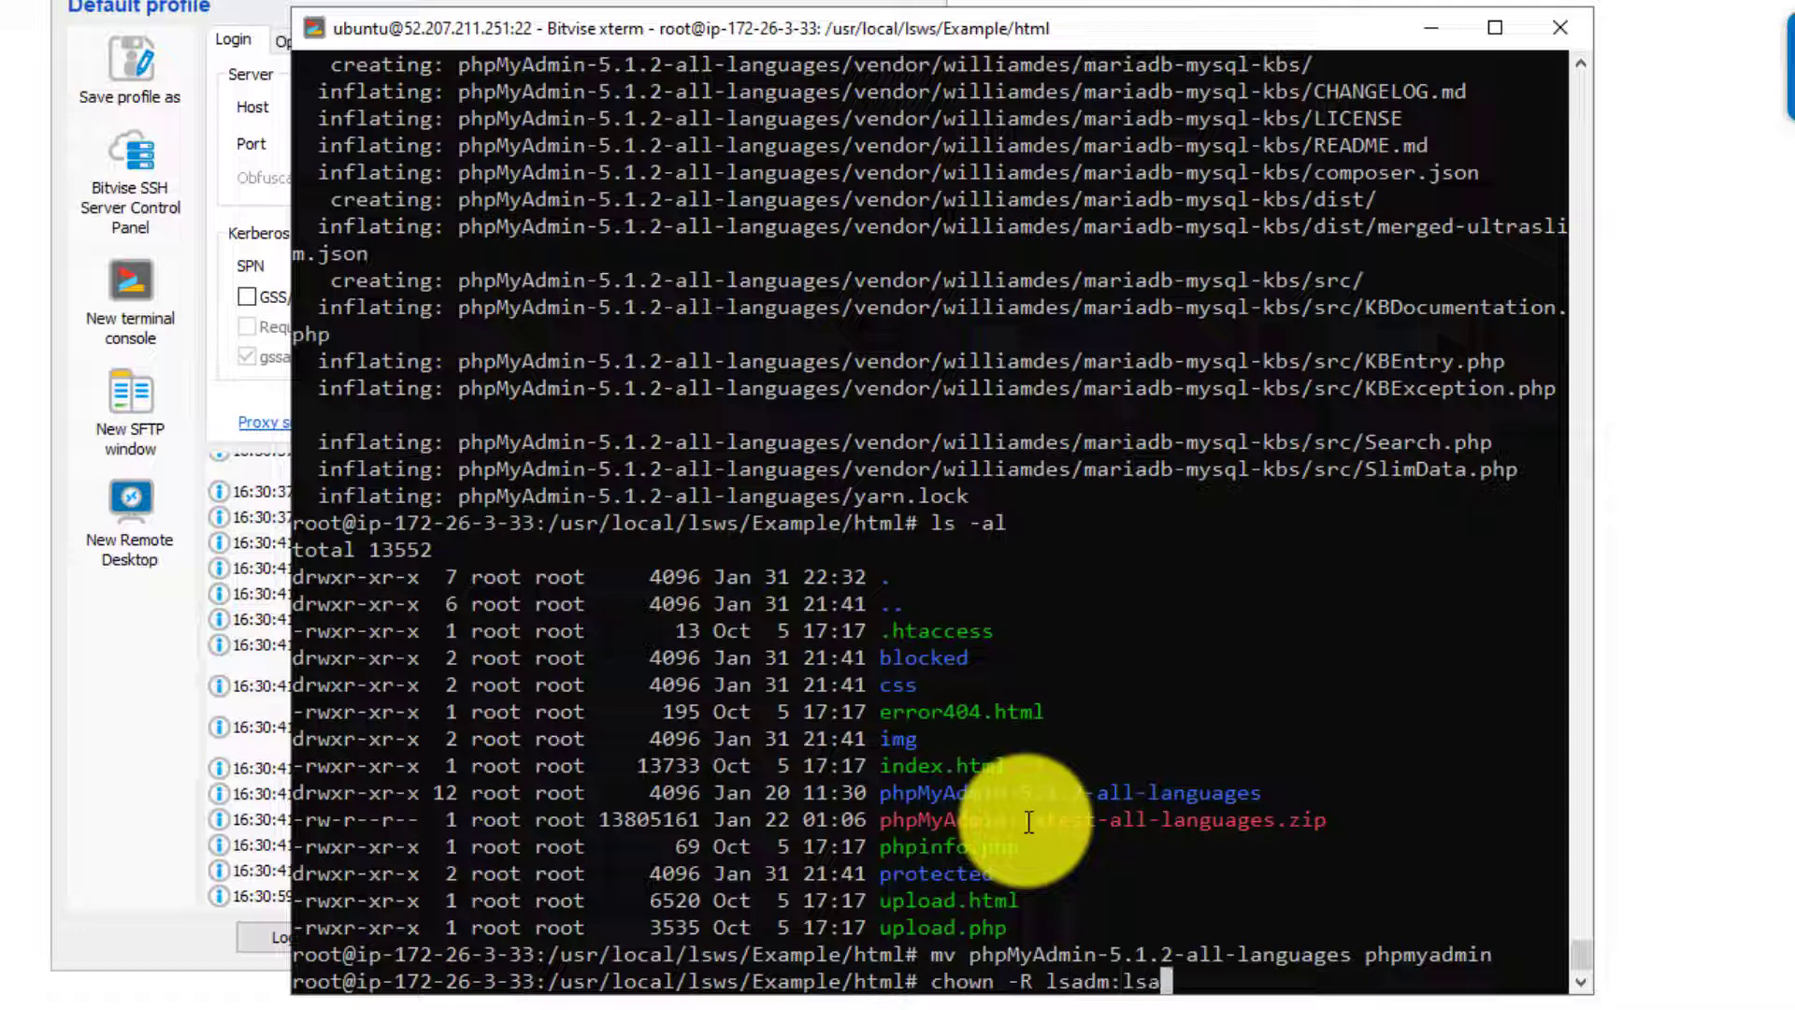
type("m")
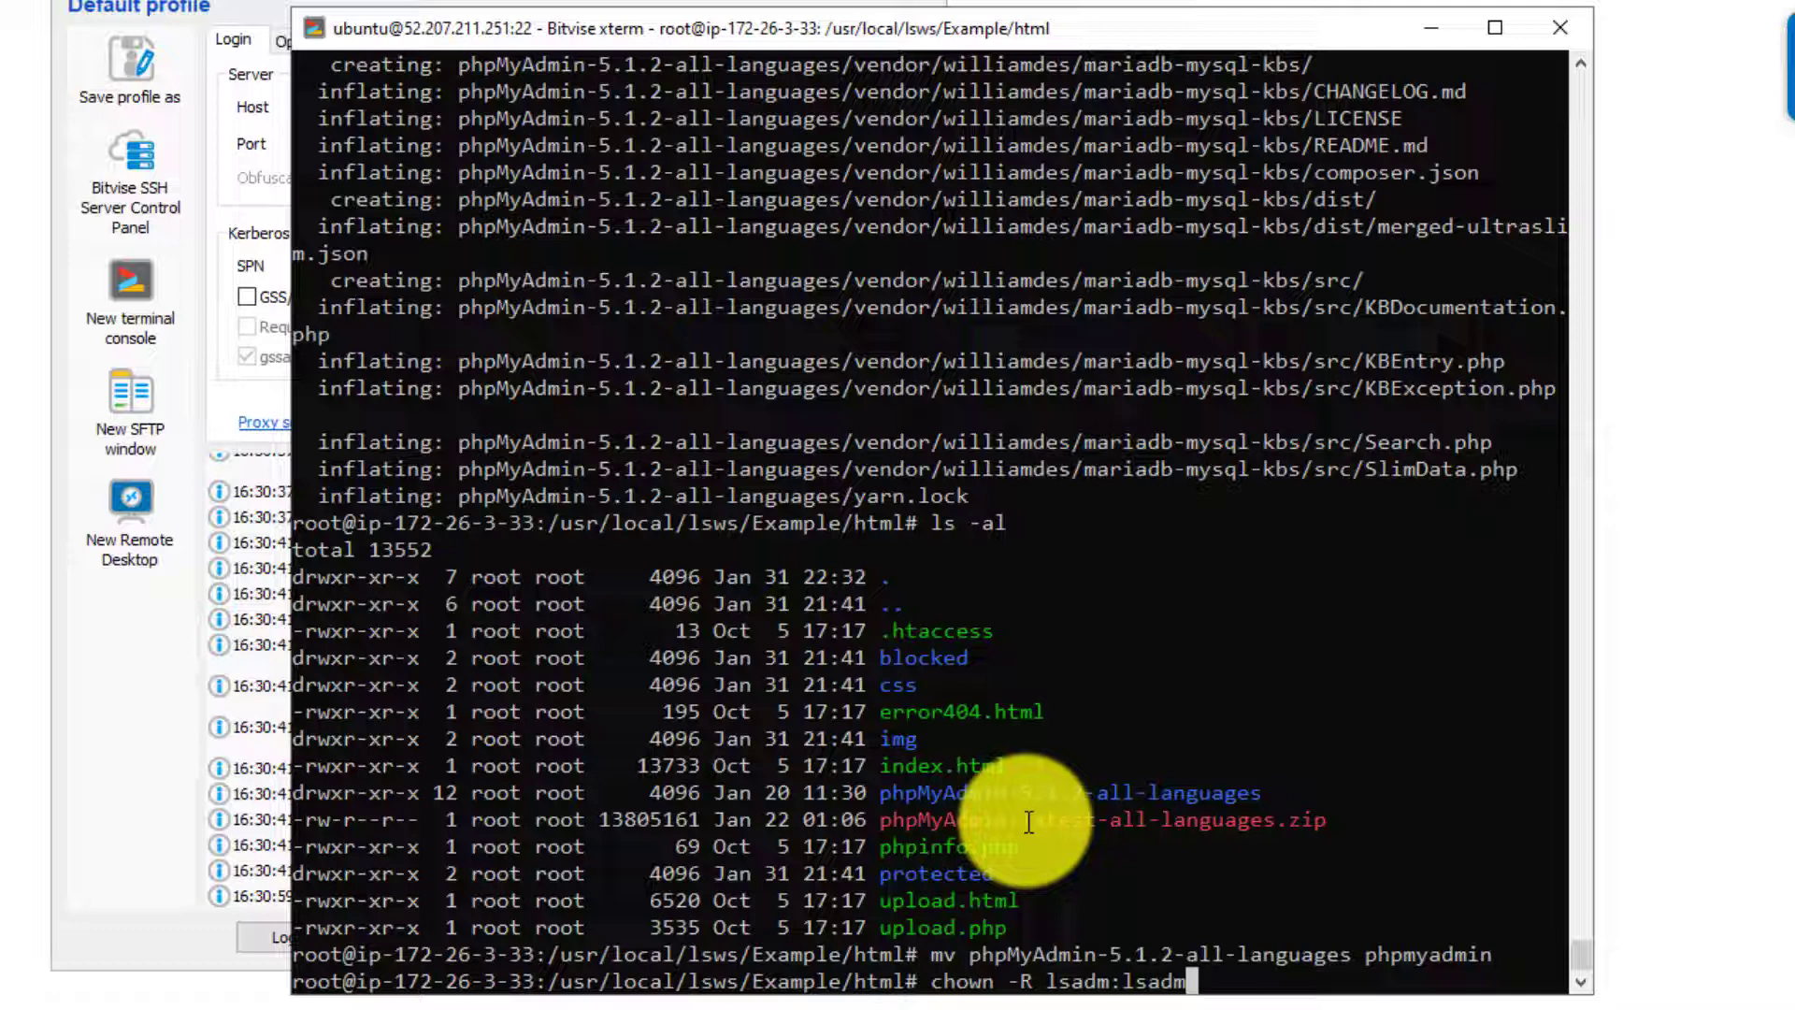
key("Return")
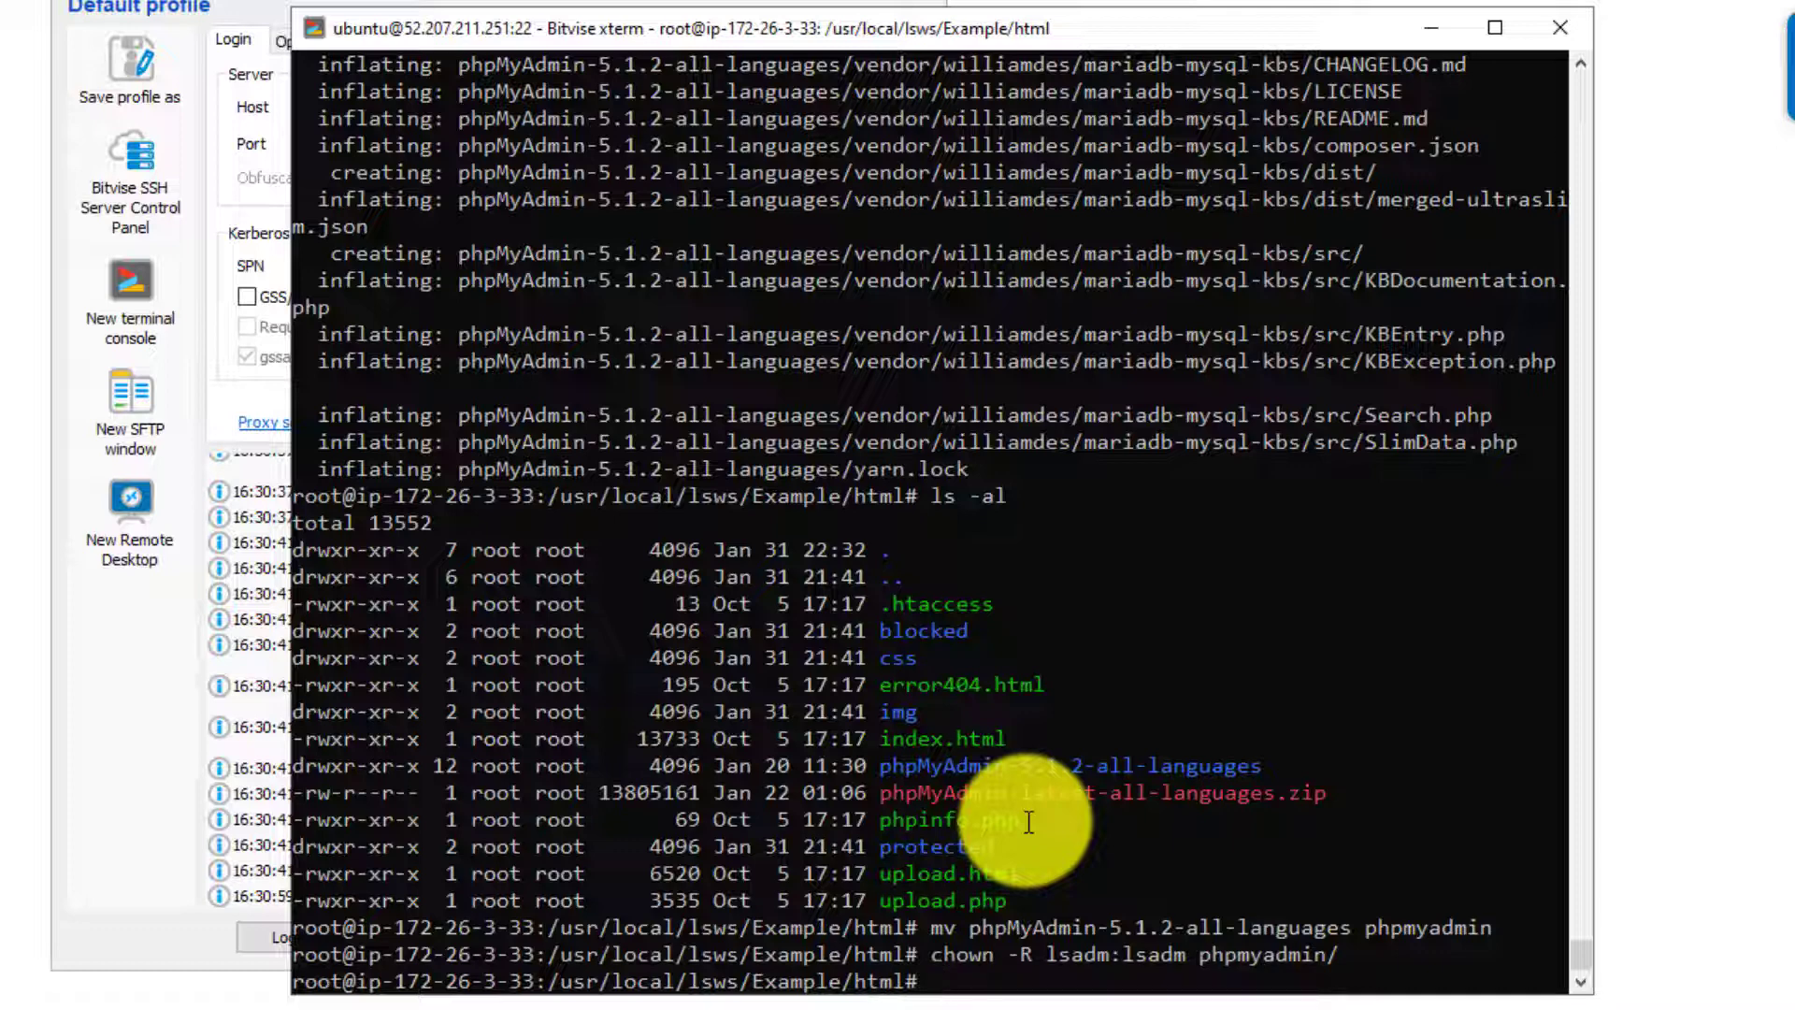
Step: List the phpmyadmin folder and copy config.sample.inc.php to config.inc.php
type("ls")
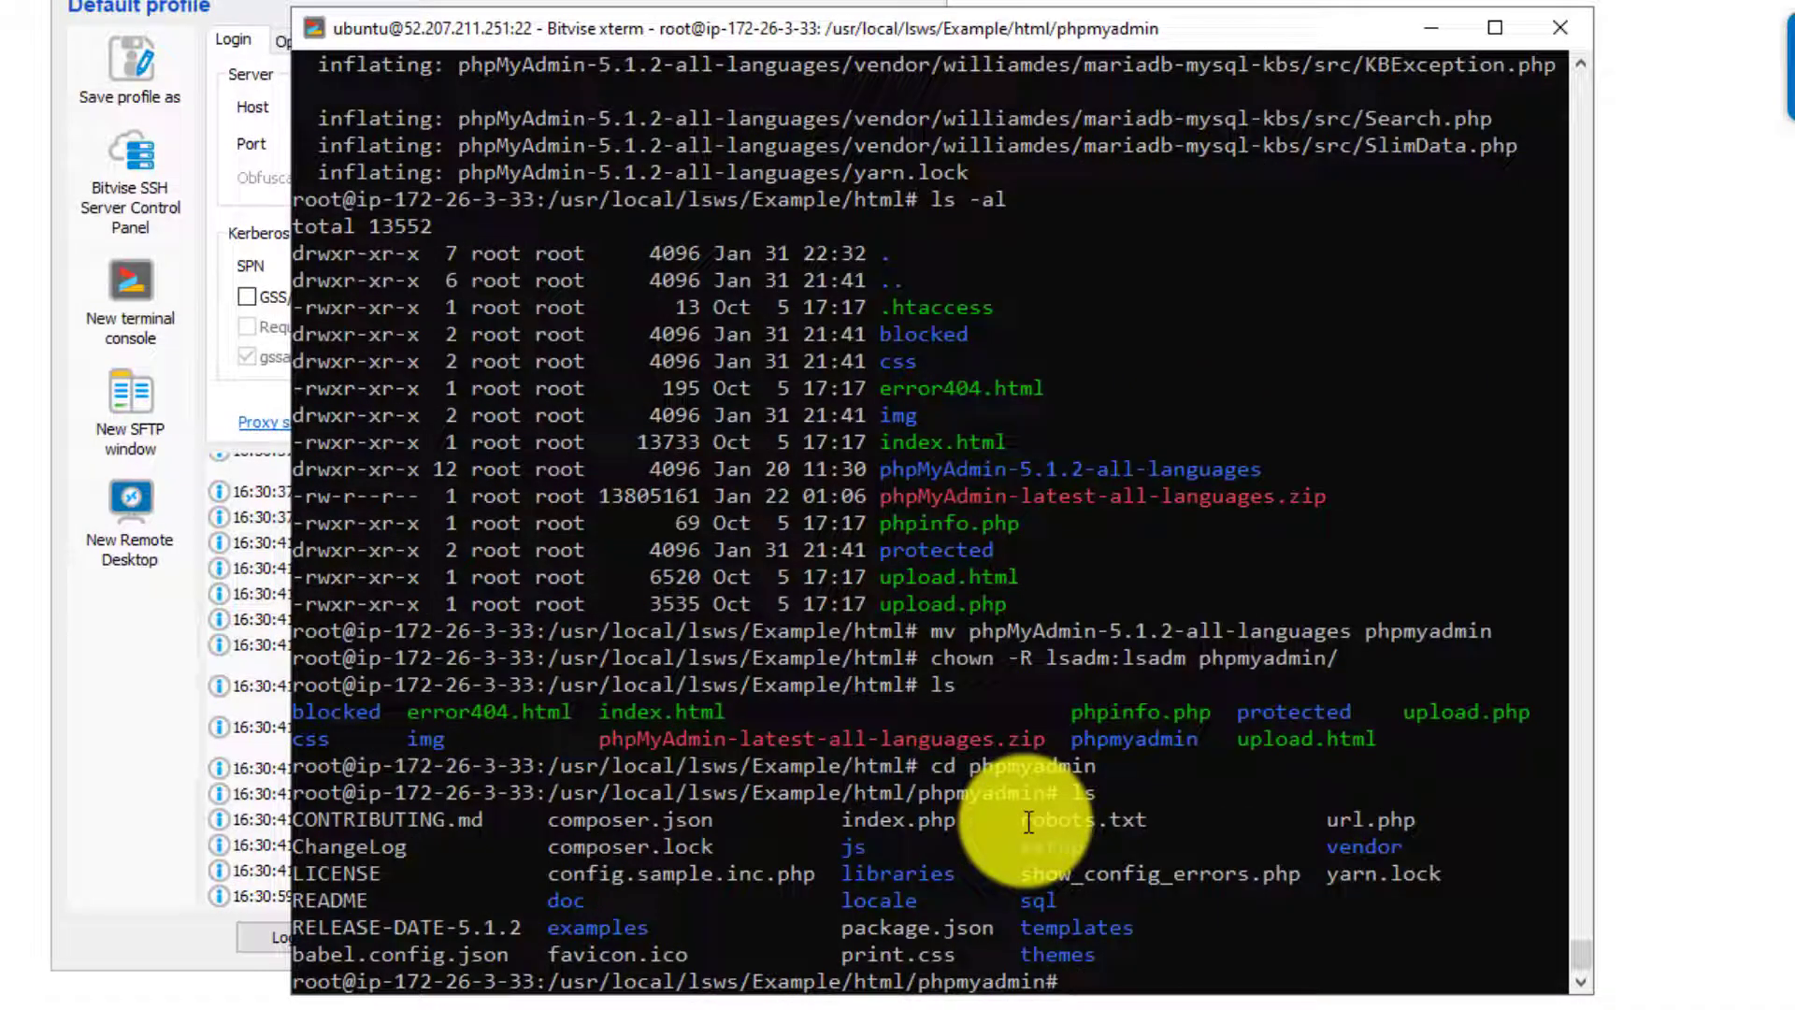
mouse_move(536, 891)
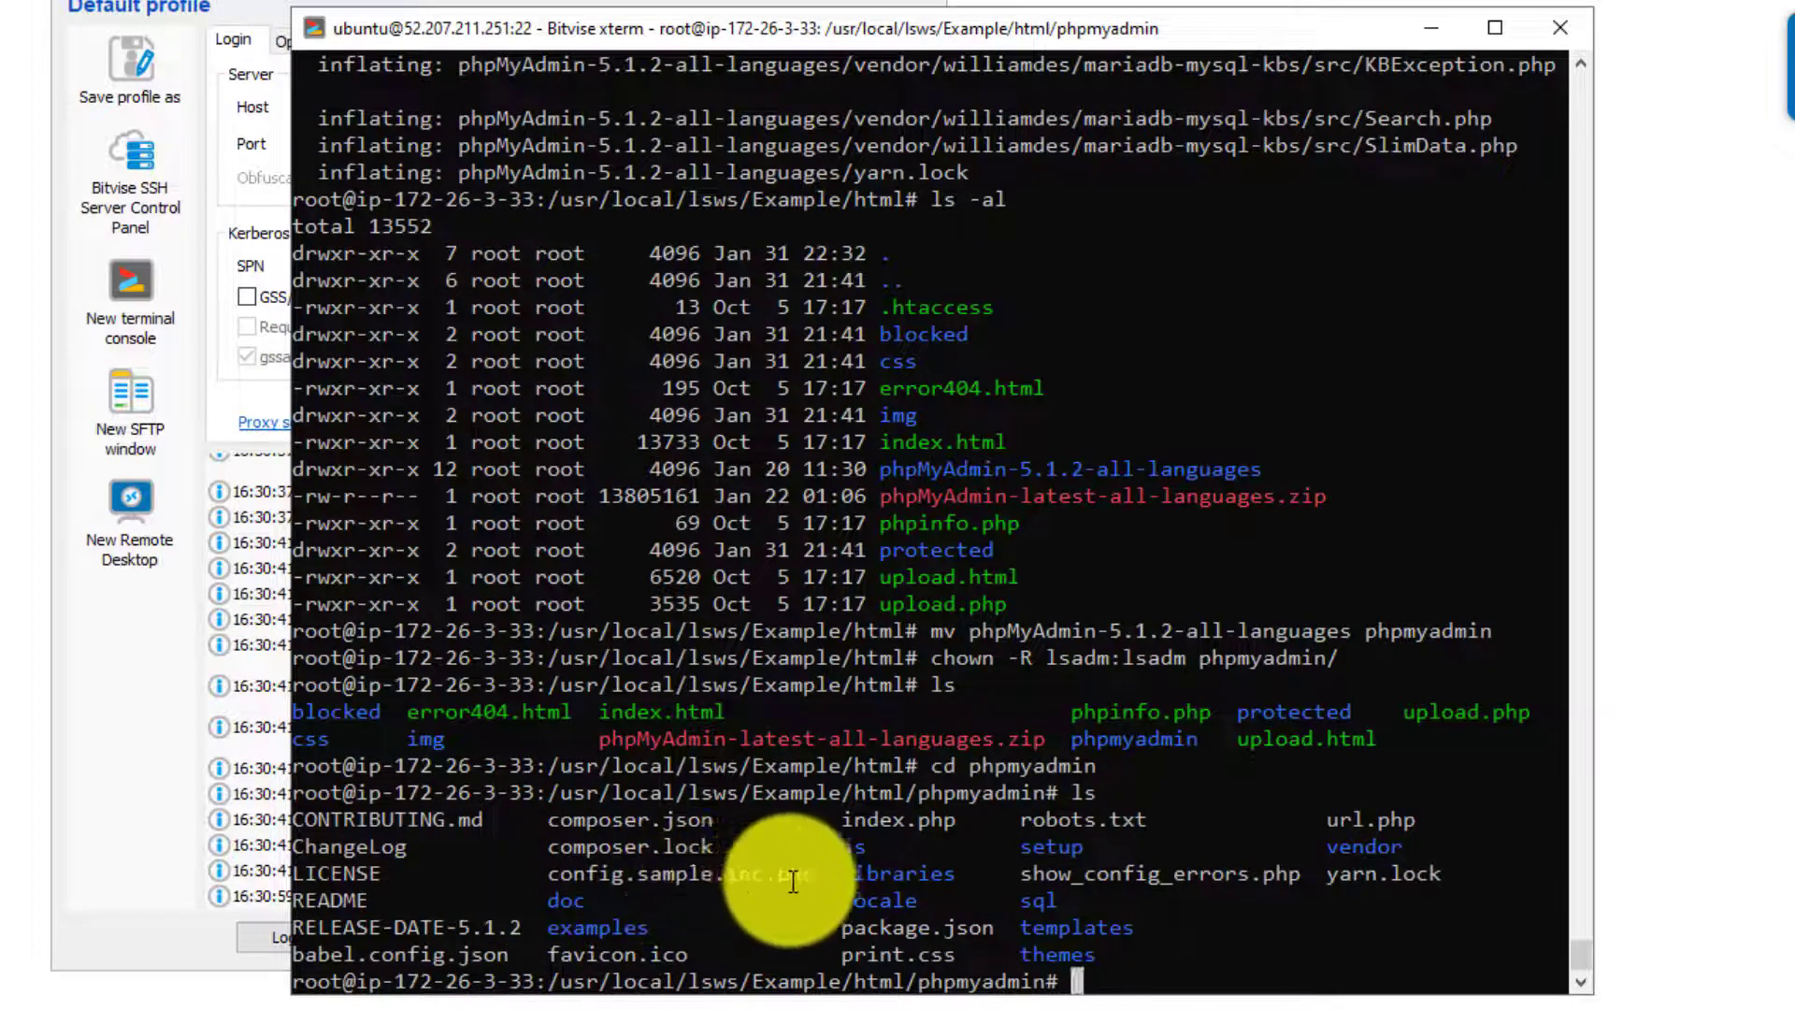
mouse_move(871, 765)
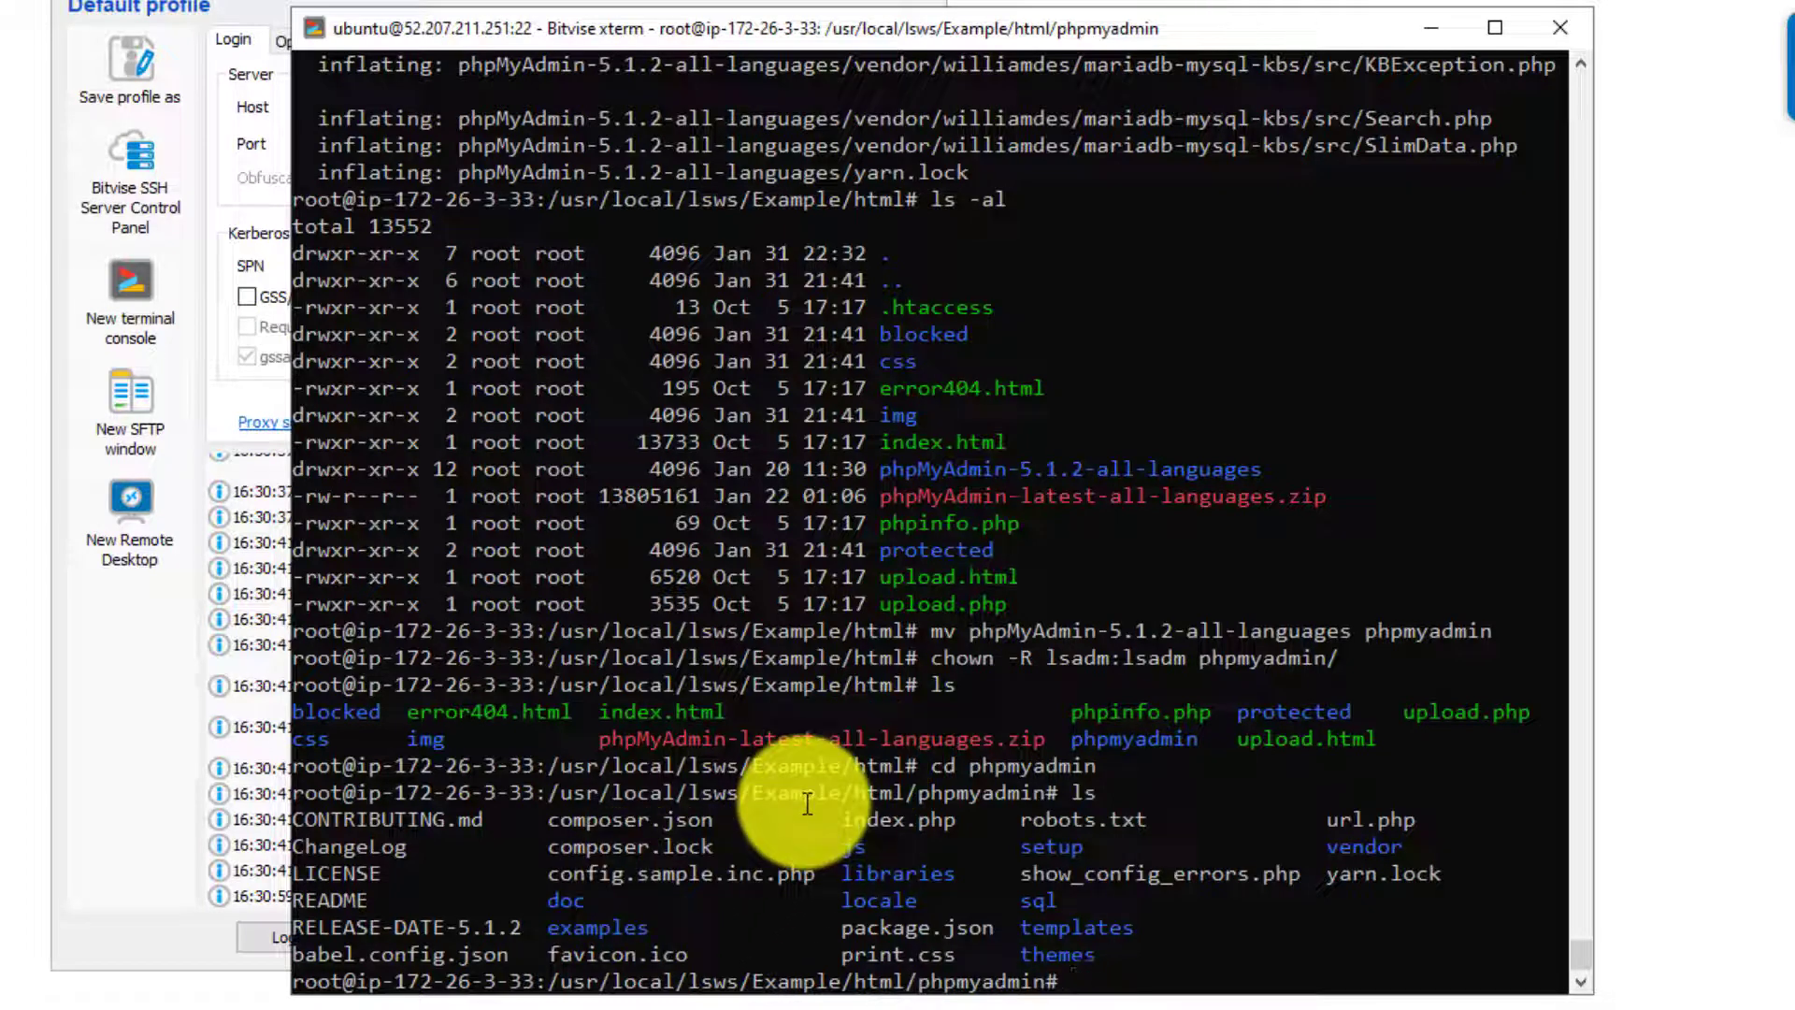
type("cp")
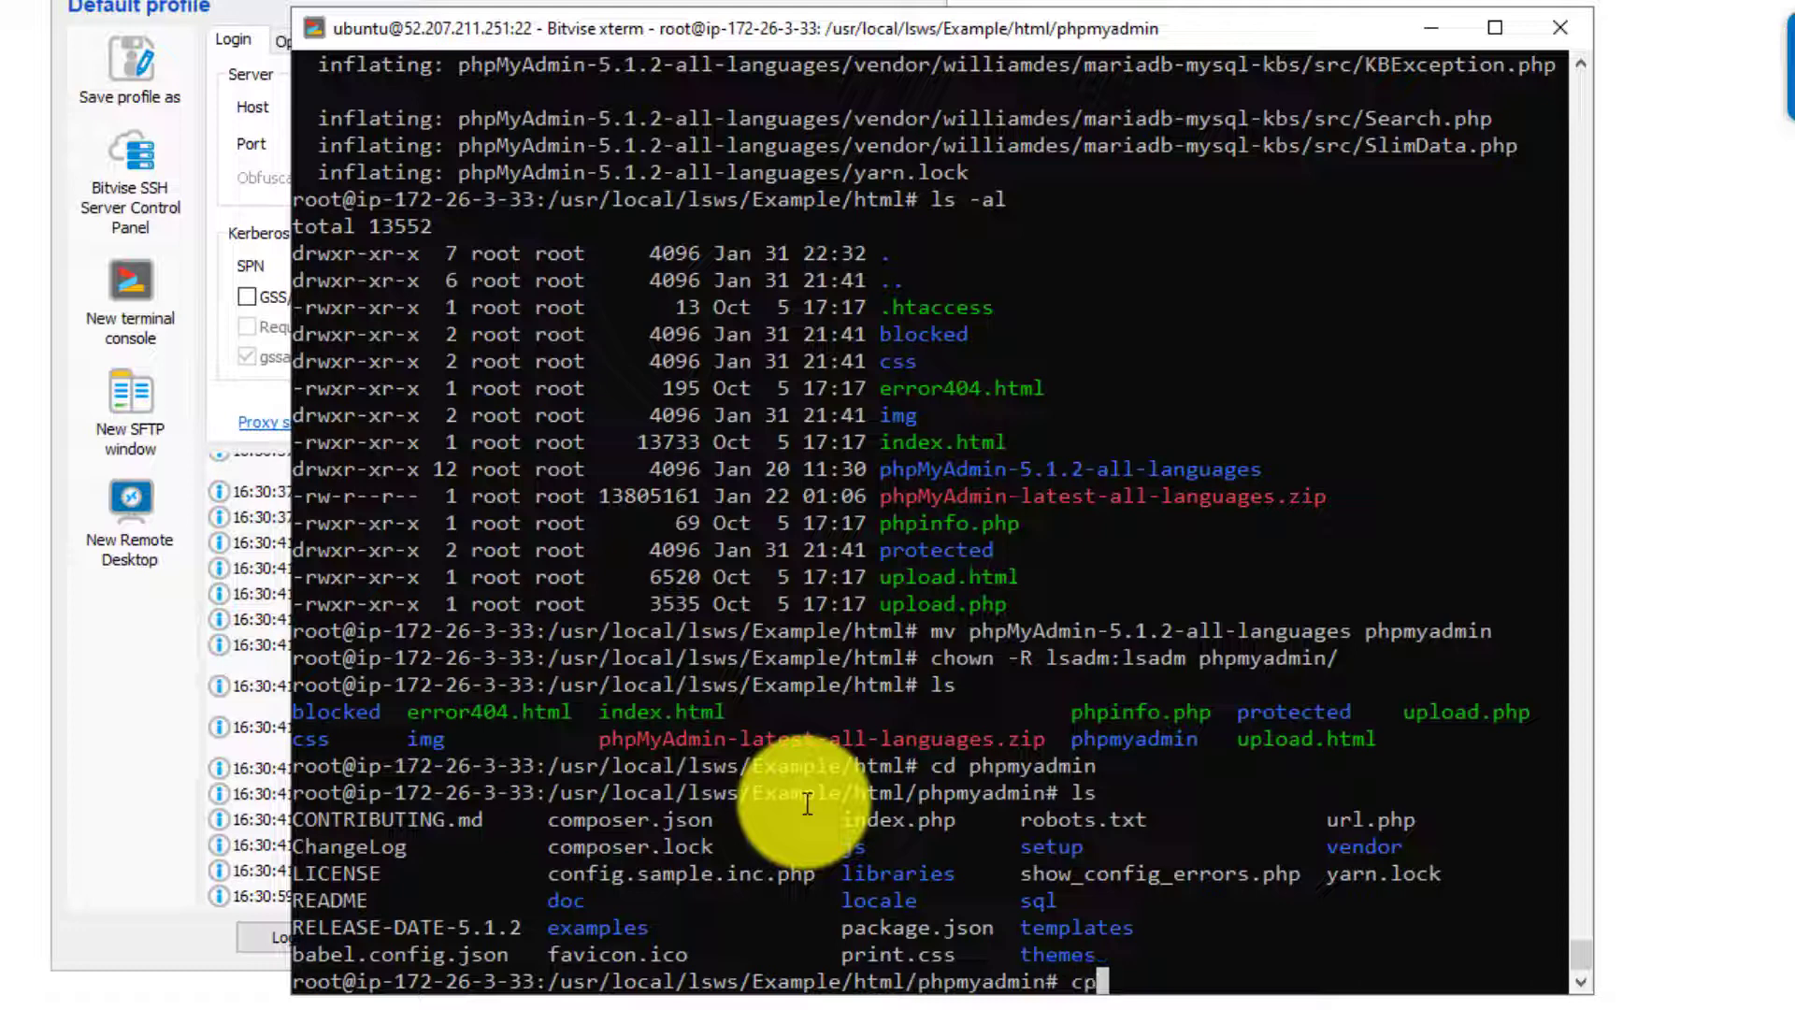
type("config.")
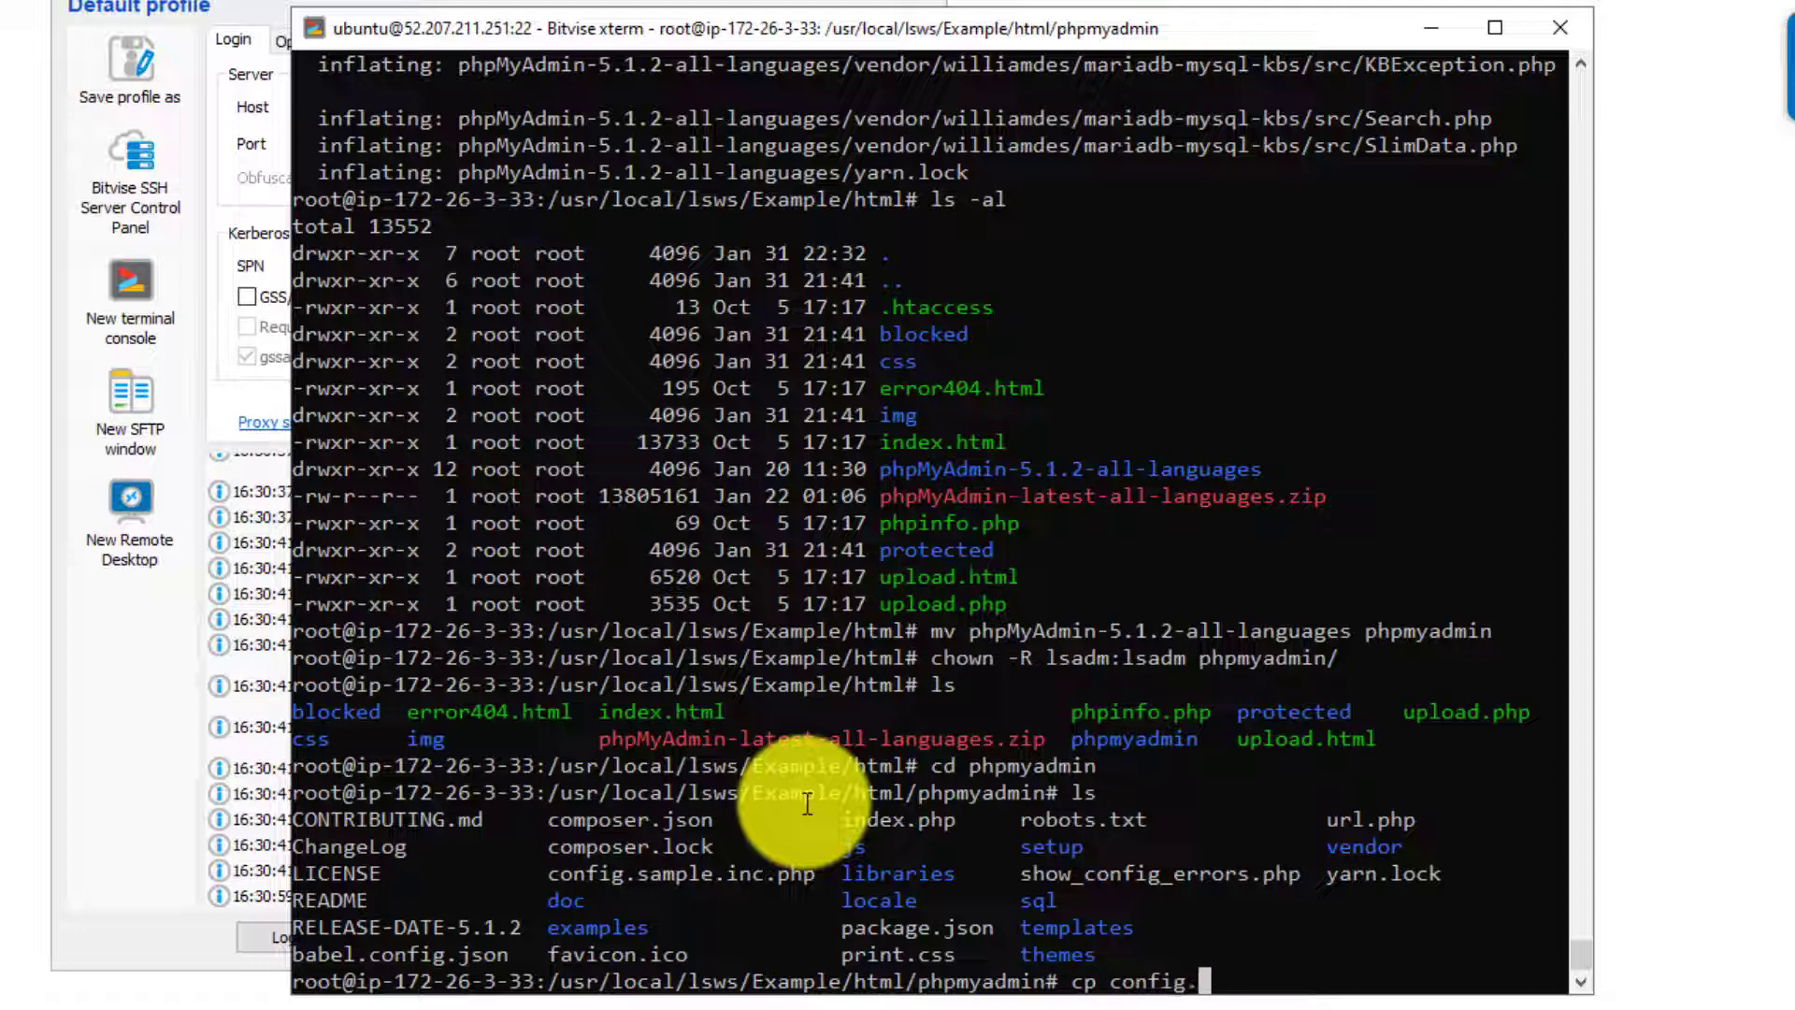
type("sample.inc.php")
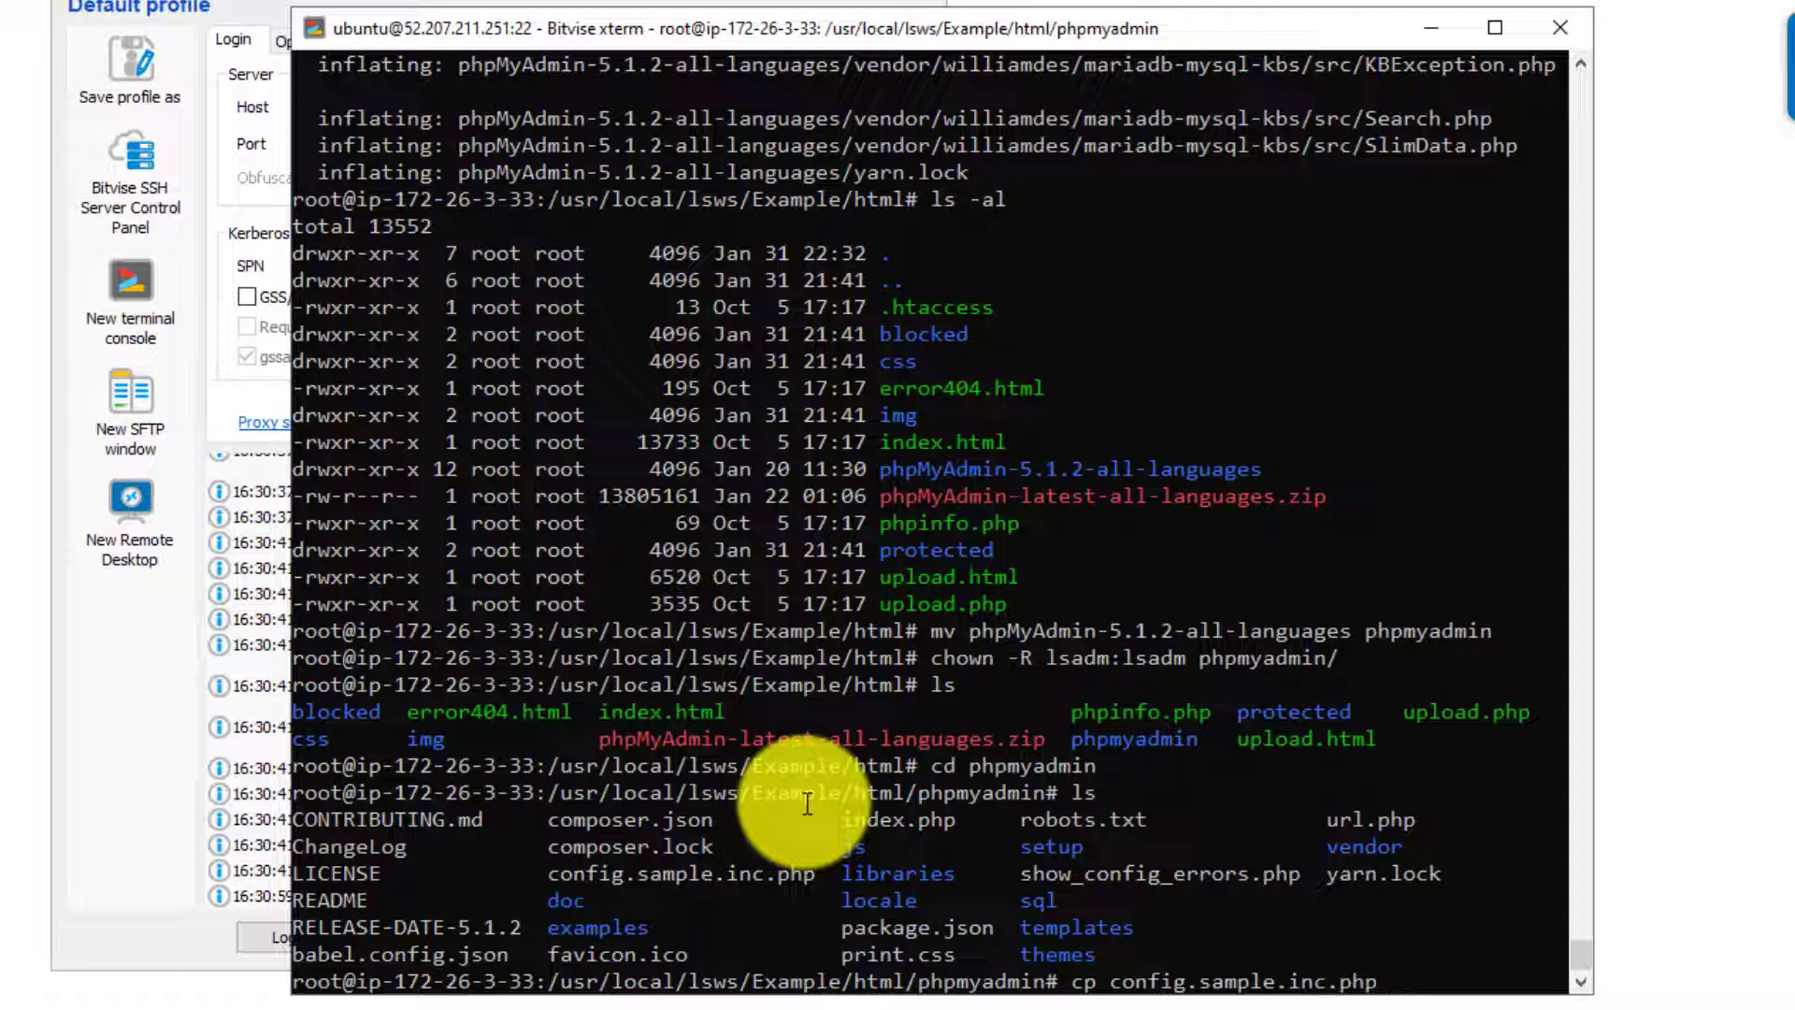
type("config.inc.php")
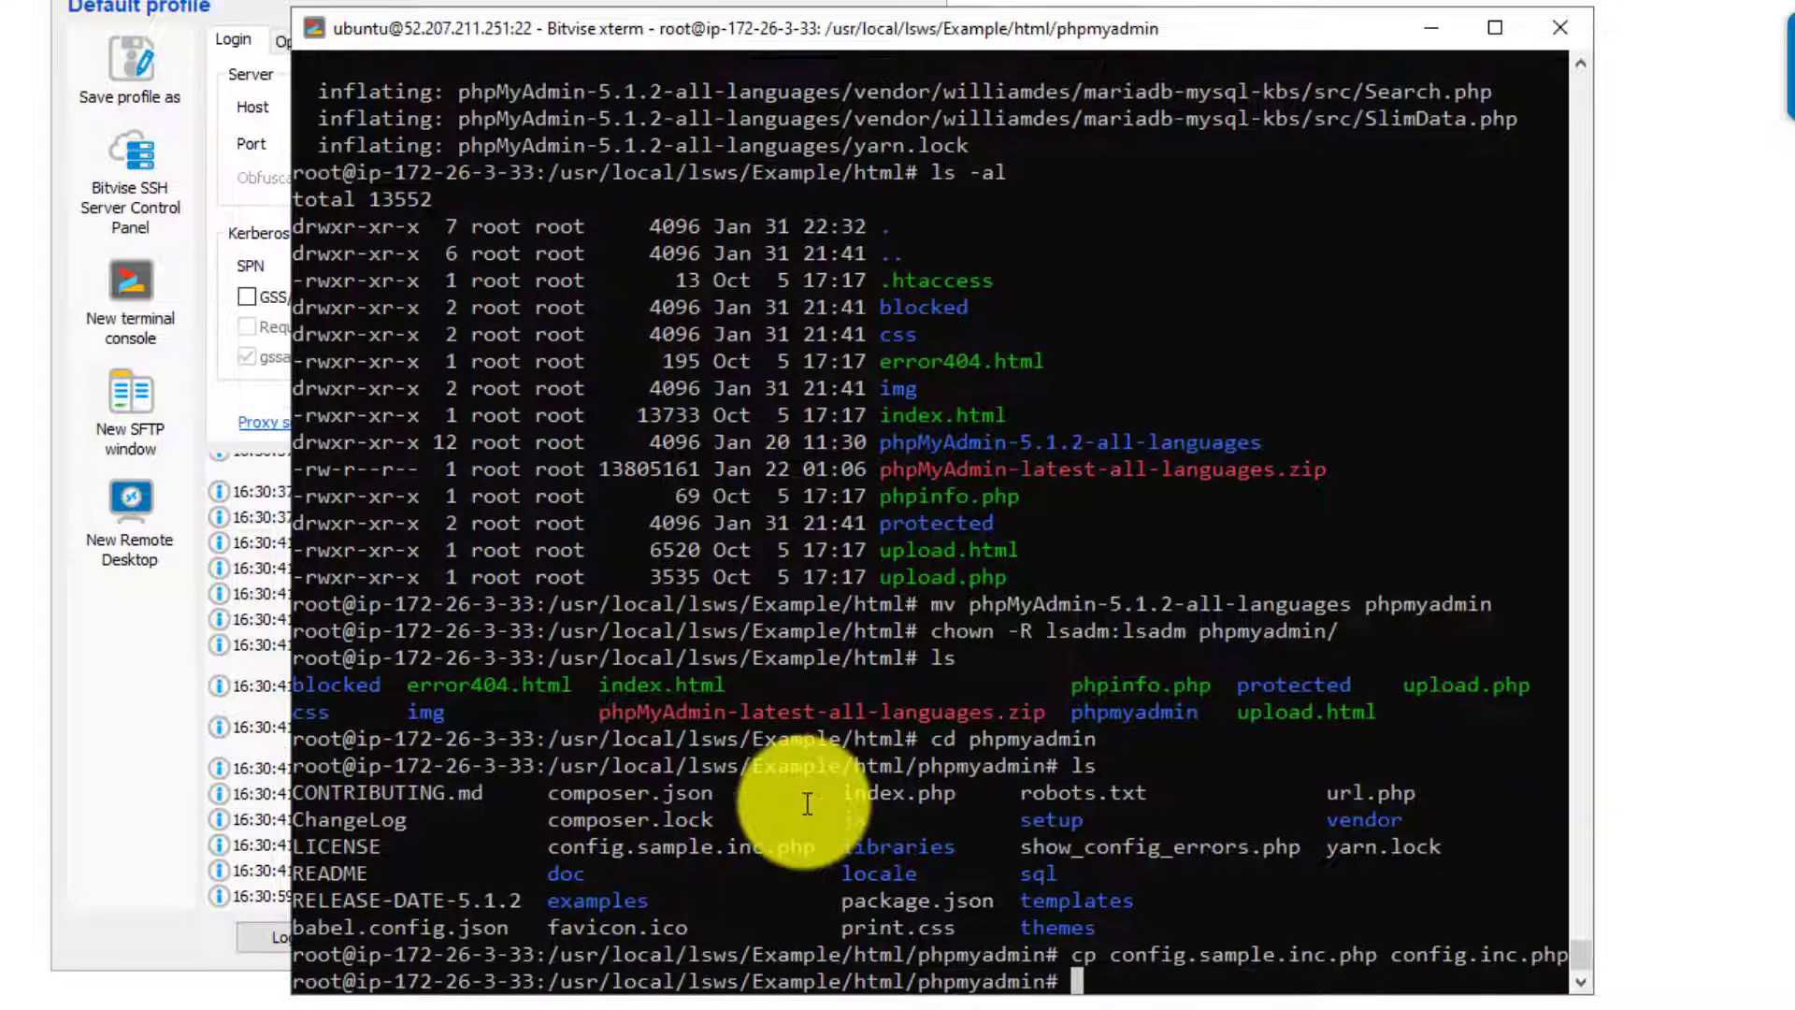
Step: Open config.inc.php in vi
type("vi")
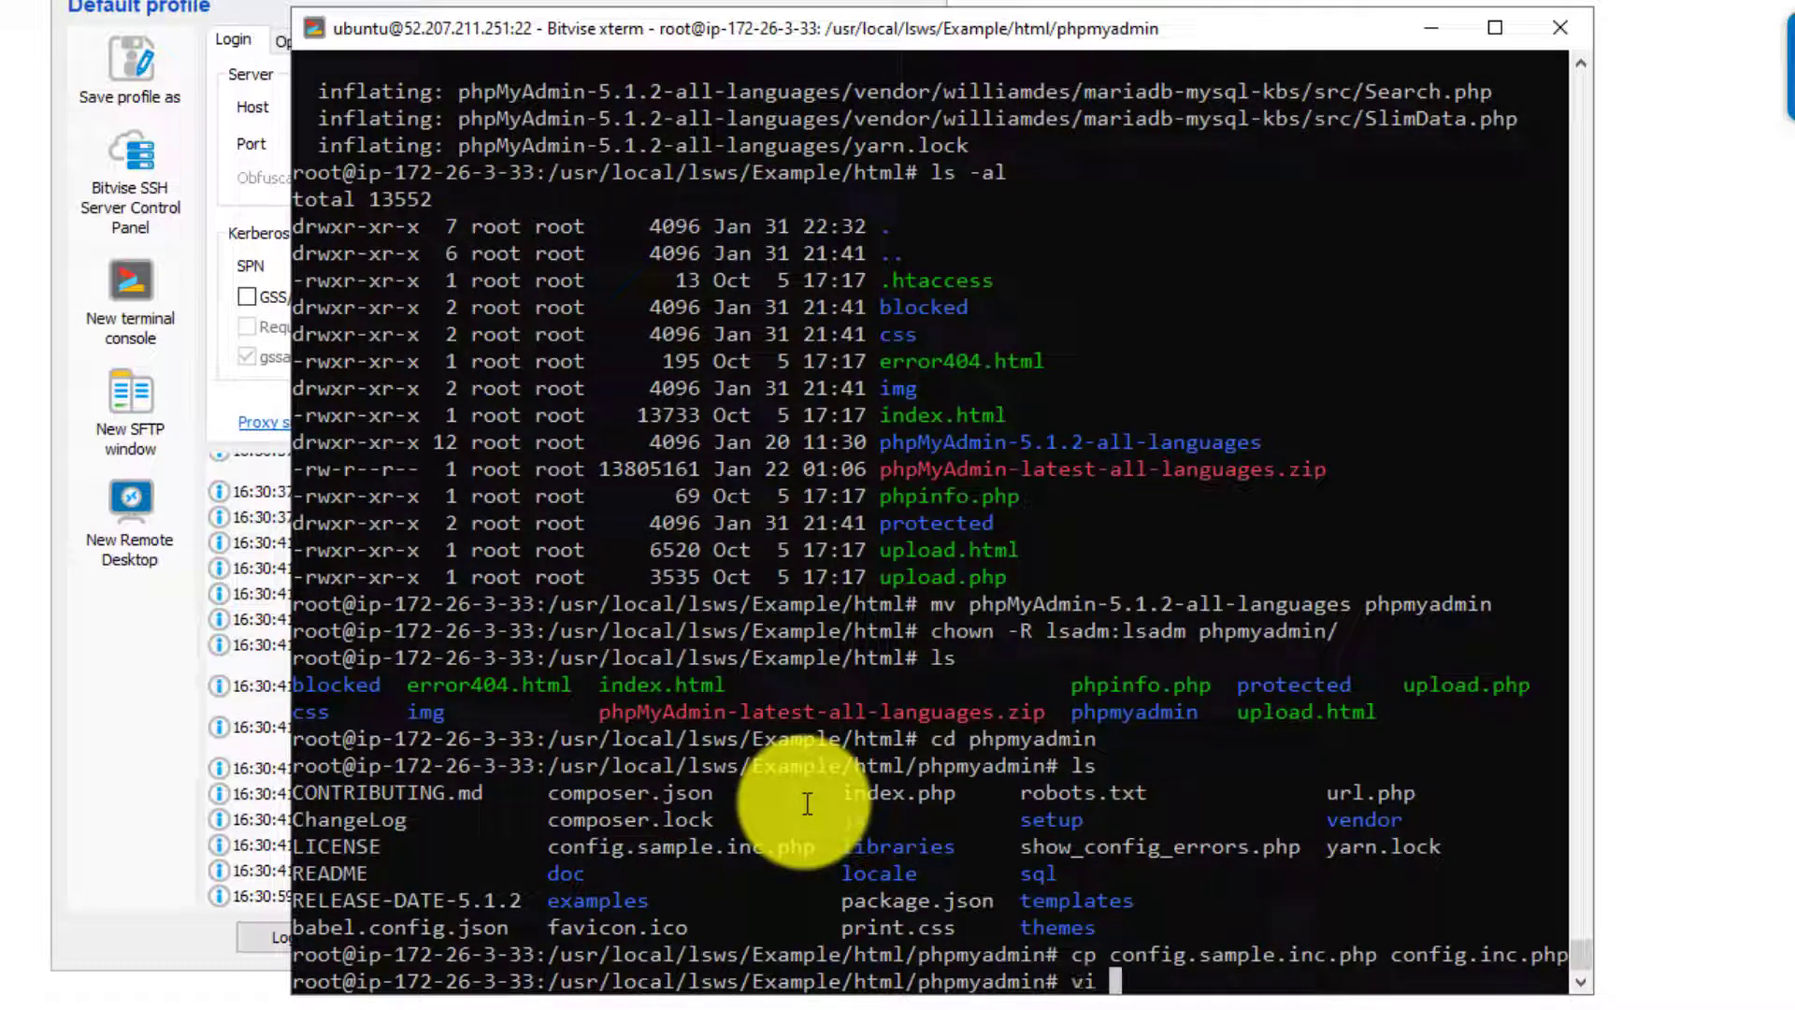
type("config.")
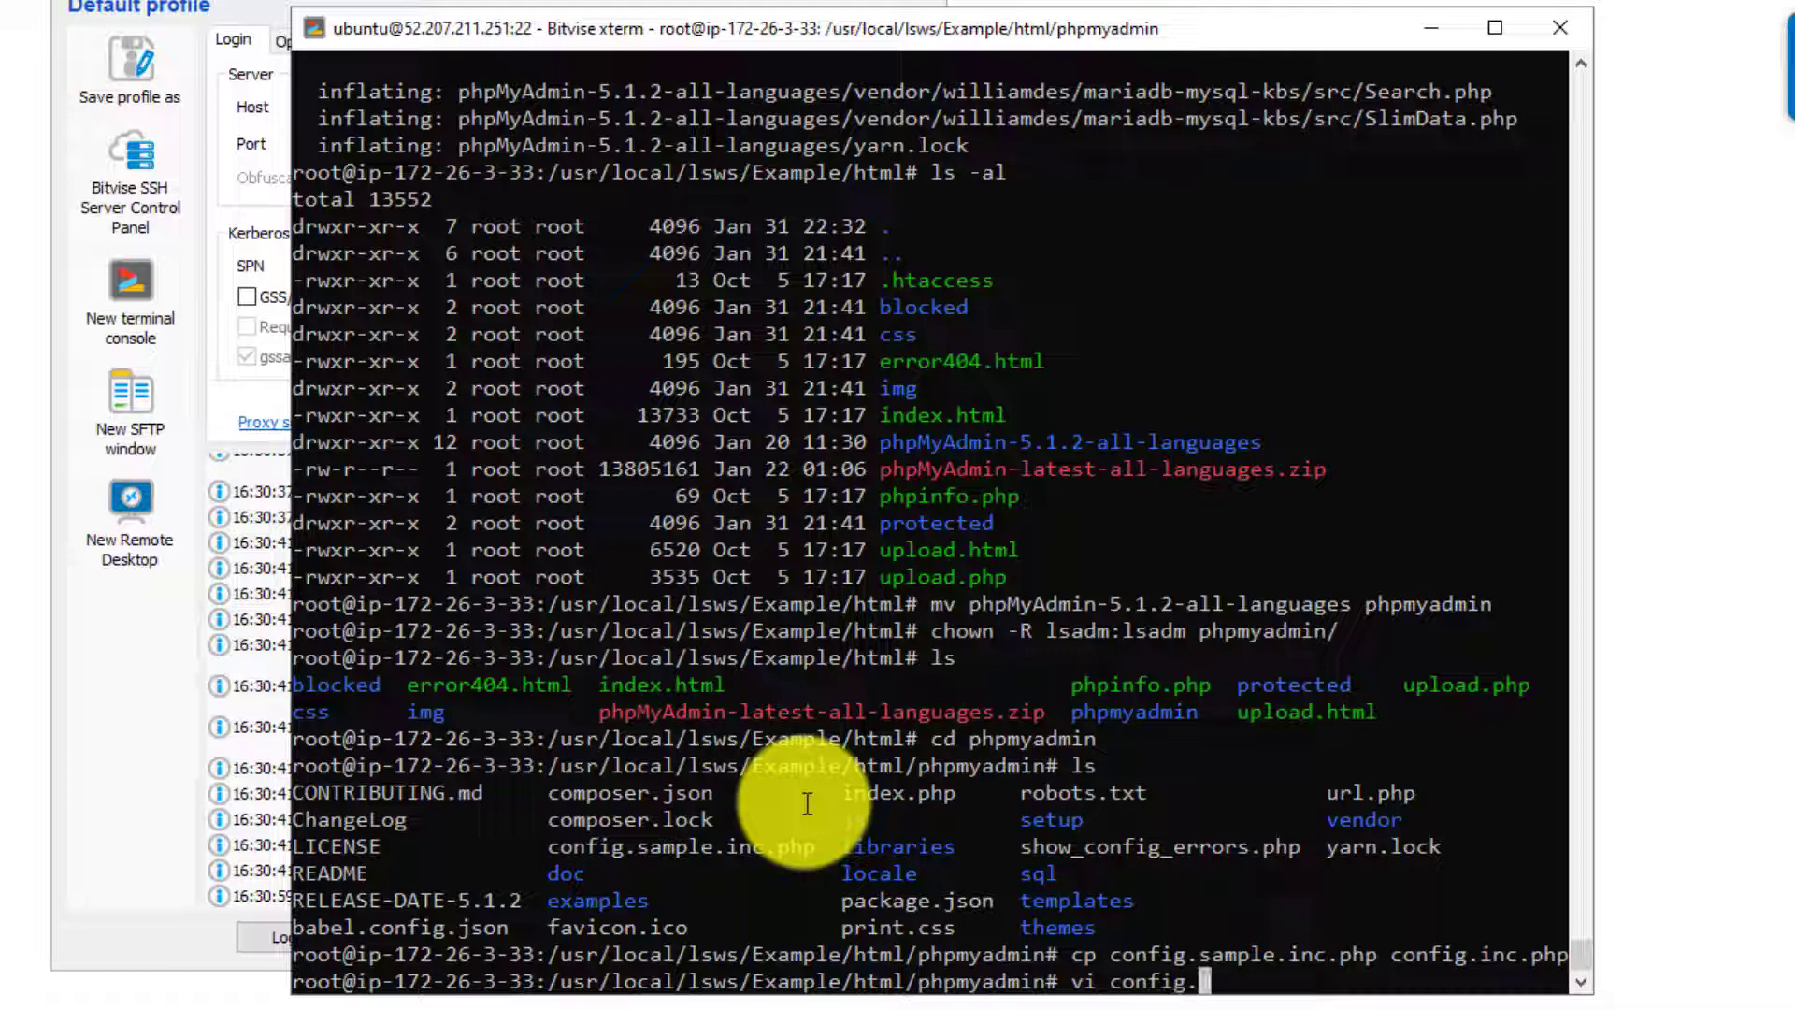
key("Return")
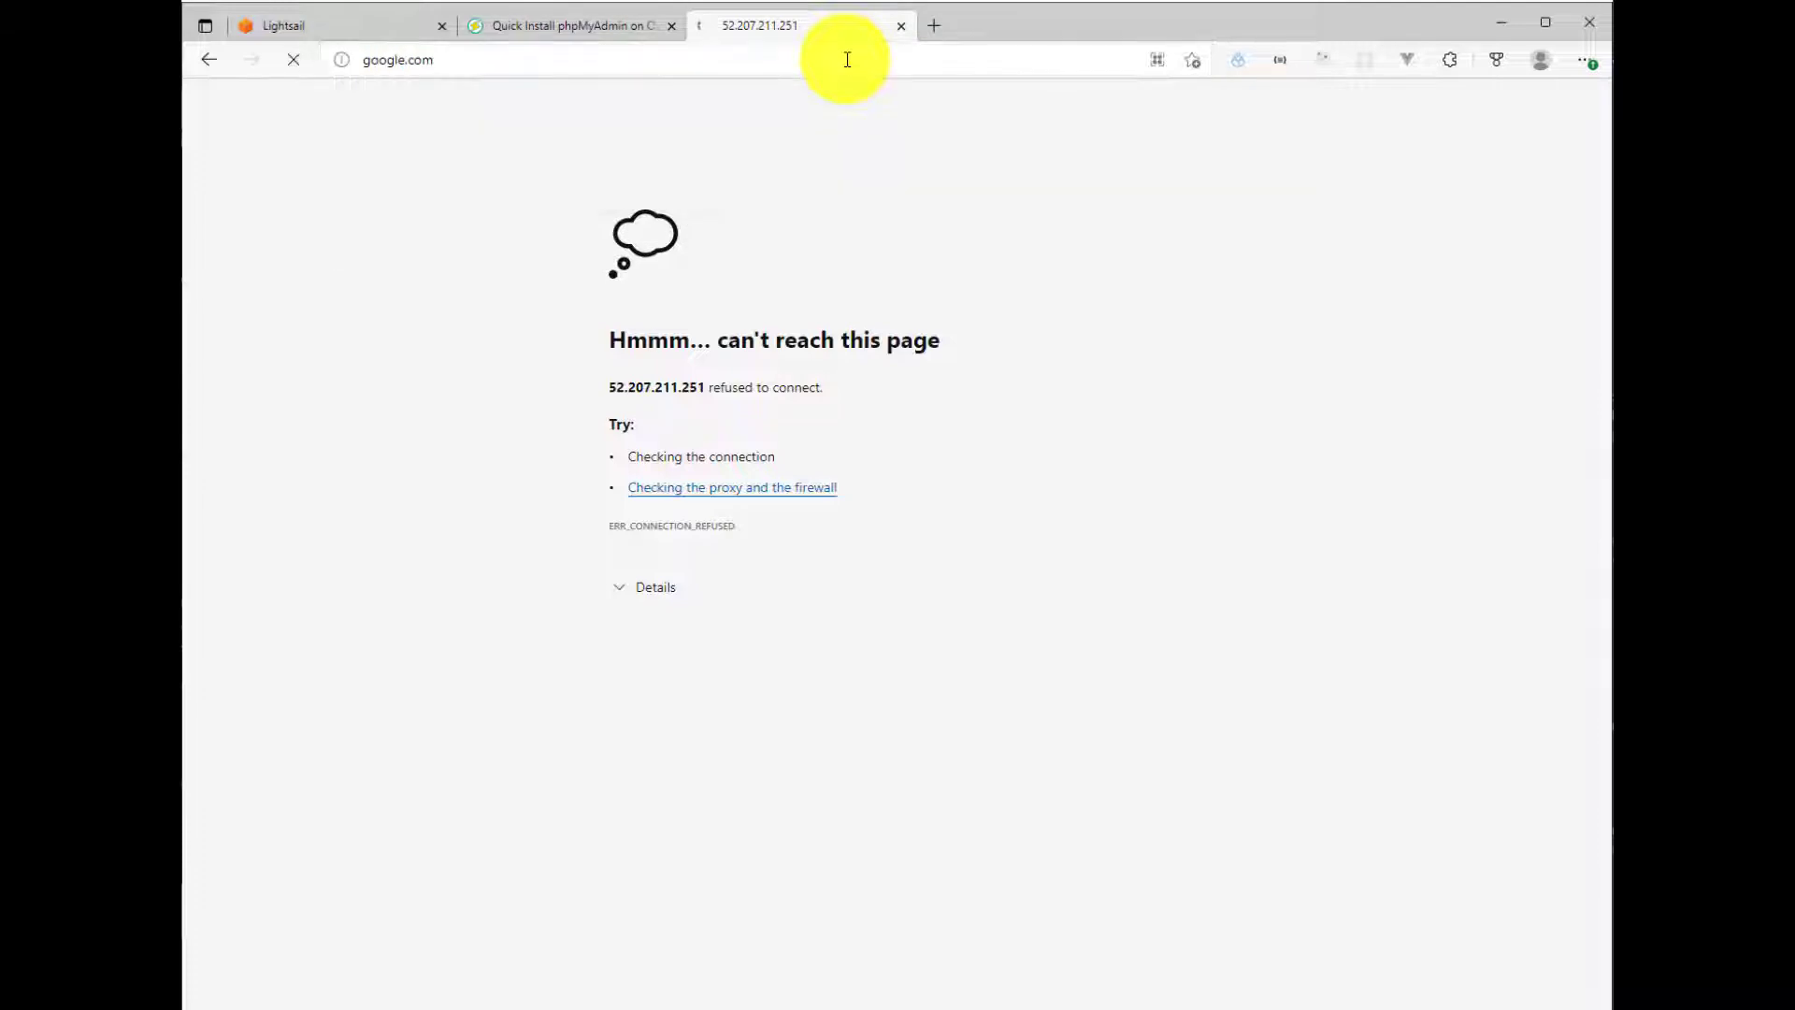
Step: Search for a random string generator and open OnlineRandomTools' Generate Random Strings
type("rand")
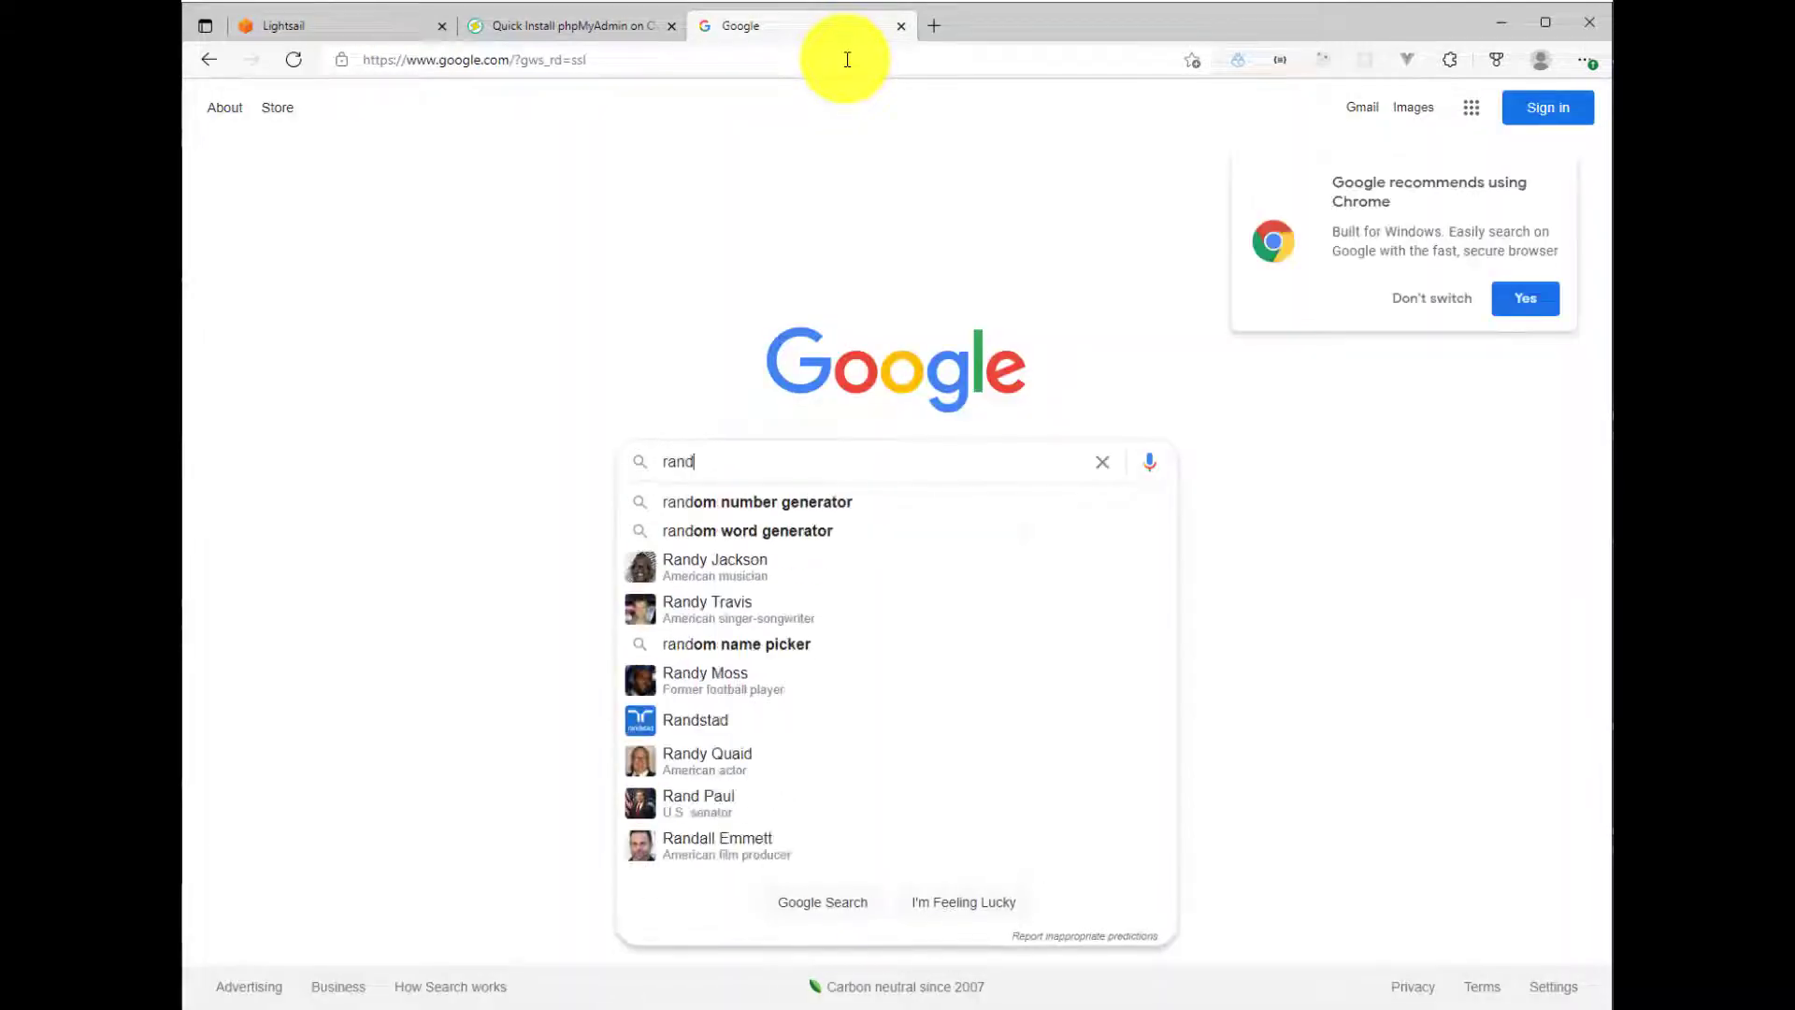
left_click(755, 501)
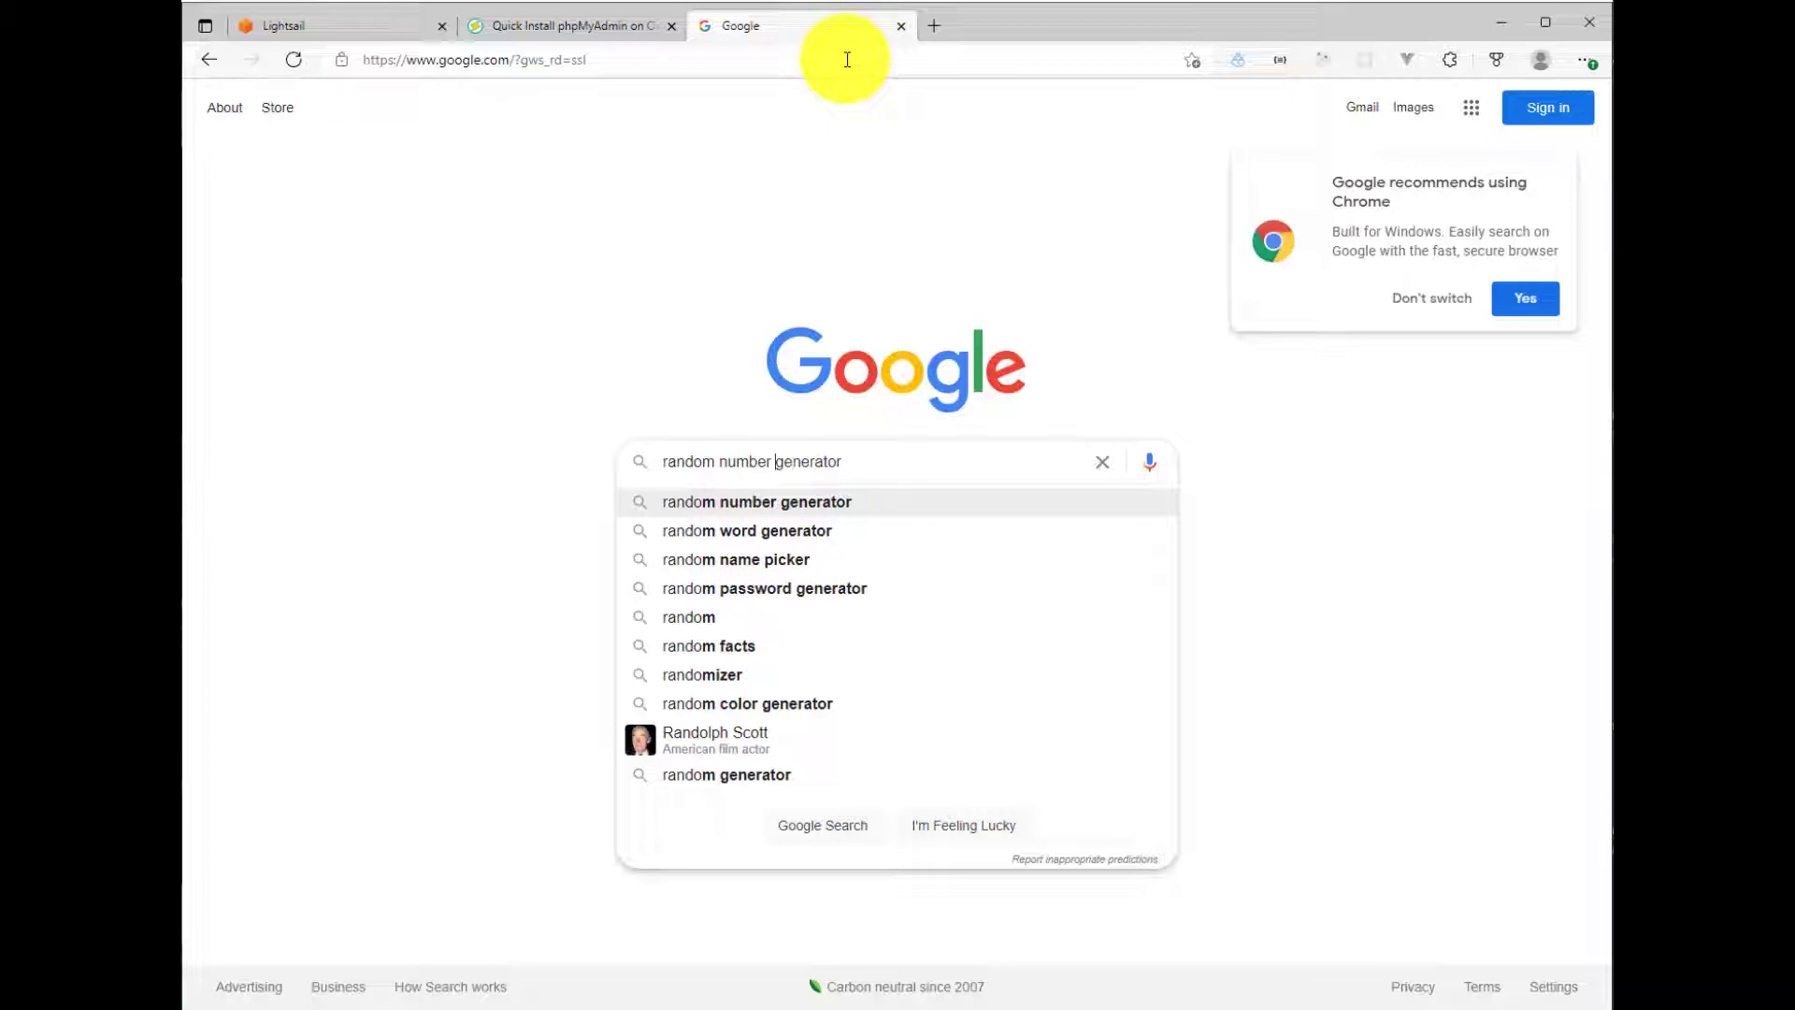
type("string")
key("Return")
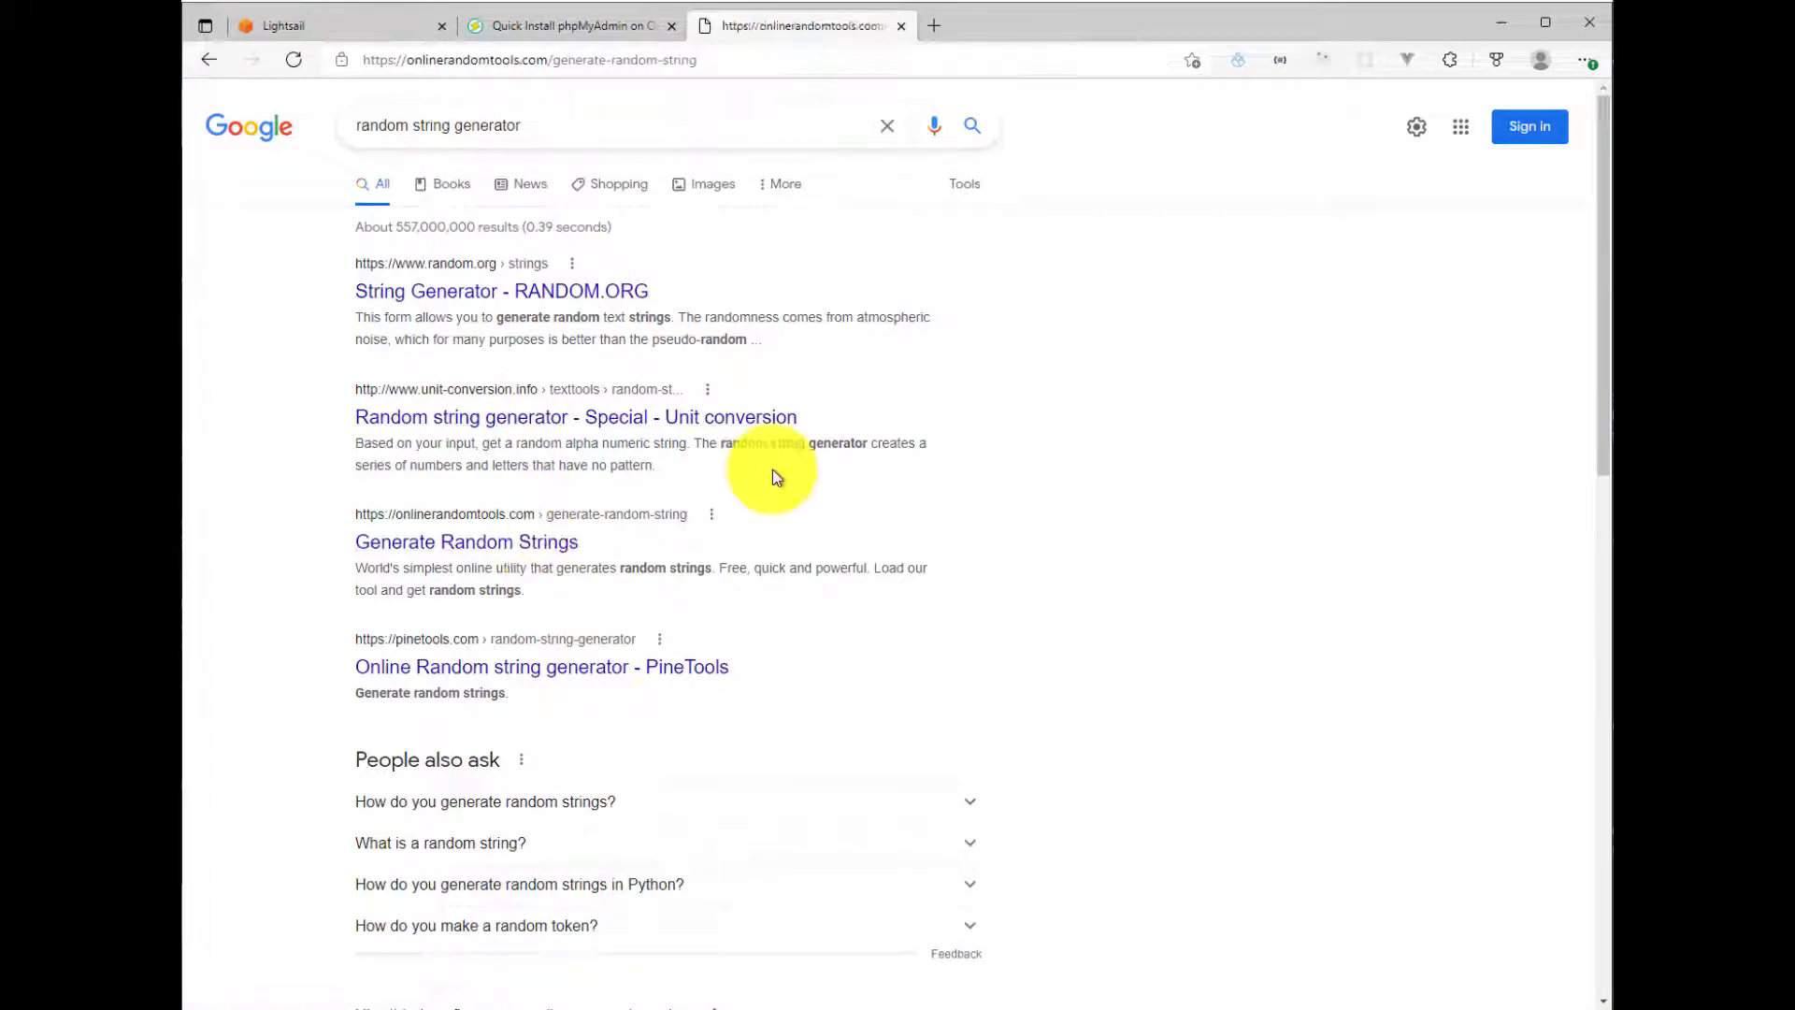
left_click(466, 541)
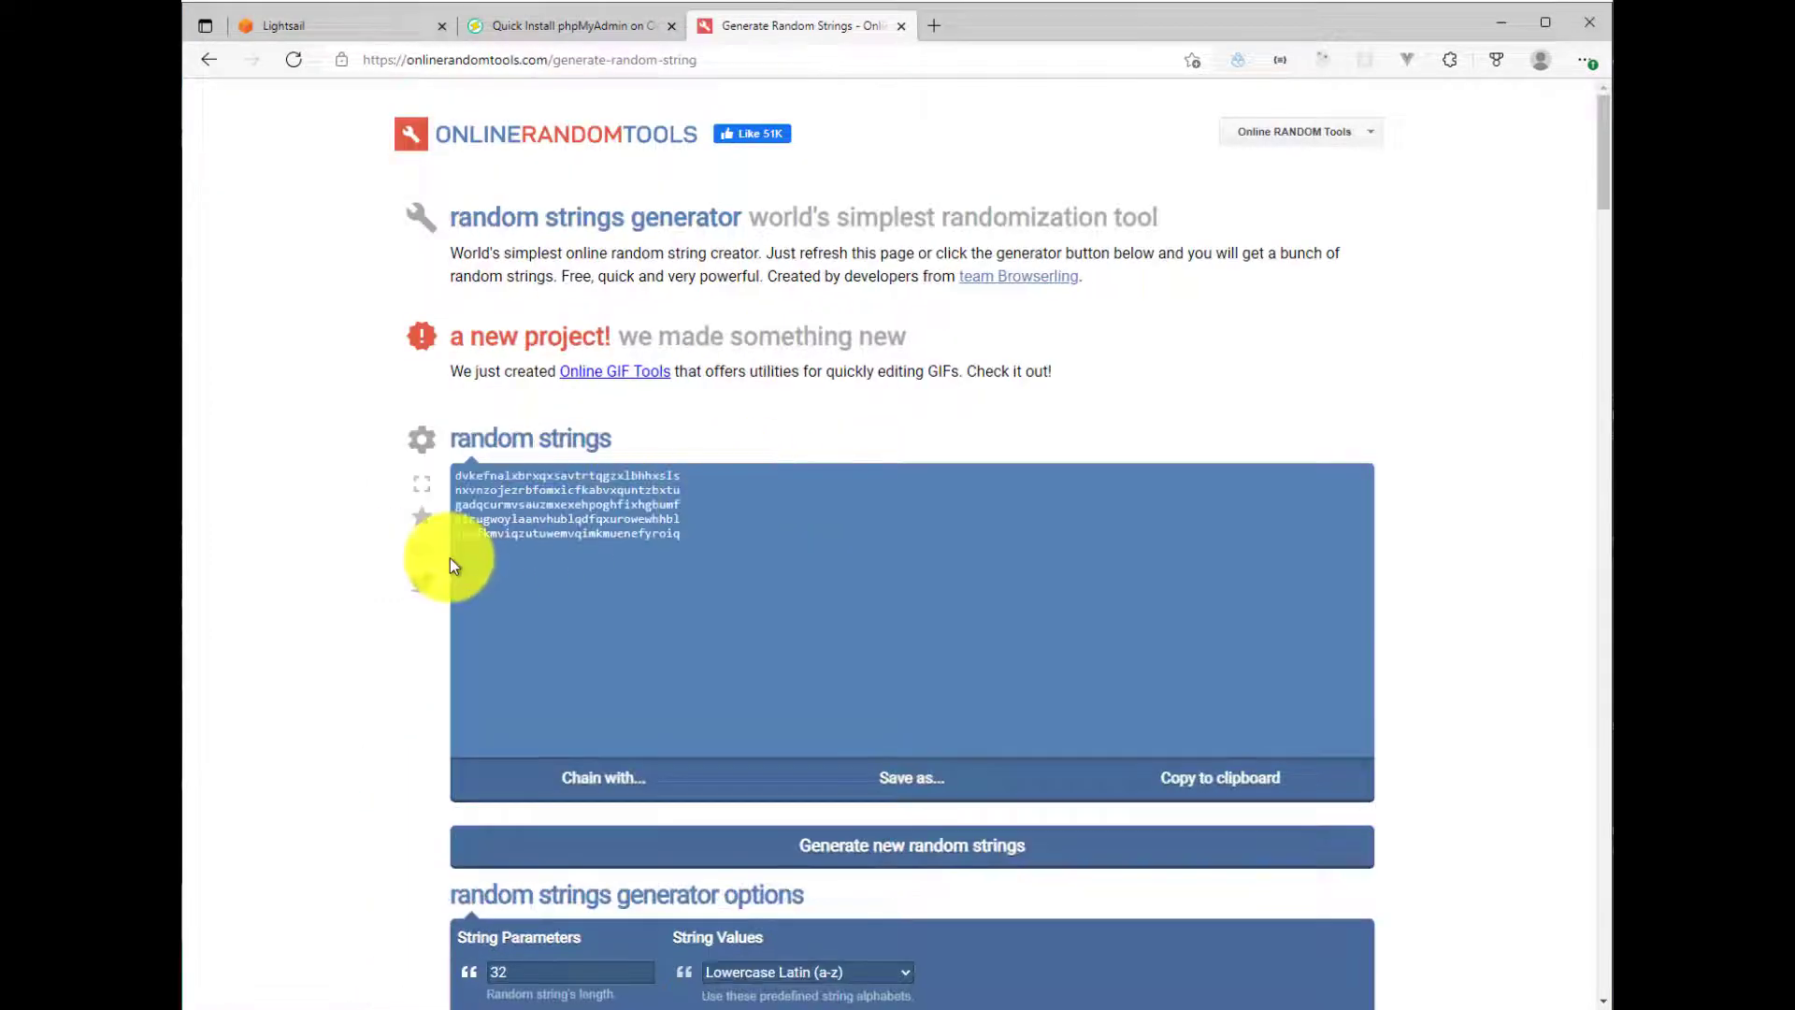
Step: Set String Values to all letters a-zA-Z and numbers, then select the last string
scroll("down", 3)
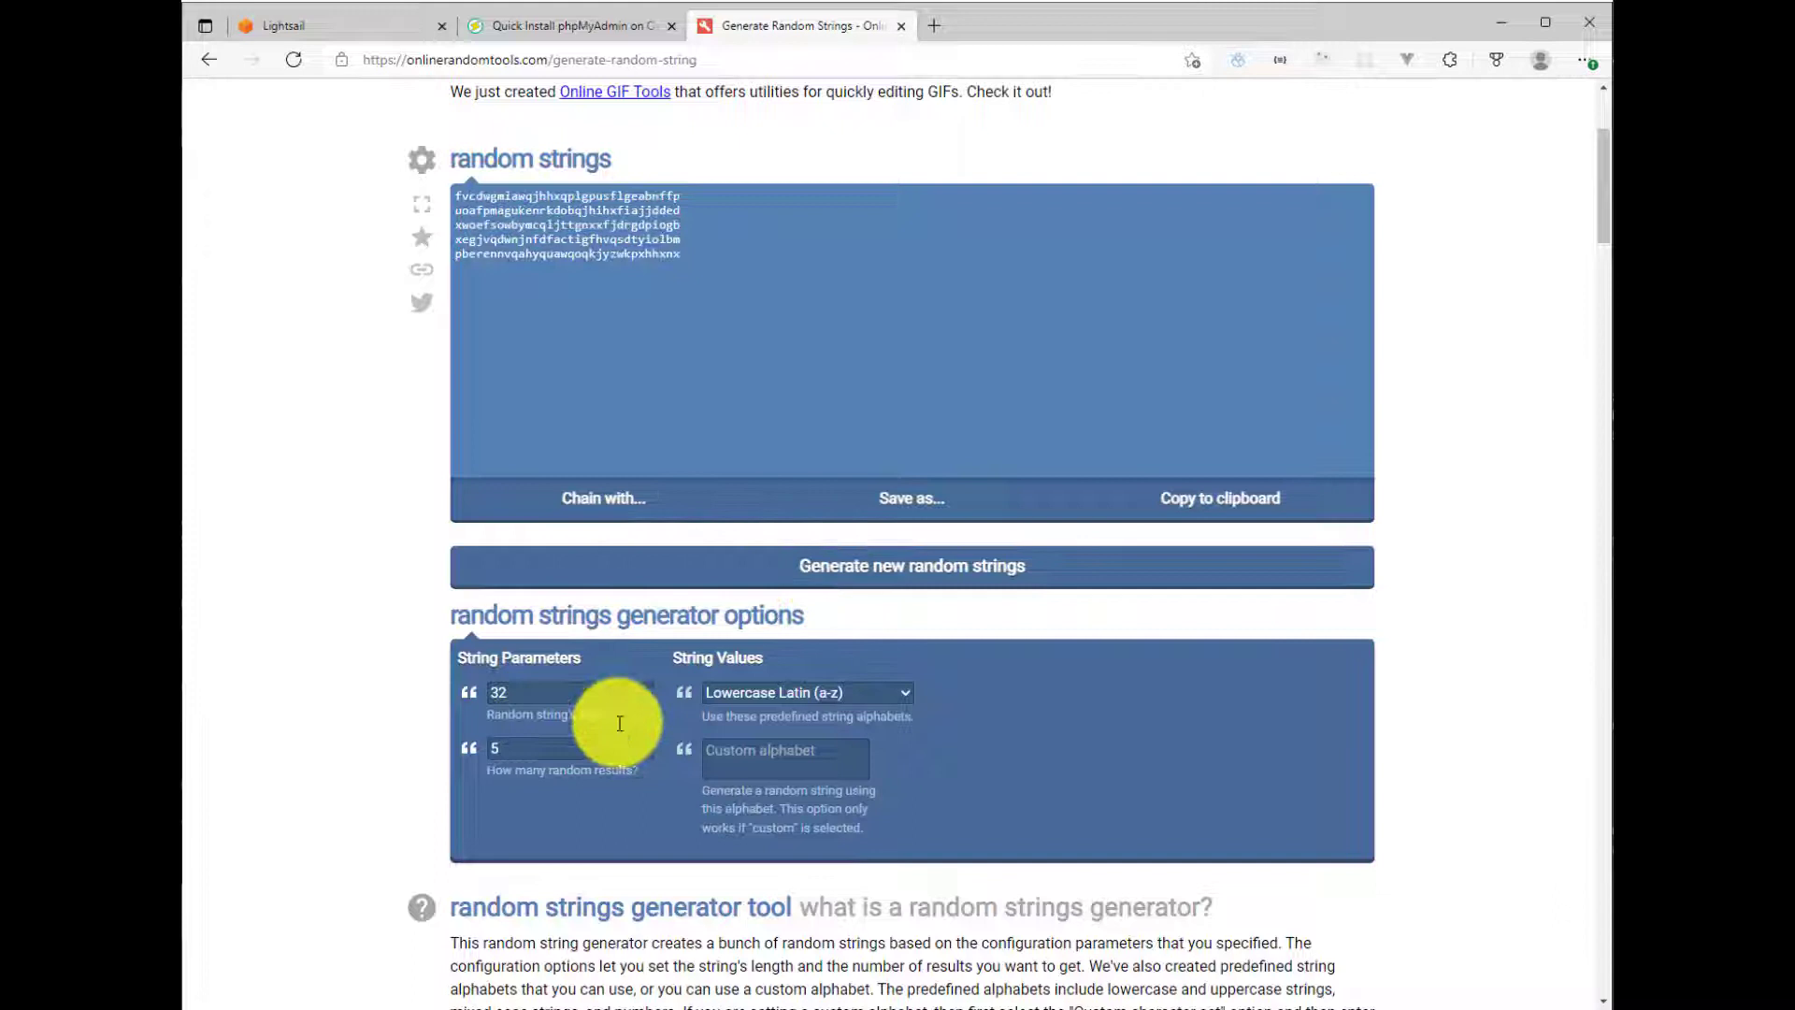
left_click(807, 693)
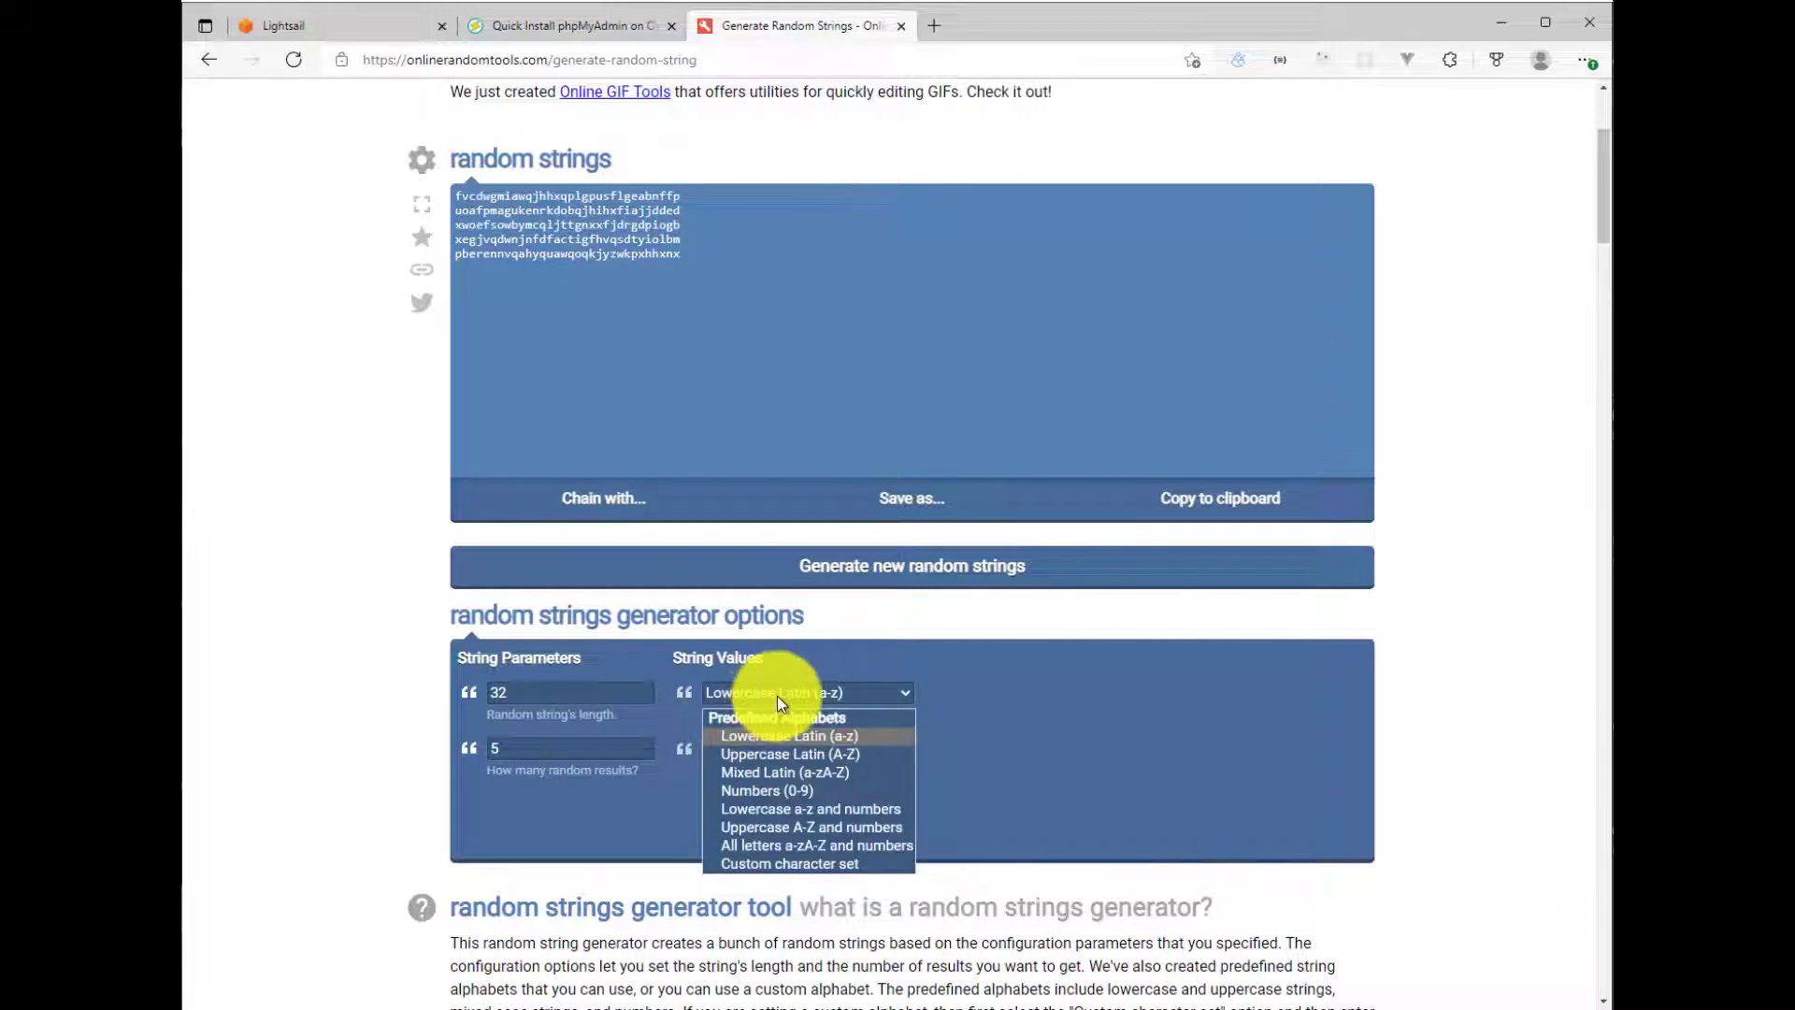
mouse_move(788, 806)
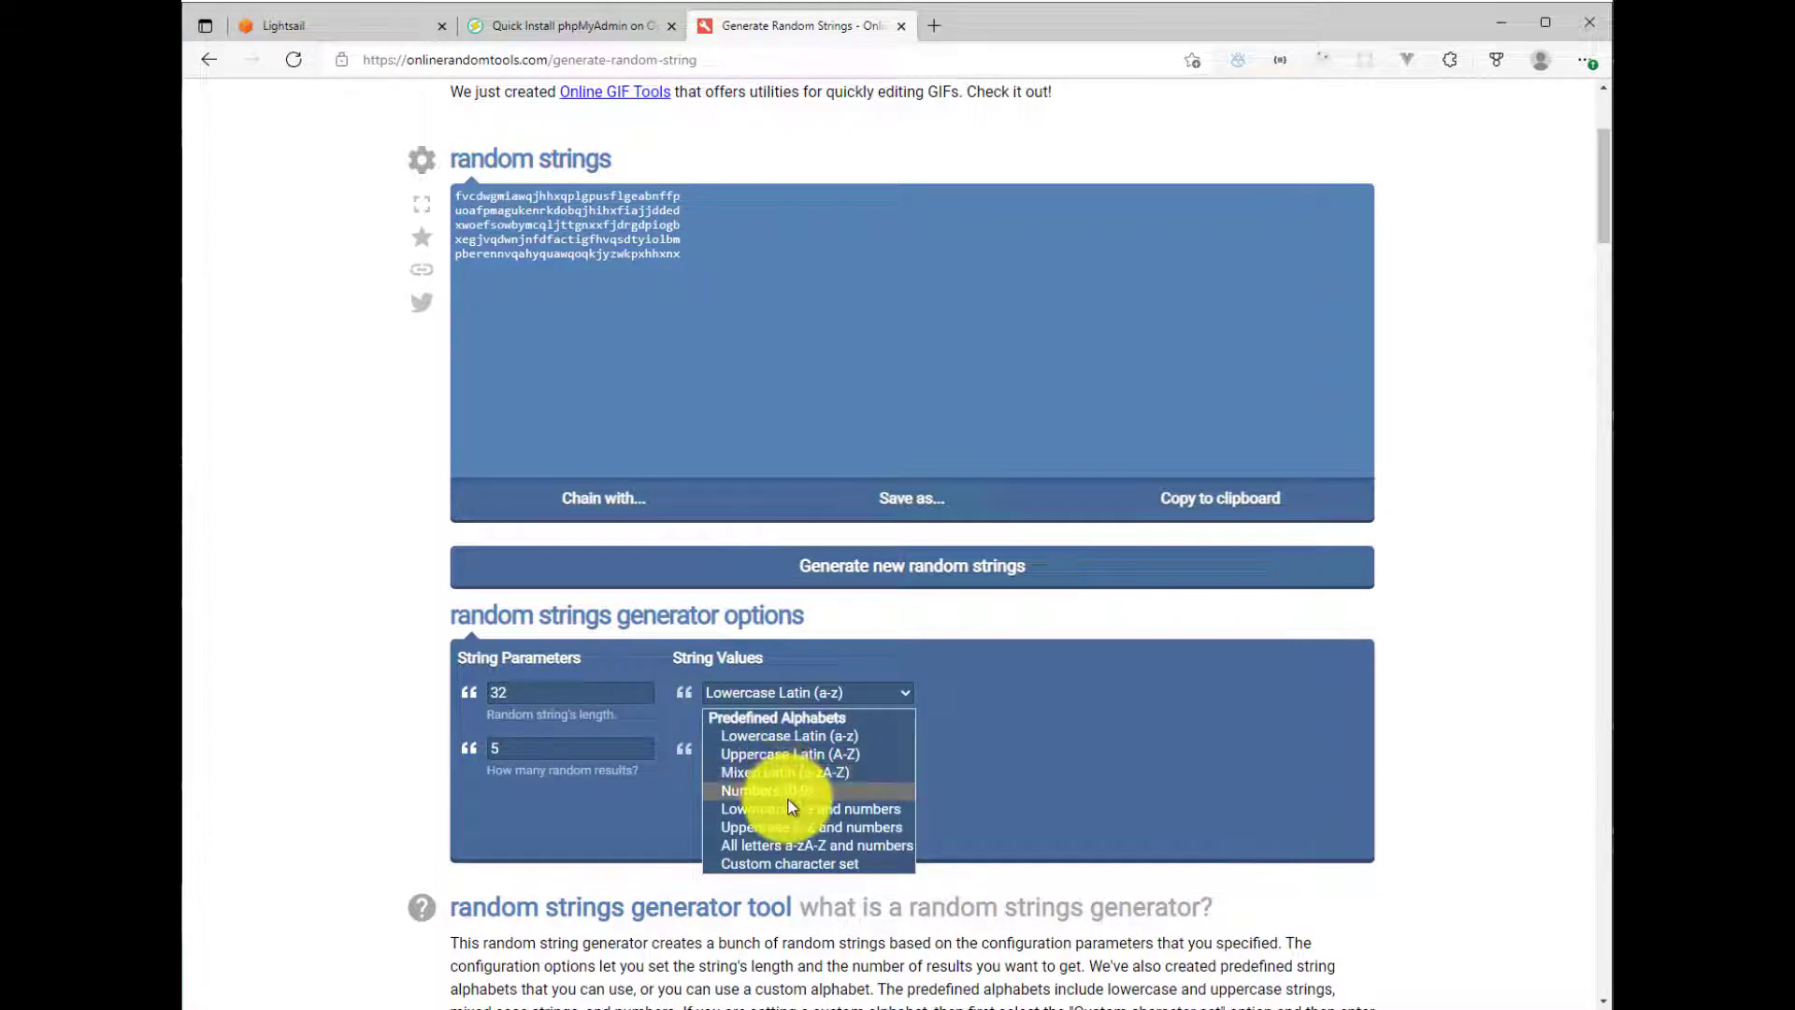
left_click(816, 845)
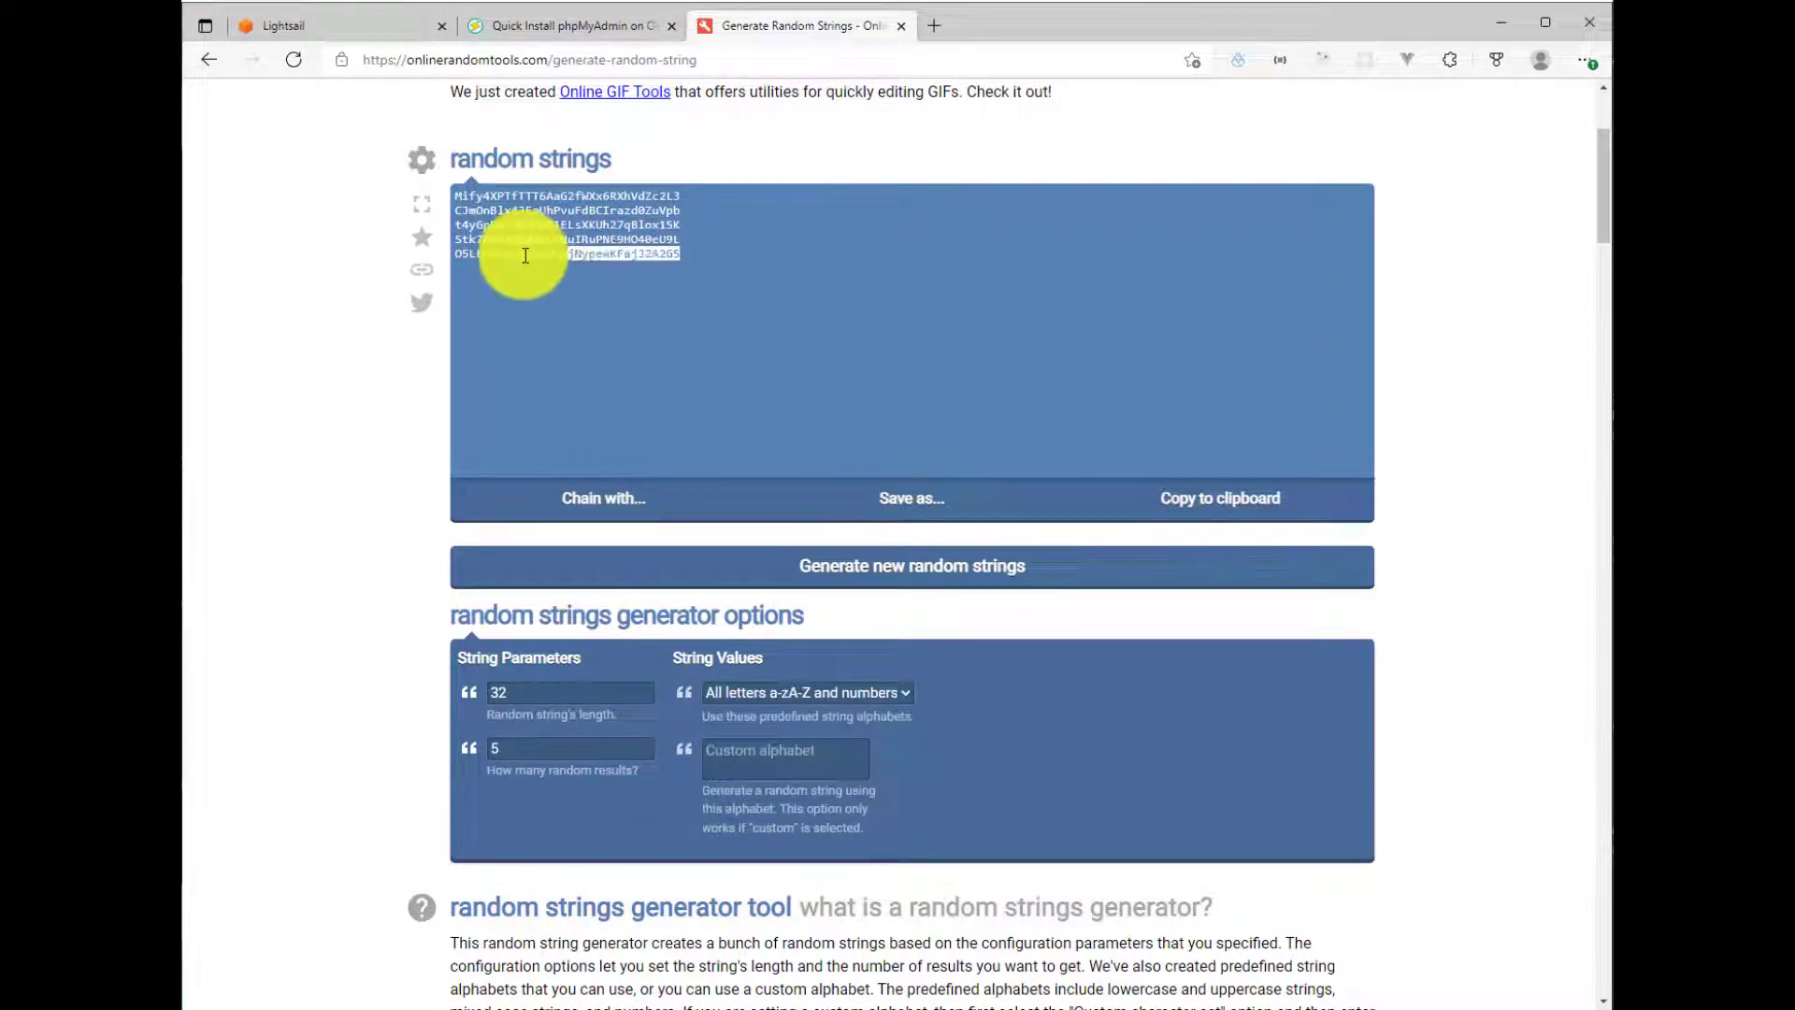
left_click(912, 566)
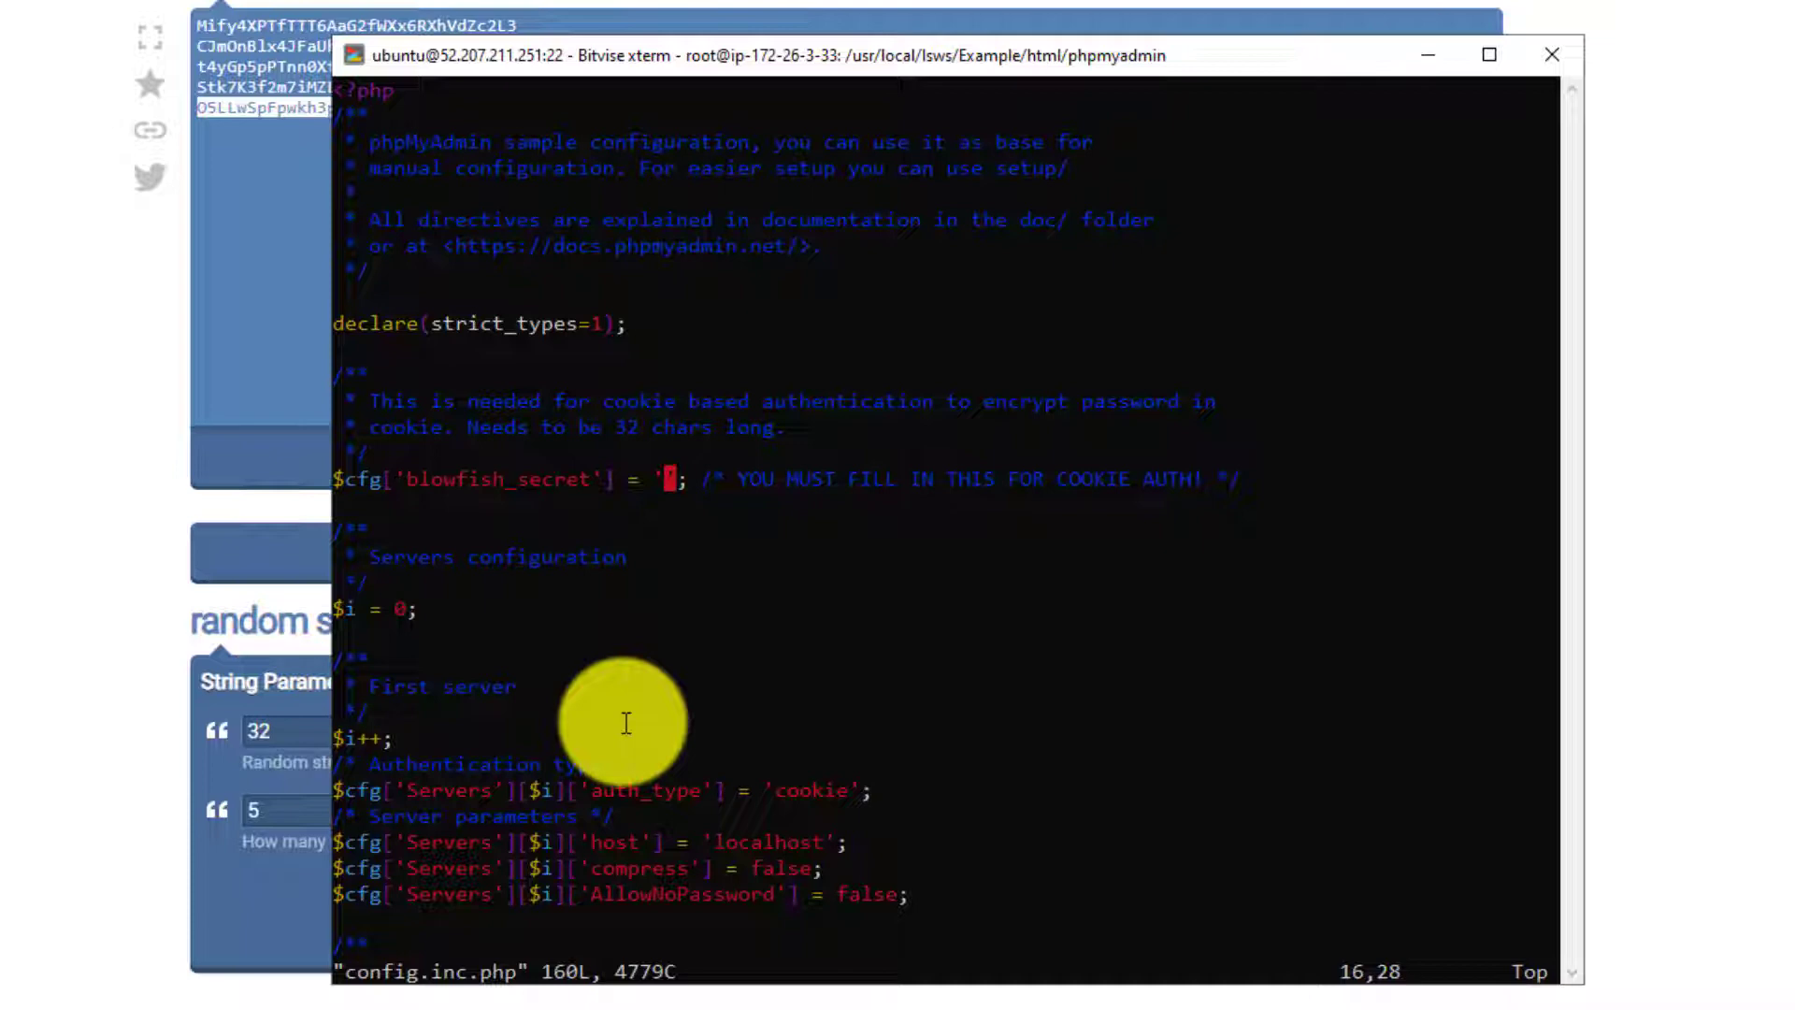
Step: Paste the 32-character string into blowfish_secret in vi and save with :wq
key("i")
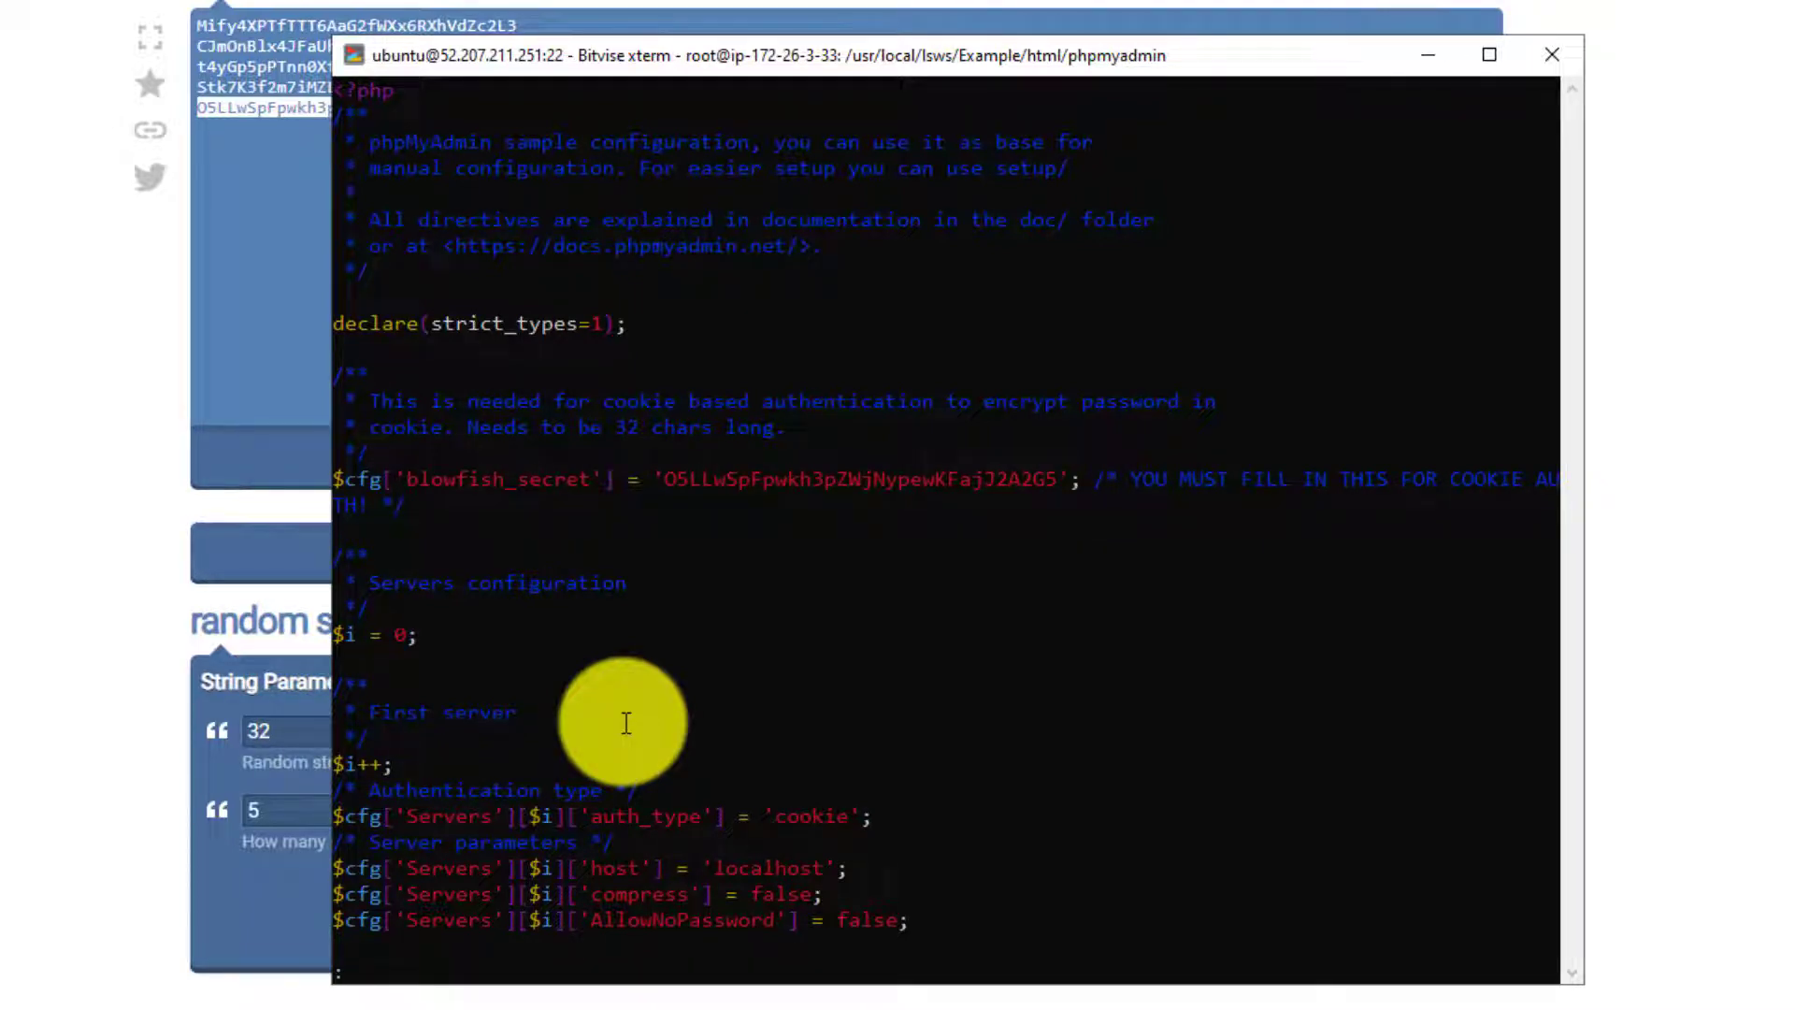
type("w")
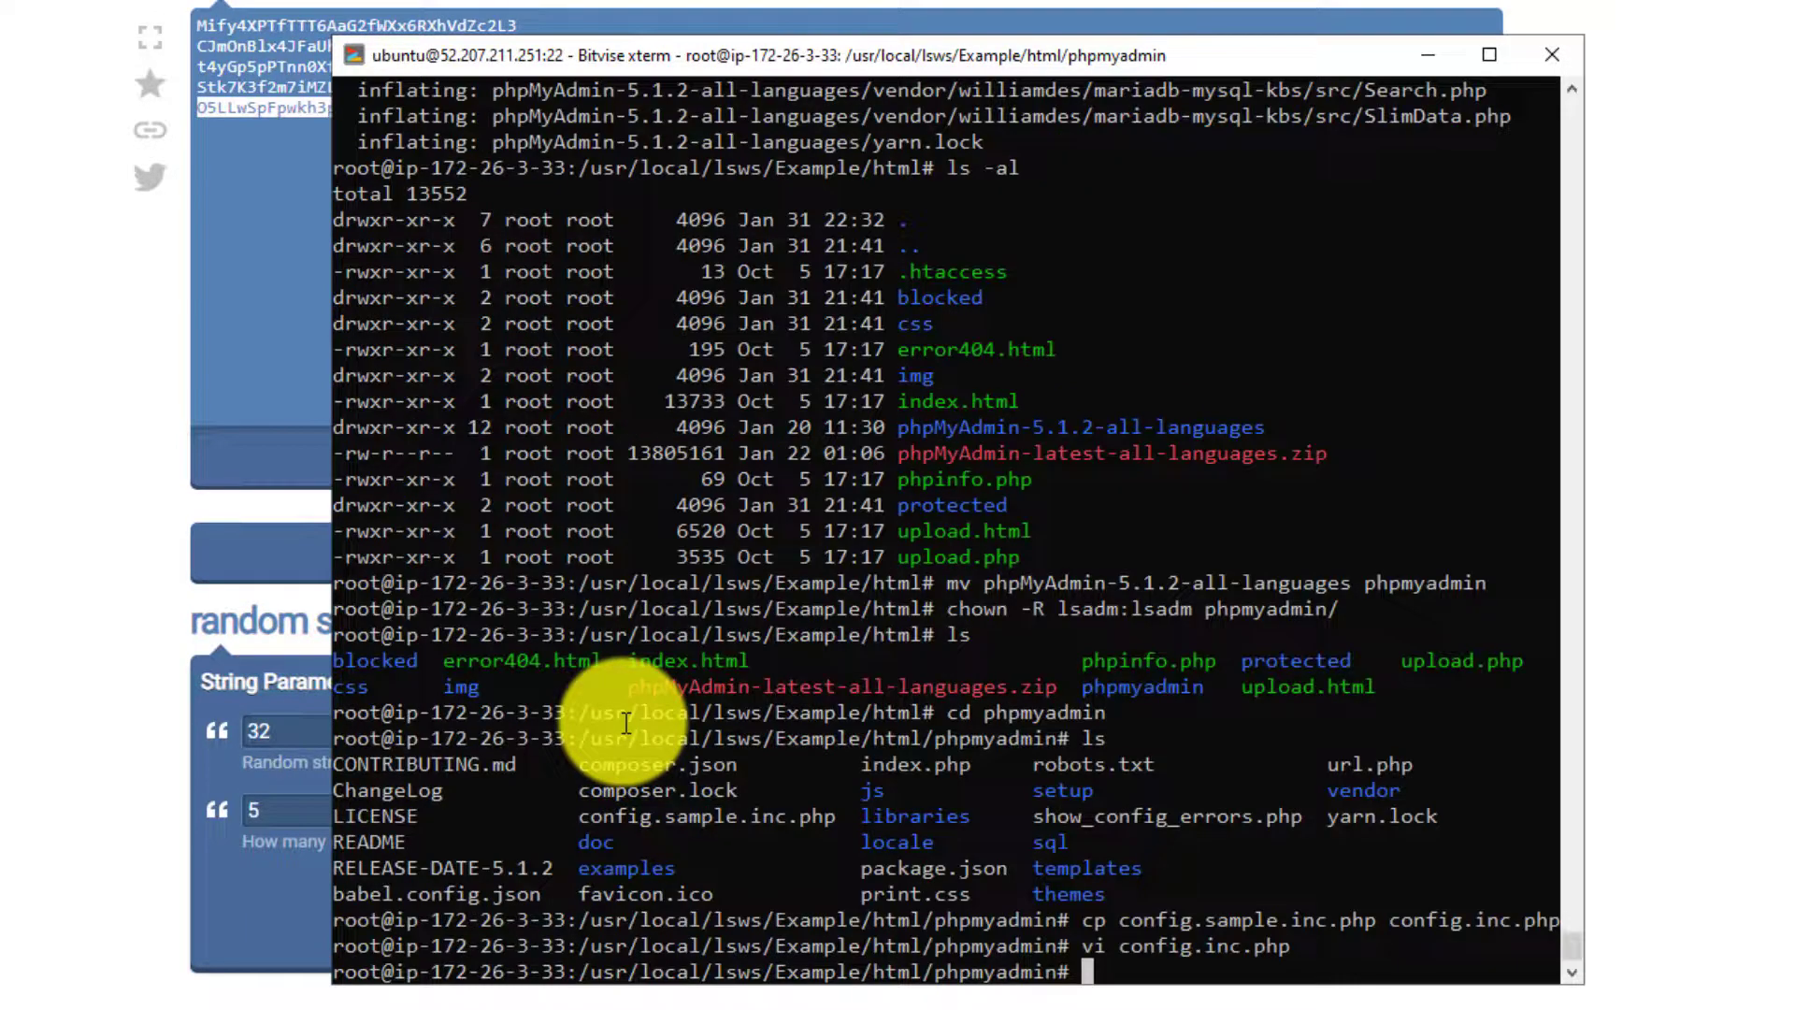
mouse_move(658, 157)
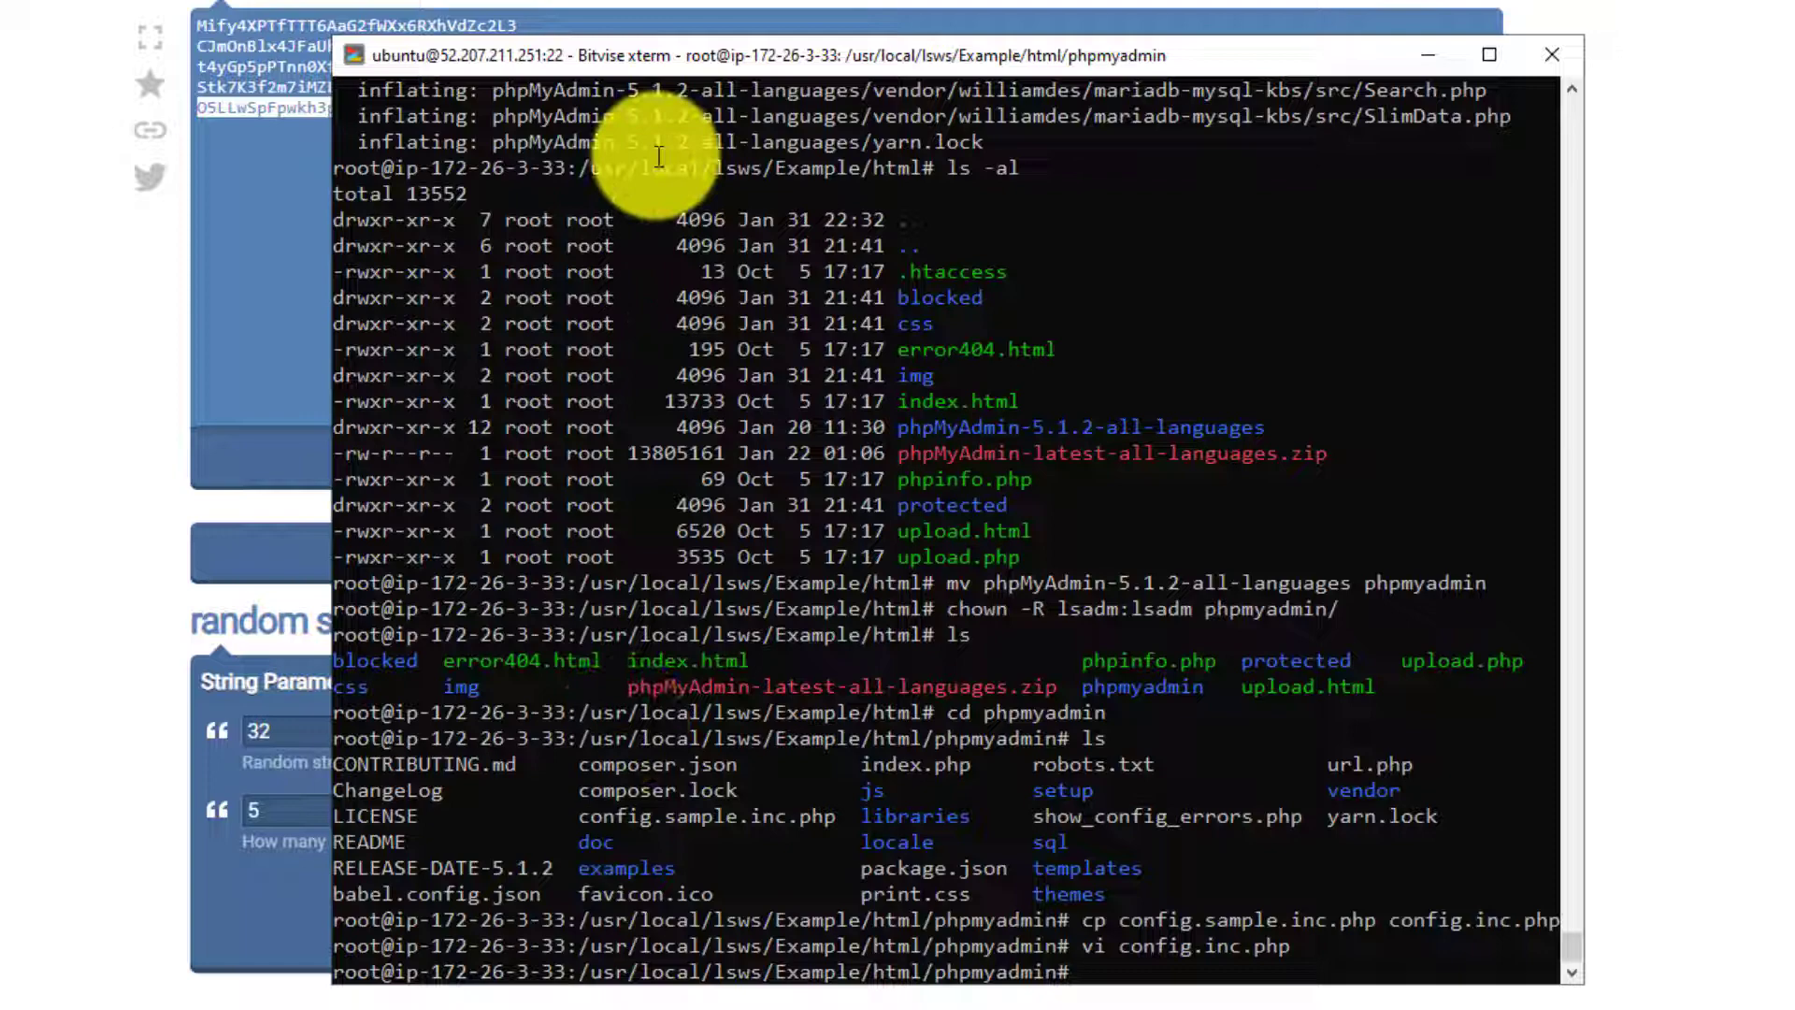
mouse_move(590, 218)
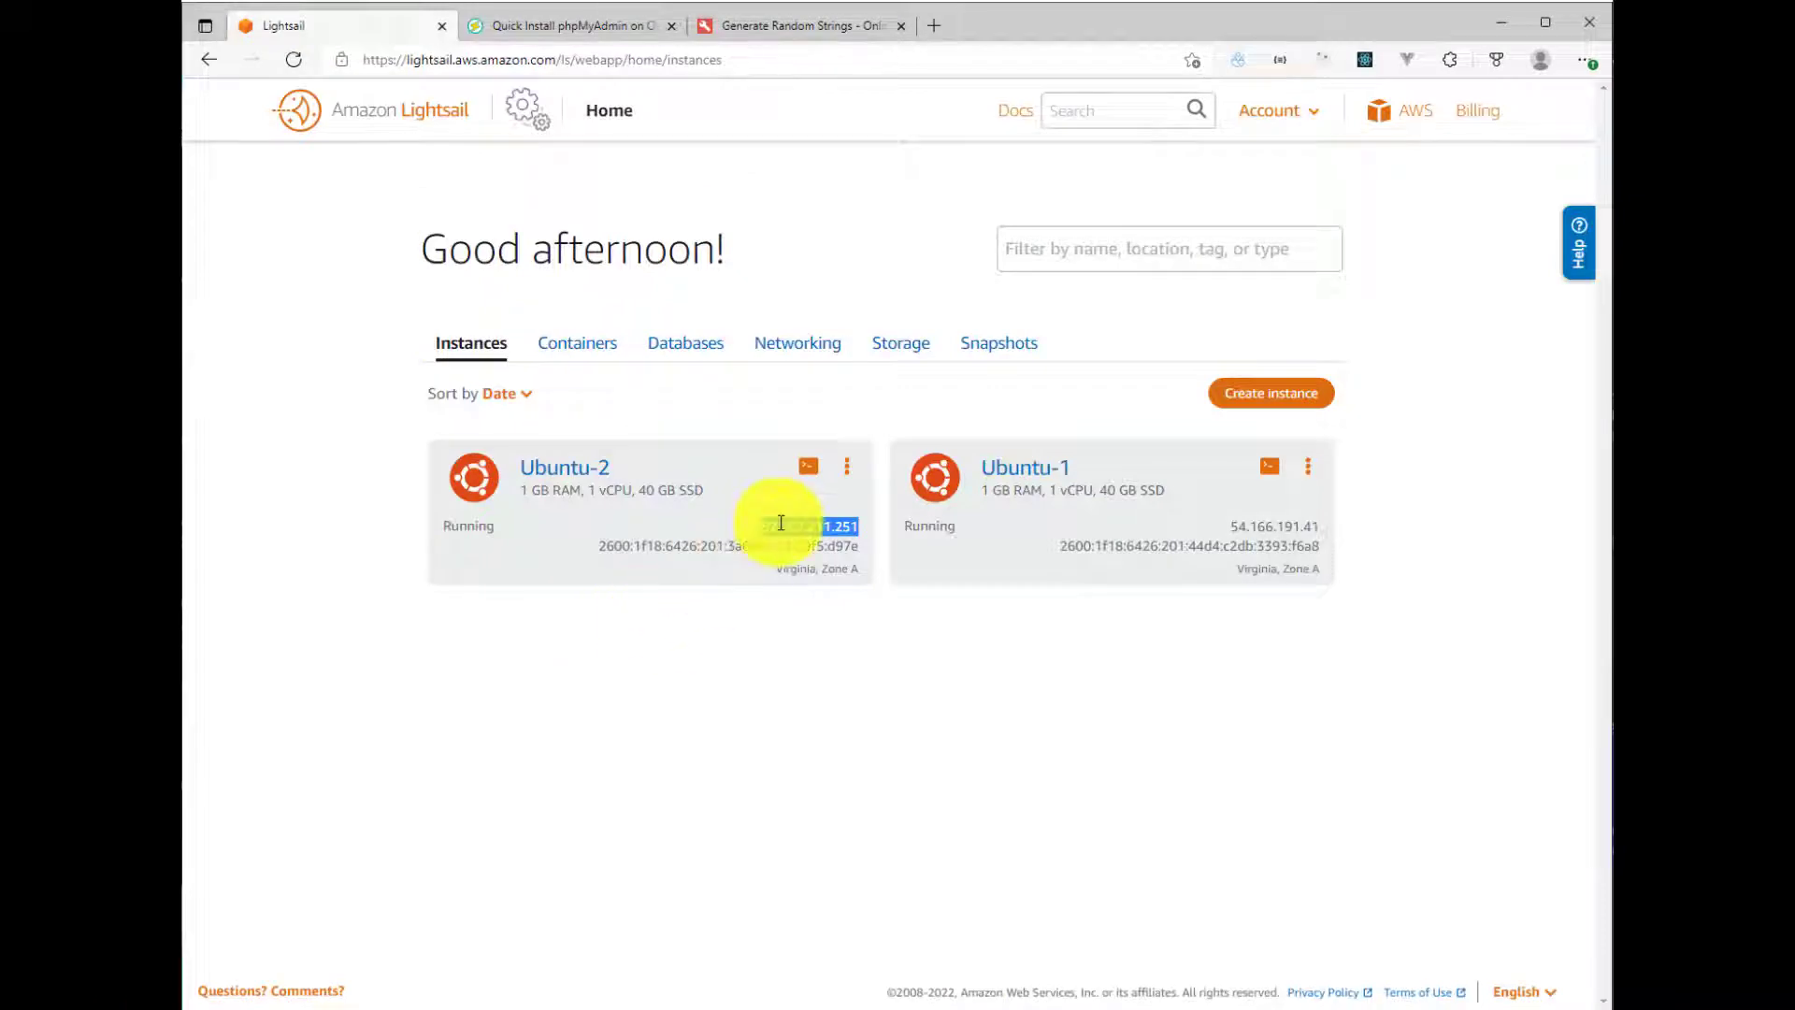
Step: Copy the Ubuntu-2 IP, open it at :7080 in a new tab, then open Ubuntu-2's details
right_click(810, 525)
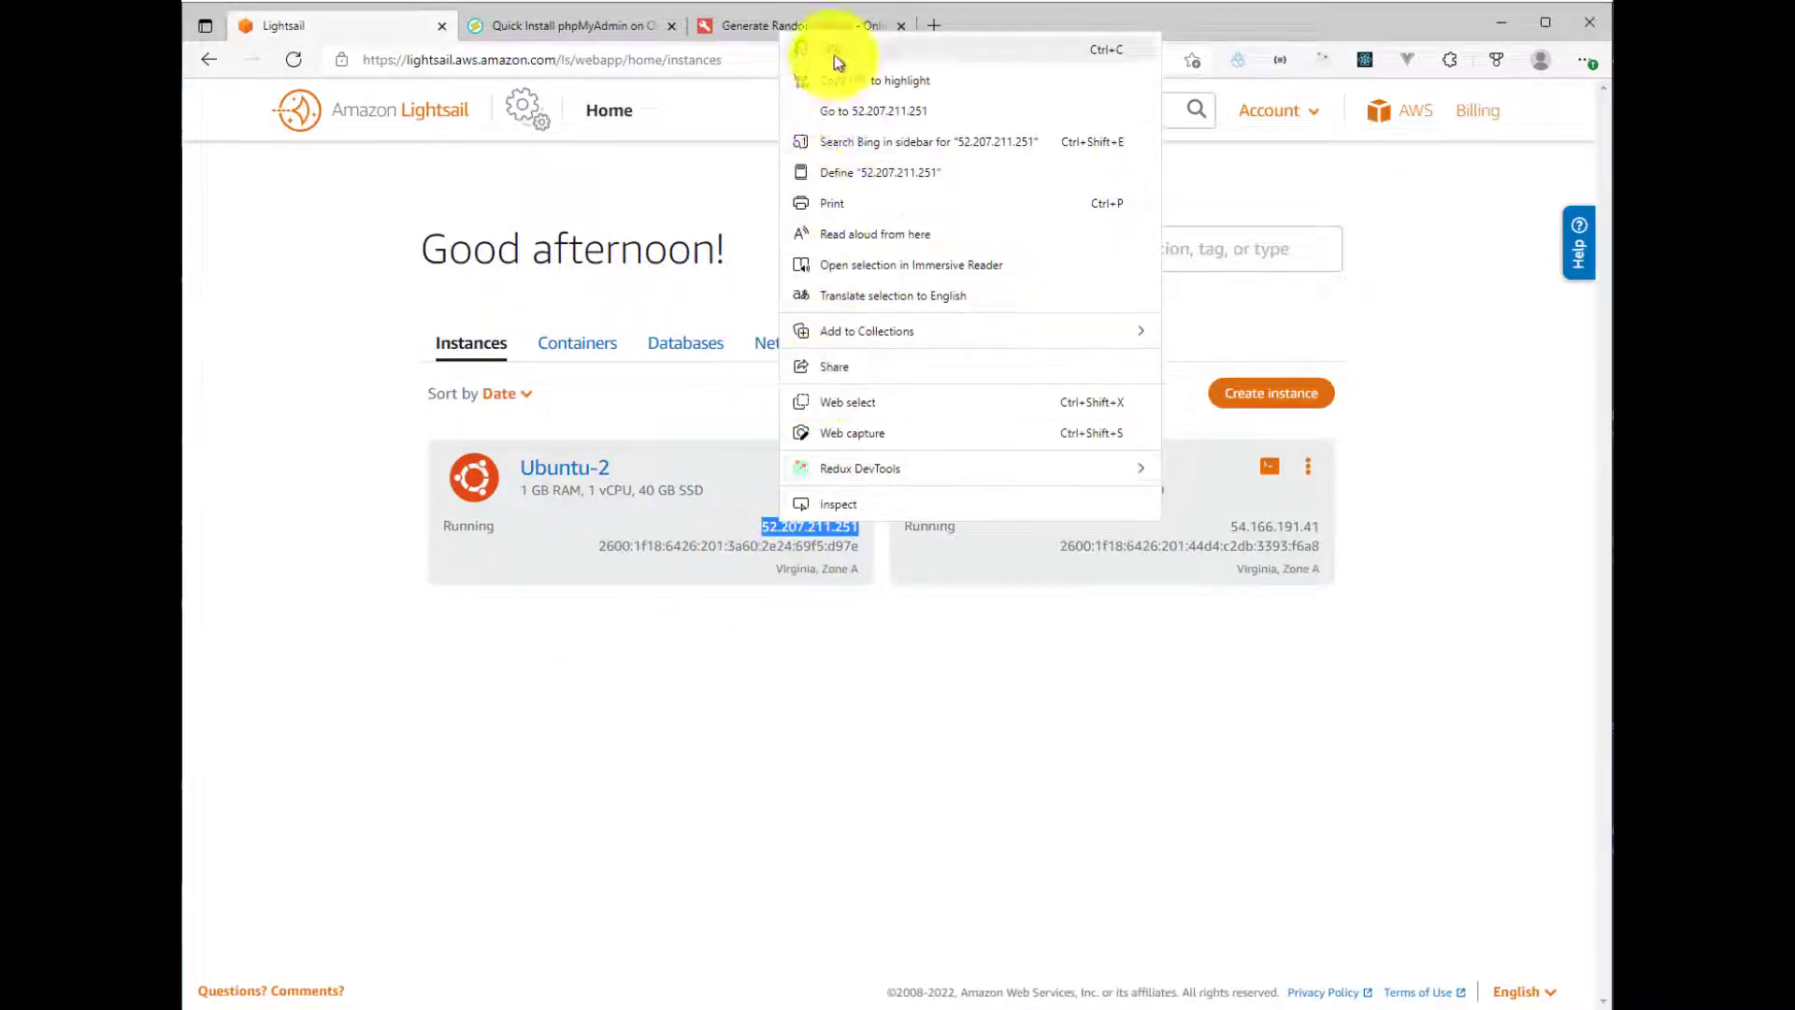
left_click(1162, 25)
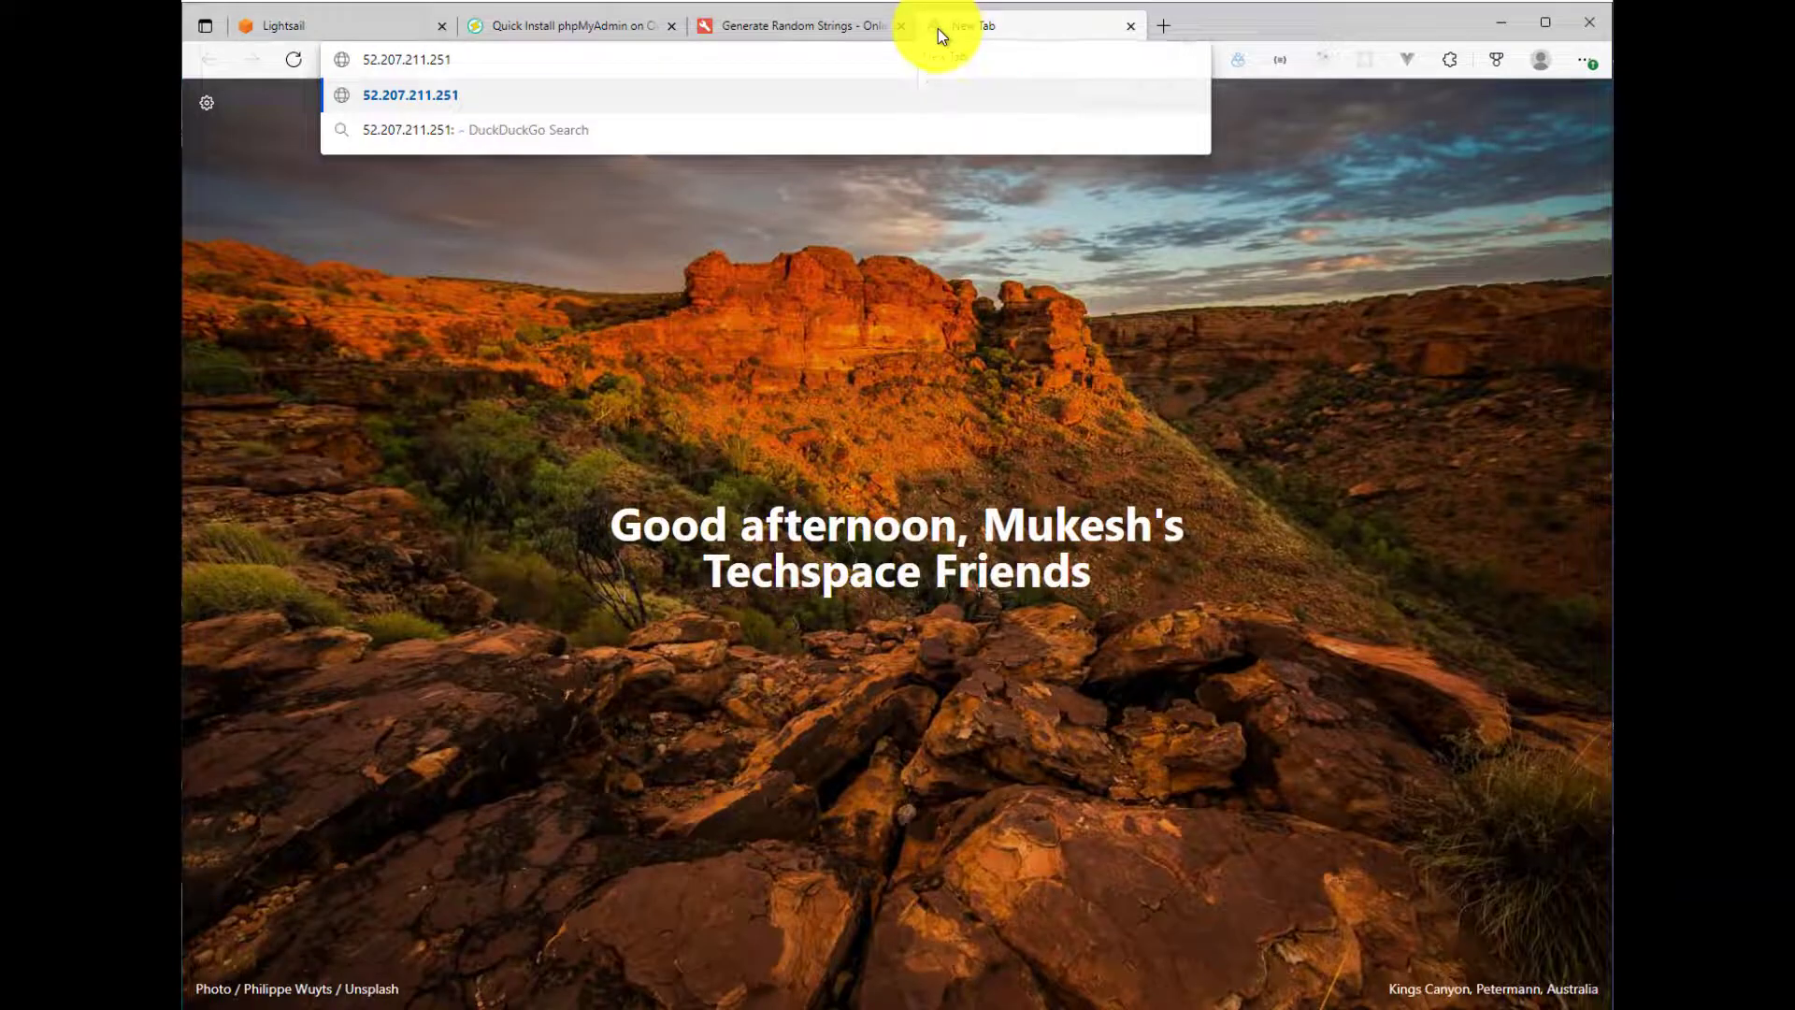
type(":7080")
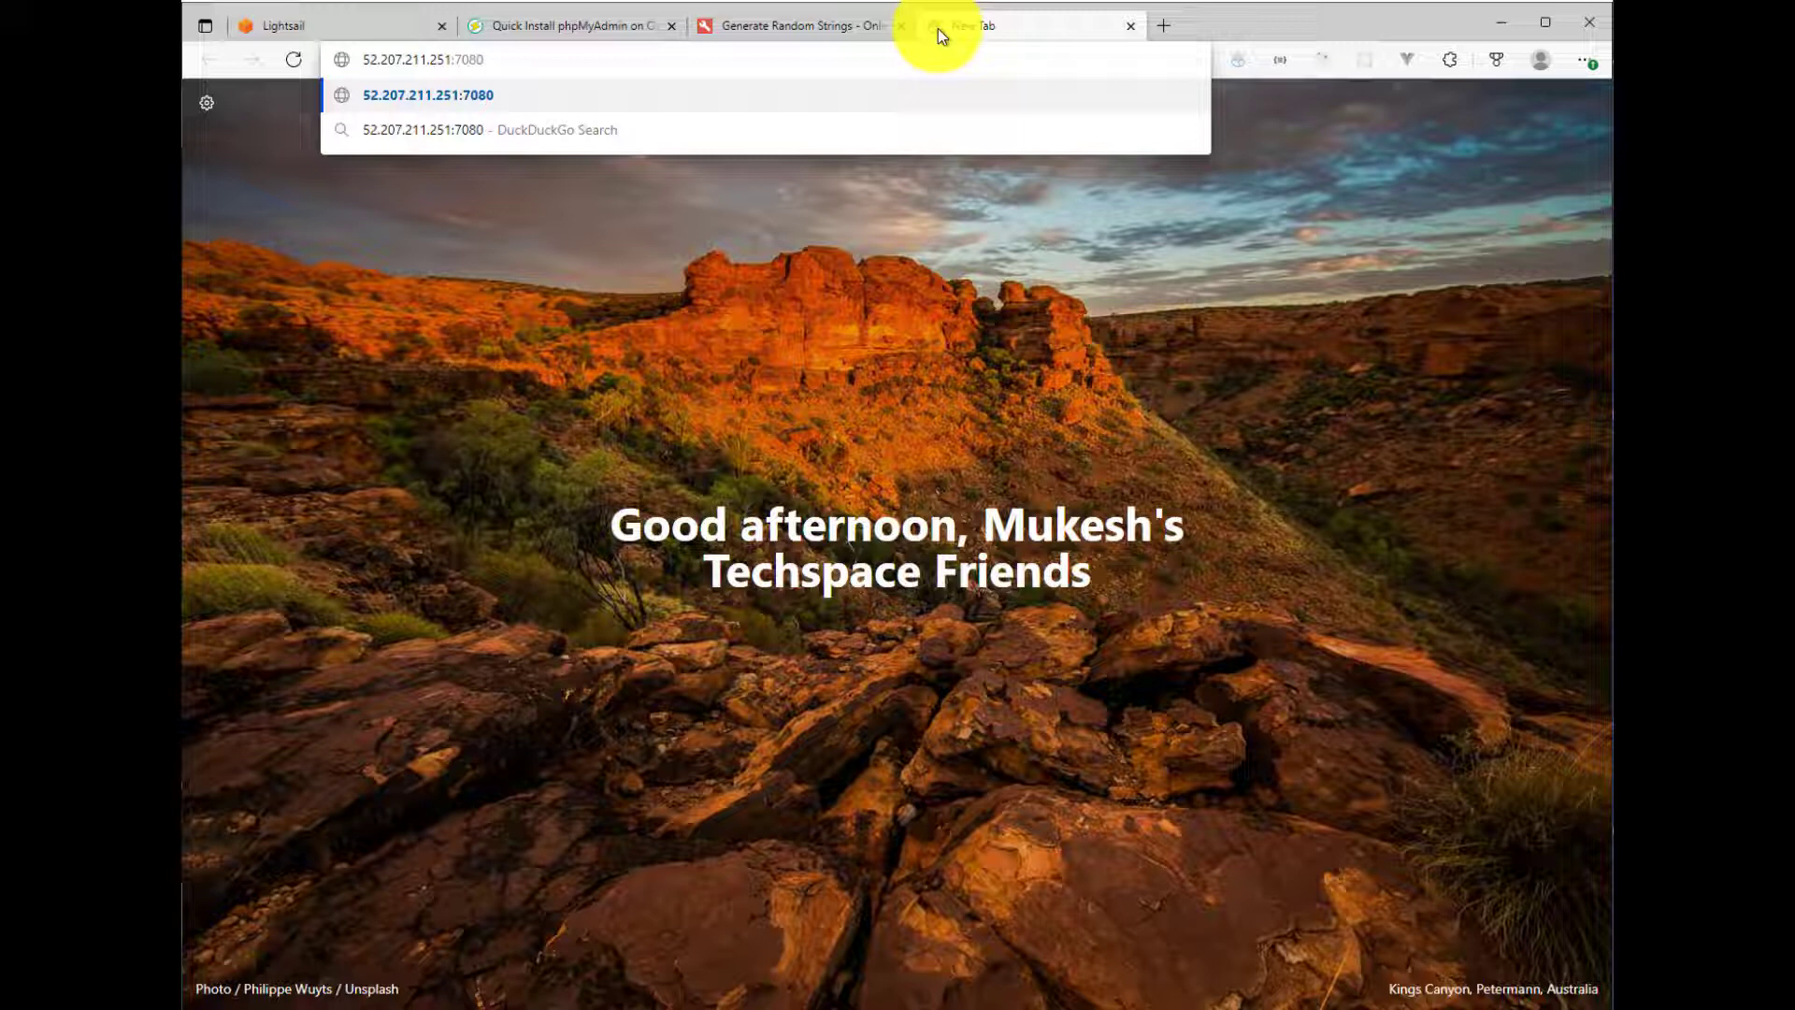
mouse_move(281, 83)
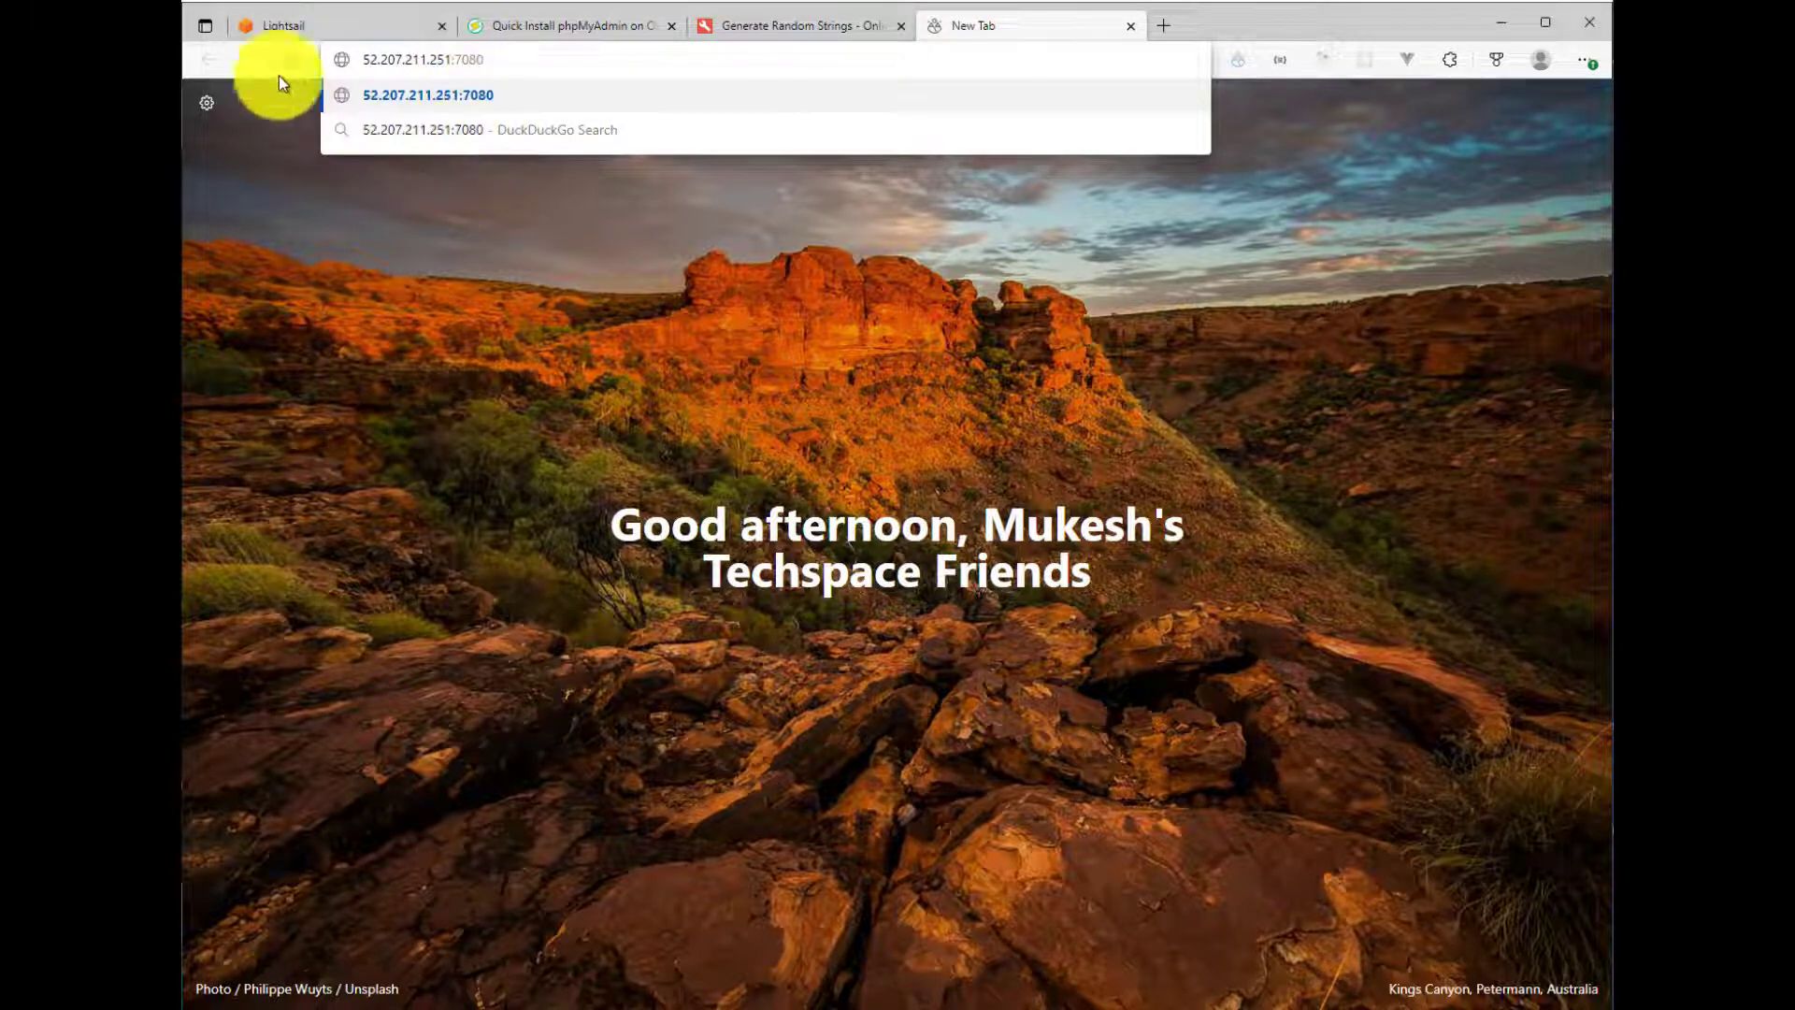
mouse_move(618, 127)
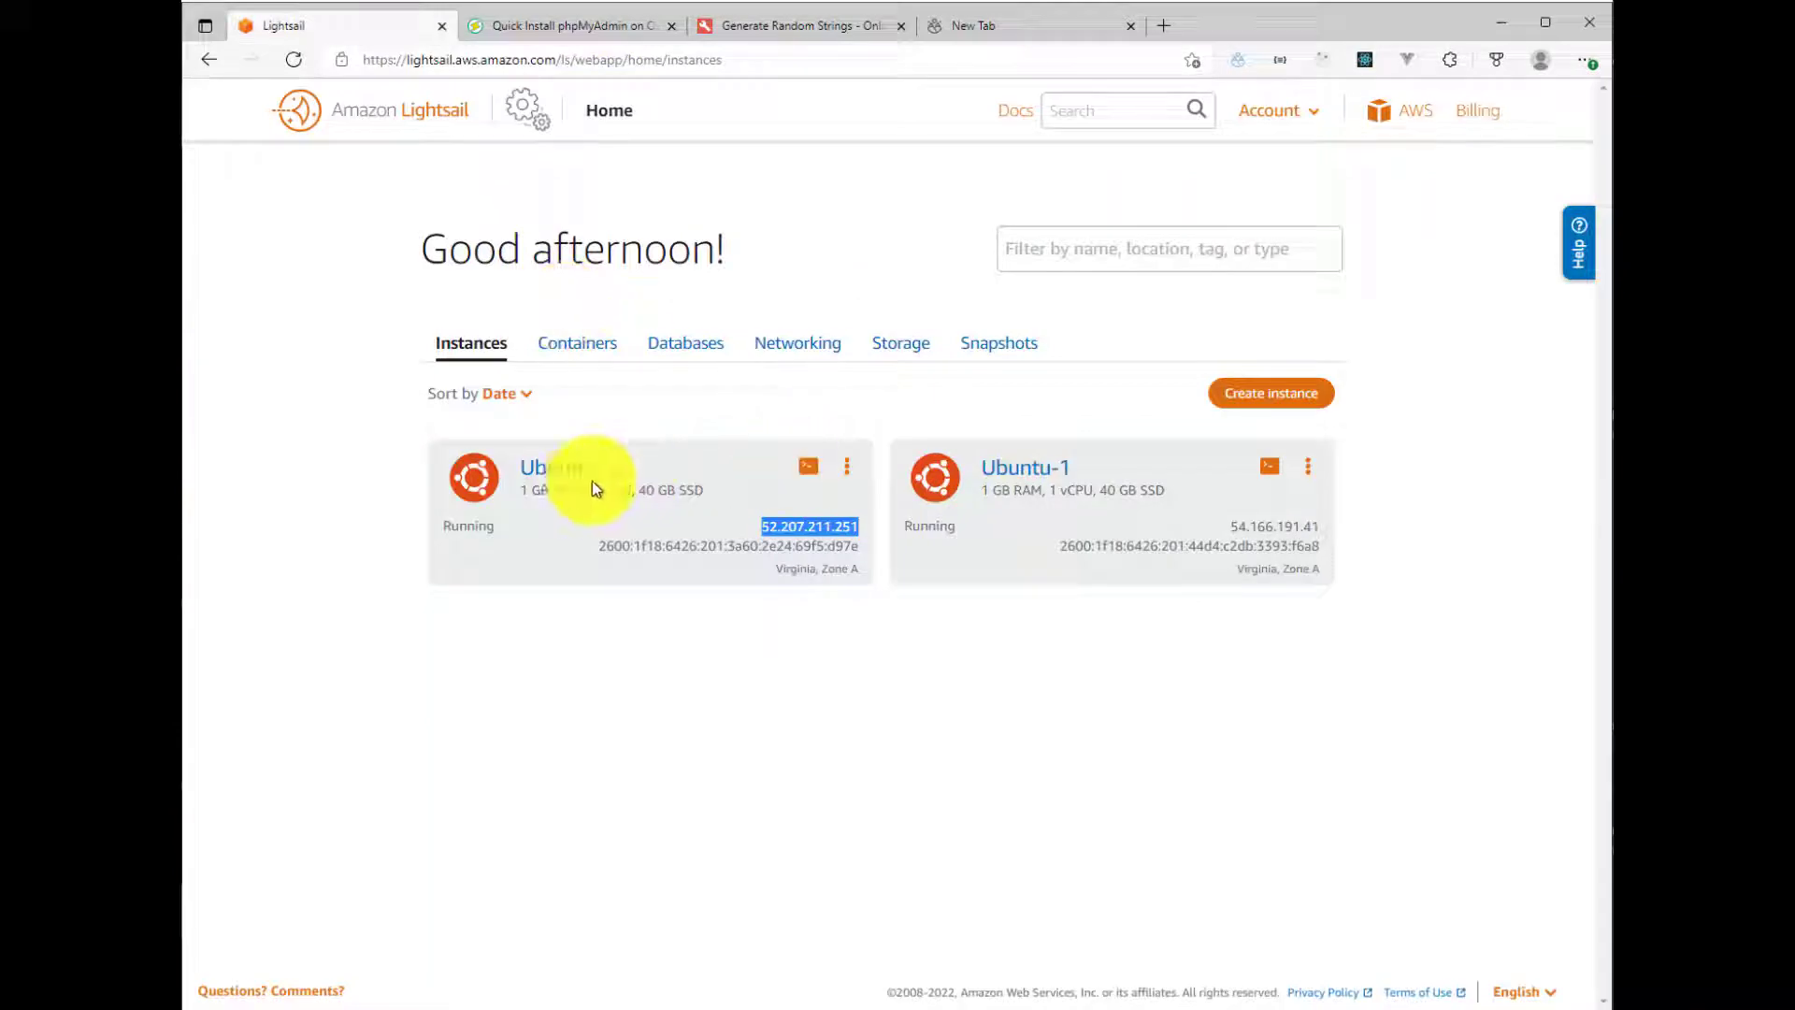
left_click(550, 467)
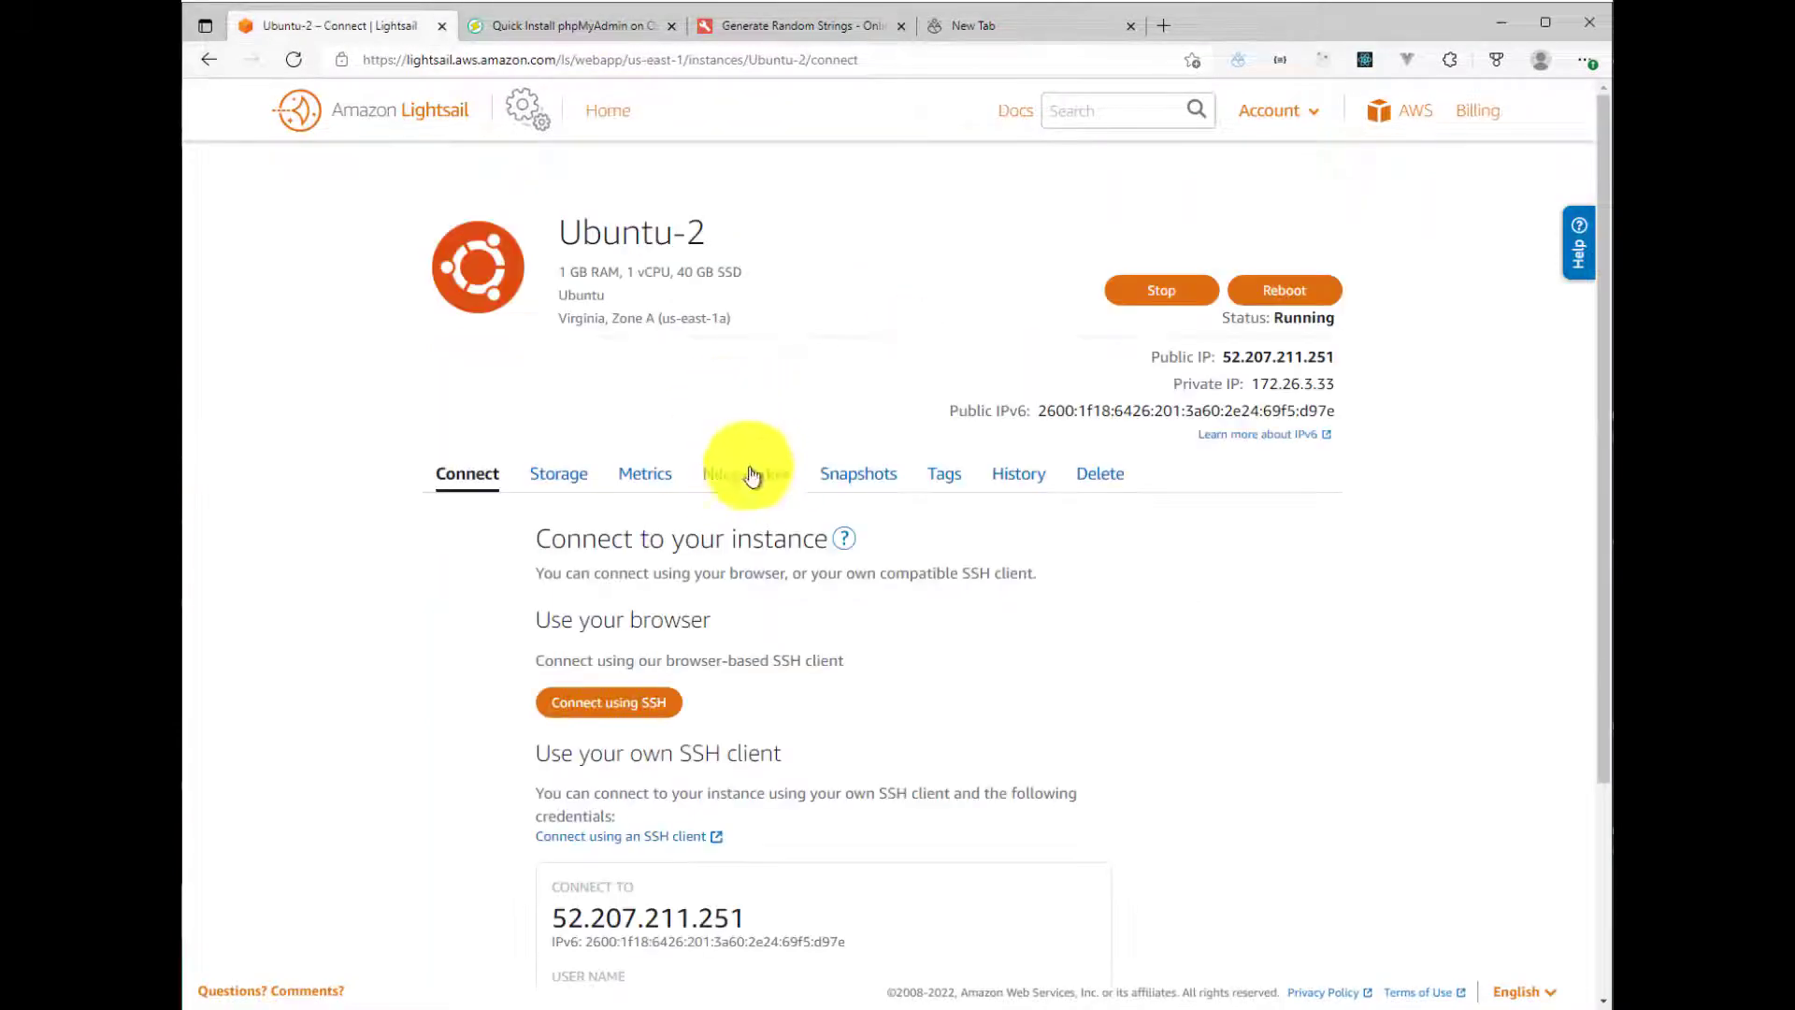
Step: Add a custom TCP rule for port 7080 to Ubuntu-2's firewall and return to the server tab
left_click(744, 473)
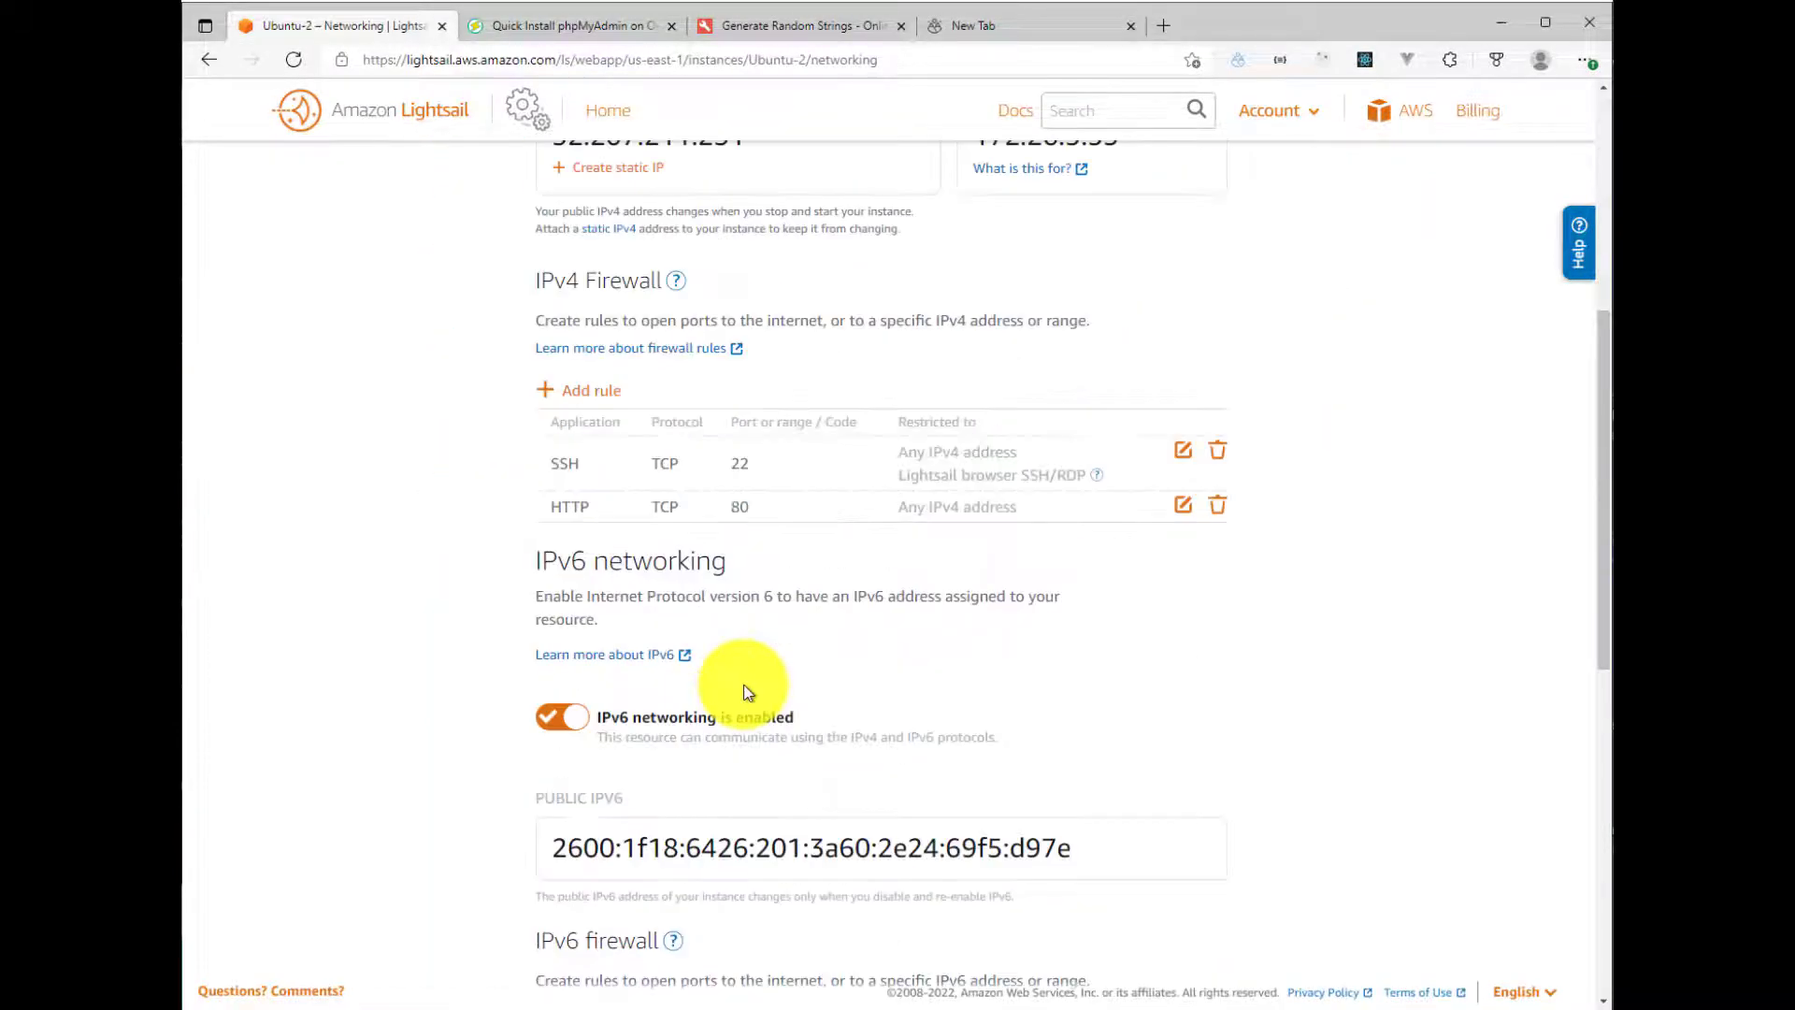
left_click(591, 389)
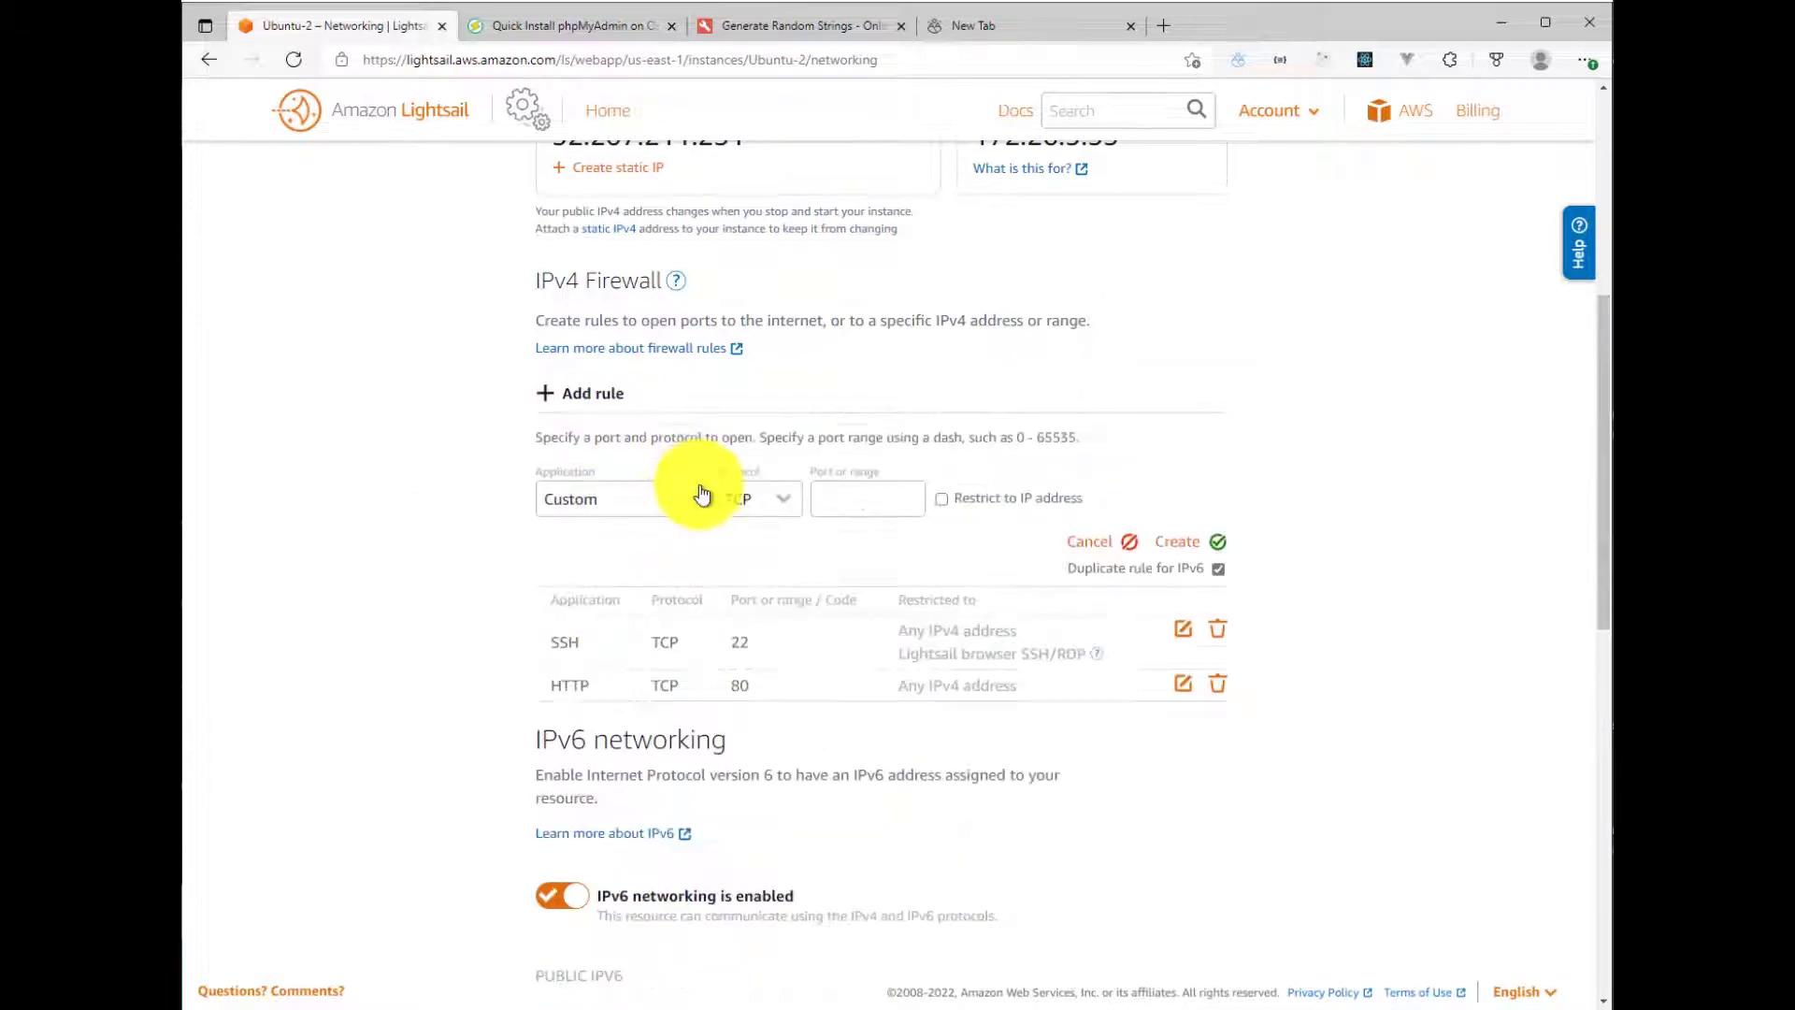
type("7080")
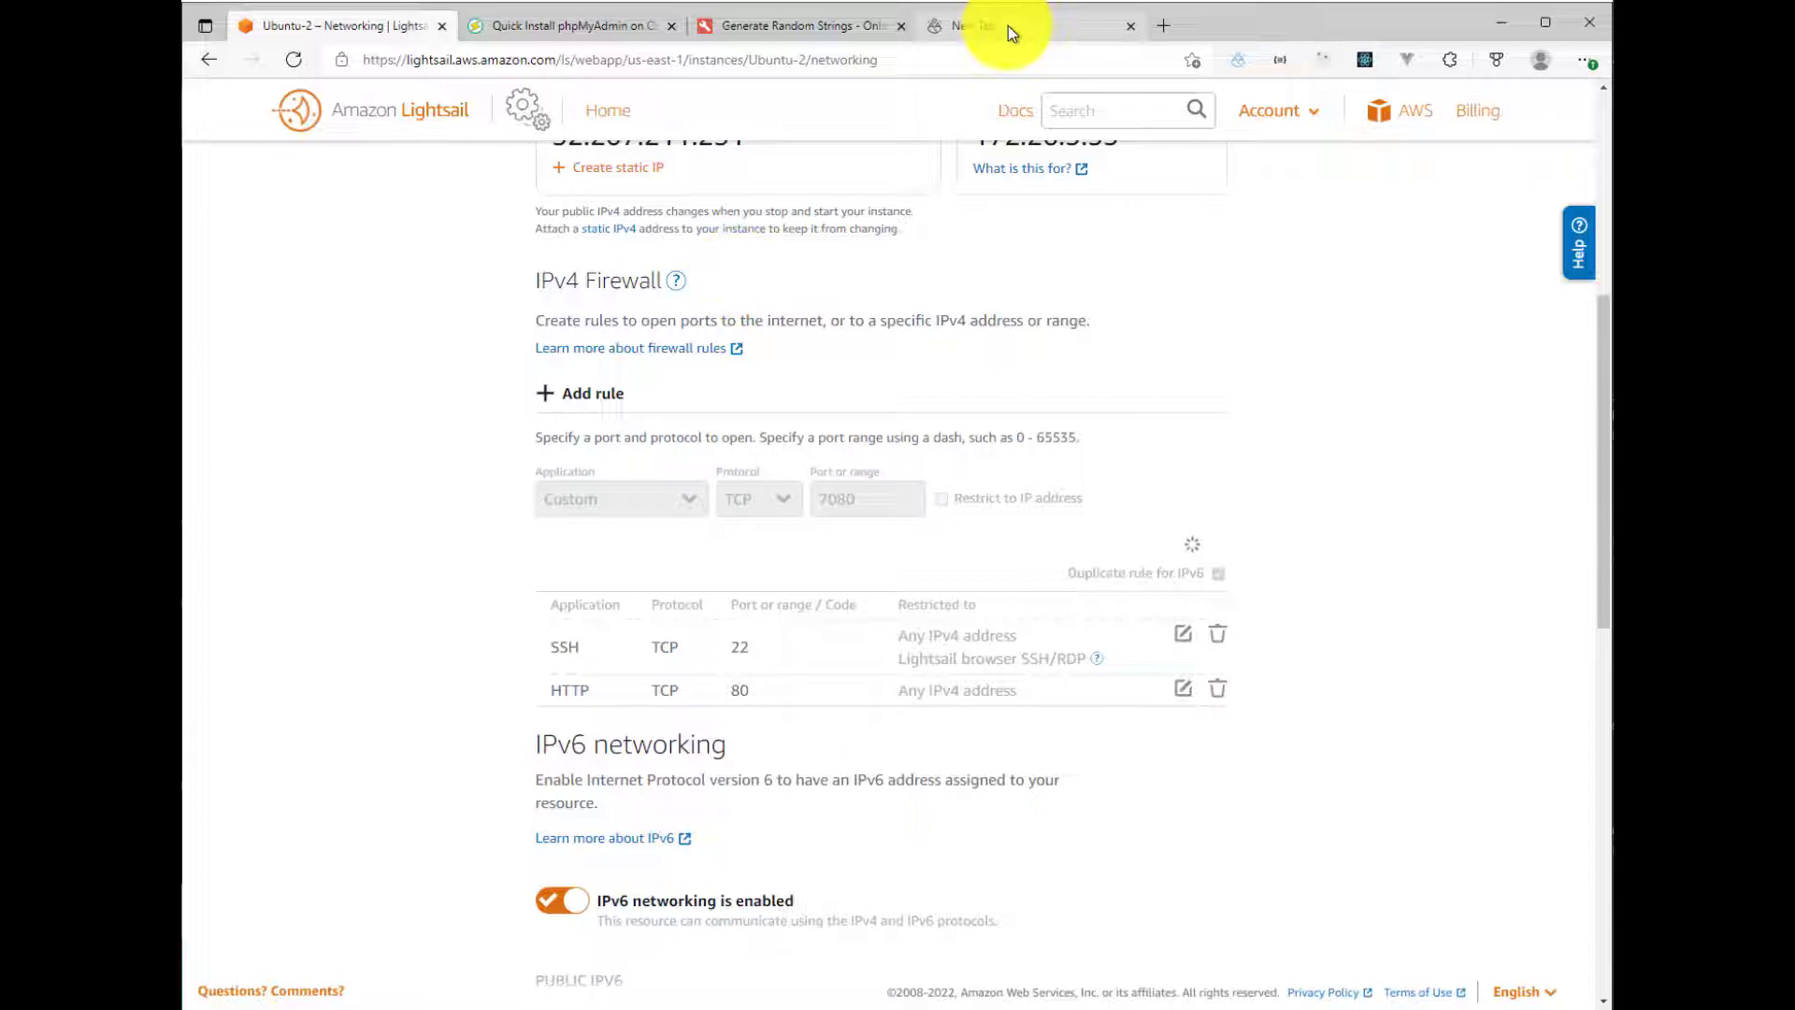
left_click(974, 25)
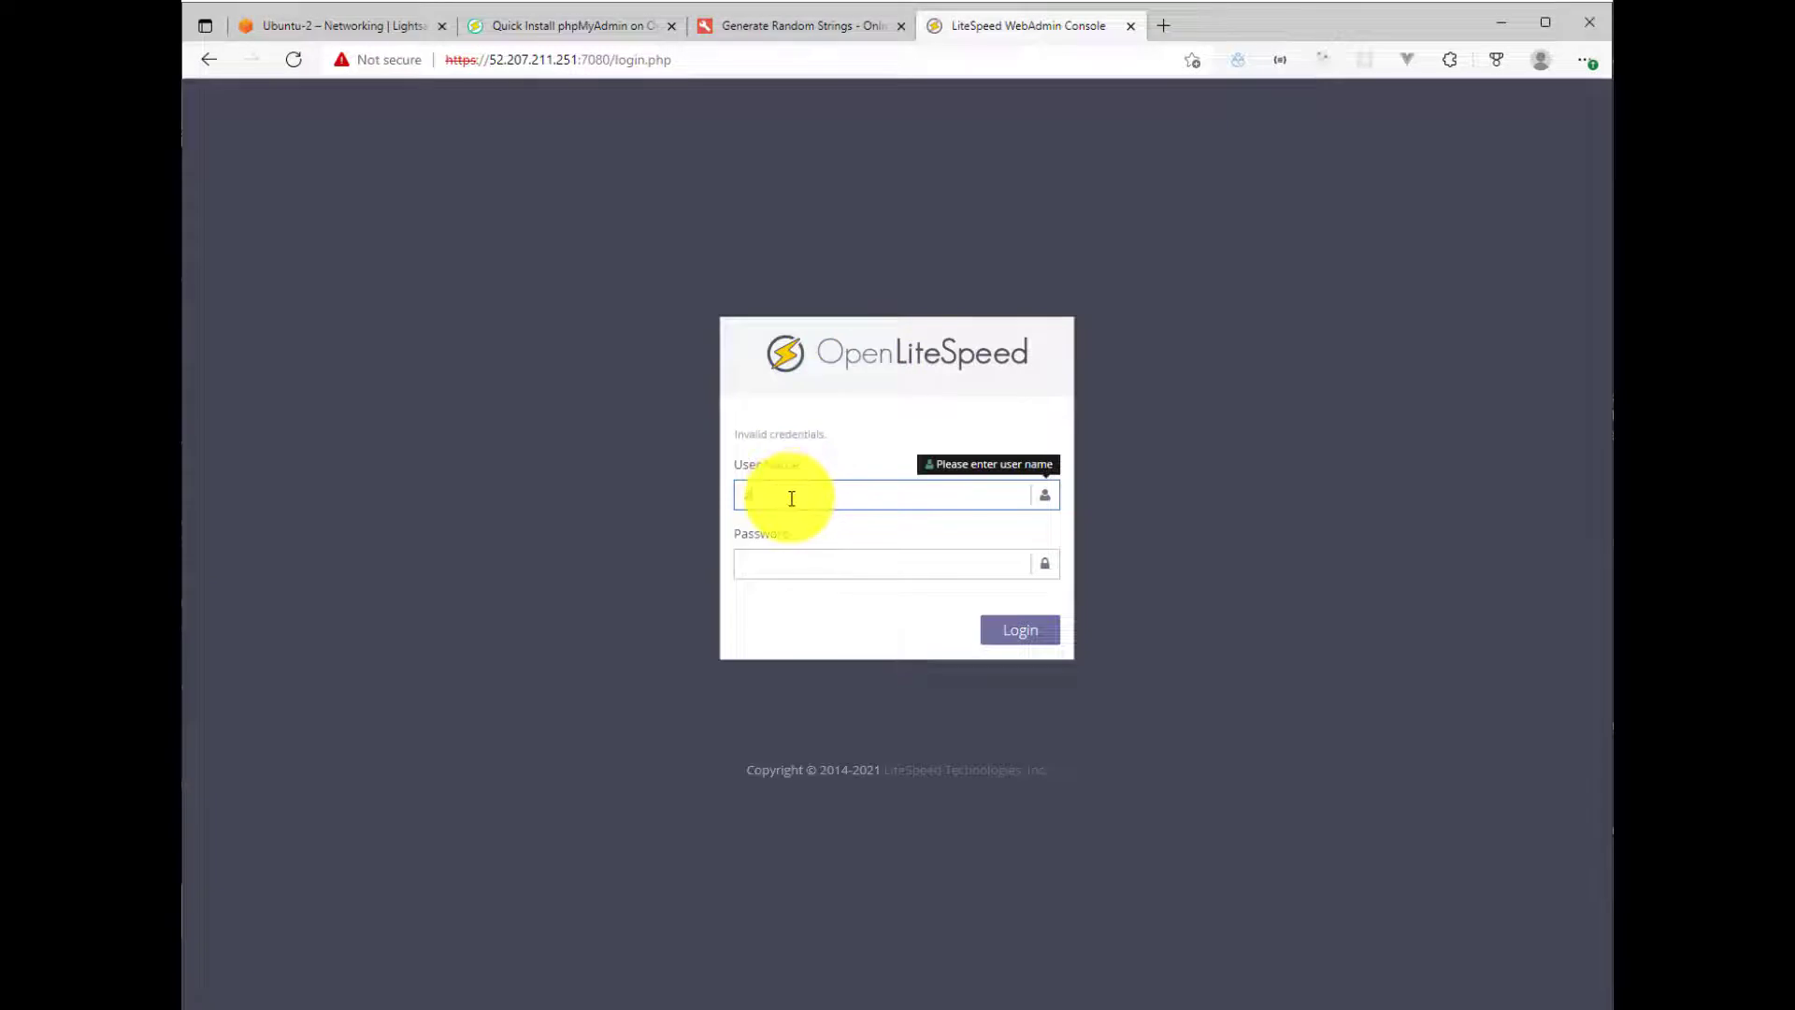
Step: Log in to WebAdmin as admin and show the Virtual Hosts list
type("admin")
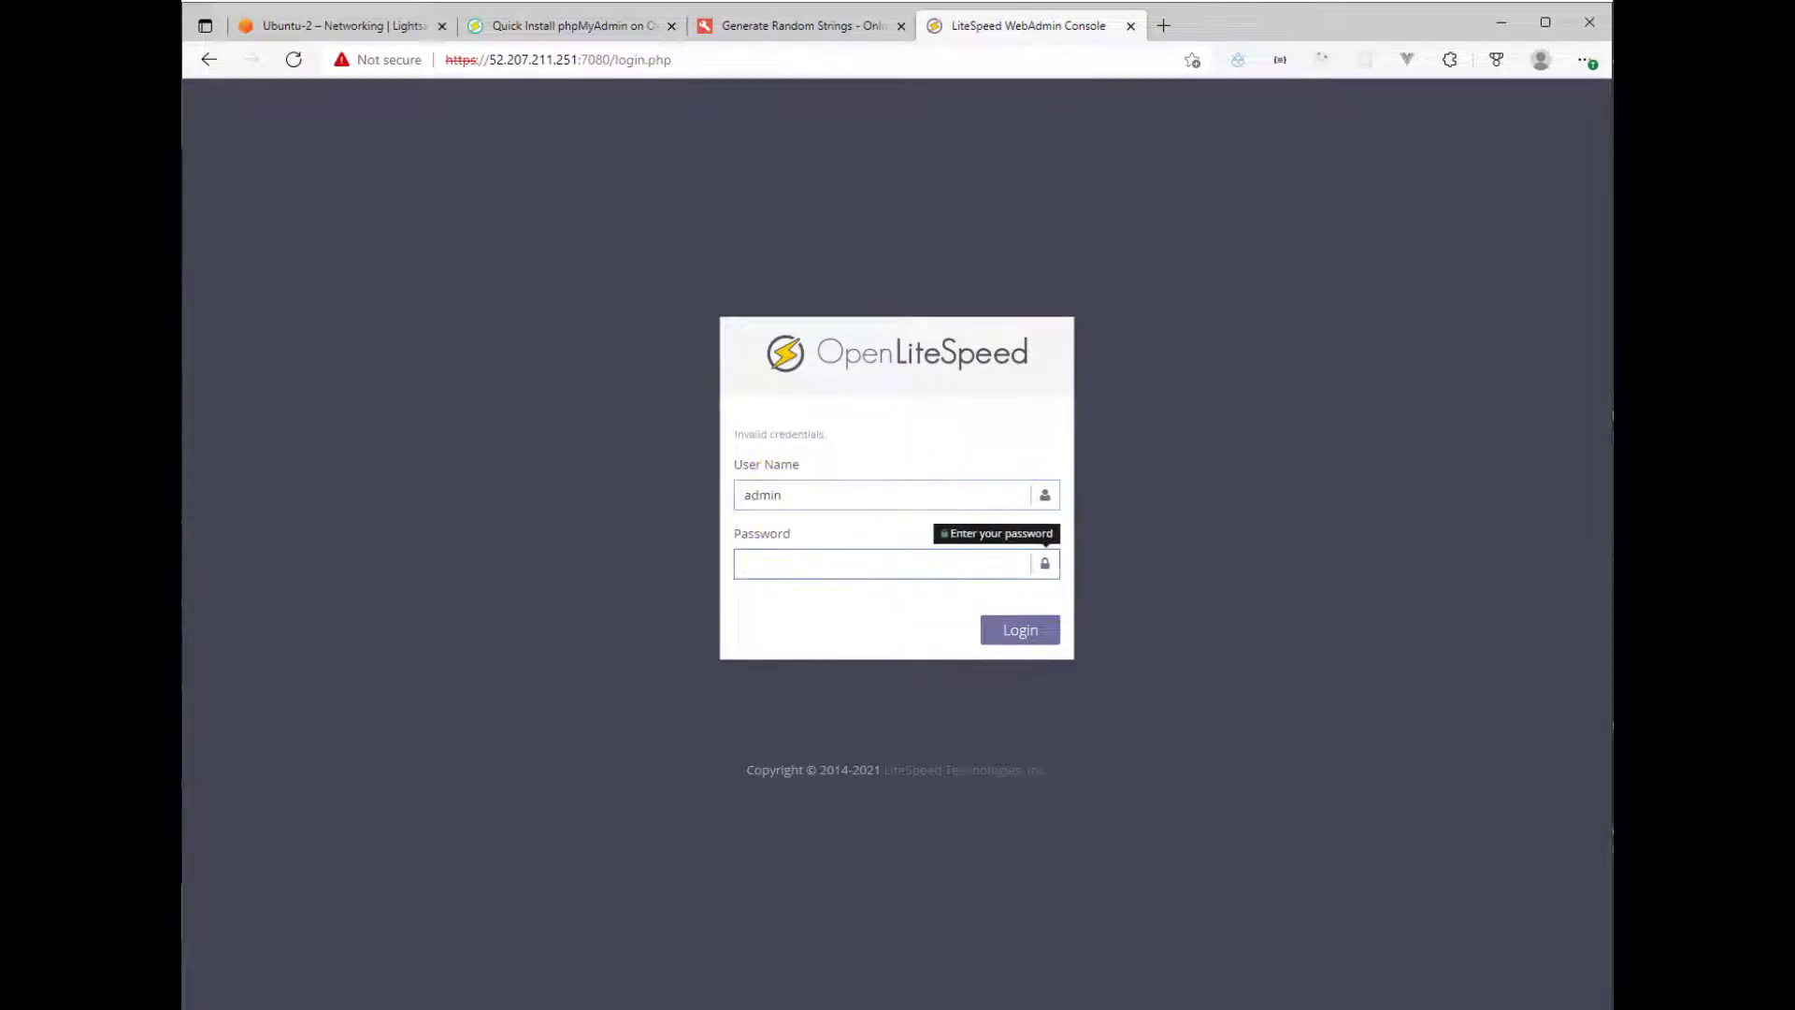
left_click(1019, 629)
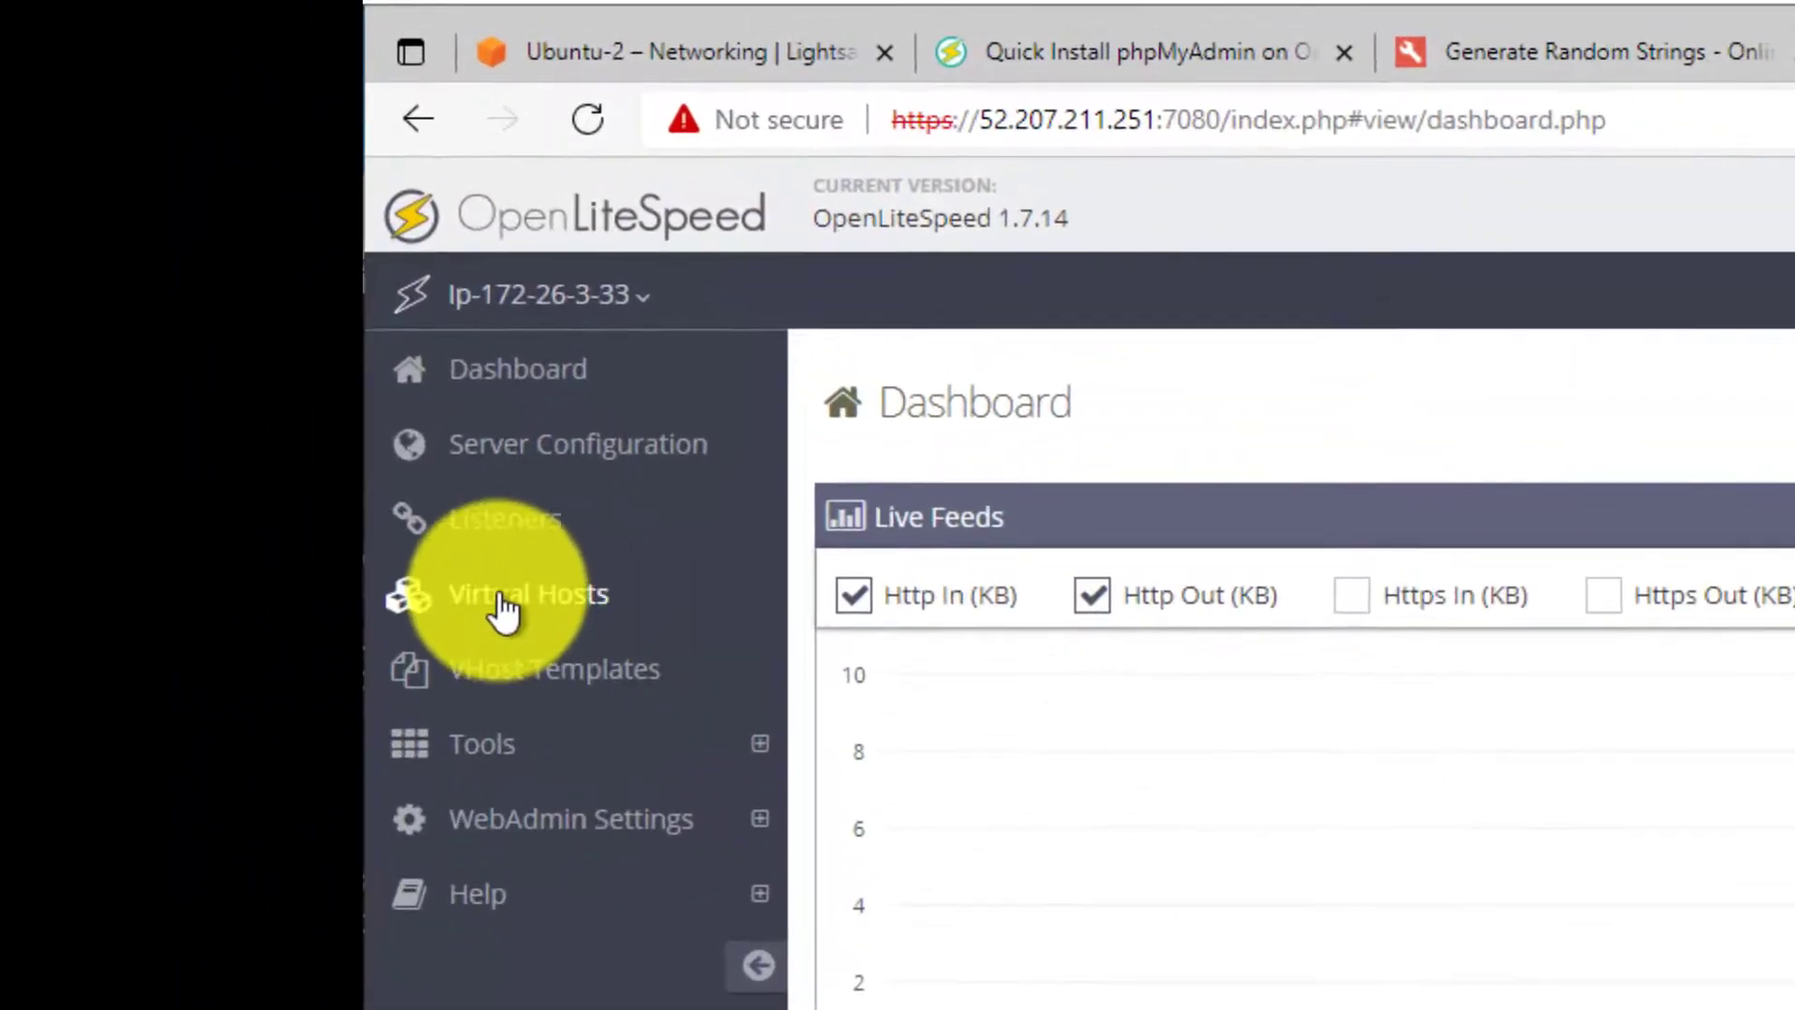
left_click(528, 593)
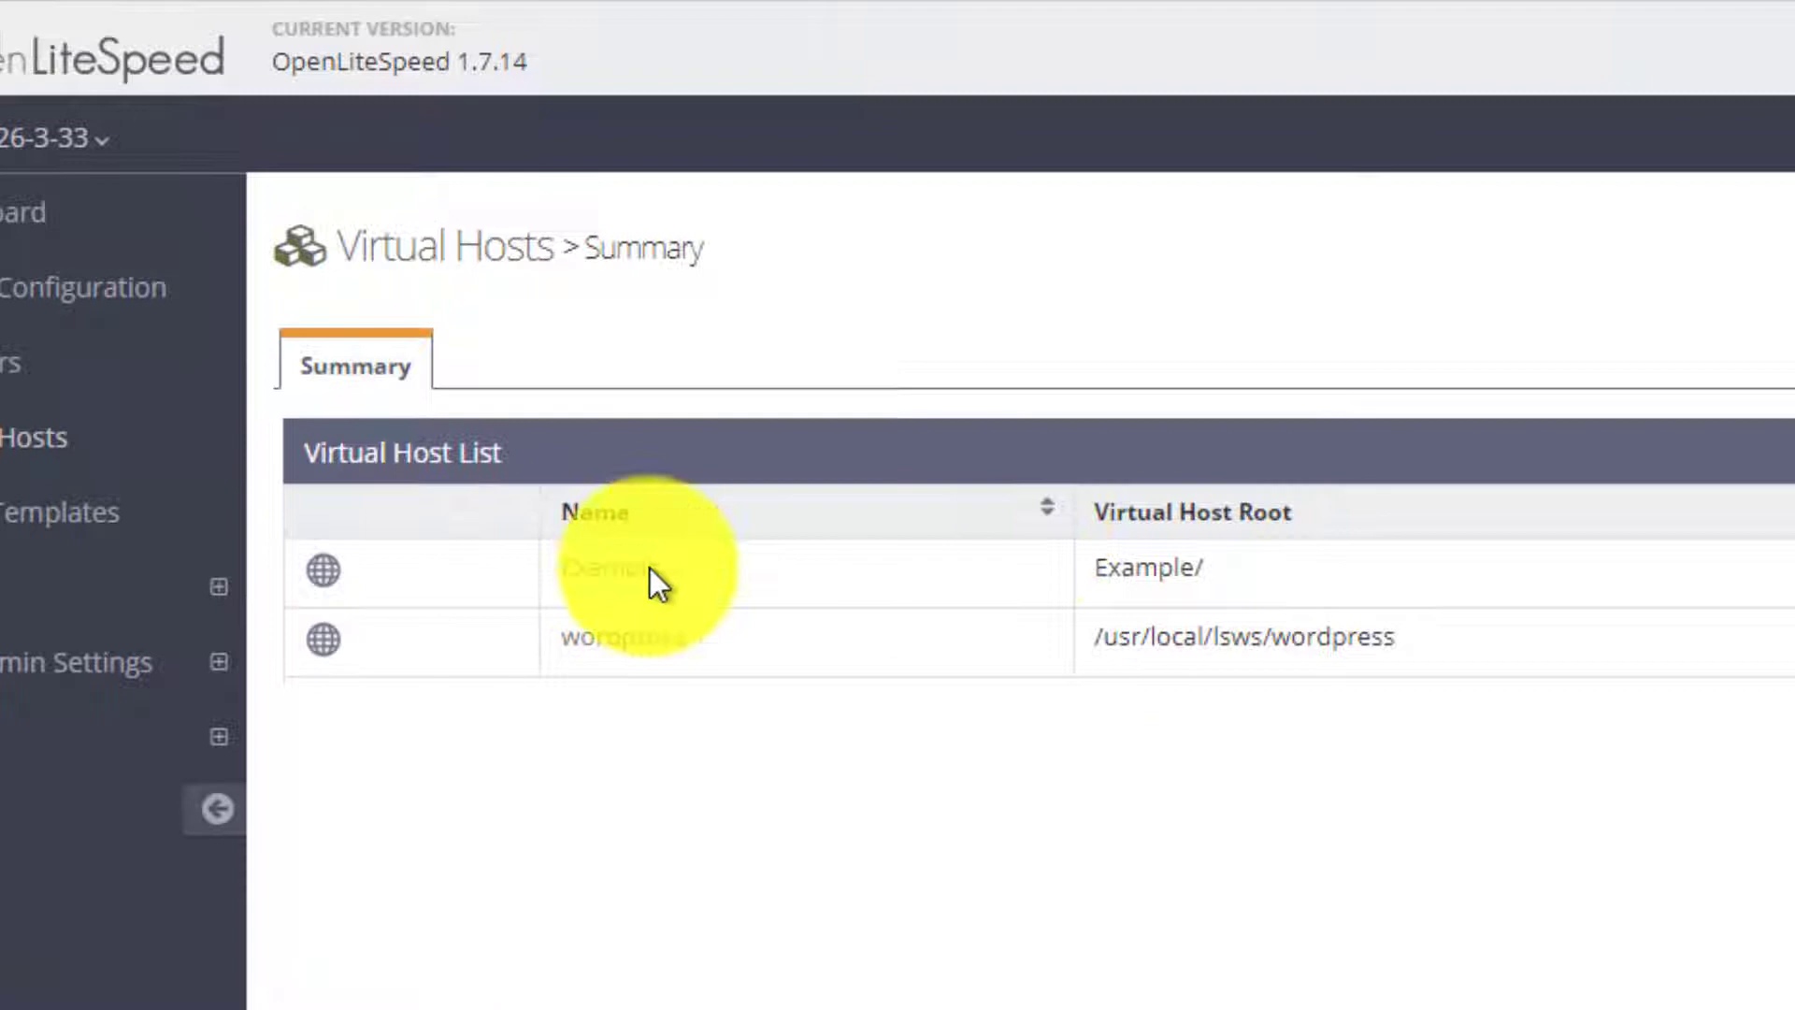
Step: Add a new Static-type context to the Example virtual host's Context list
left_click(616, 570)
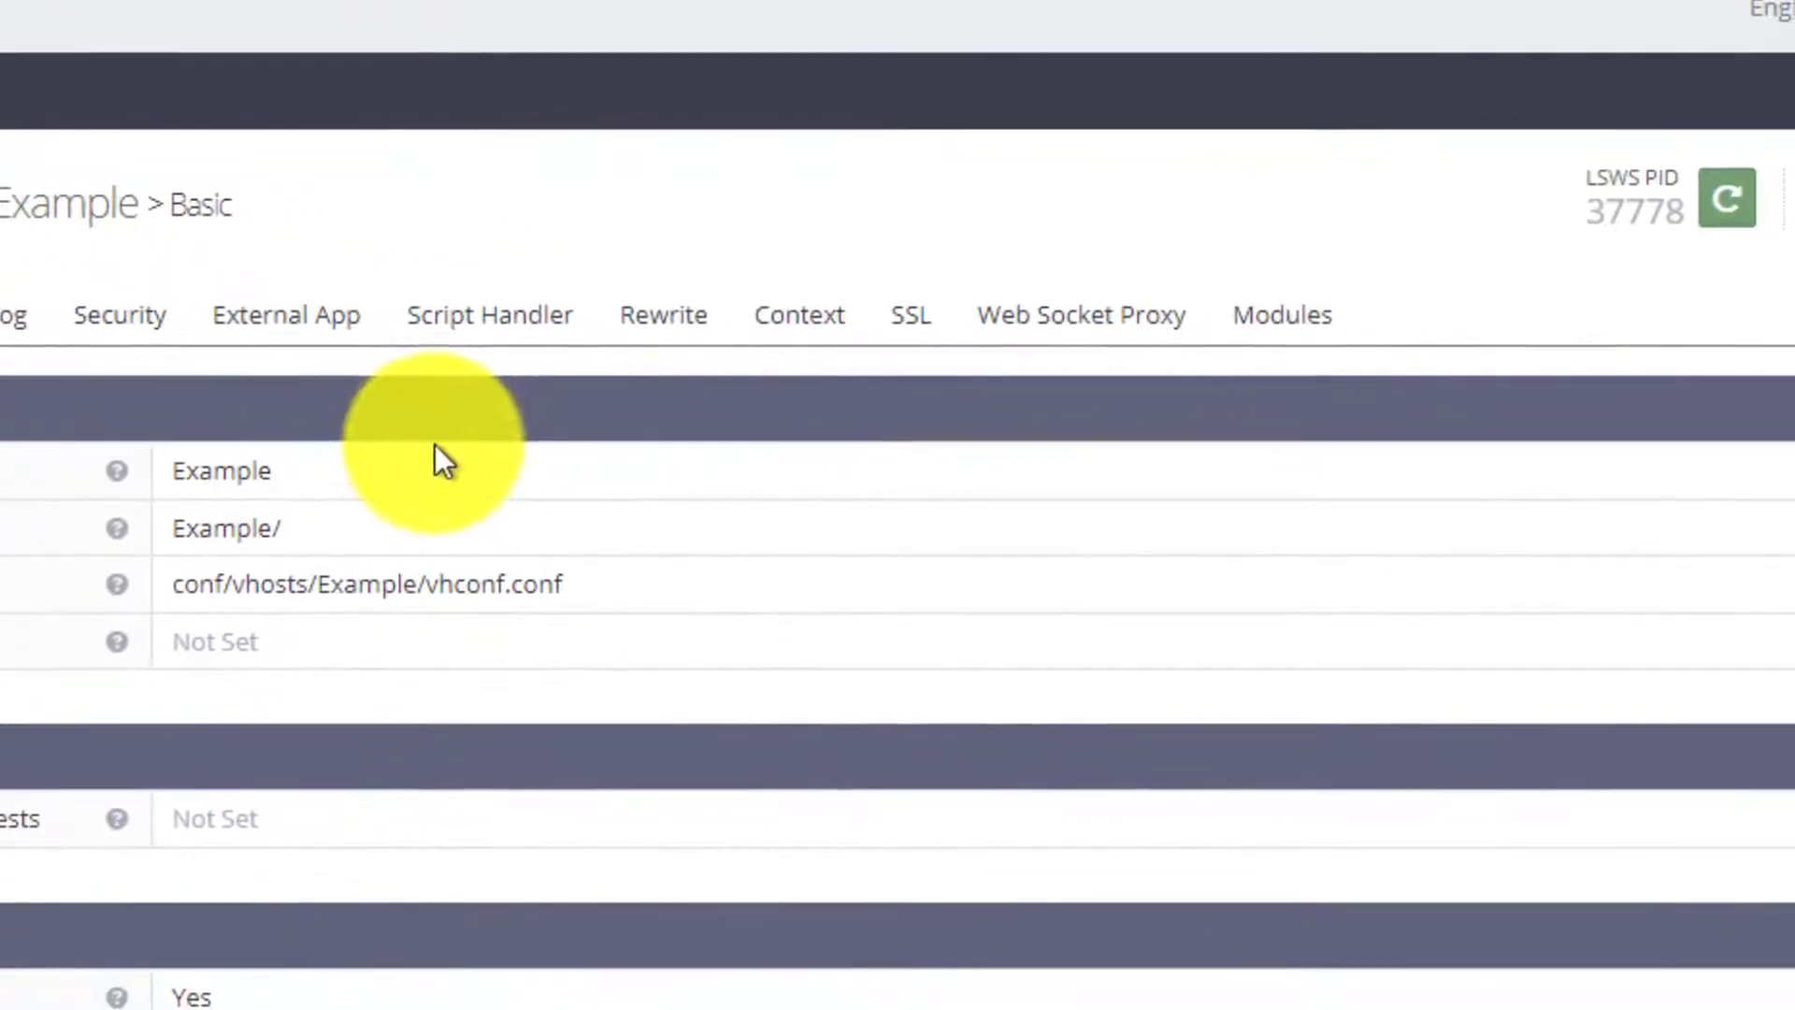
mouse_move(799, 315)
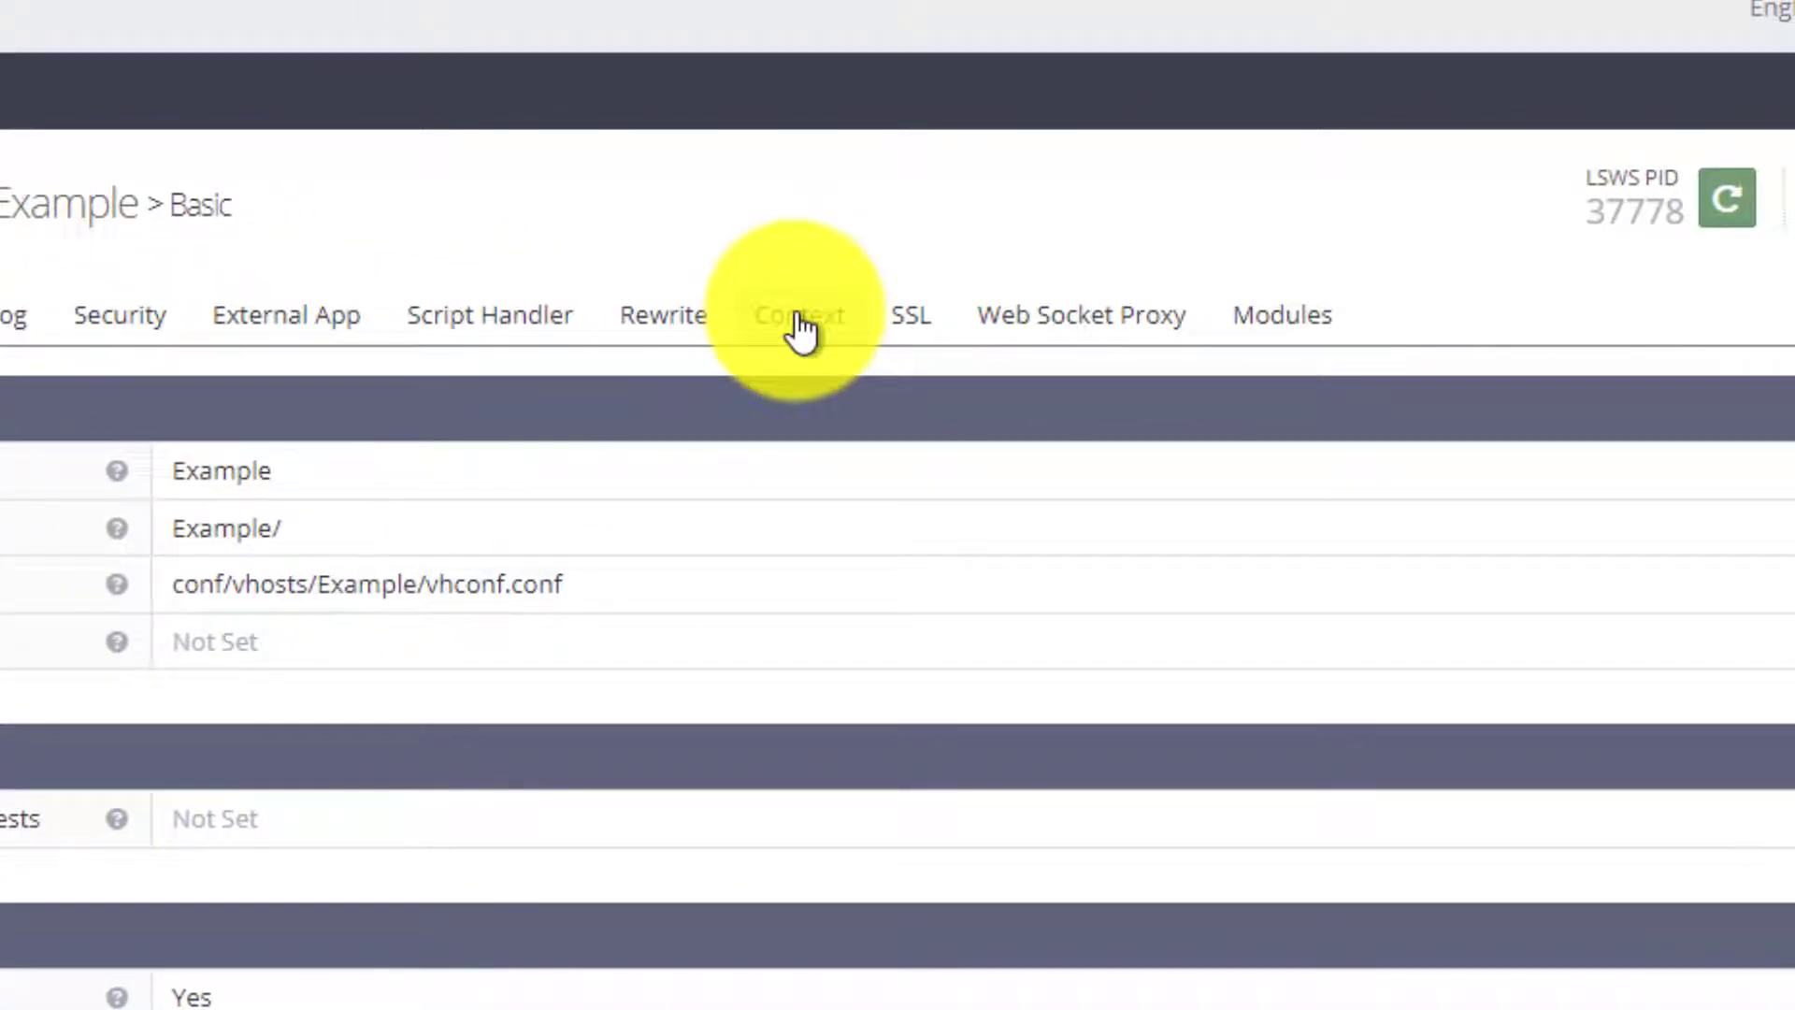
left_click(800, 315)
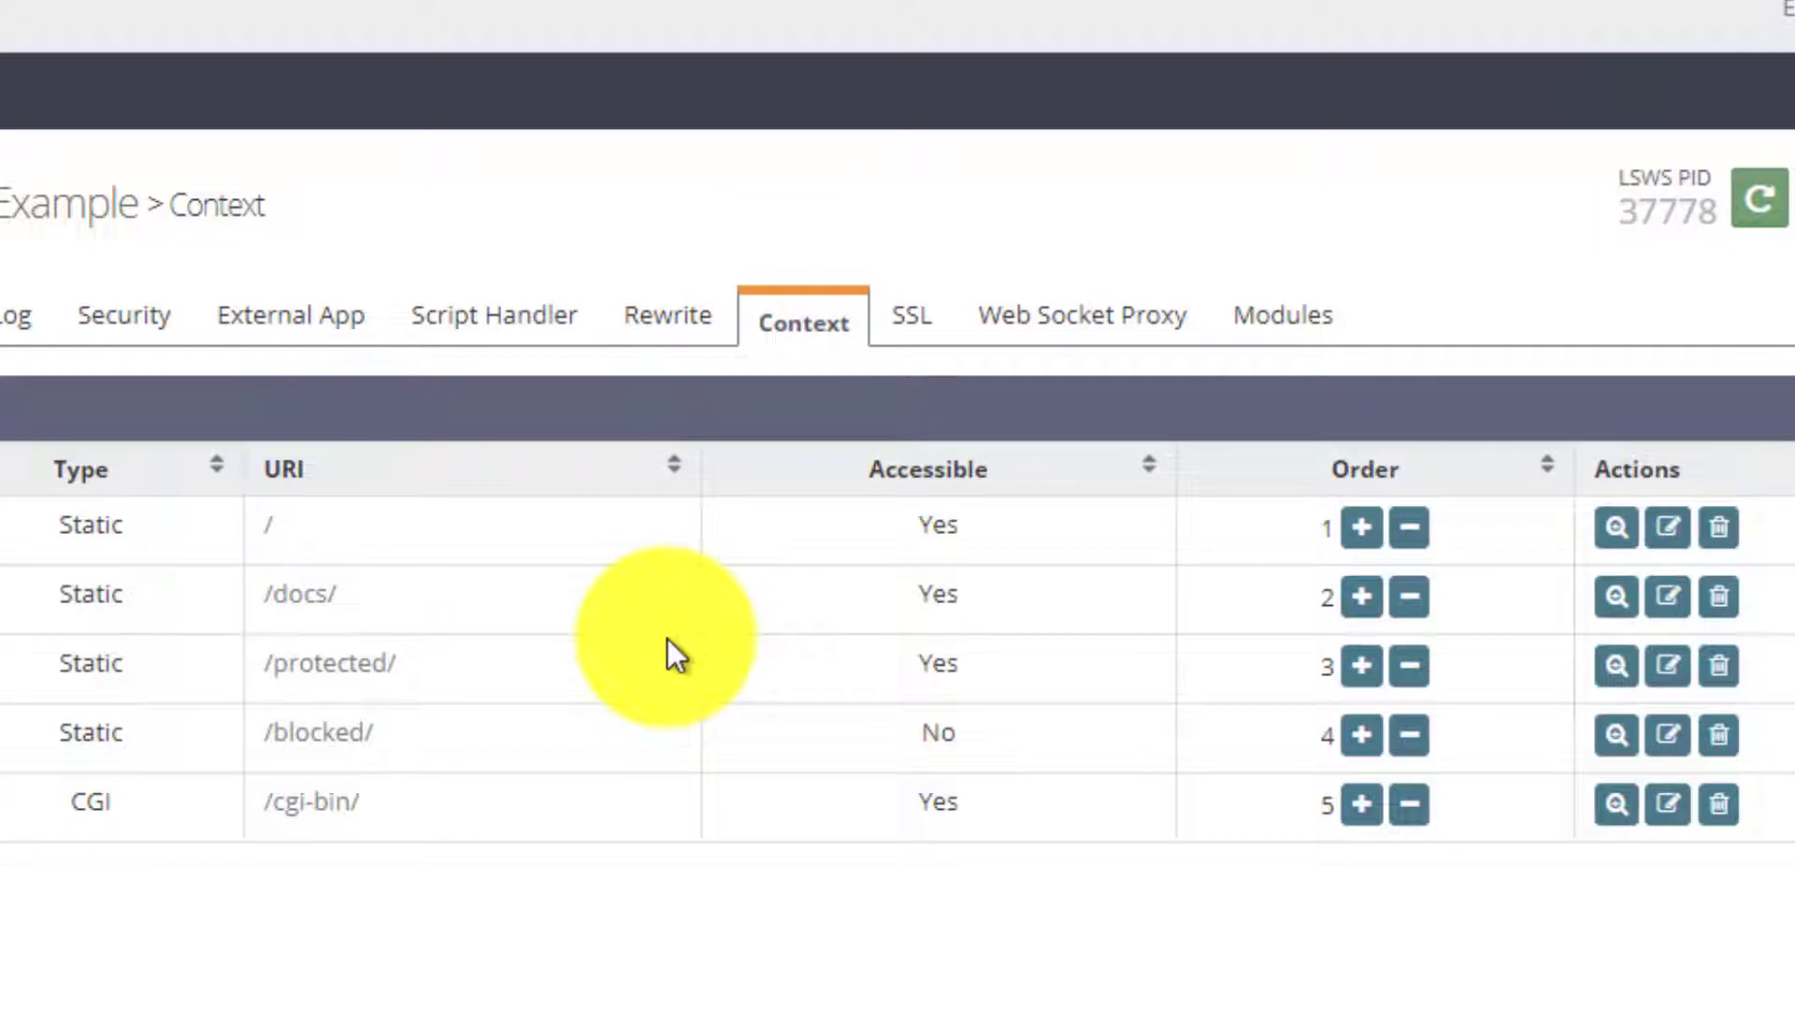
mouse_move(424, 721)
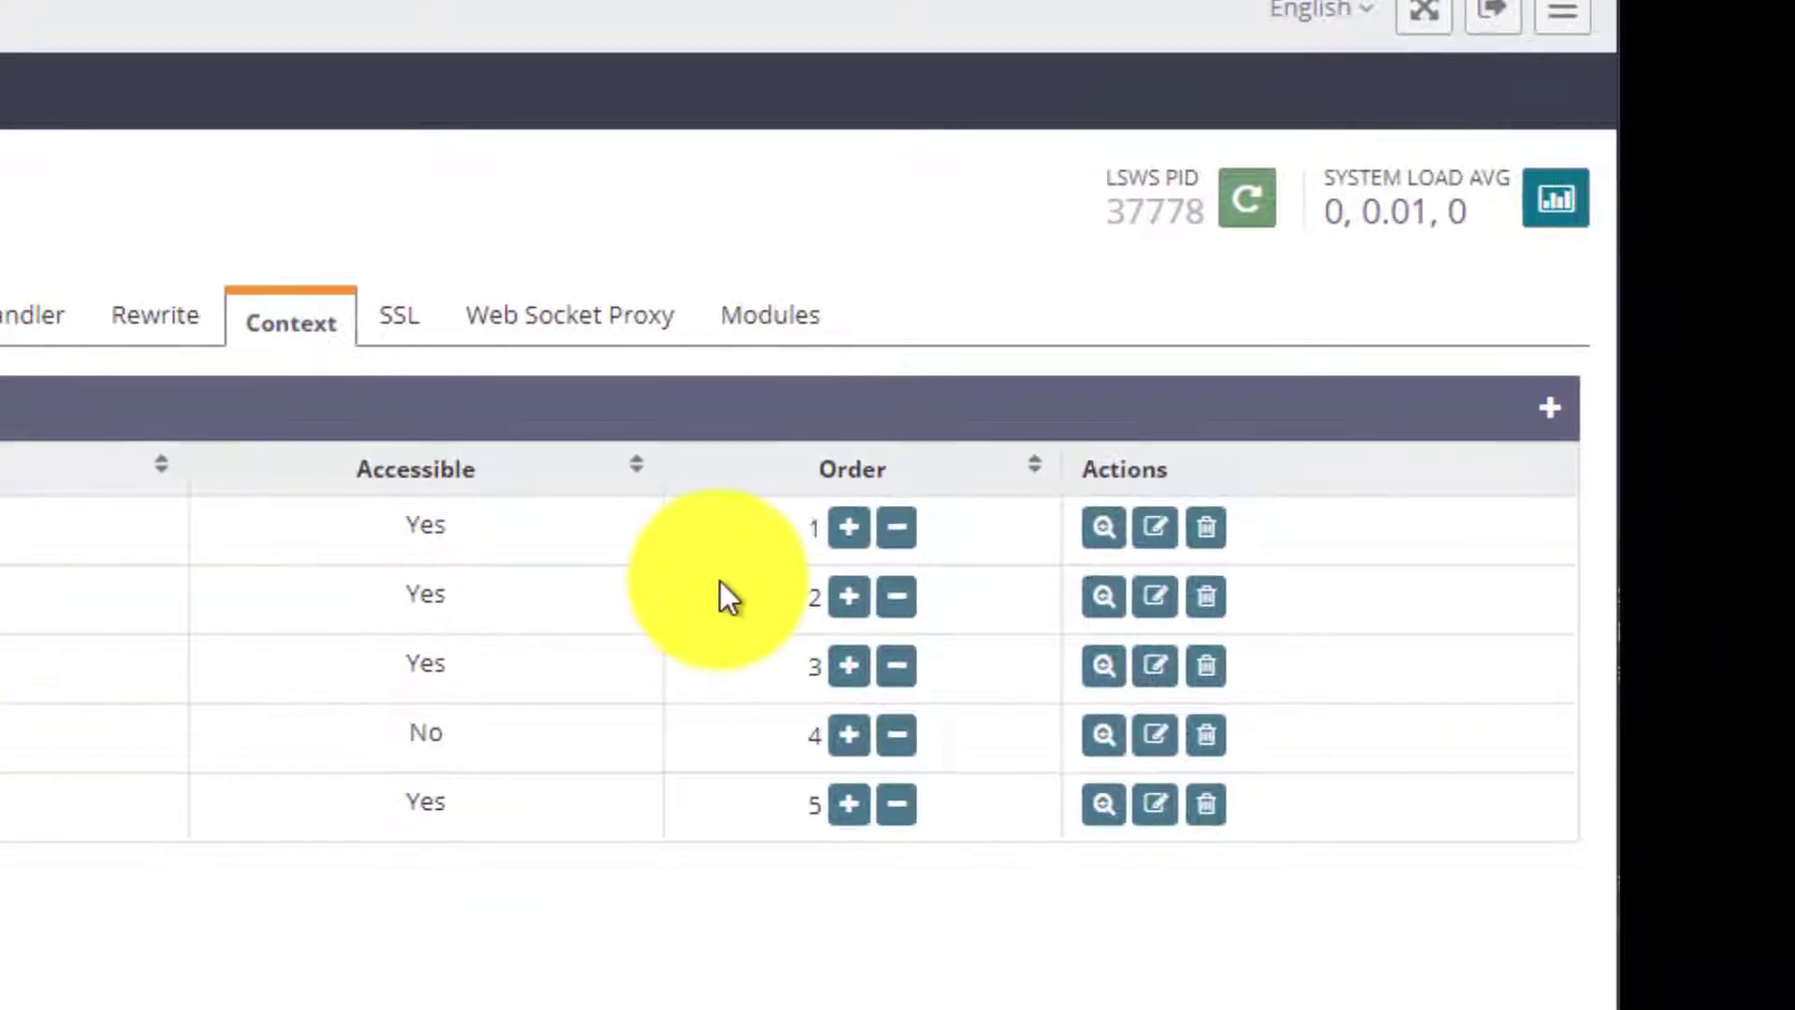
left_click(1550, 408)
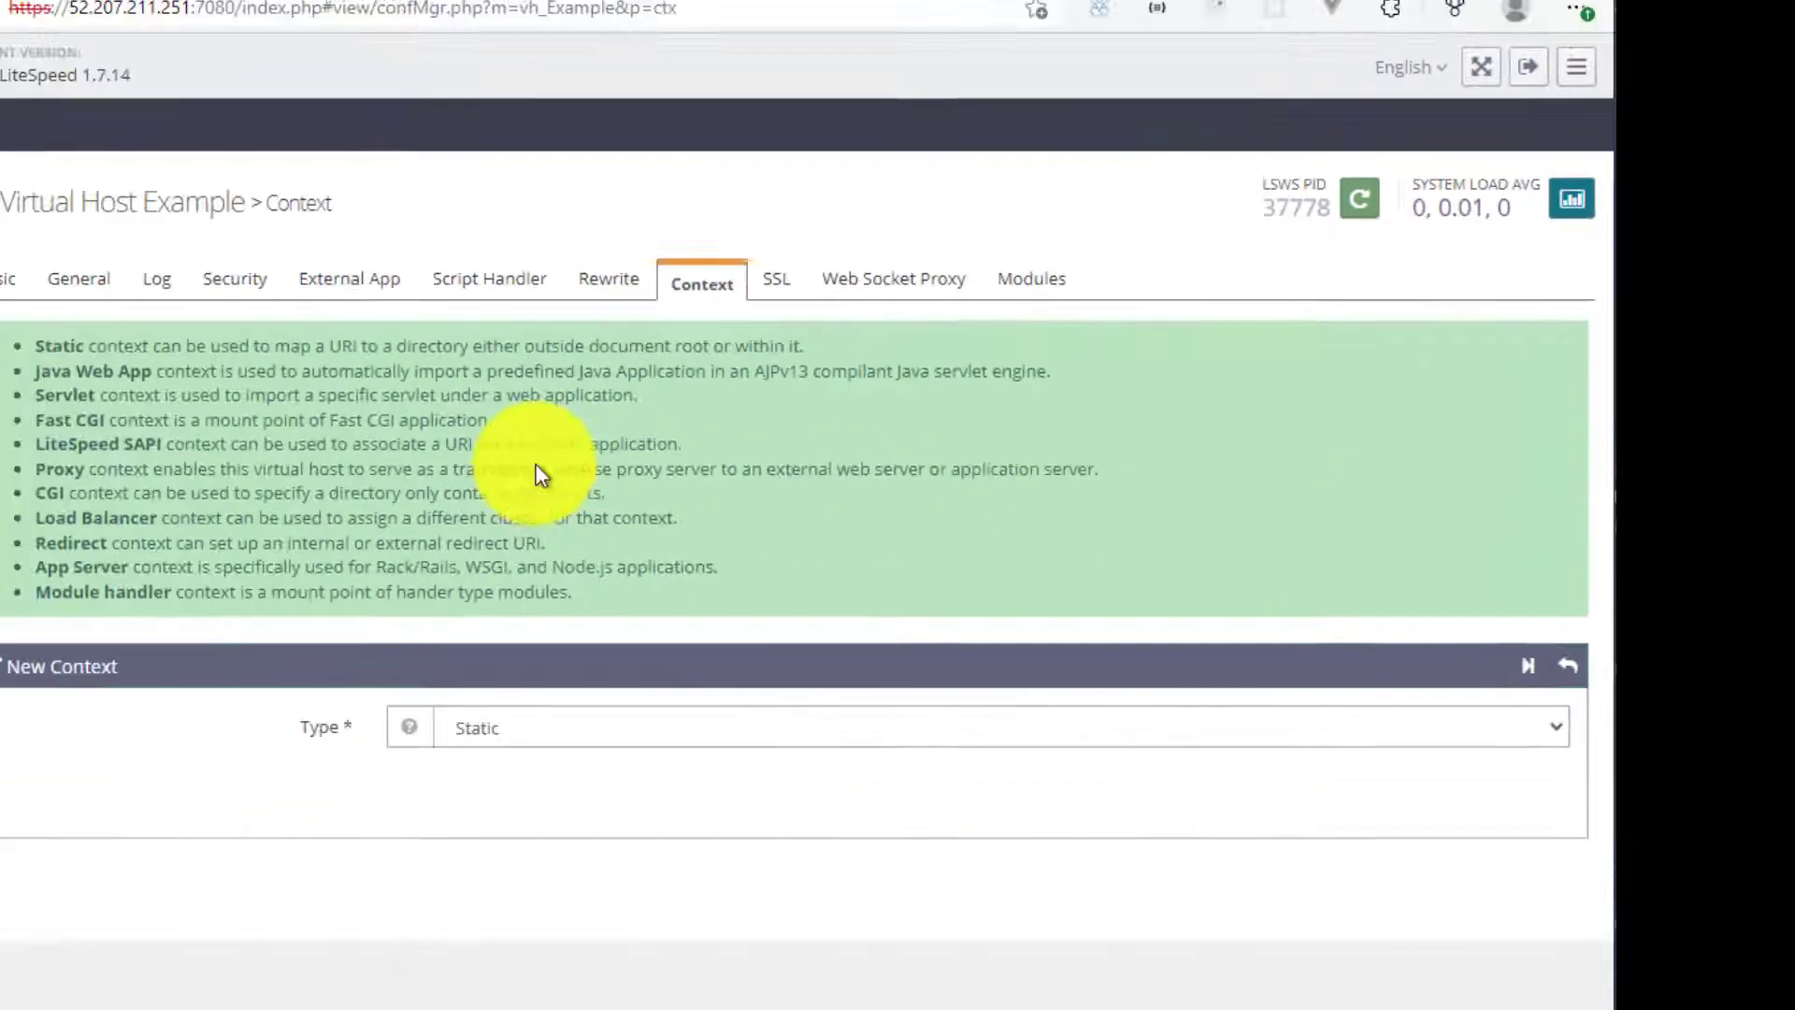
scroll("down", 3)
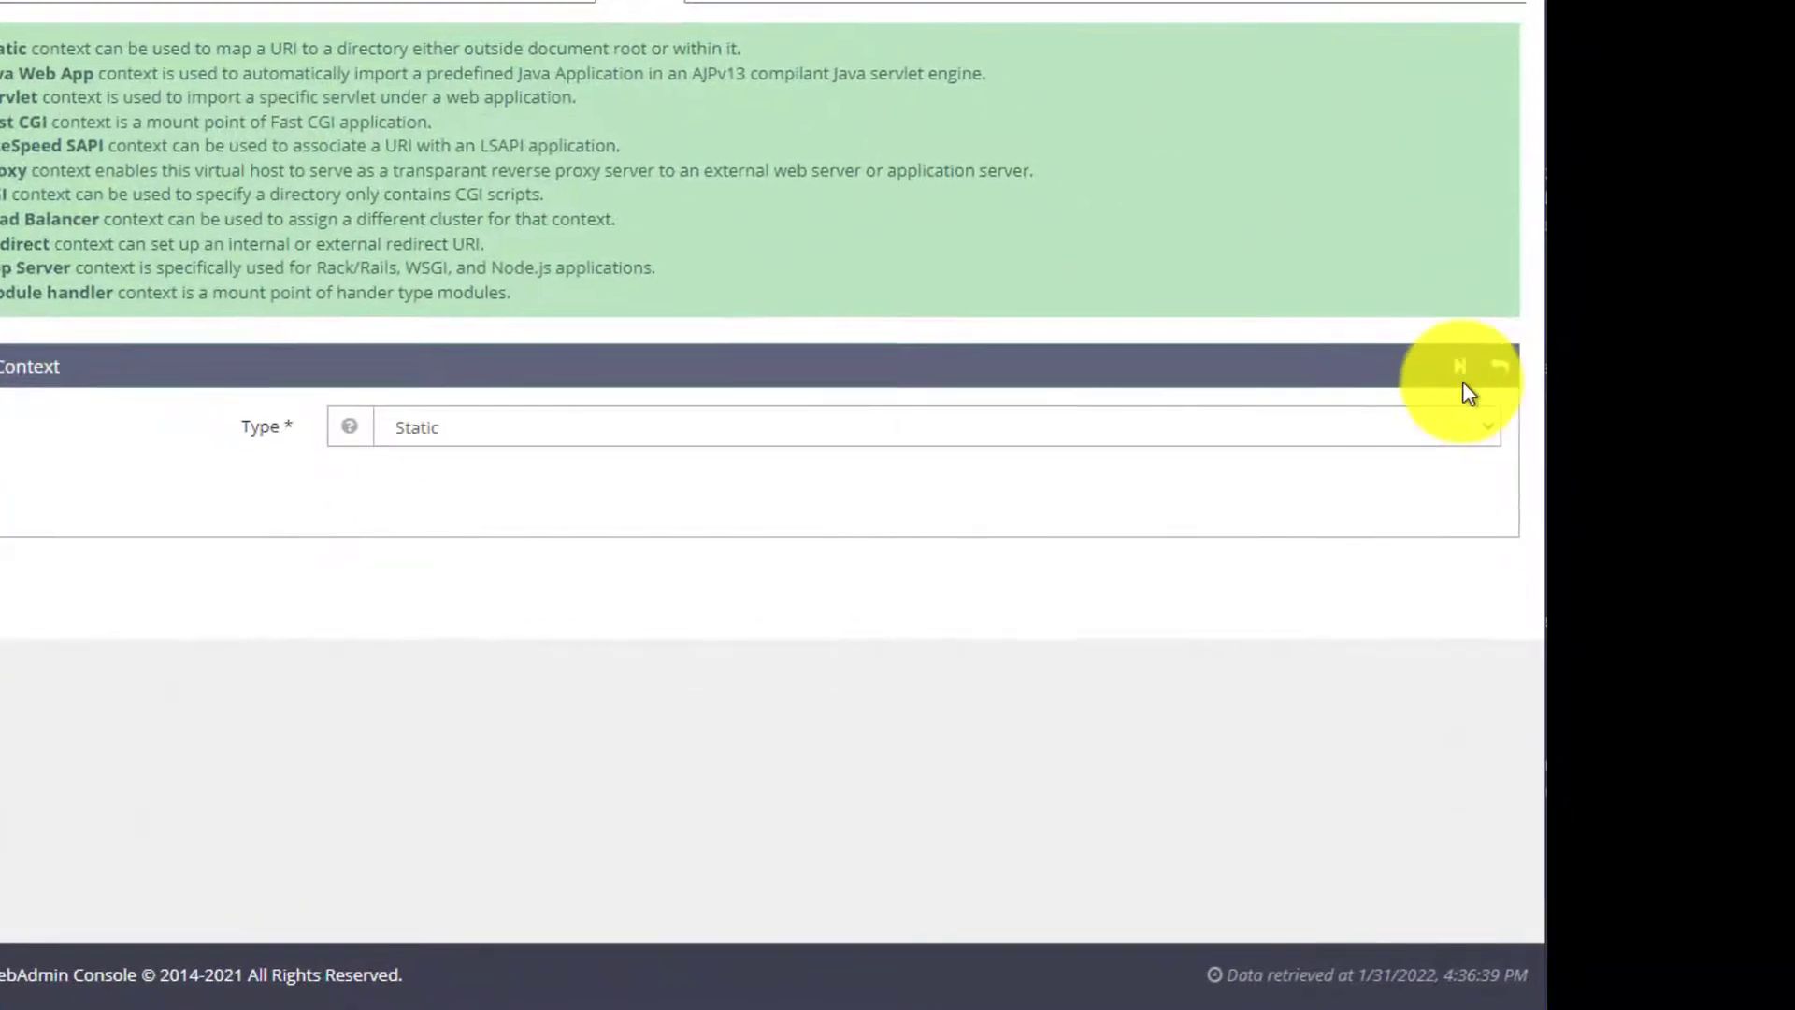
left_click(1460, 366)
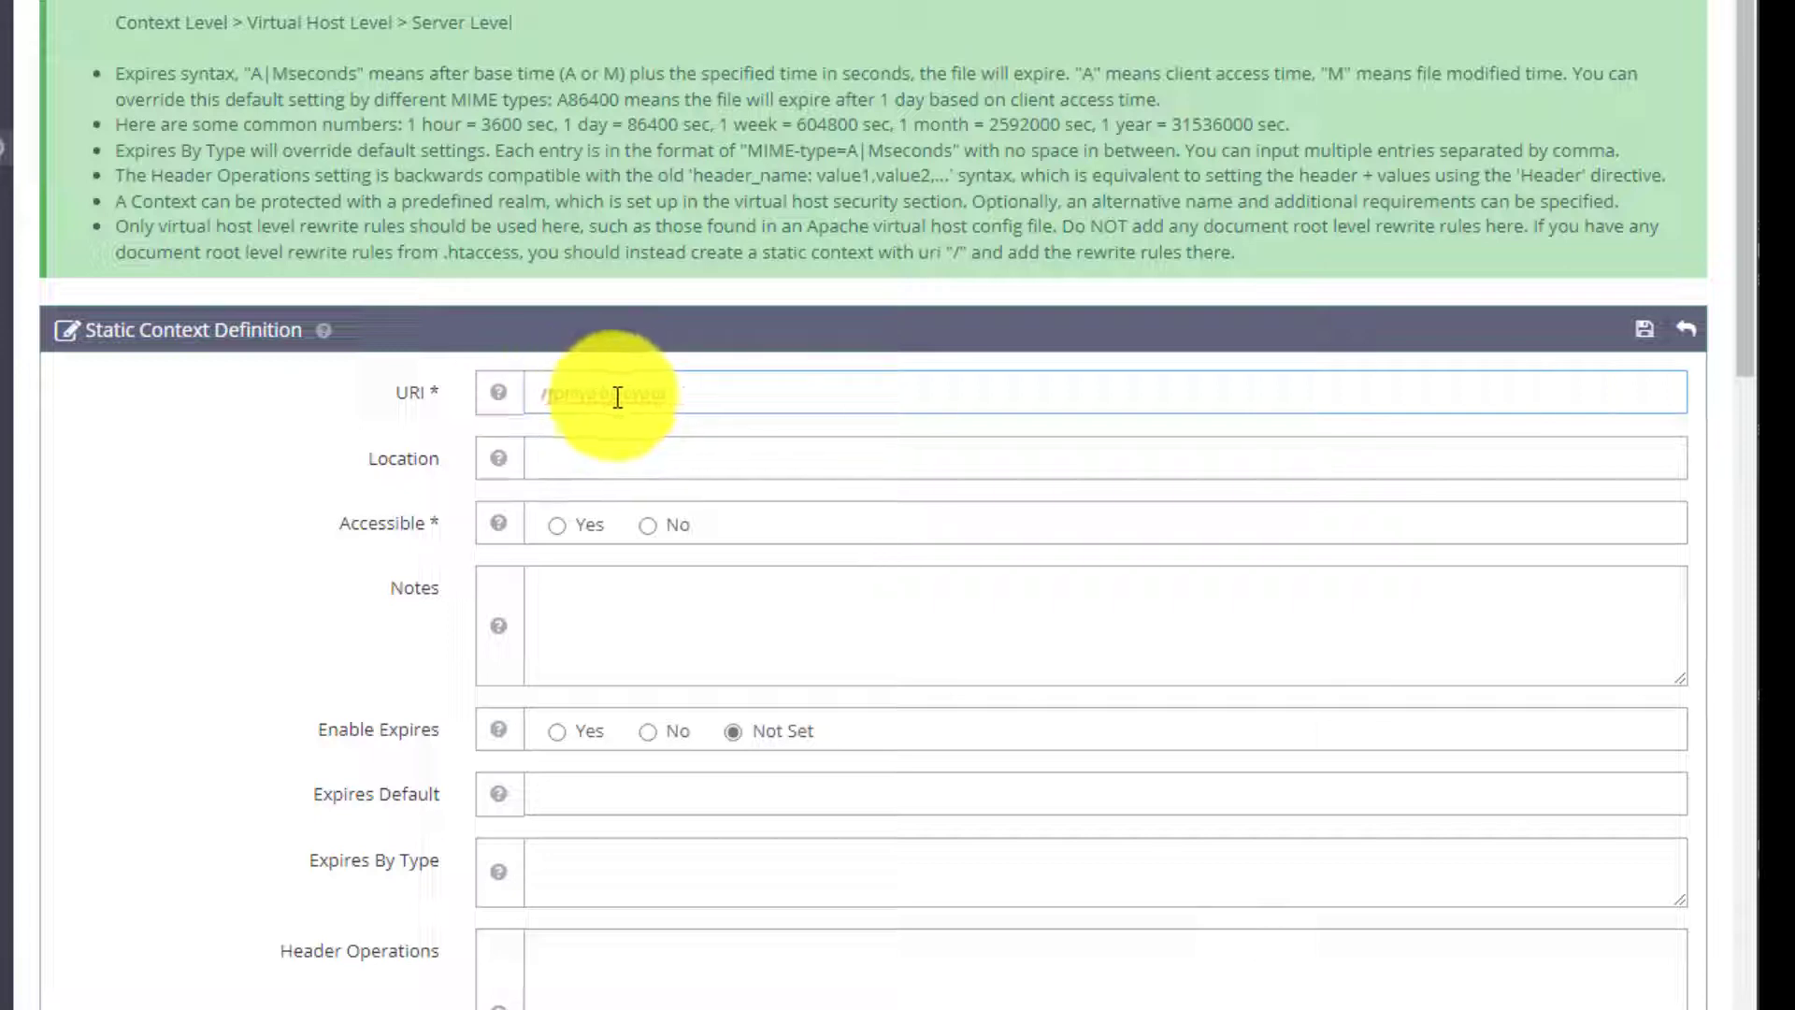
Step: Enter URI /phpmyadmin and Location /usr/local/lsws/Example/html/phpmyadmin
type("/phpmyadmin")
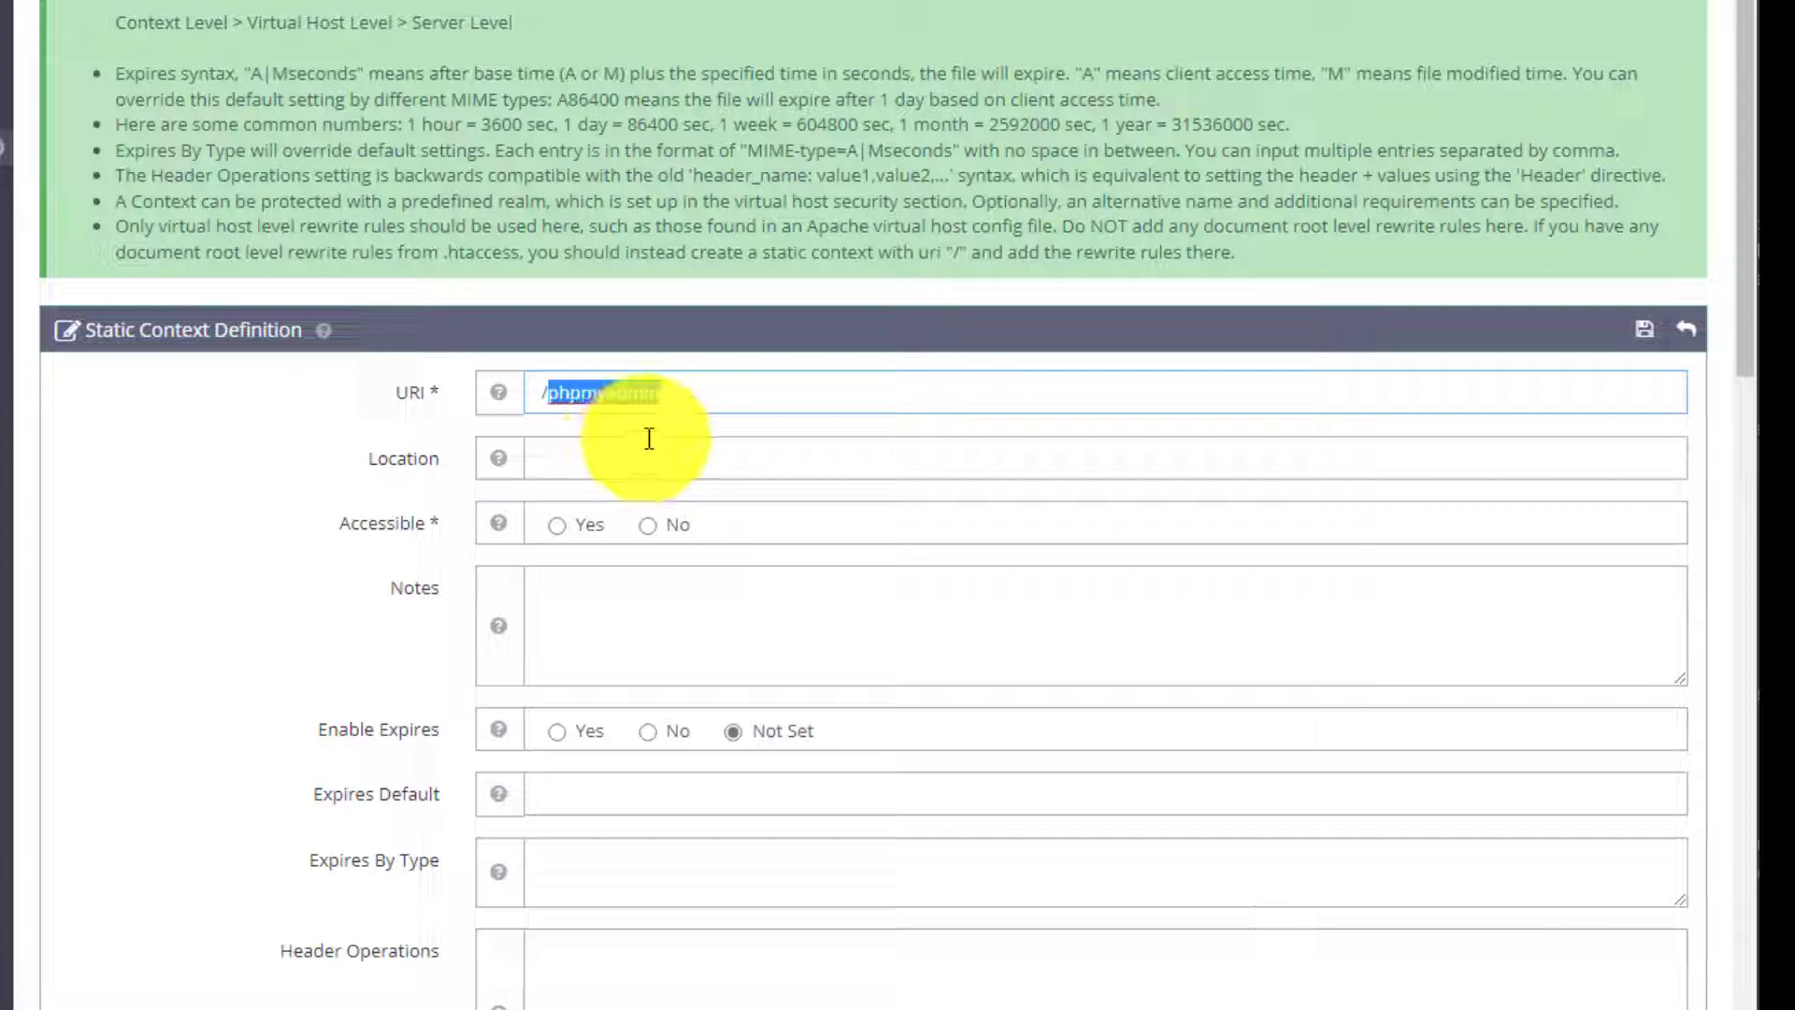
type("/th")
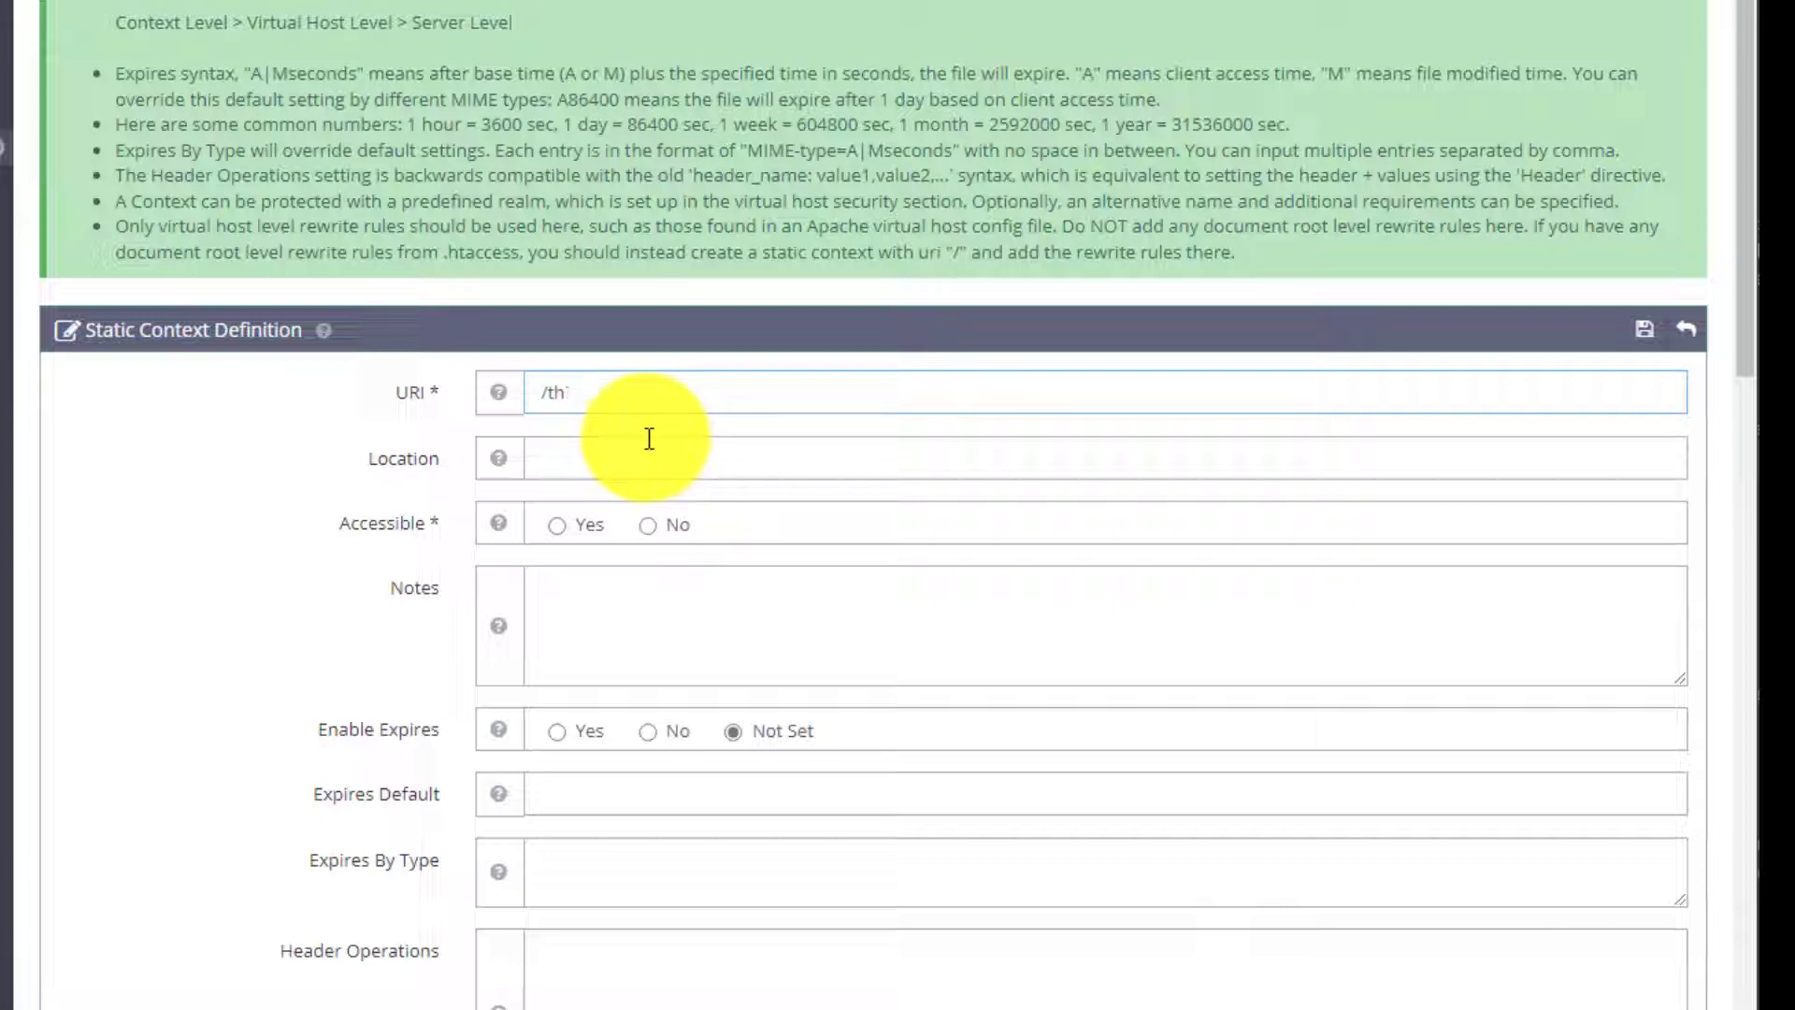
type("/mydb")
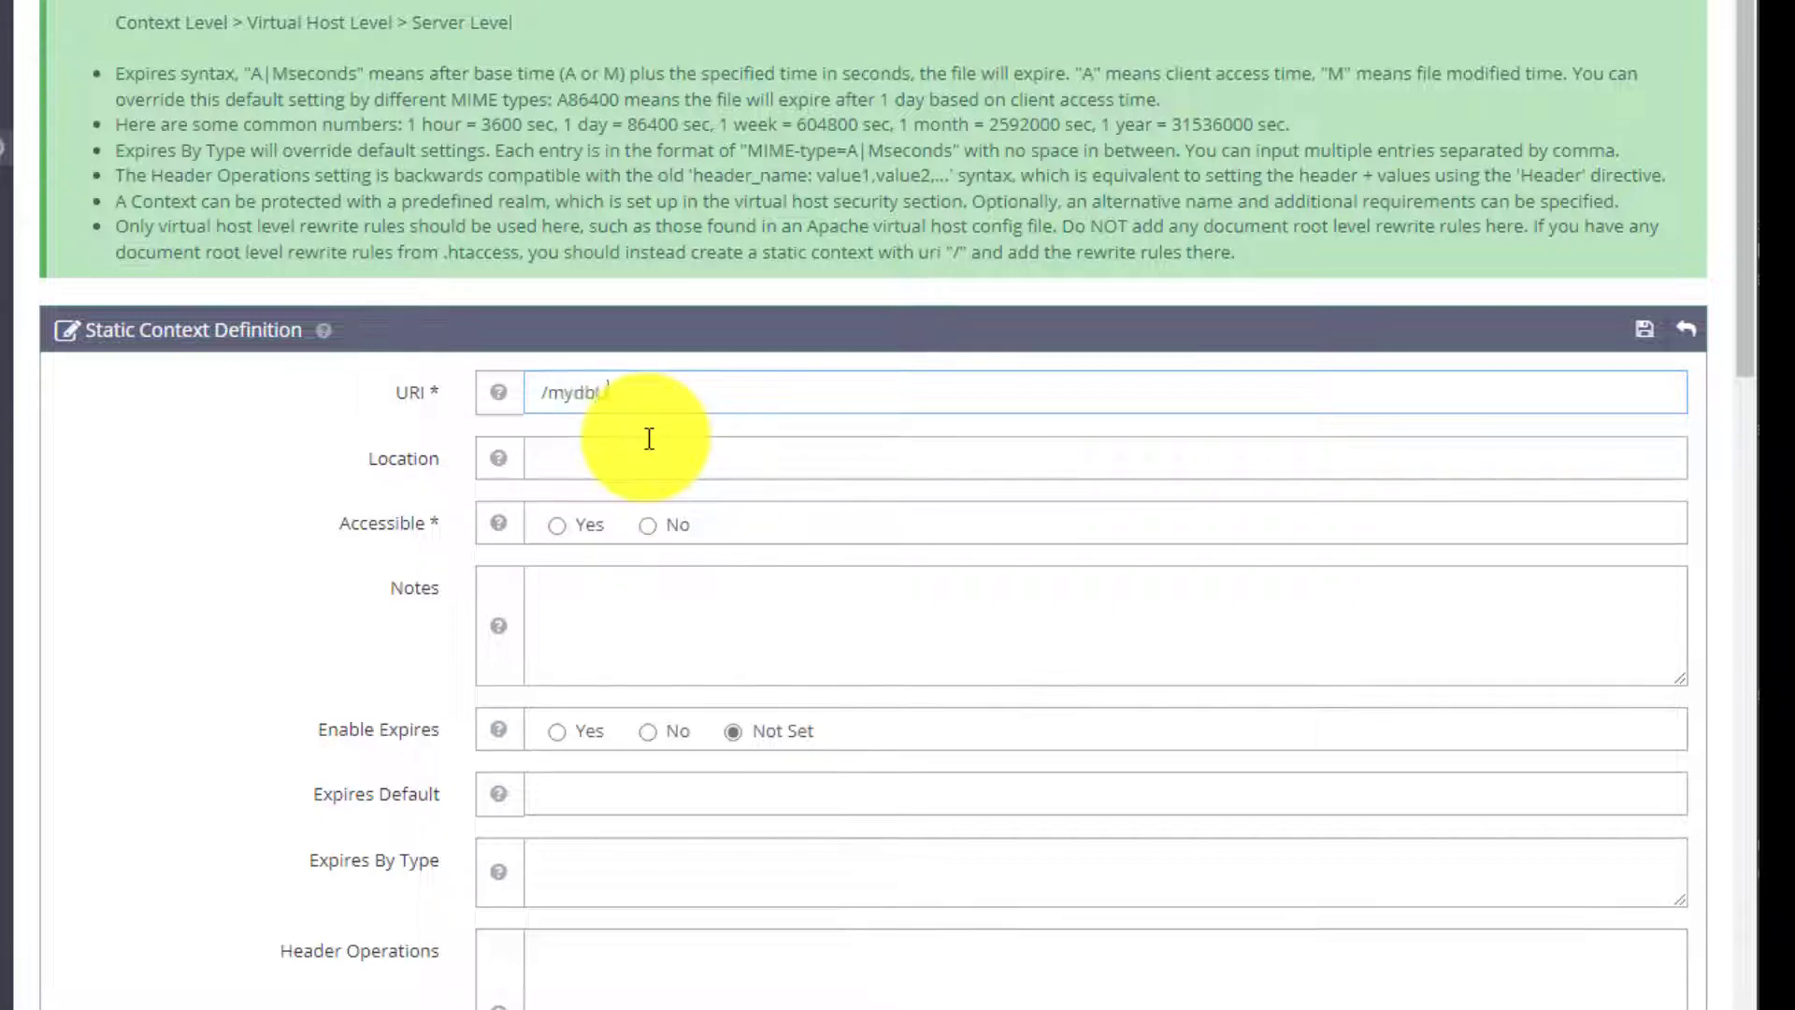
type("/p")
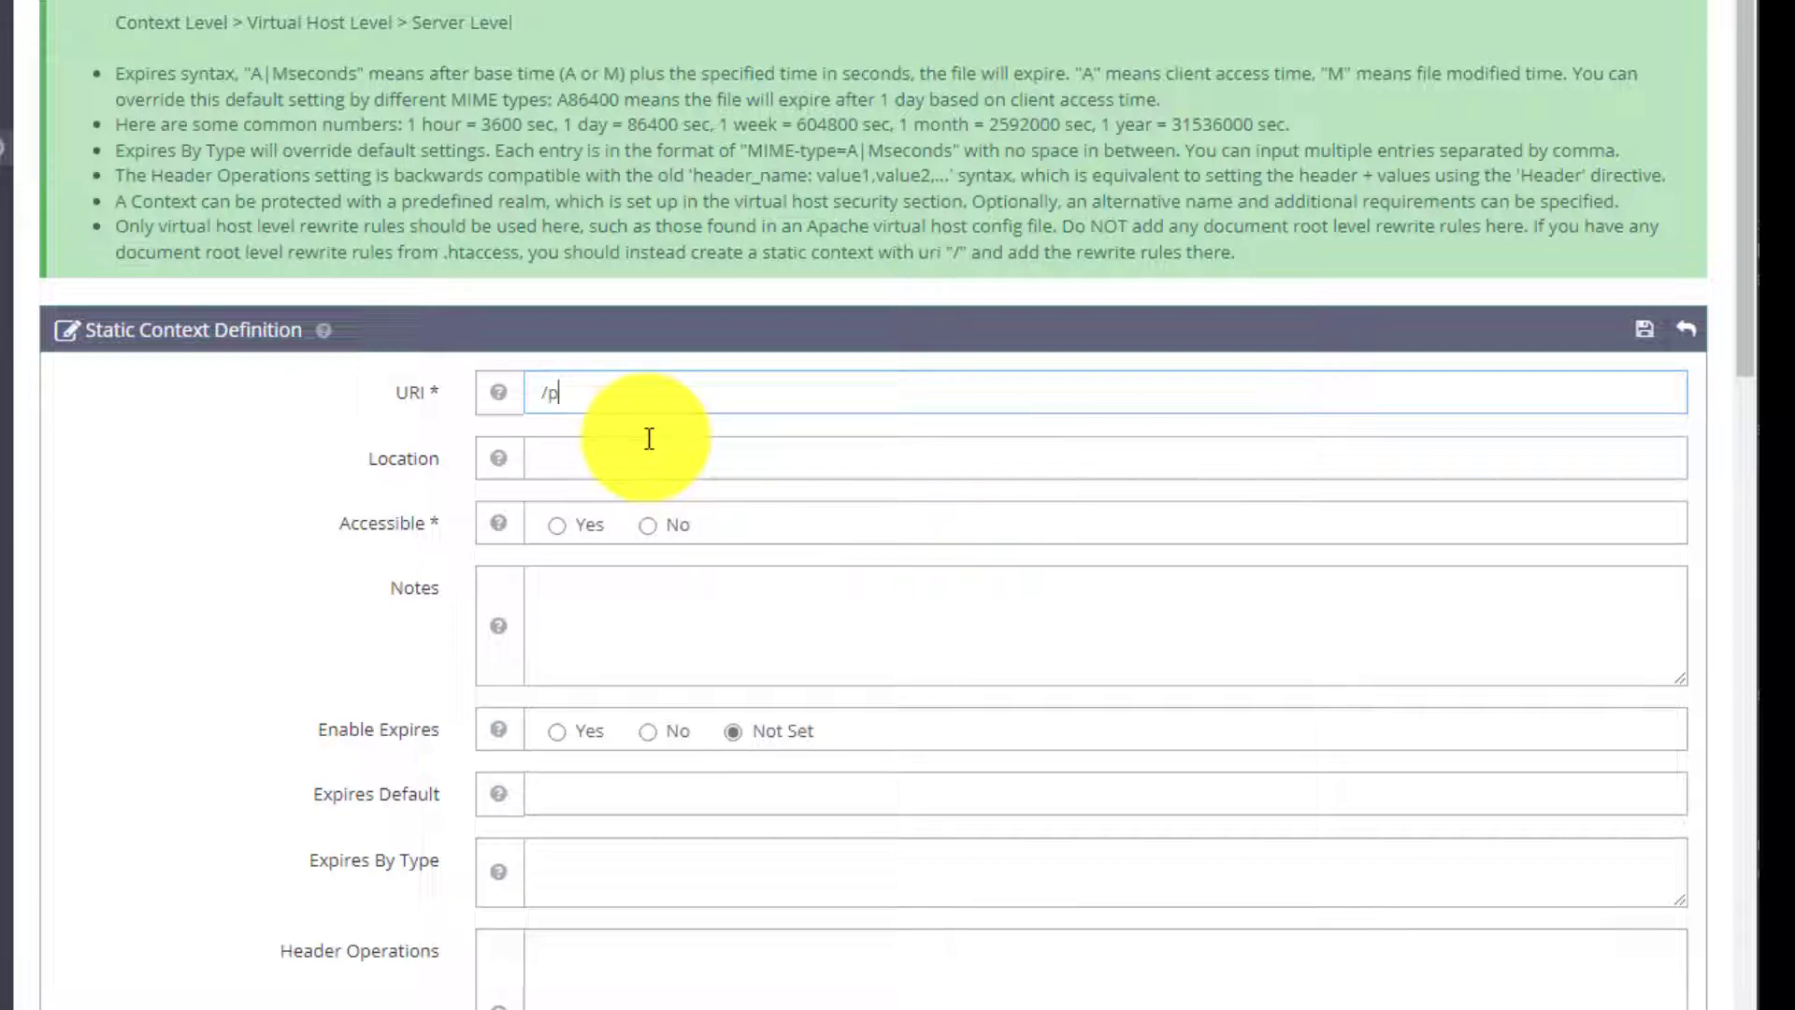
type("hpmyadmin")
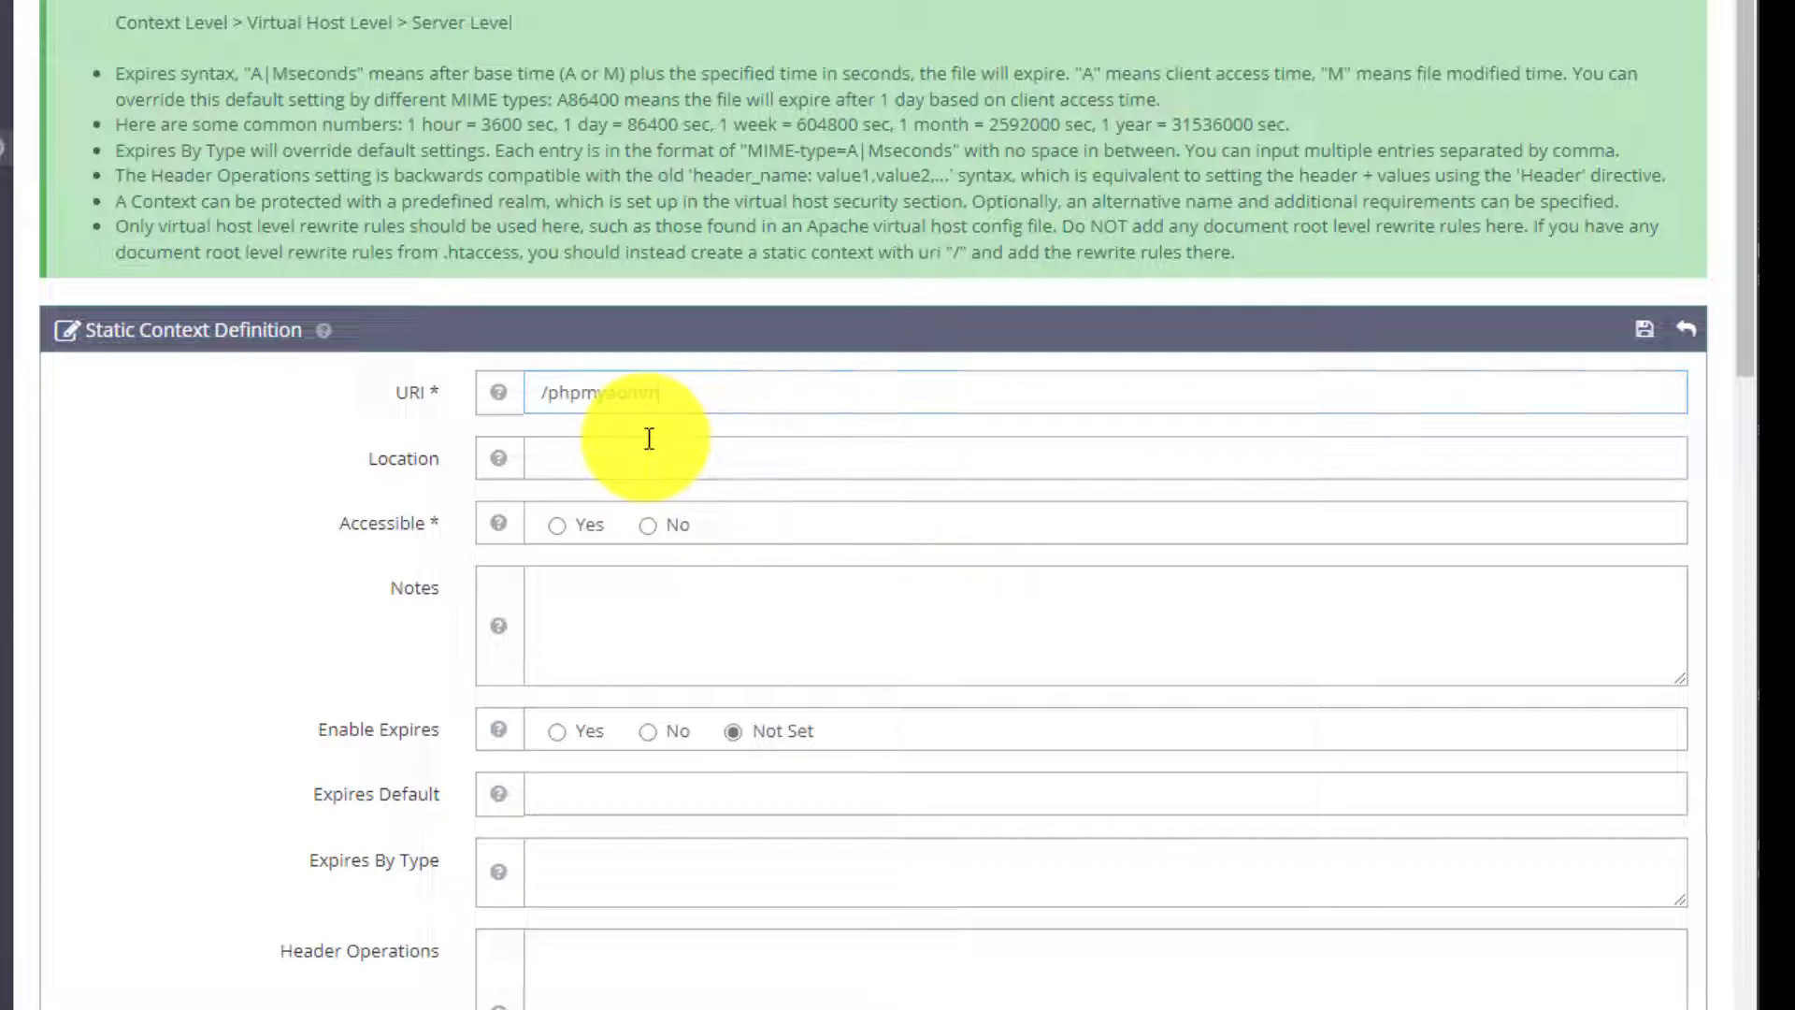
left_click(1077, 458)
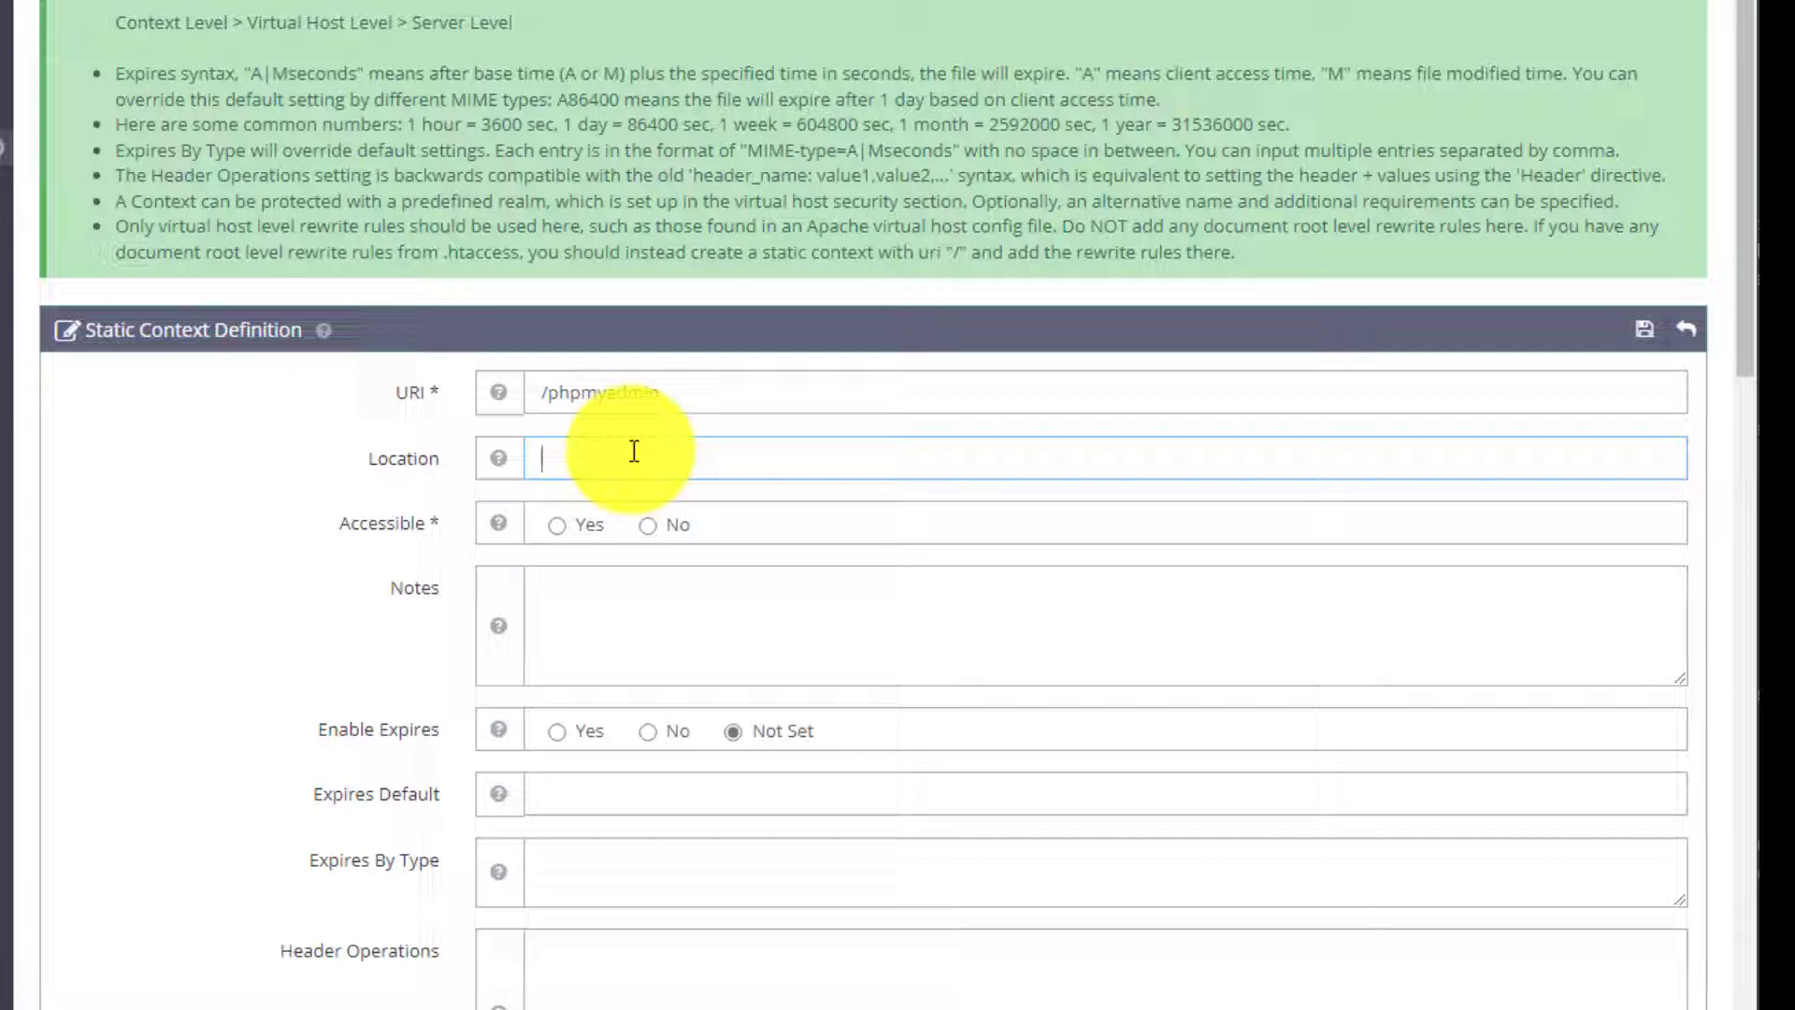
type("/s")
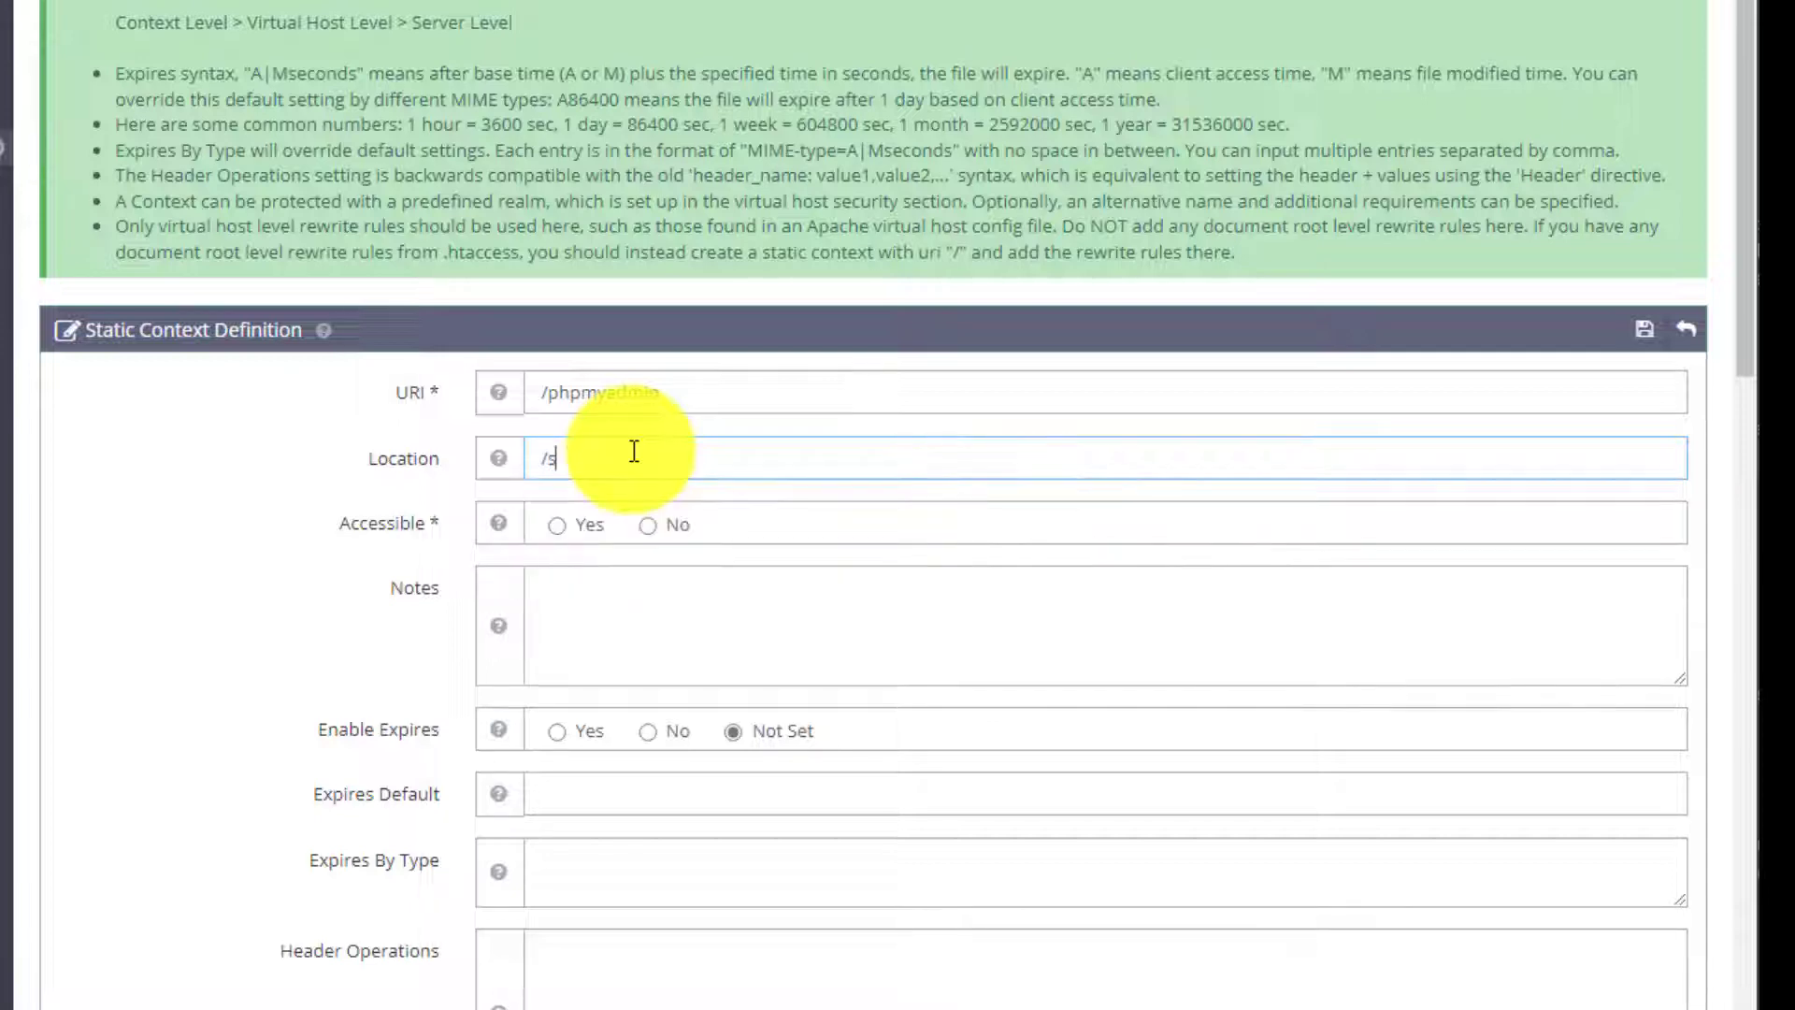
type("usr")
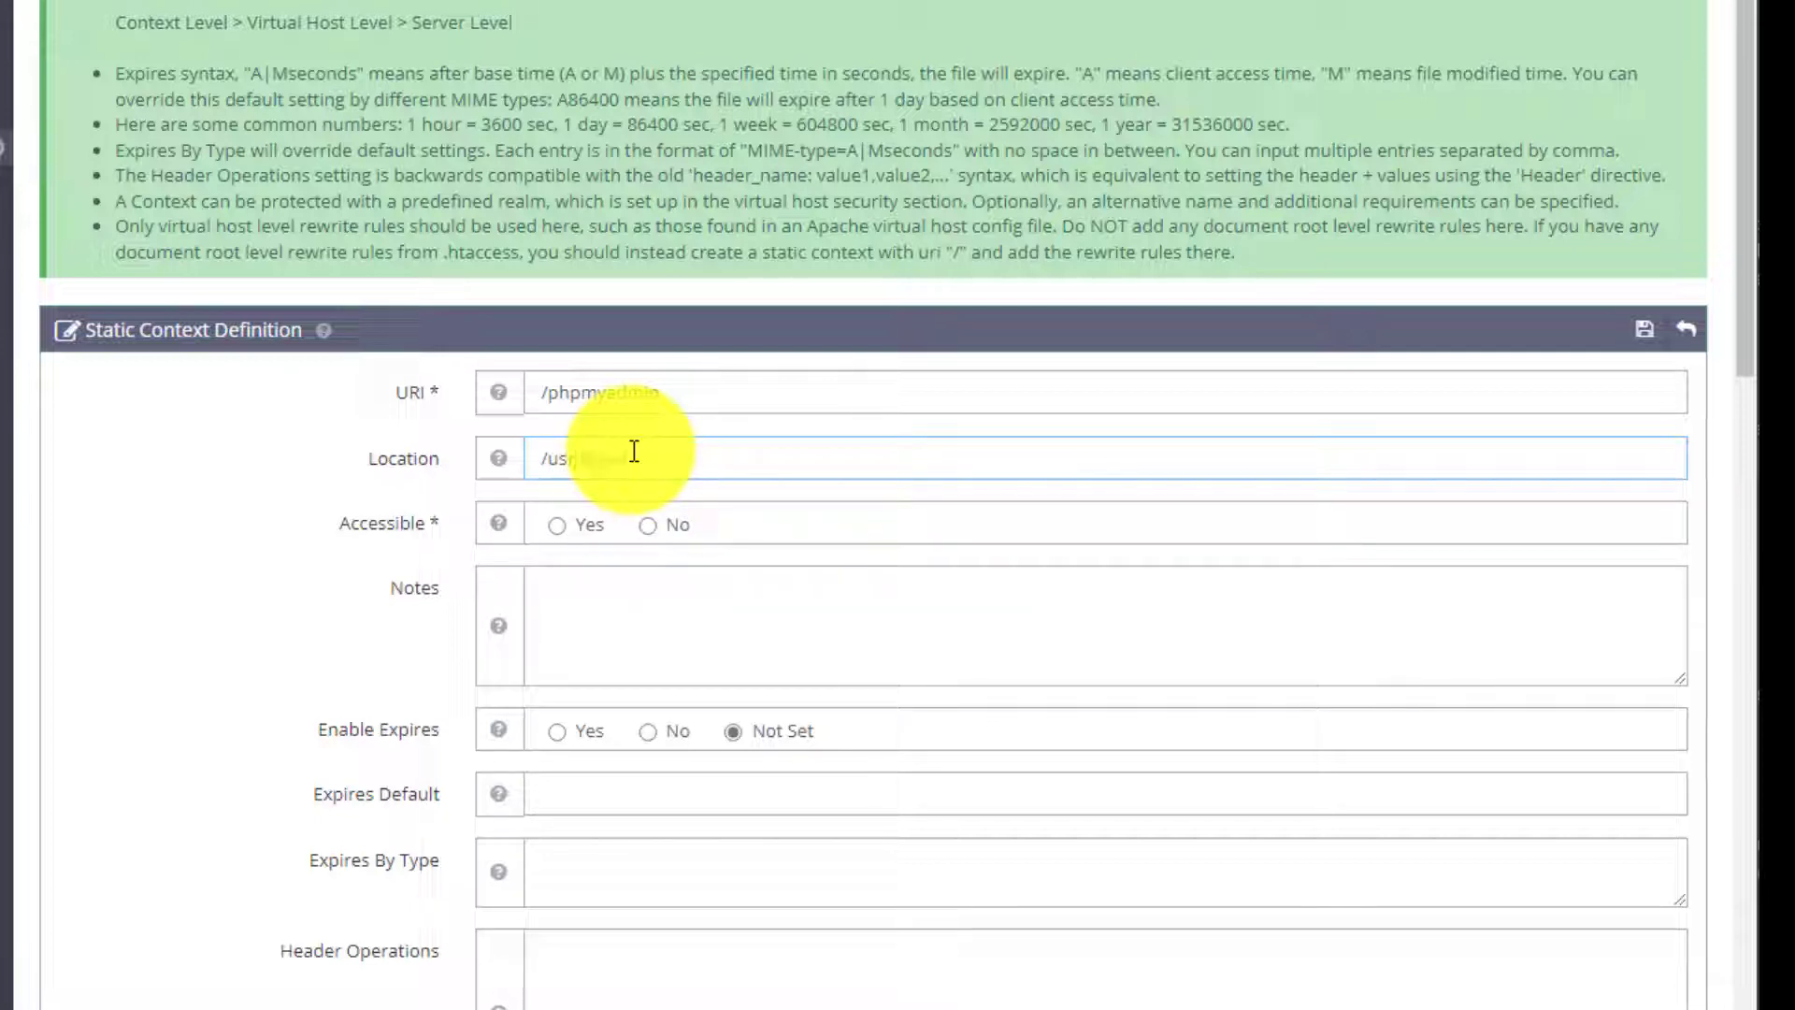
type("/local/")
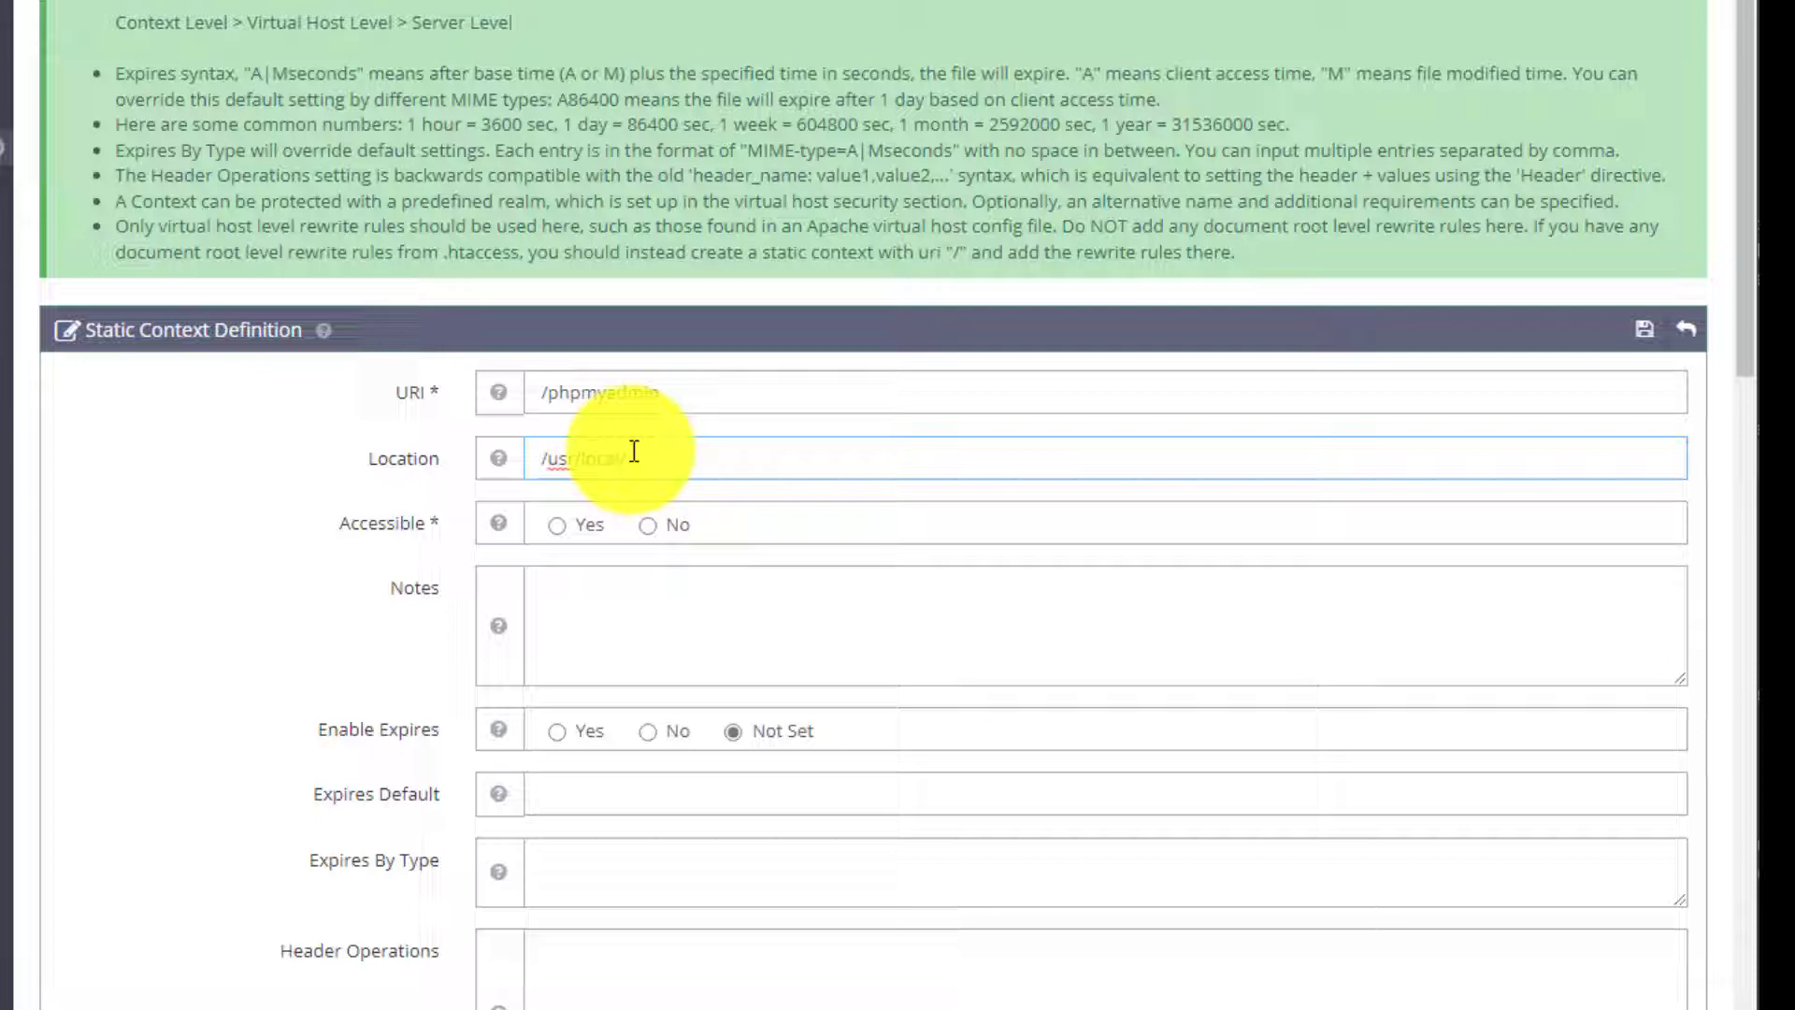
type("example/html/phpmyadmin")
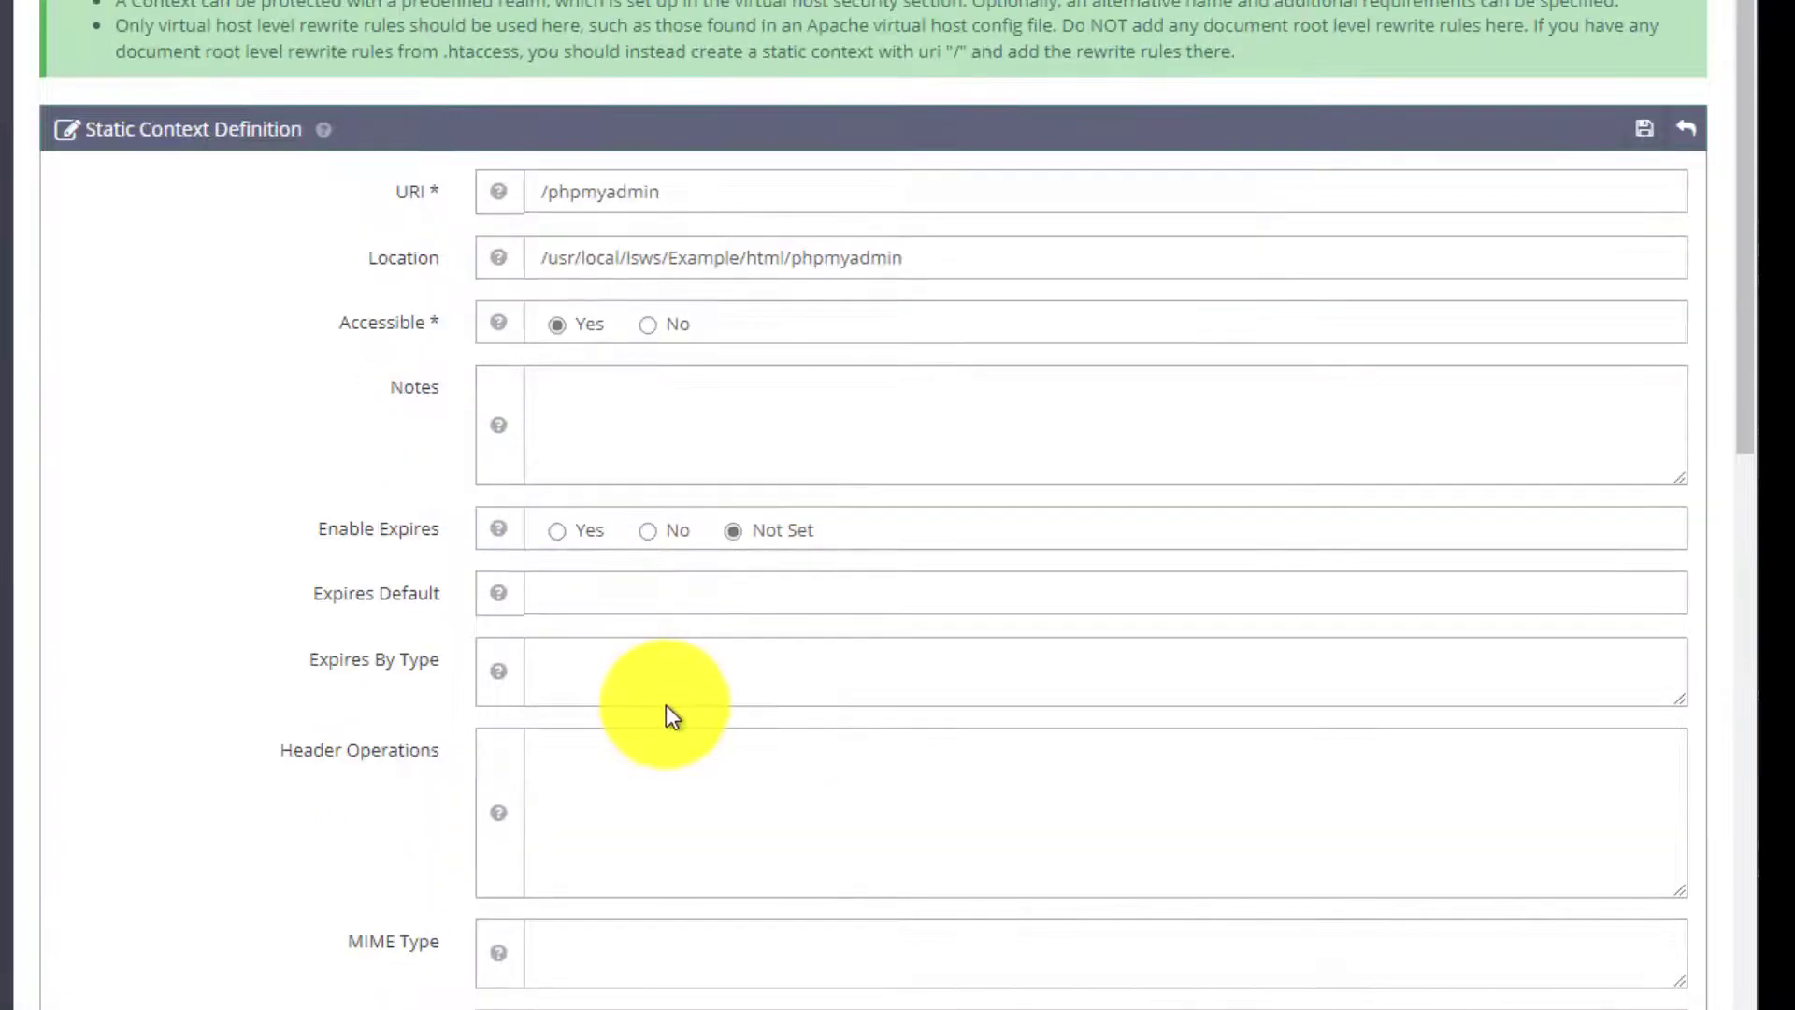
Step: Set Accessible Yes, Access Allowed *, and Index Files index.php
scroll("down", 3)
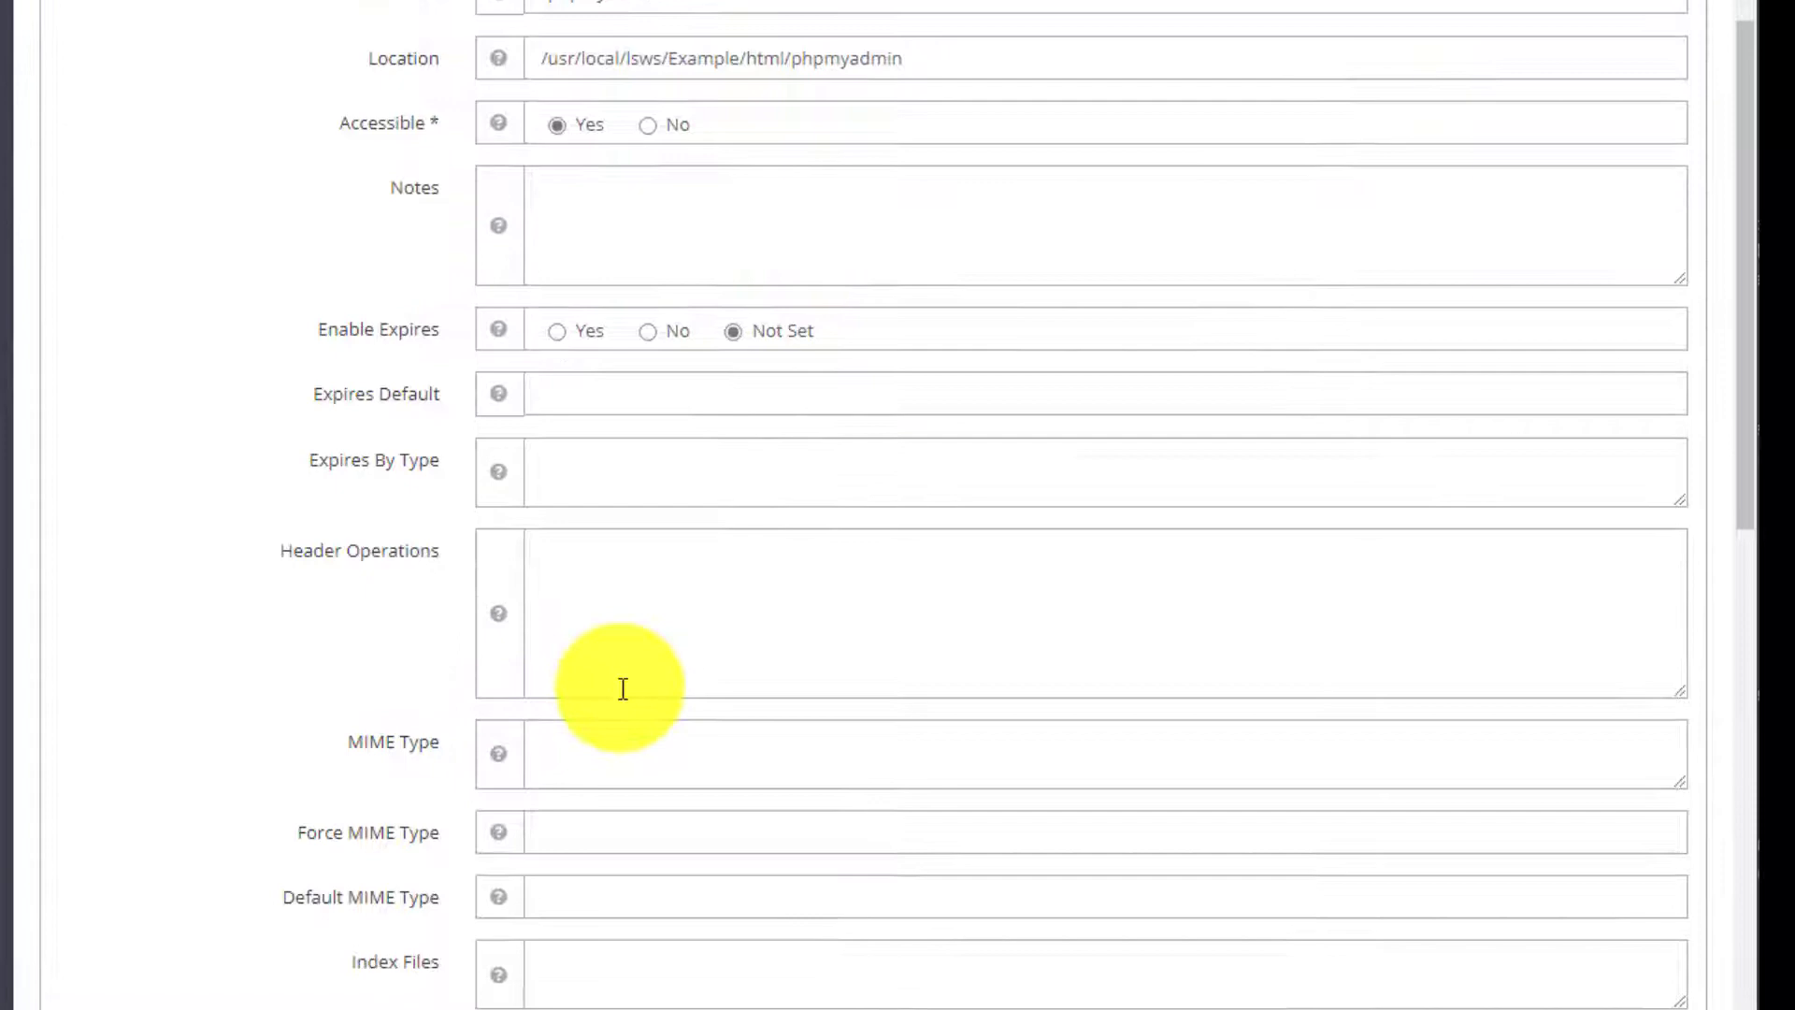
scroll("down", 3)
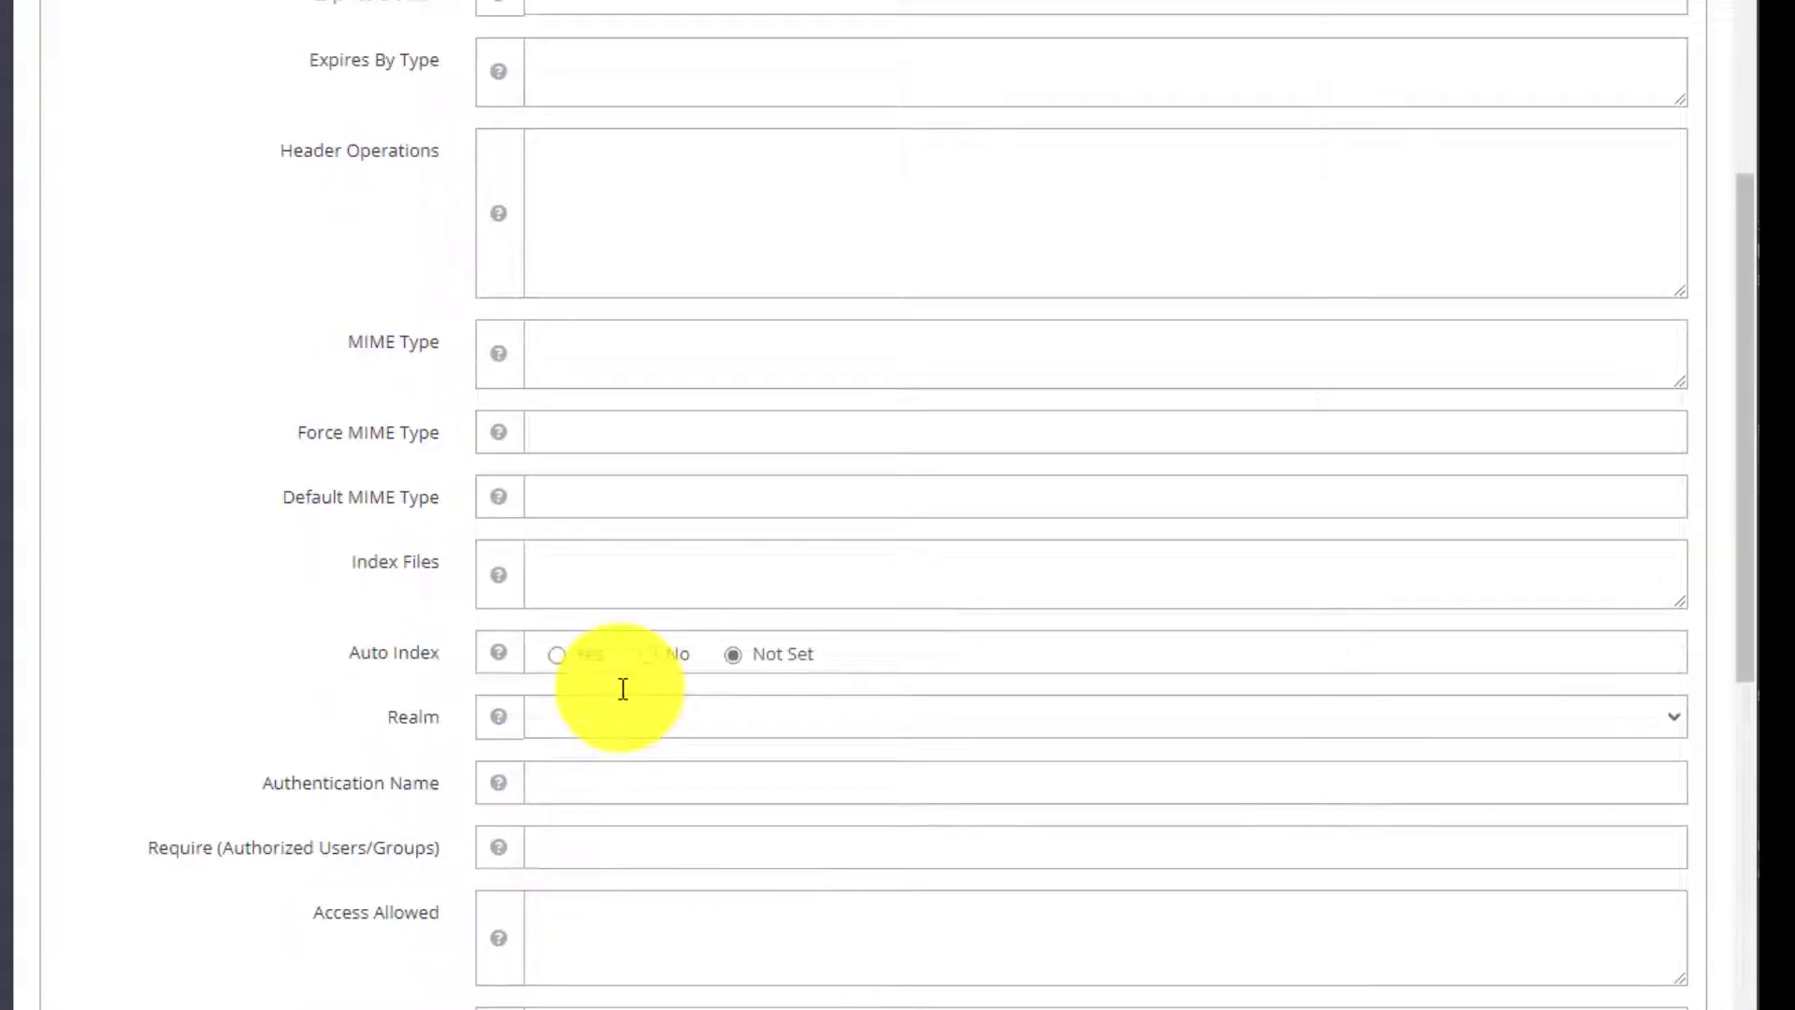
scroll("down", 3)
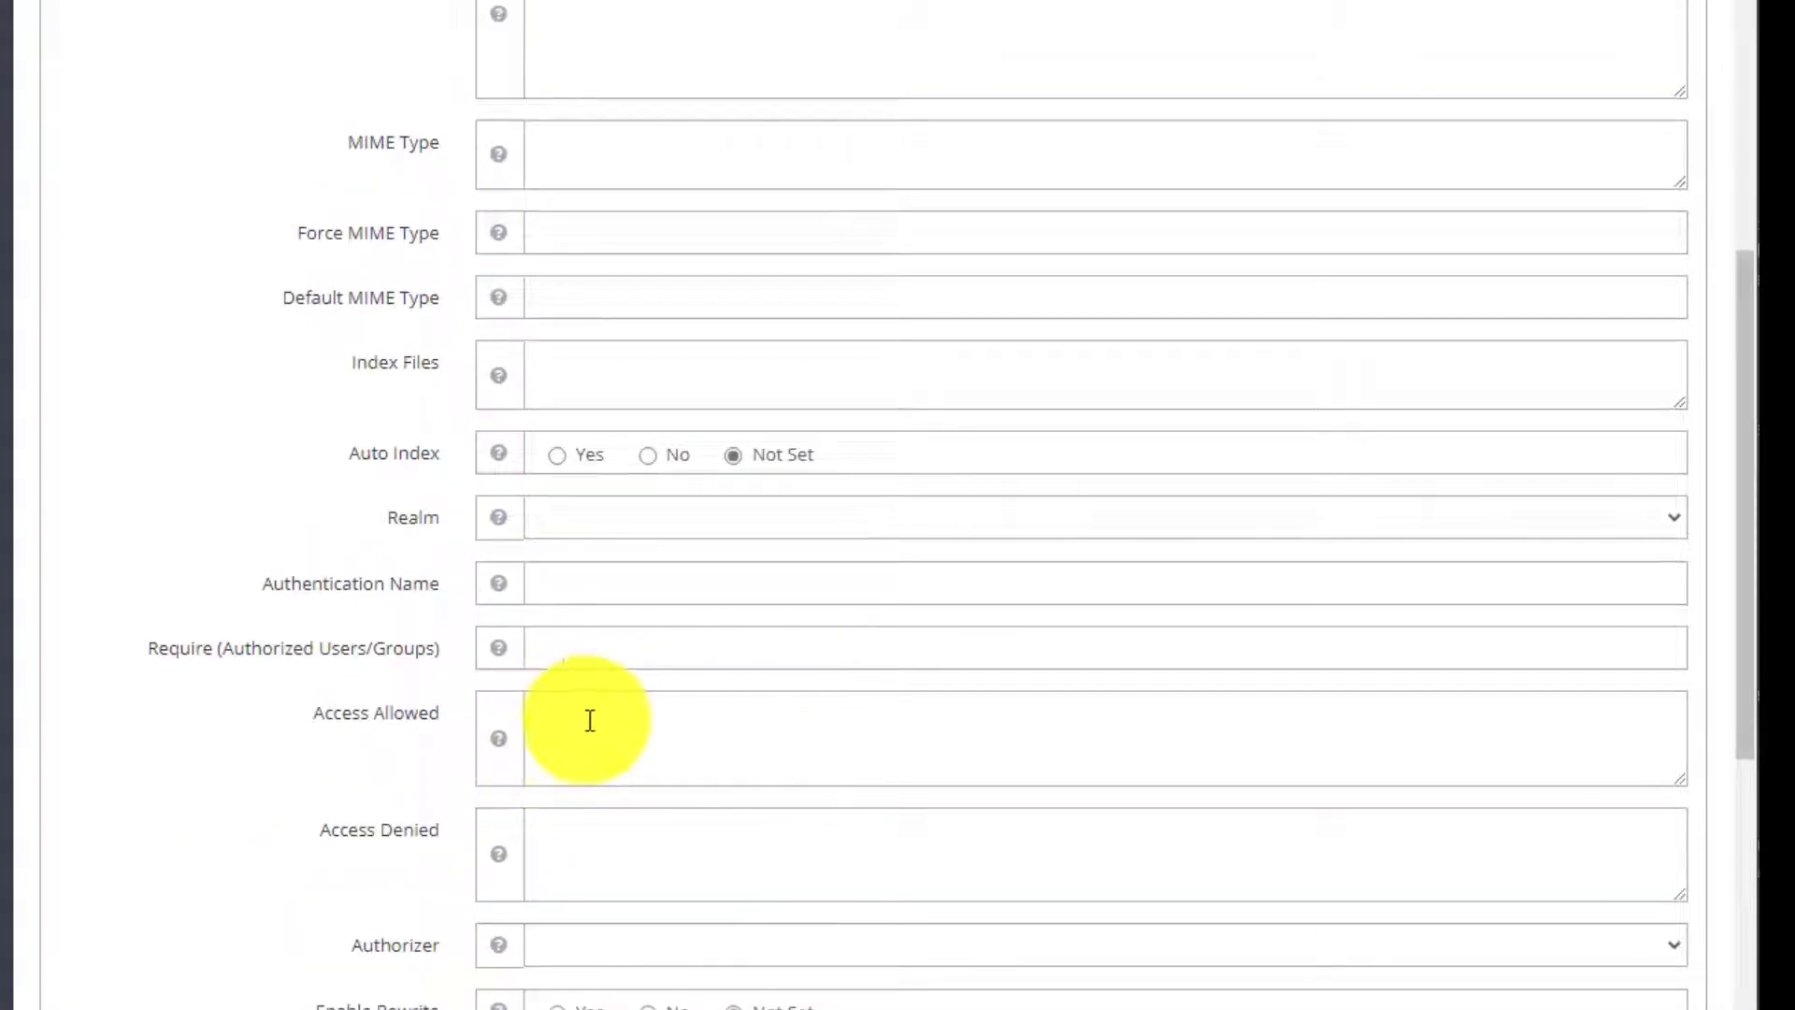
type("*")
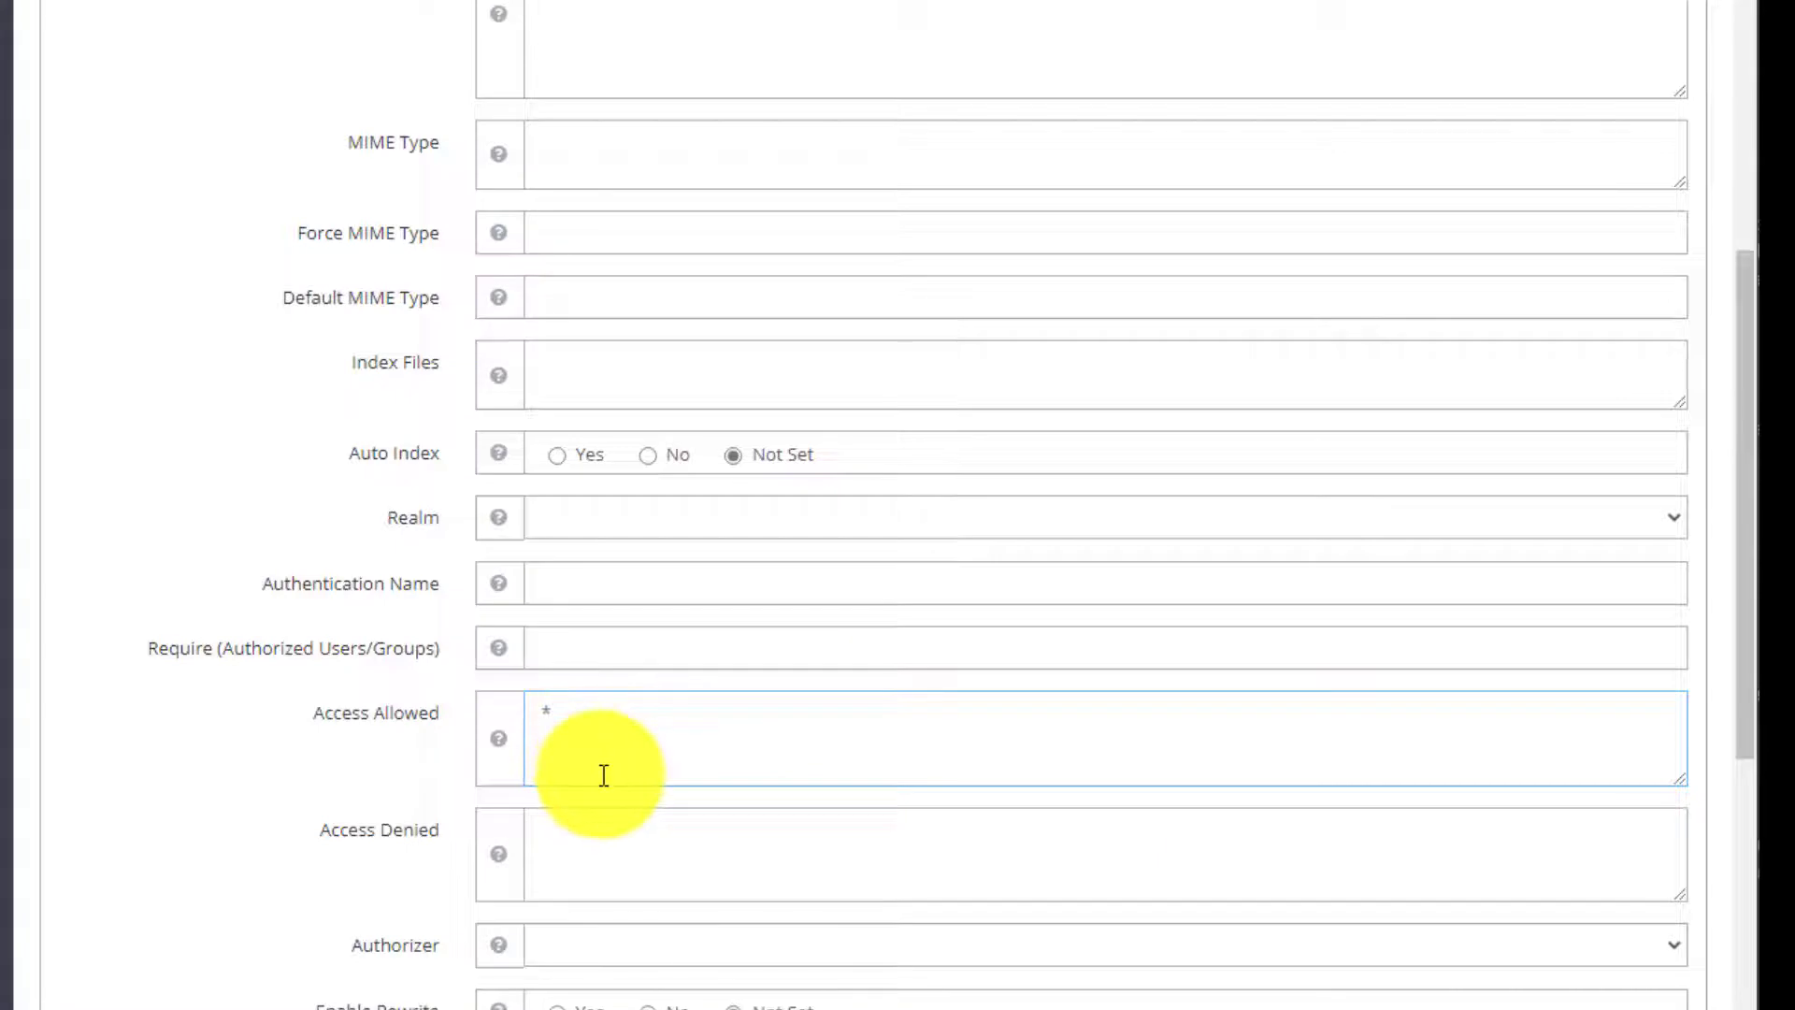
scroll("down", 3)
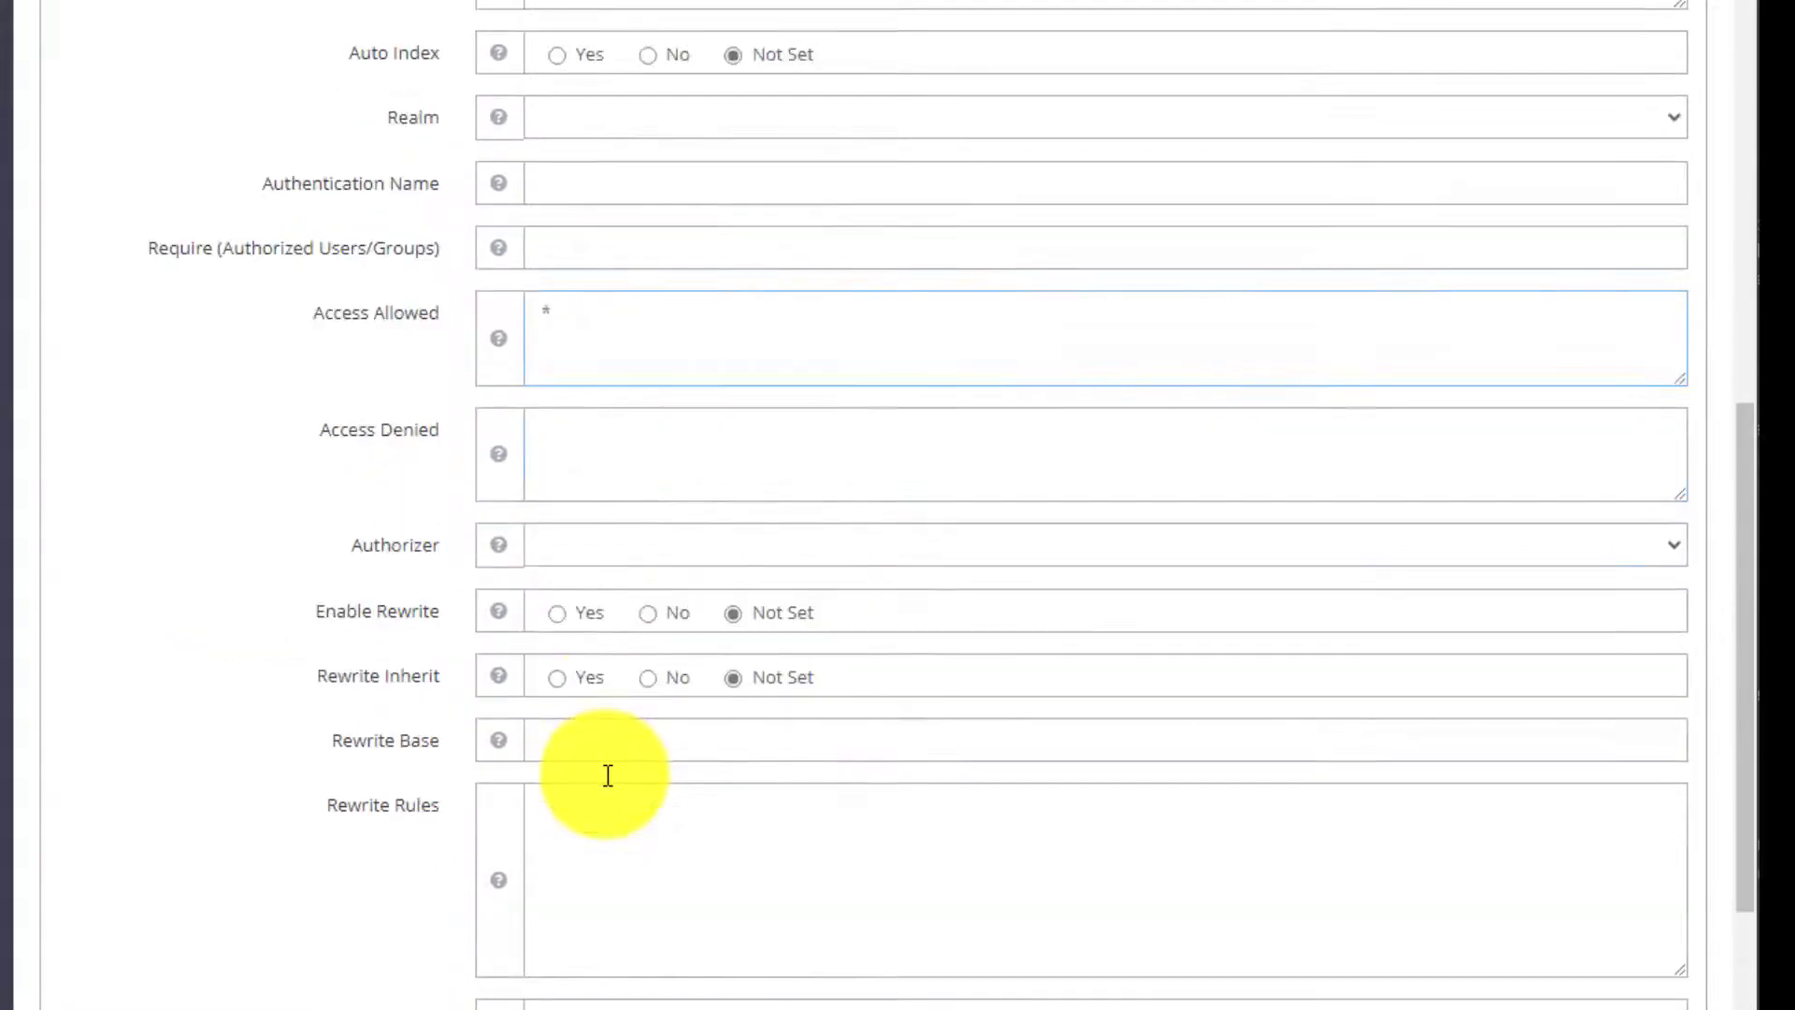
scroll("down", 3)
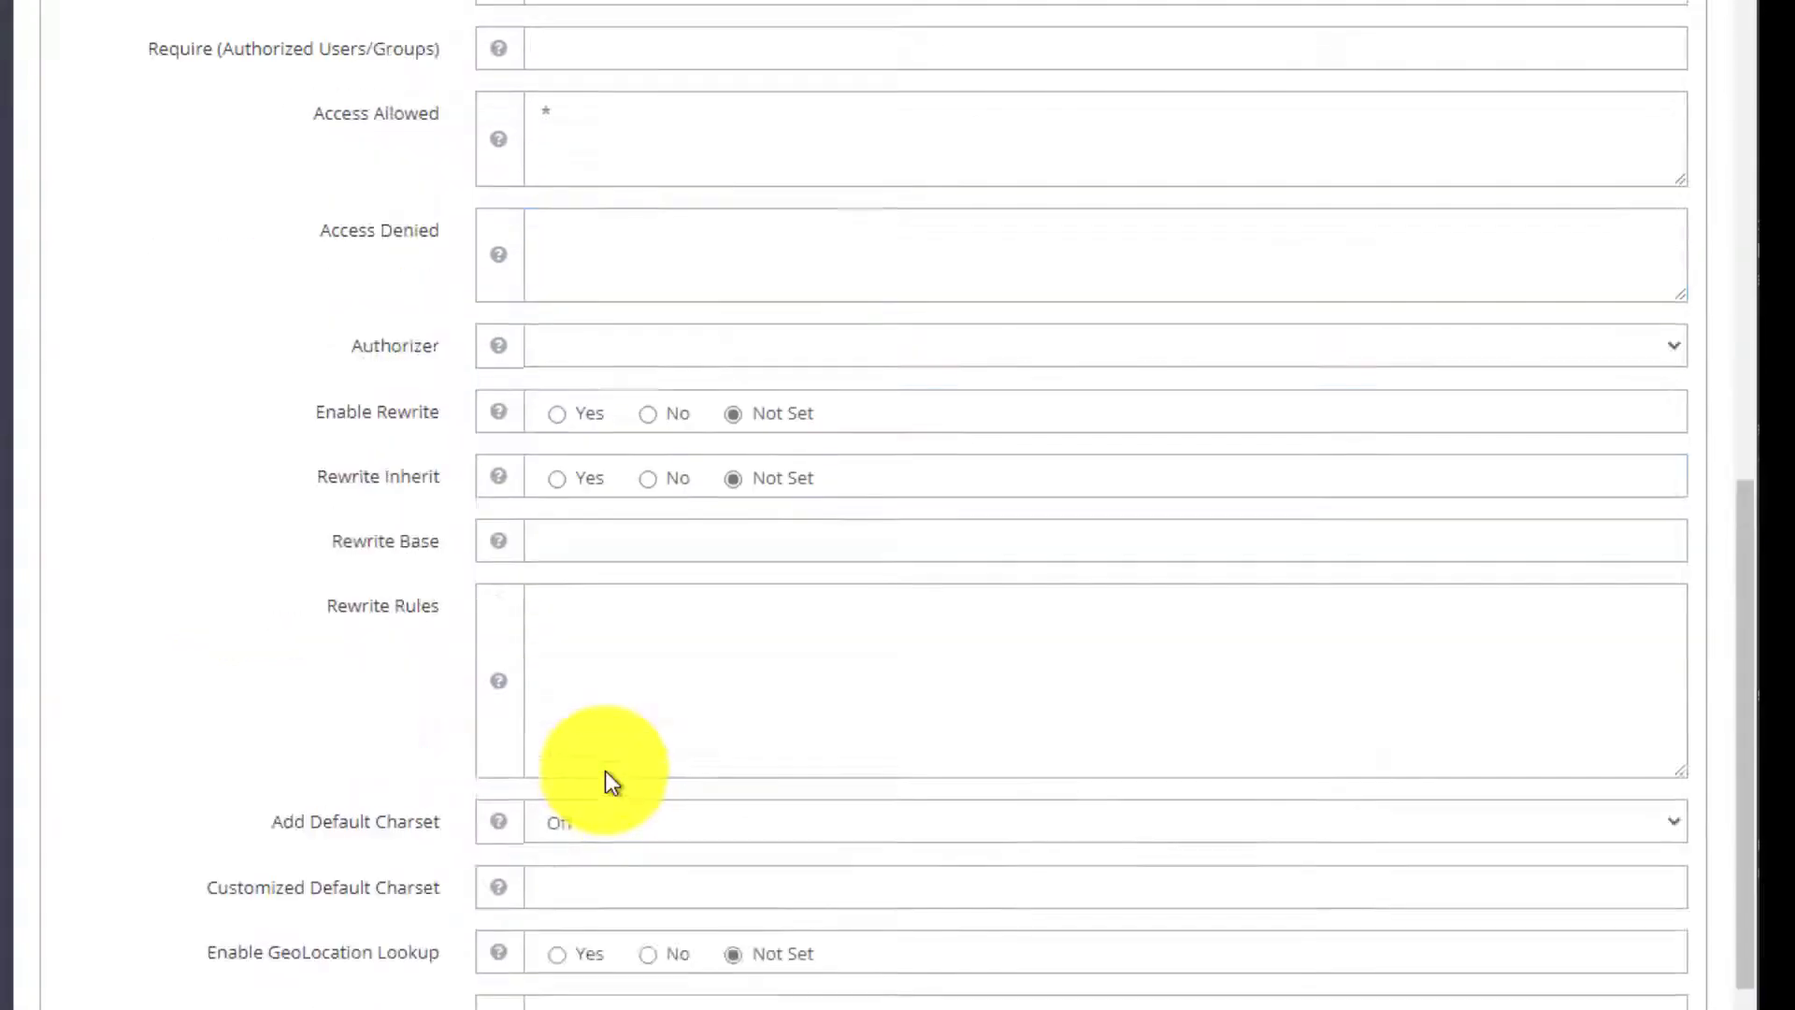
scroll("up", 3)
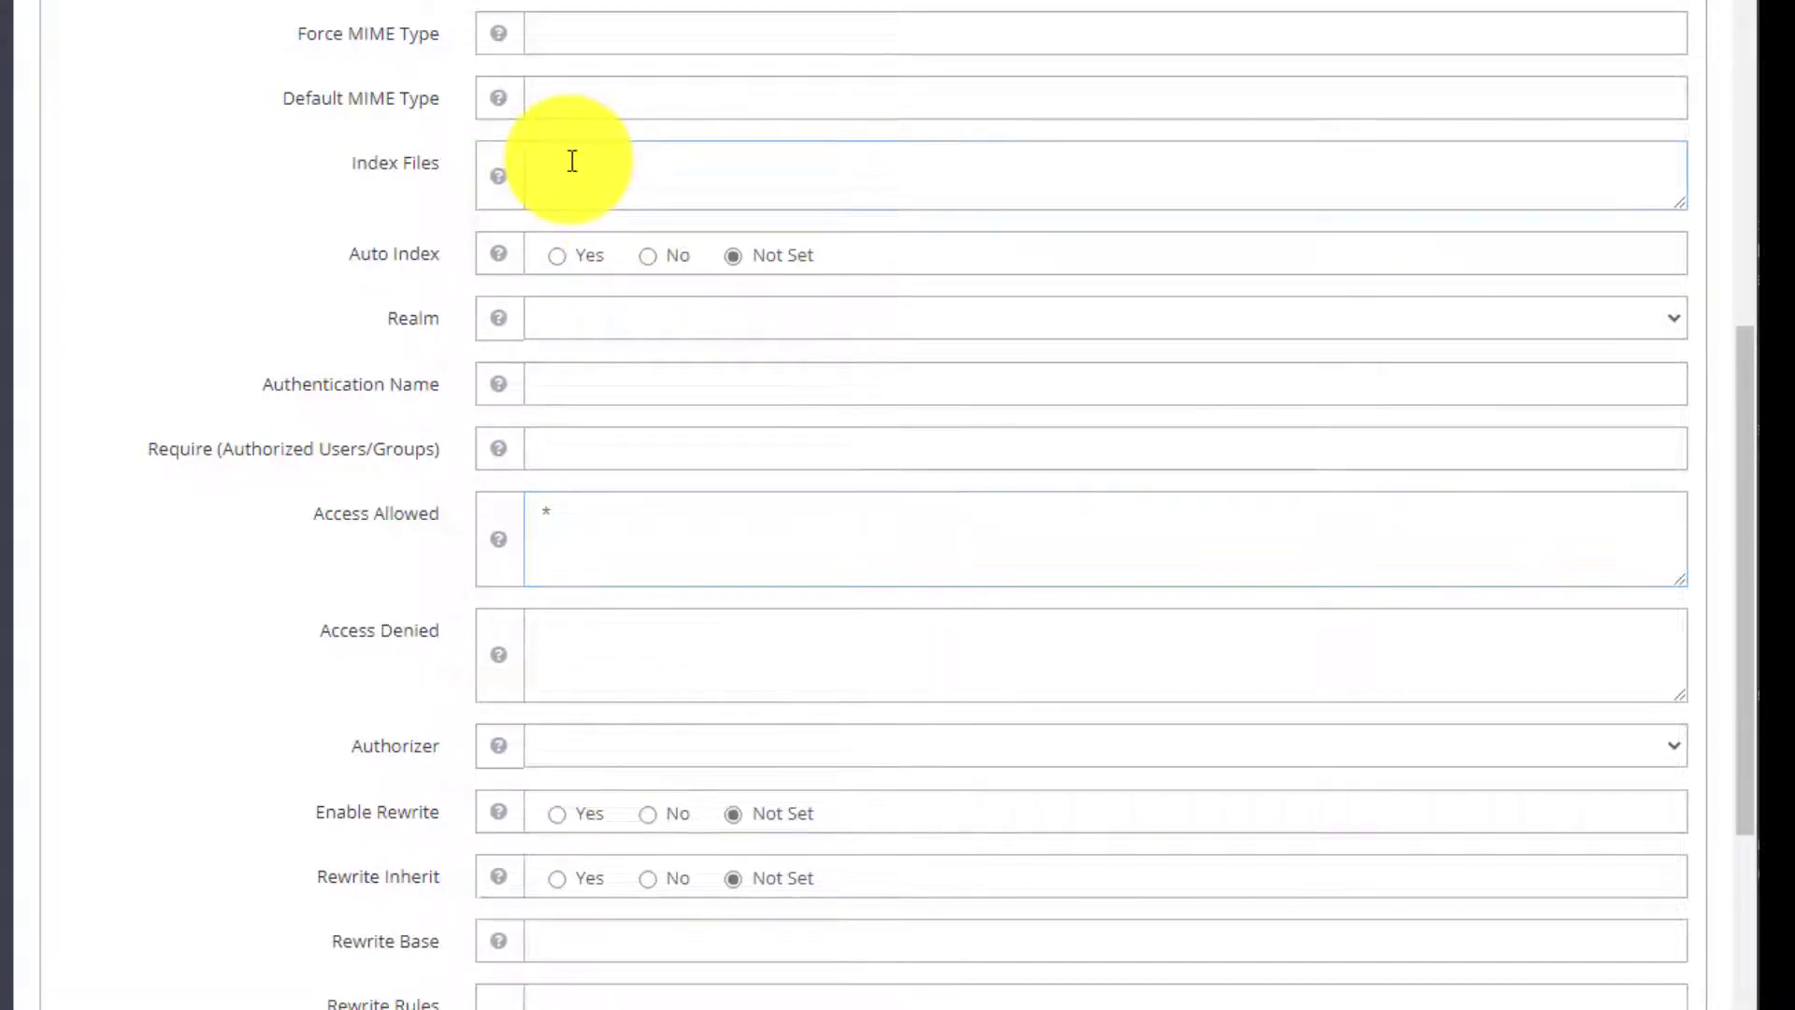
type("index.php")
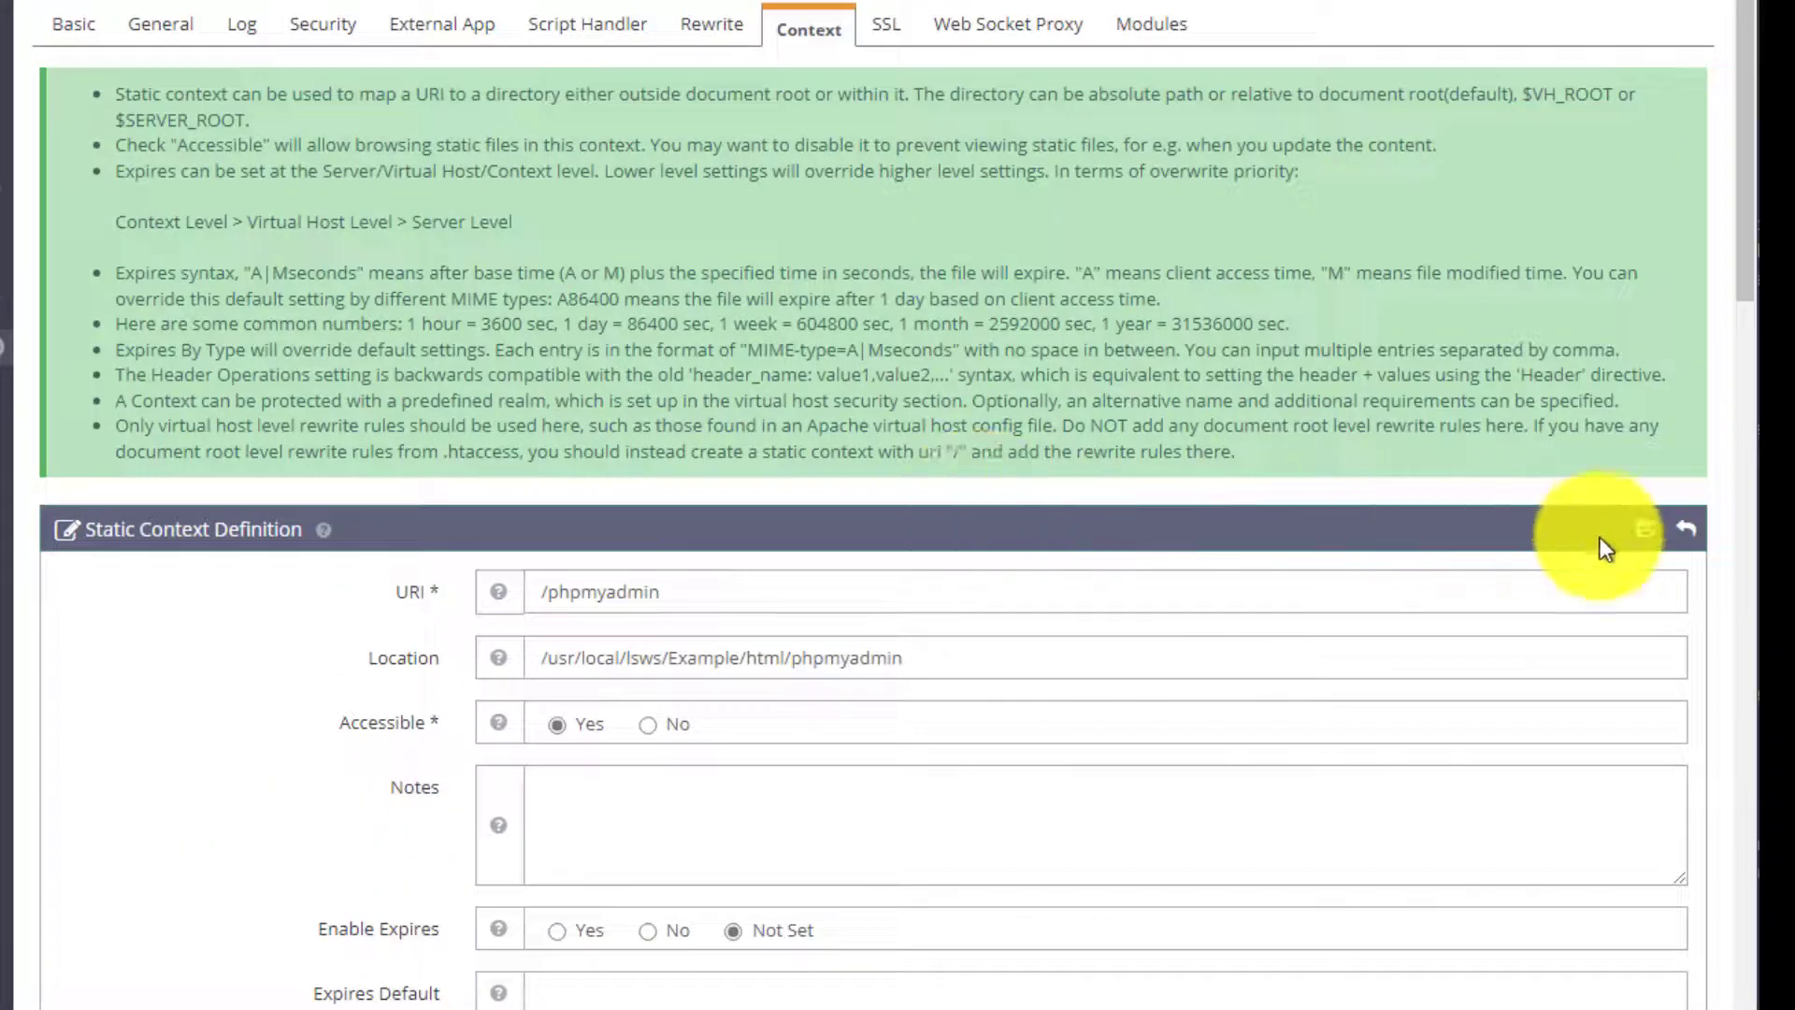
Step: Save the /phpmyadmin context and gracefully restart LiteSpeed
left_click(1646, 527)
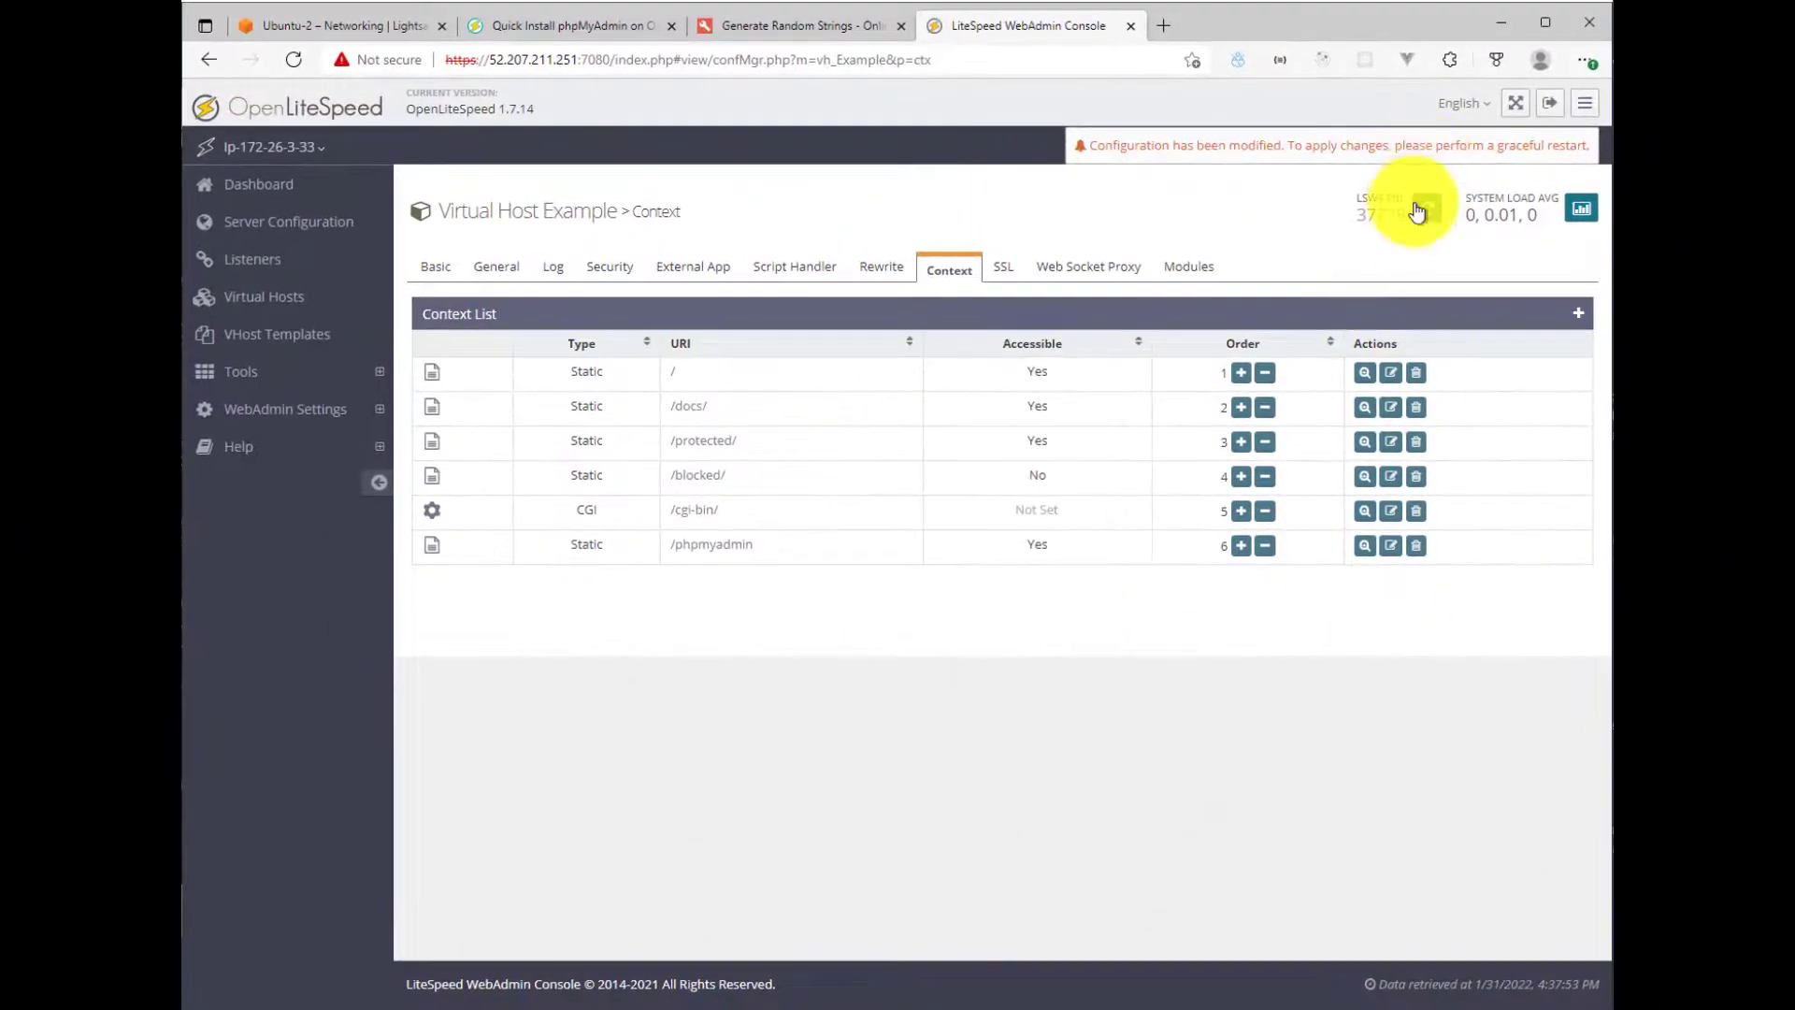
left_click(1427, 208)
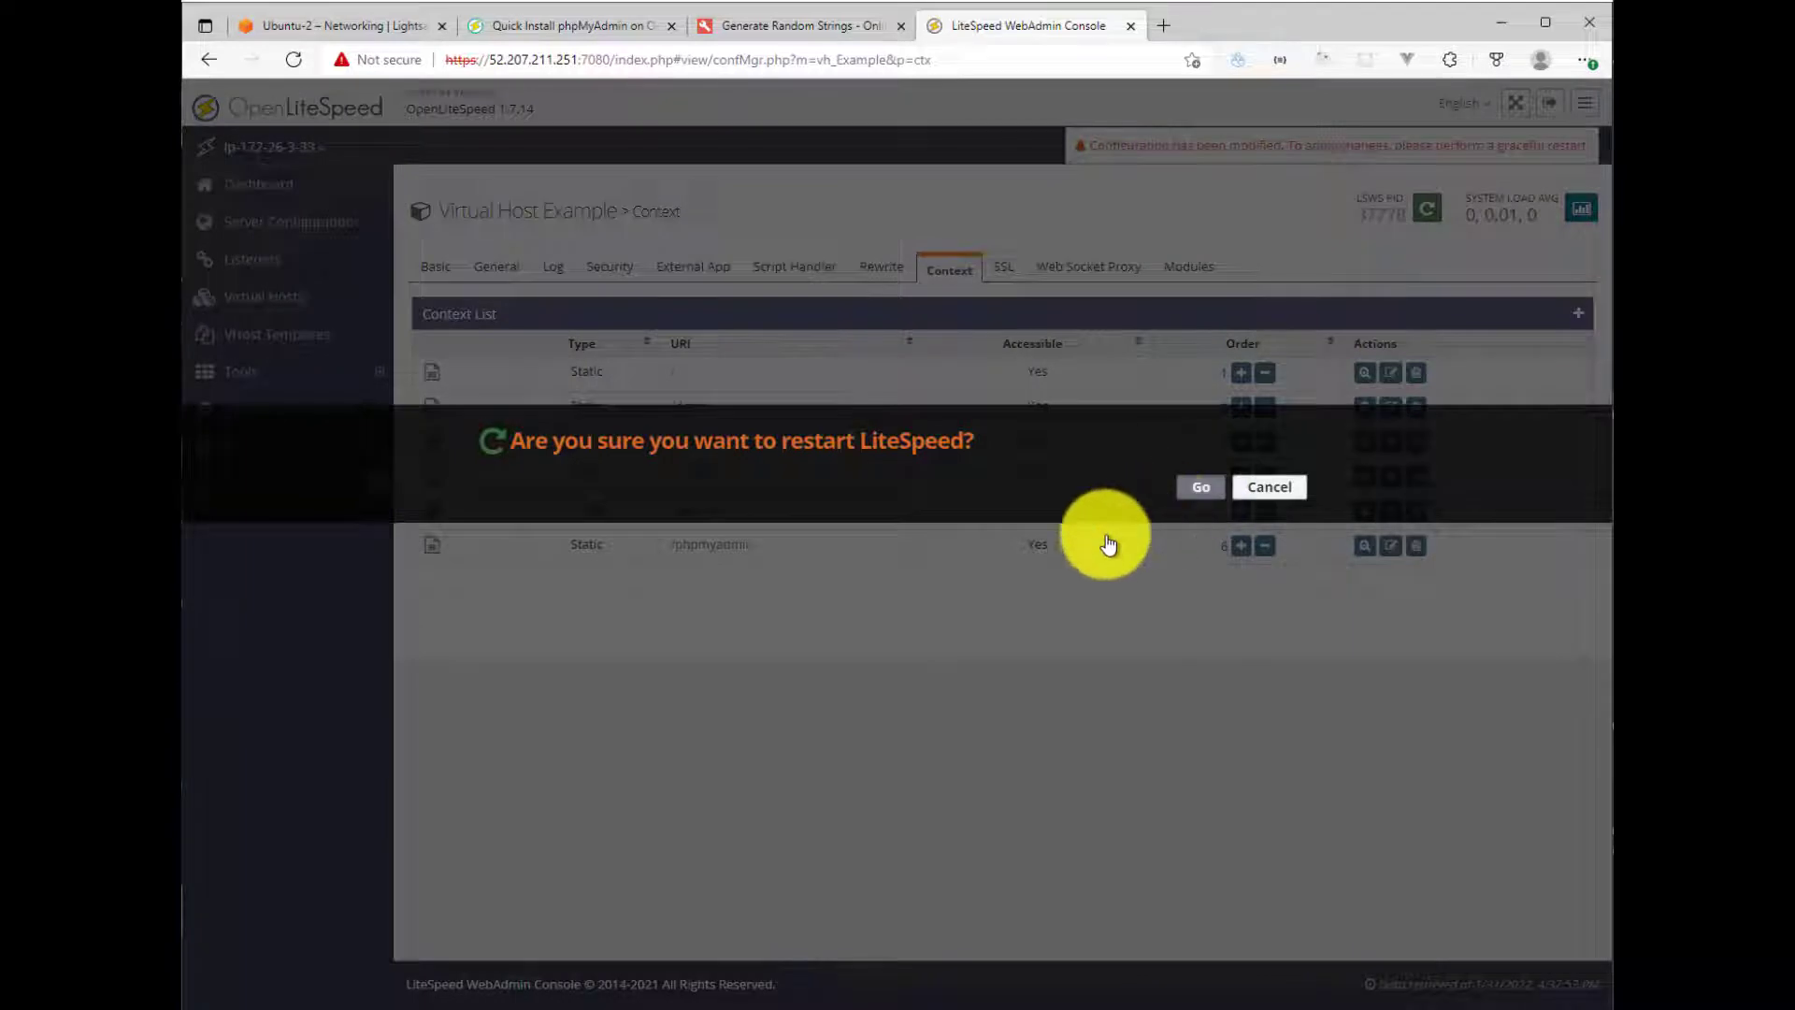
left_click(1200, 486)
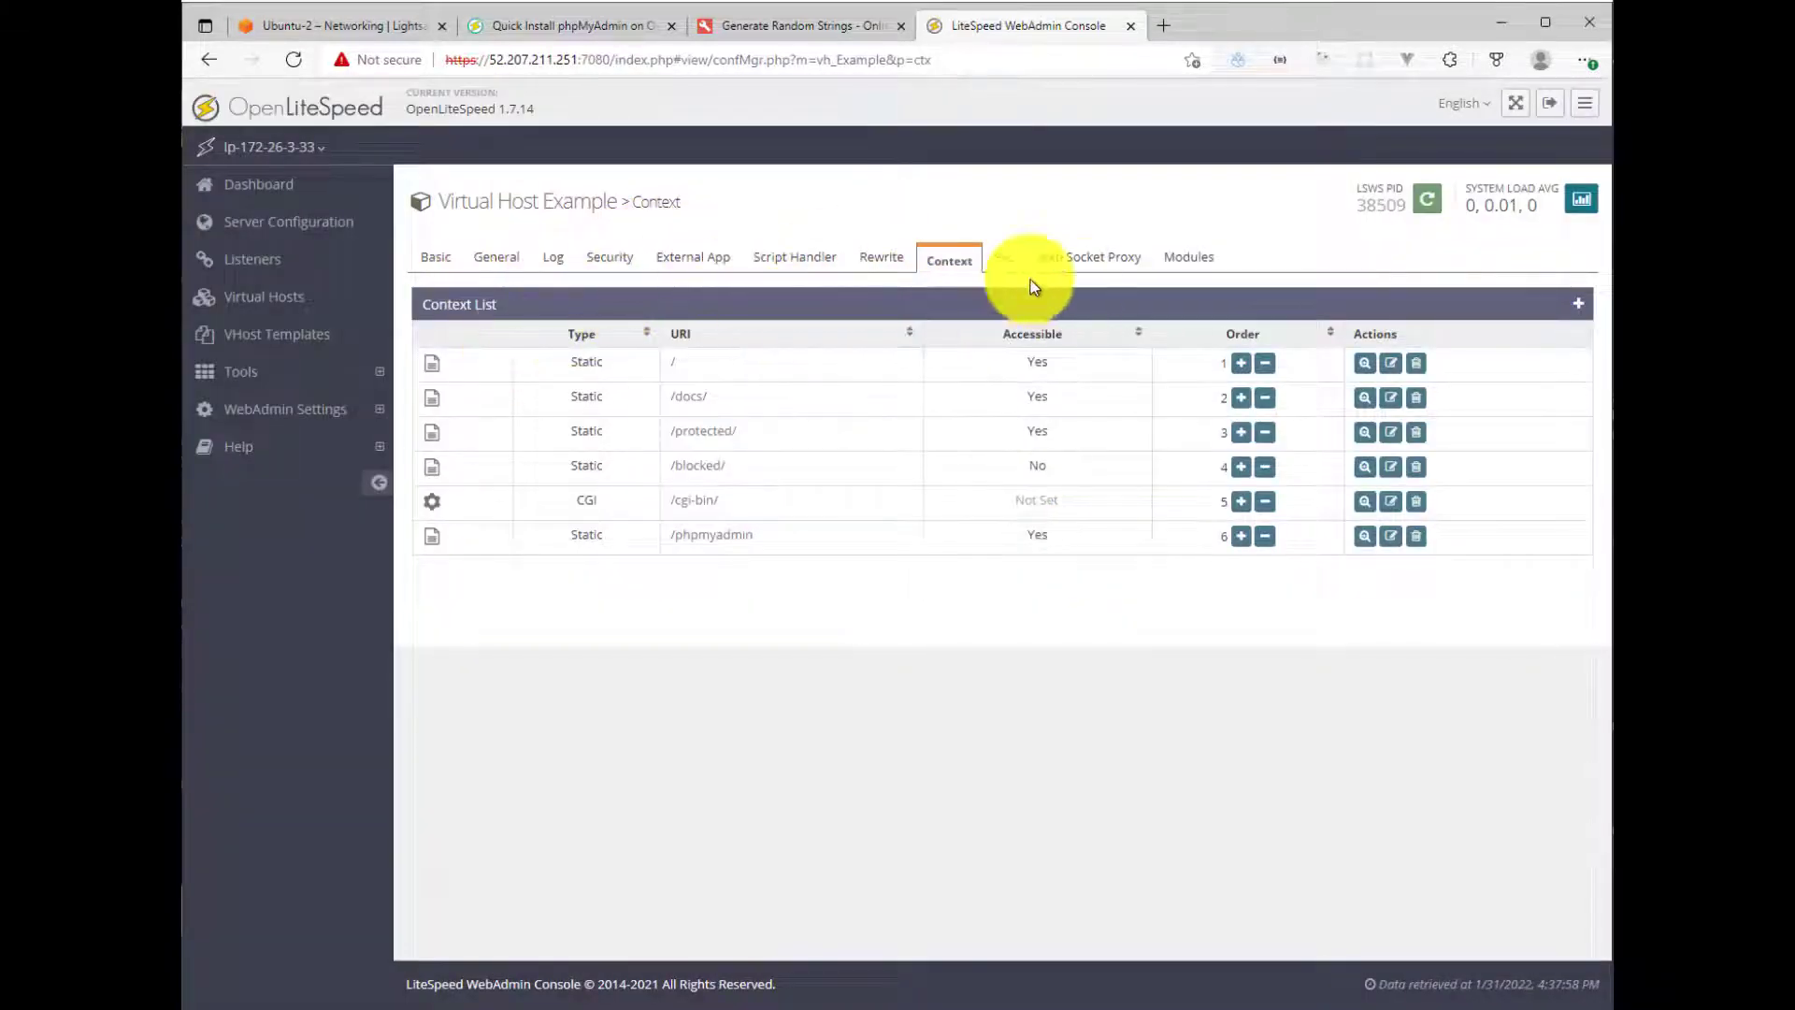
mouse_move(254, 260)
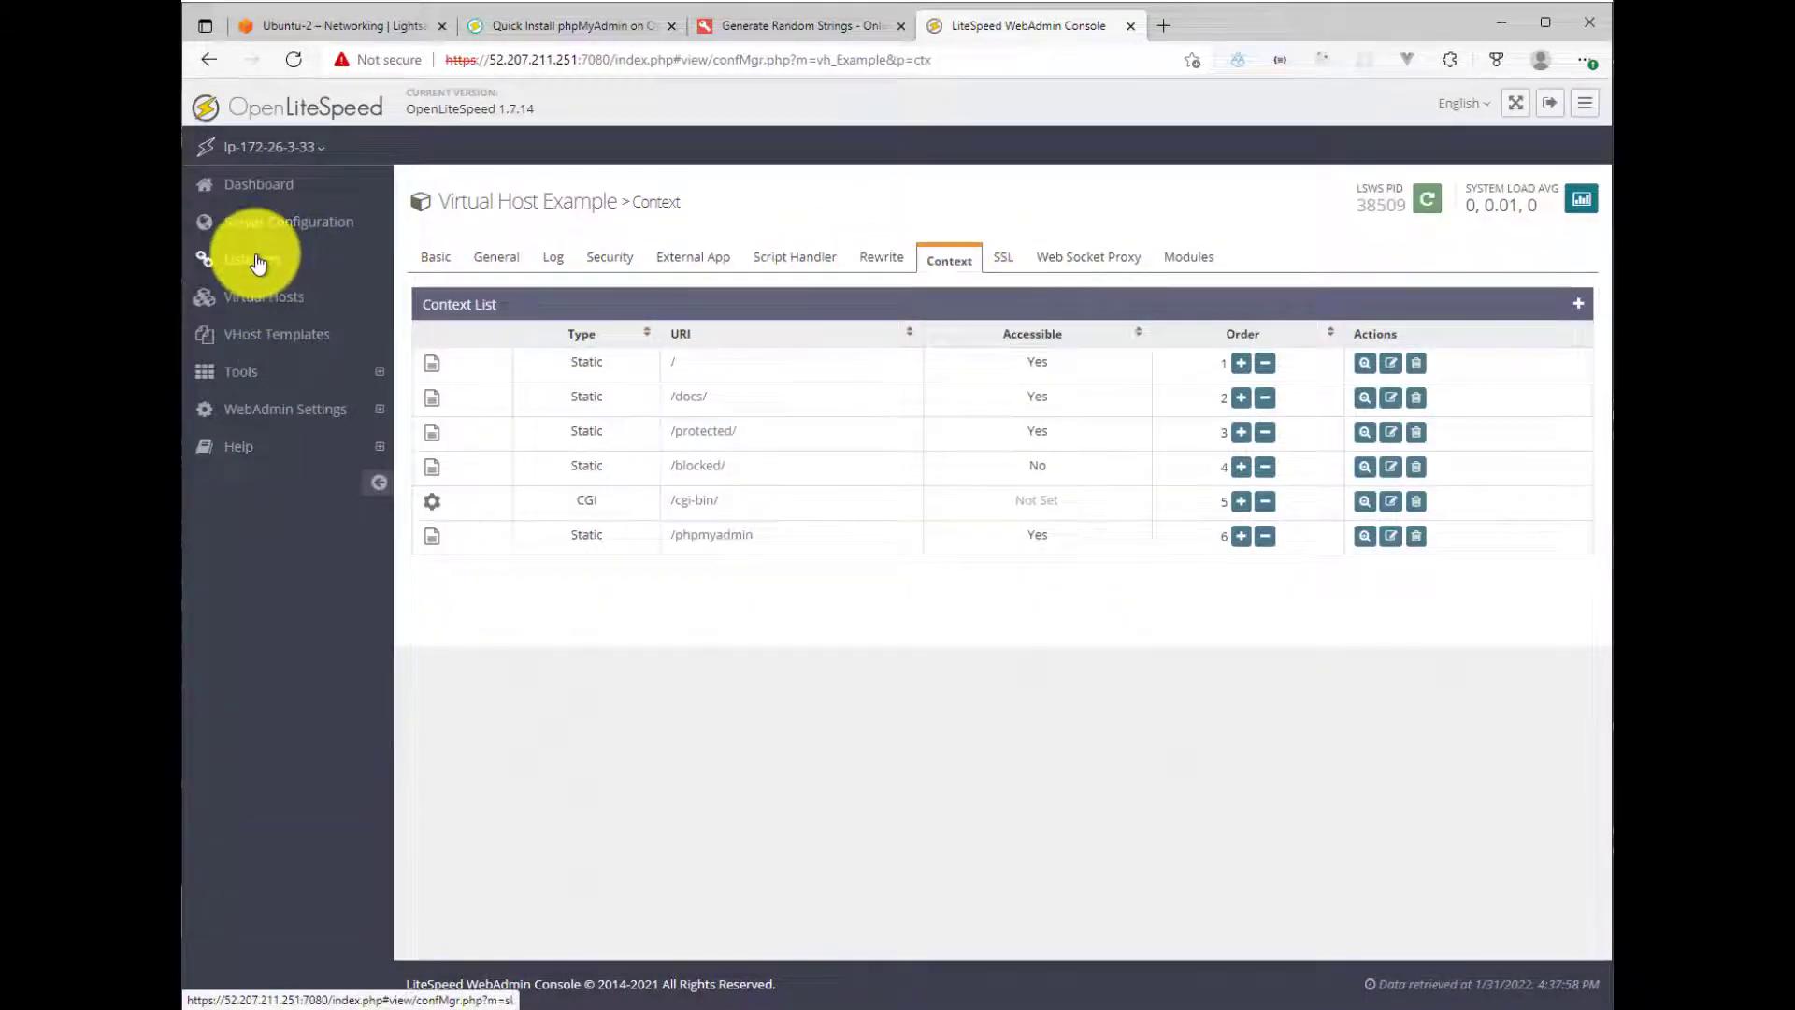
Step: View the Default listener's details, confirming port 8088 maps to Example
left_click(251, 259)
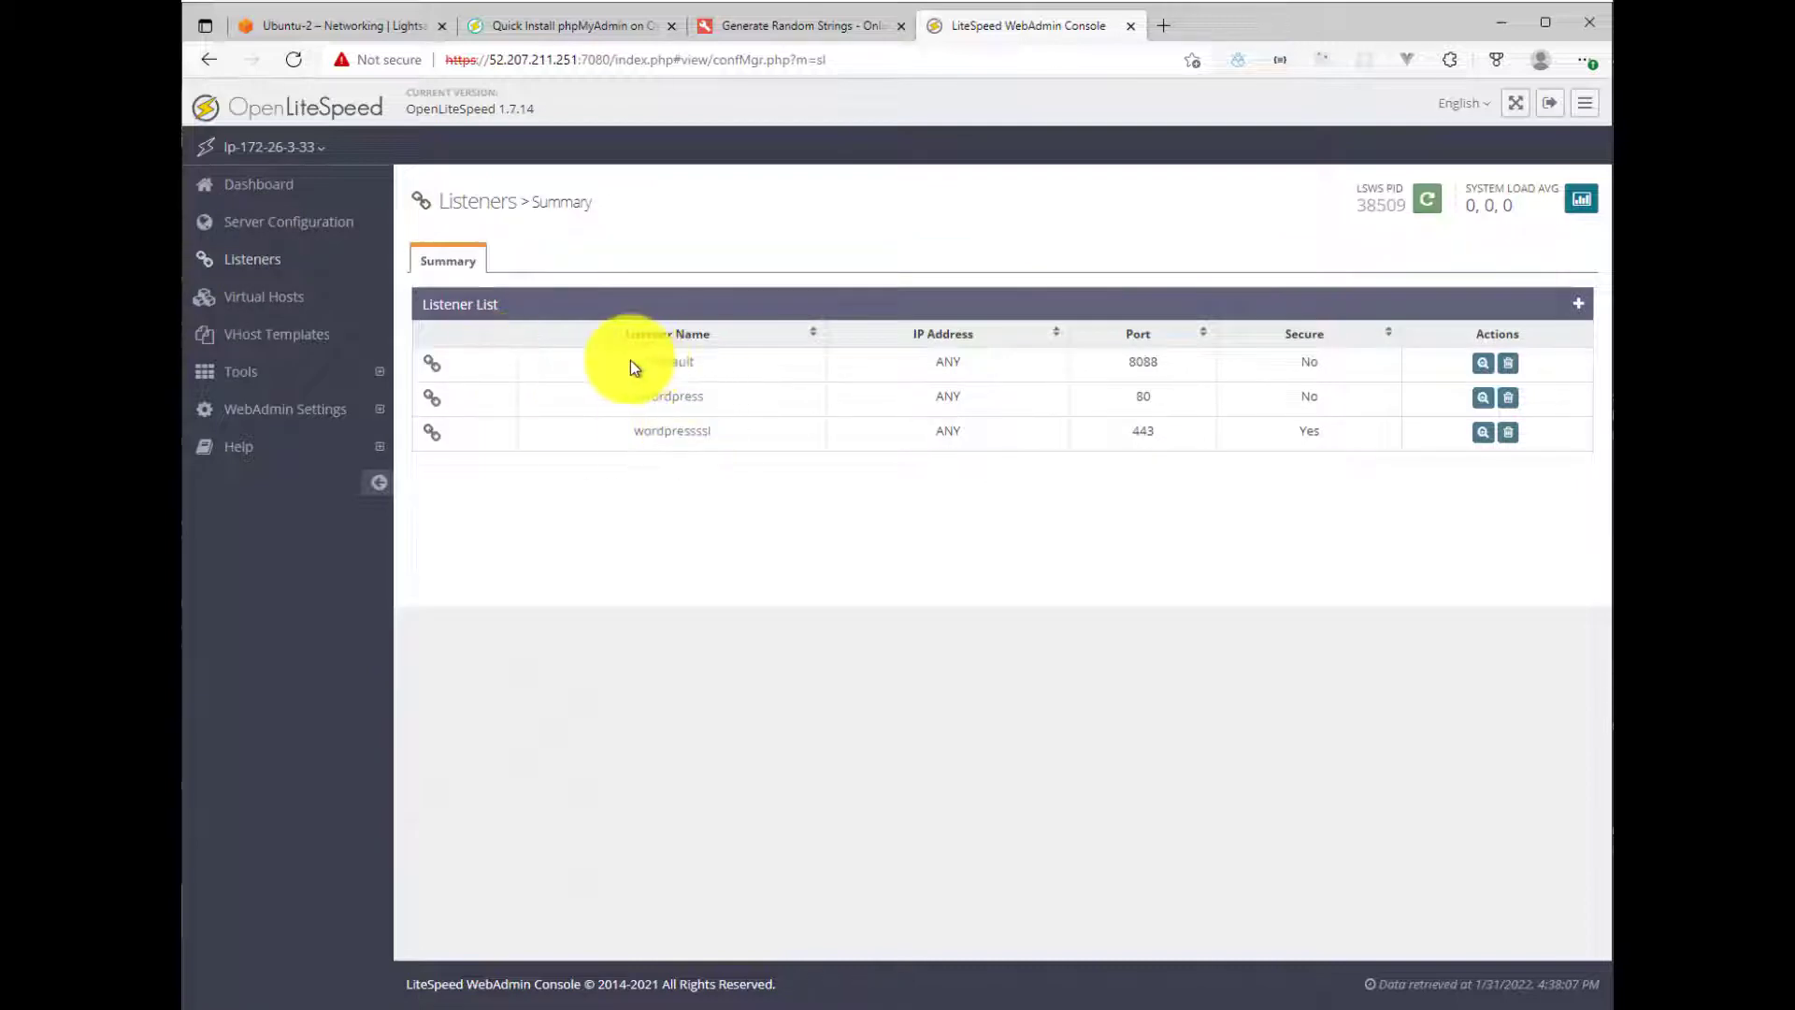
mouse_move(1141, 362)
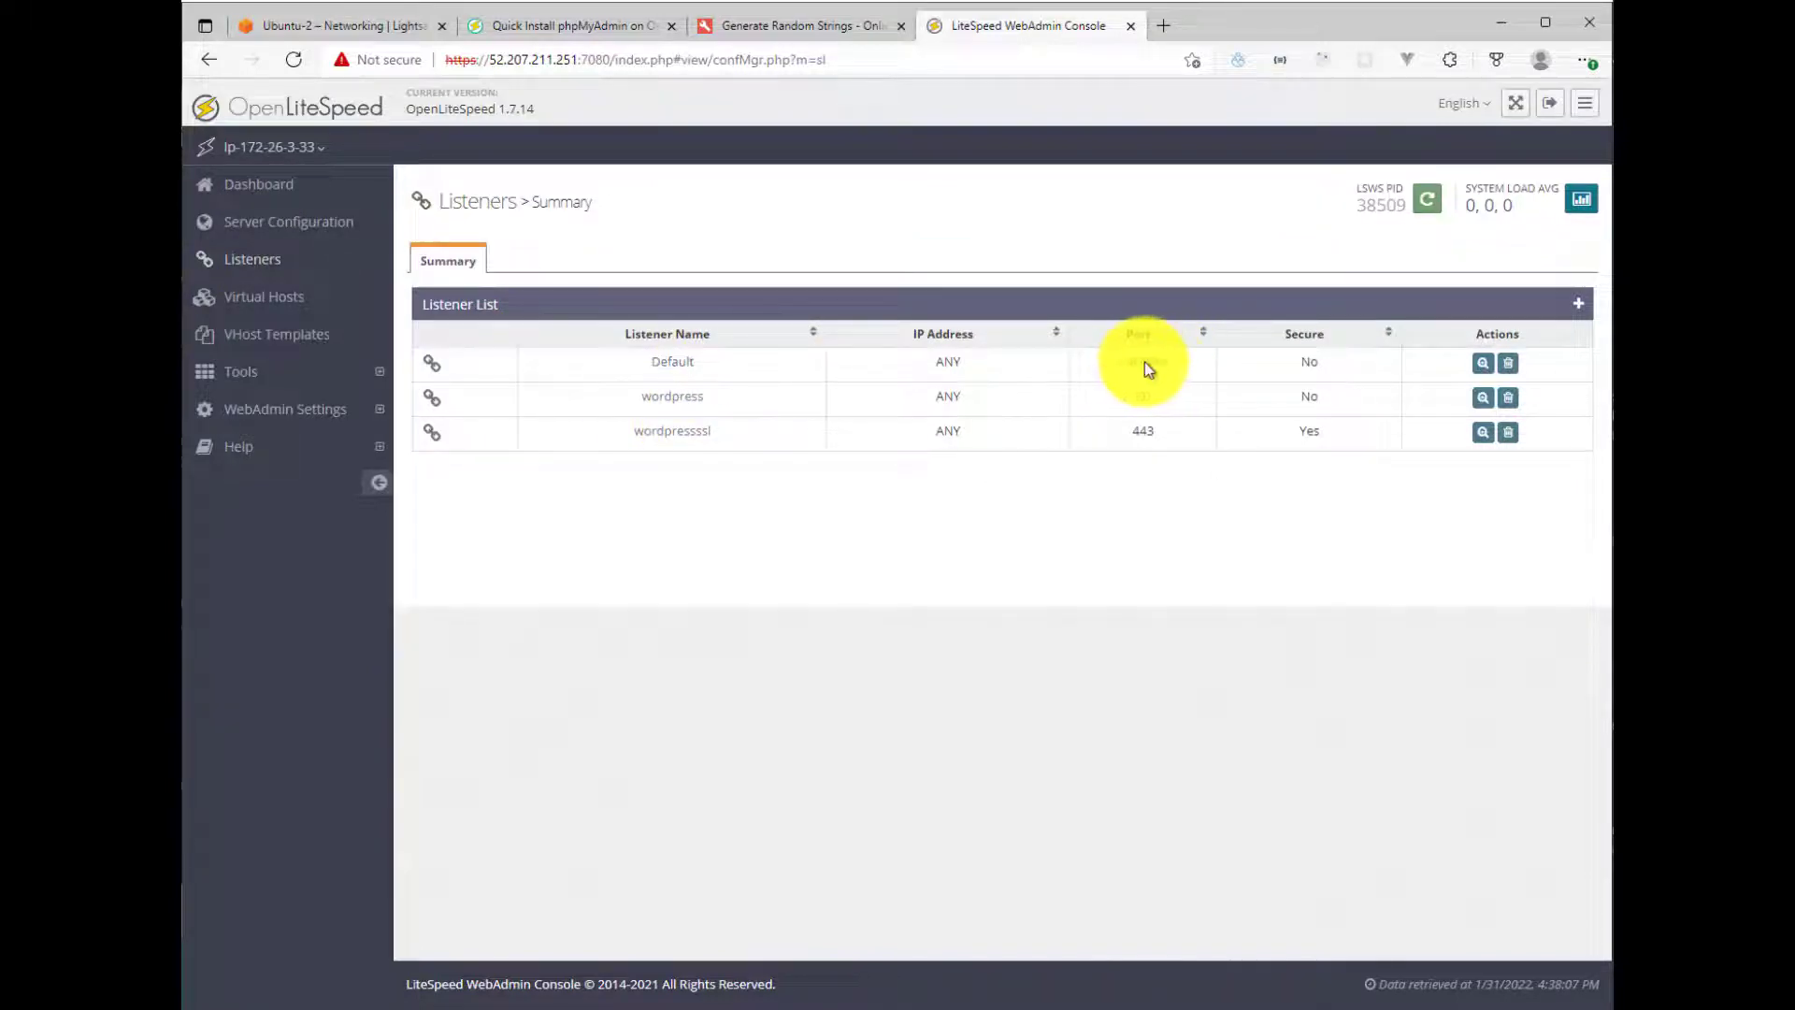
left_click(1482, 363)
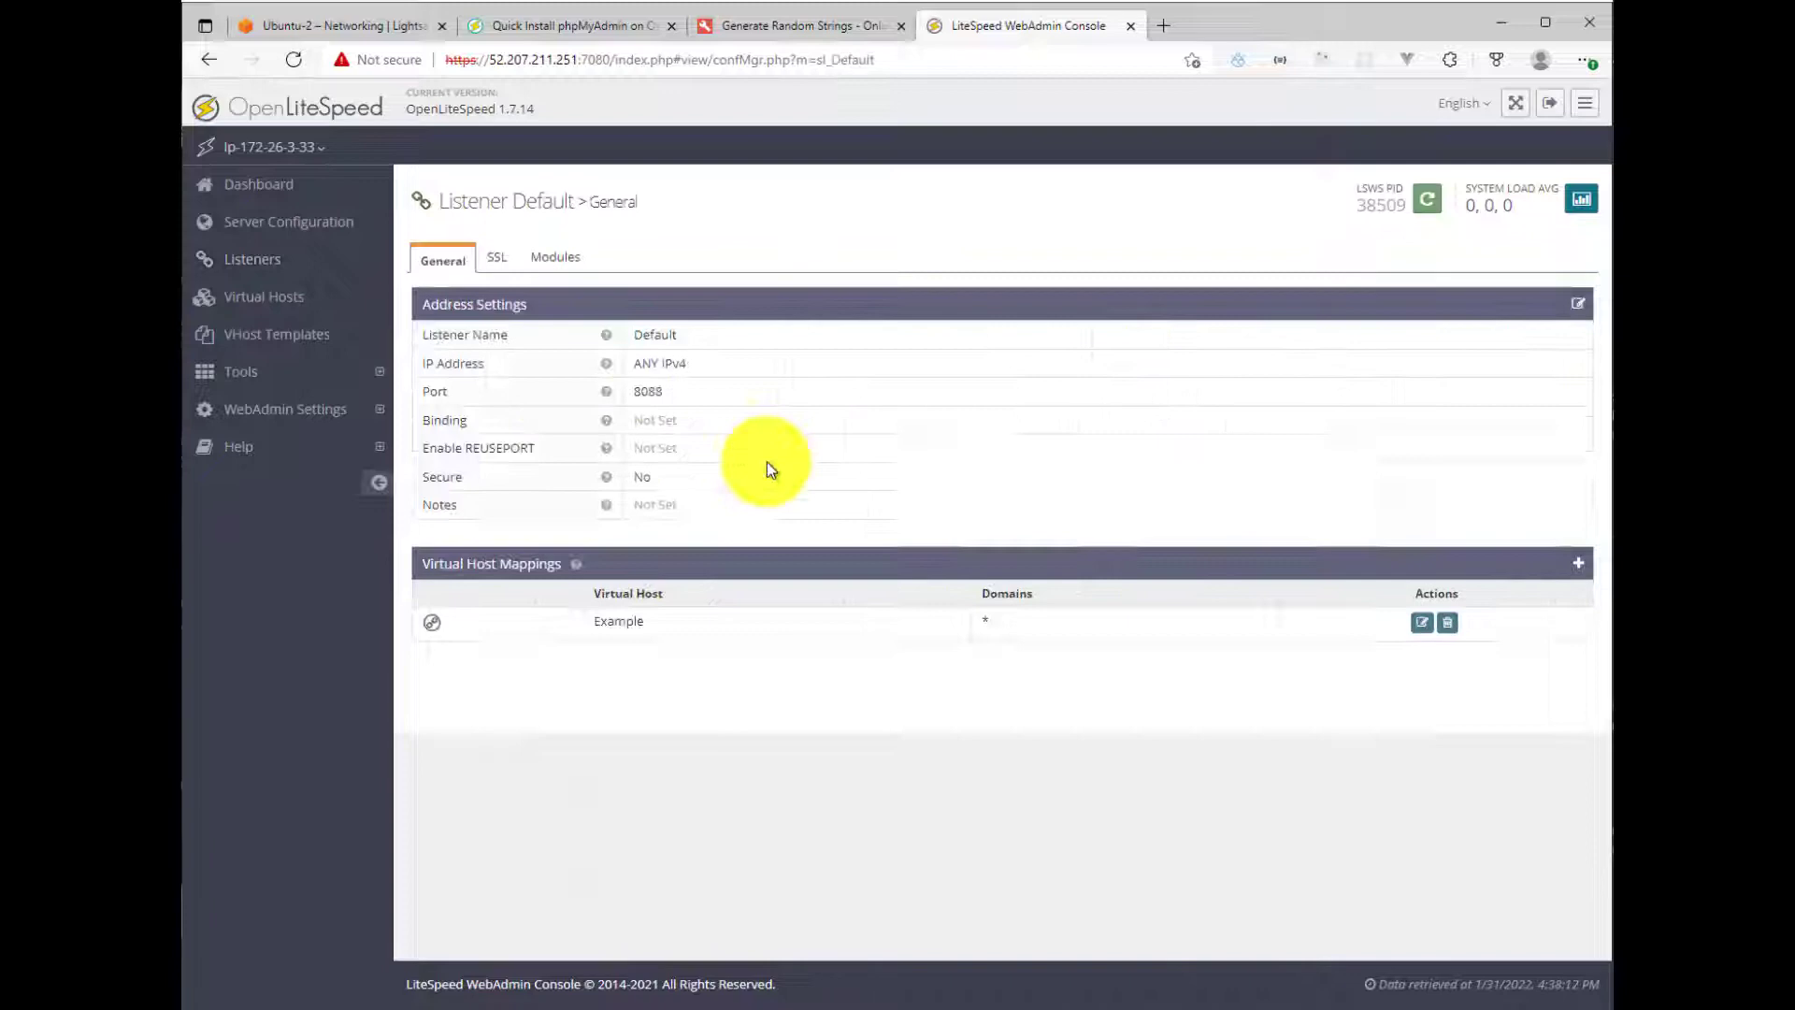
mouse_move(623, 672)
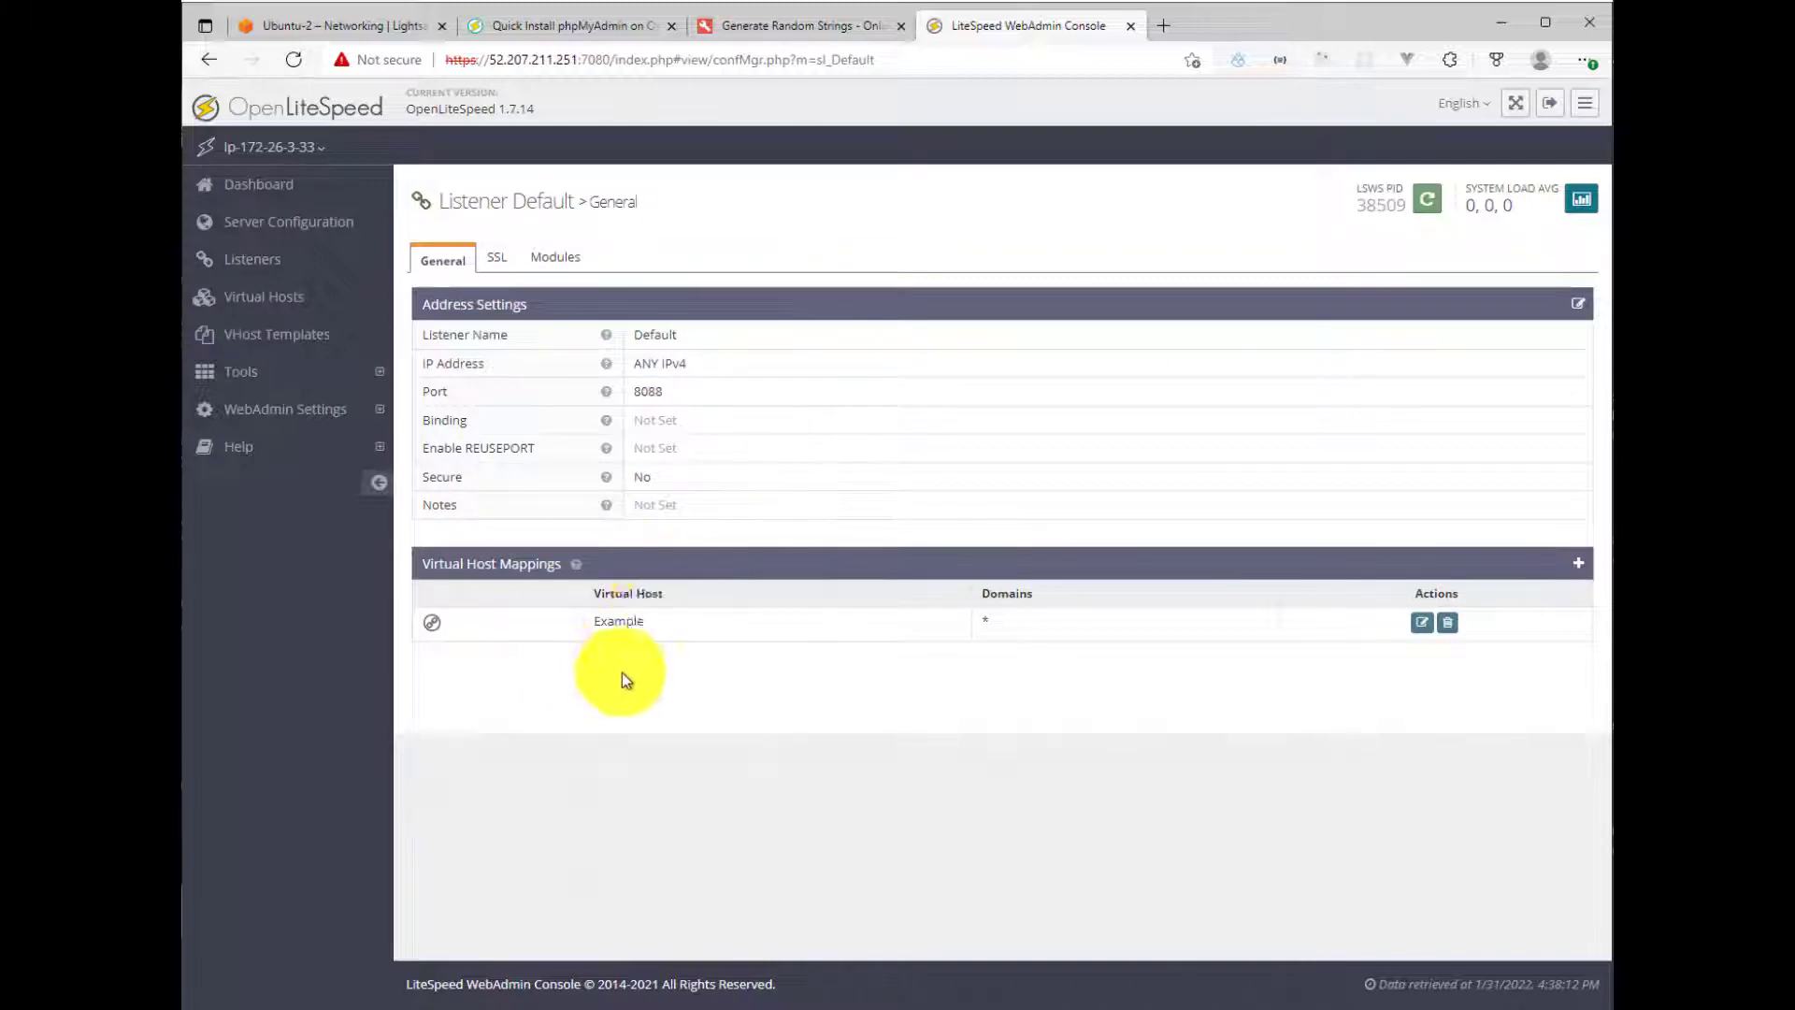
mouse_move(613, 669)
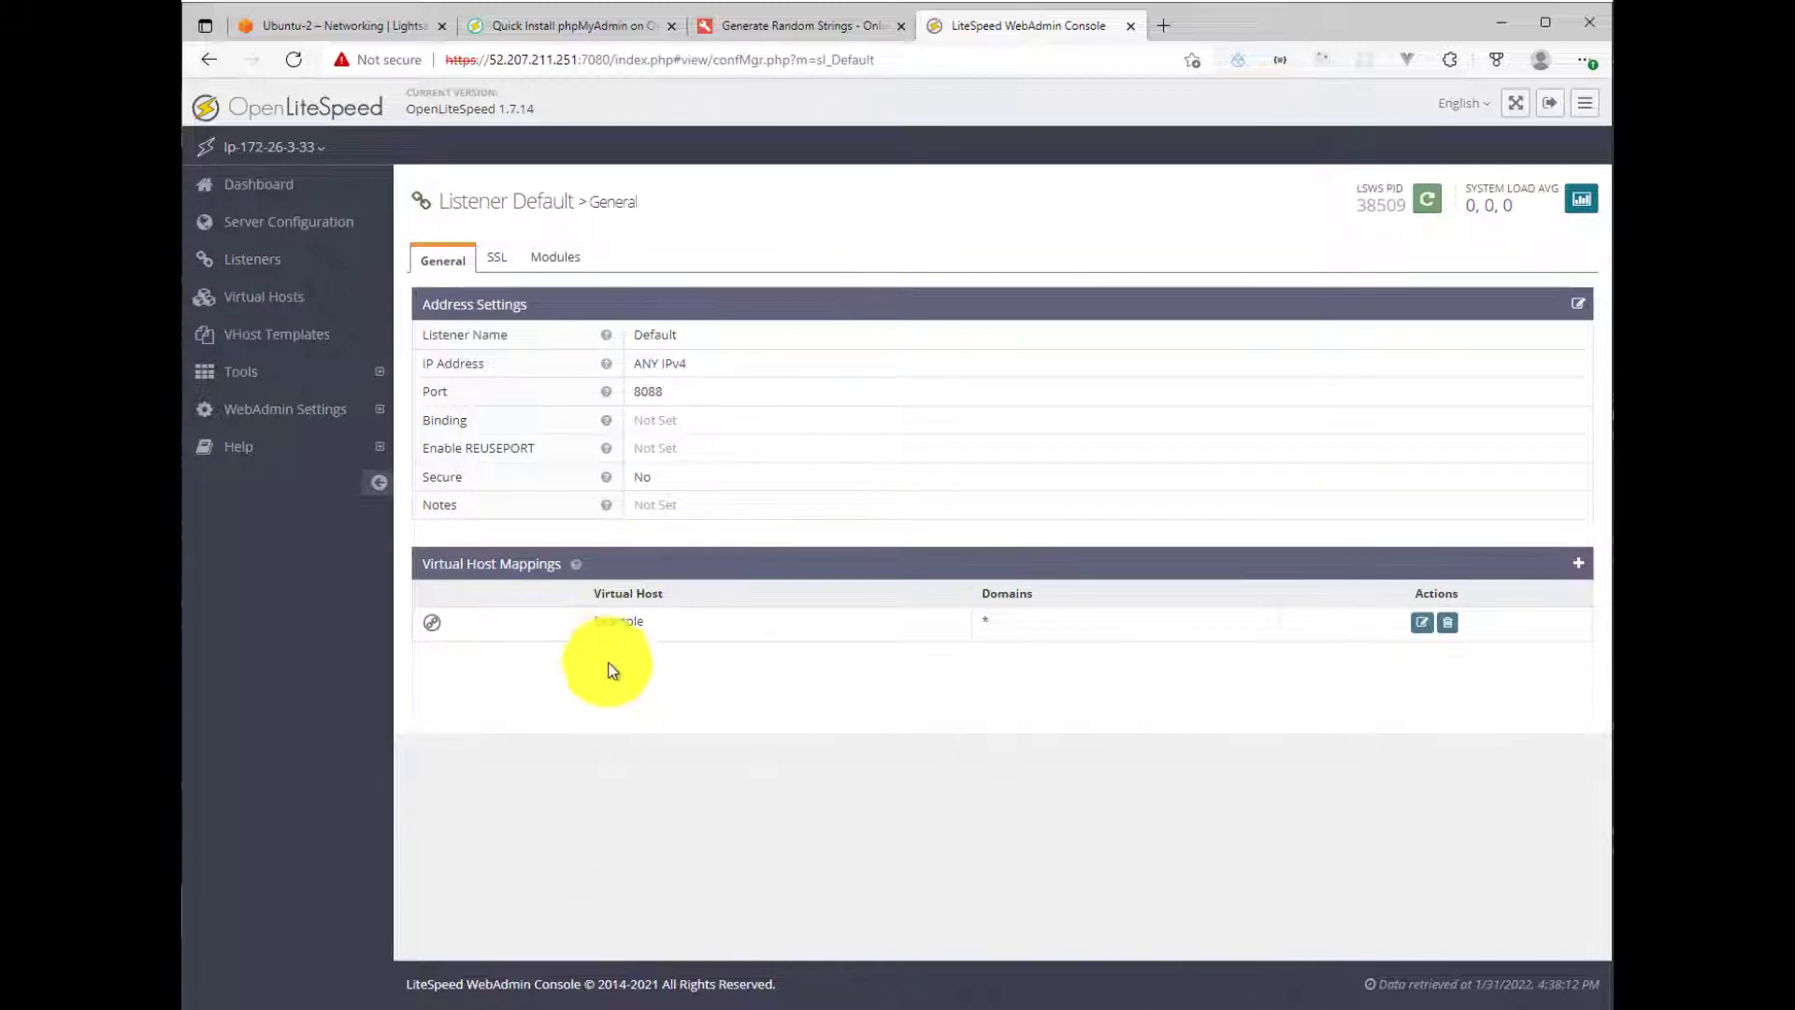
mouse_move(649, 407)
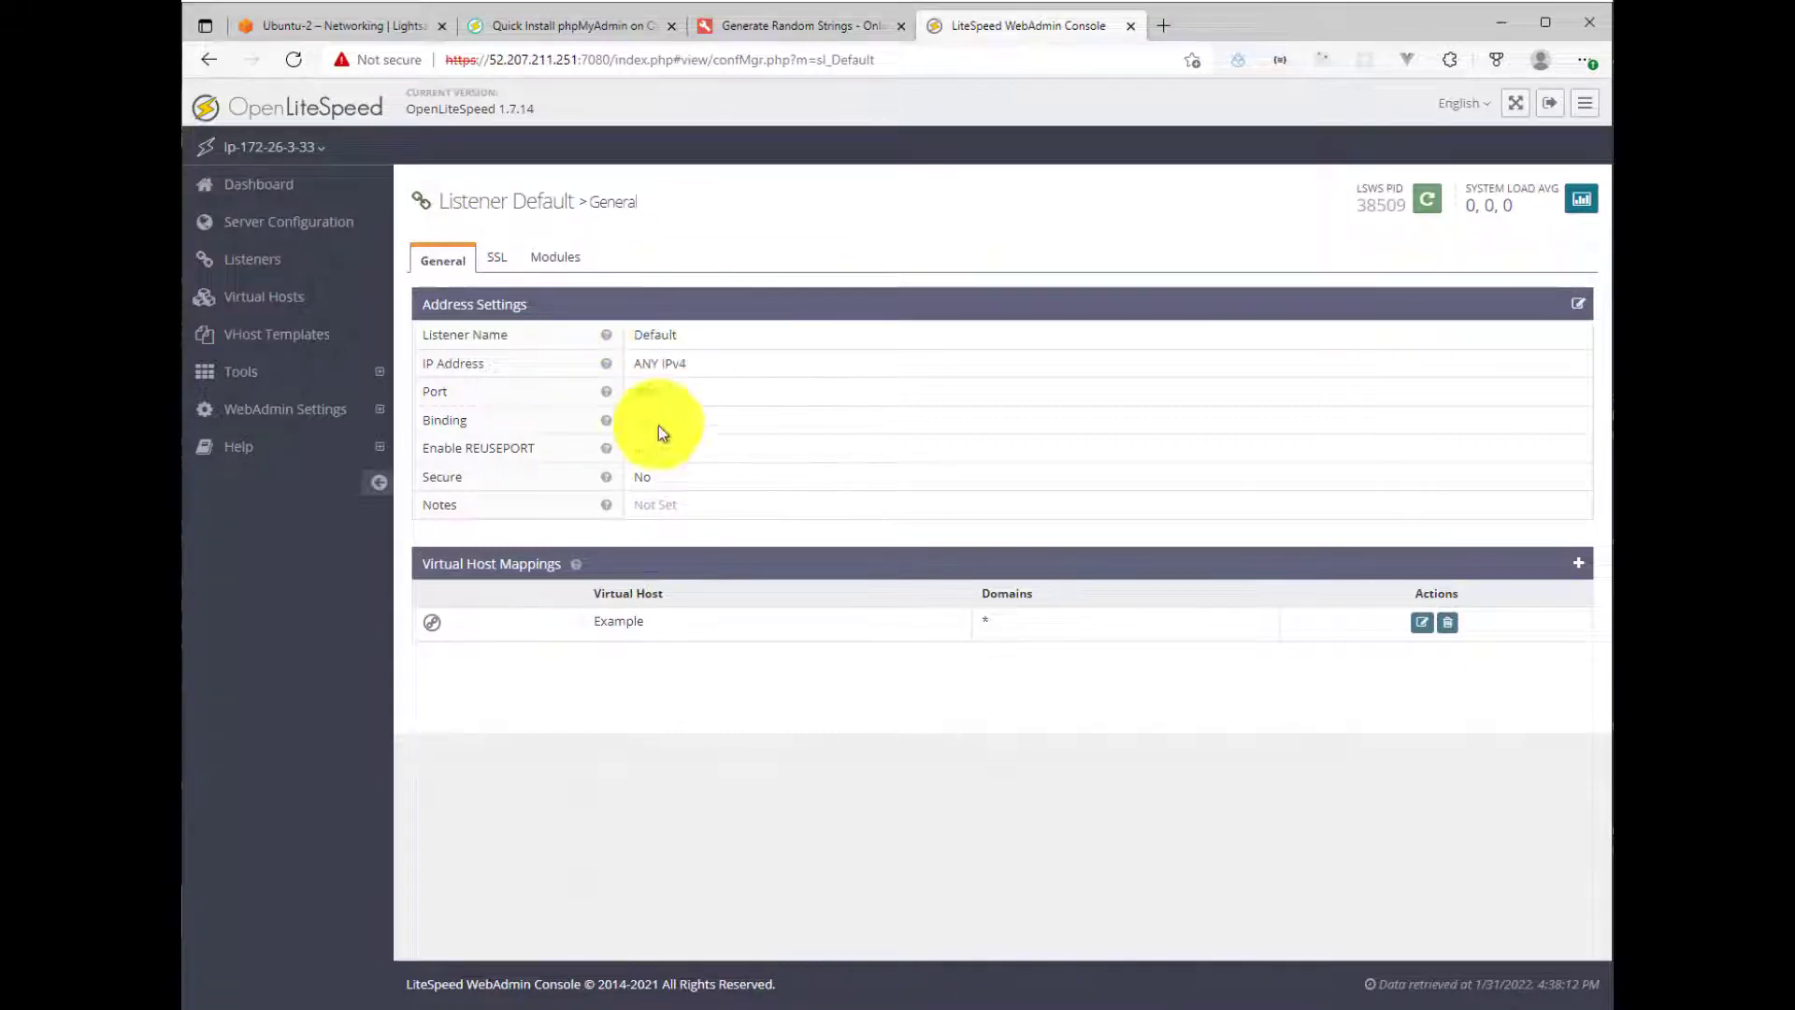
Step: Add a Custom TCP firewall rule for port 8088 in Lightsail
left_click(337, 25)
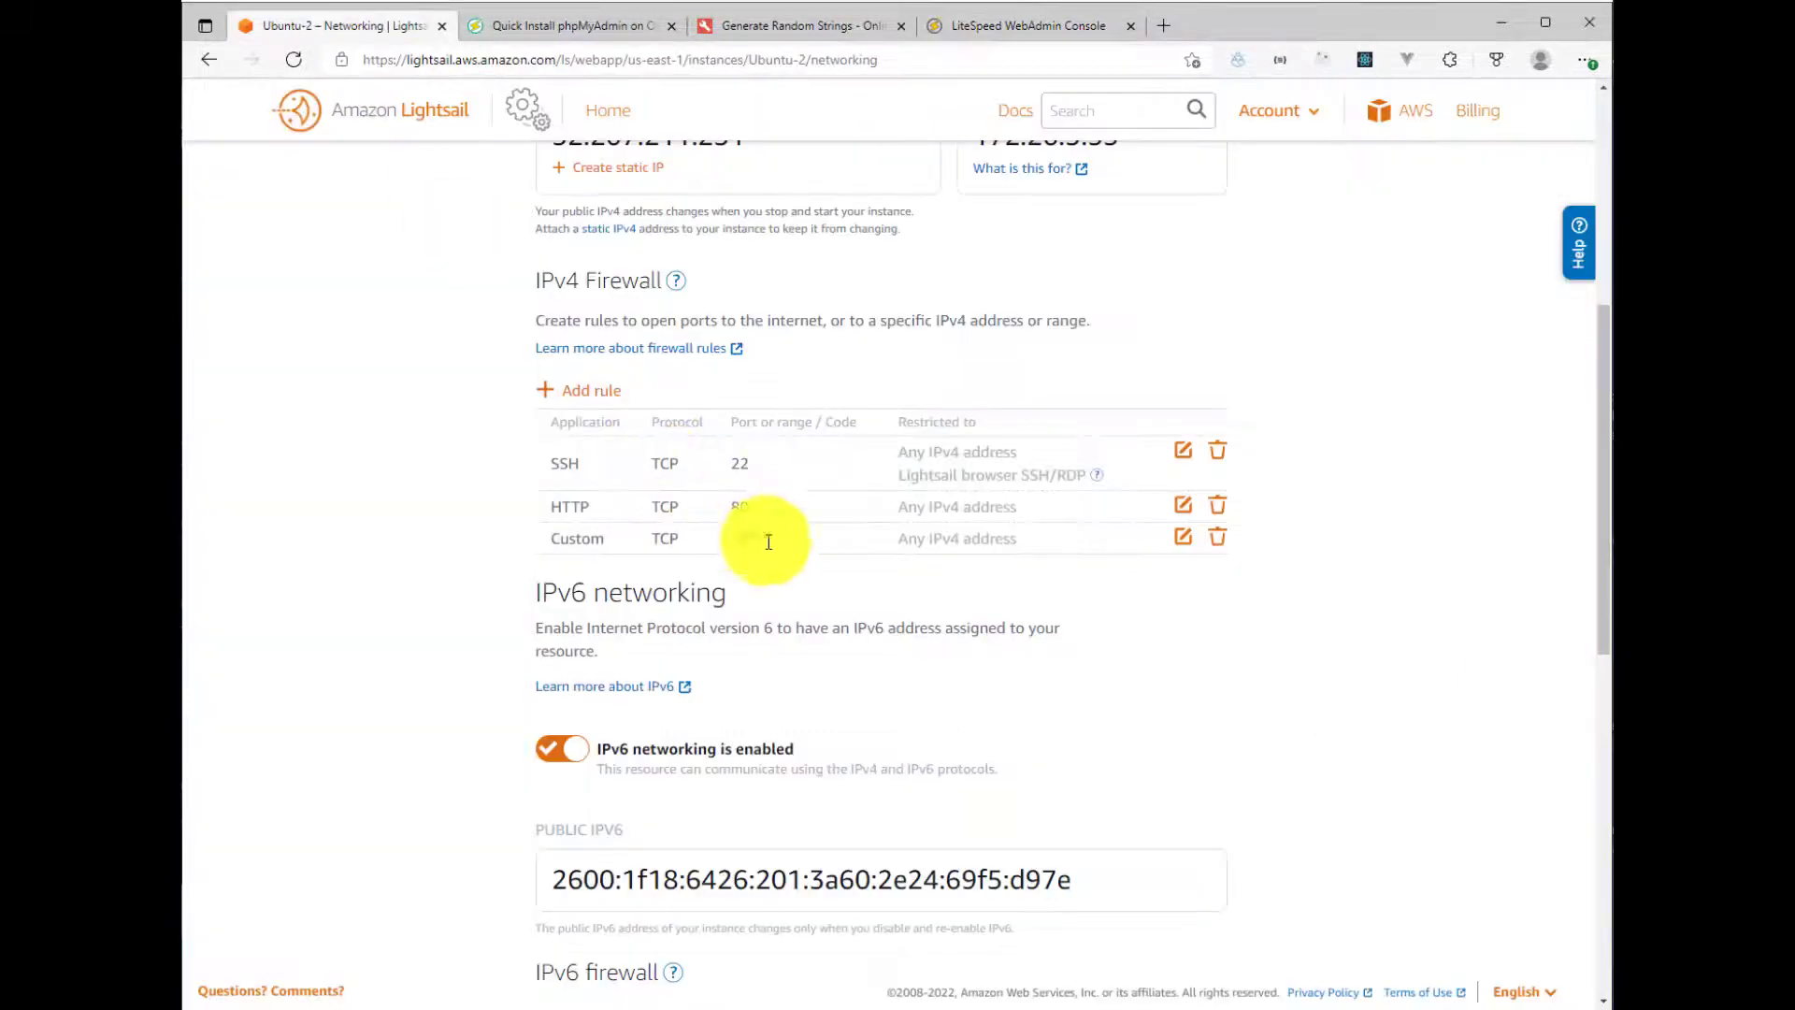
left_click(578, 389)
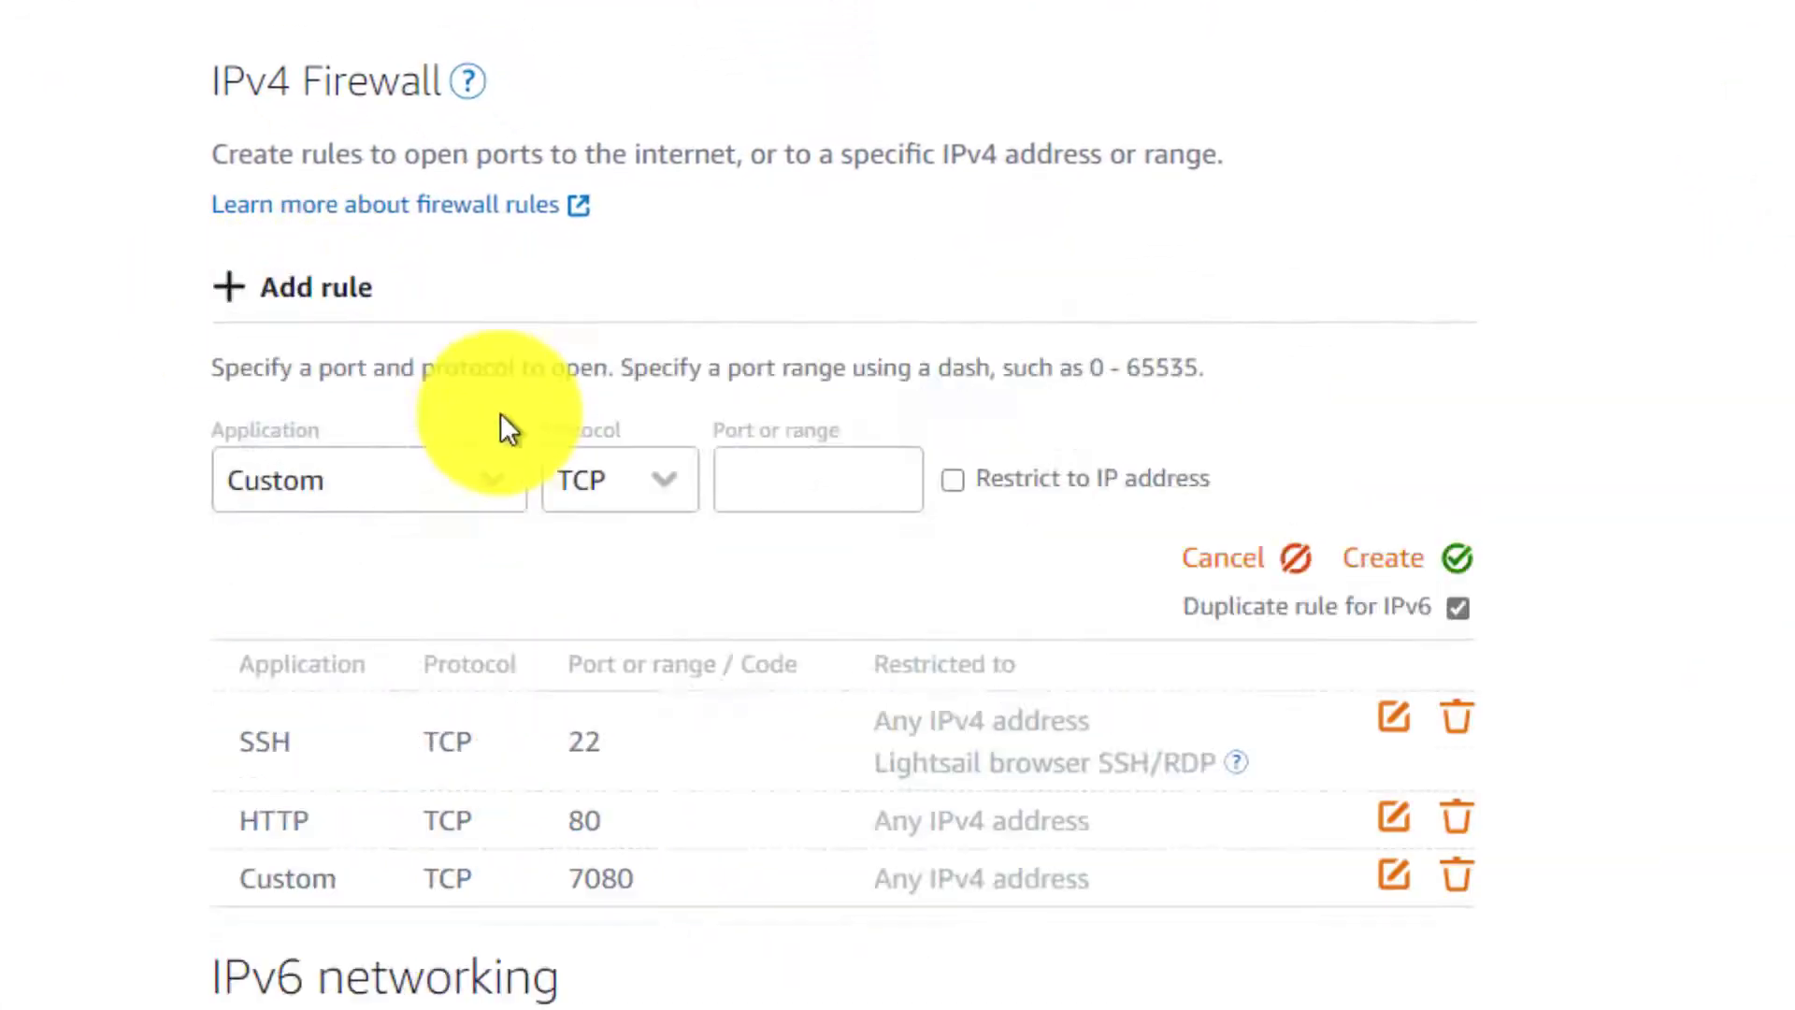
type("8")
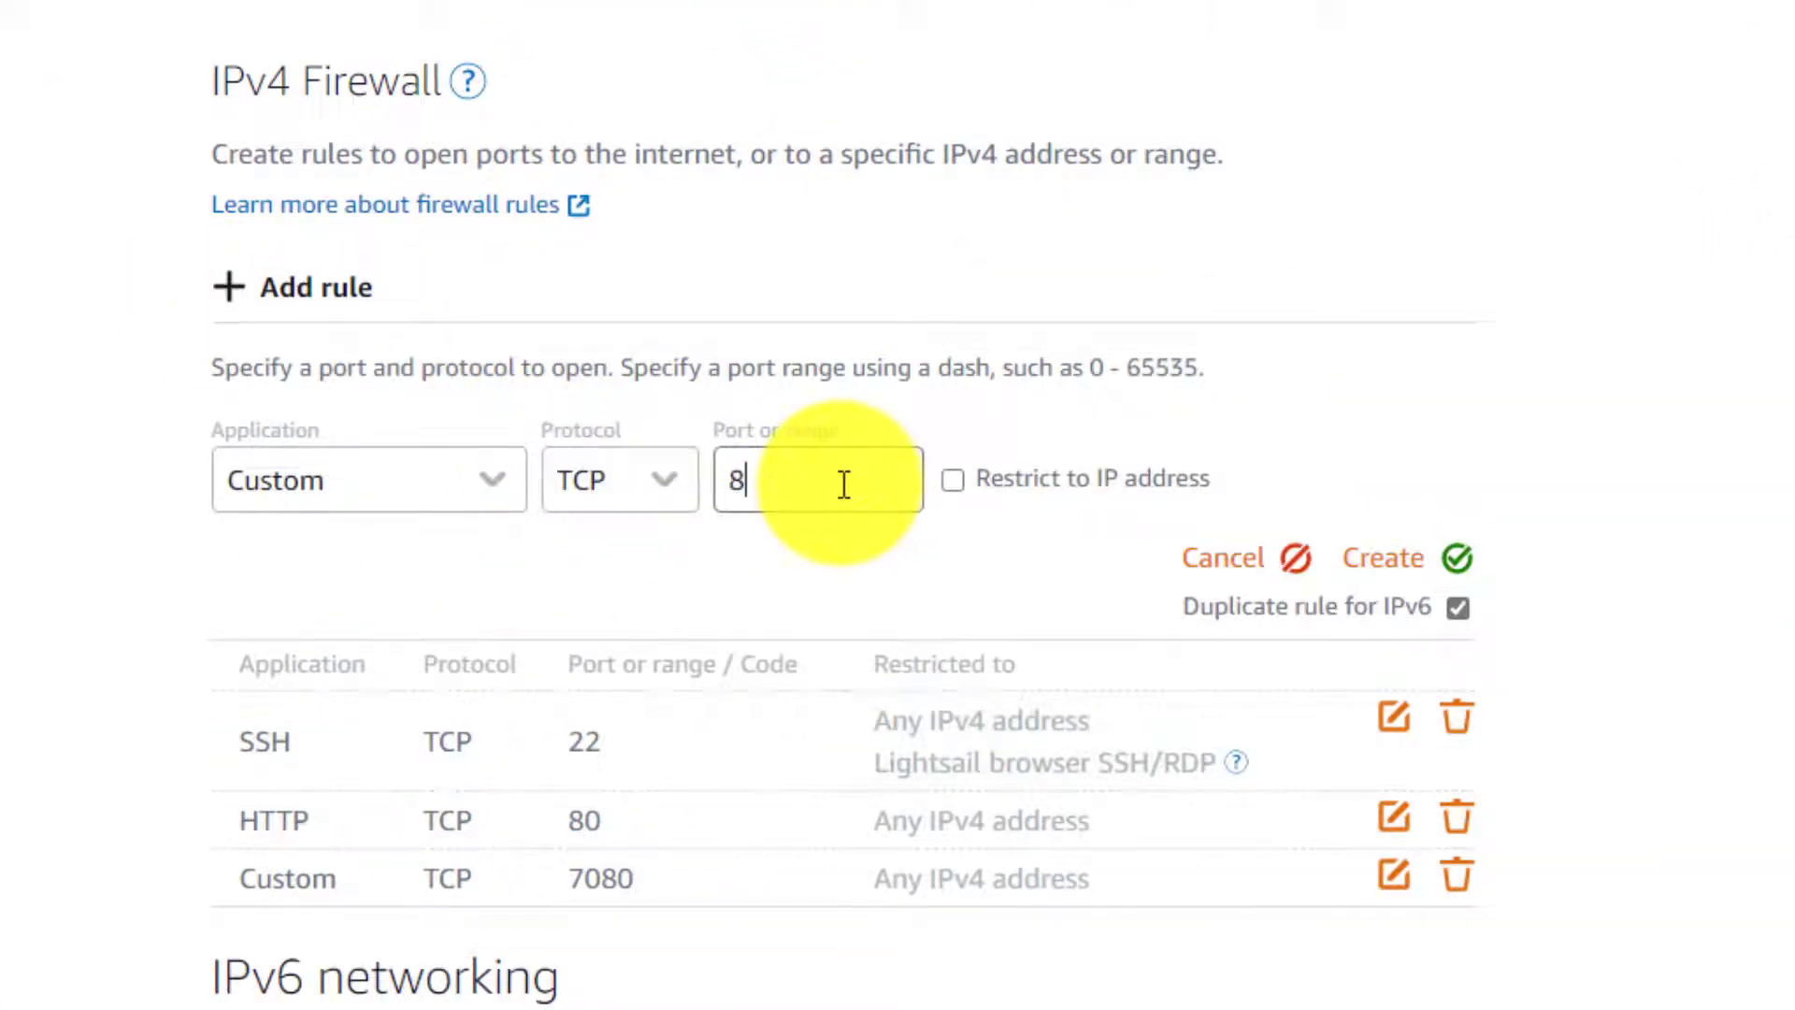
type("088")
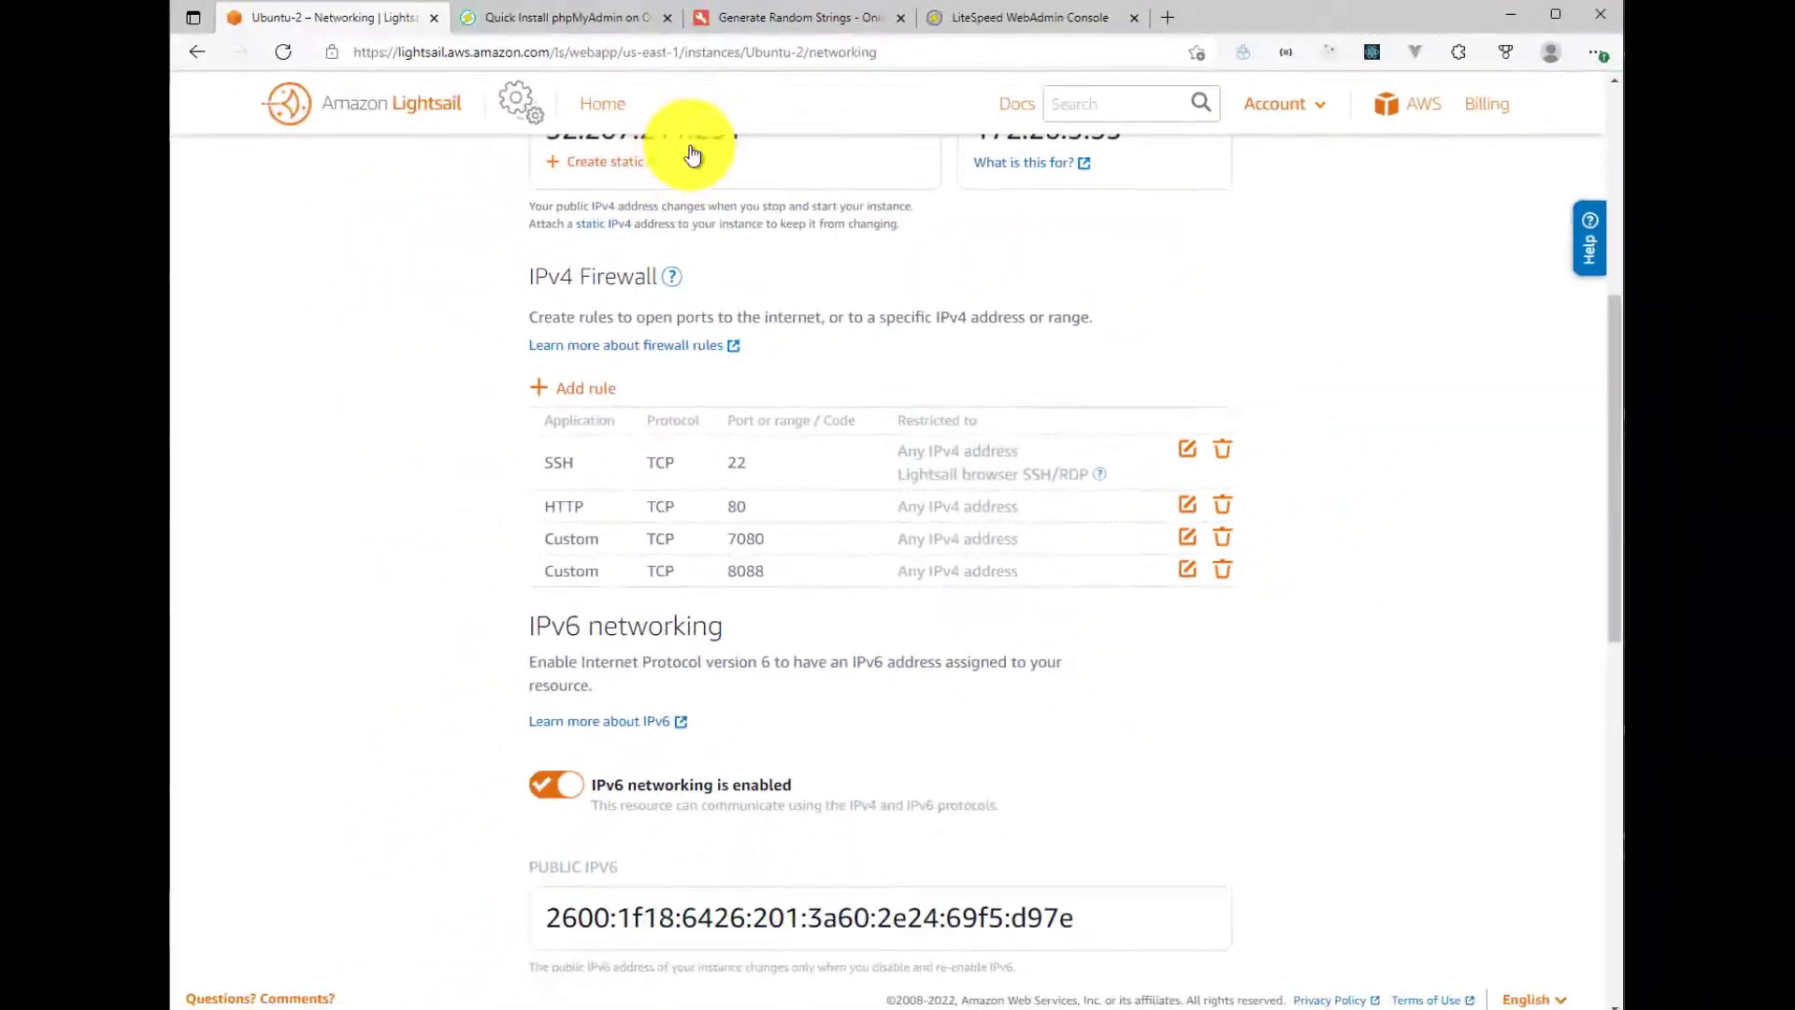
mouse_move(1027, 25)
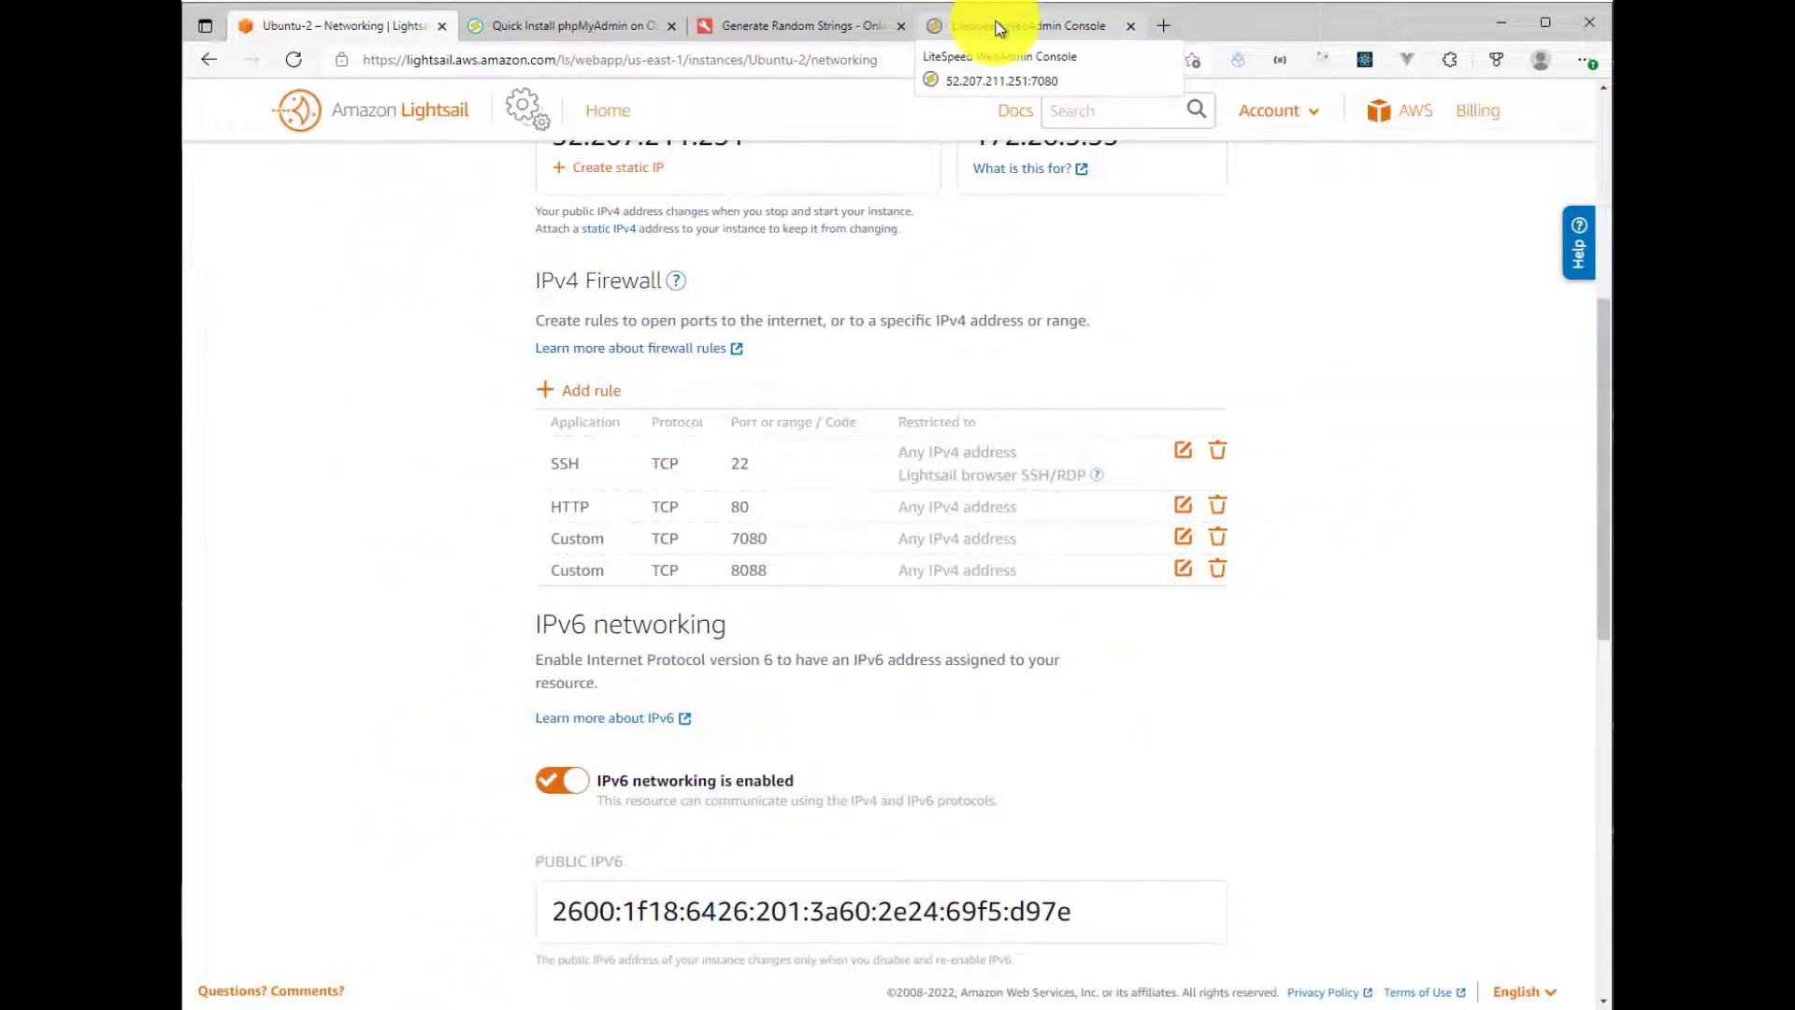
Step: Copy the server IP and load 52.207.211.251:8088/phpmyadmin in a new tab
left_click(1027, 26)
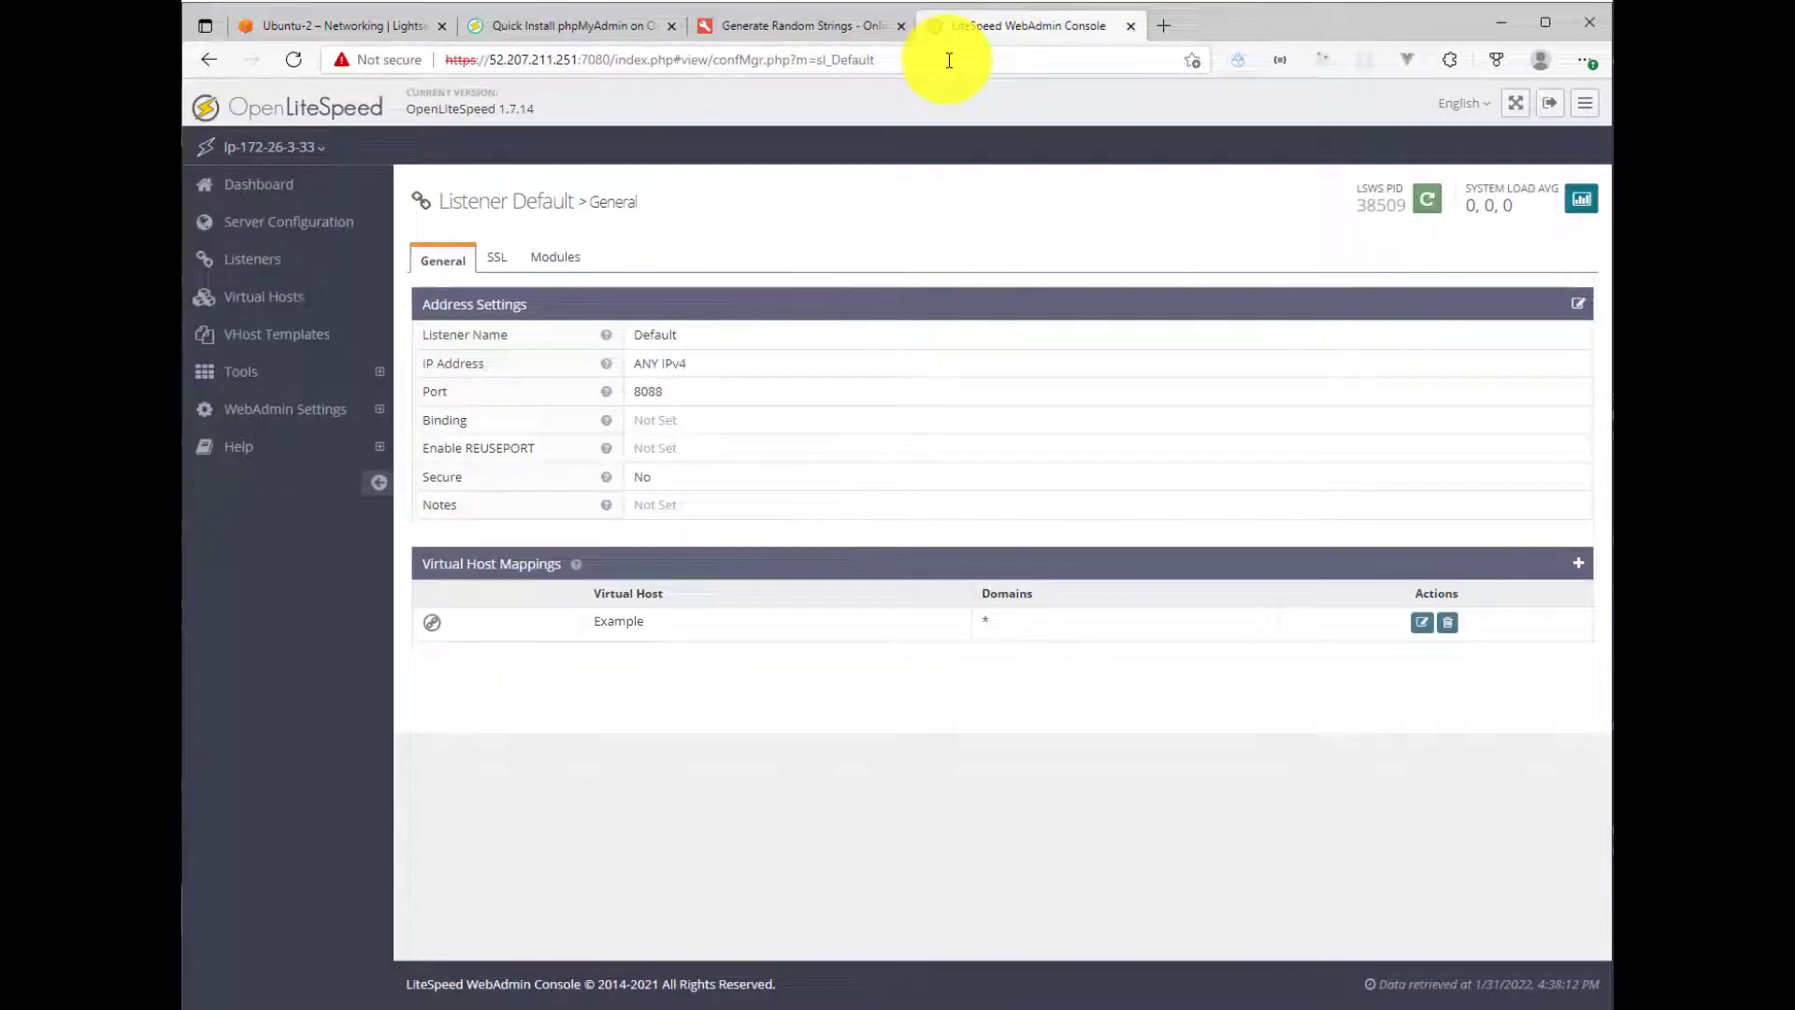
mouse_move(1163, 24)
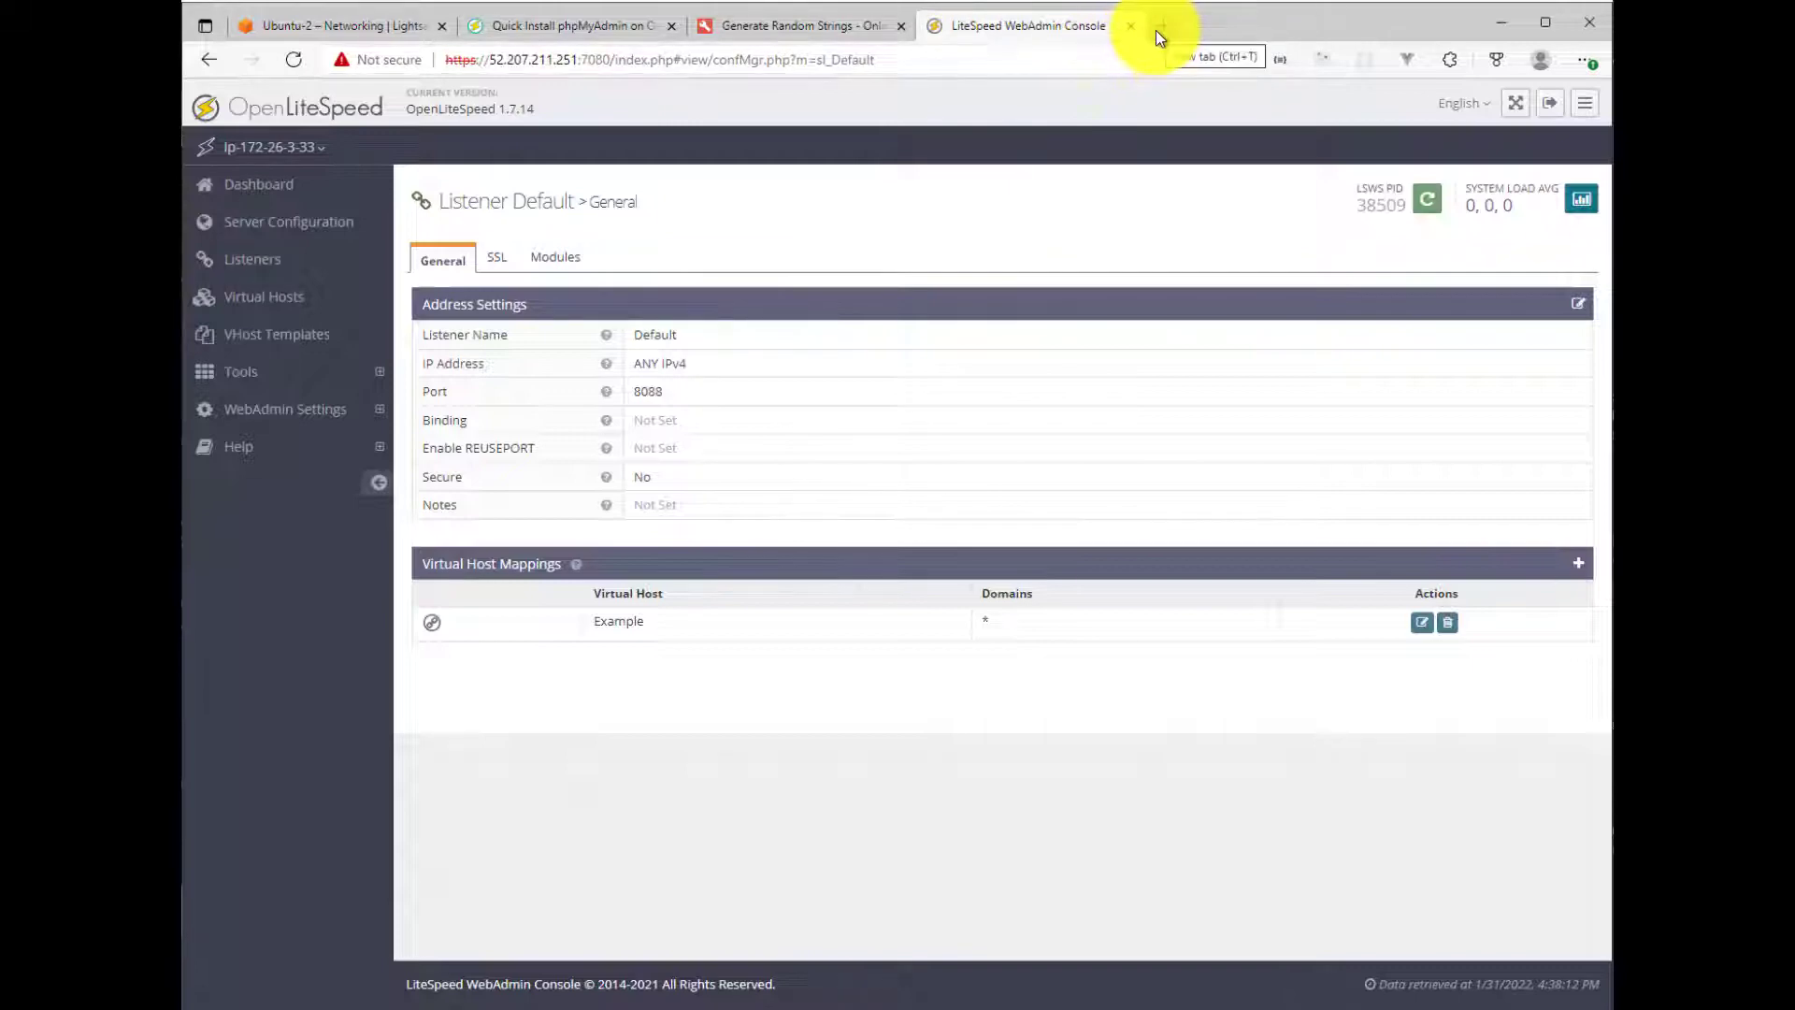
left_click(523, 60)
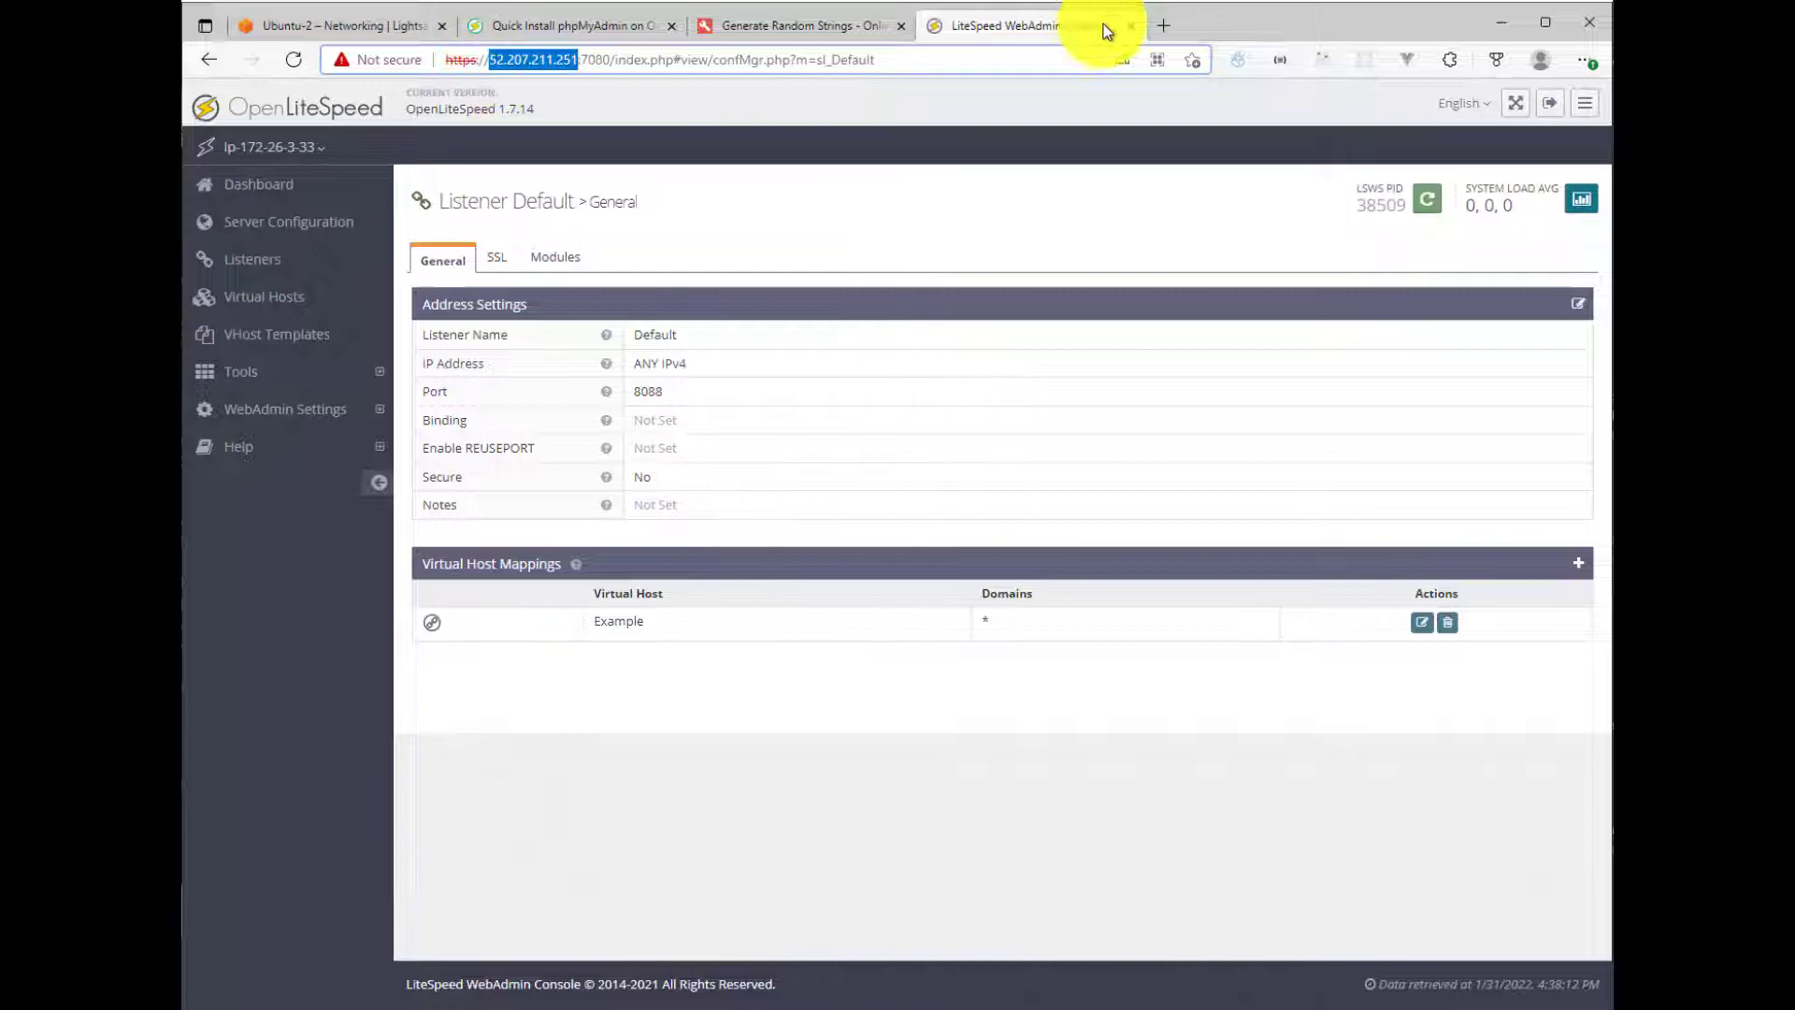
left_click(1163, 25)
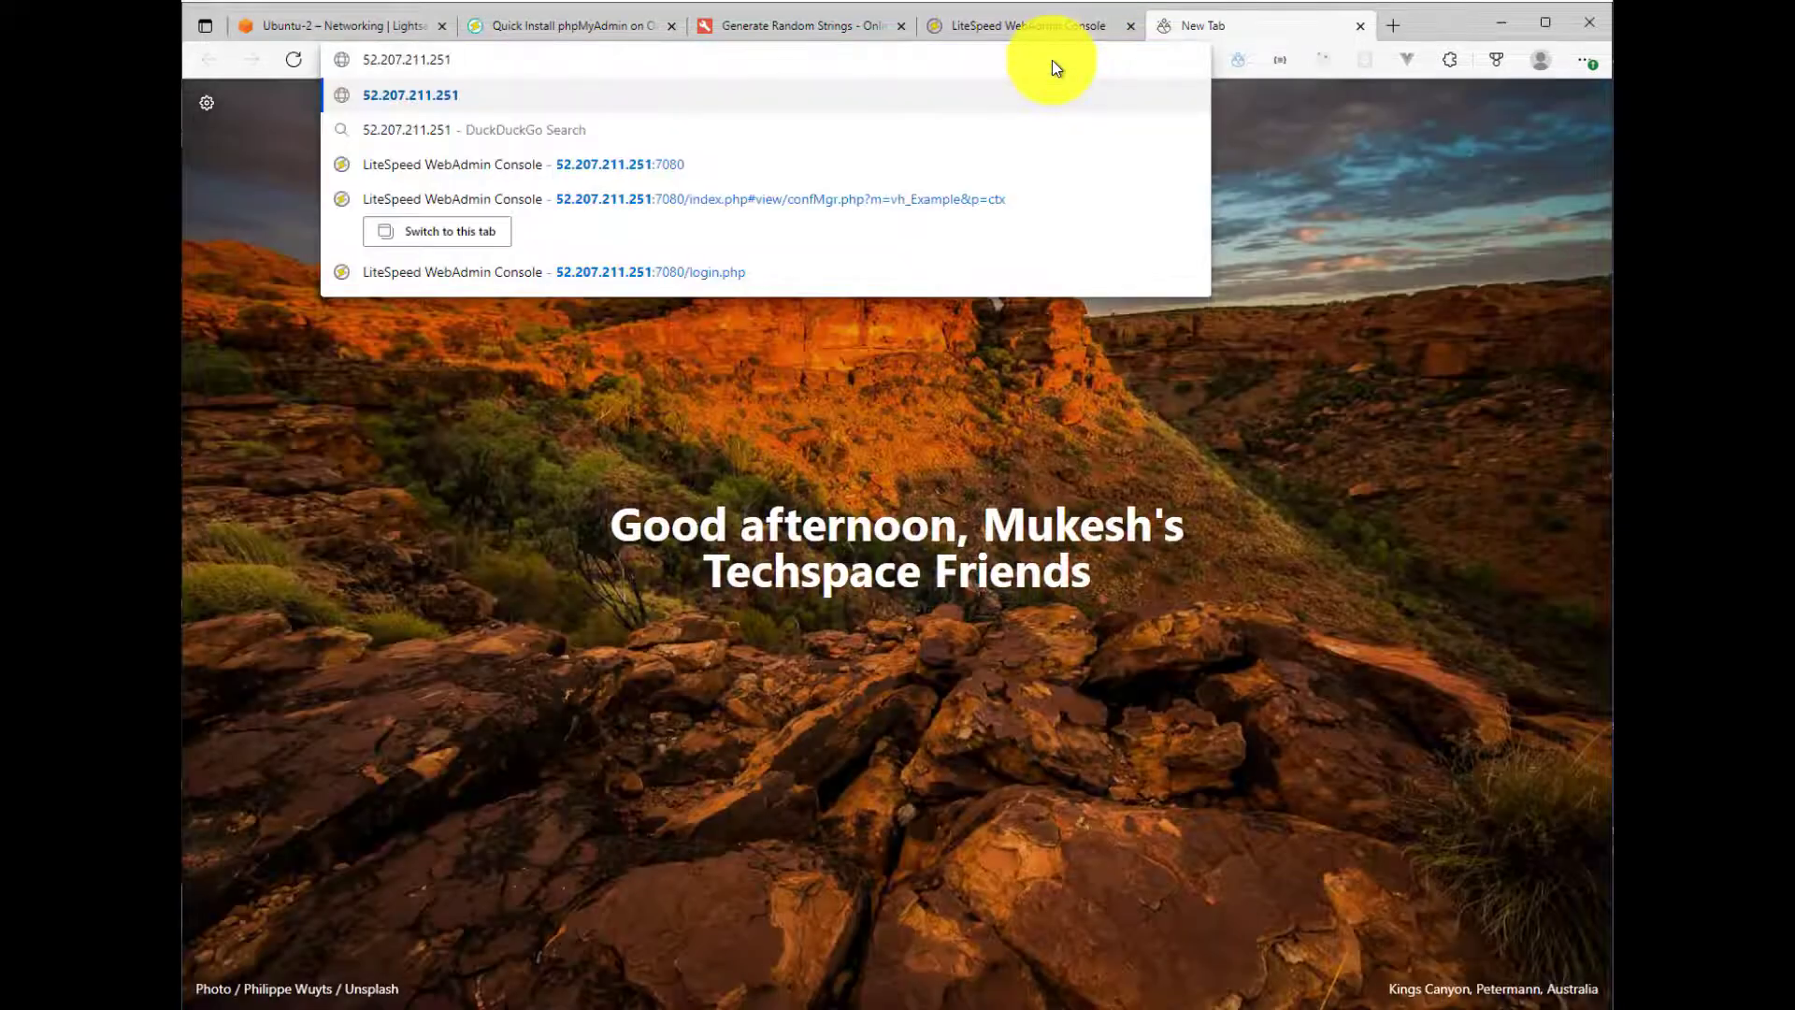
type(":8088")
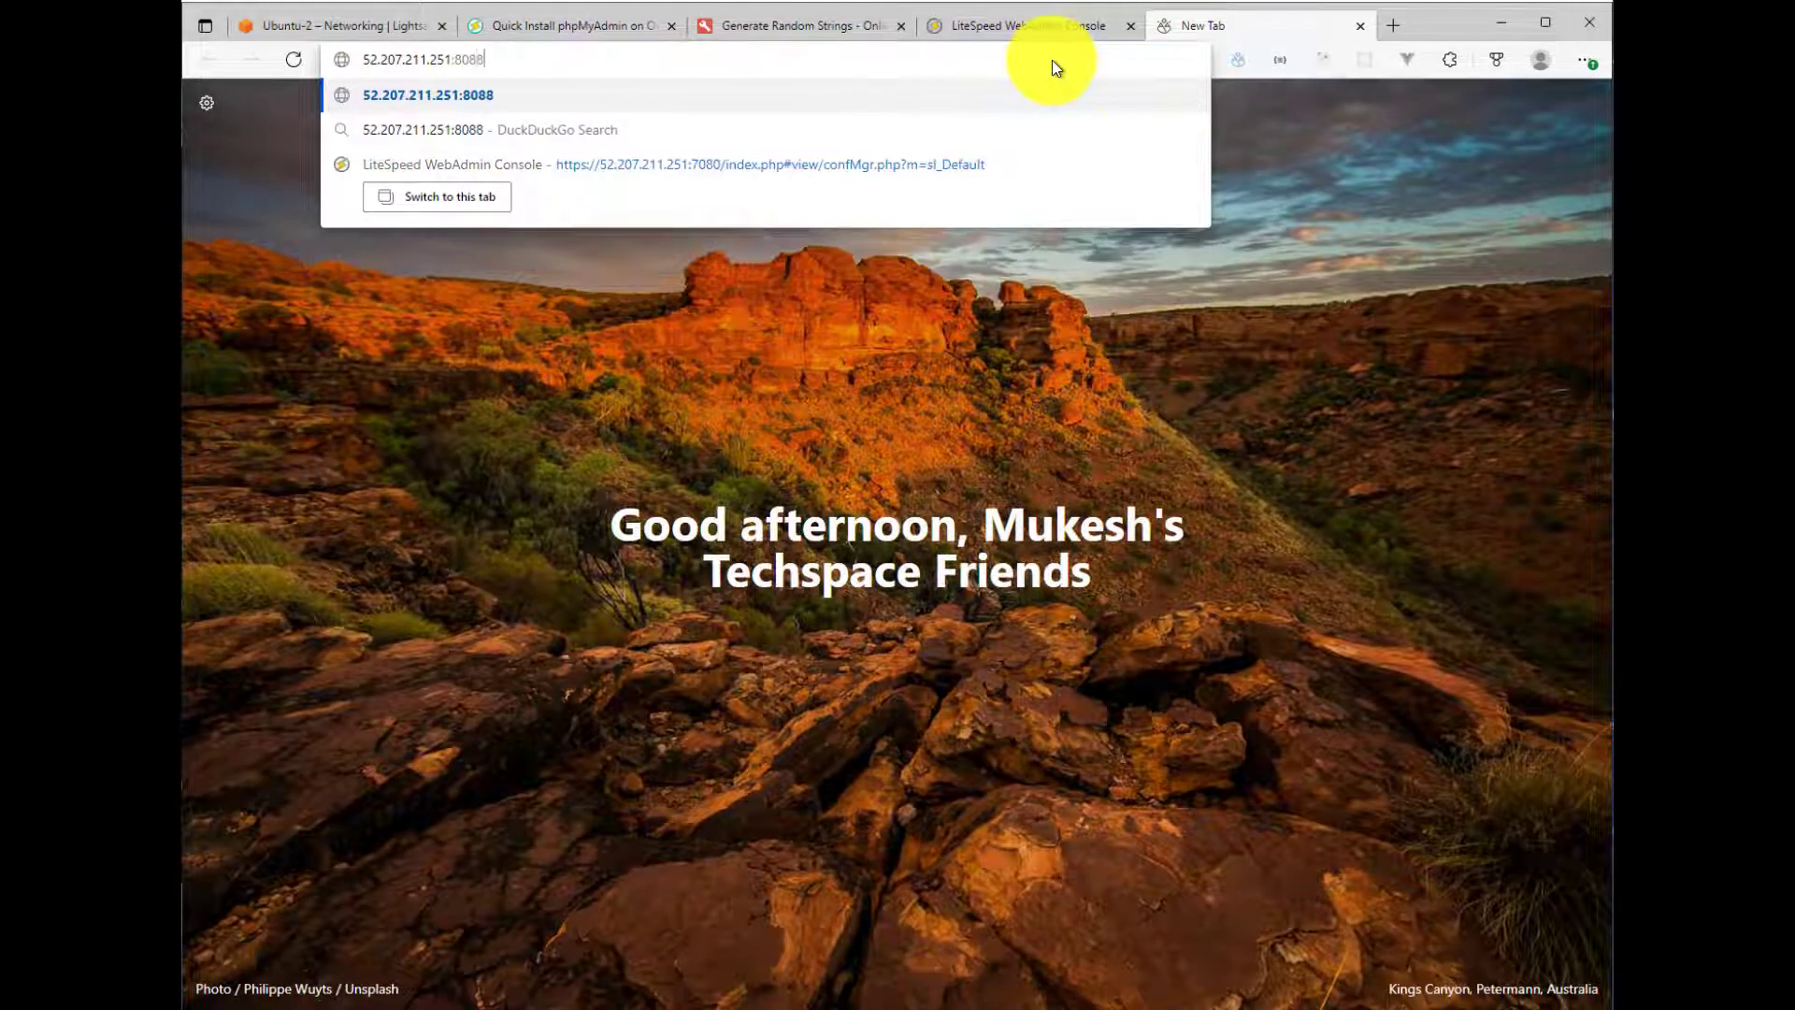
type("/pphhm")
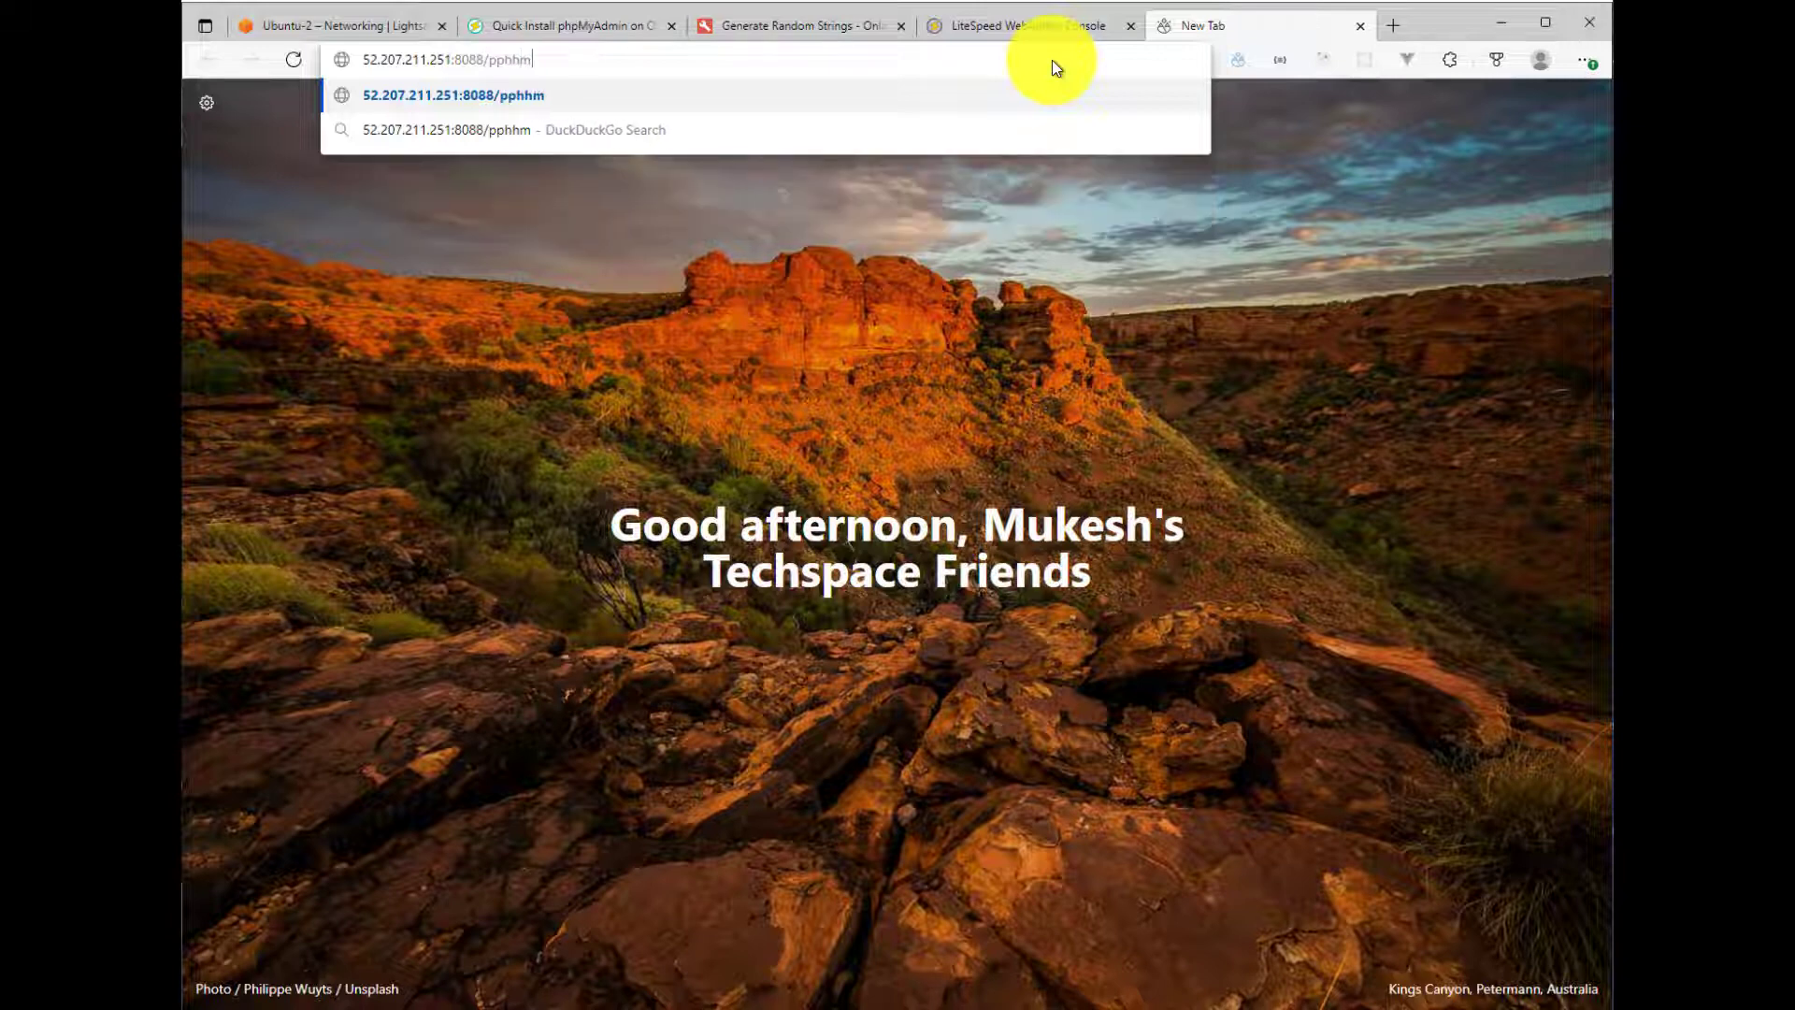
key("Backspace")
type("hpmyadmin/")
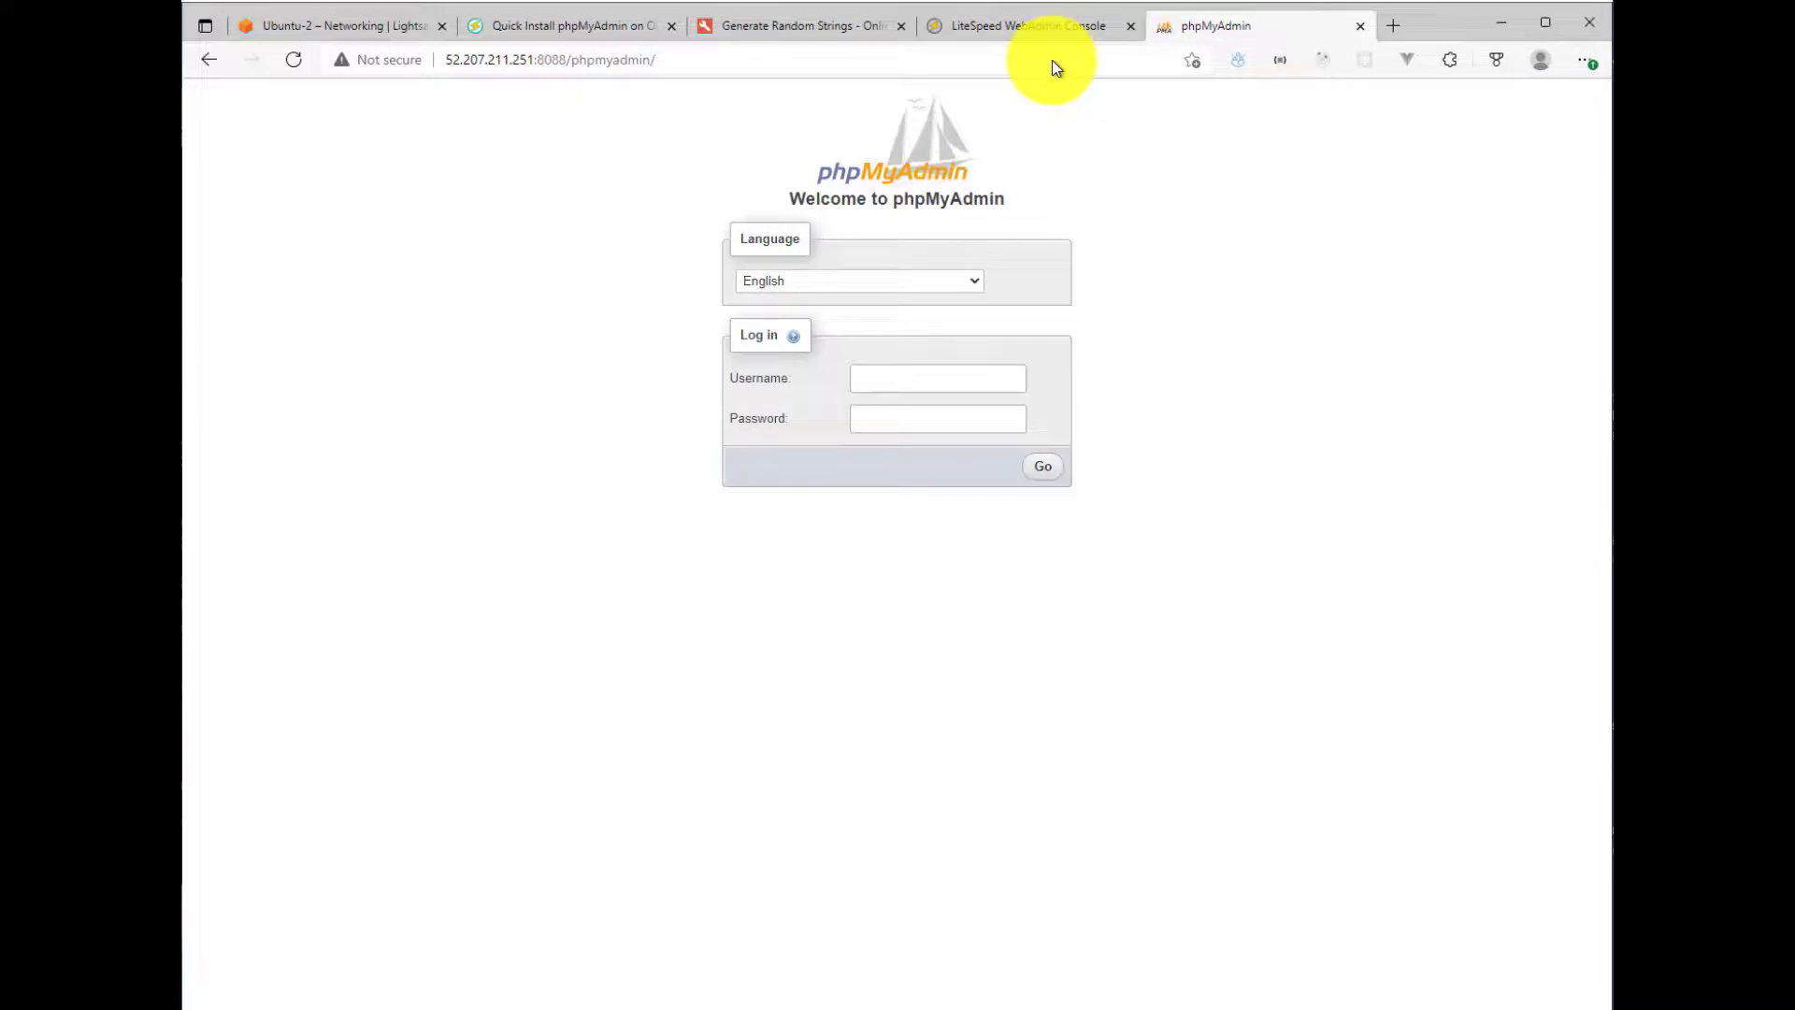
mouse_move(851, 225)
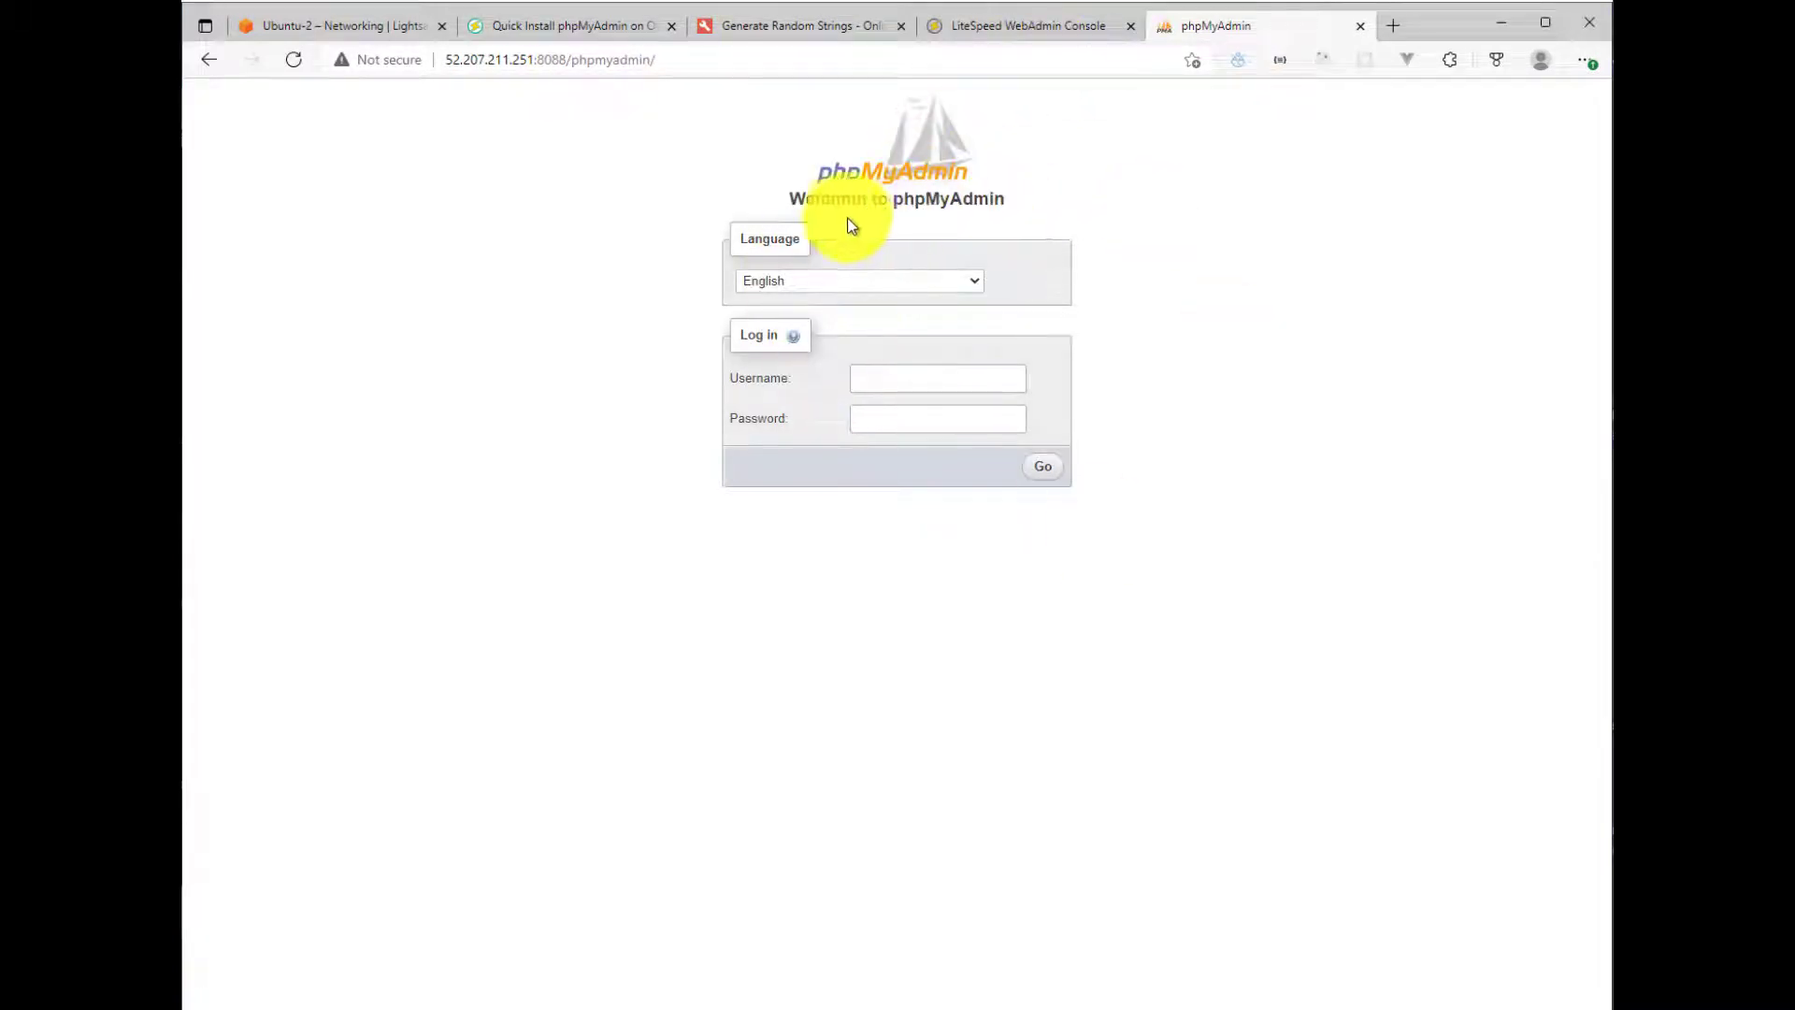
mouse_move(939, 276)
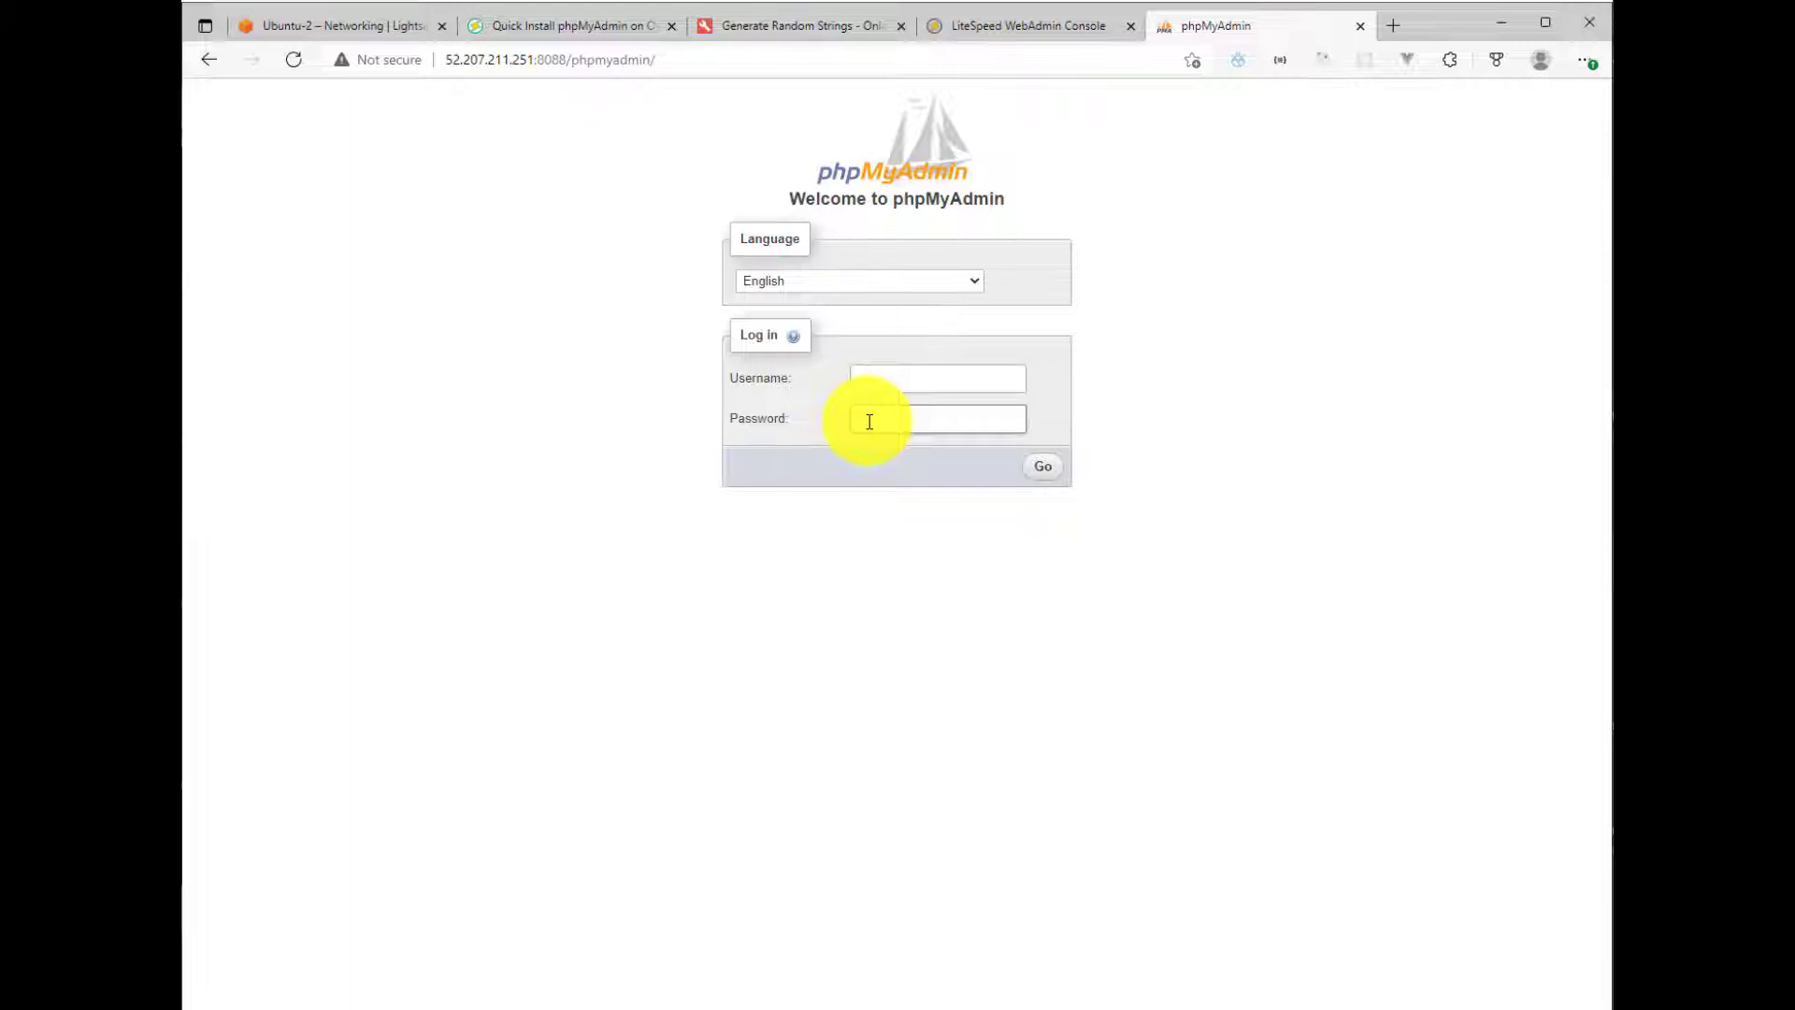
Step: Log in to phpMyAdmin as root, view the Favorites panel, then close the tab
left_click(937, 377)
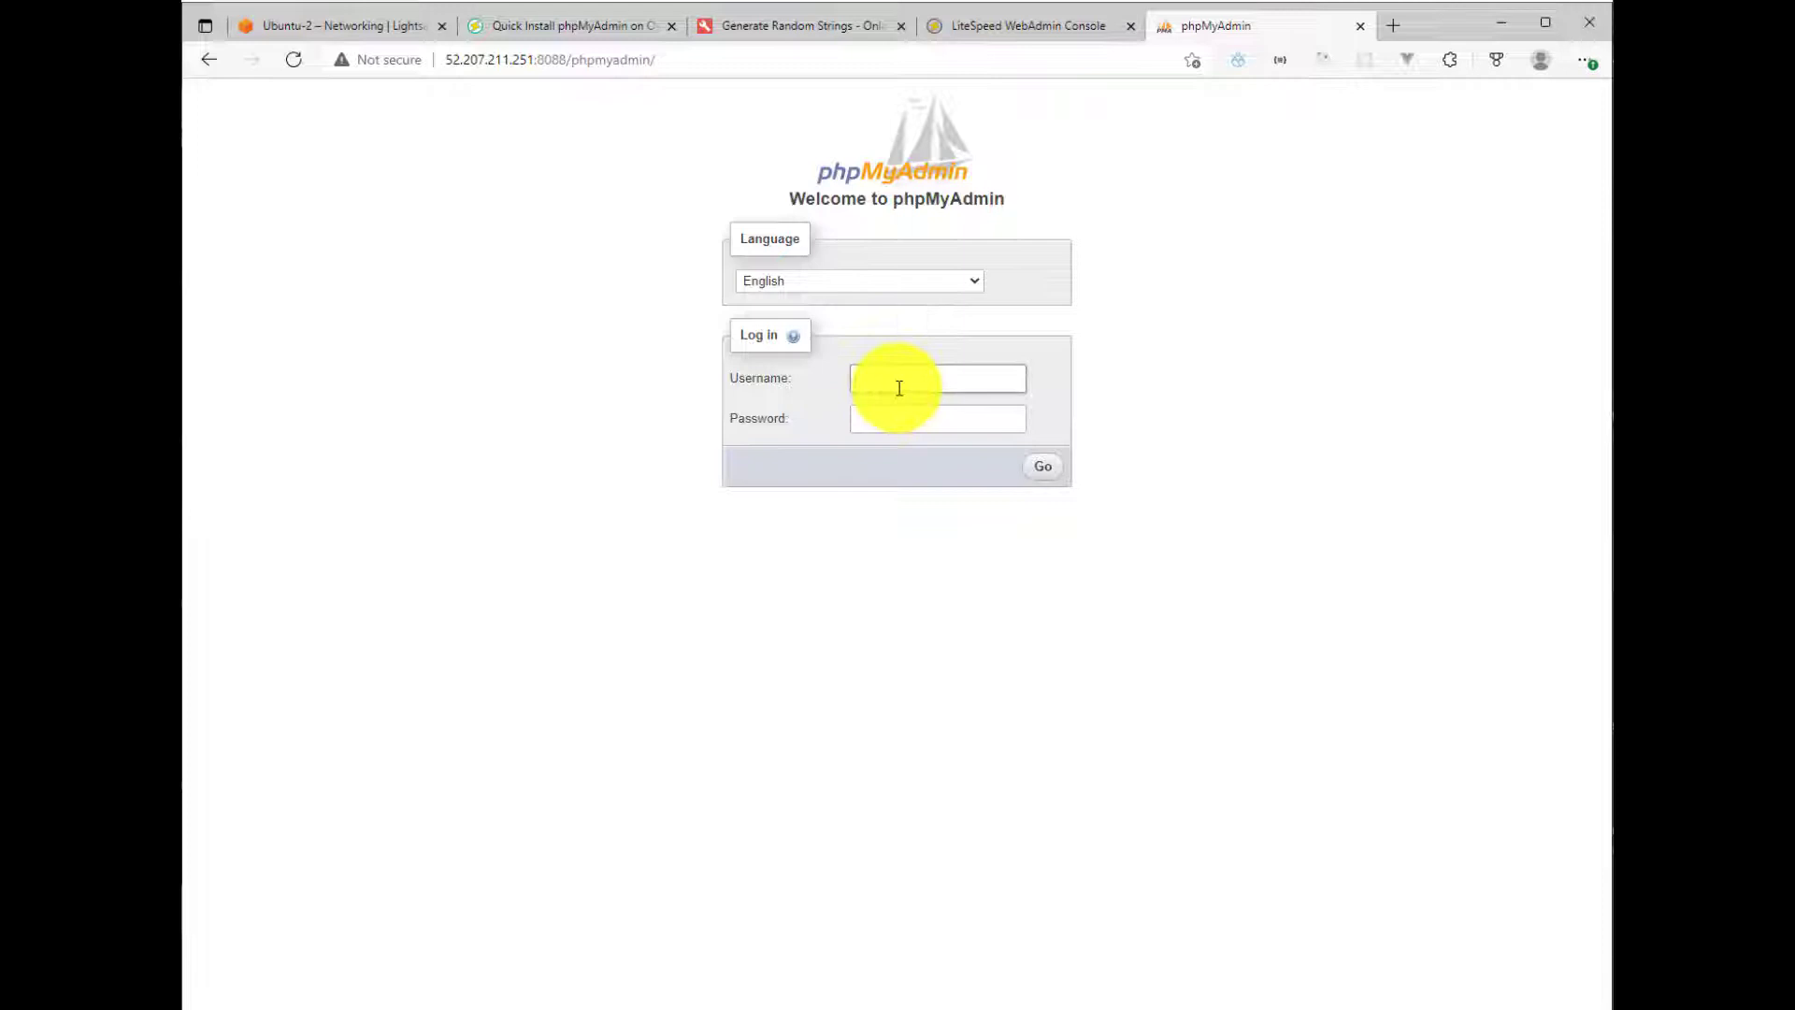
type("root")
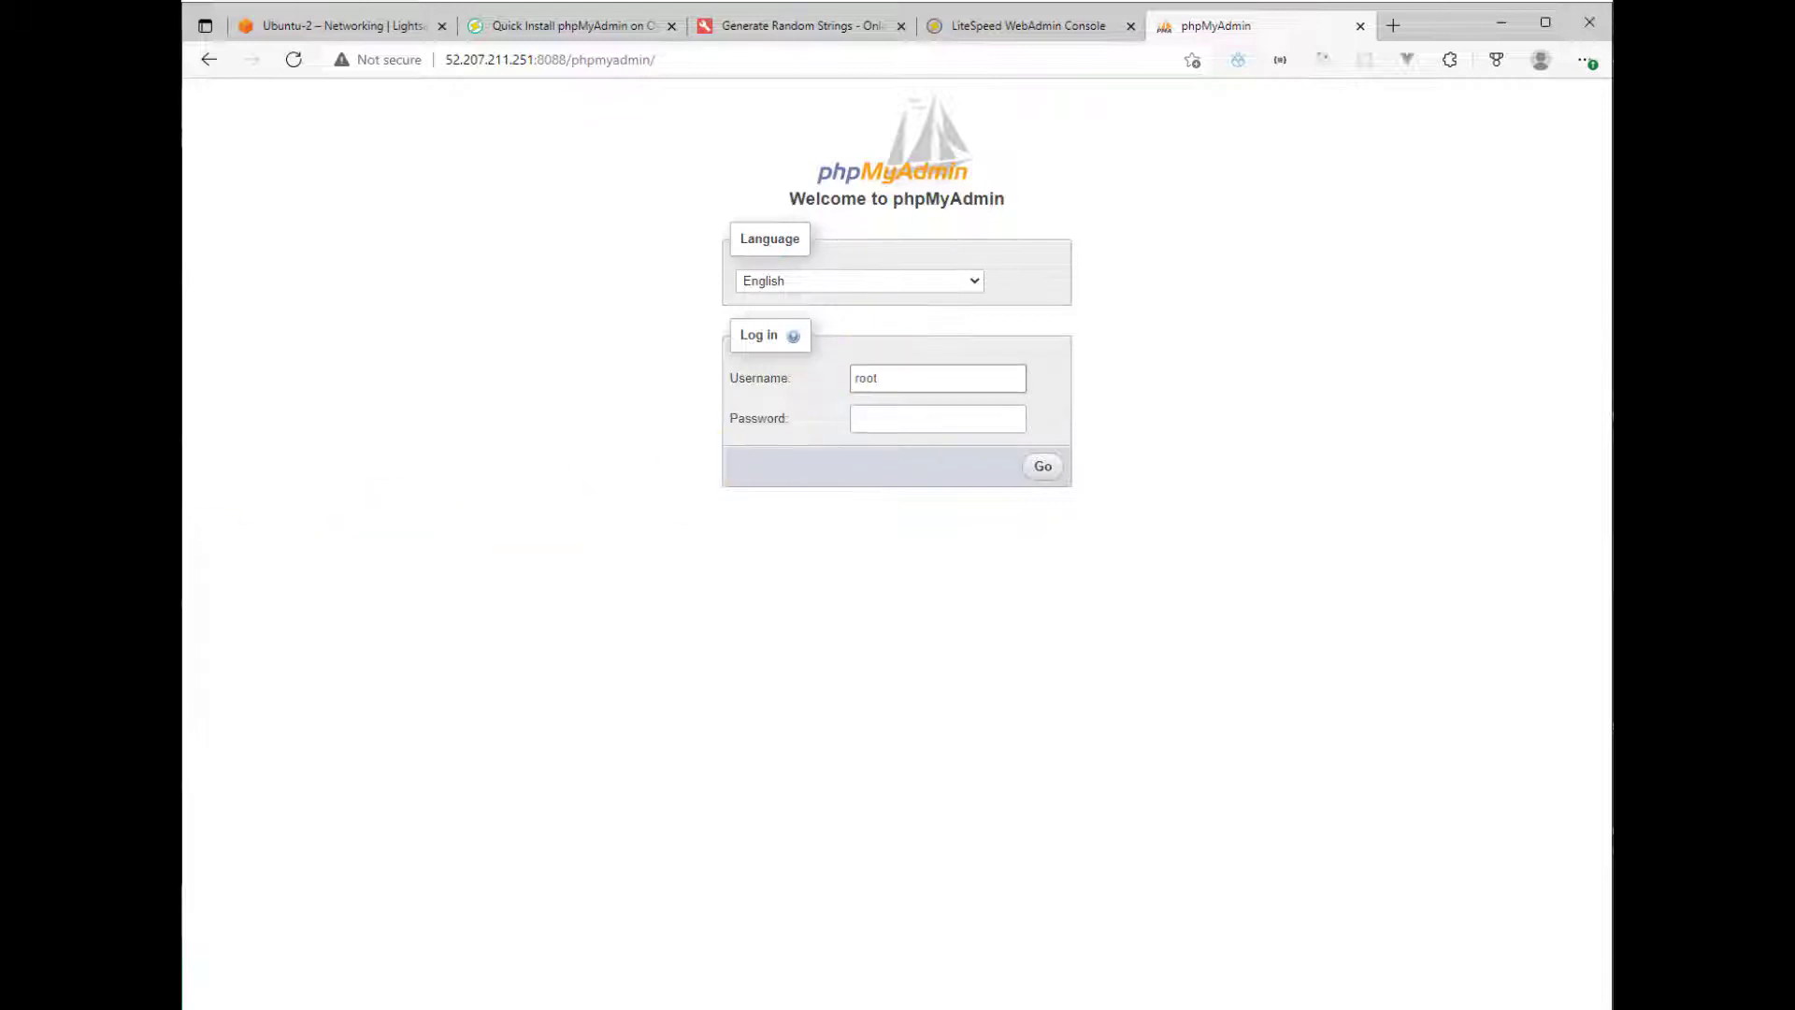
left_click(937, 418)
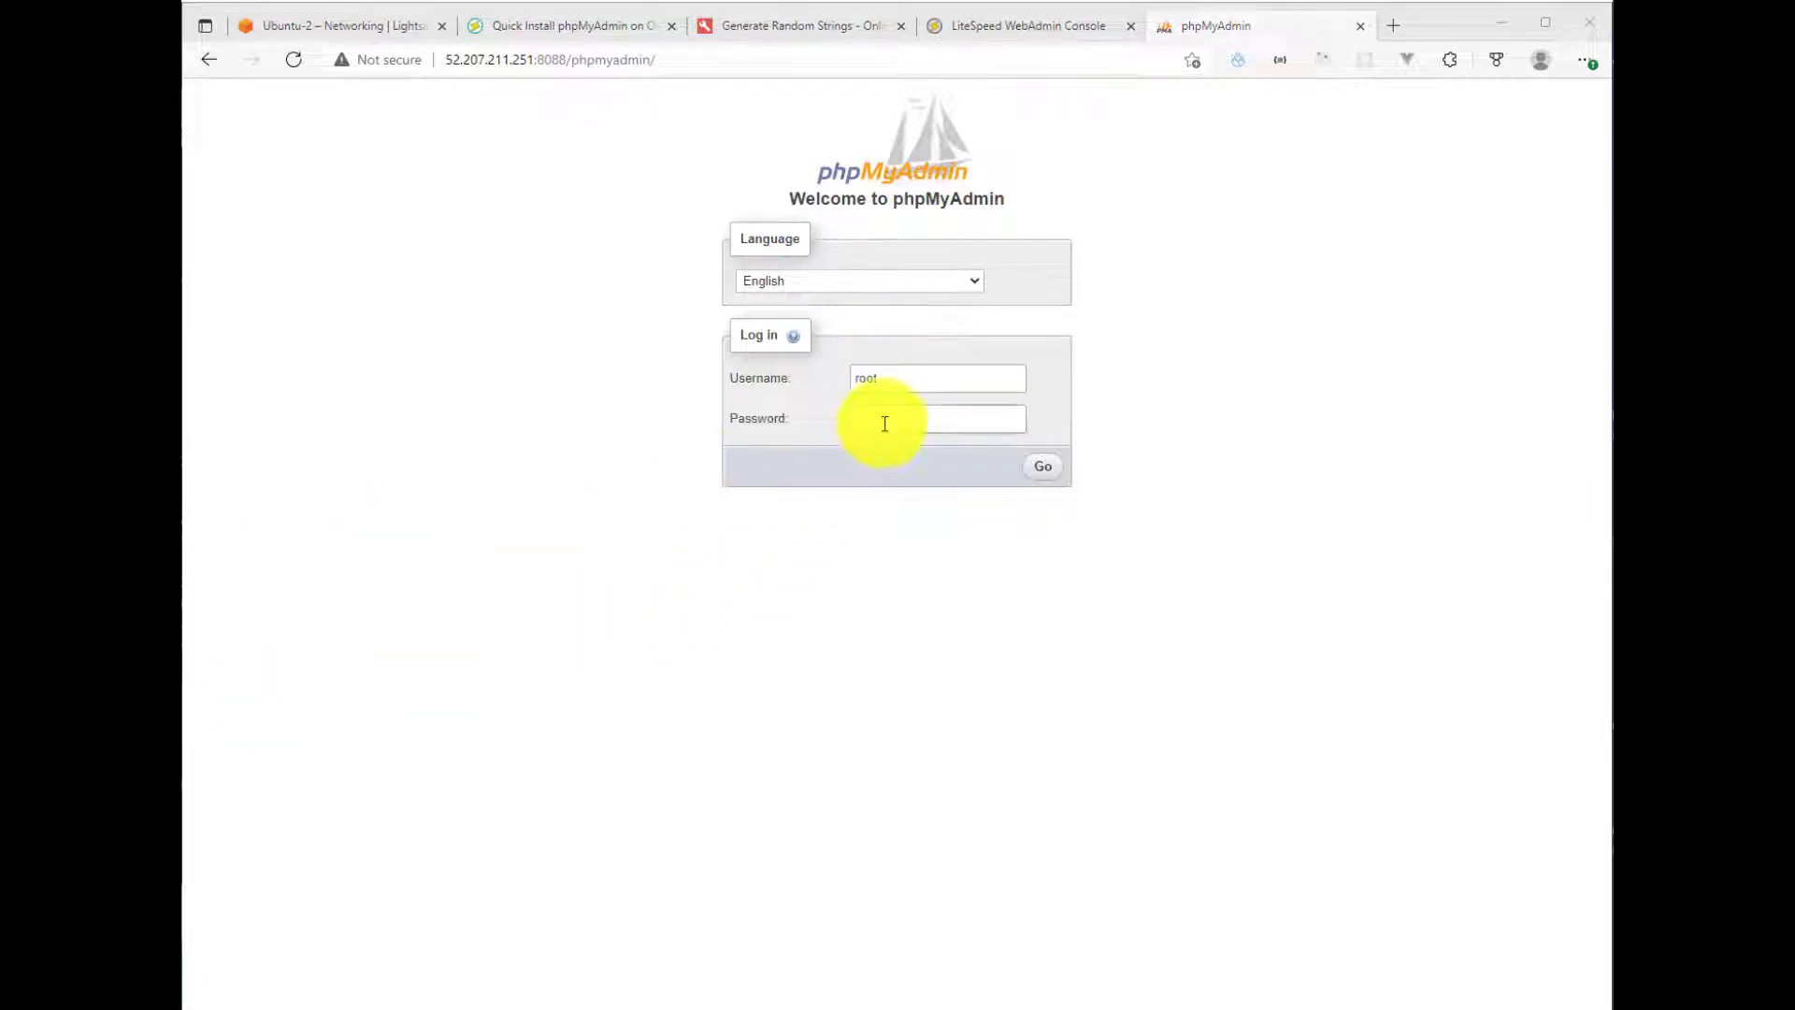
left_click(1041, 465)
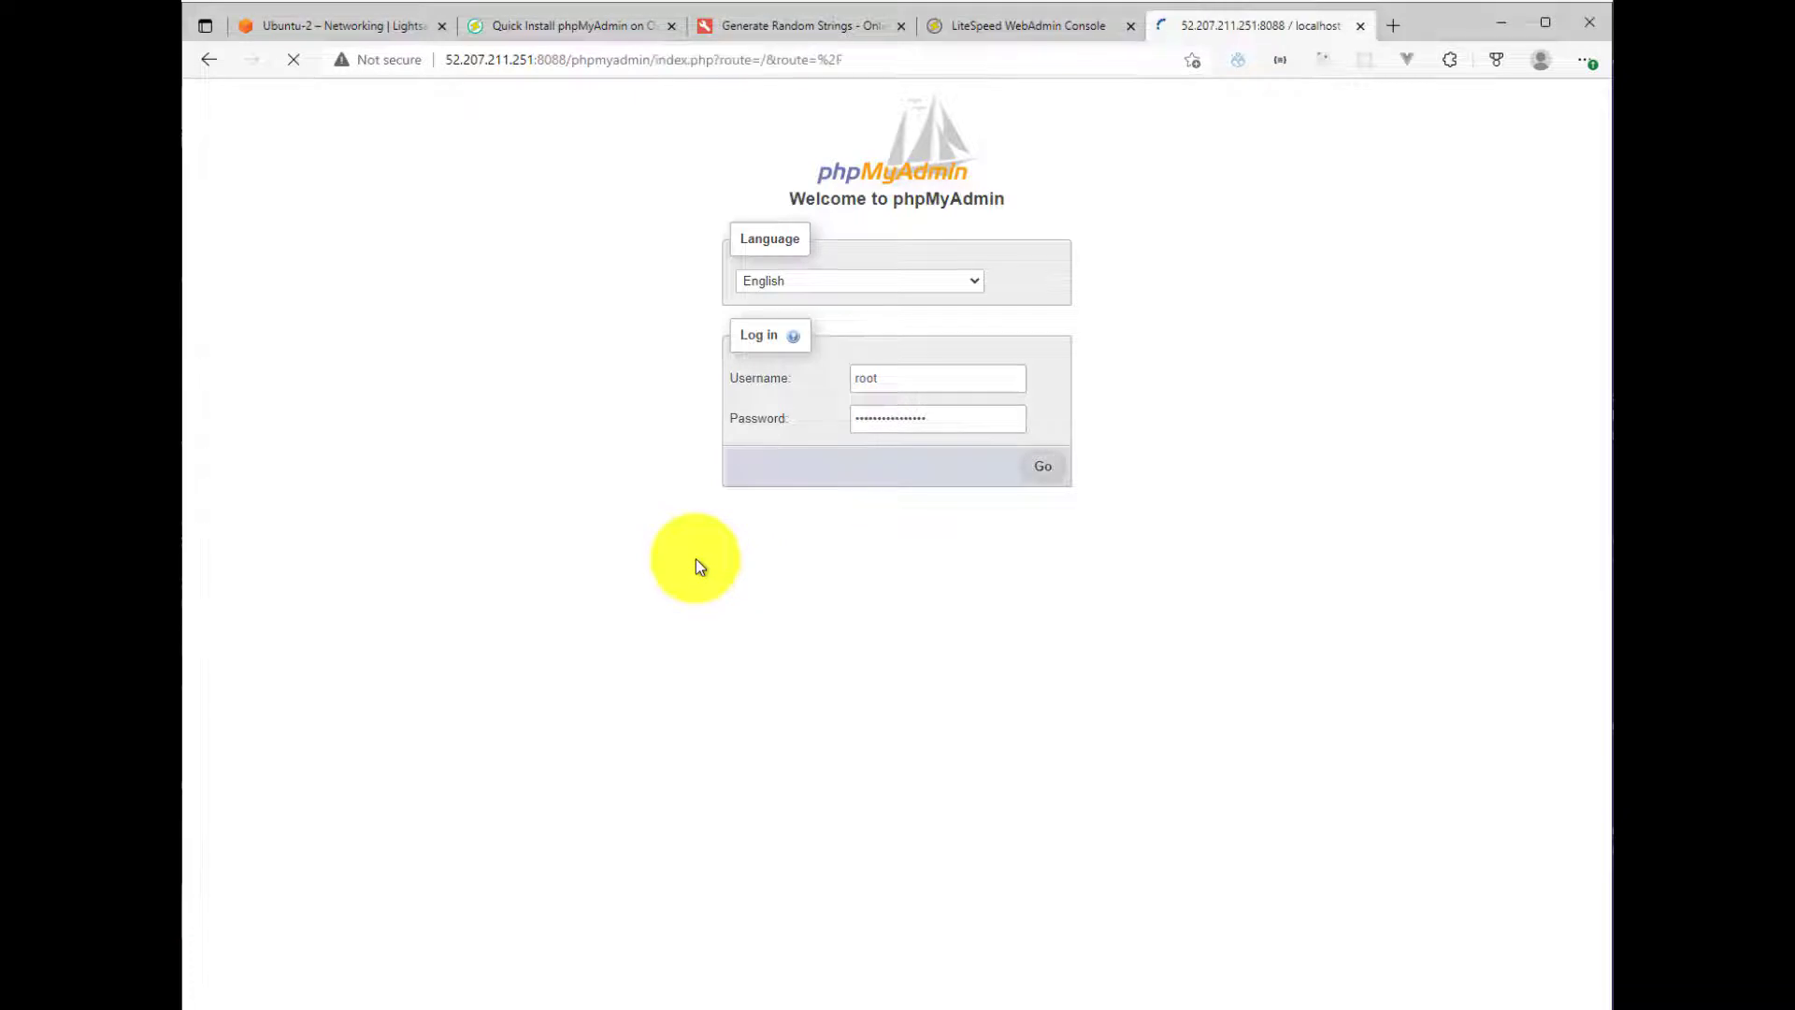
left_click(1041, 466)
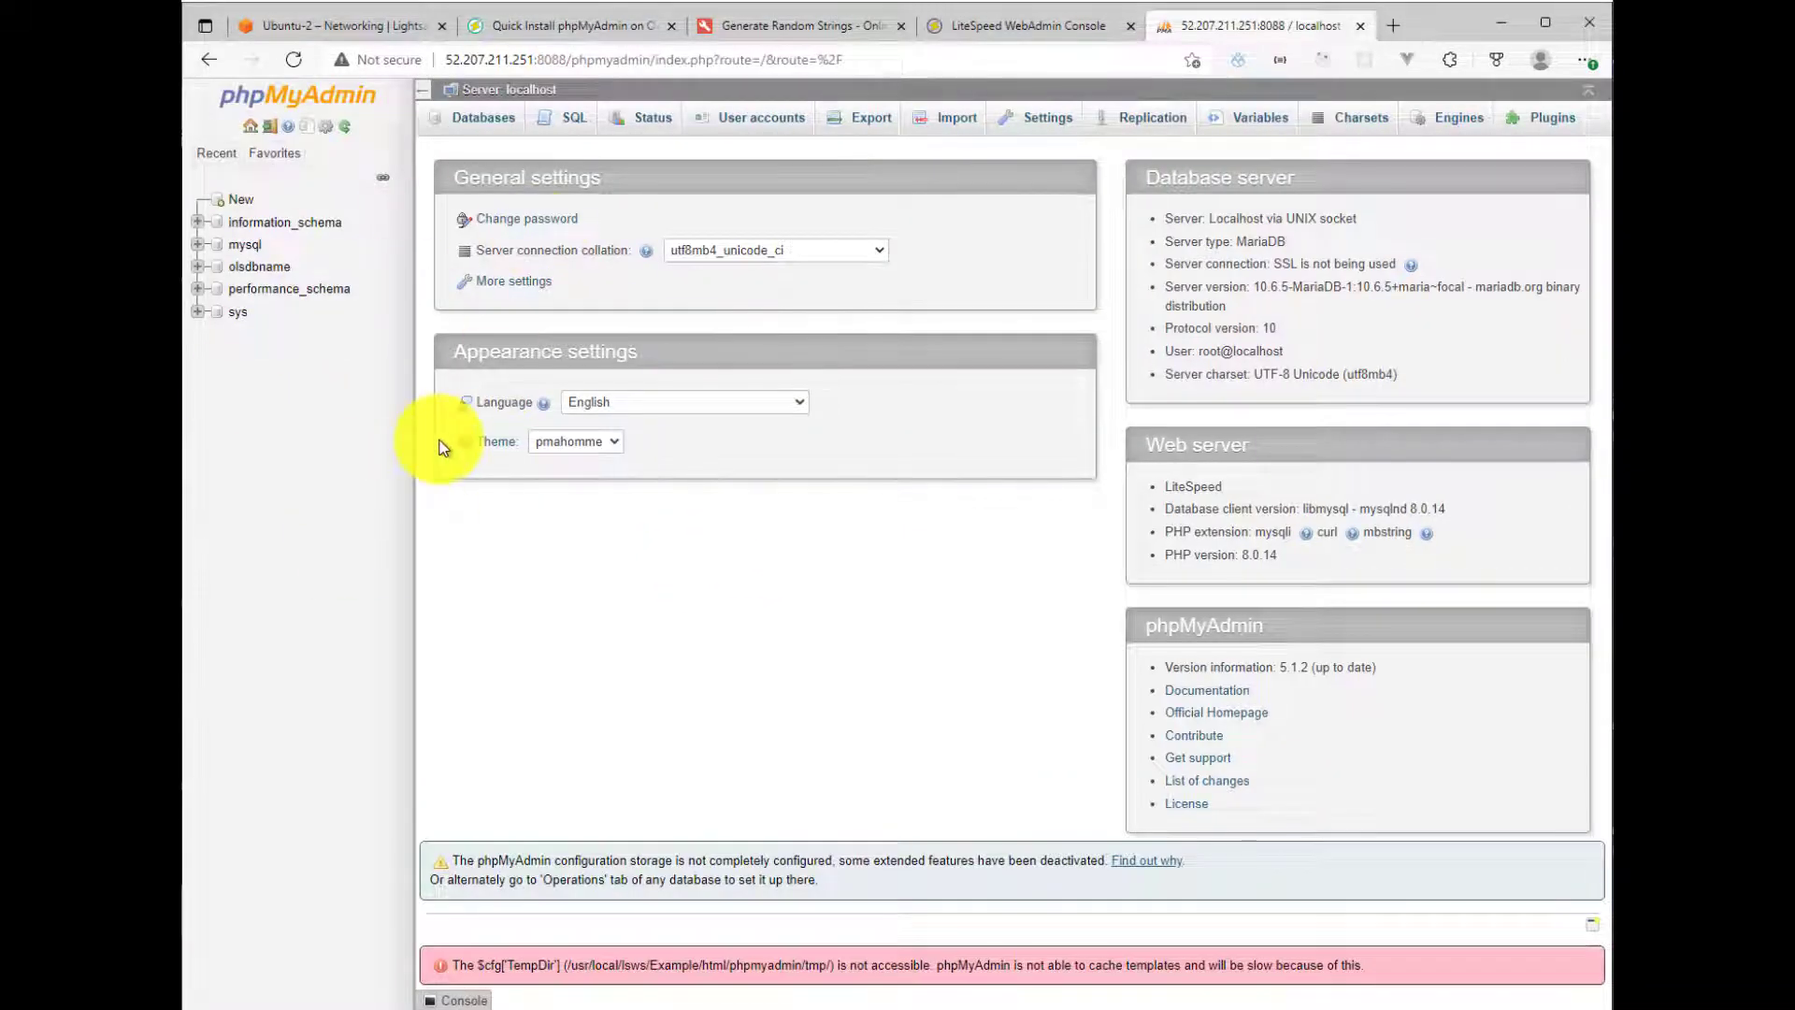
mouse_move(275, 300)
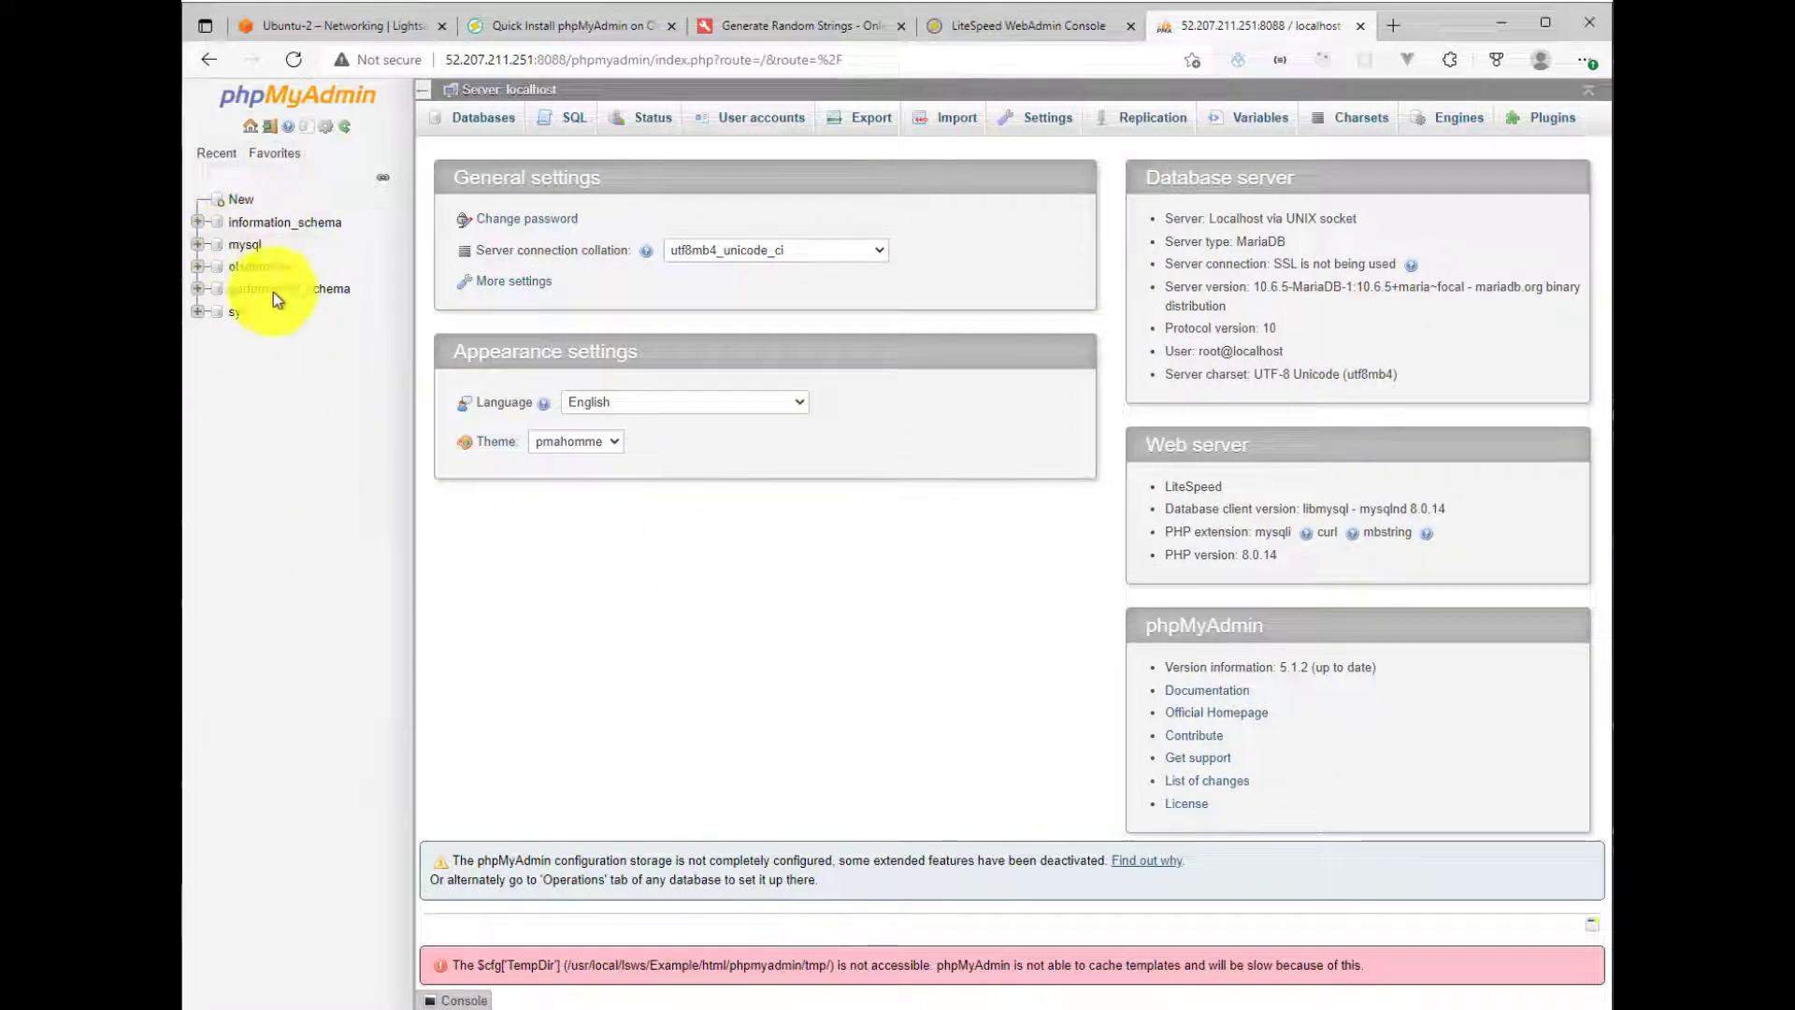
mouse_move(376, 175)
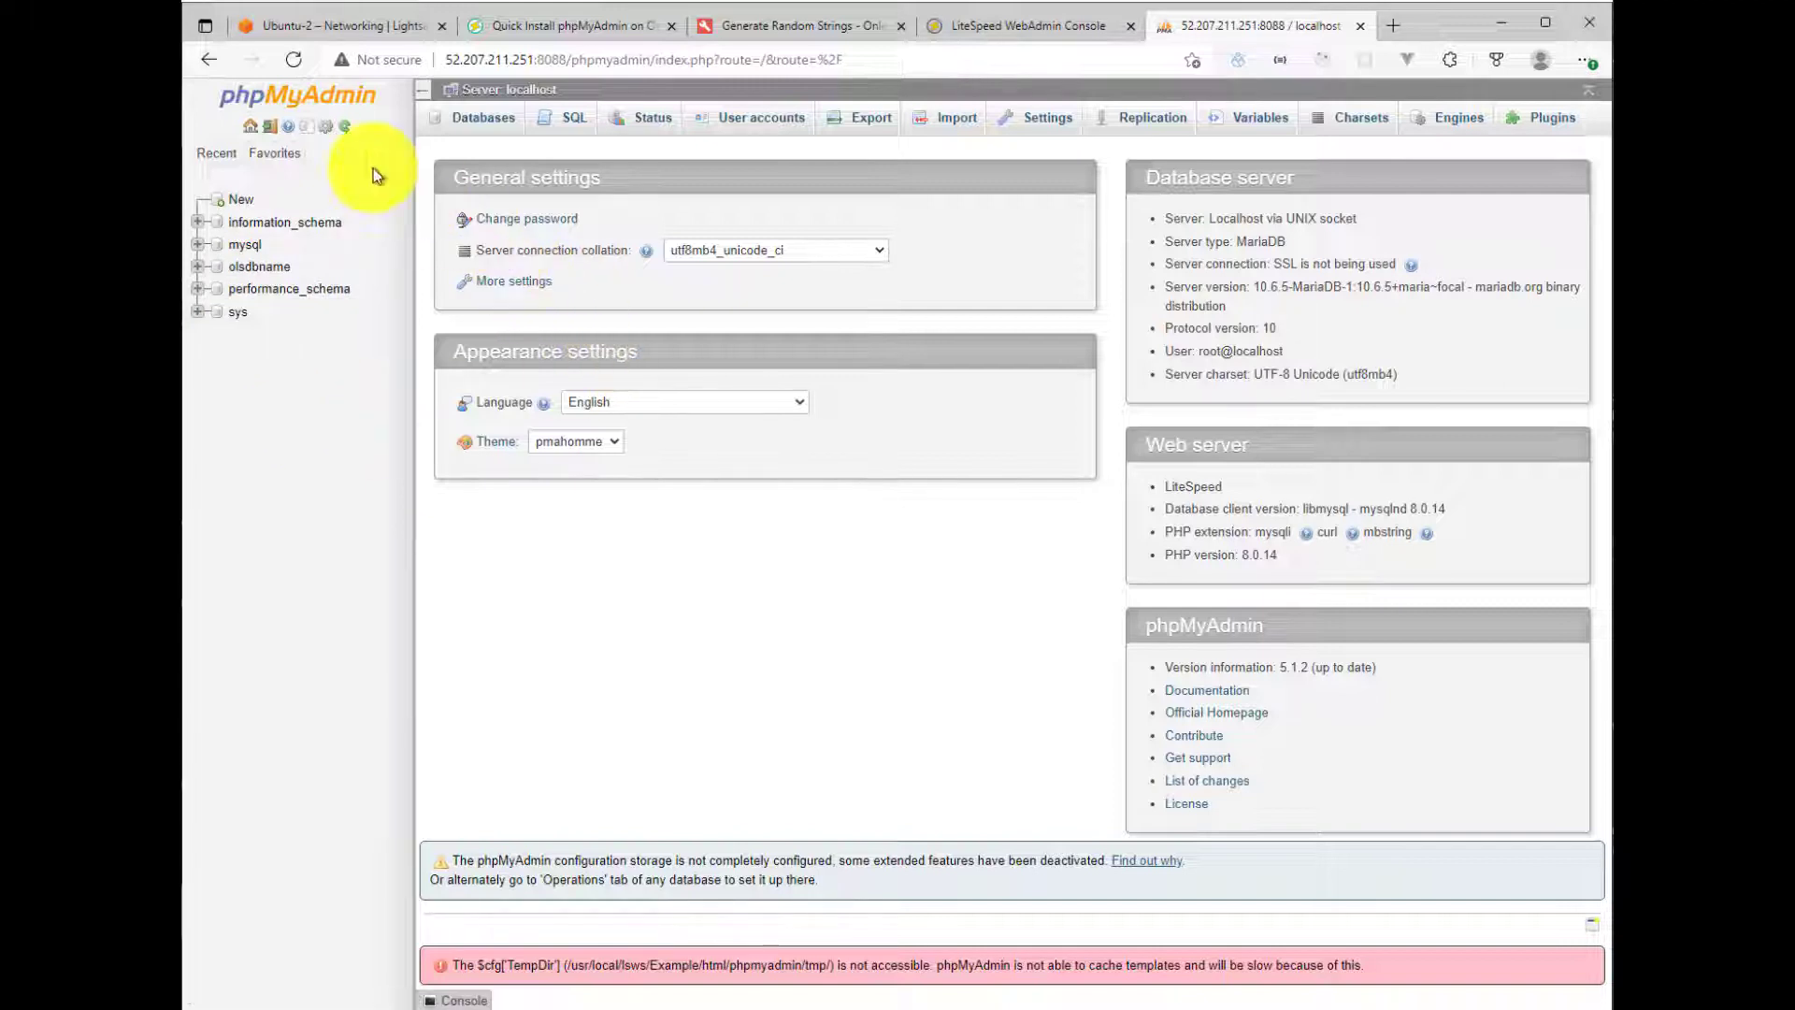
left_click(274, 152)
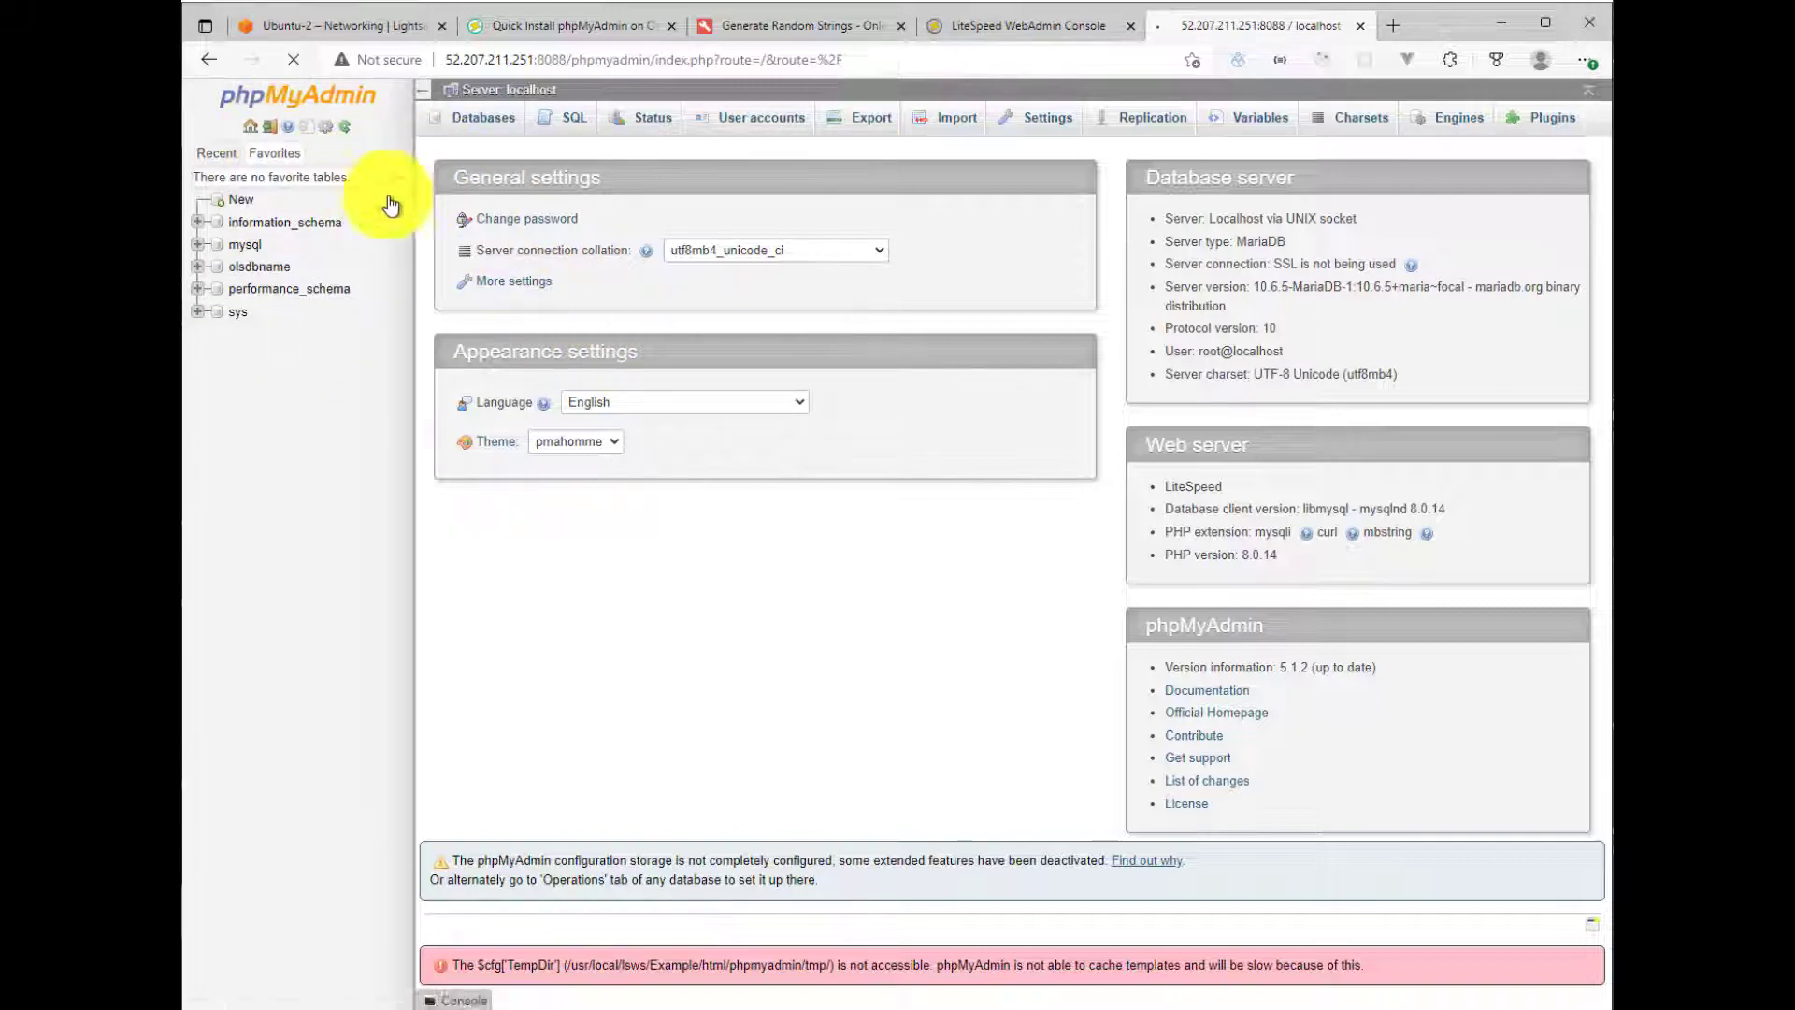
left_click(1026, 25)
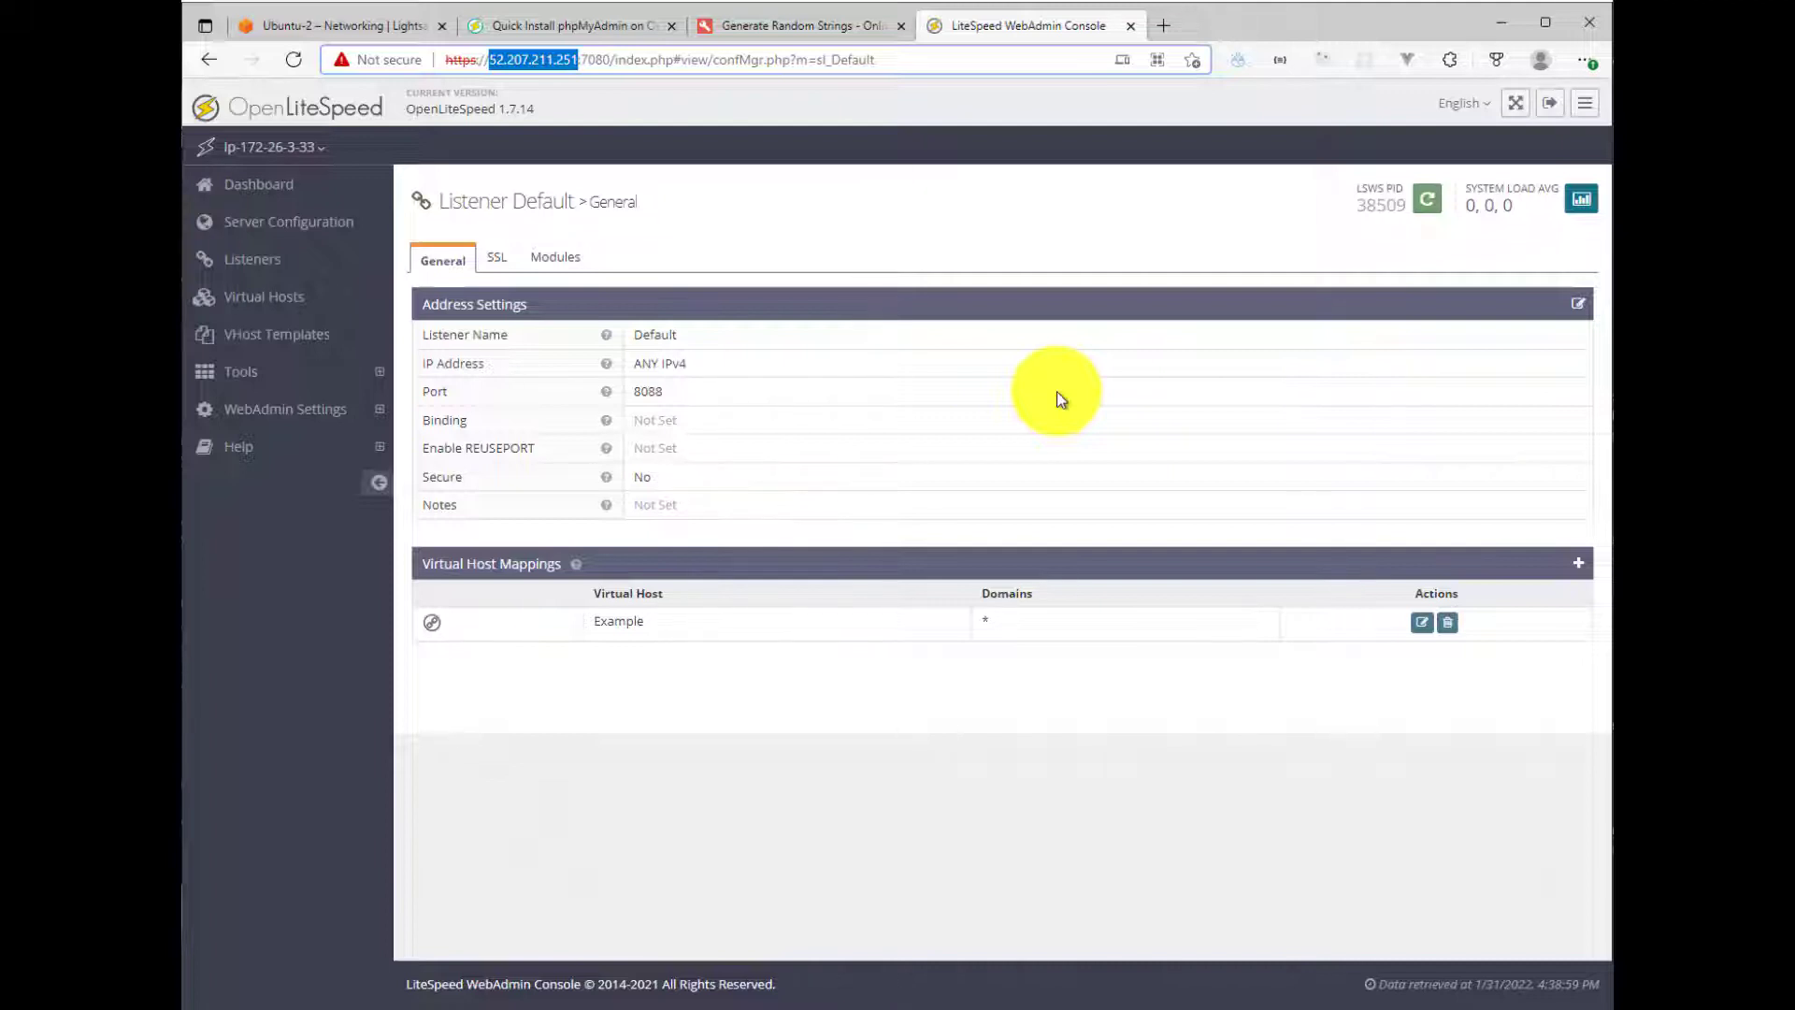
mouse_move(1131, 307)
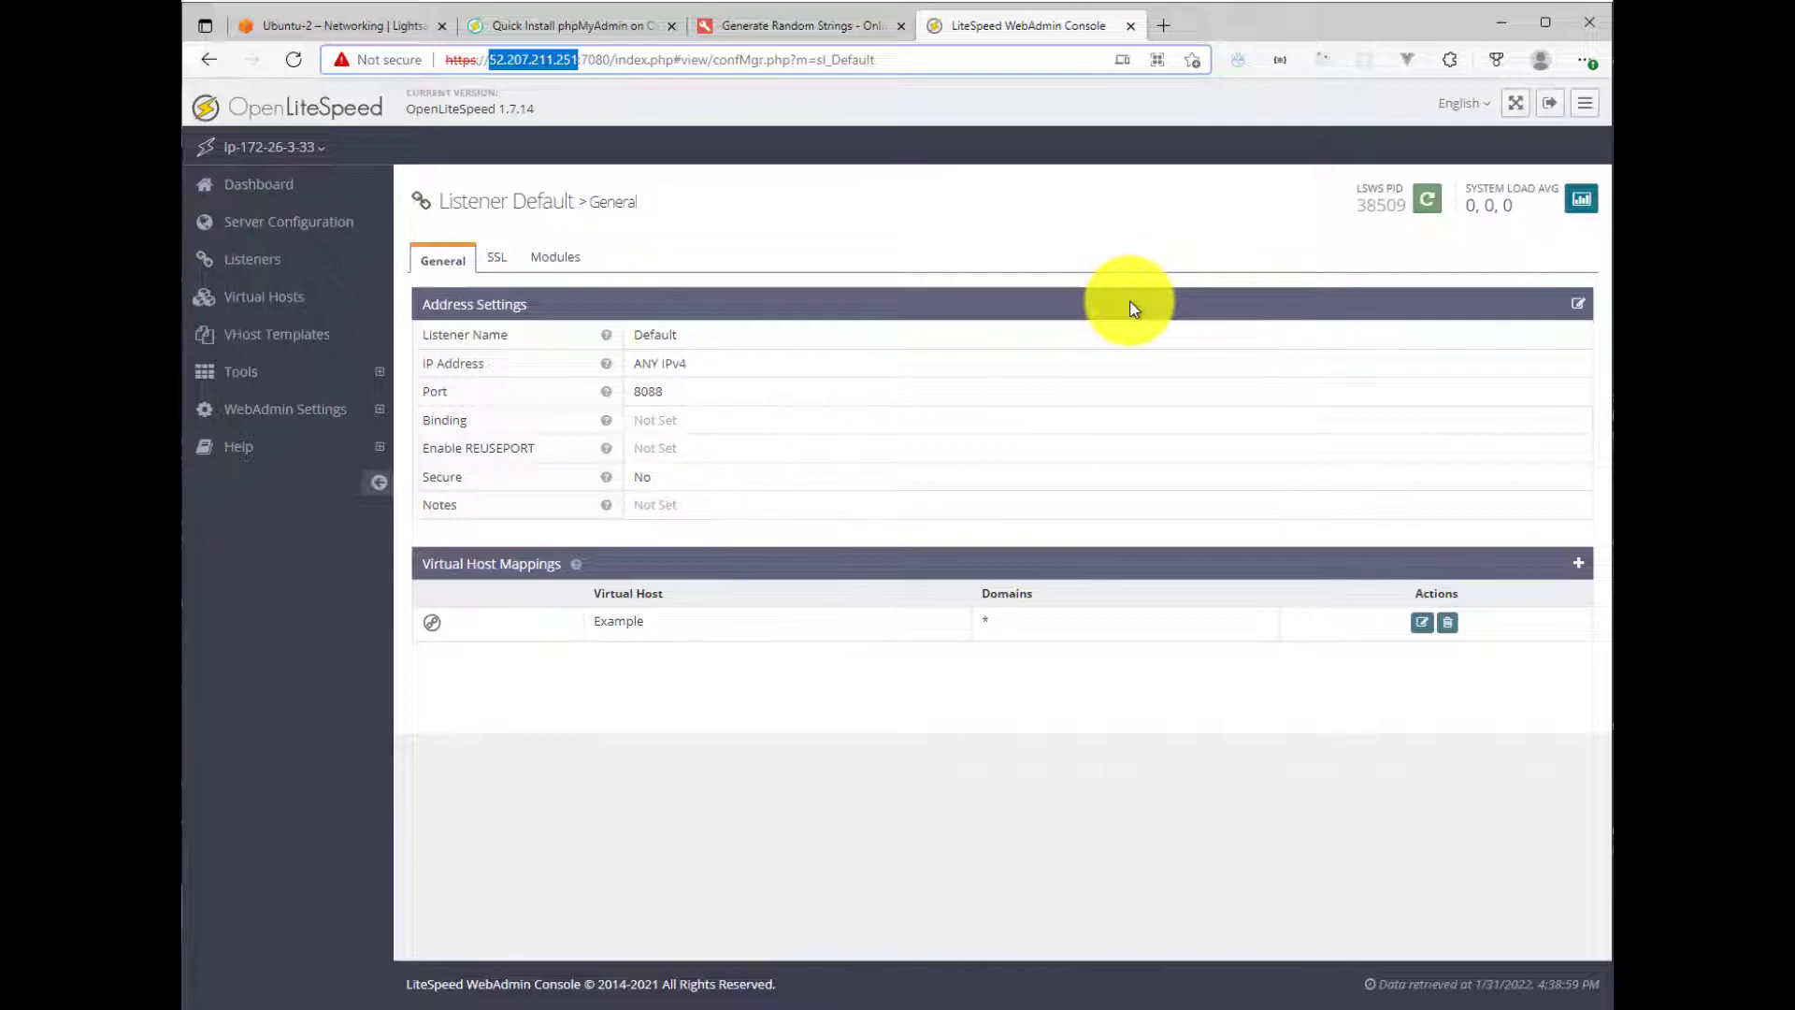
mouse_move(956, 160)
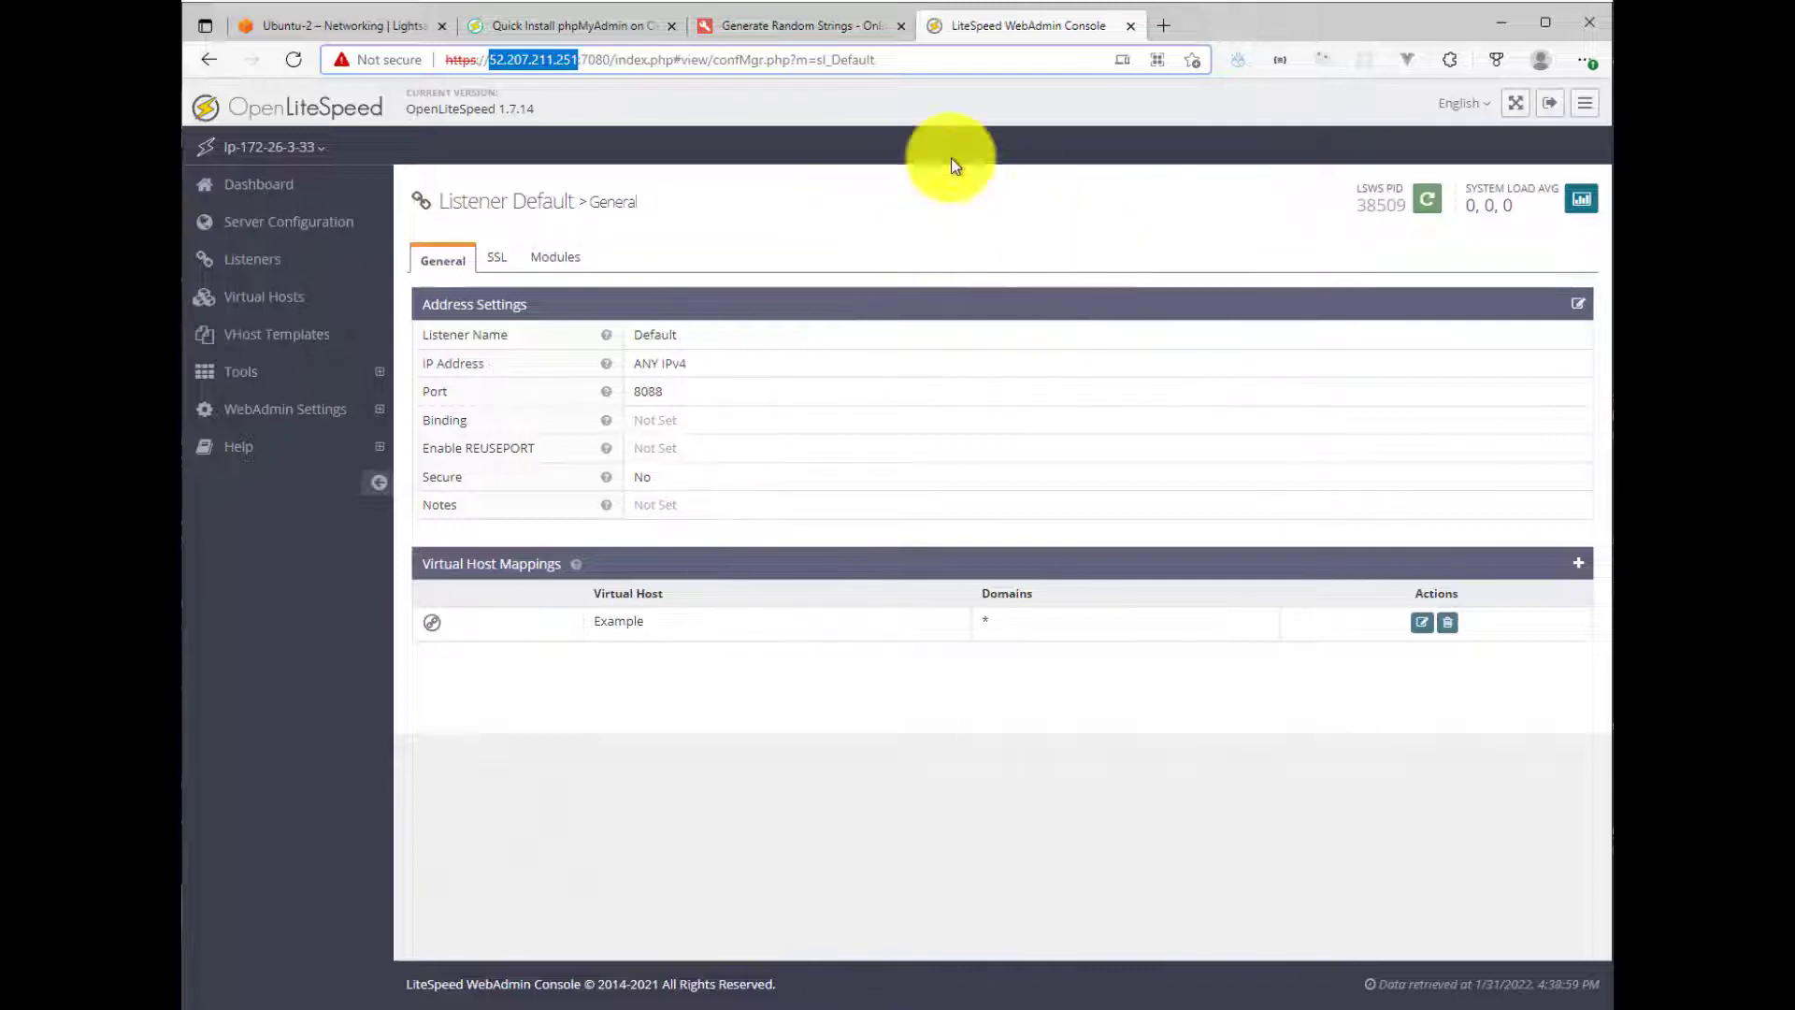
Step: Try restricting the 8088 rule to an IP address, then cancel, leaving it open
left_click(337, 25)
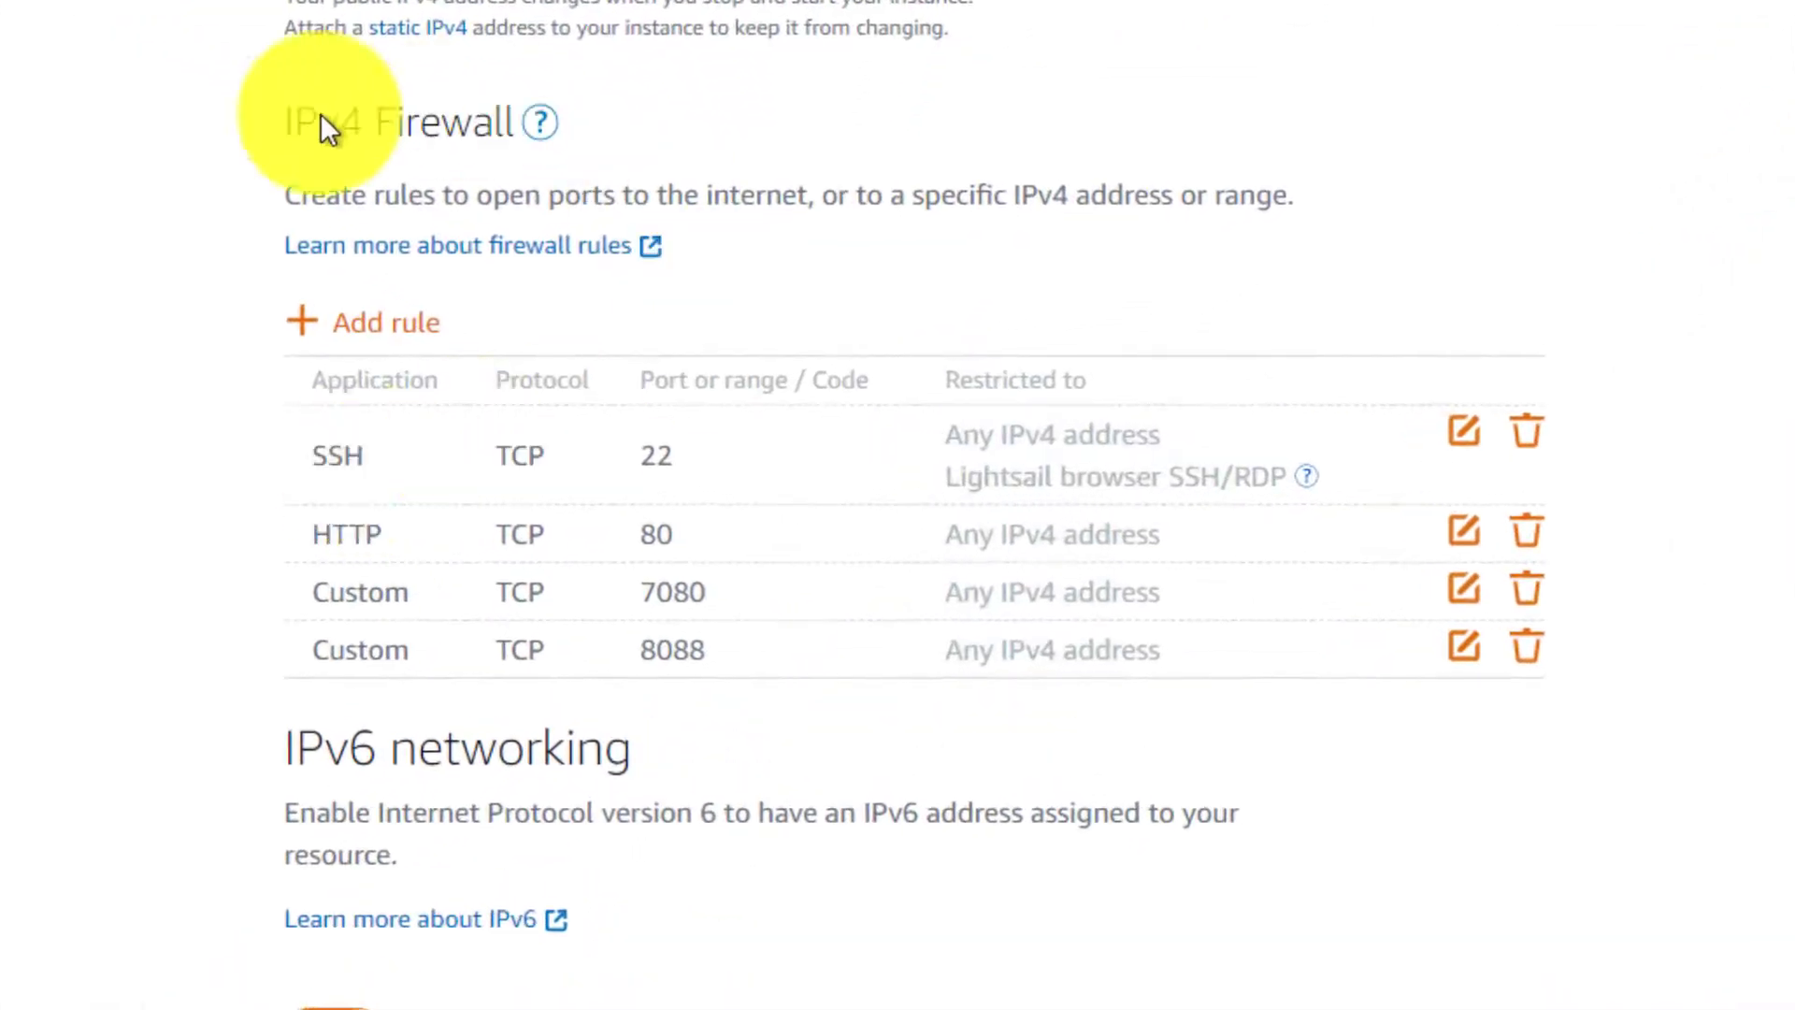
mouse_move(450, 204)
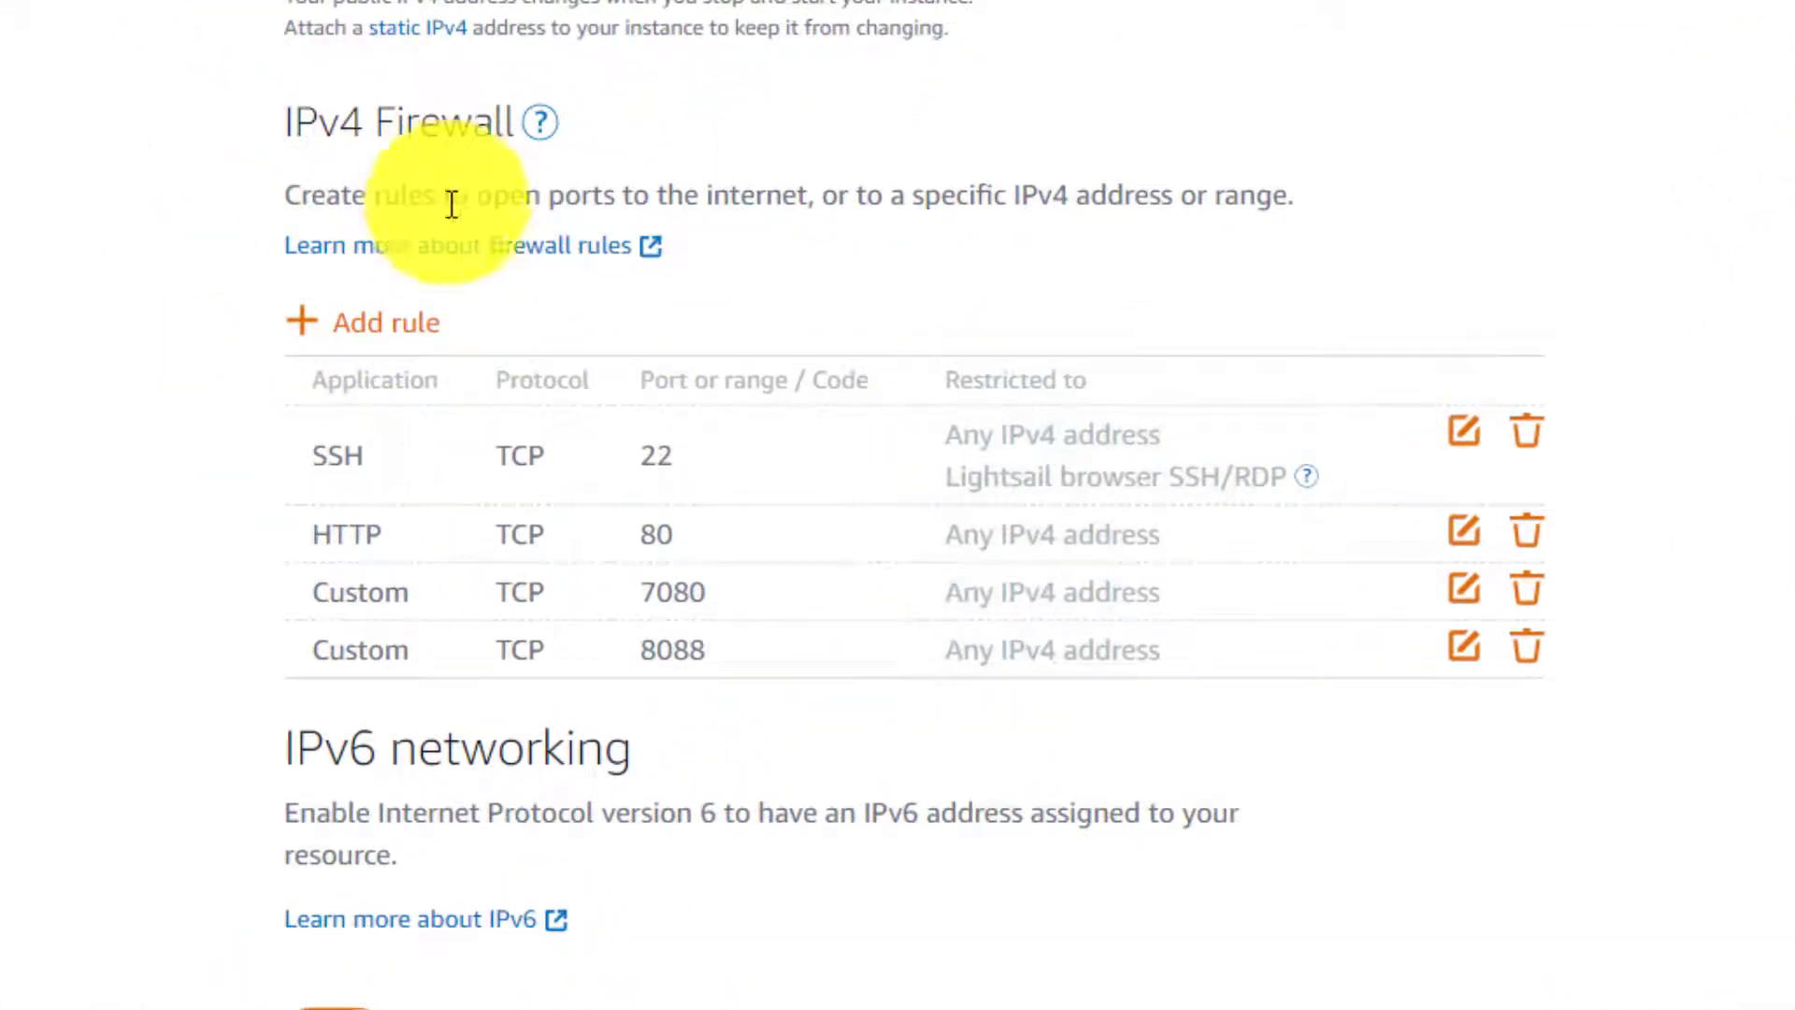
mouse_move(917, 670)
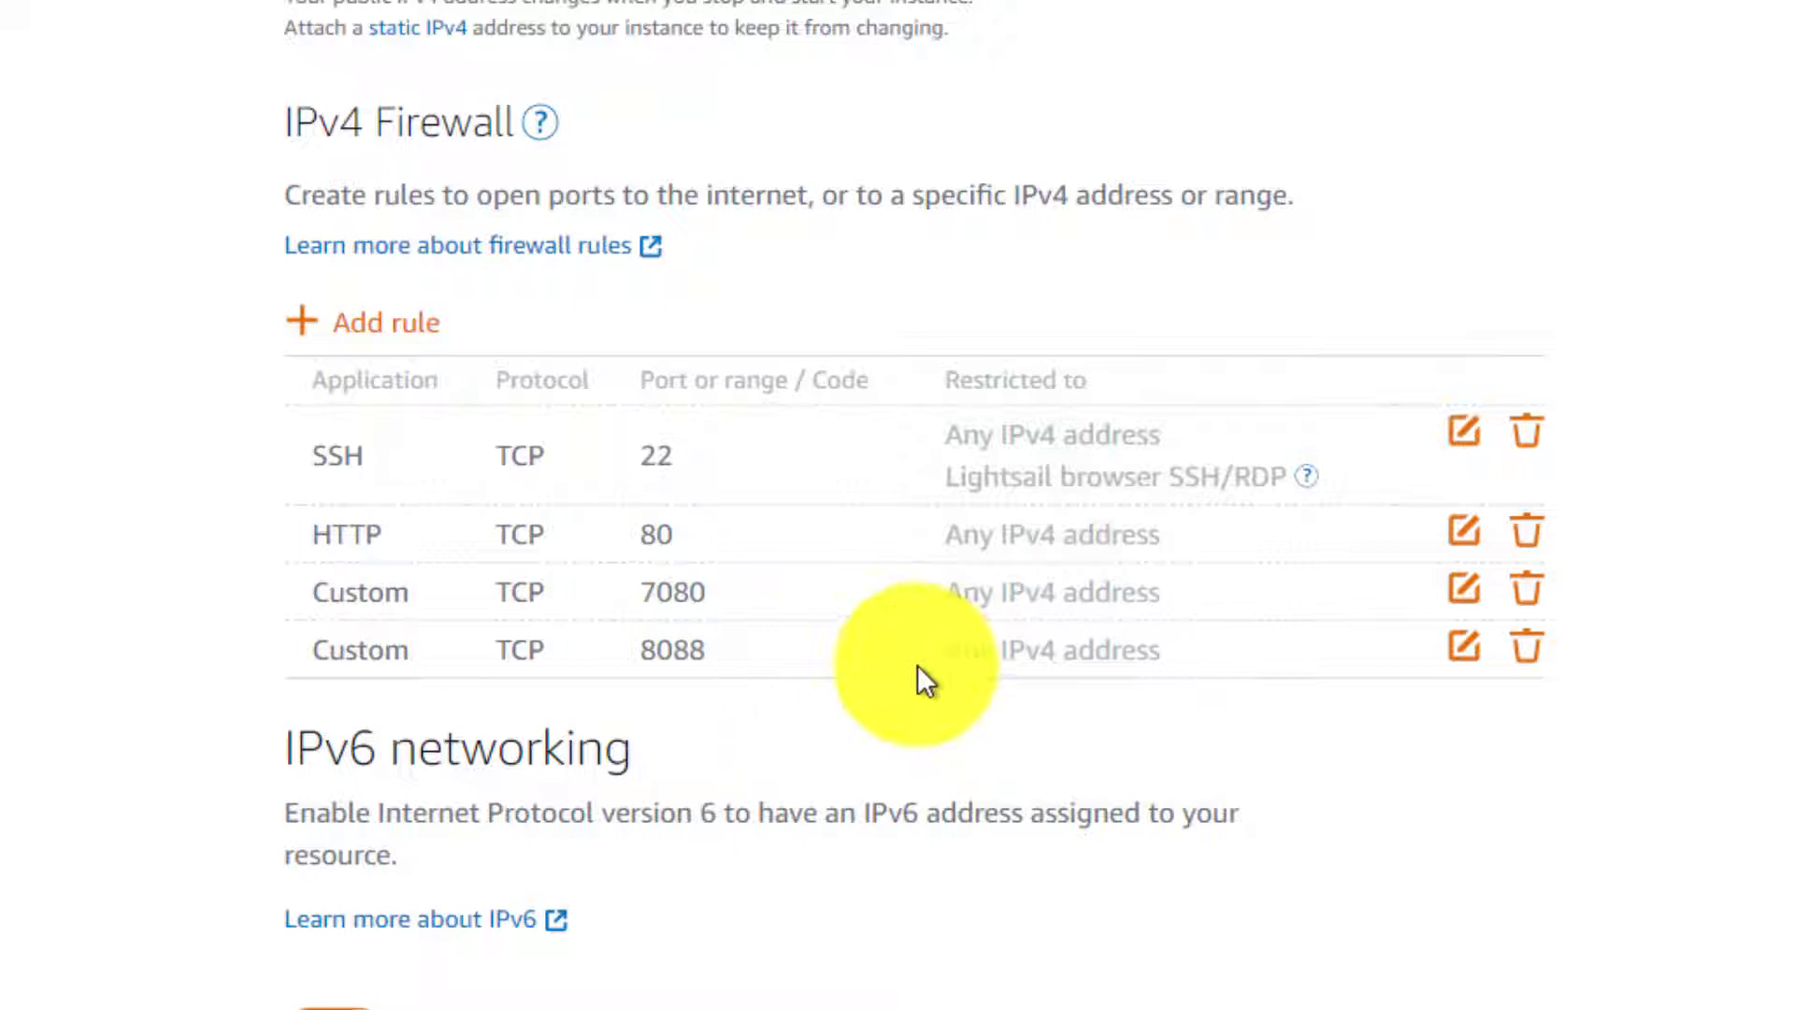
mouse_move(392, 652)
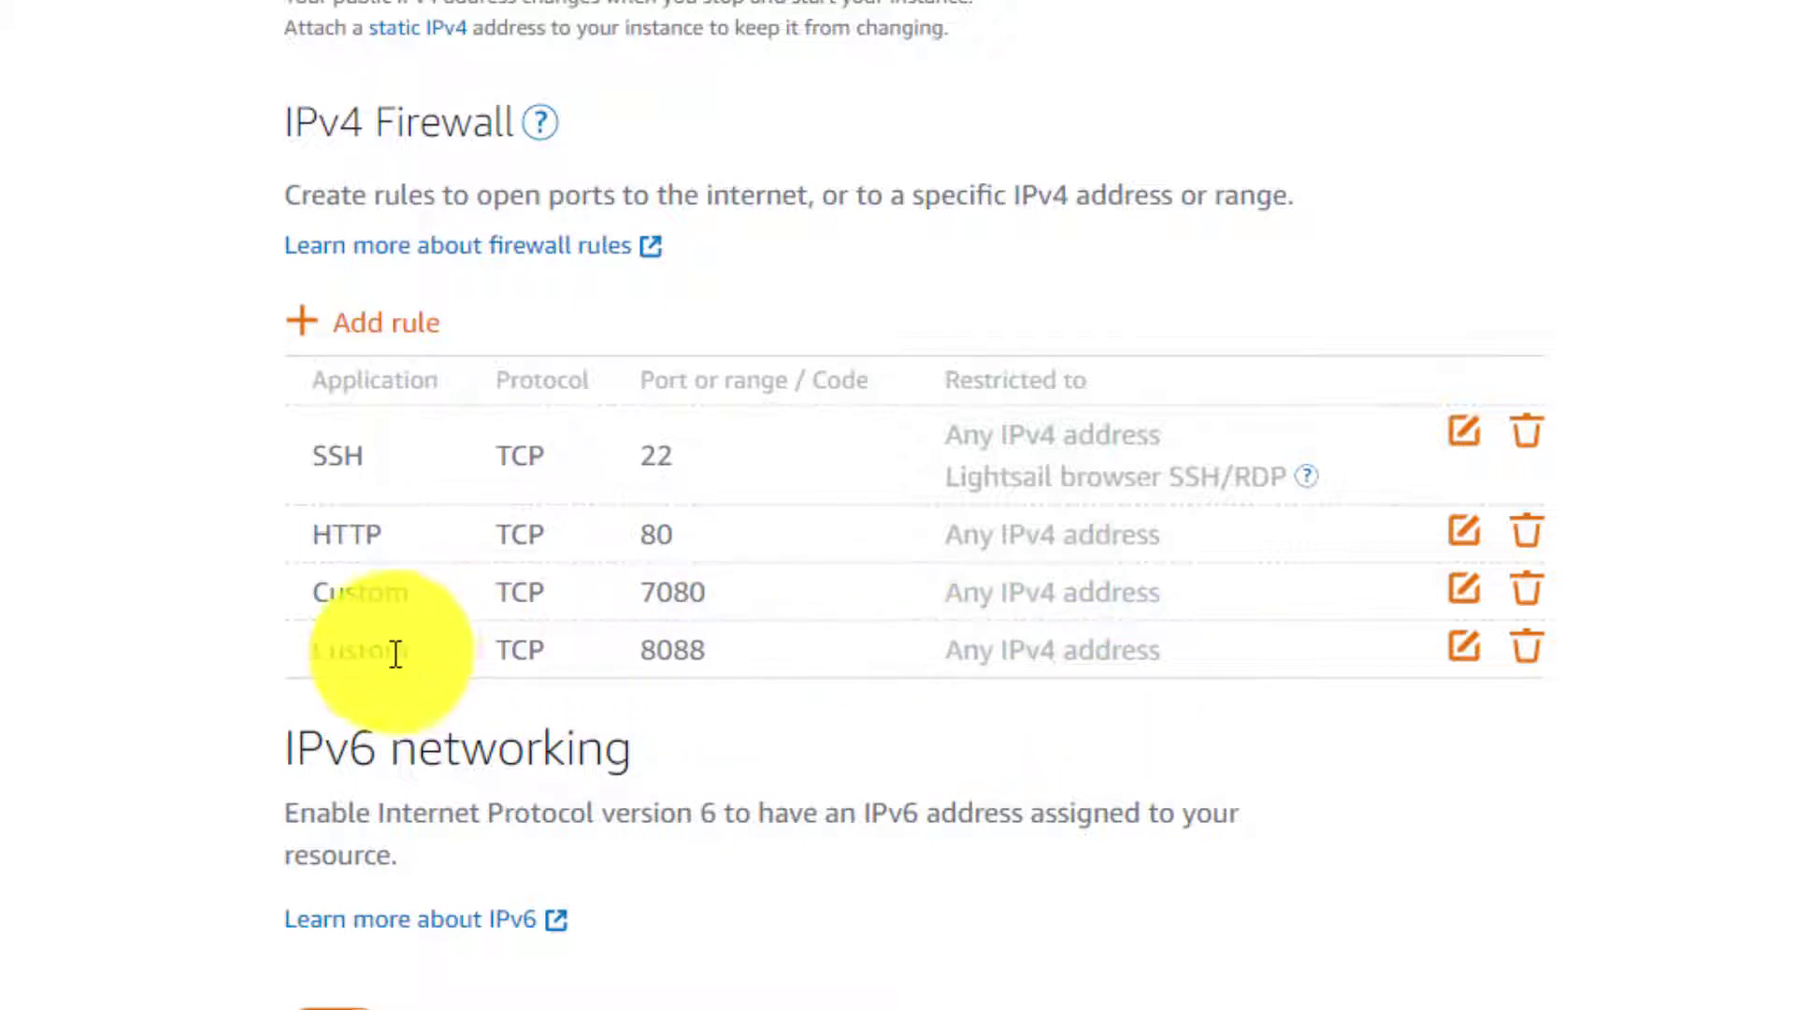
left_click(1464, 647)
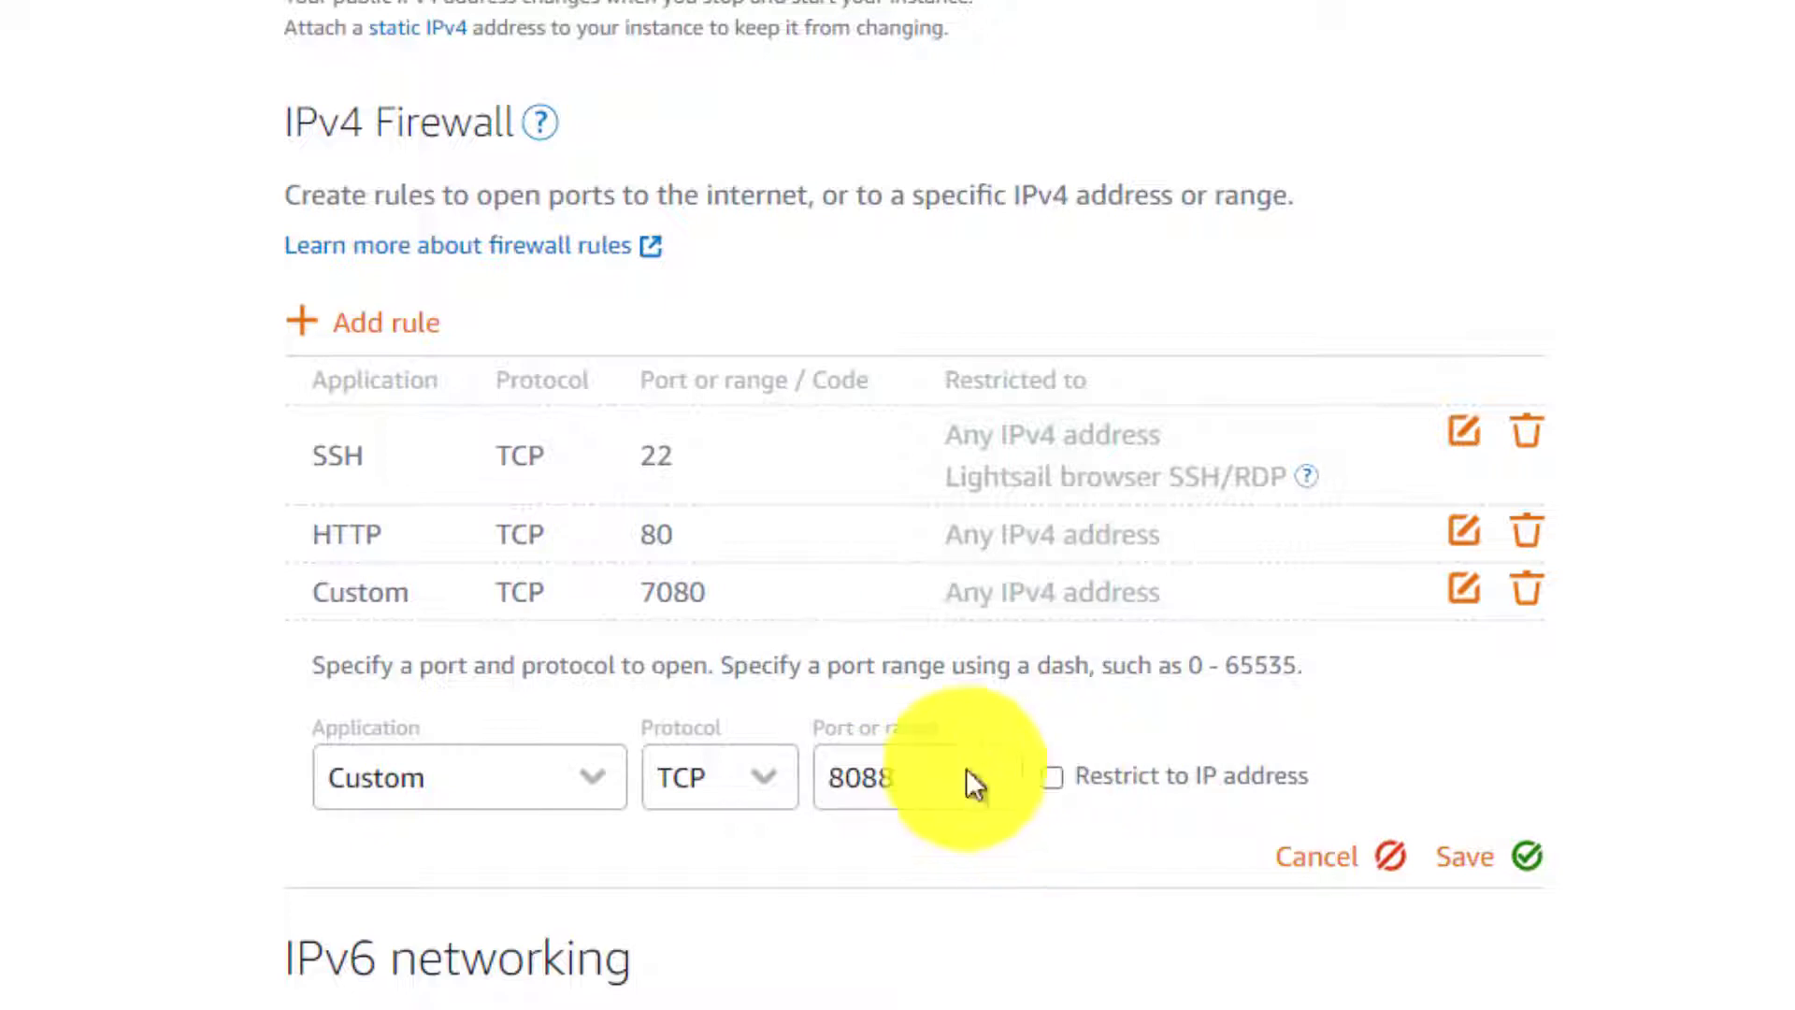
left_click(1050, 775)
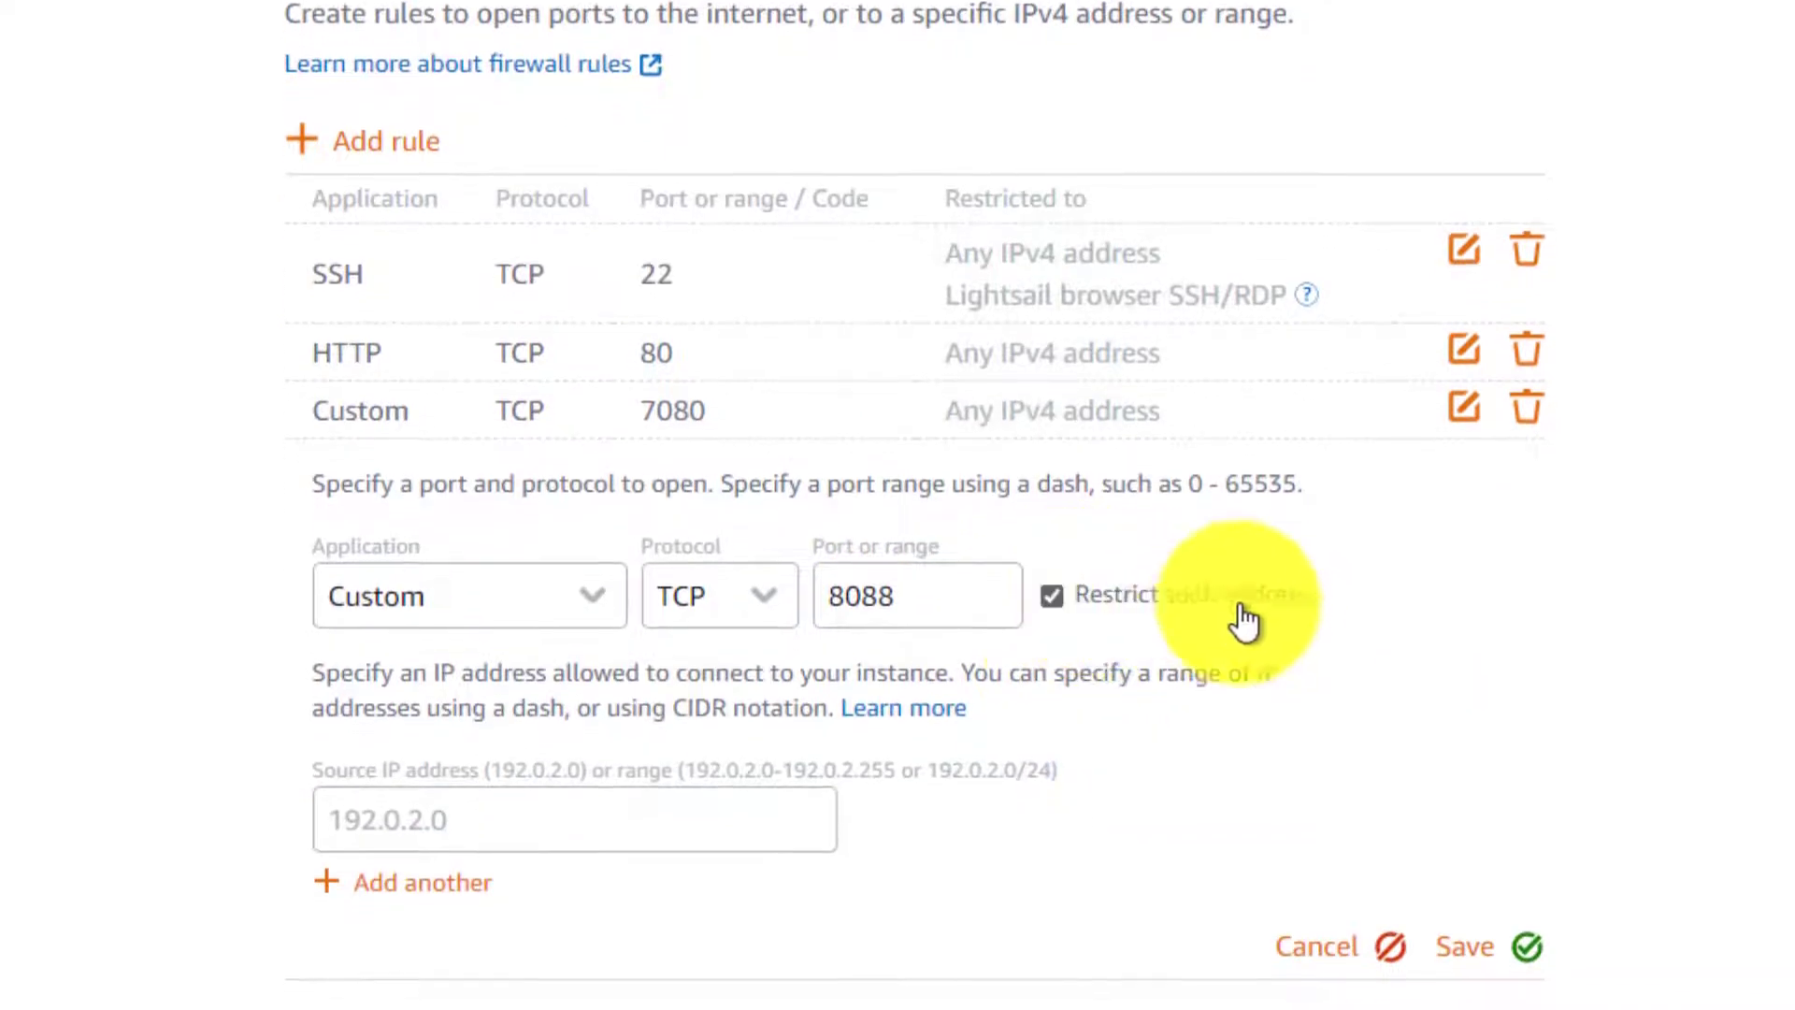
left_click(572, 819)
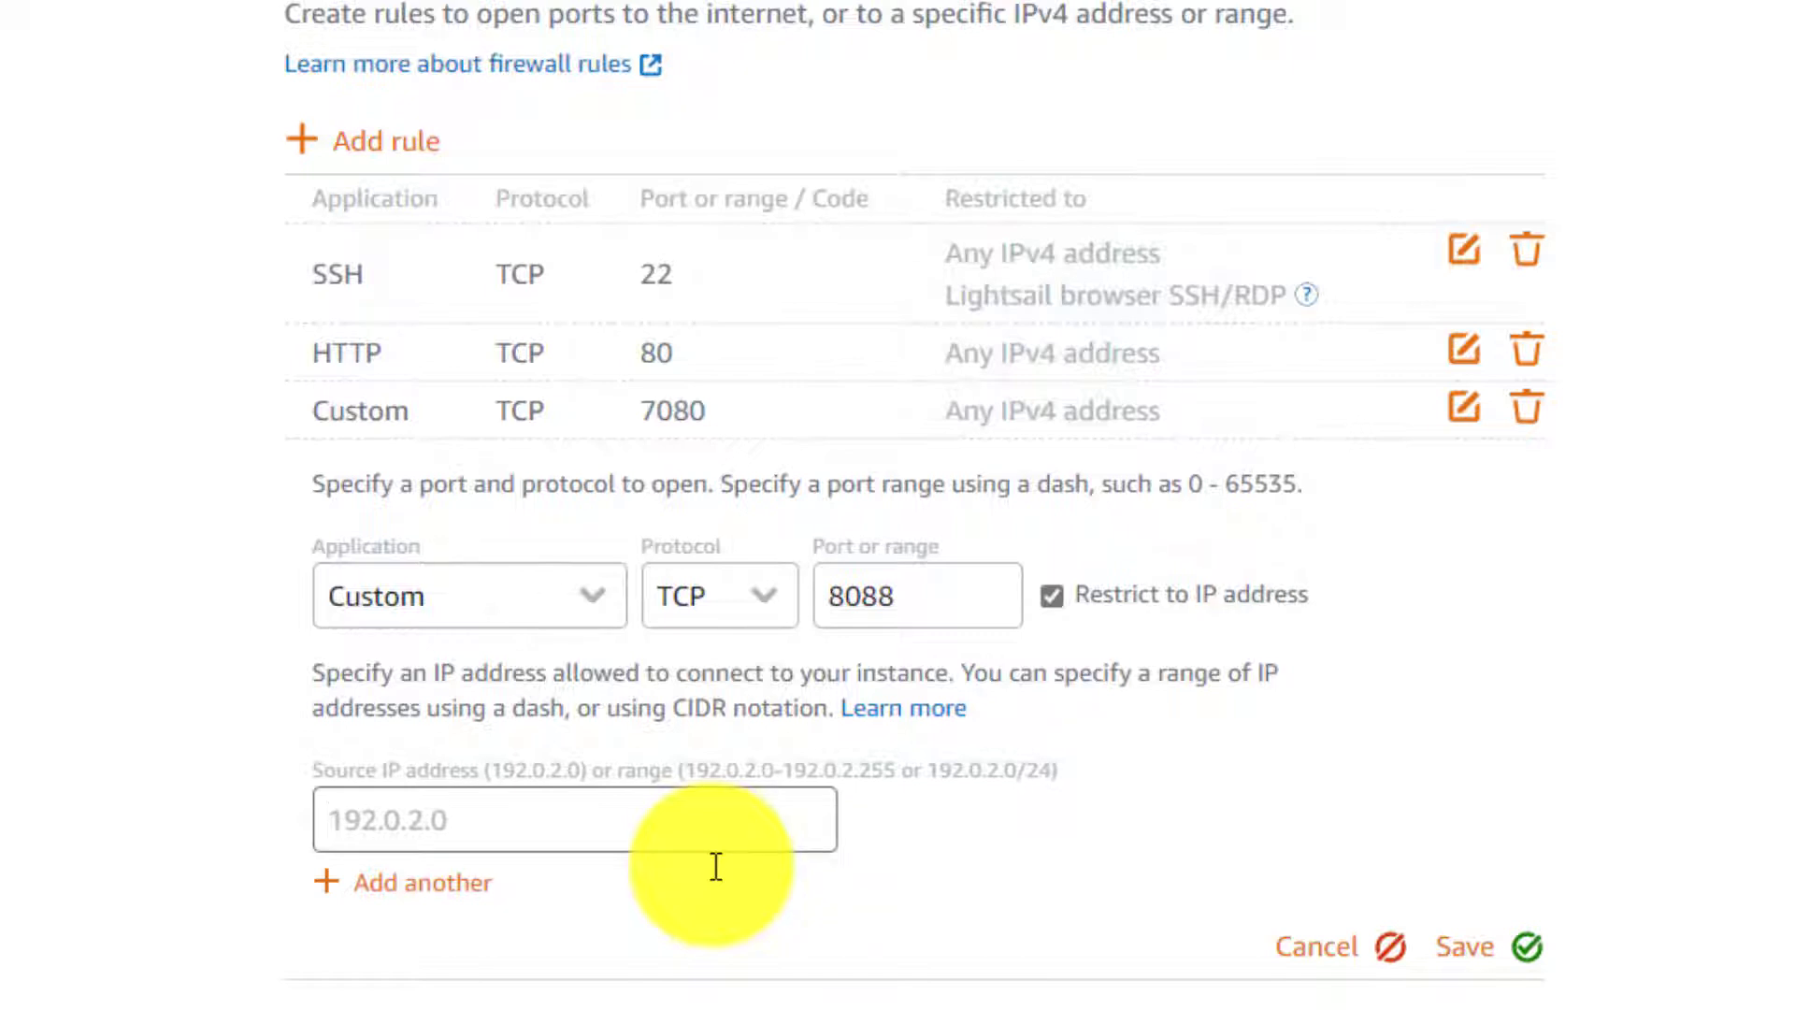
left_click(481, 820)
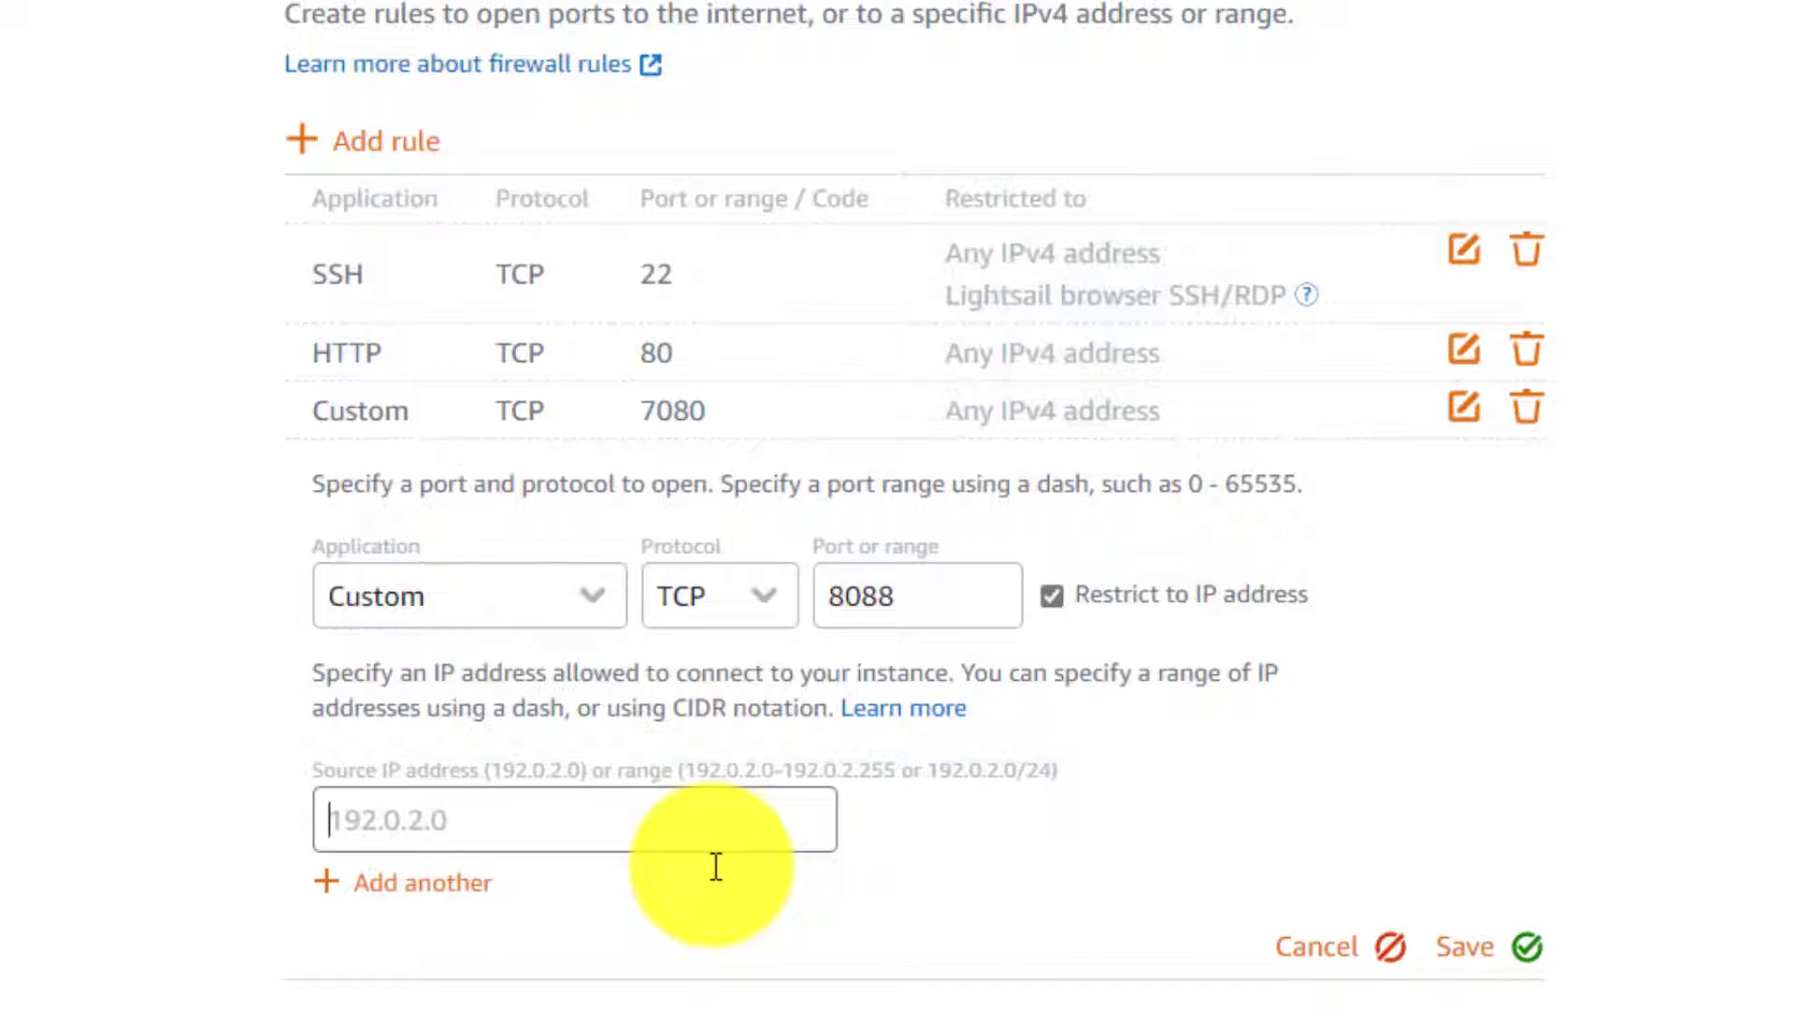
mouse_move(920, 837)
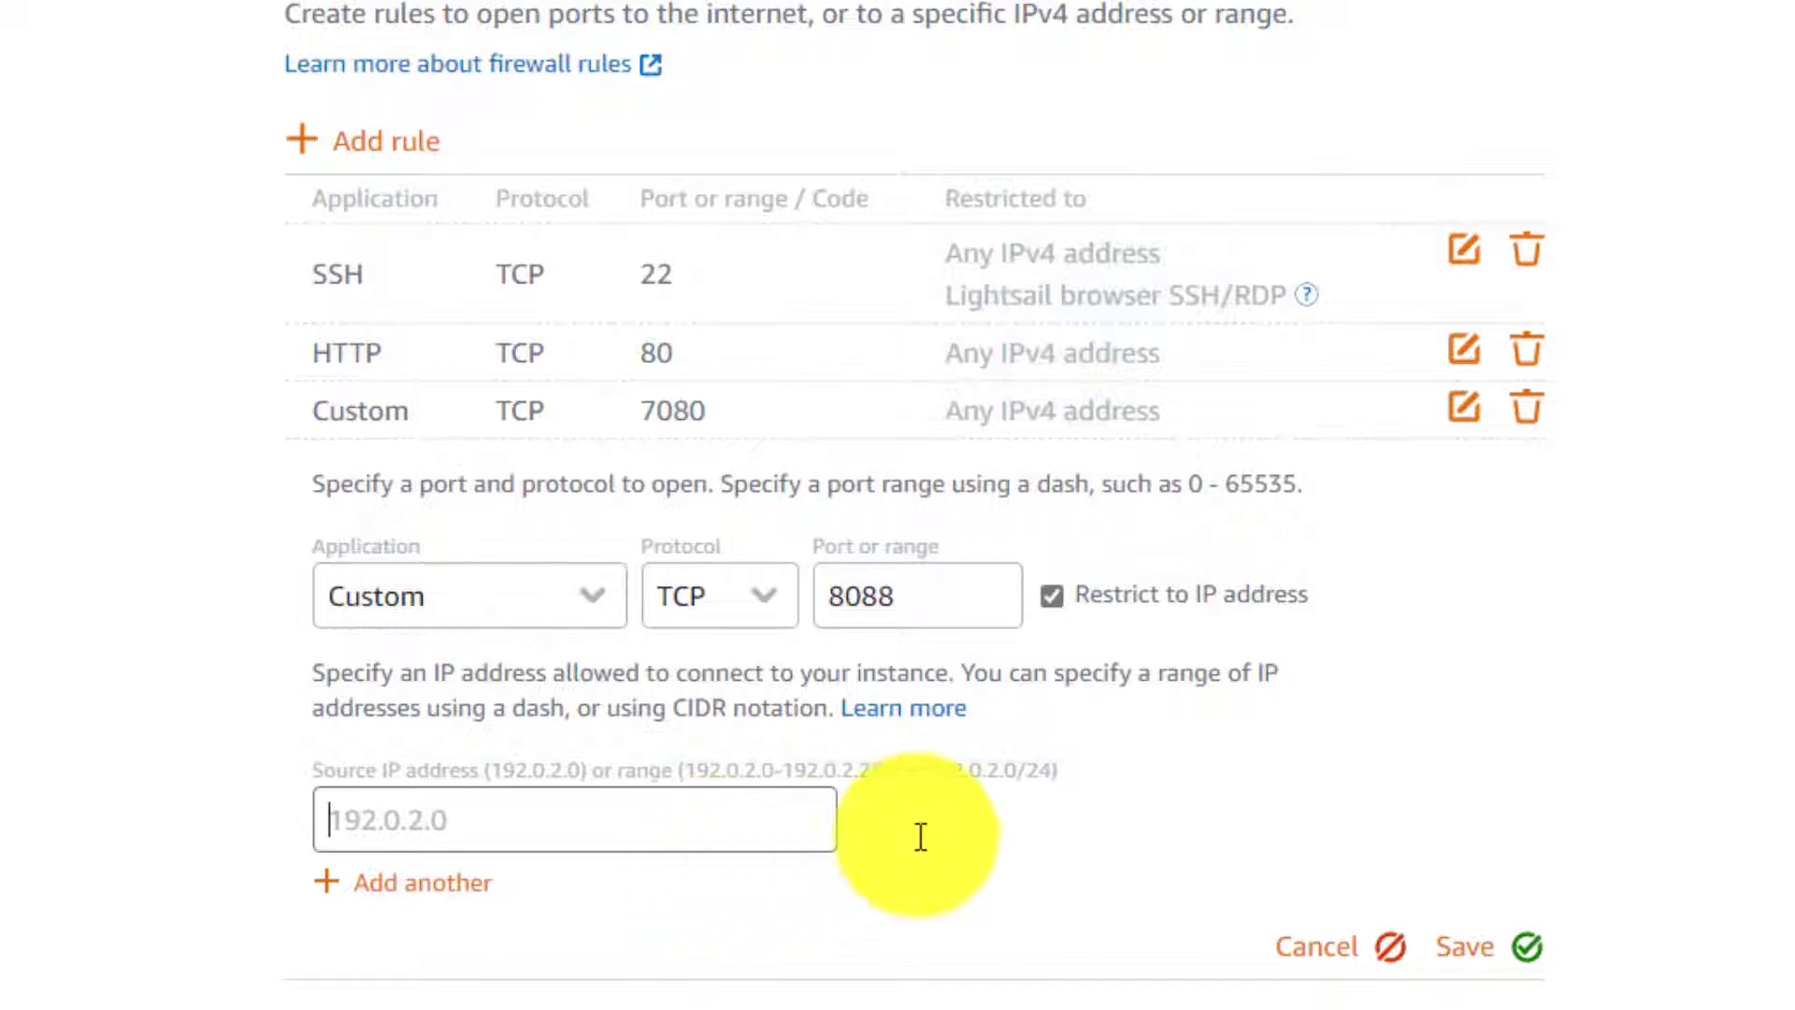
left_click(1463, 946)
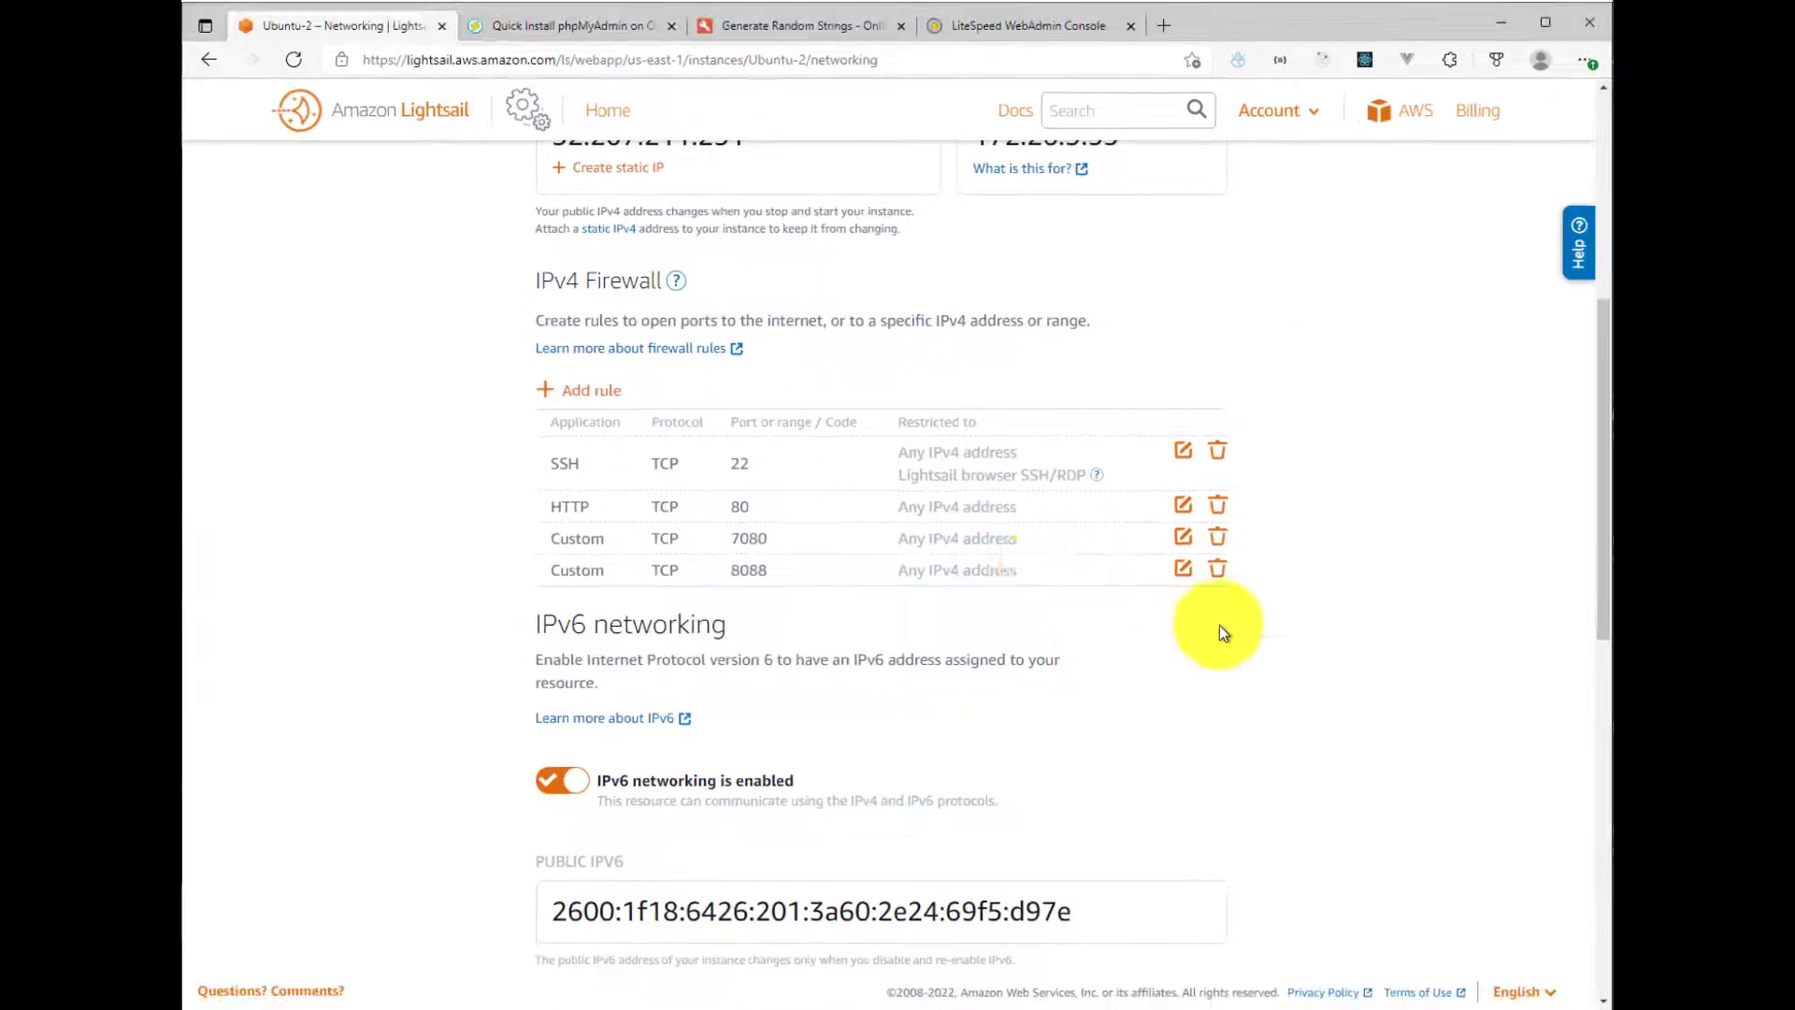
left_click(569, 25)
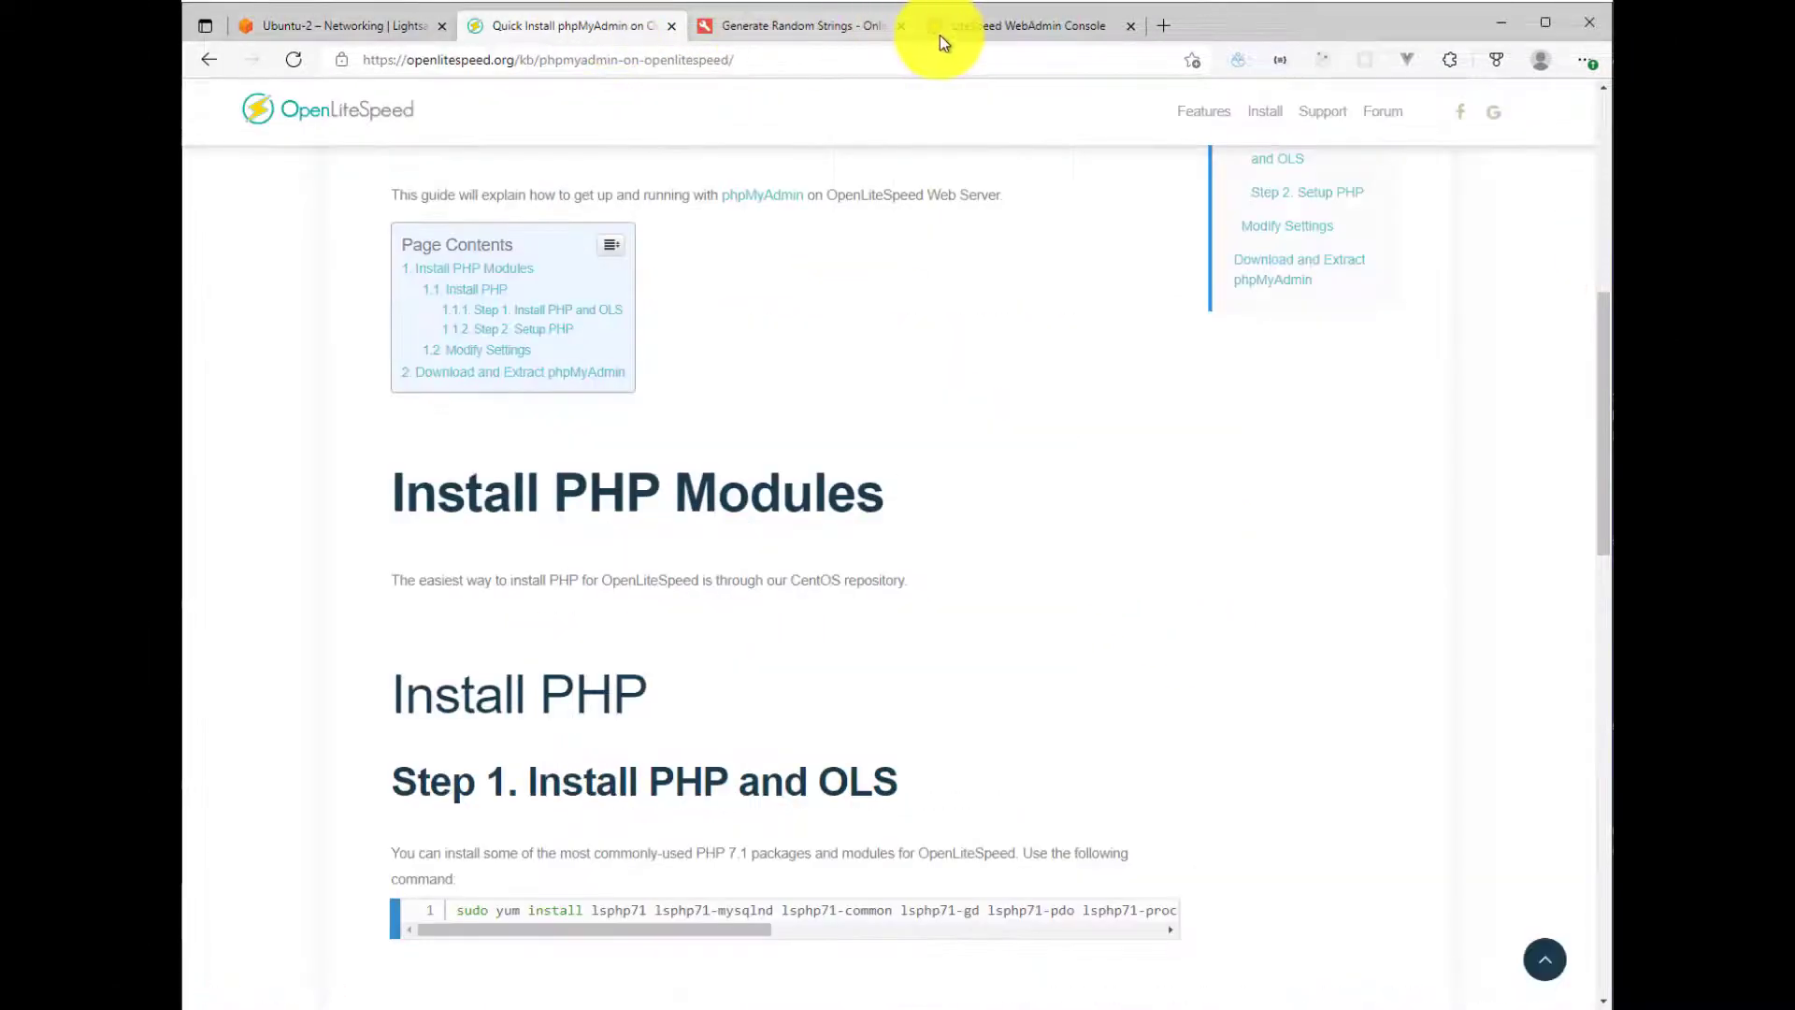
Step: Open the Example virtual host's /phpmyadmin context for editing
left_click(1036, 25)
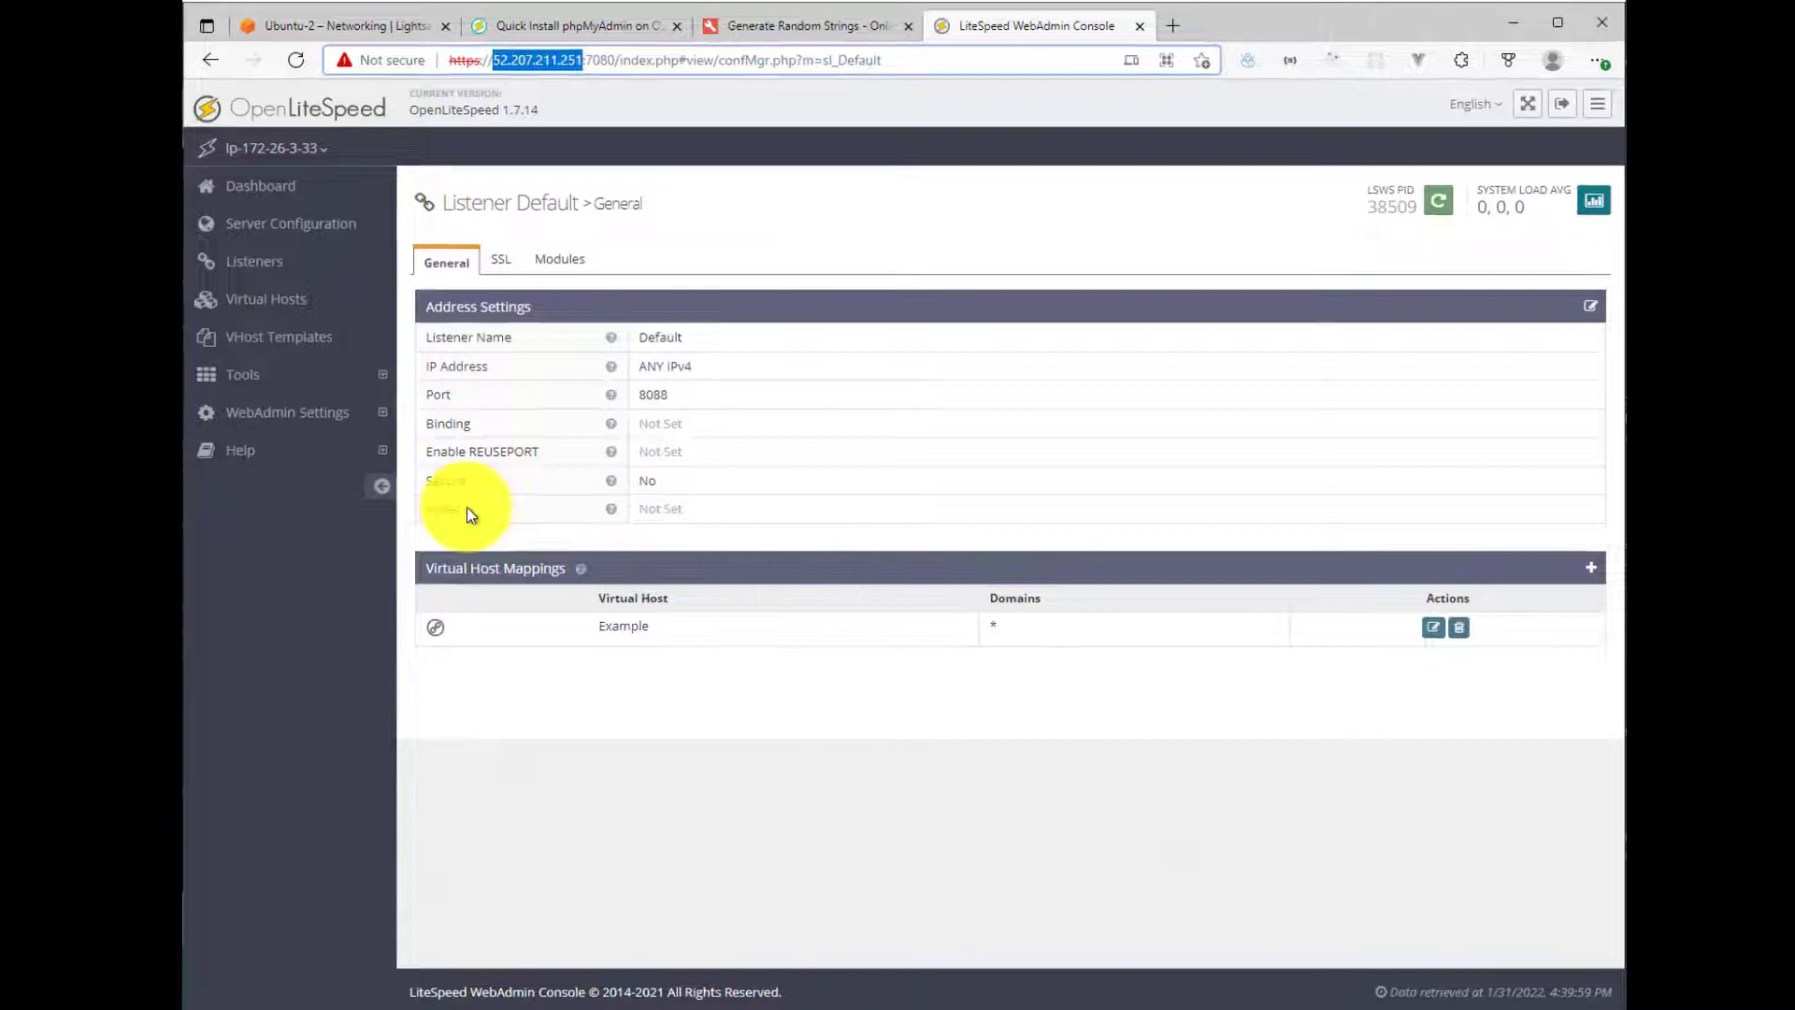
left_click(266, 299)
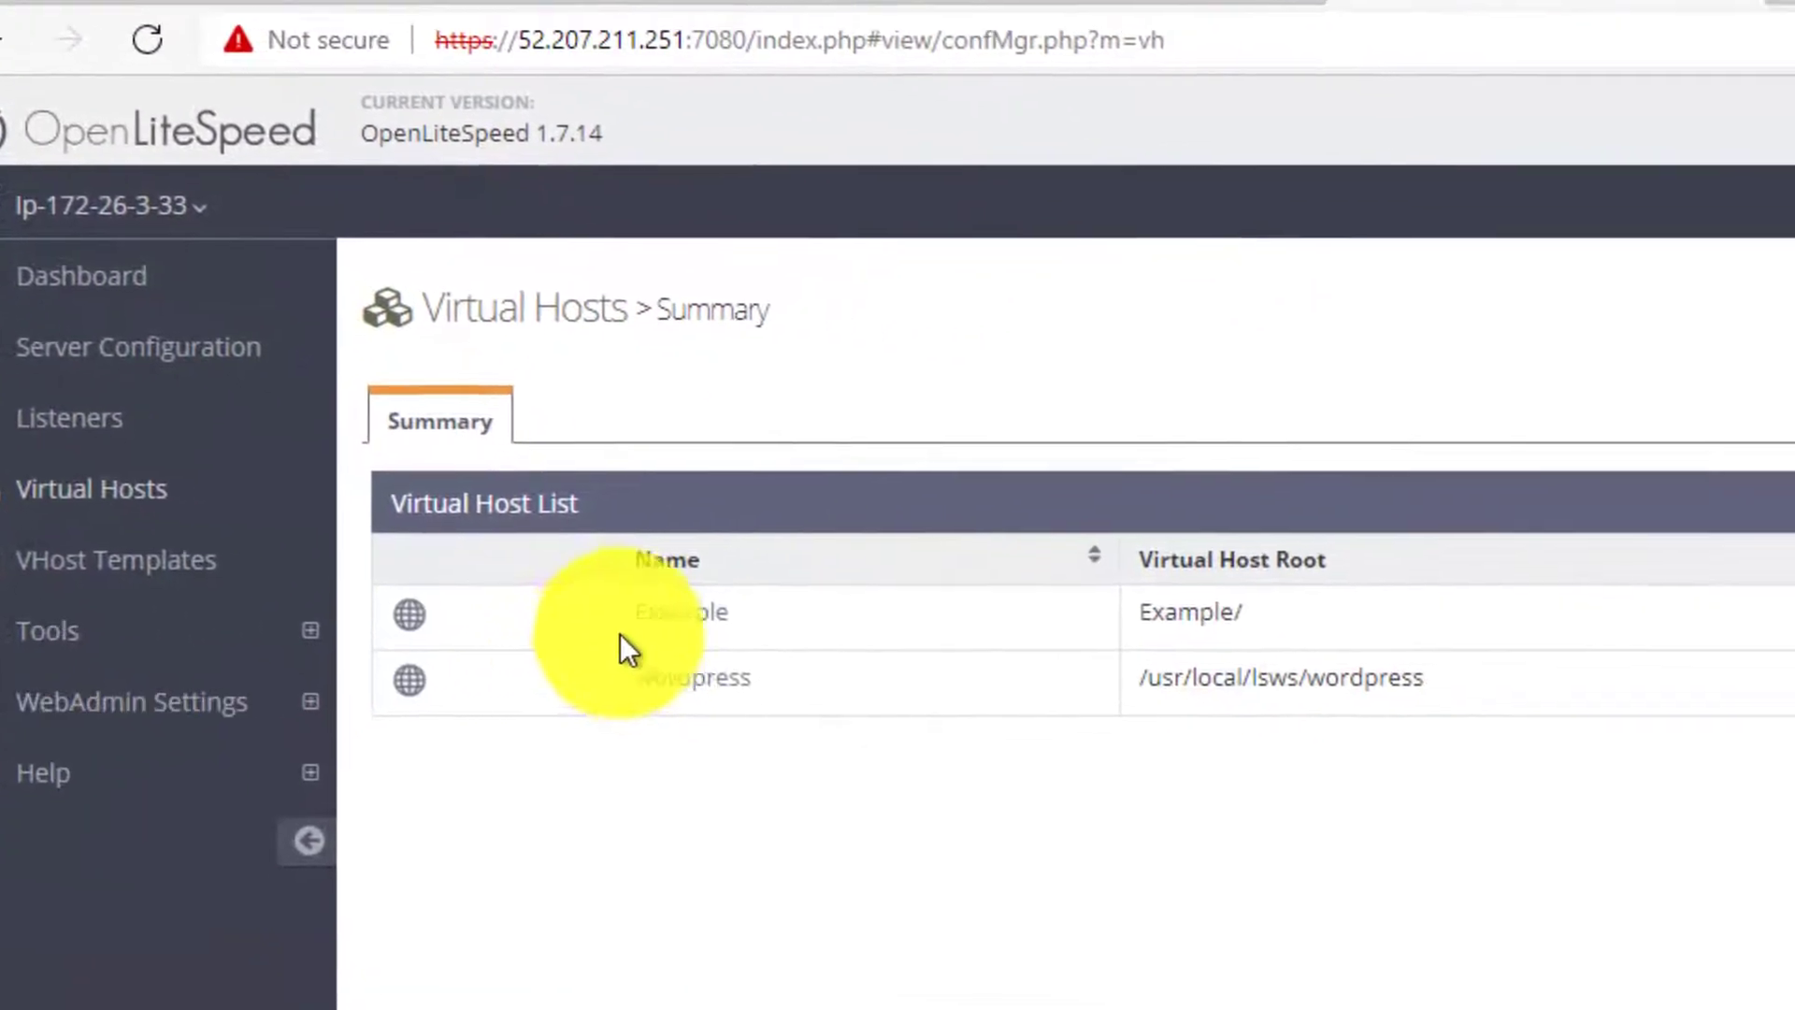
left_click(681, 612)
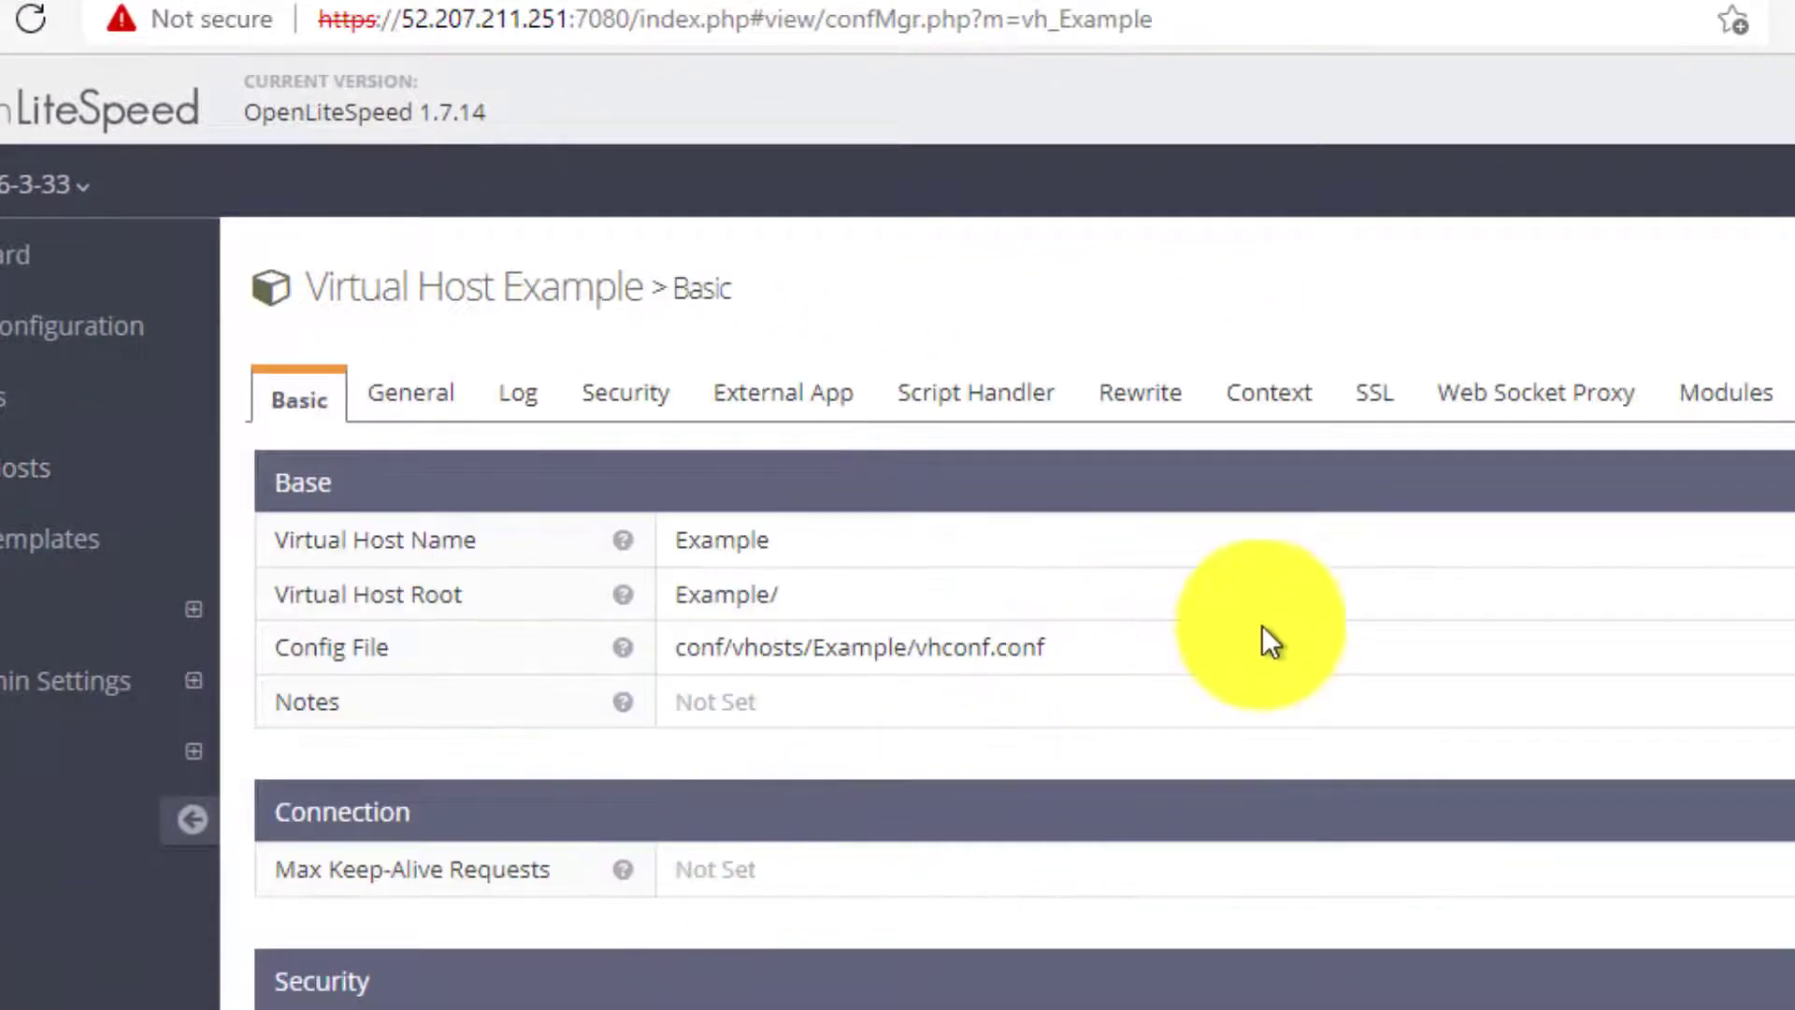
mouse_move(864, 440)
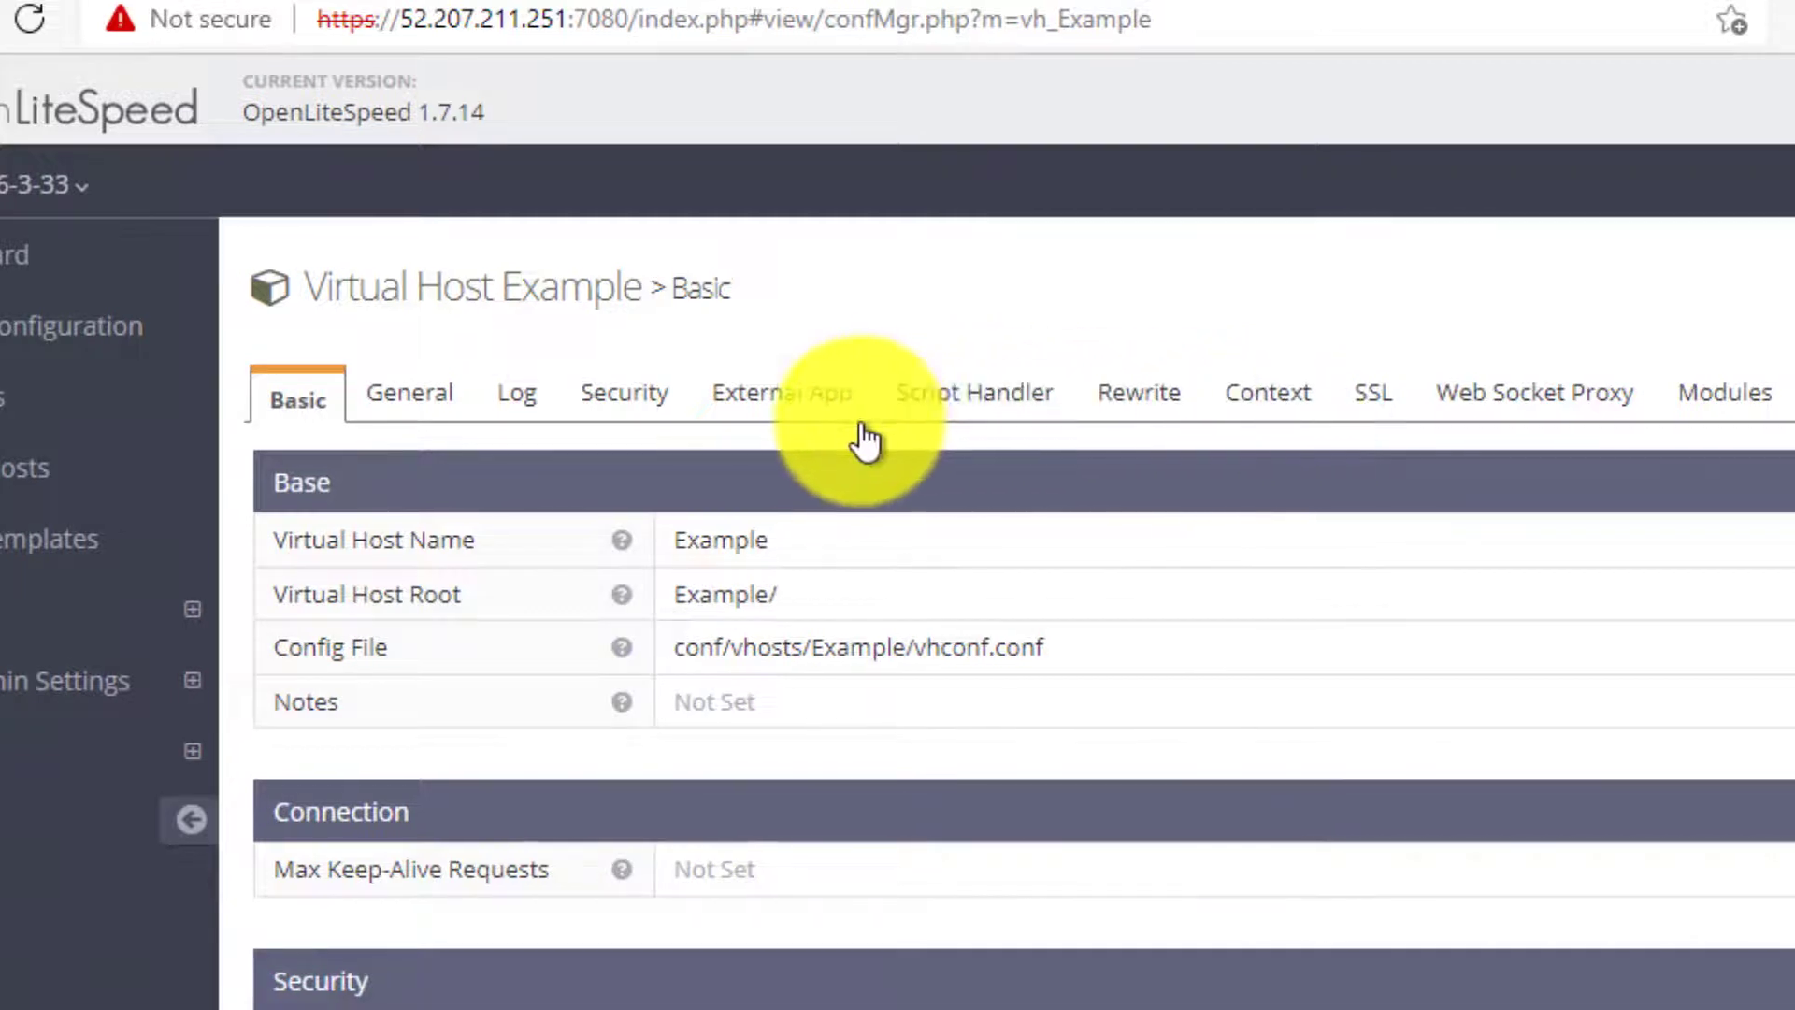
left_click(1268, 392)
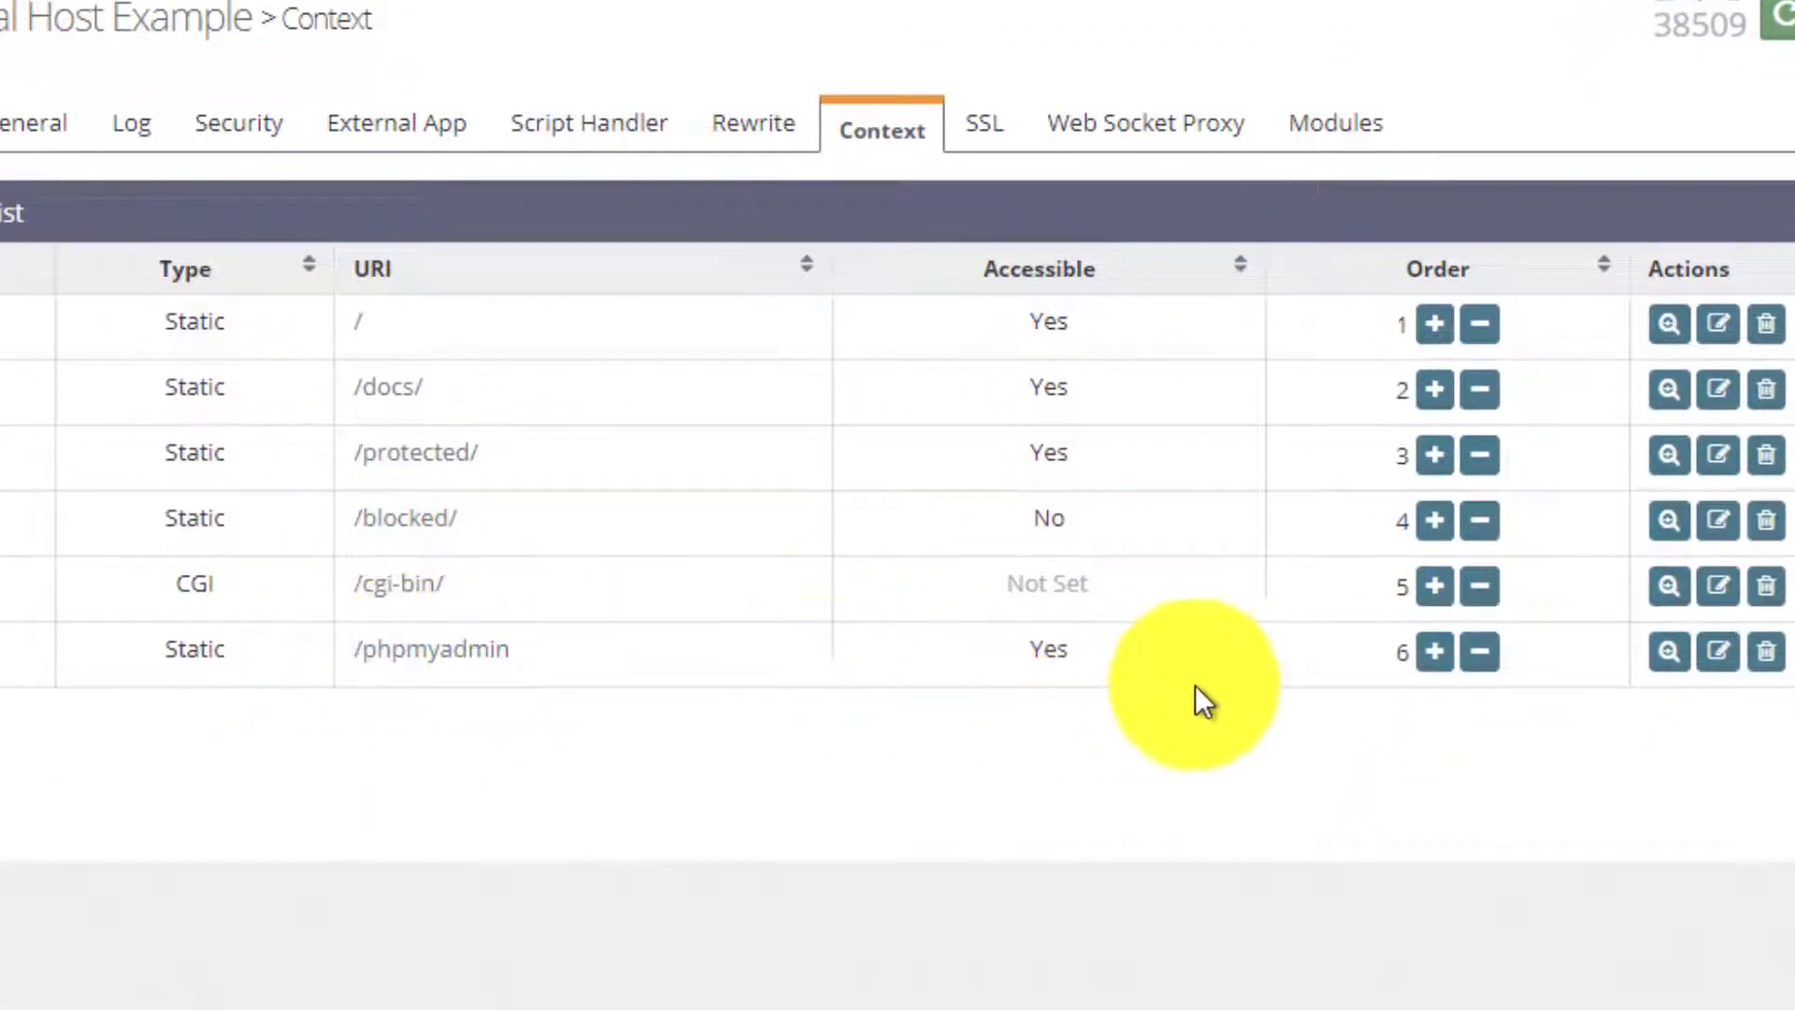
left_click(1667, 652)
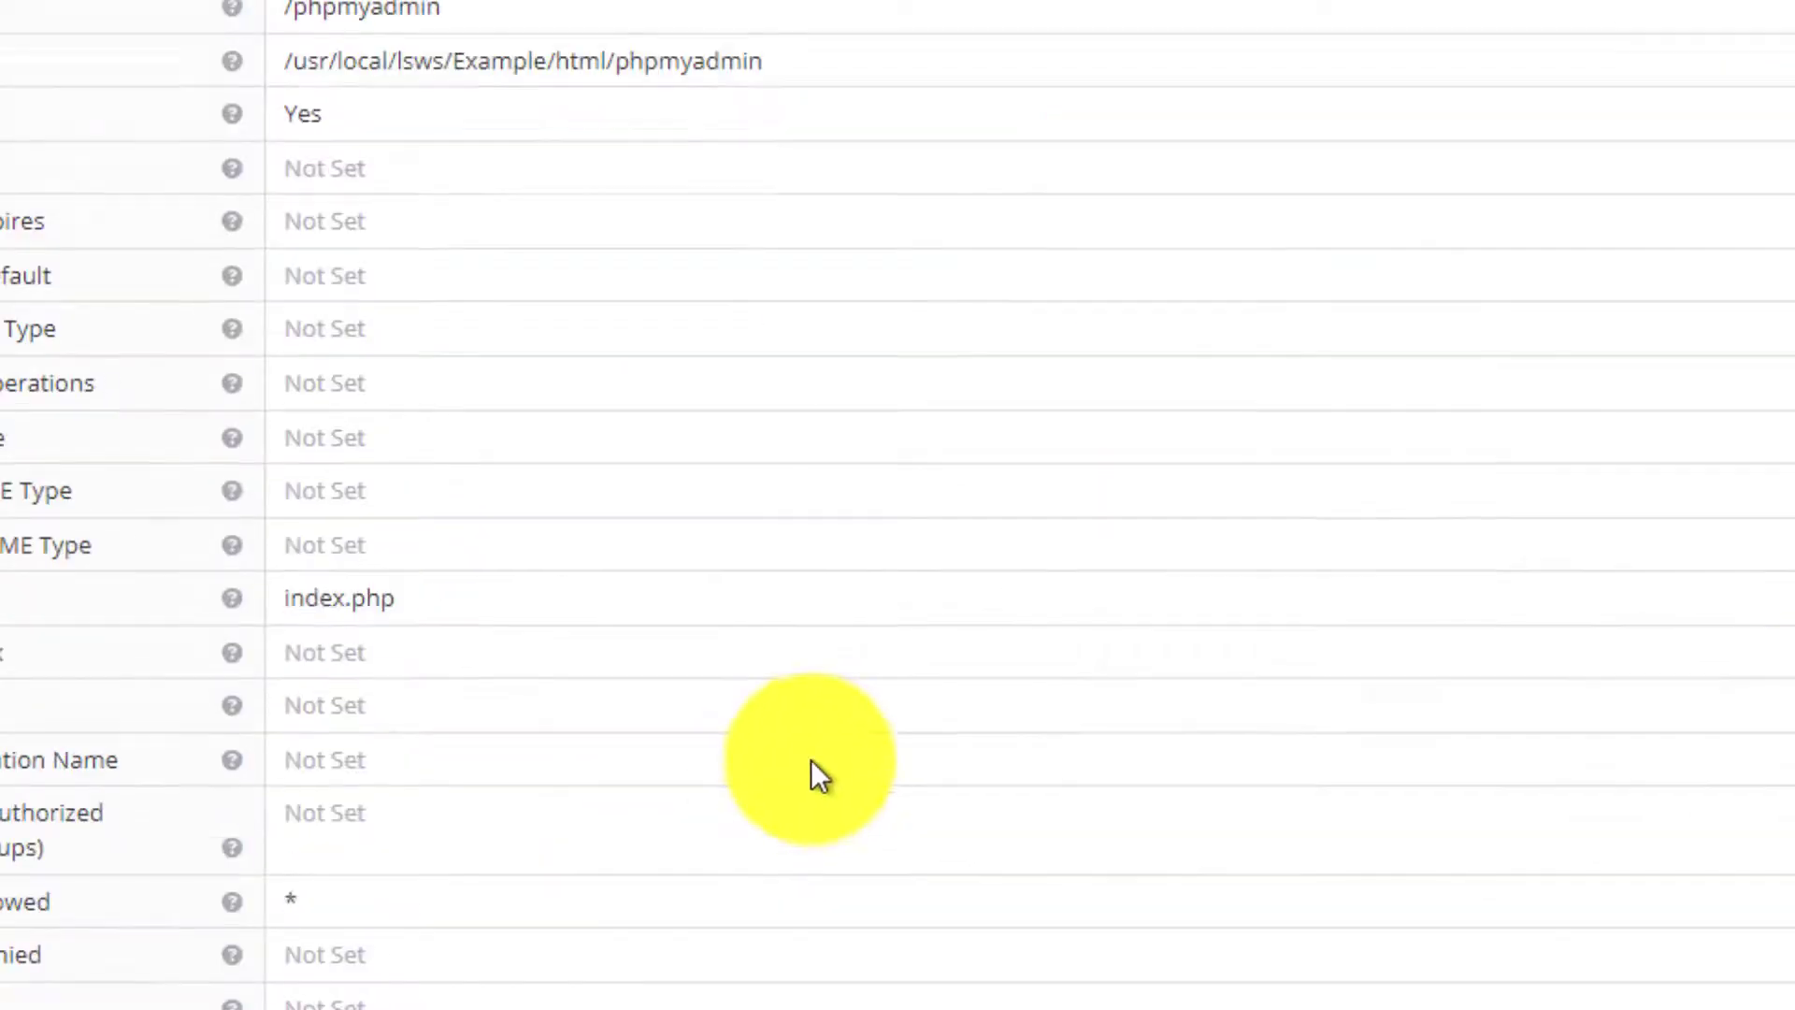
Step: Set Access Allowed to 1.2.3.4 and Access Denied to *, and save
scroll("down", 3)
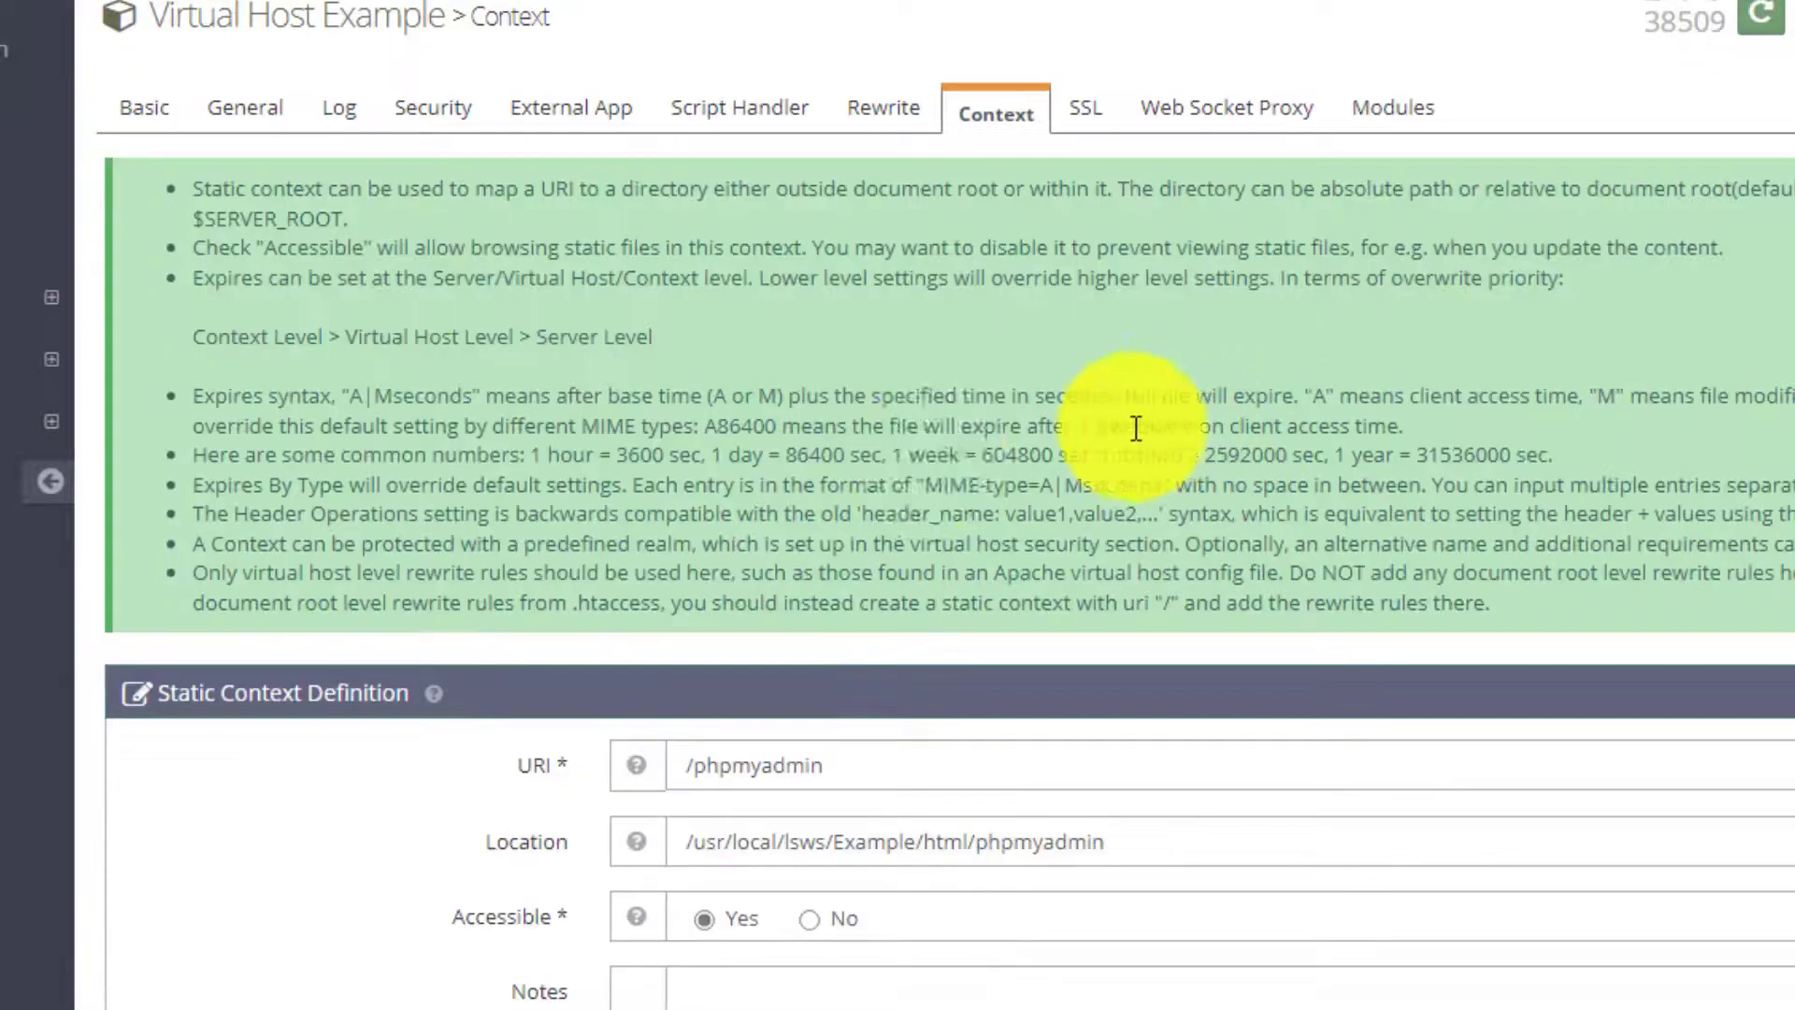
scroll("down", 3)
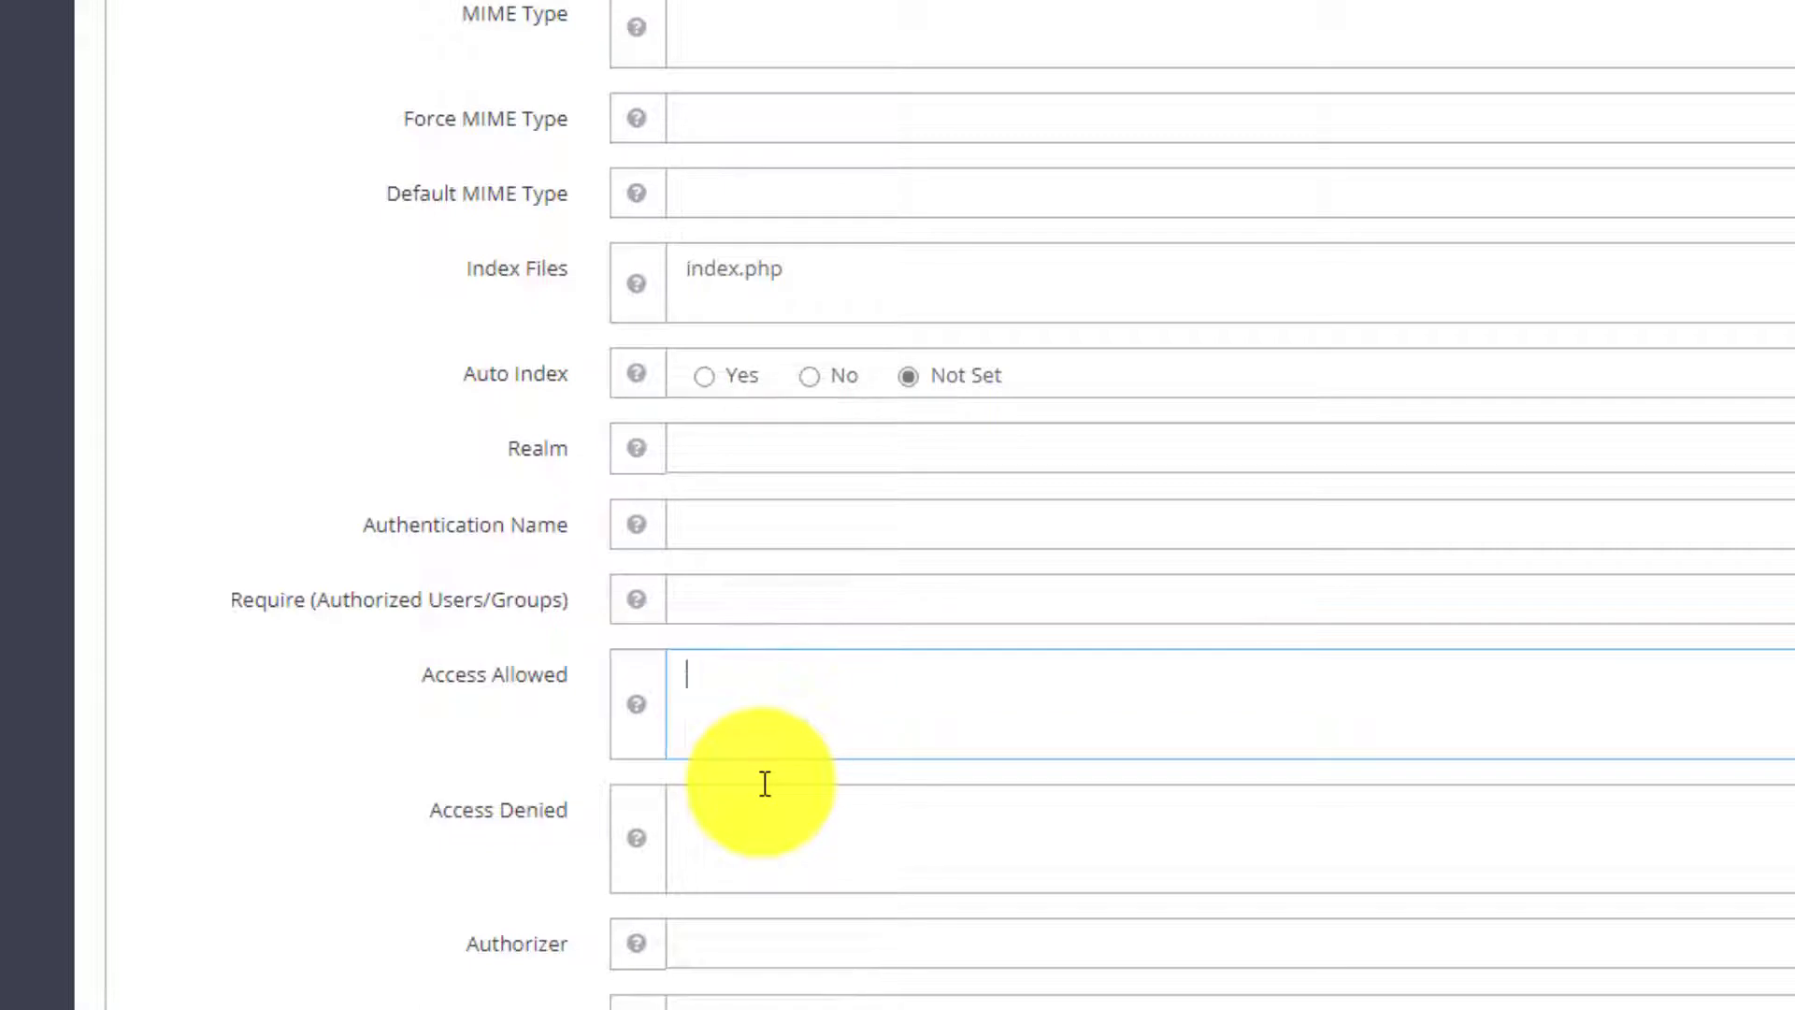
type("1.2.3.4")
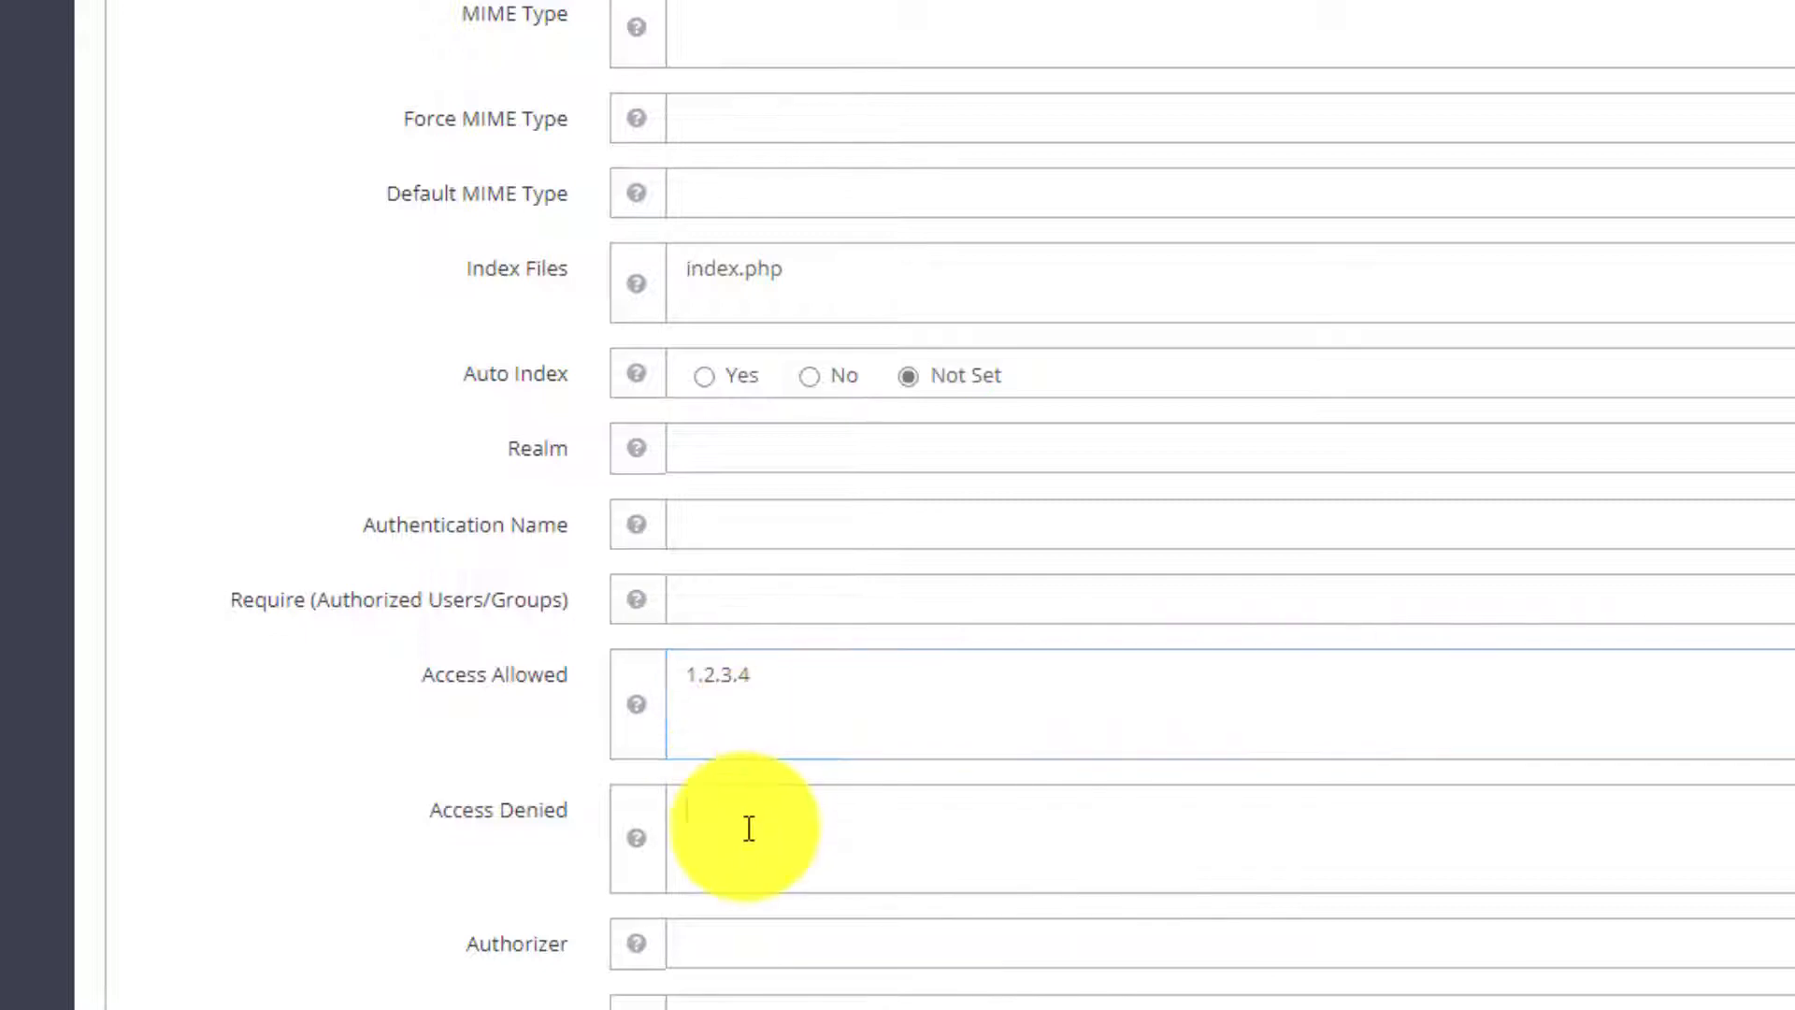
left_click(1030, 836)
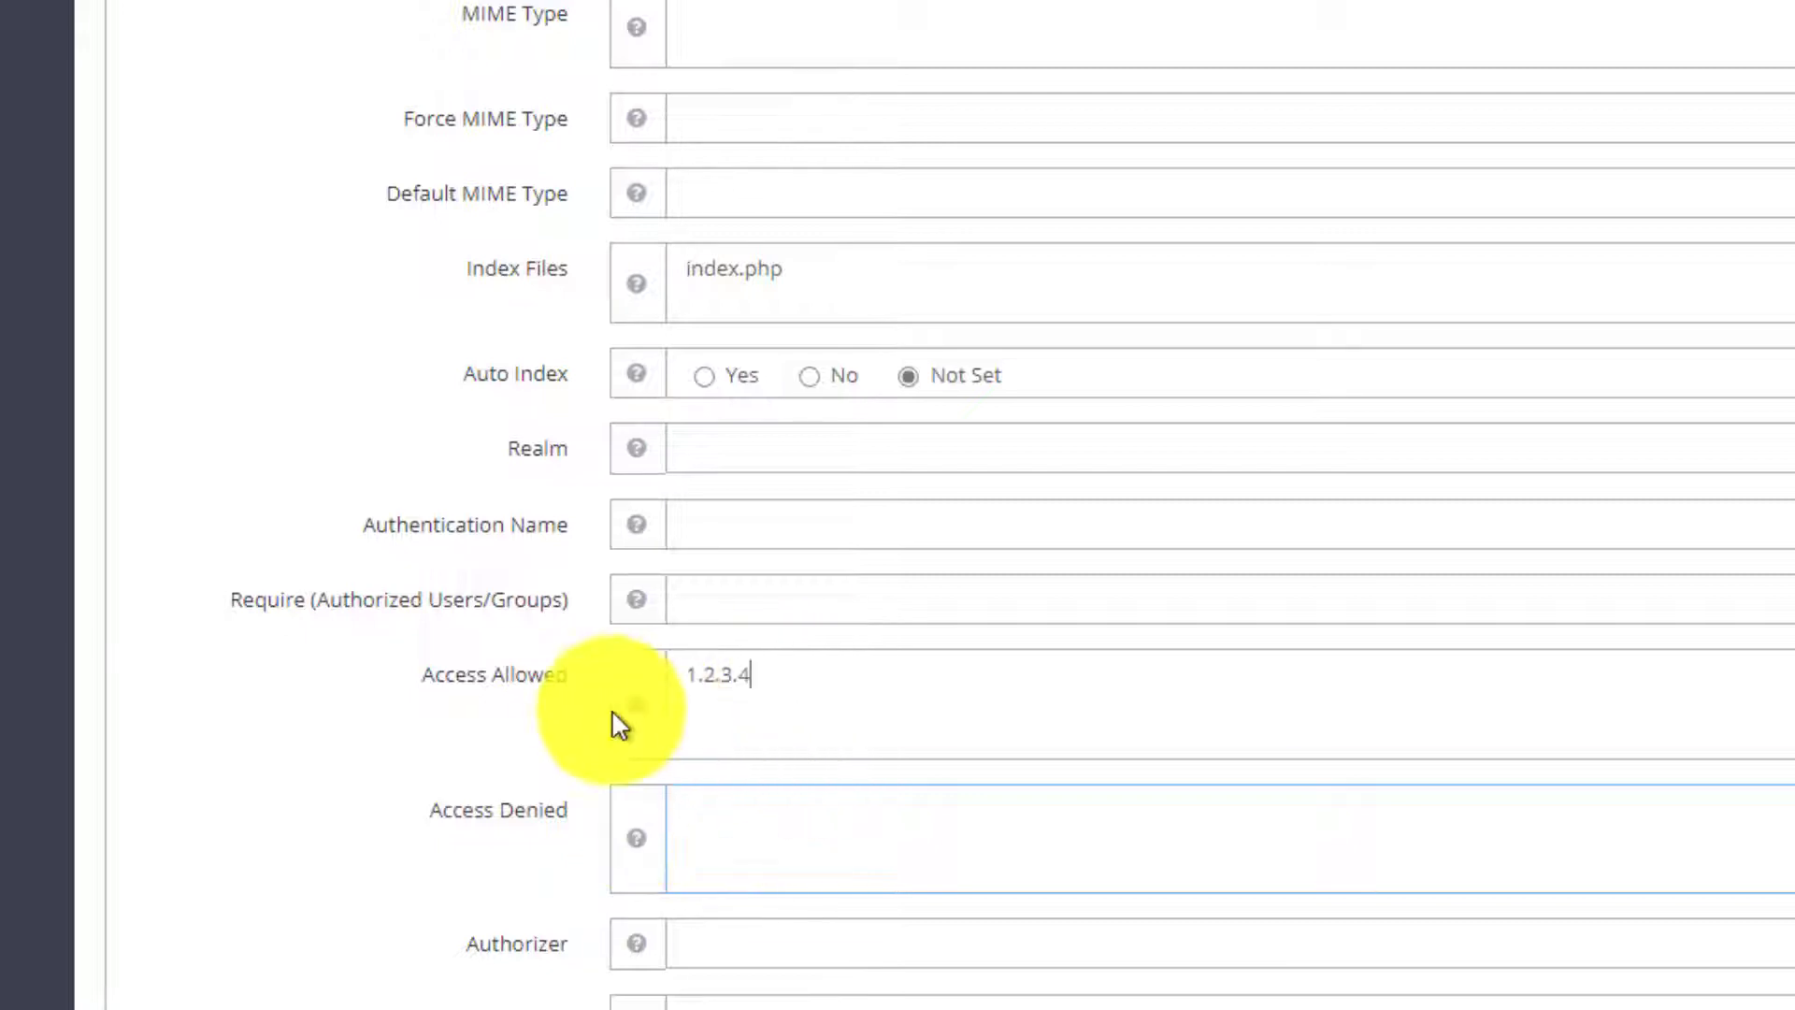
type("*")
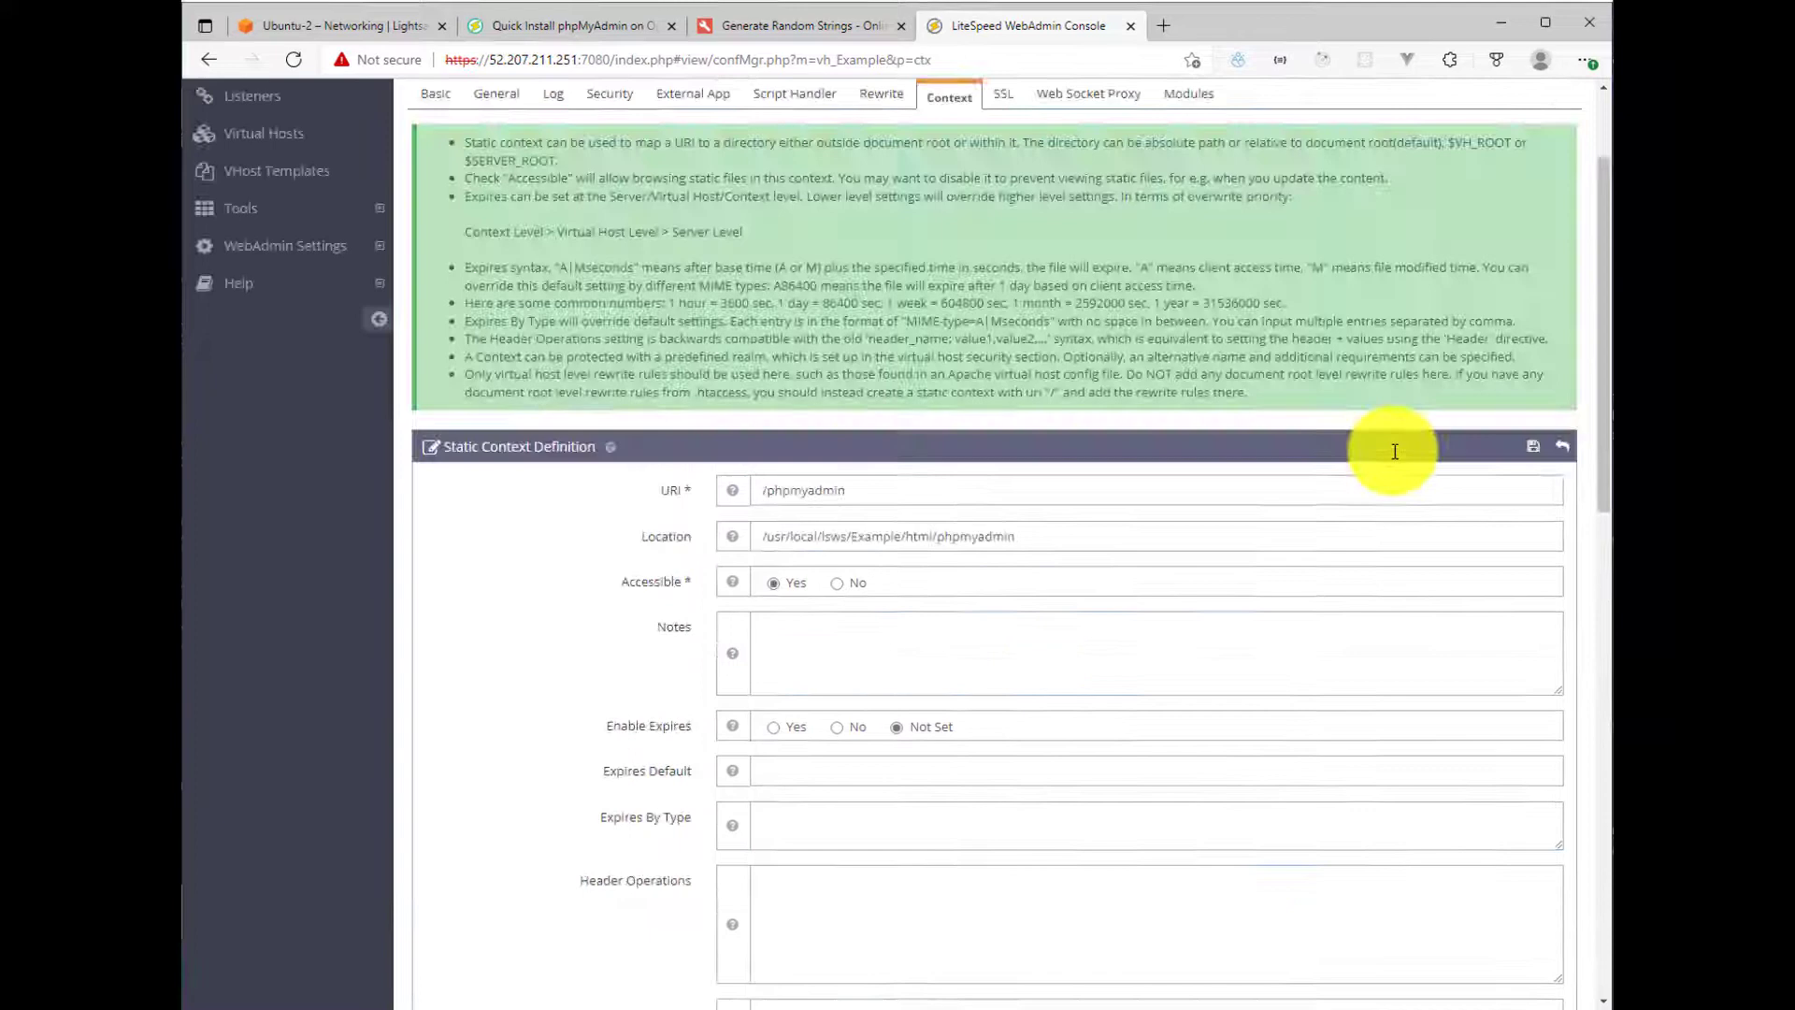
left_click(1532, 445)
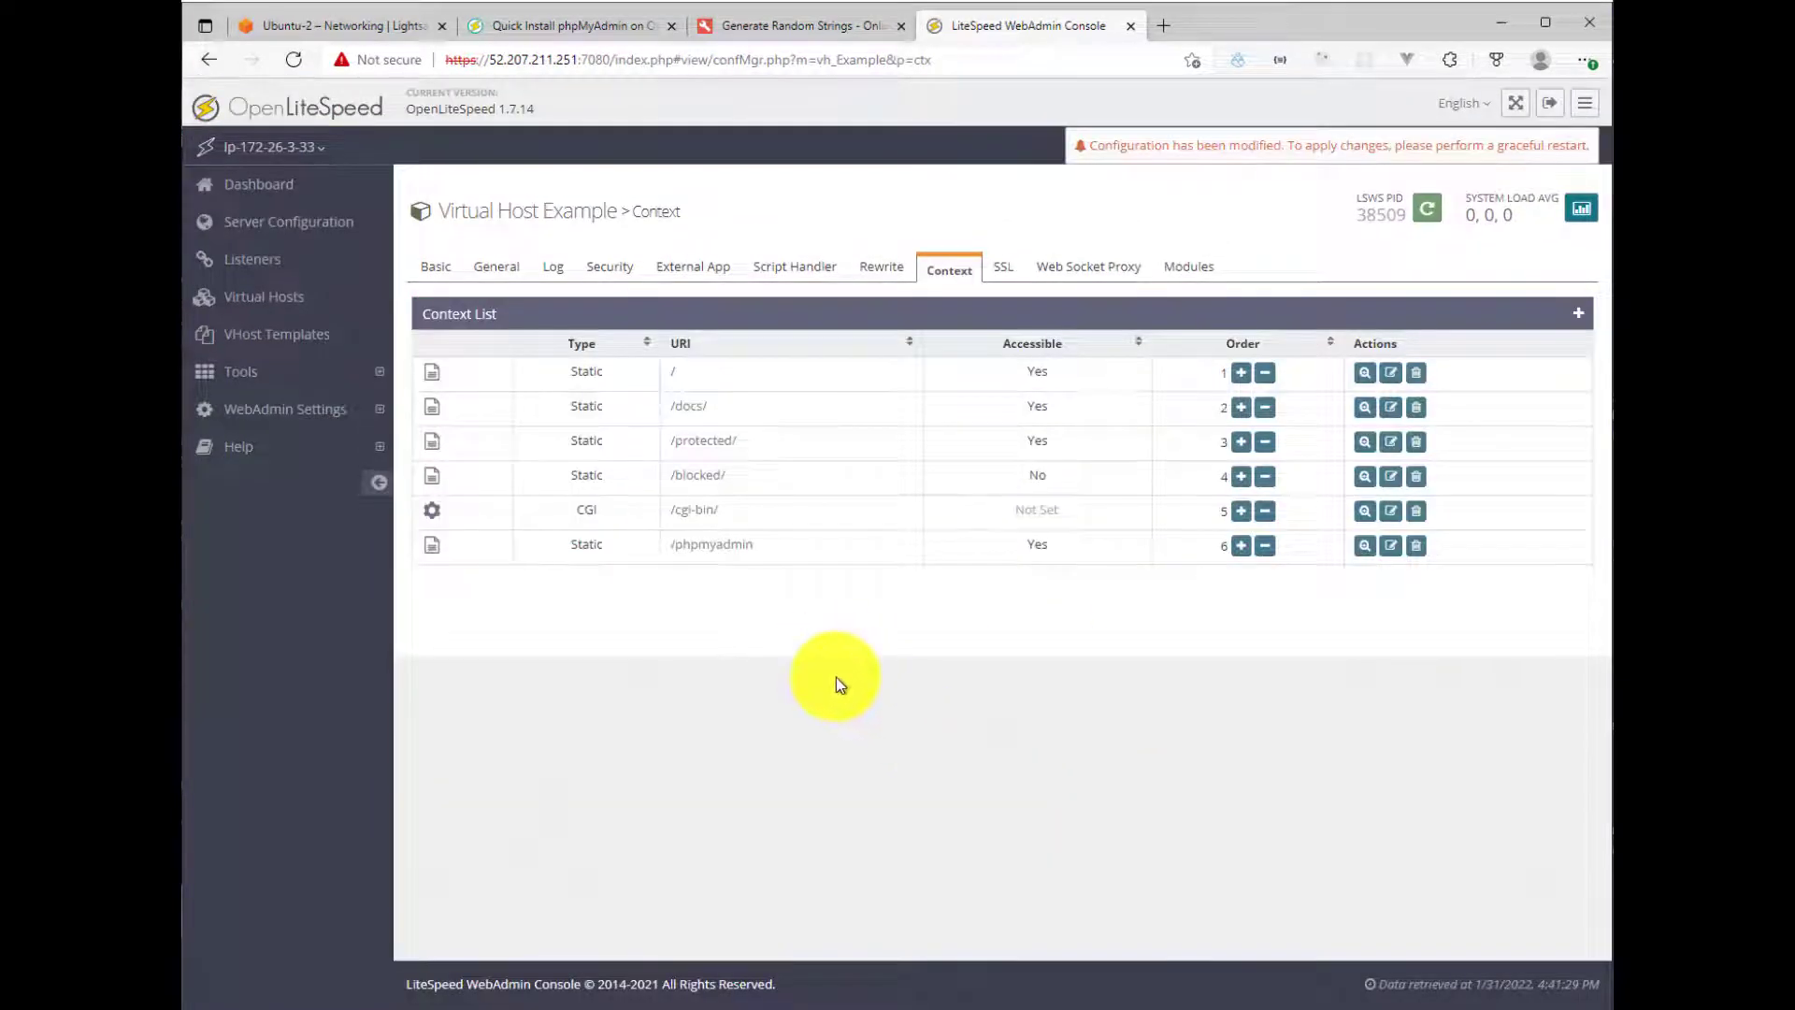
mouse_move(847, 682)
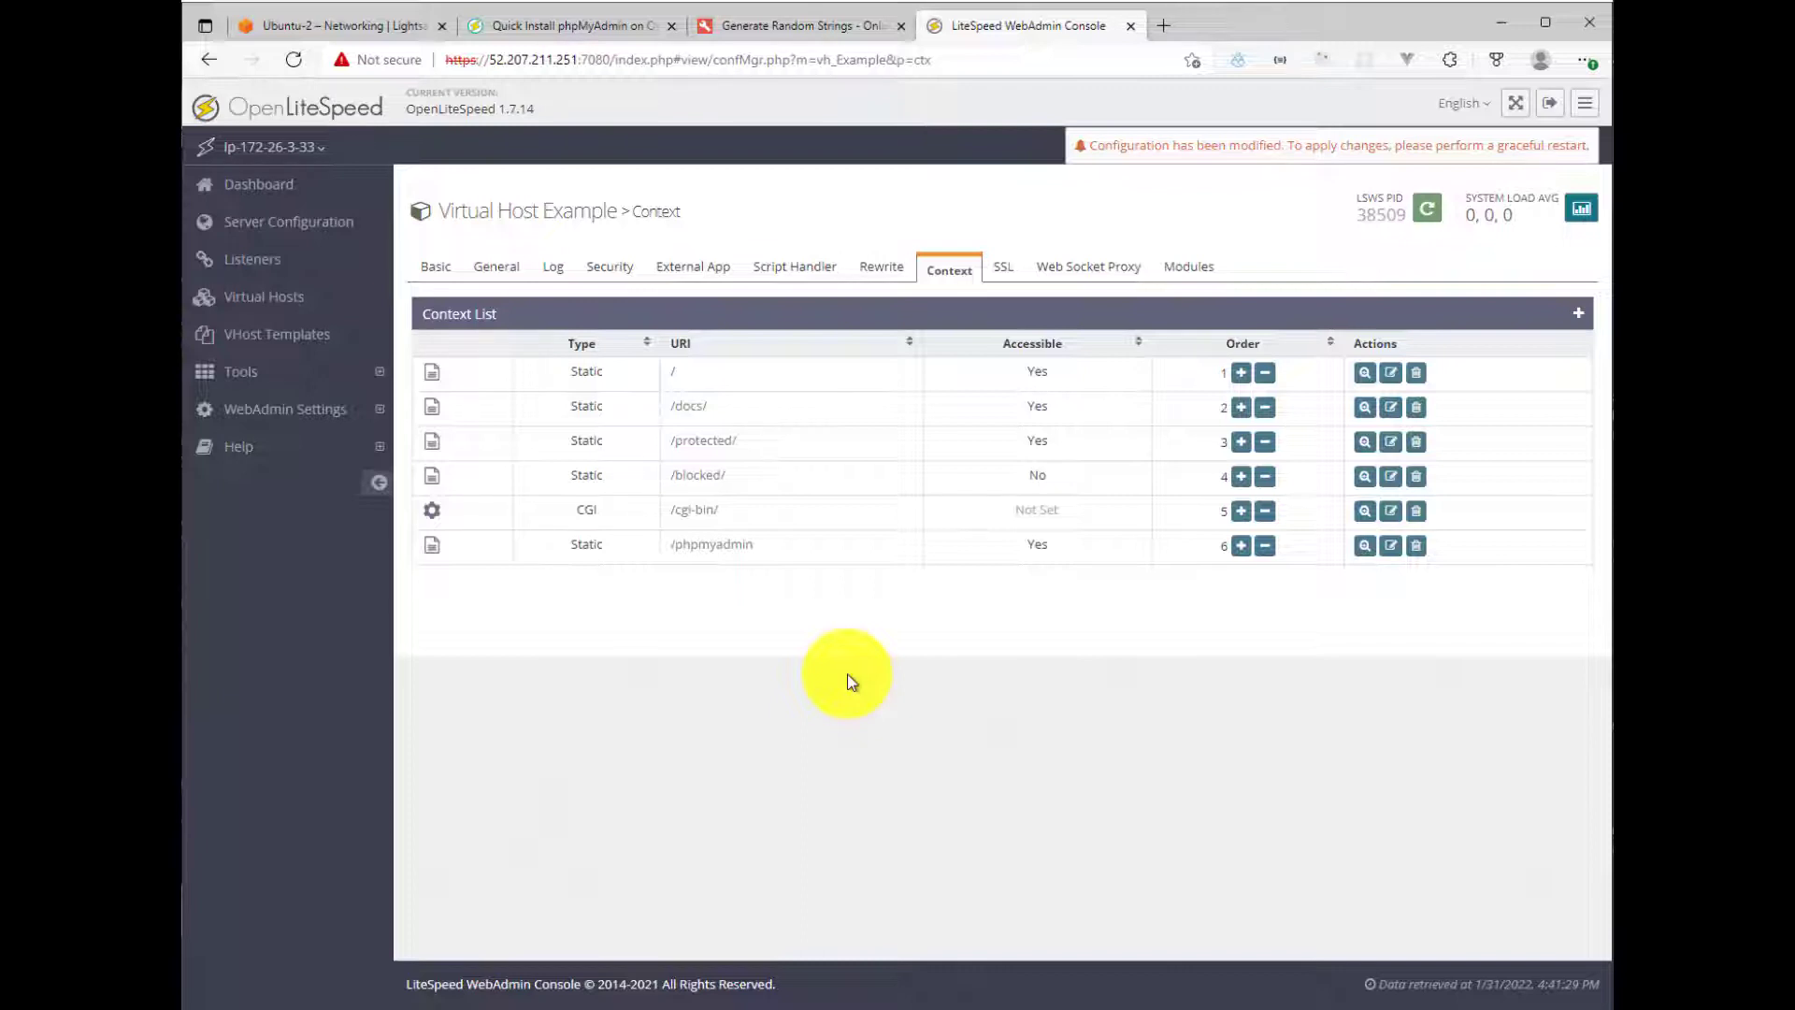
mouse_move(933, 618)
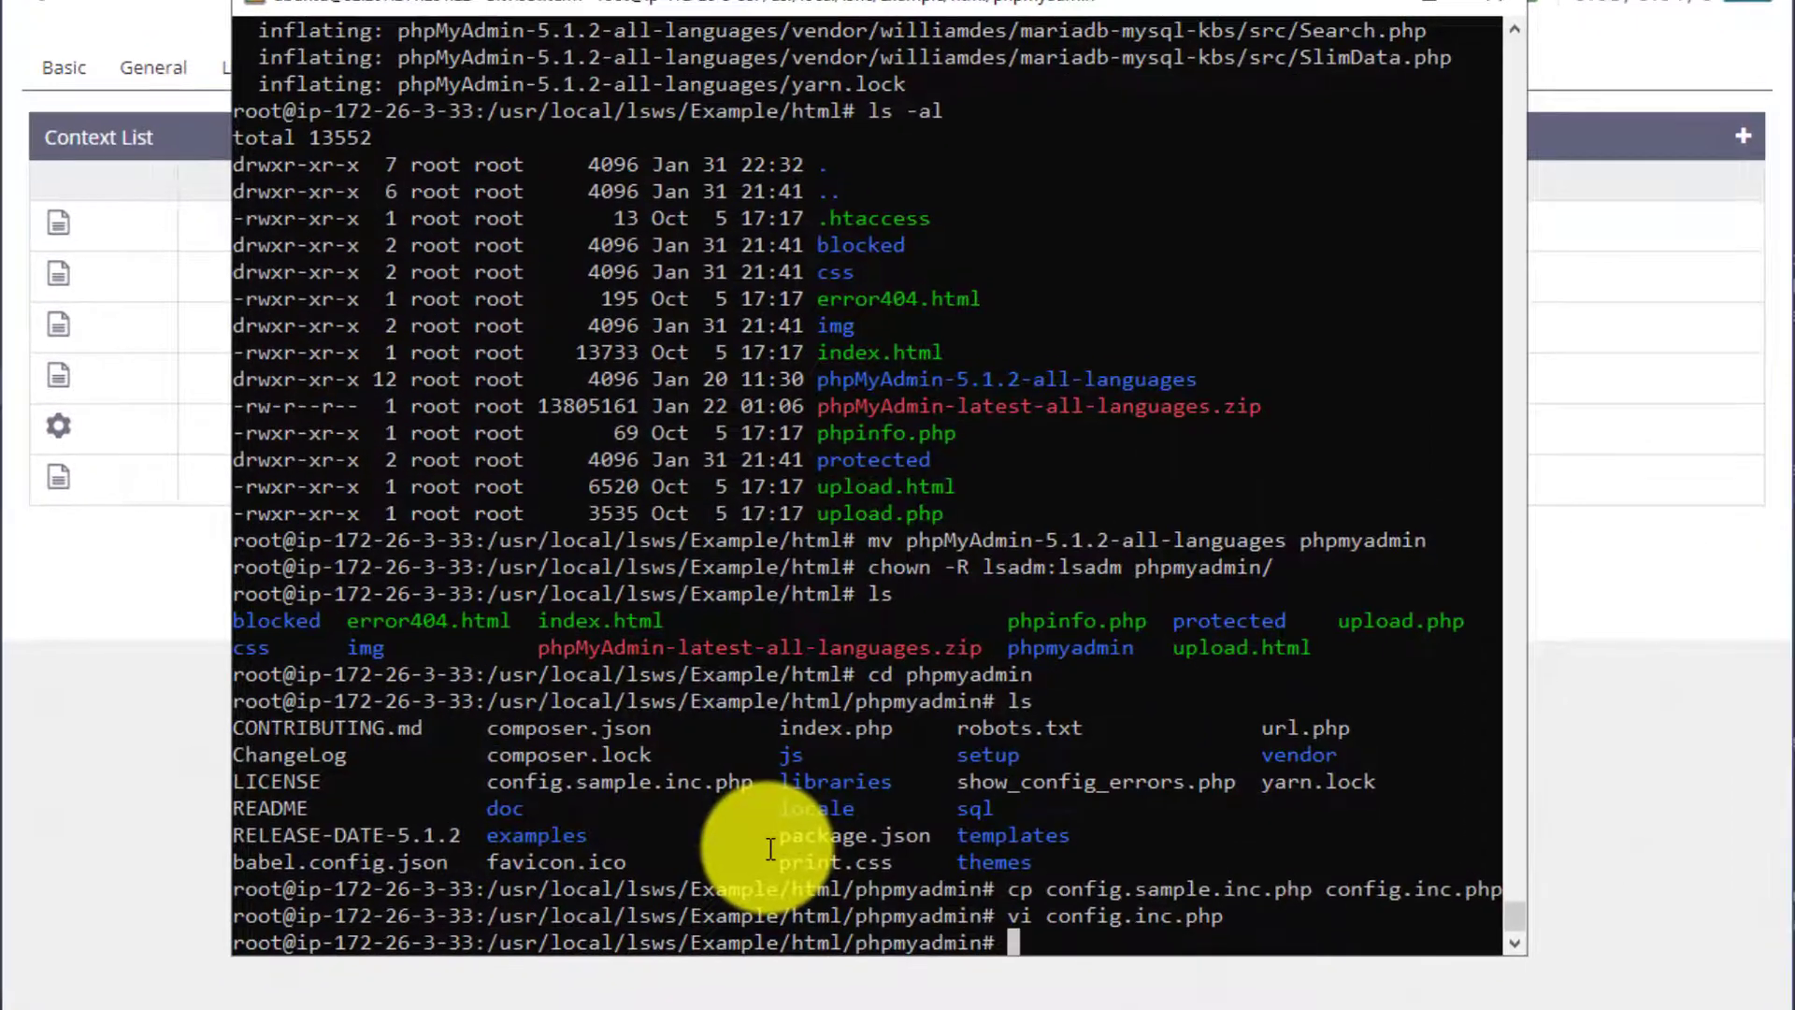
Step: Type touch /usr/local/lsws/conf/PASS at the SSH prompt
type("touch")
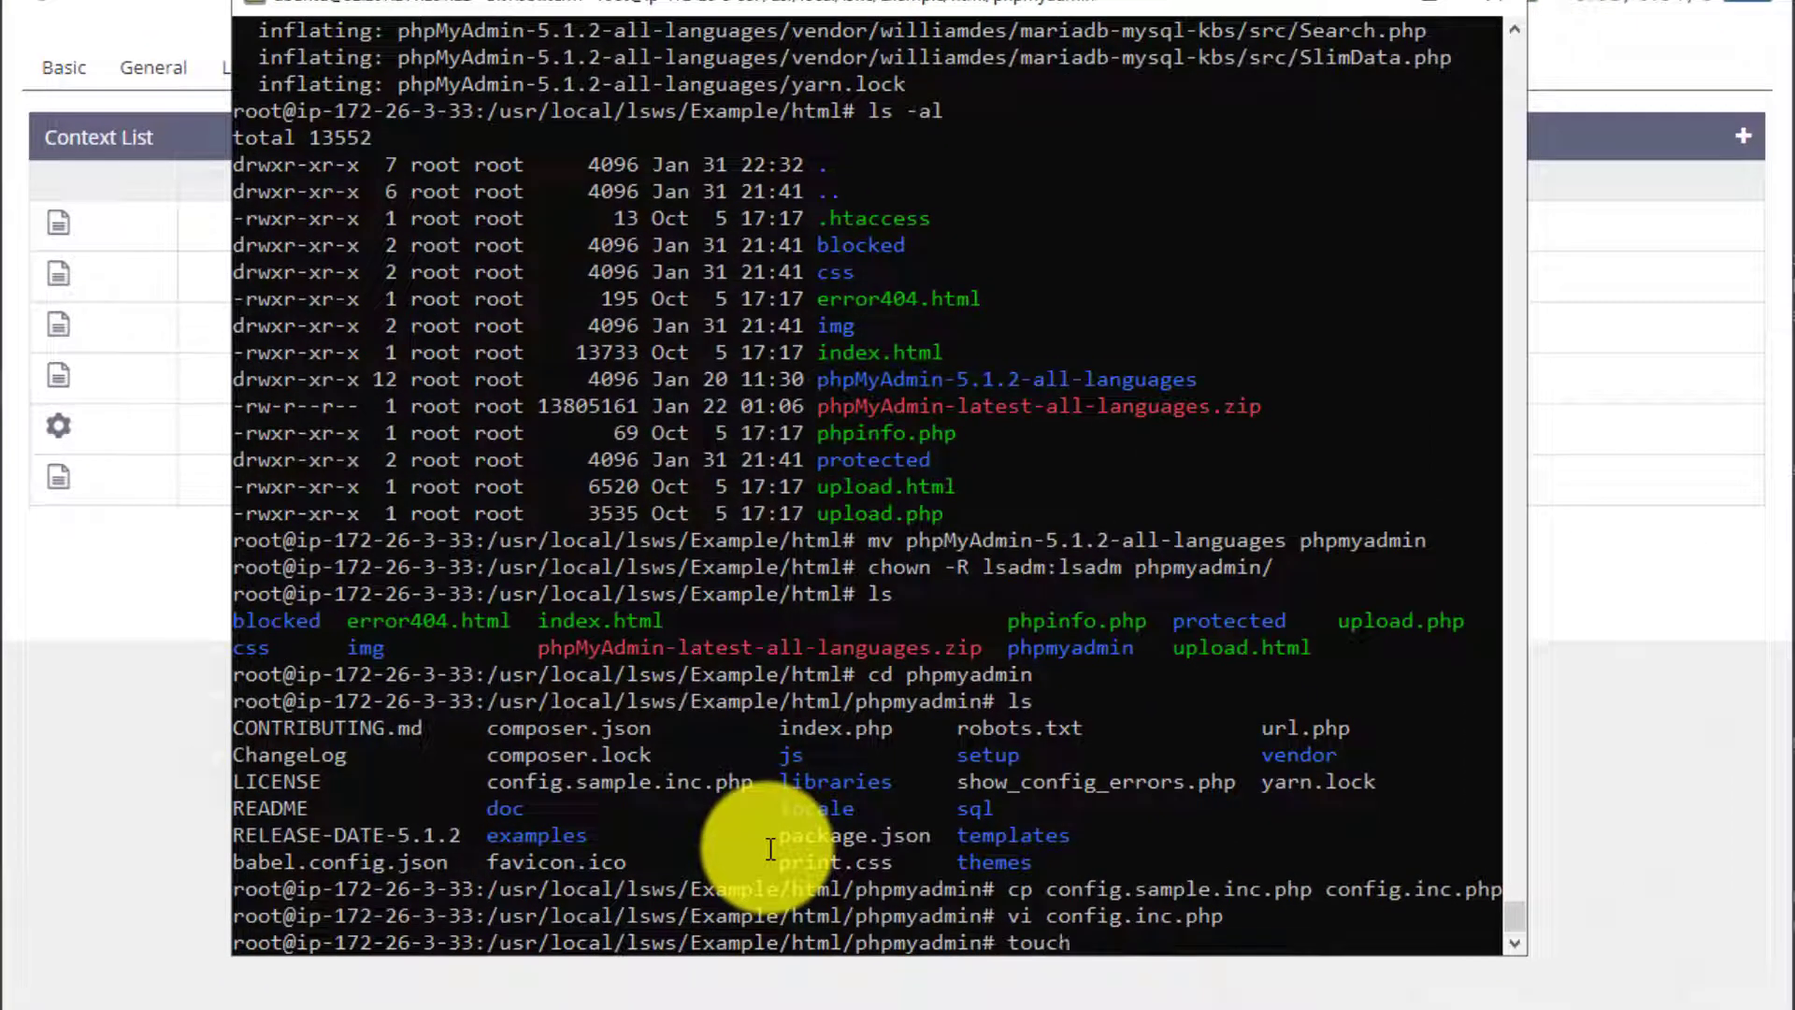
type("/usr/loca")
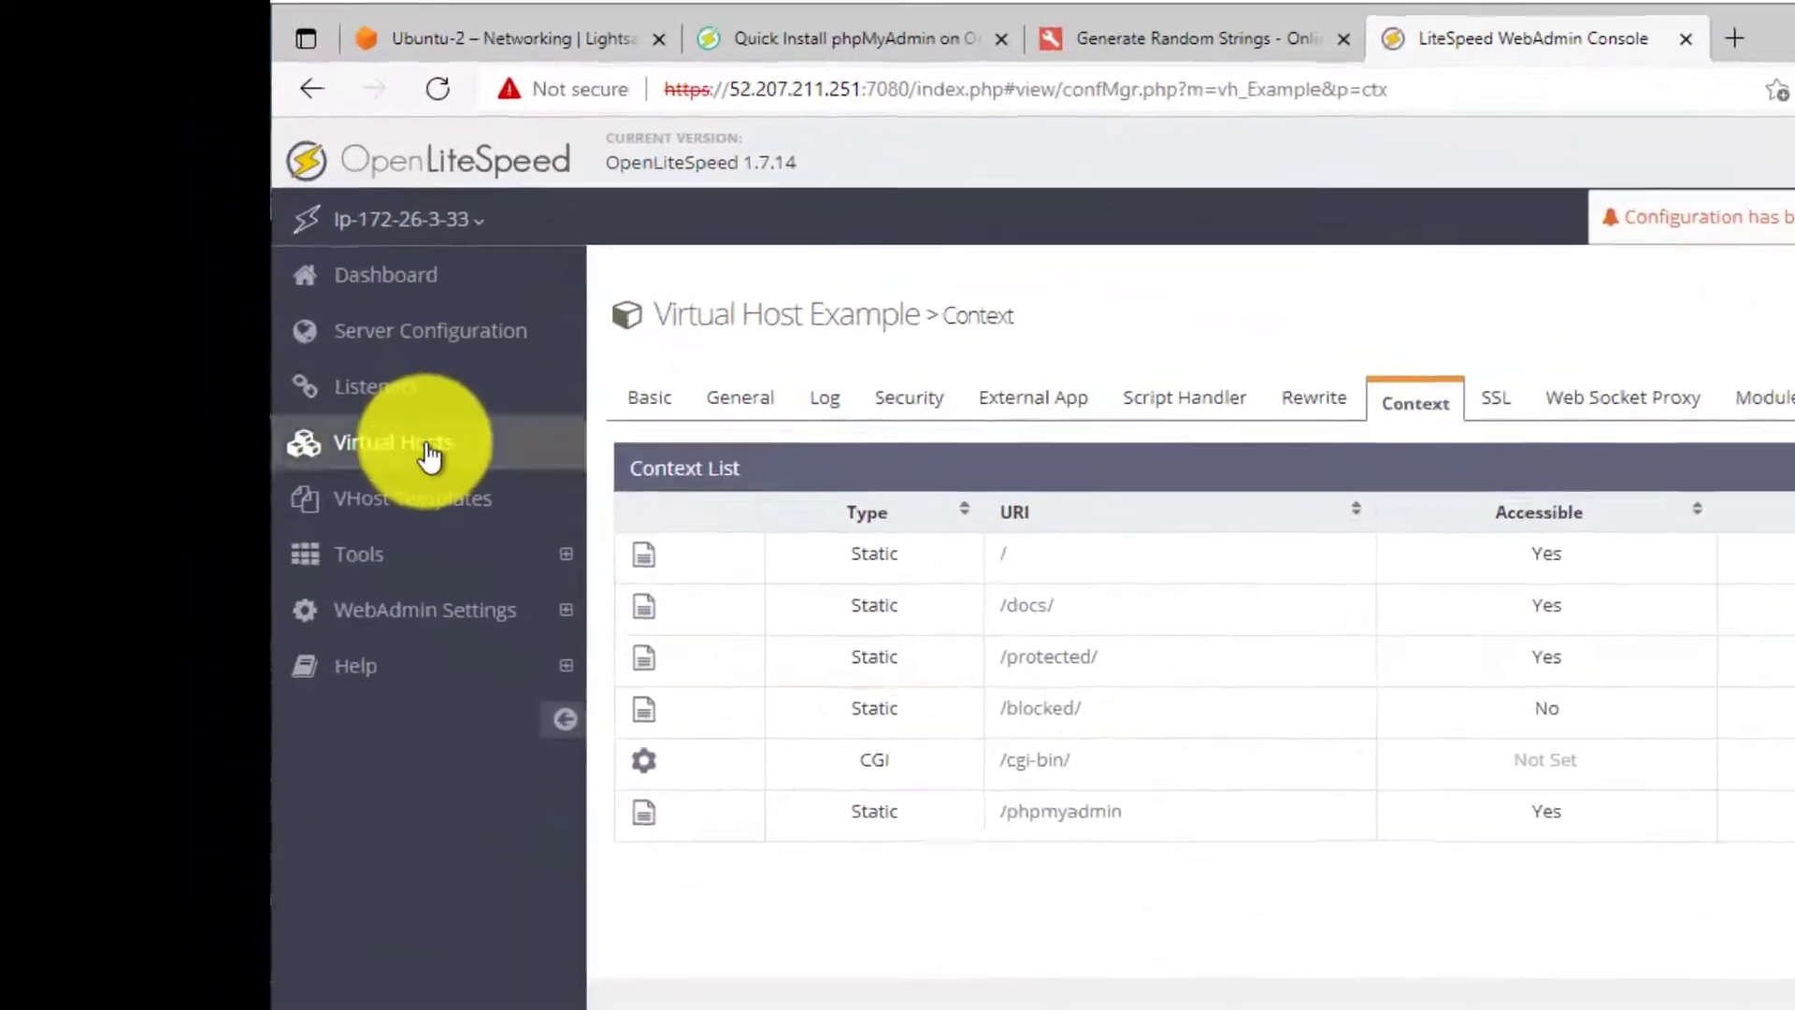
Step: Add Password File realm 'phpmyadmin' with User DB /usr/local/lsws/conf/PASS to Example's Security and save
left_click(392, 442)
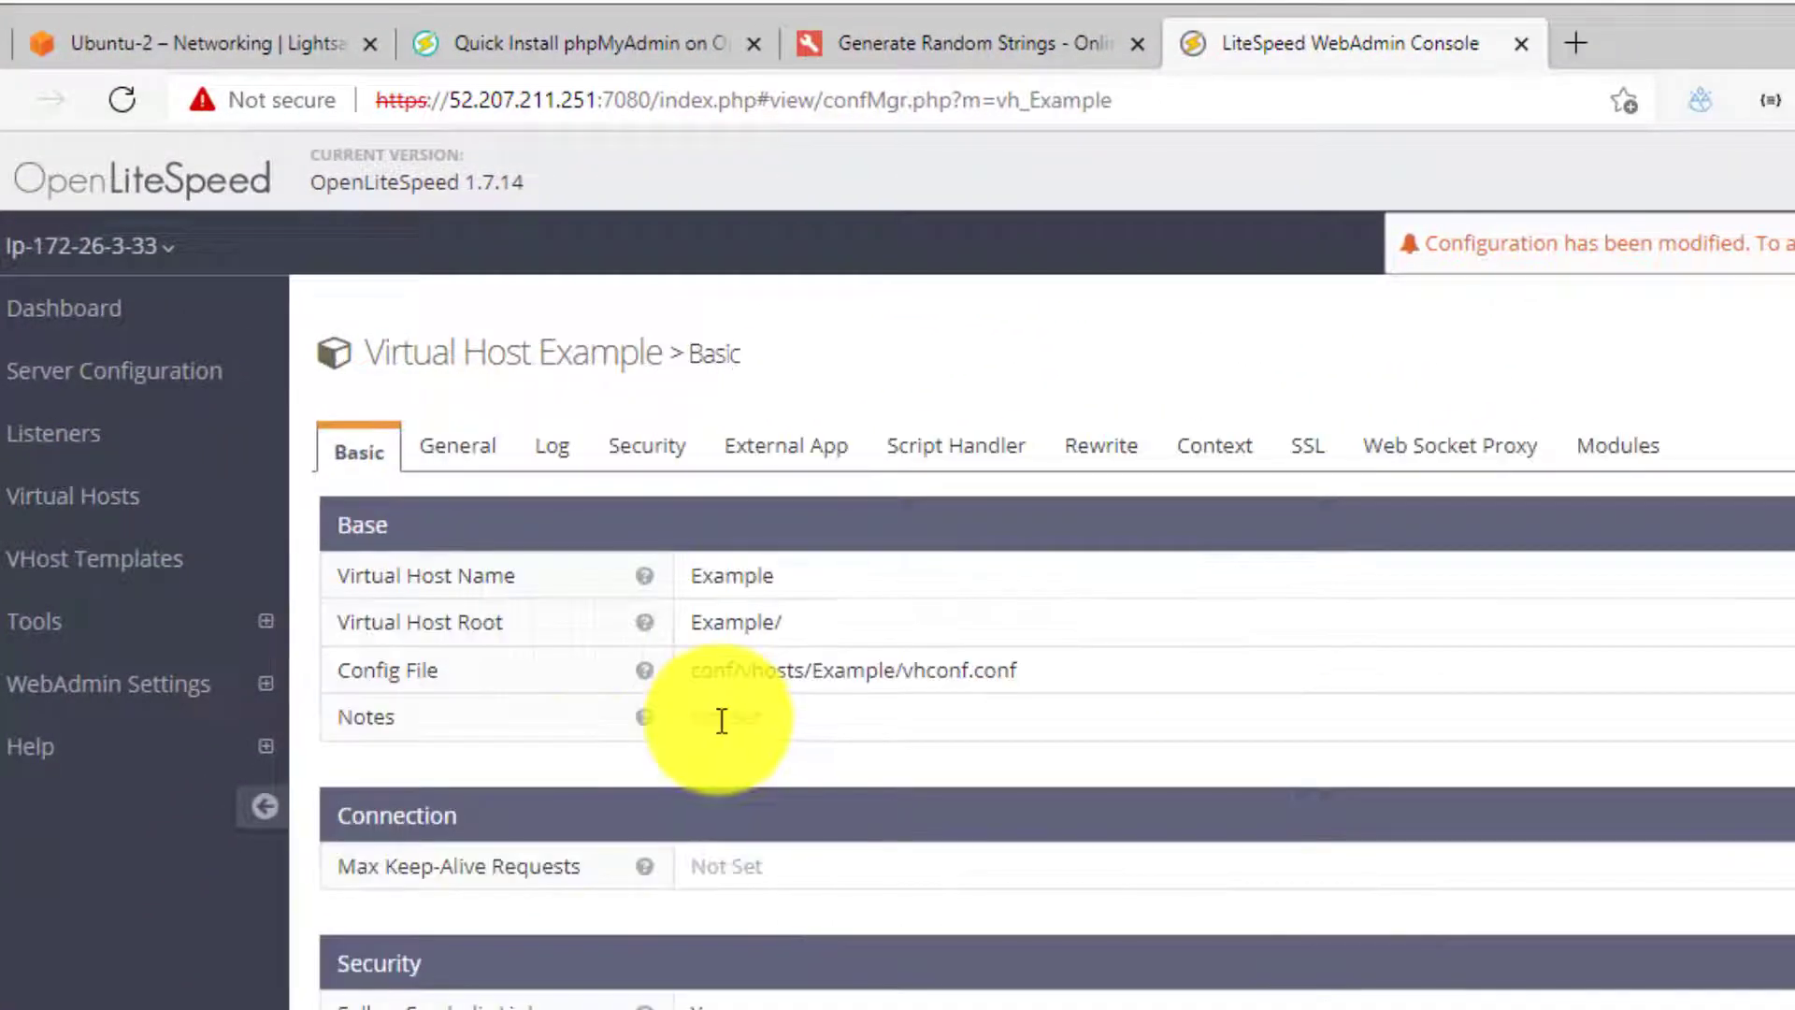
left_click(646, 445)
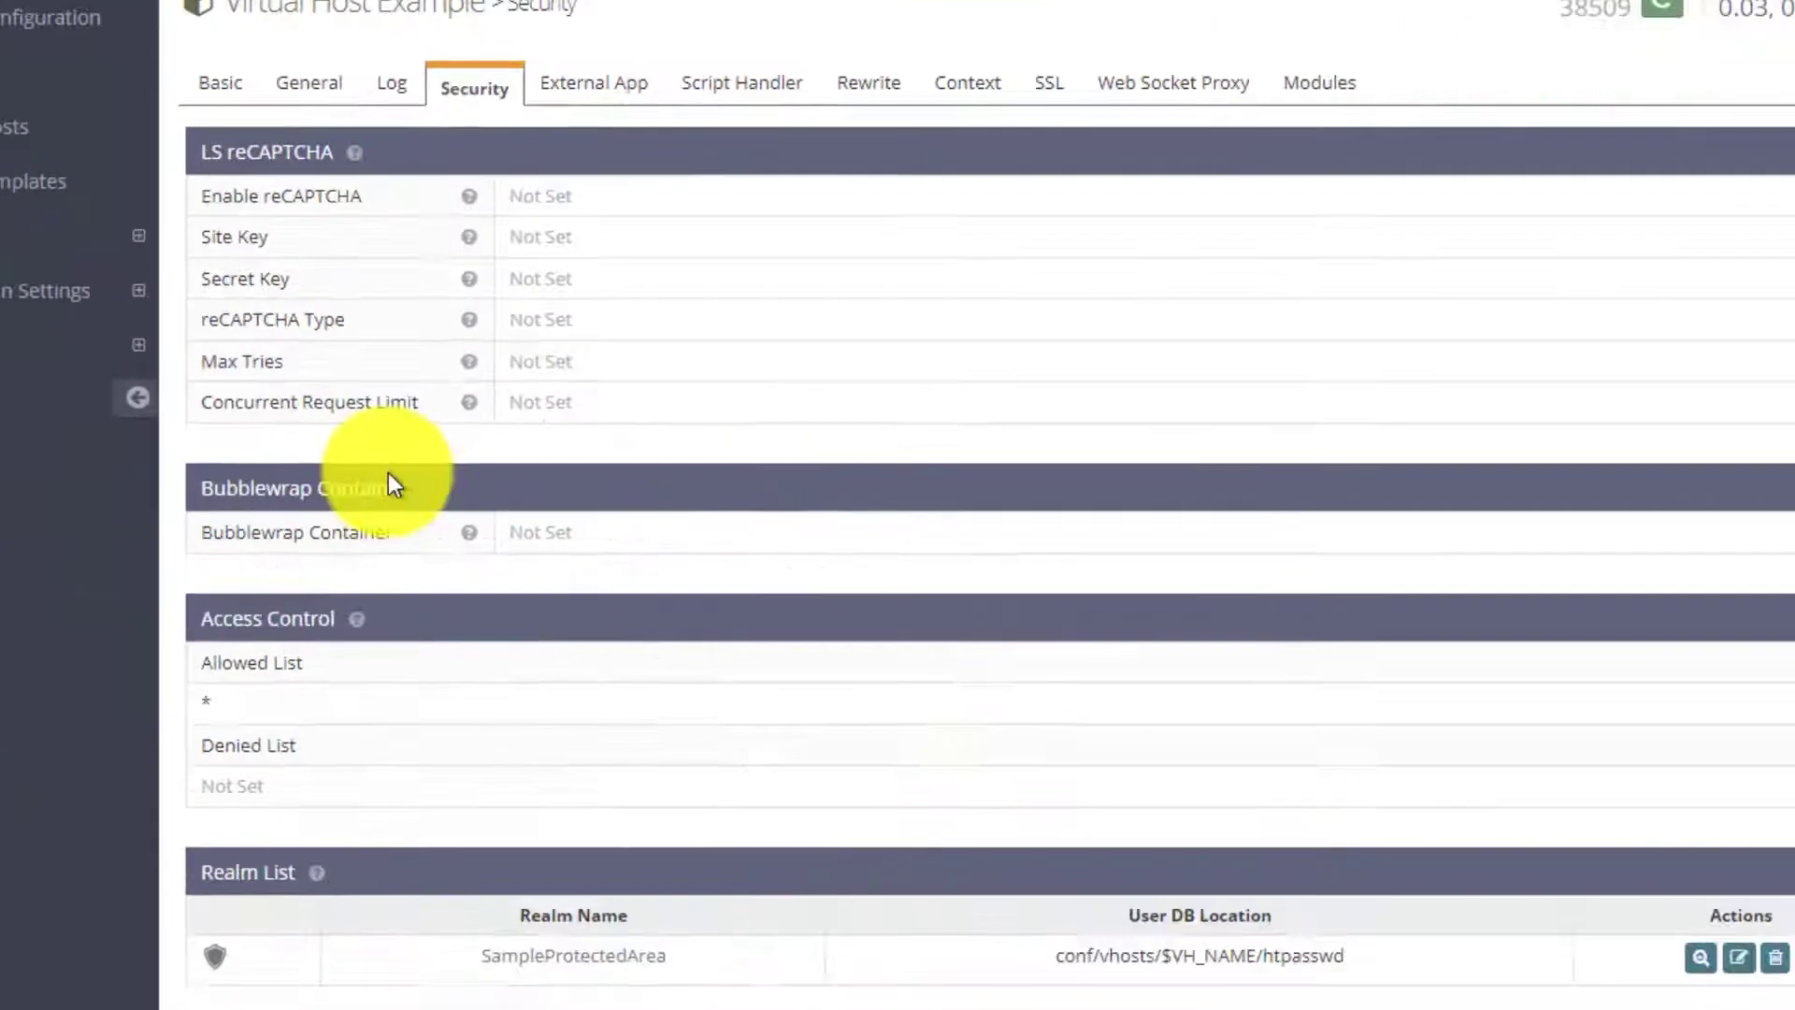
scroll("down", 3)
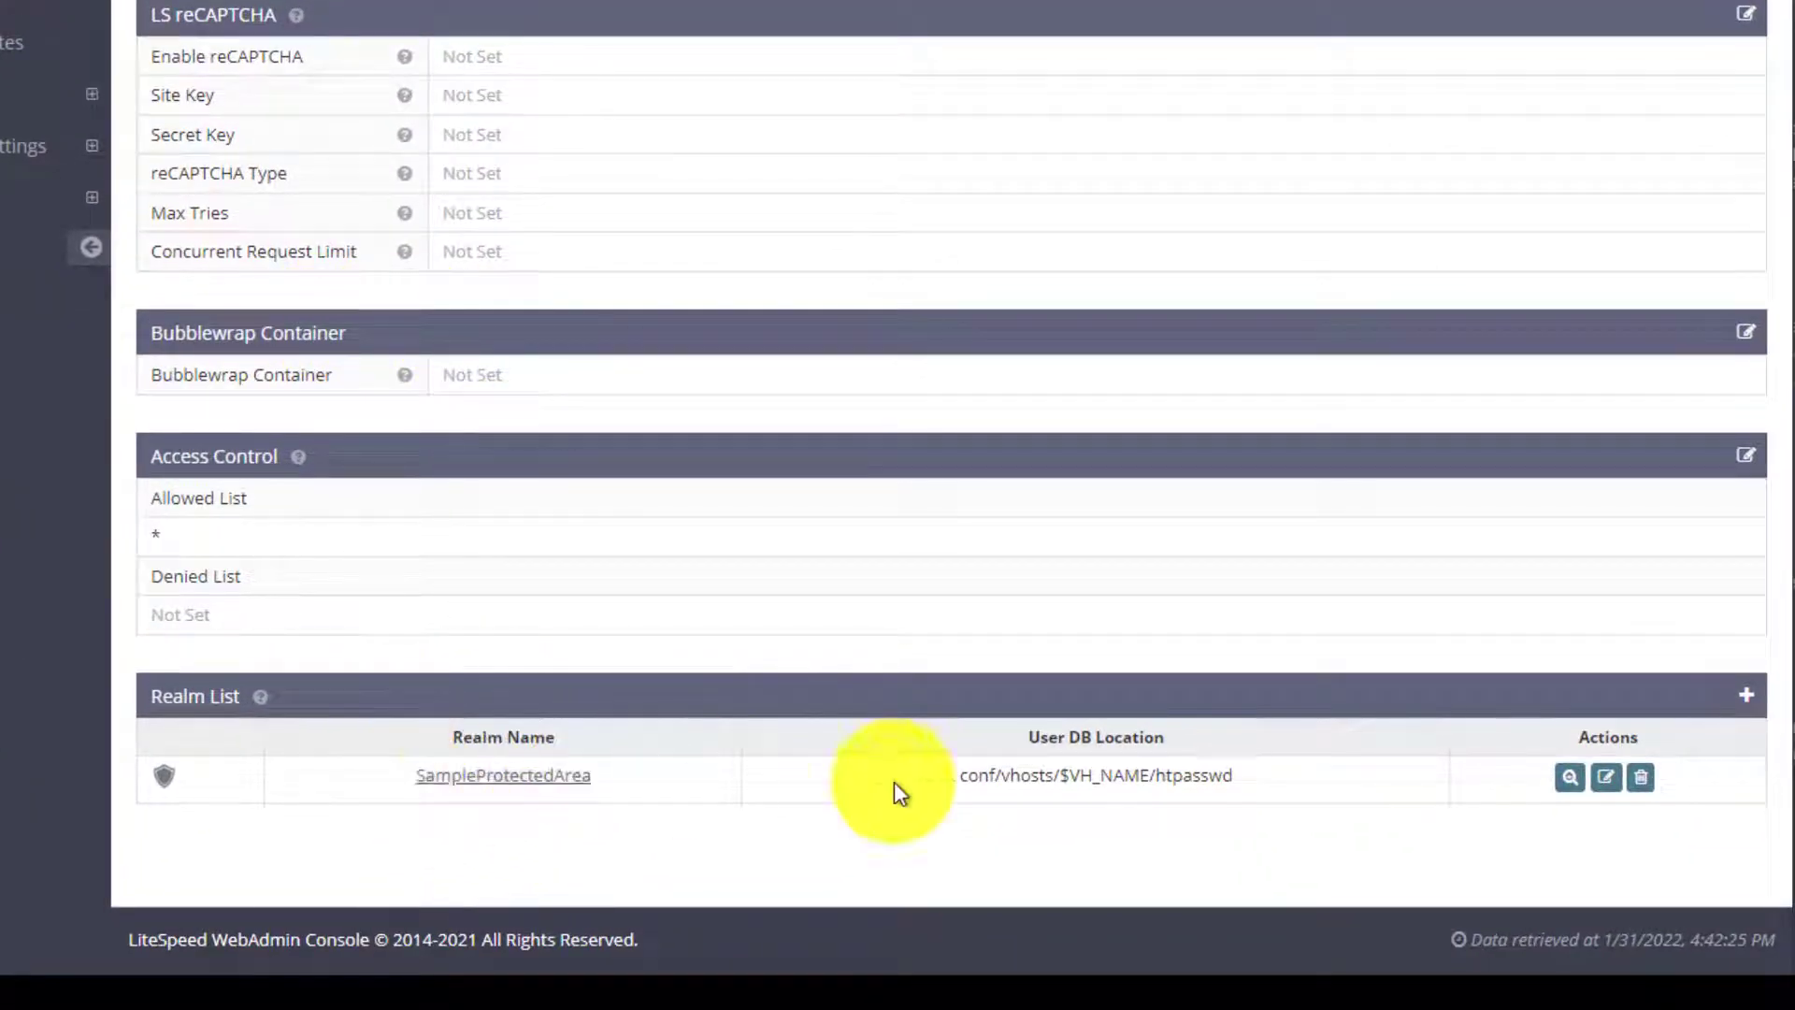
mouse_move(233, 721)
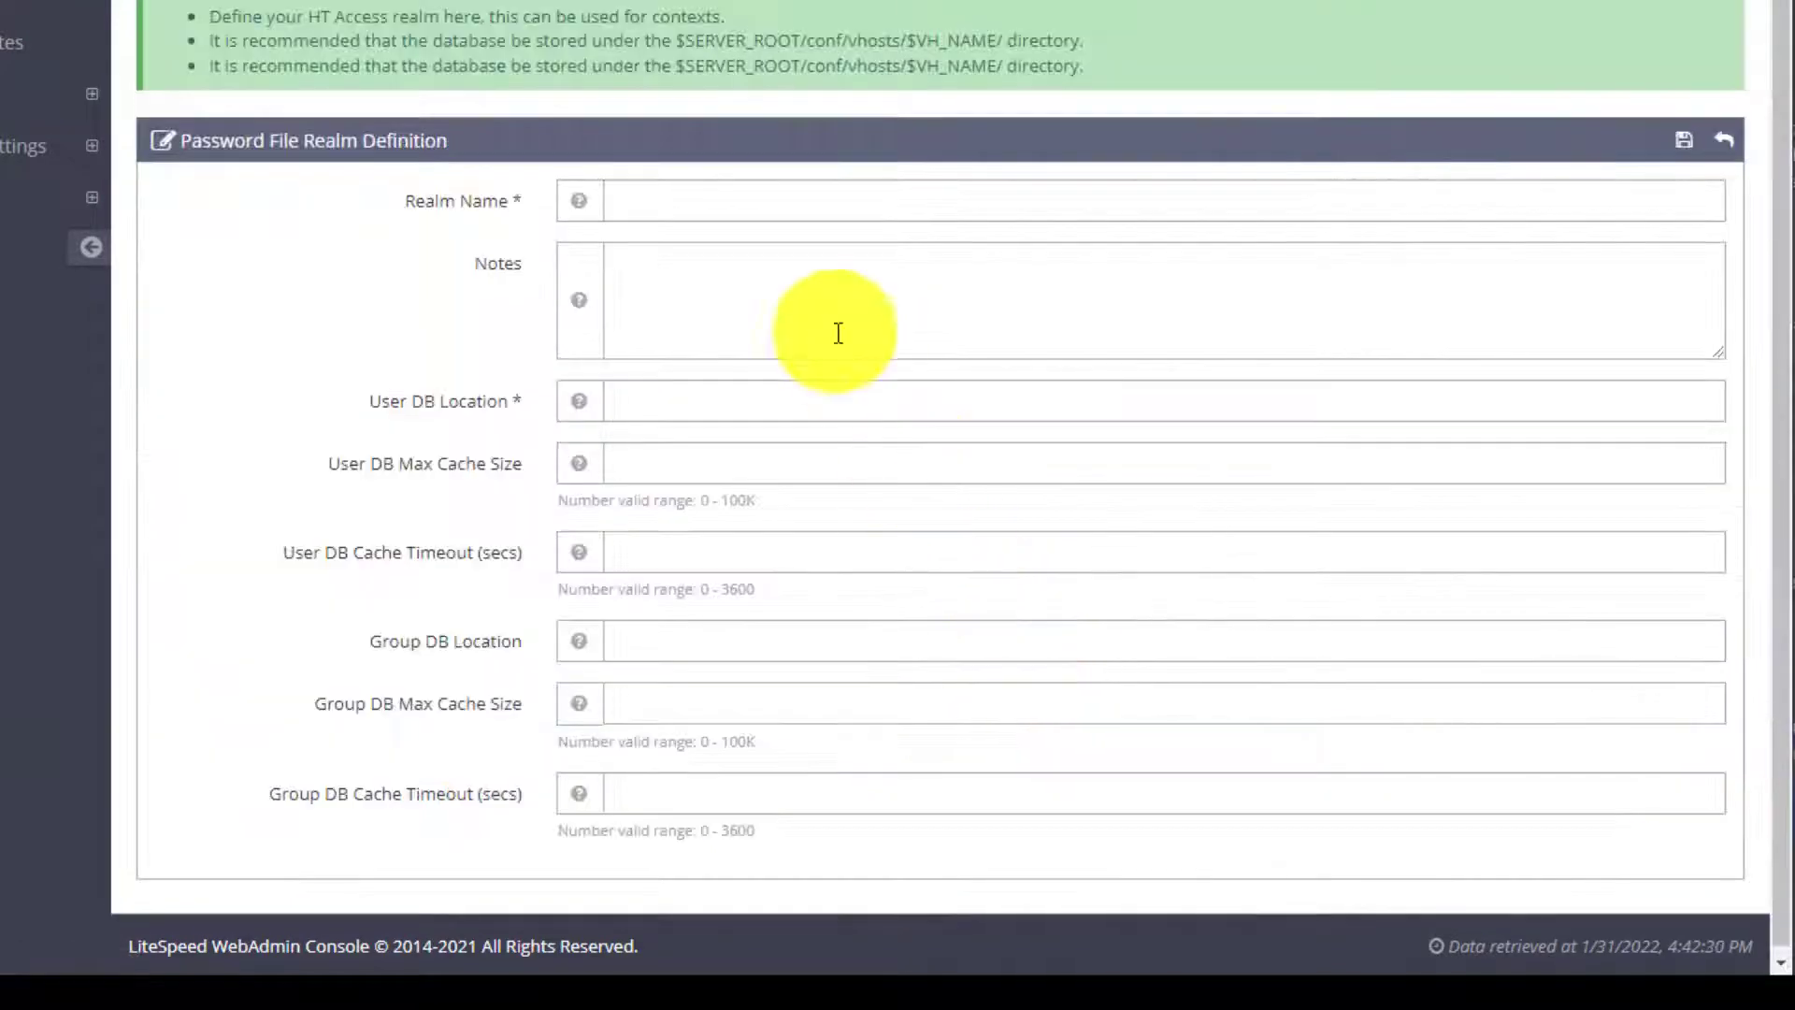
left_click(1030, 200)
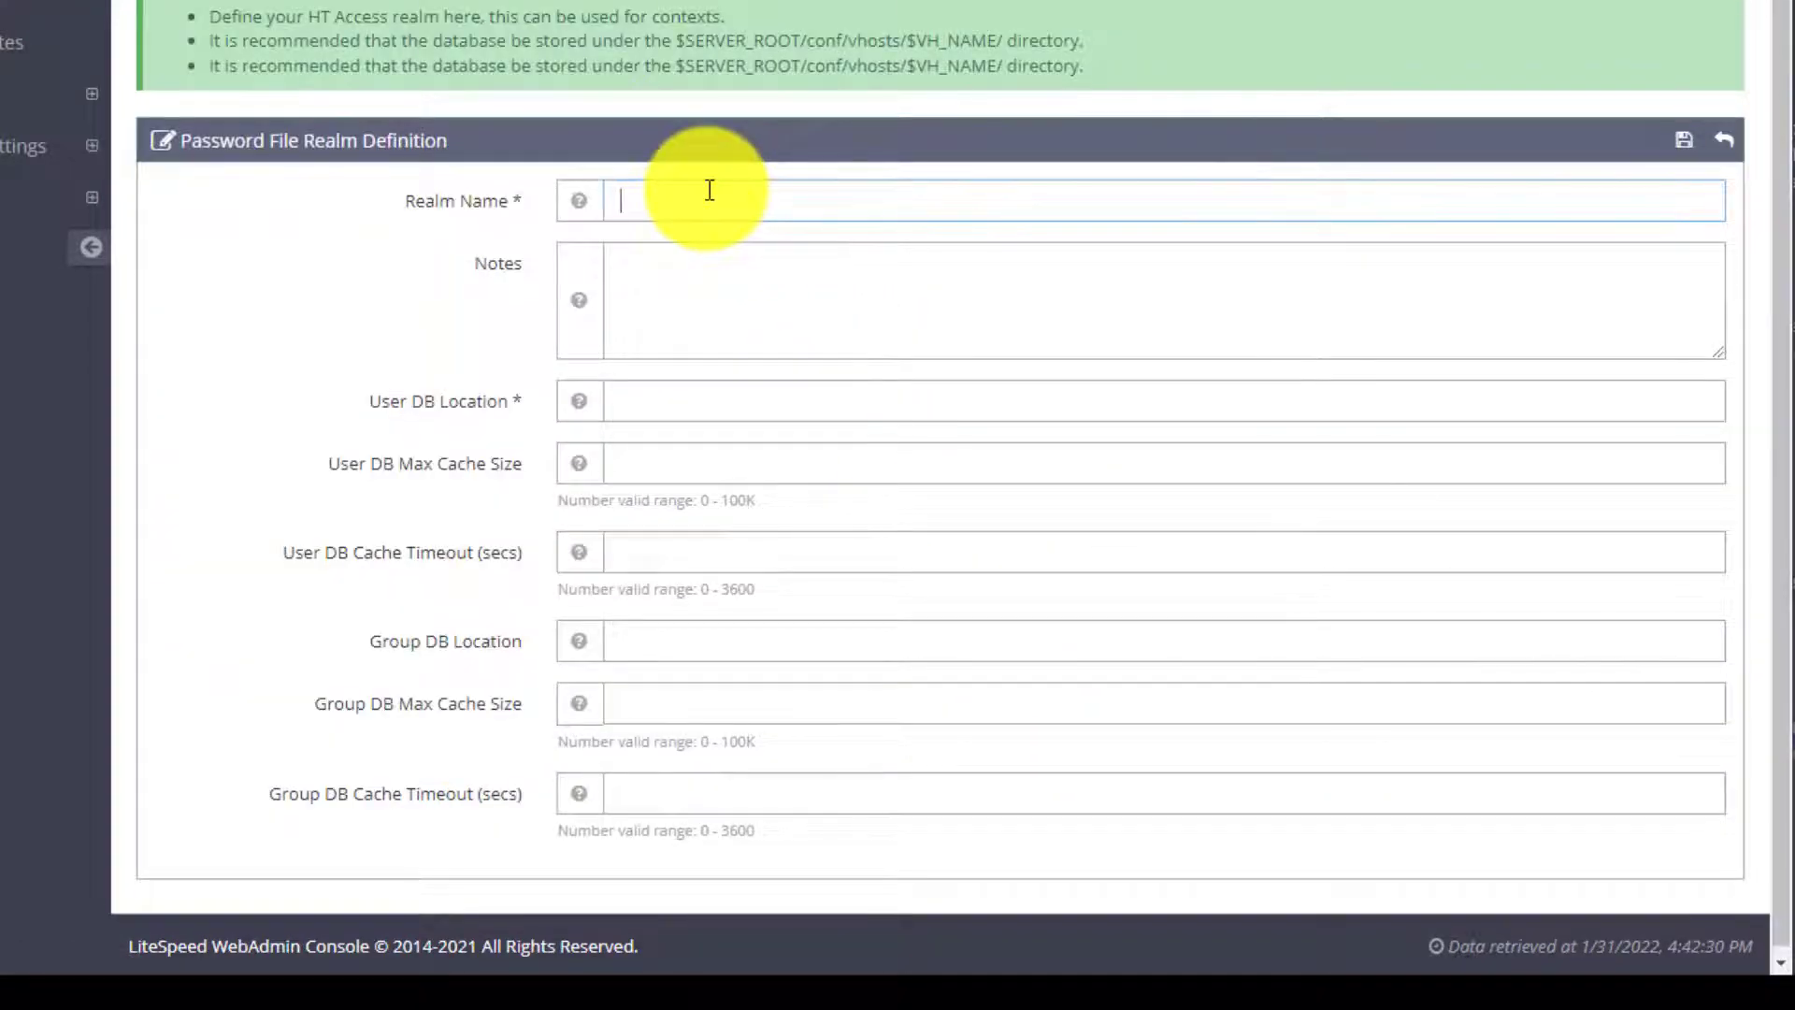
type("phpmyadmin")
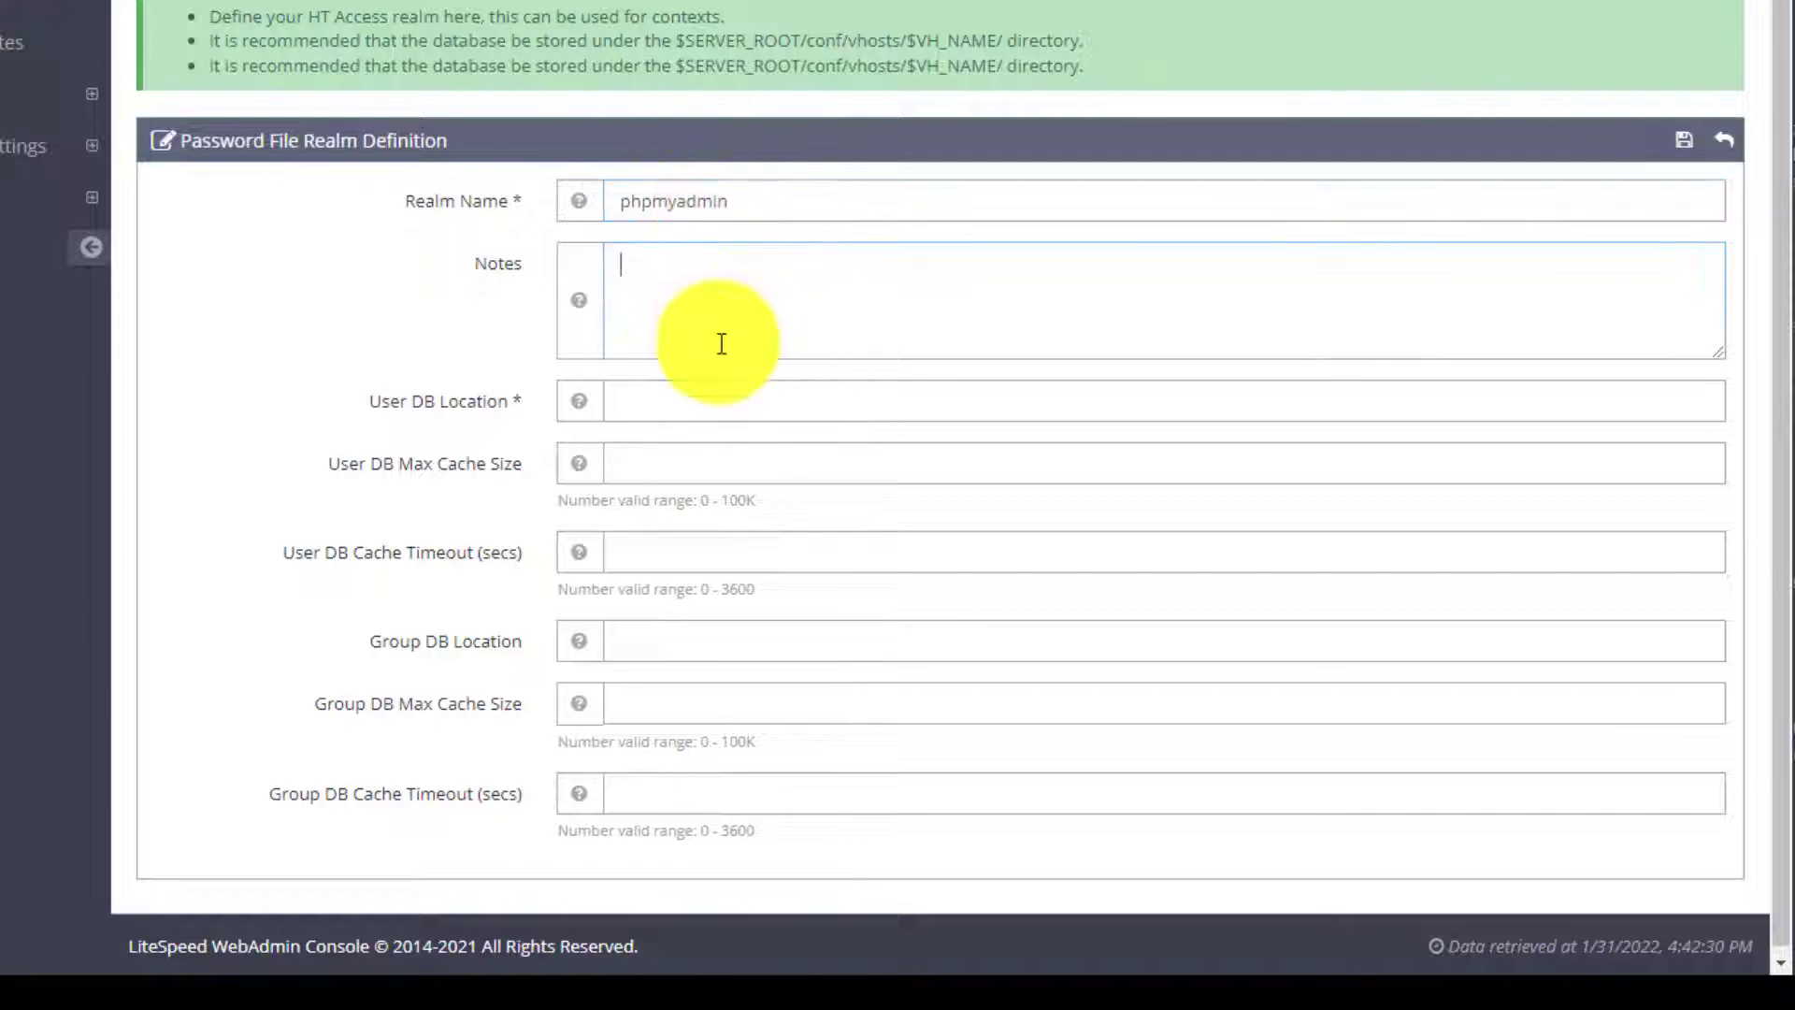
left_click(1139, 399)
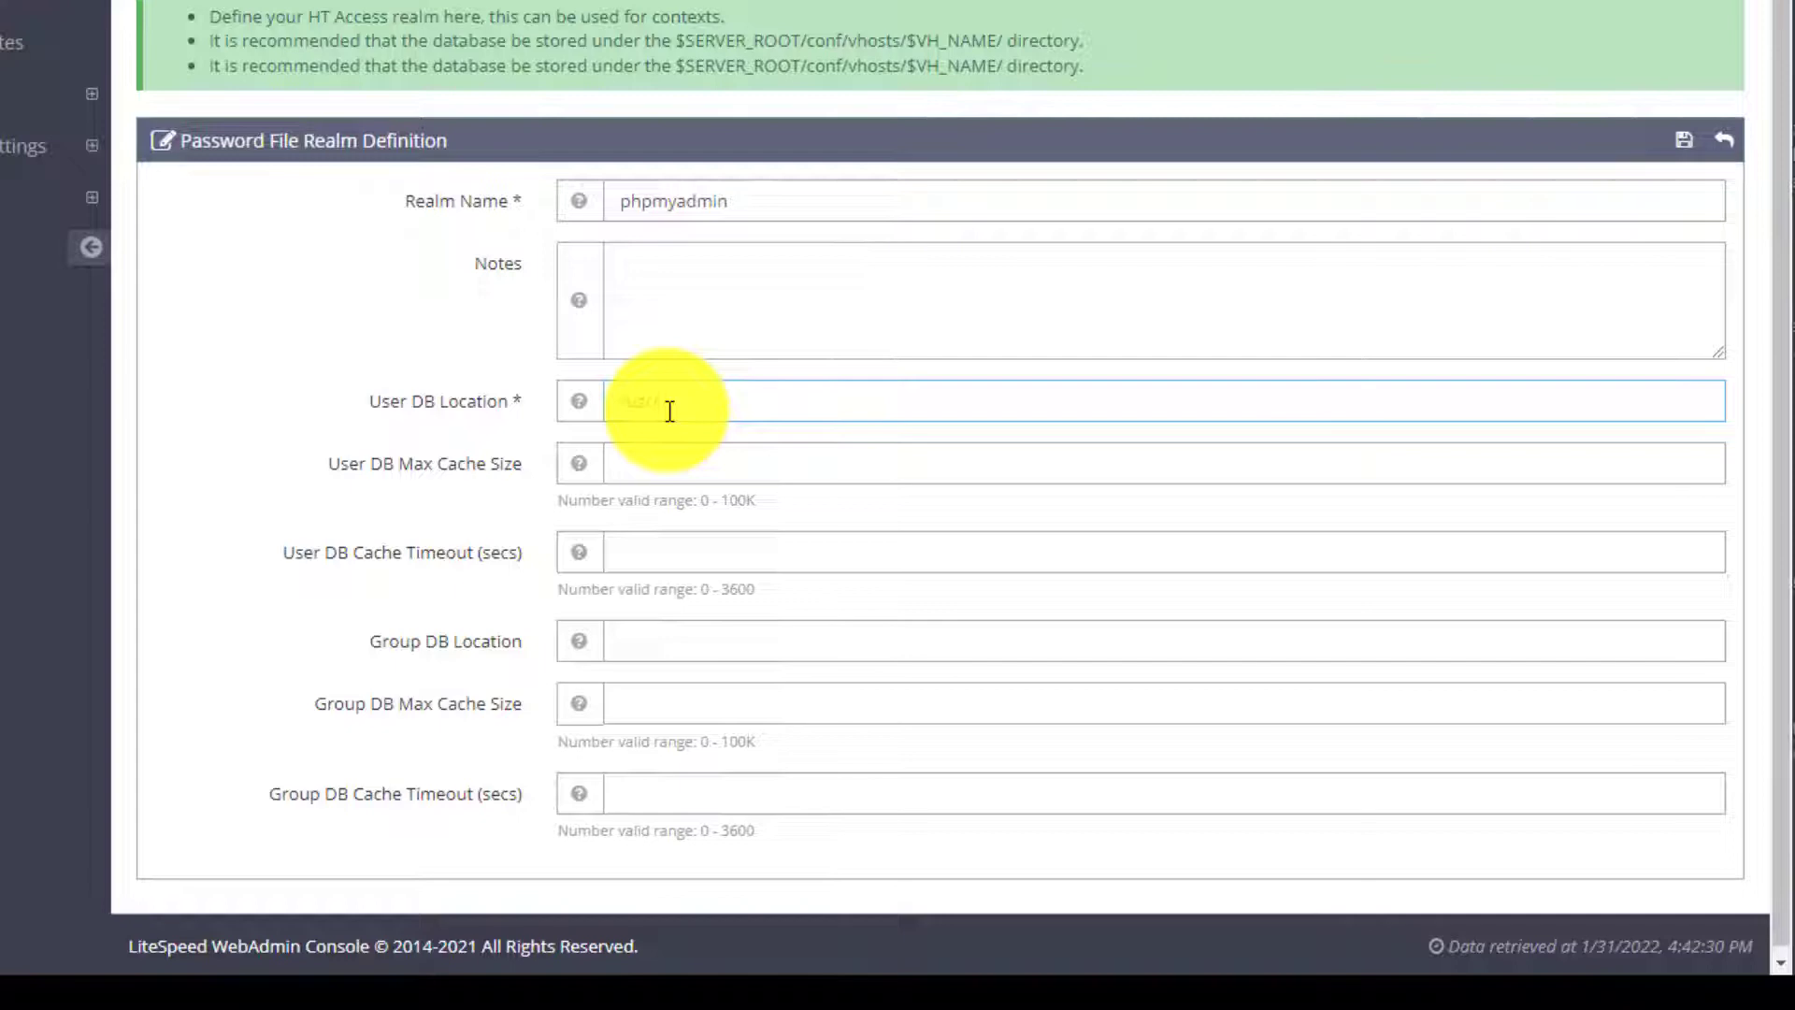
type("usr/local/lsws/c")
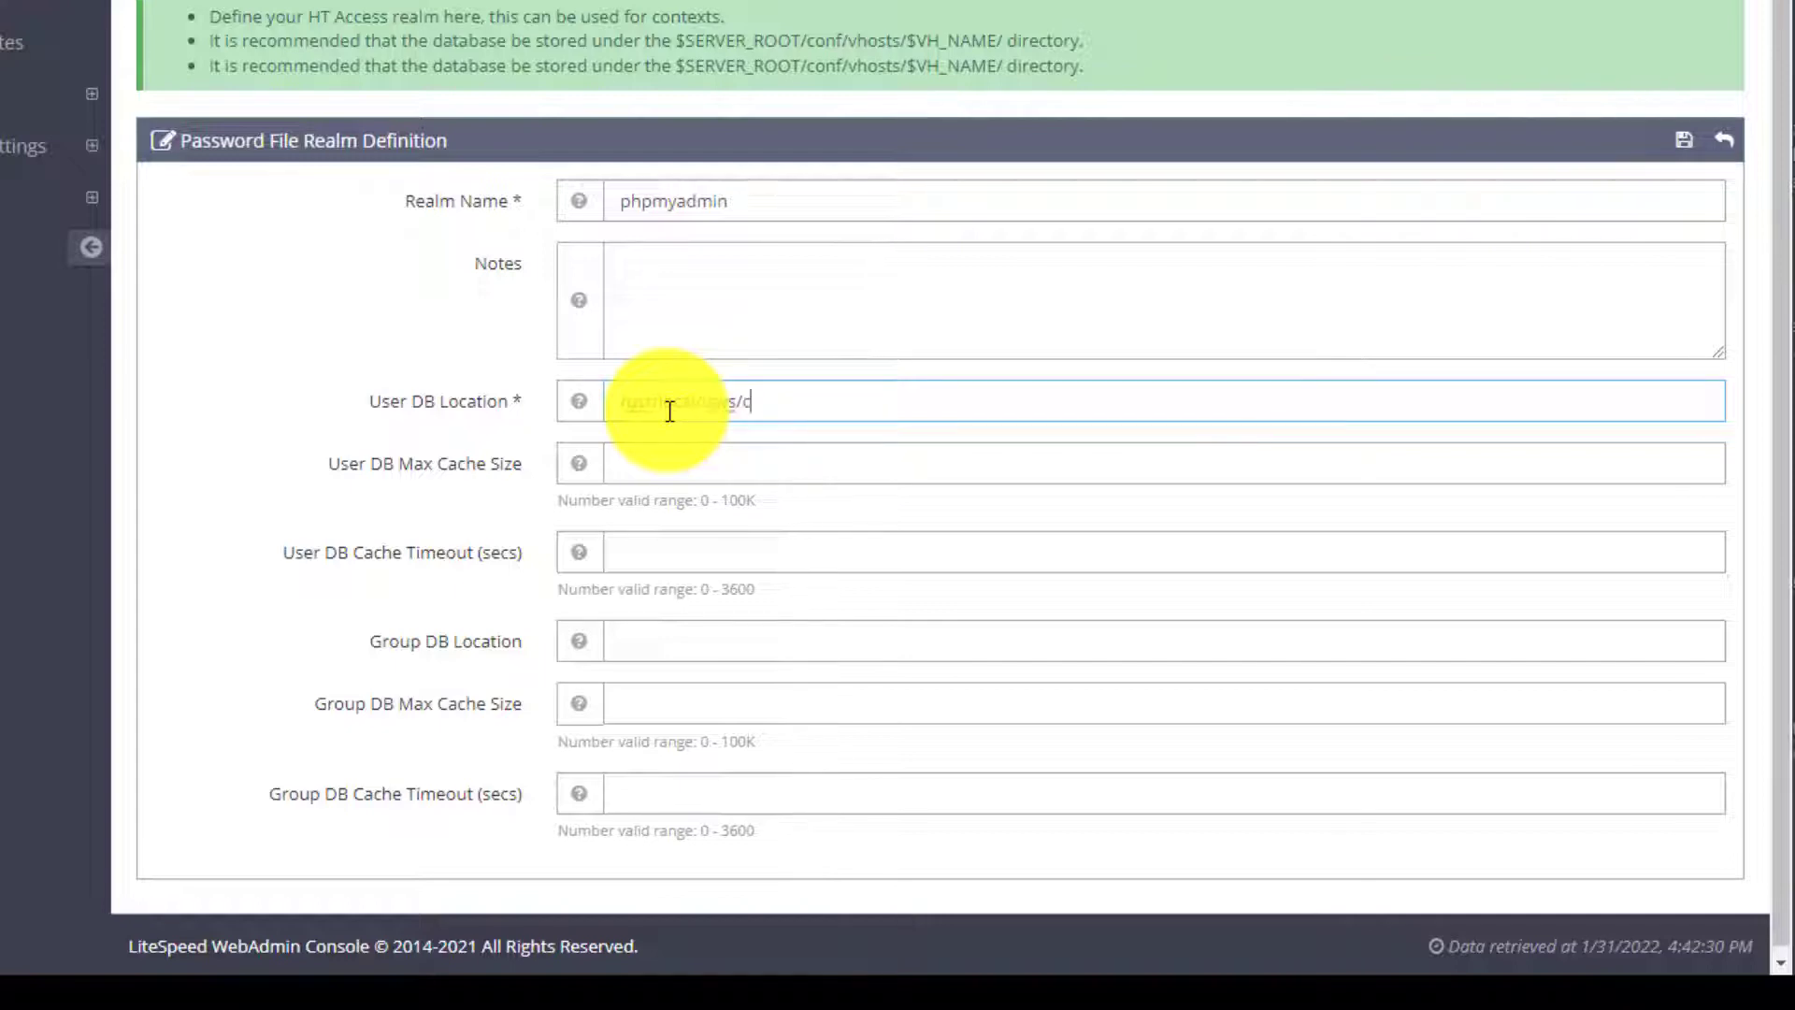
type("/usr/local/lsws/conf/PASS")
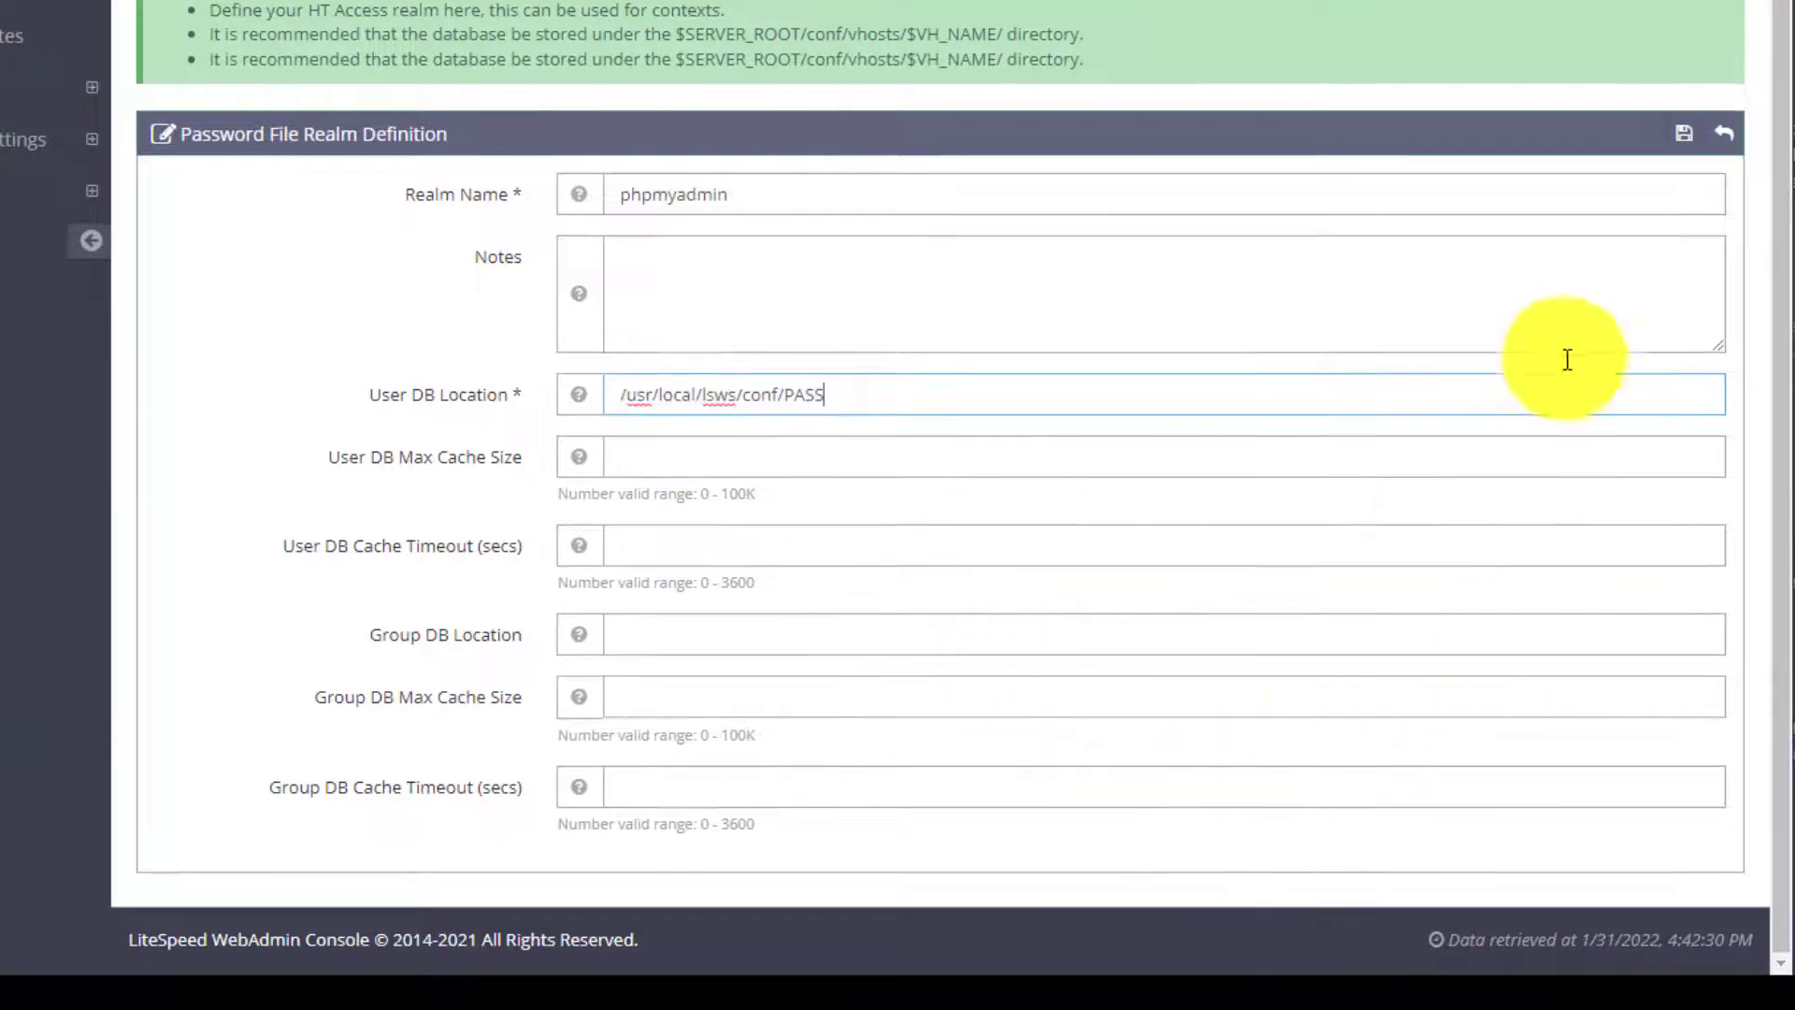
left_click(1683, 134)
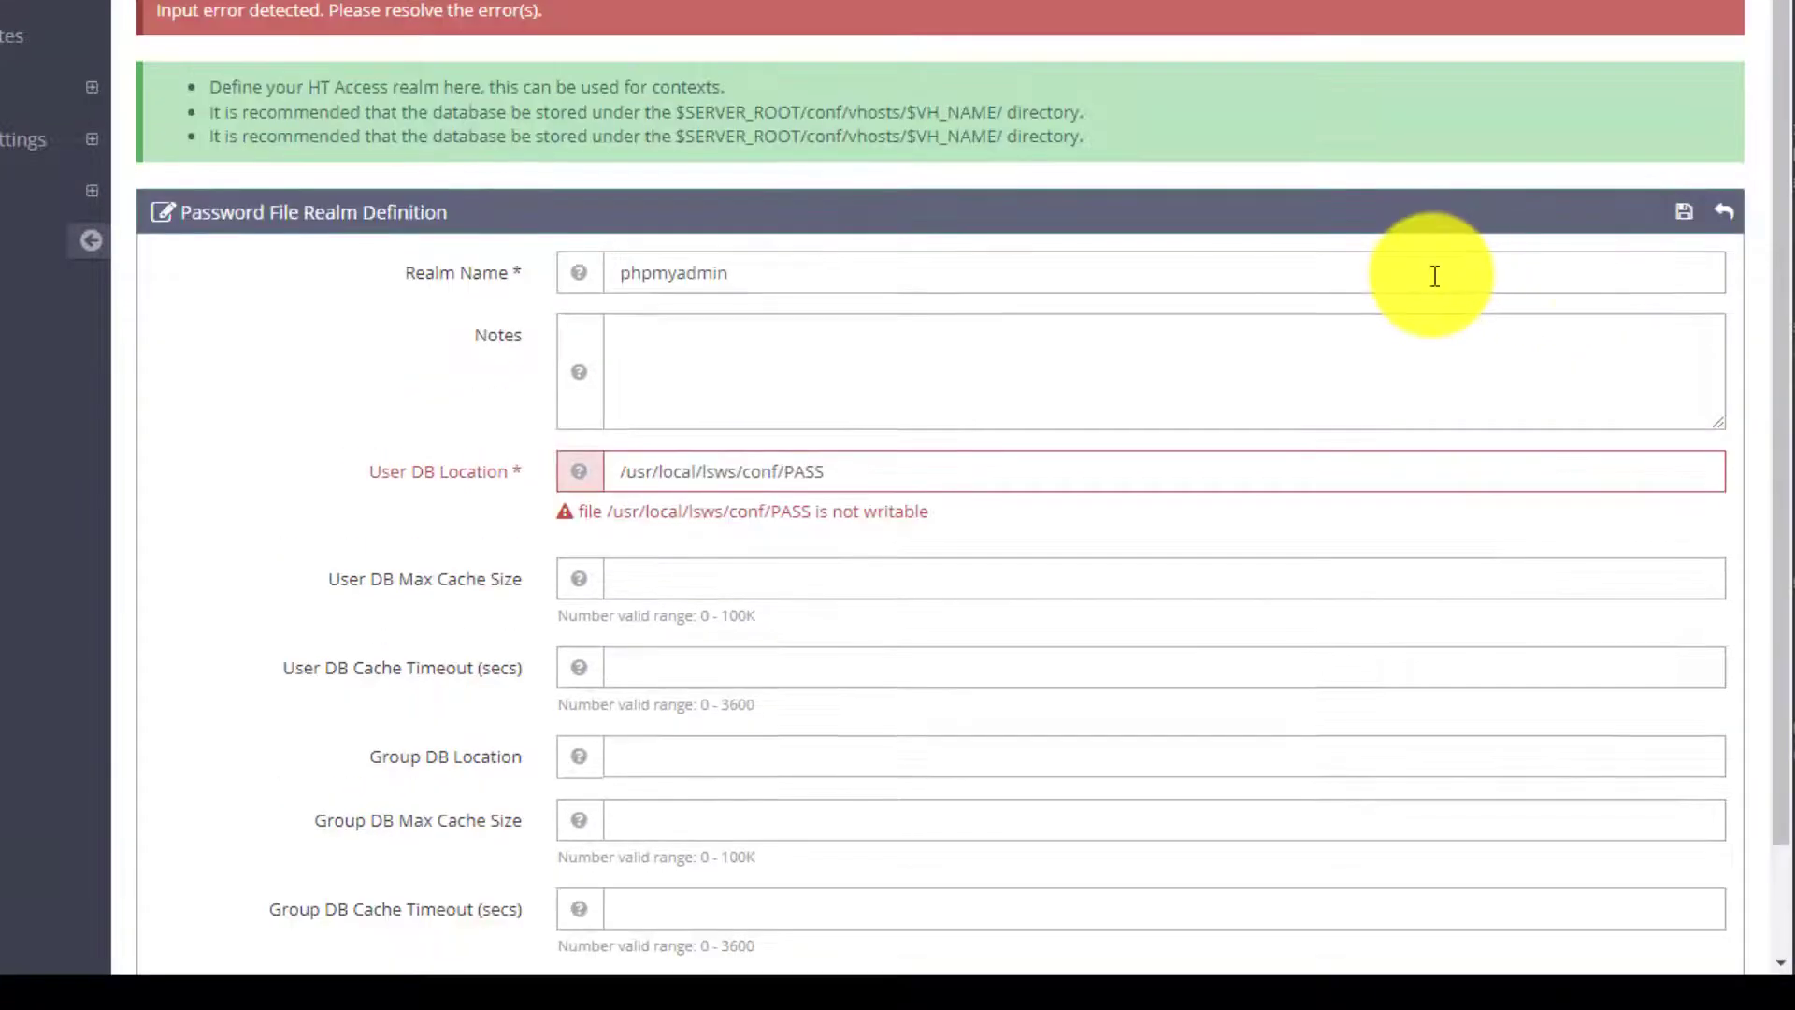
mouse_move(733, 559)
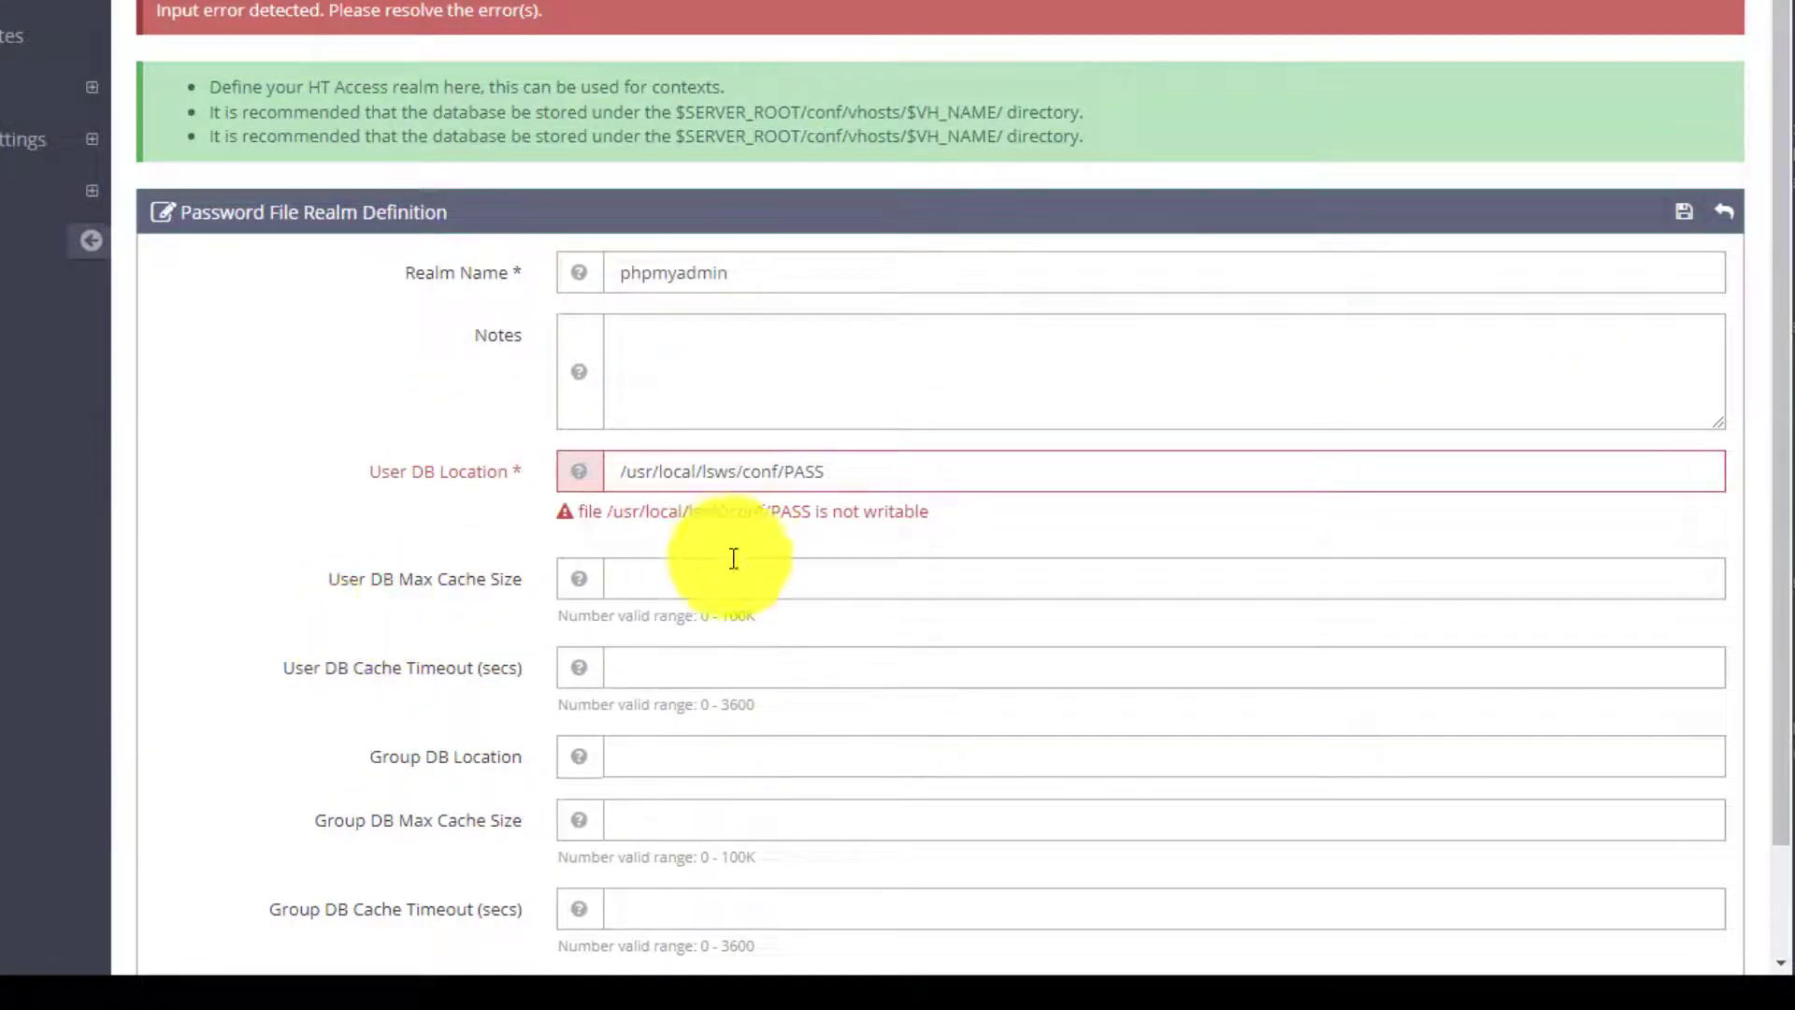
mouse_move(724, 536)
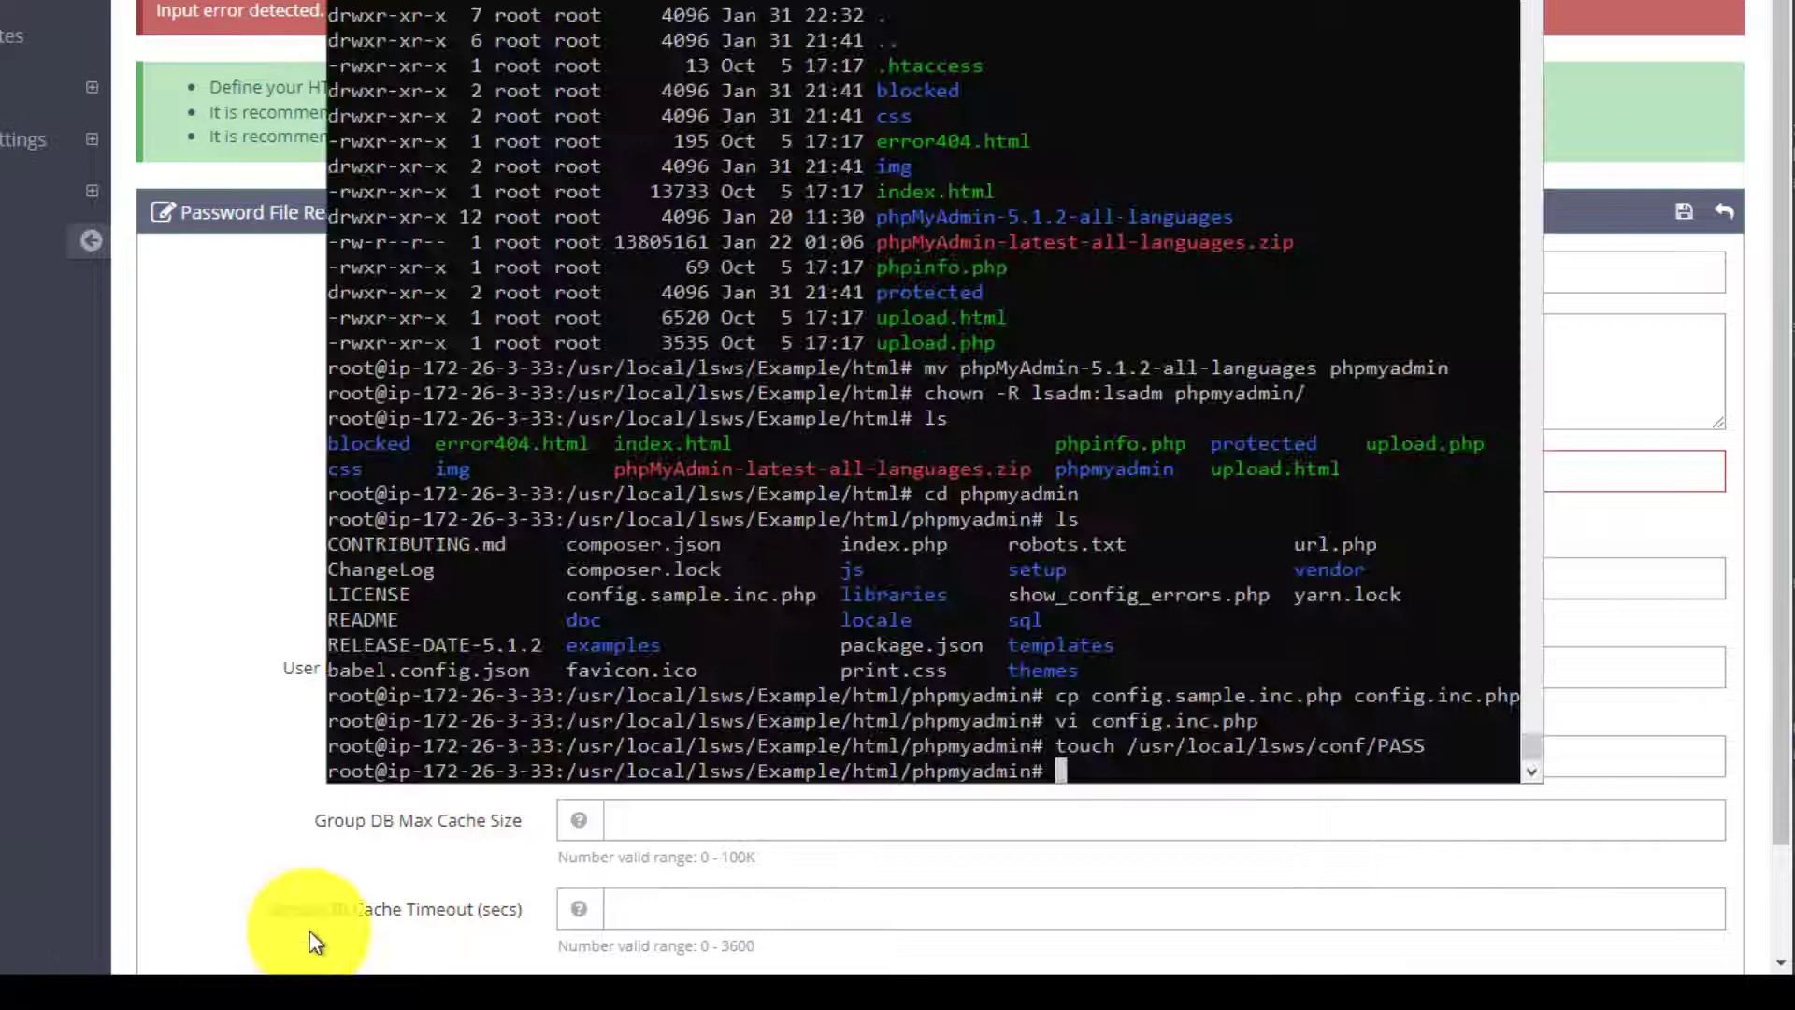
mouse_move(1357, 704)
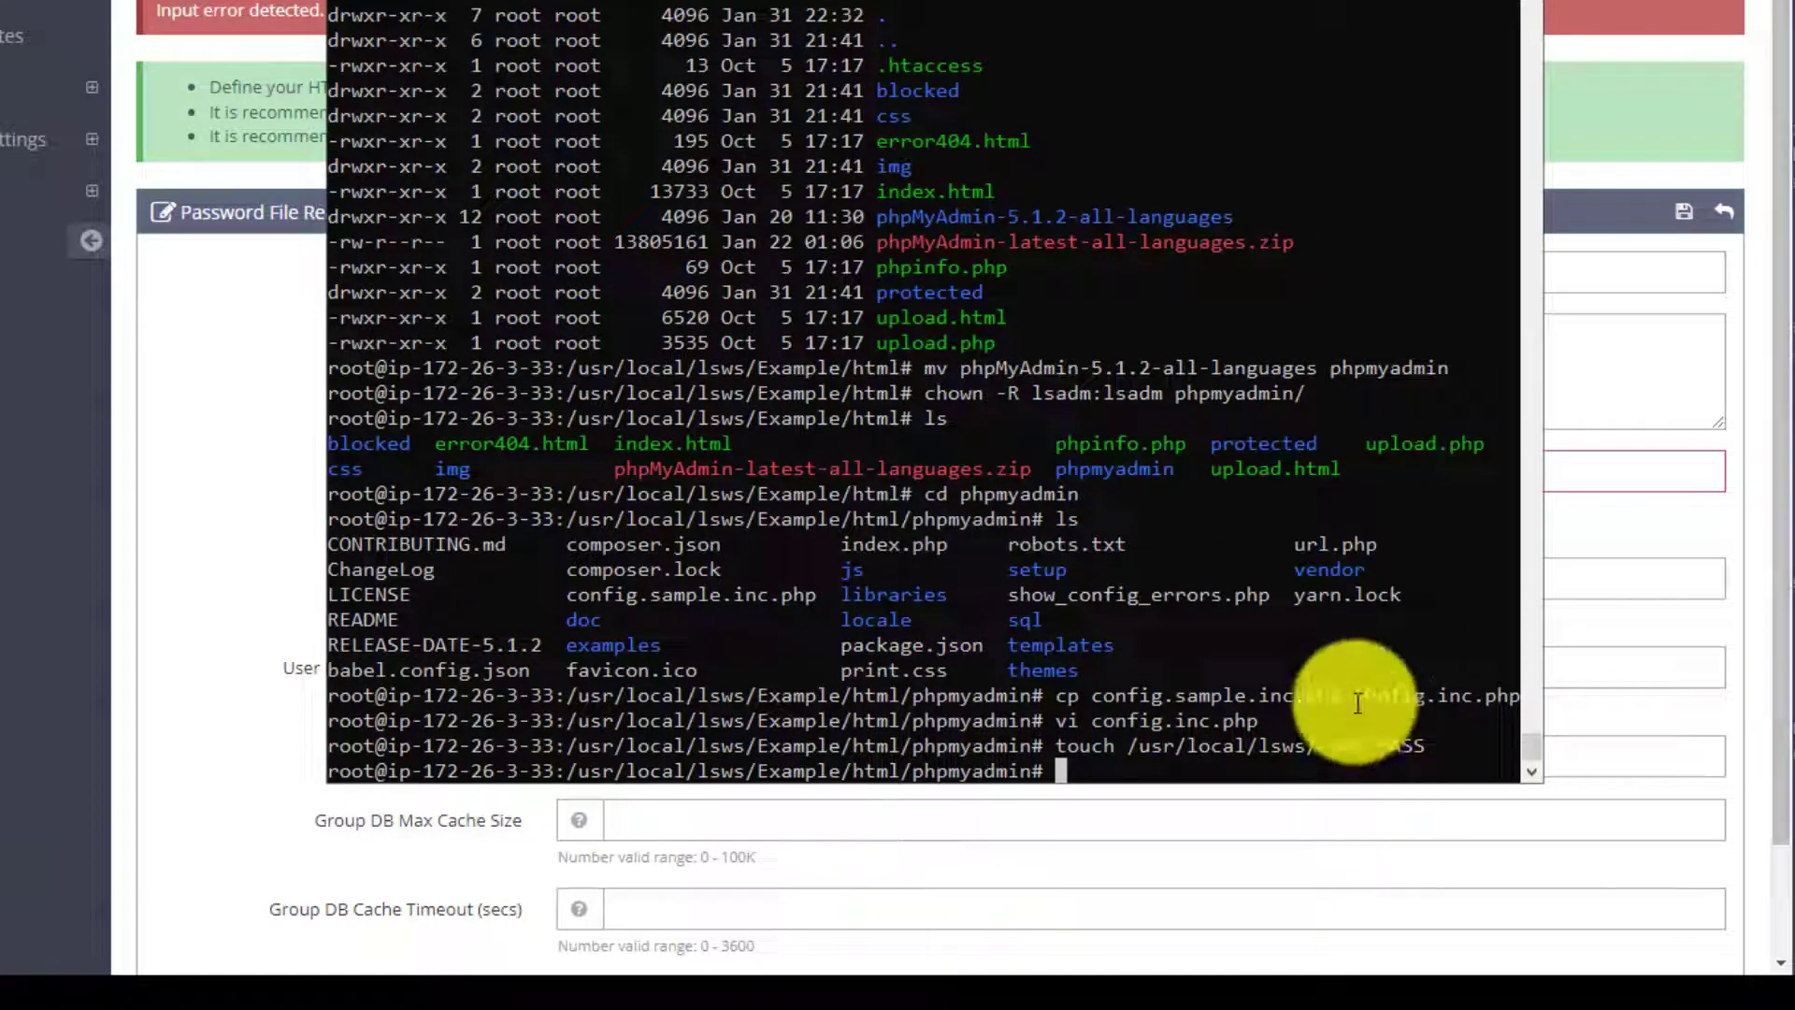
Step: Run chown lsadm:lsadm on /usr/local/lsws/conf/PASS and re-save the phpmyadmin realm
type("chow")
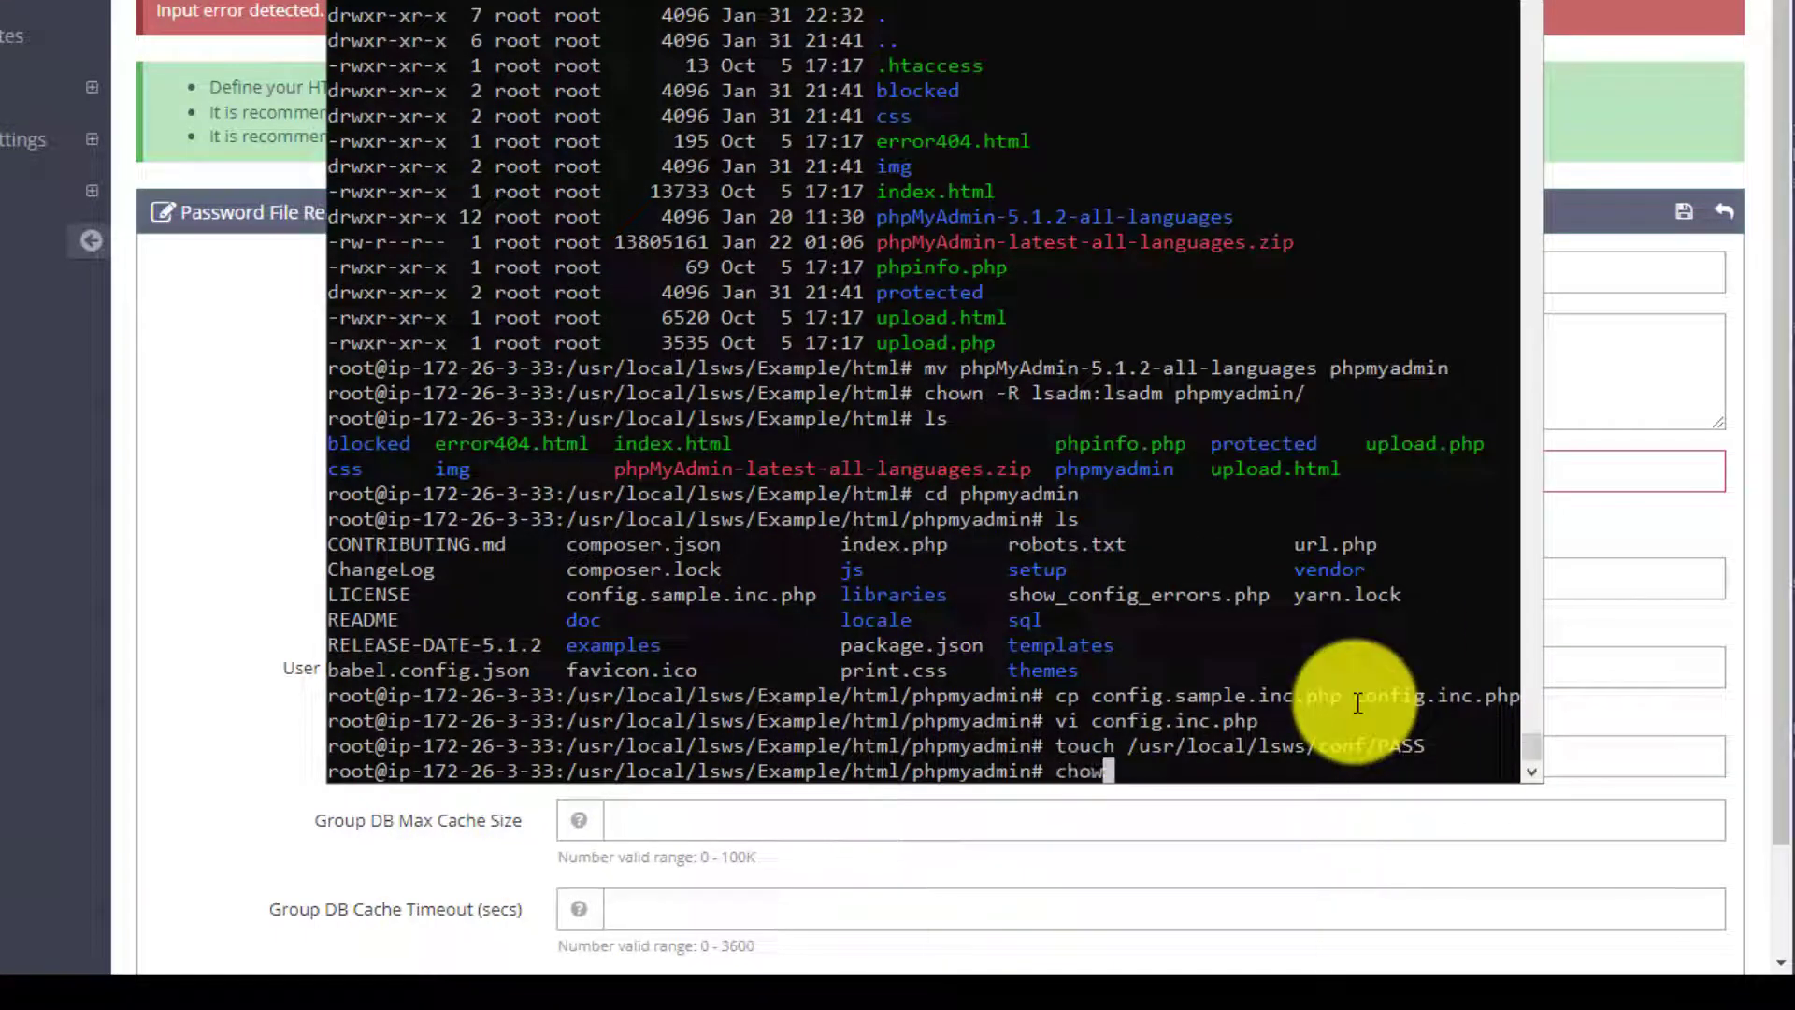
type("n")
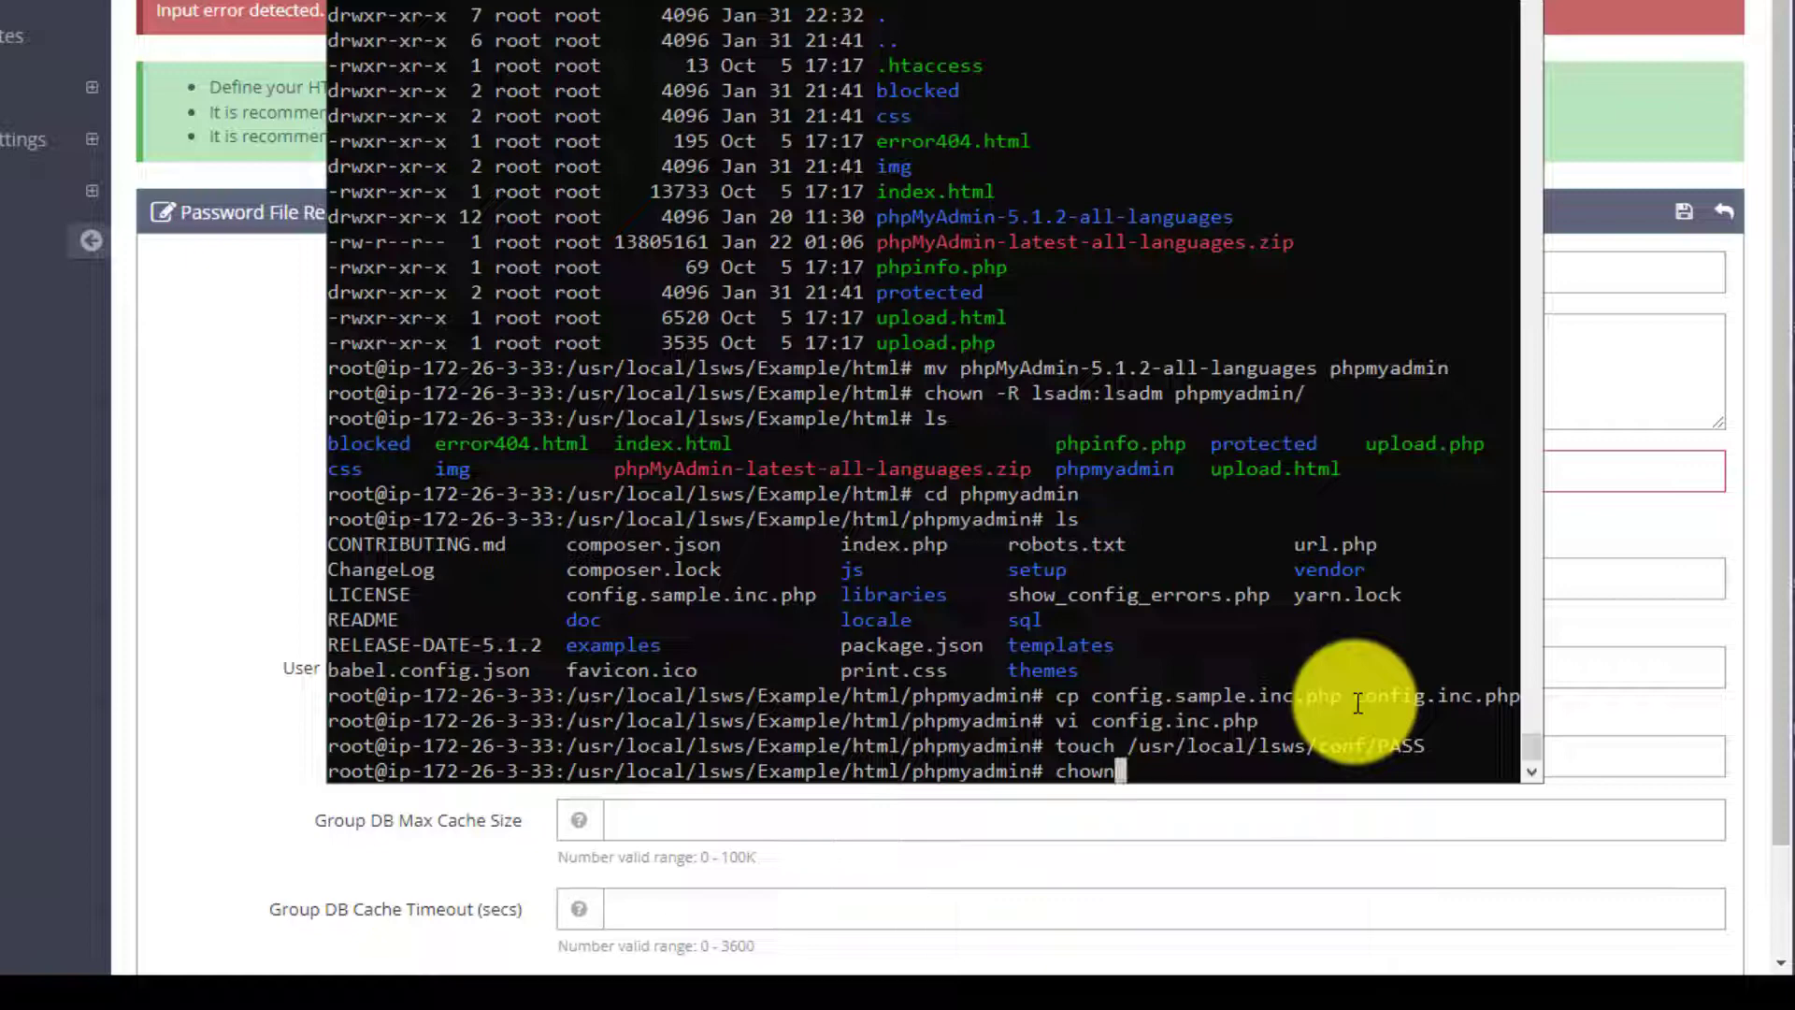
type("ls")
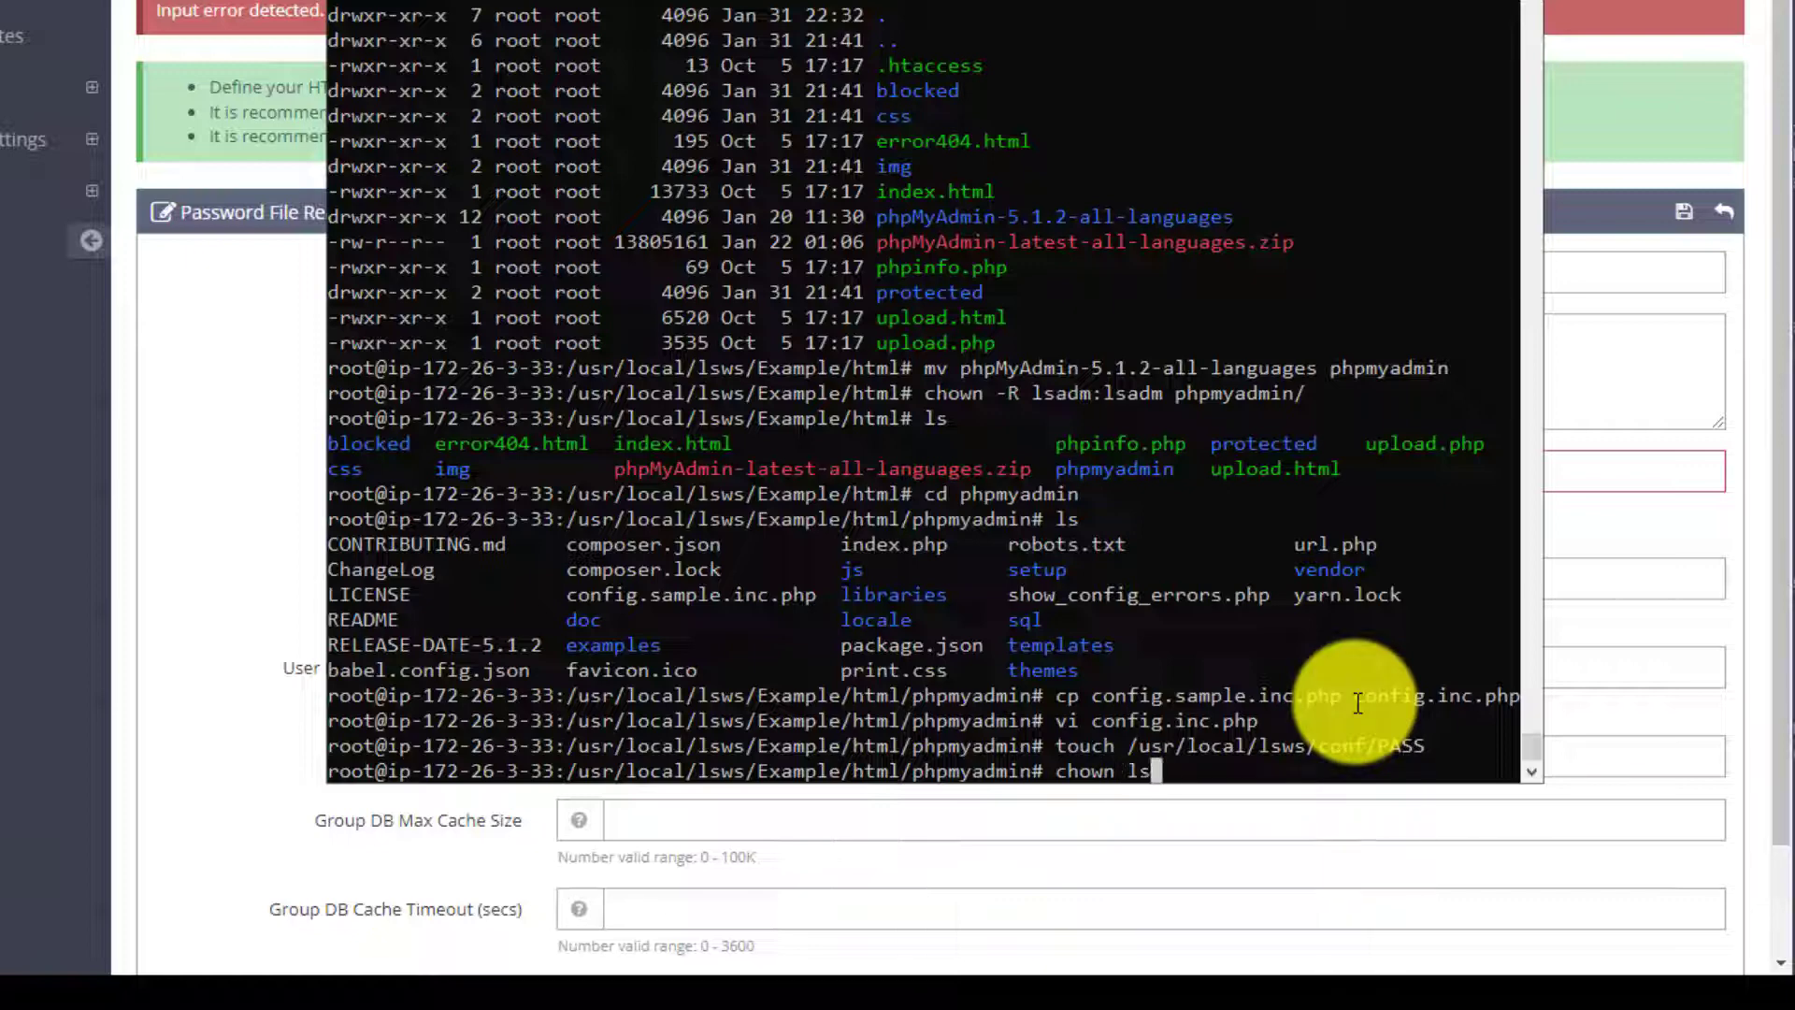
type("lsad")
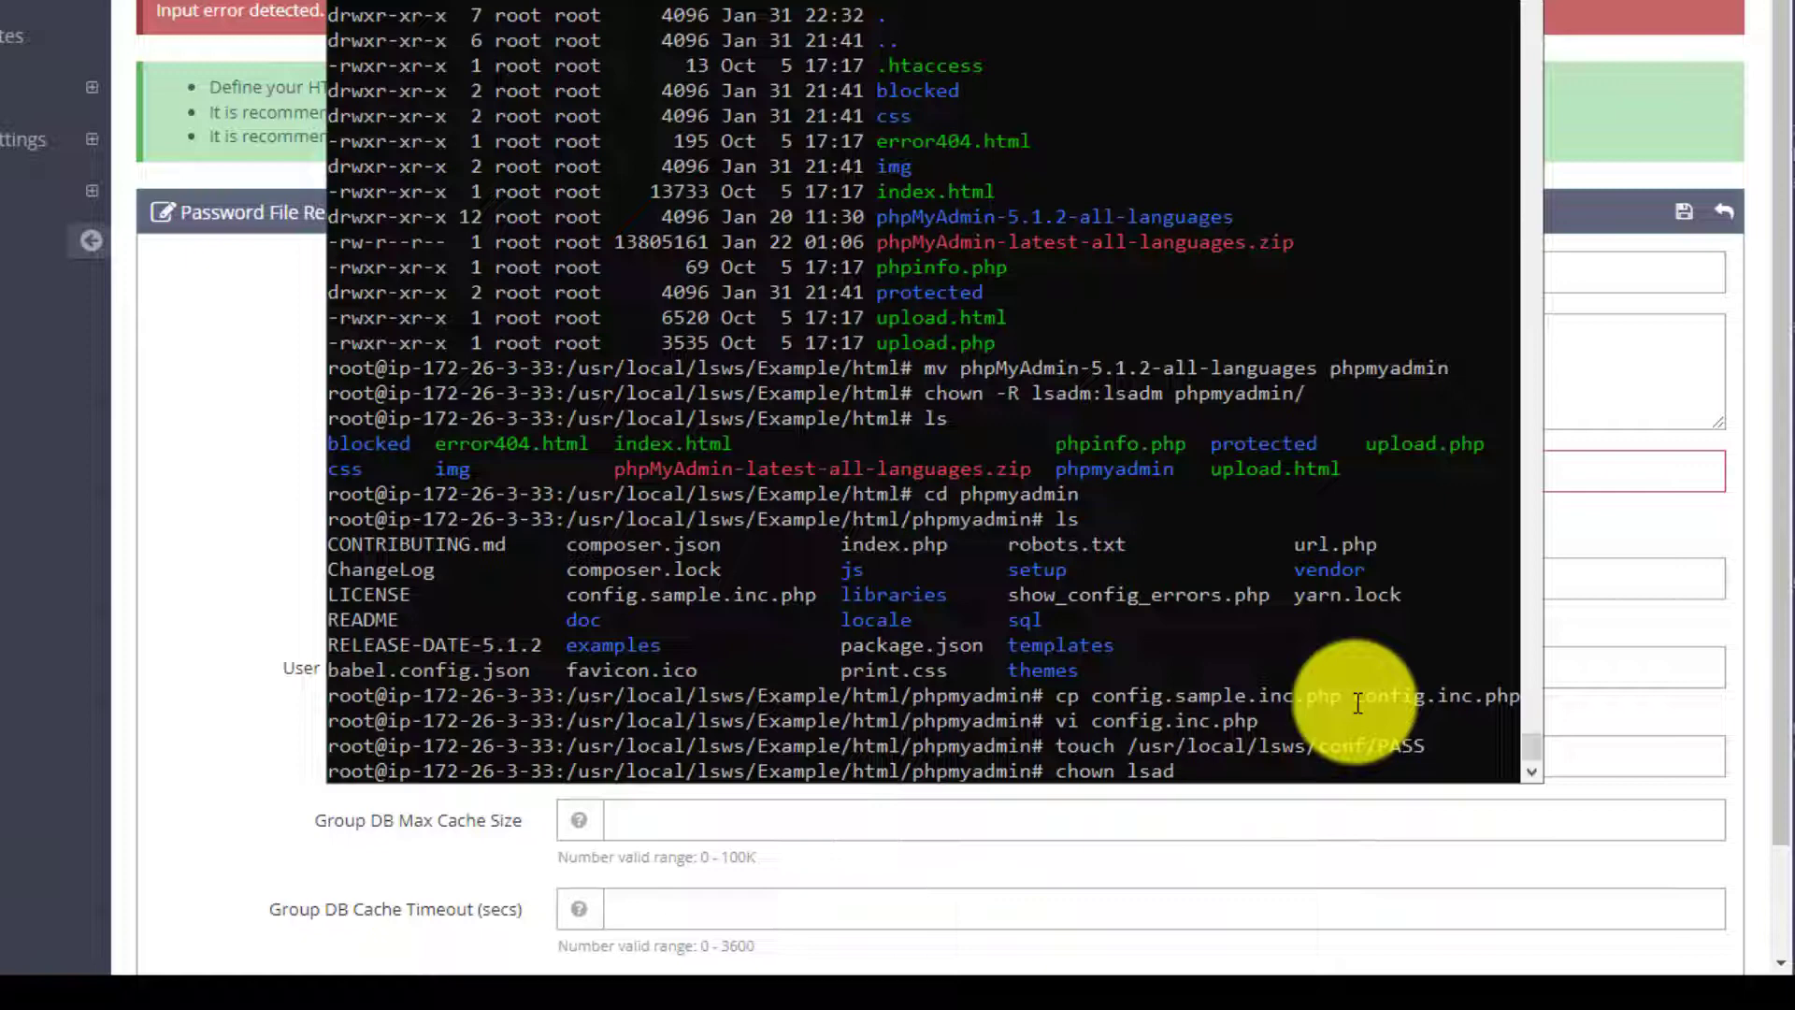
type("m:lsadm")
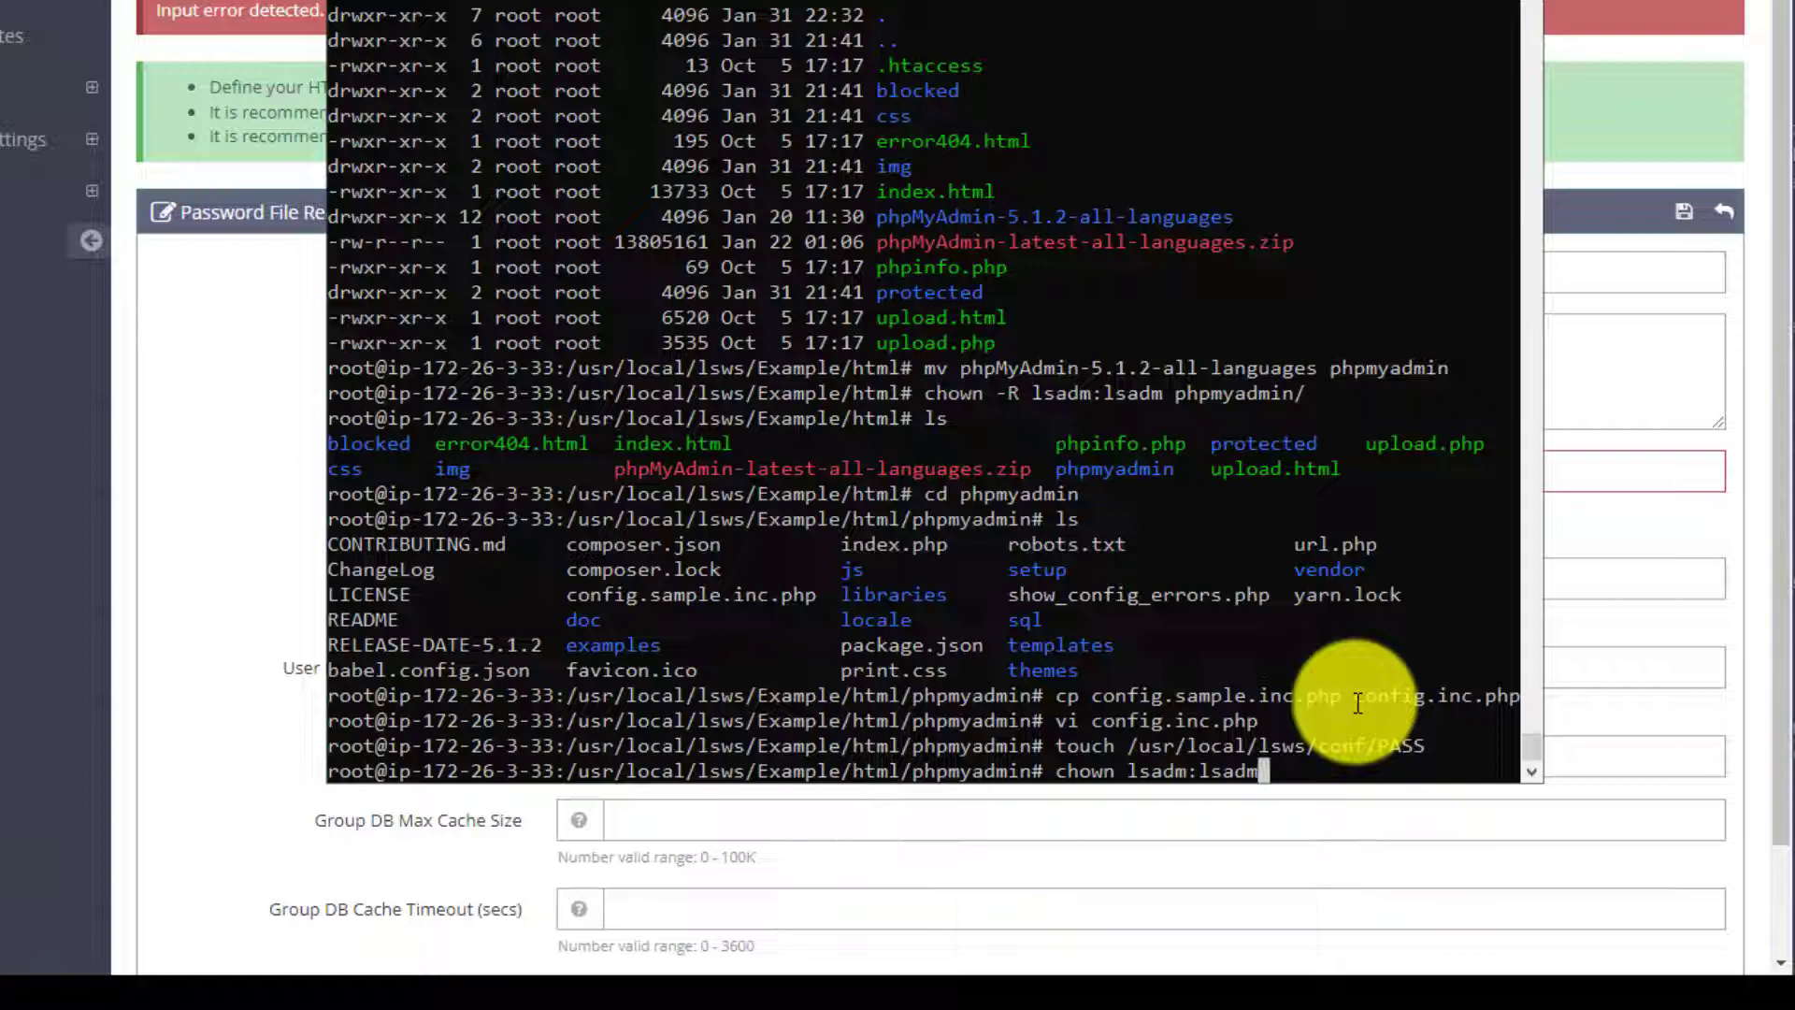
type("/usr/local/lsws/conf/PASS")
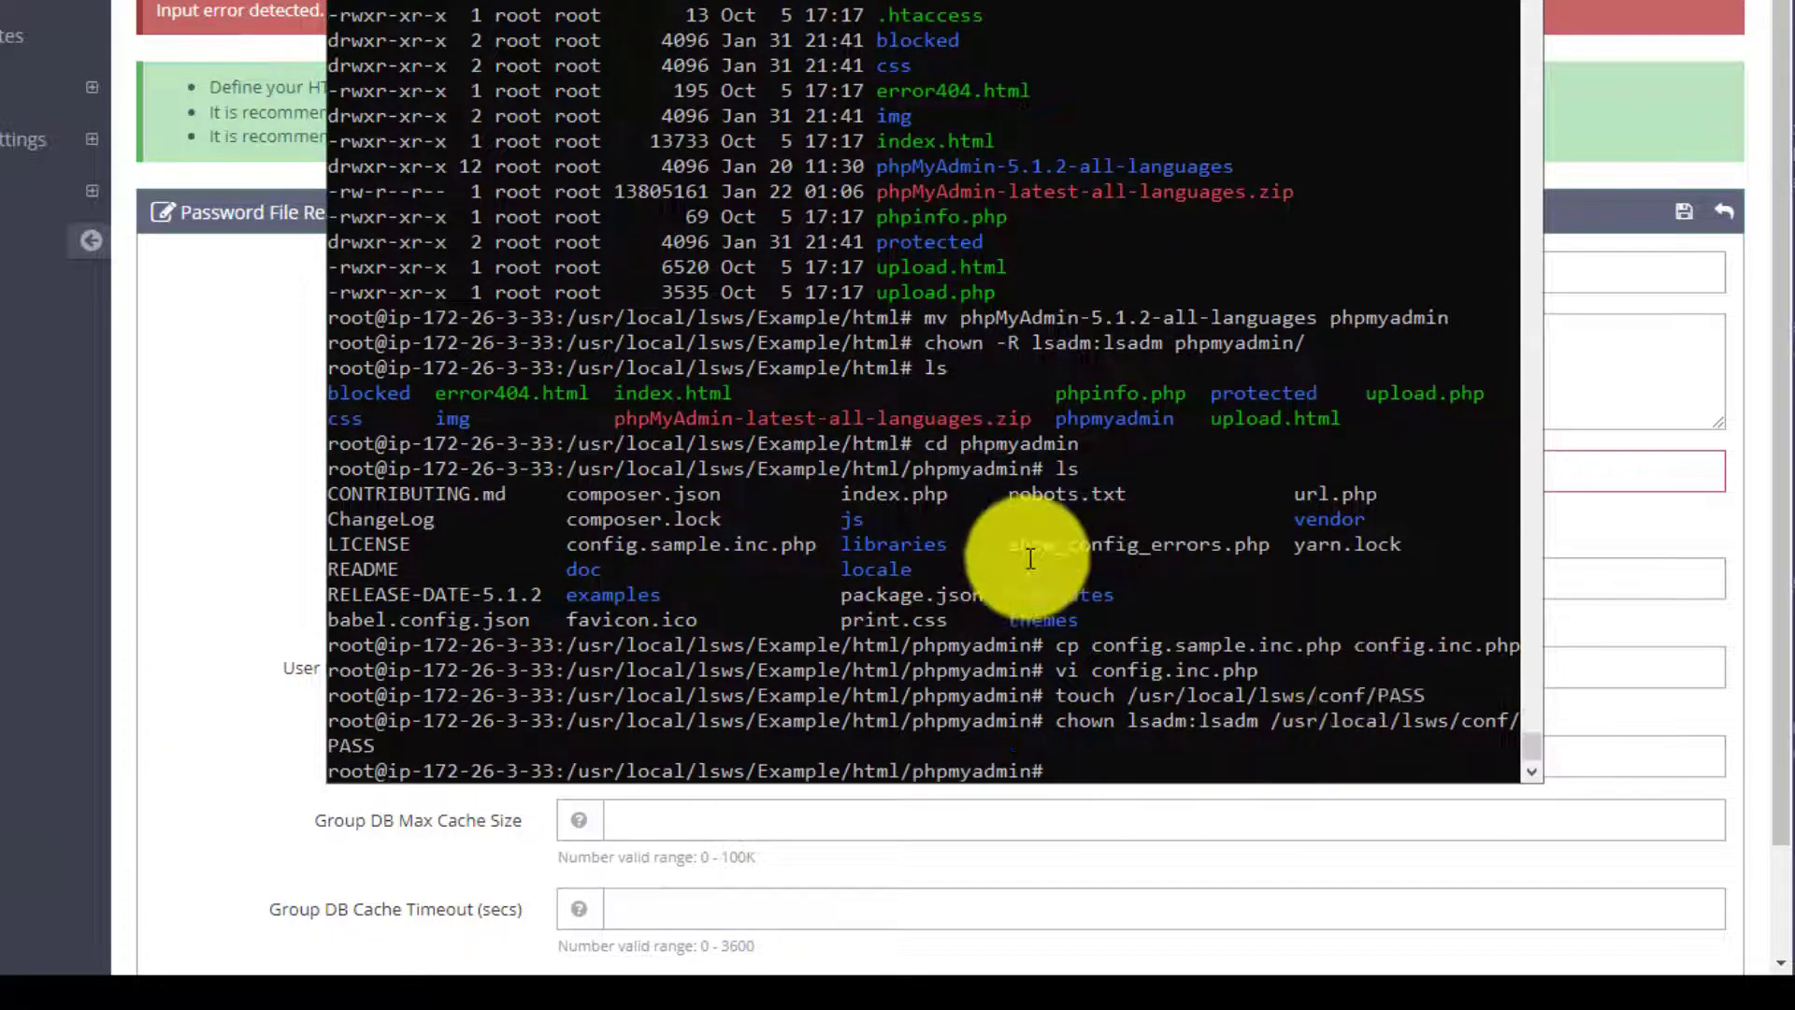
left_click(1683, 210)
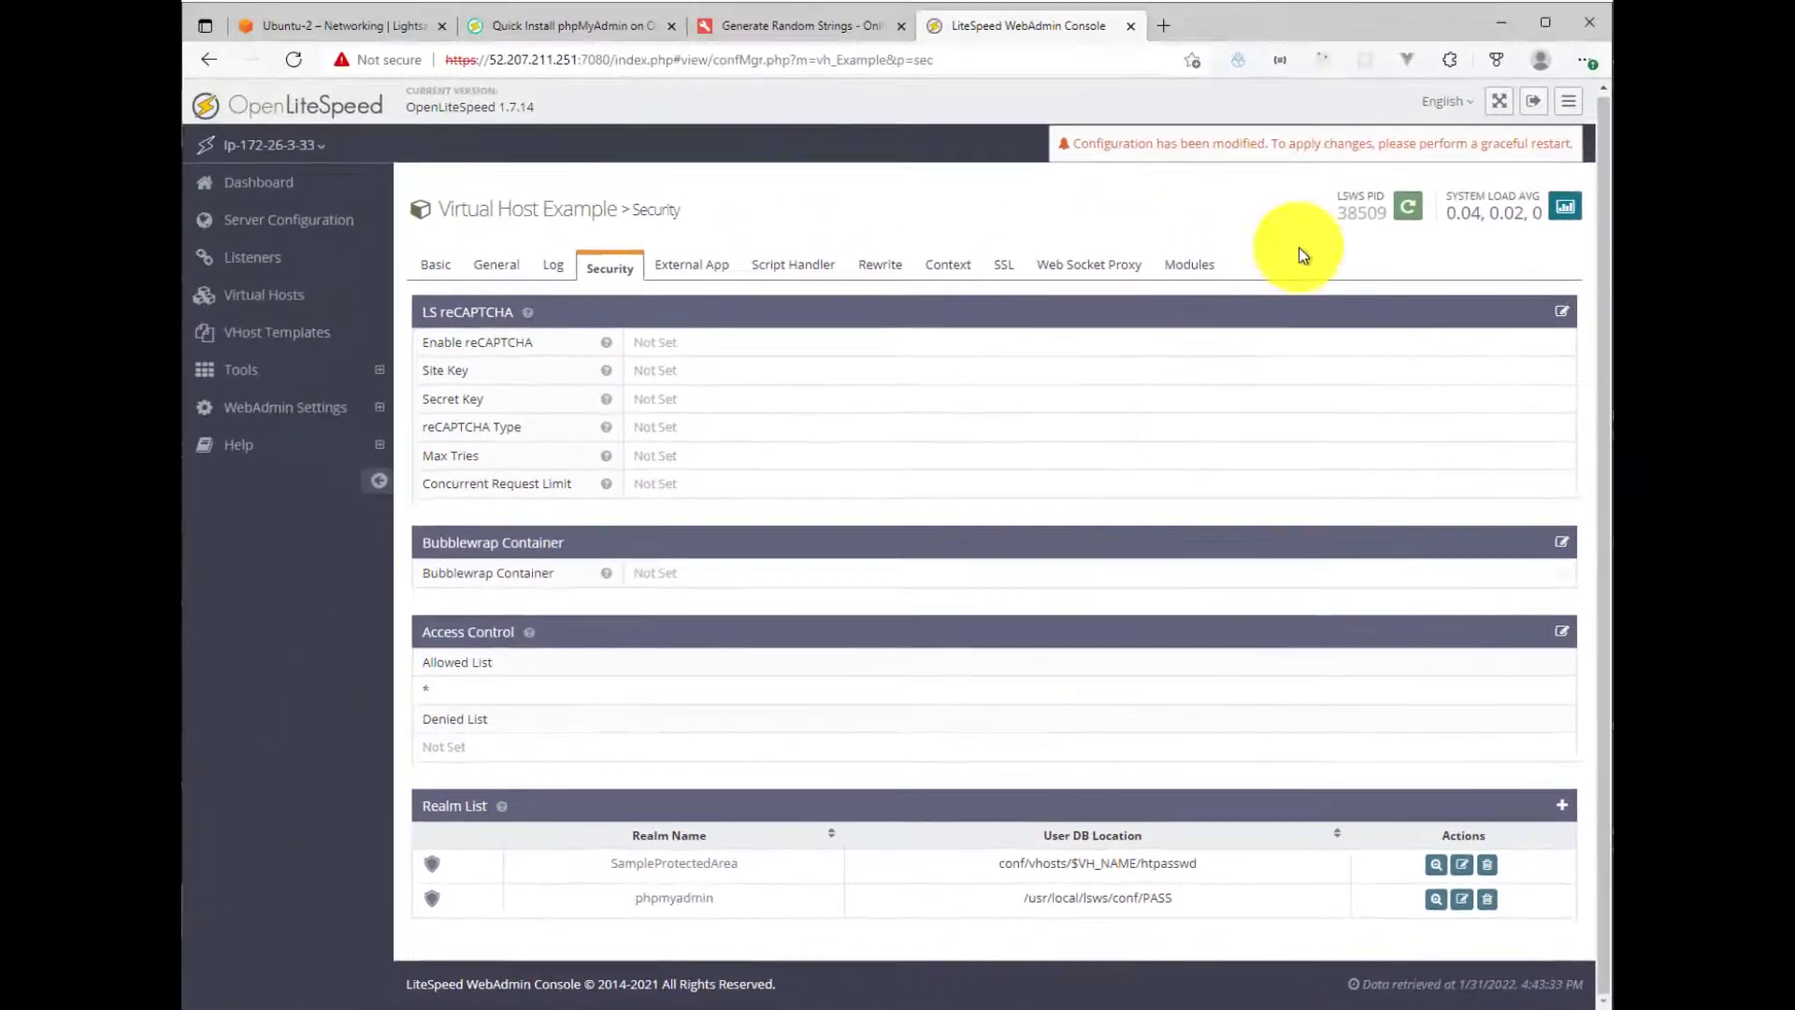
Step: Graceful-restart the server and view the phpmyadmin realm's empty User DB Entries list
left_click(1407, 206)
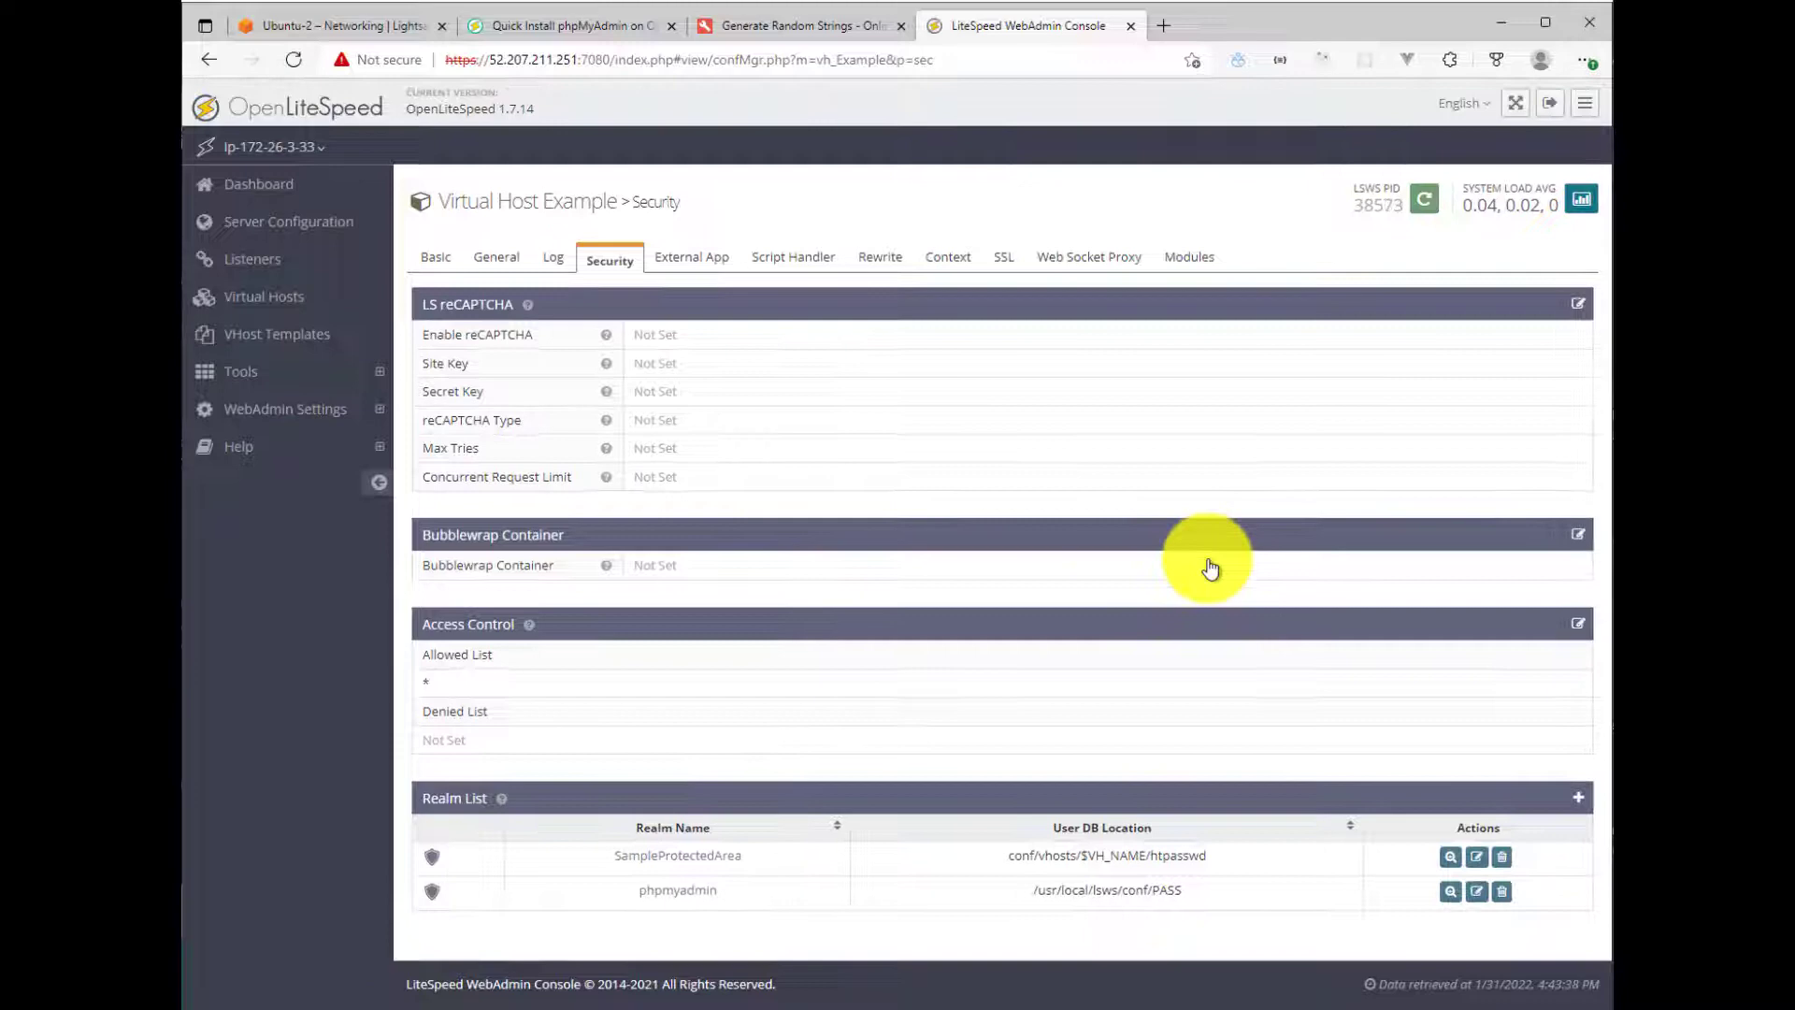
mouse_move(677, 889)
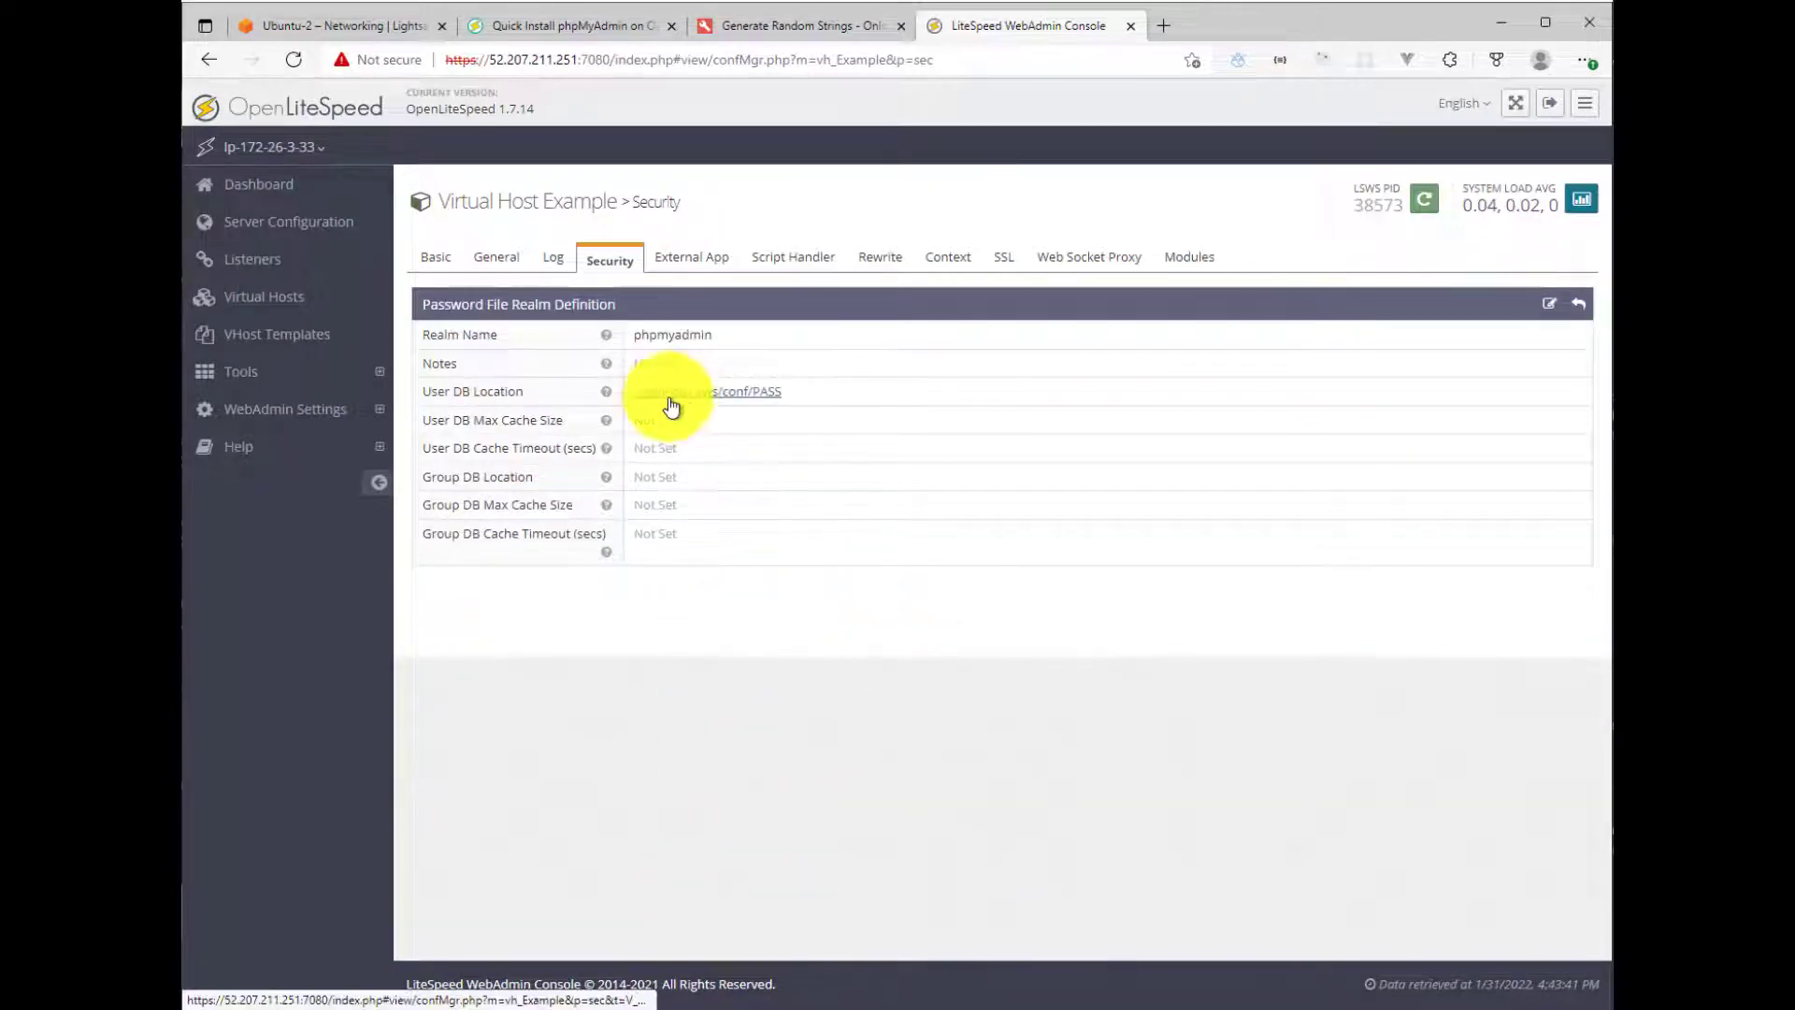
left_click(715, 391)
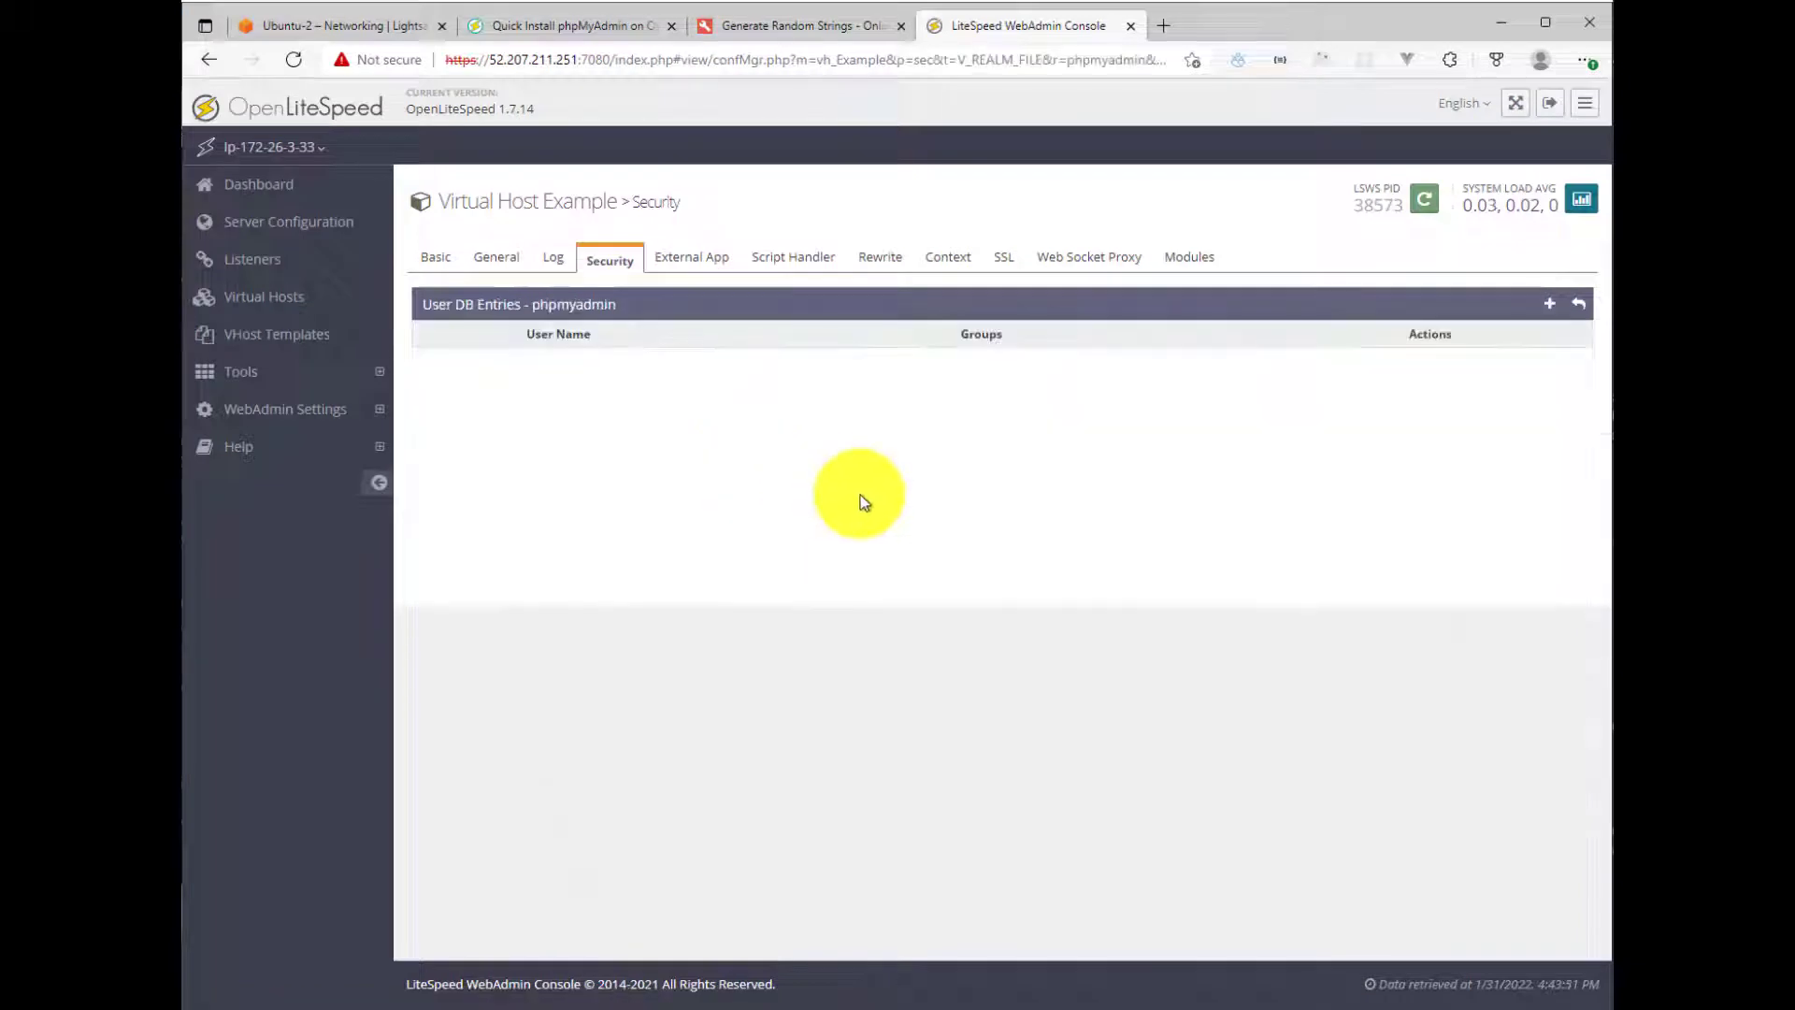
mouse_move(1360, 444)
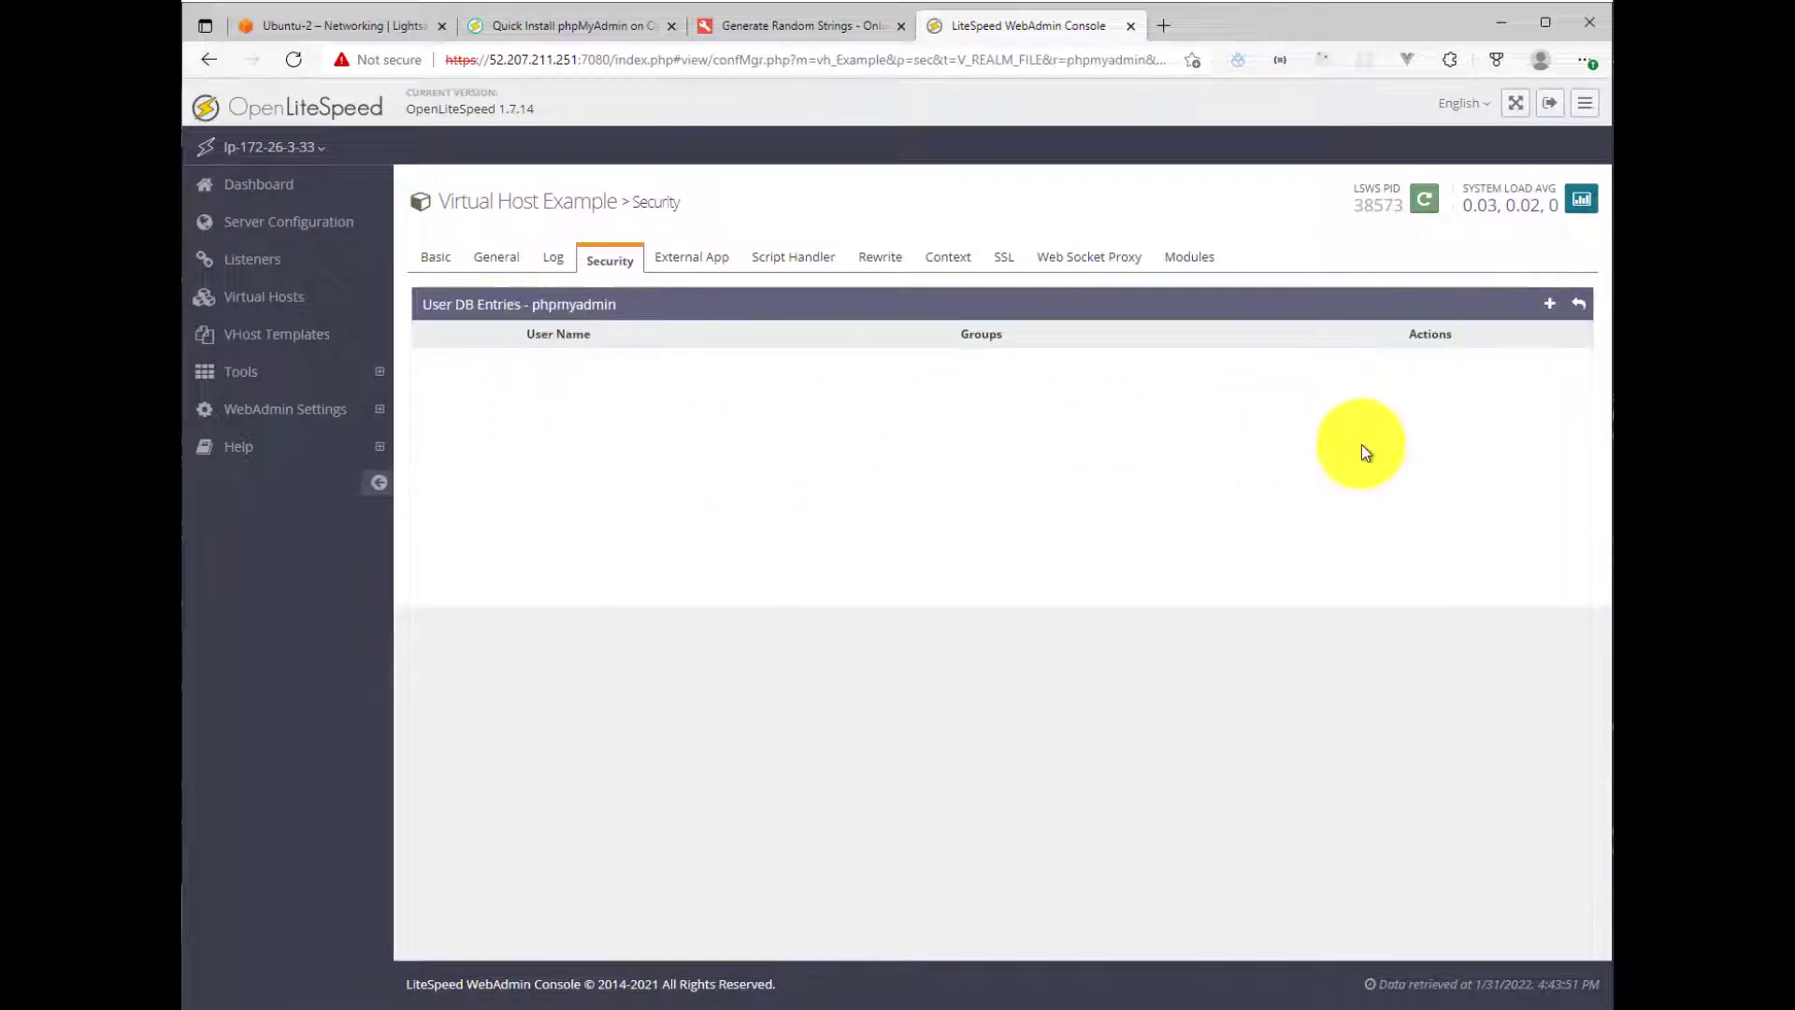
Step: Add user 'mukesh' with a password to the phpmyadmin realm, then graceful-restart the server
left_click(1550, 303)
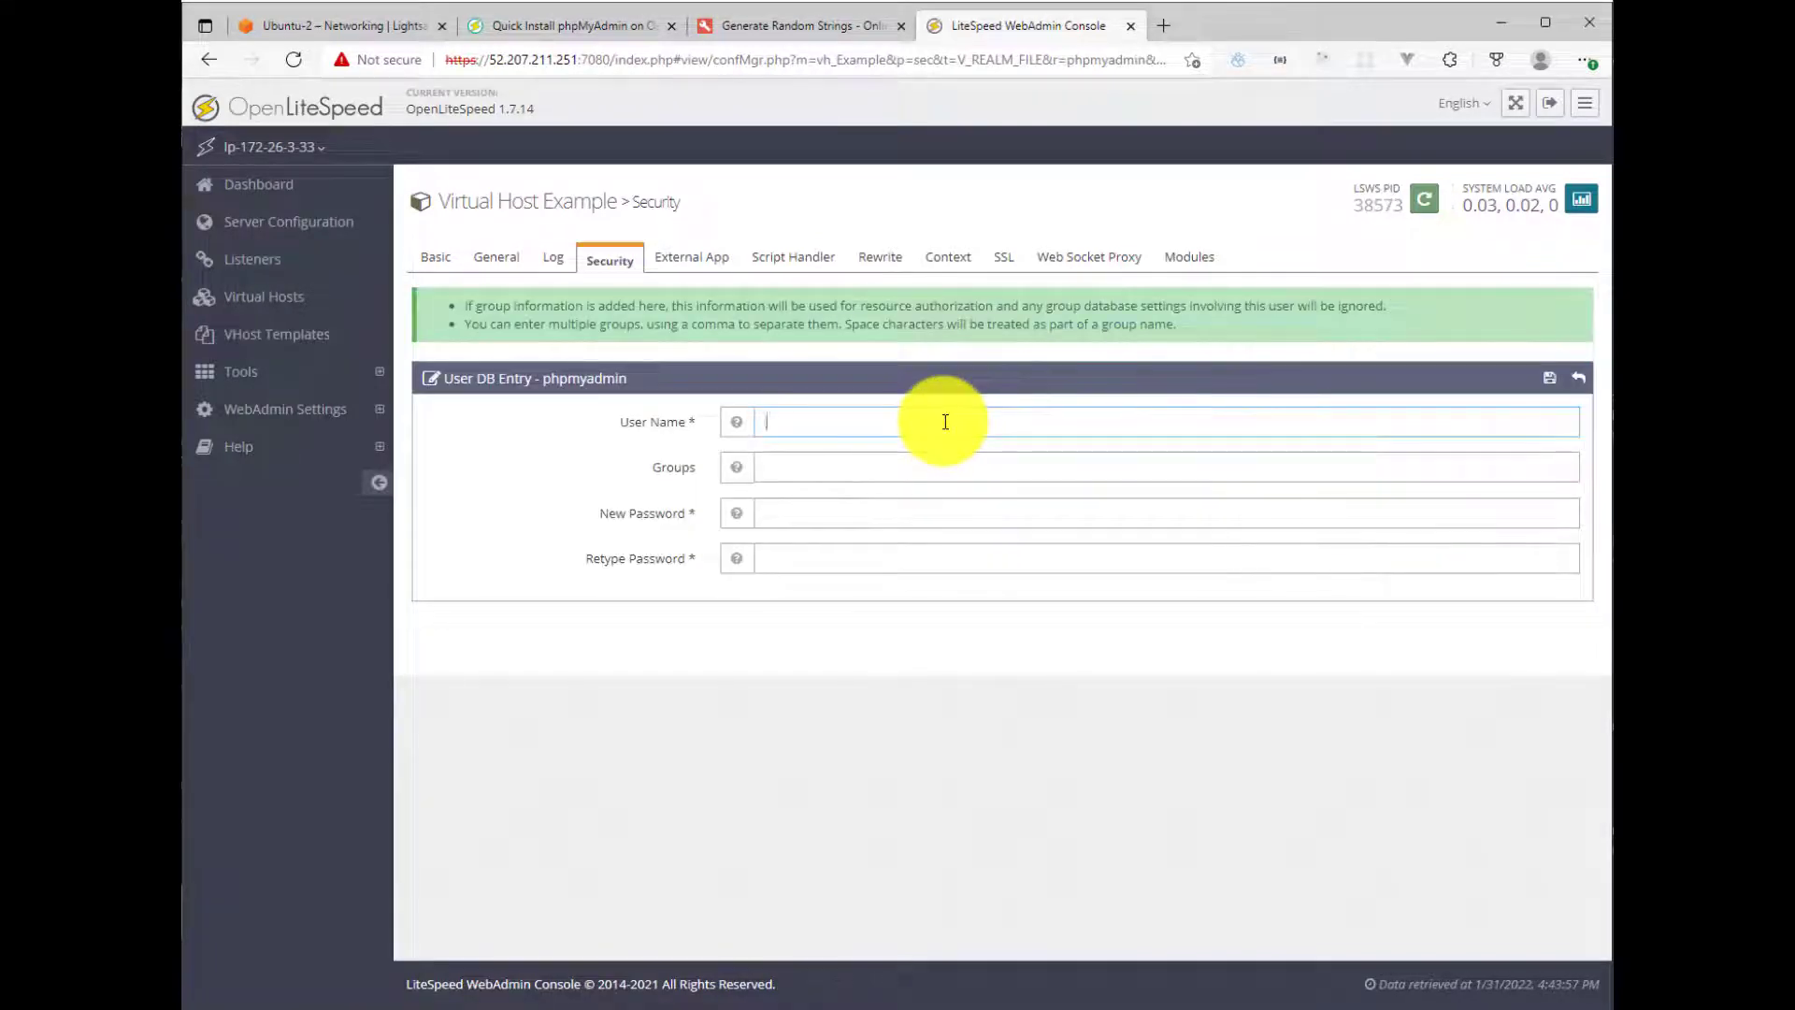
type("mukesh")
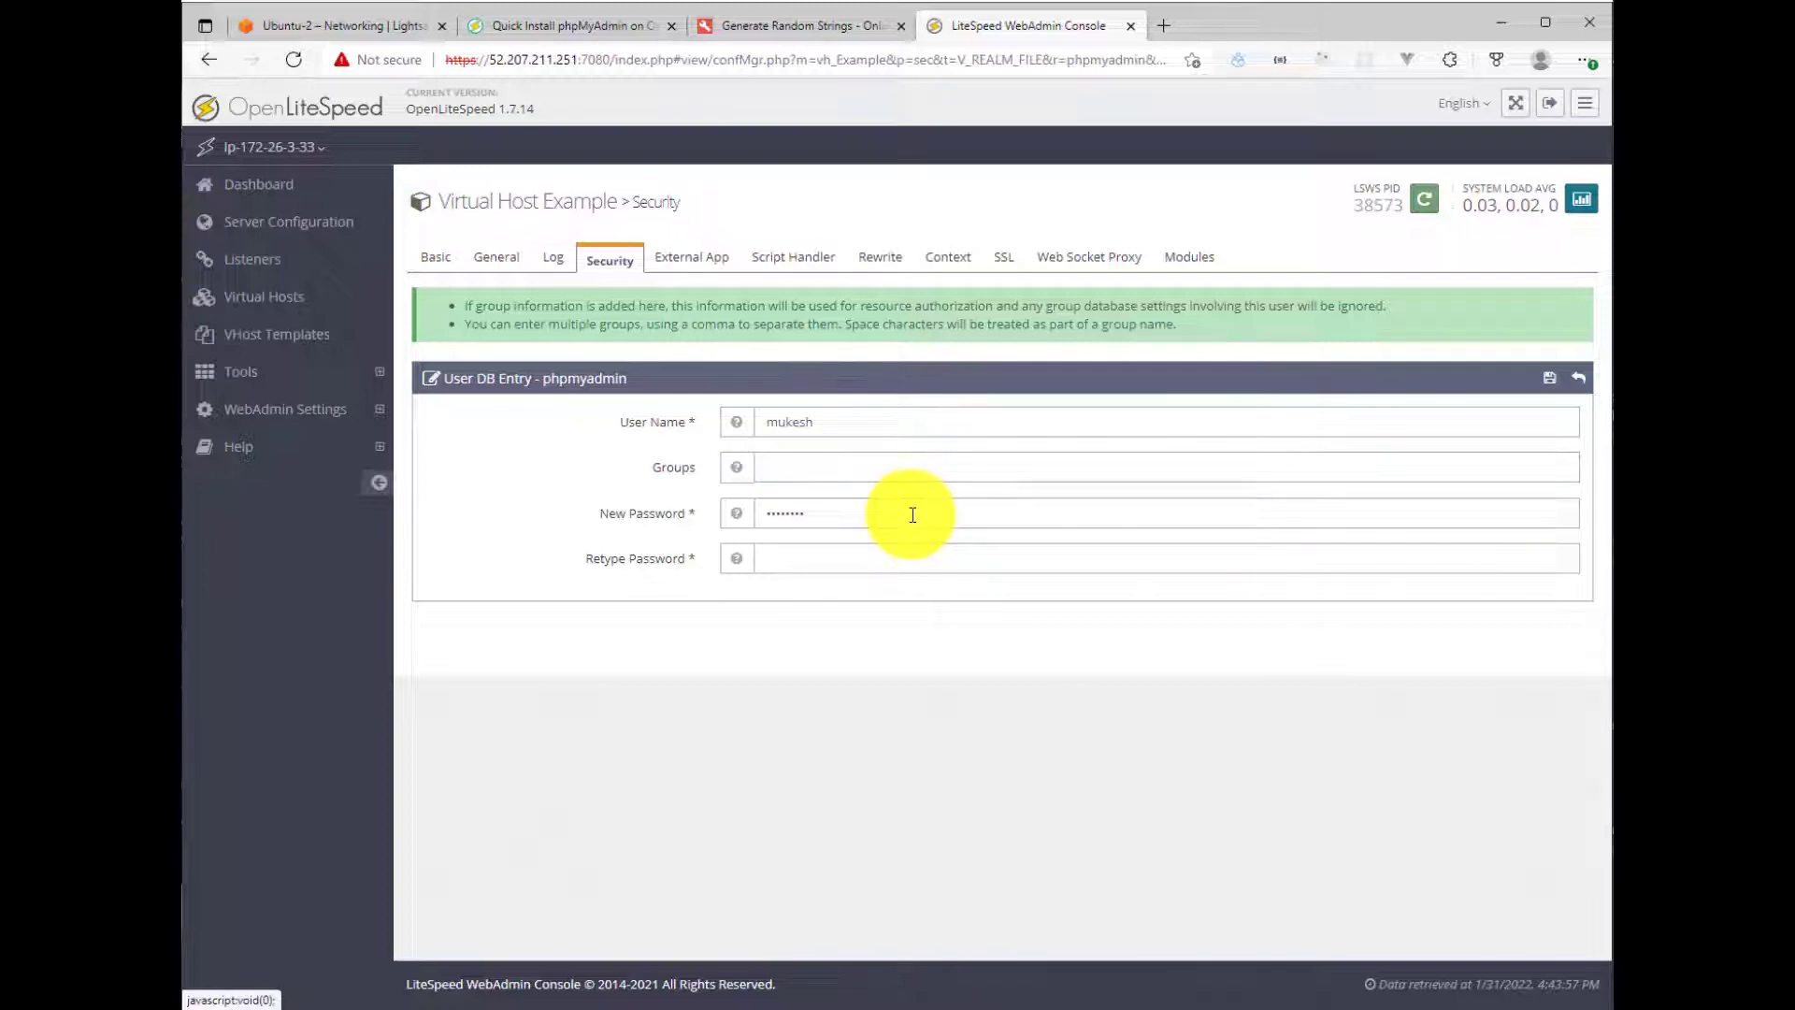
left_click(1549, 377)
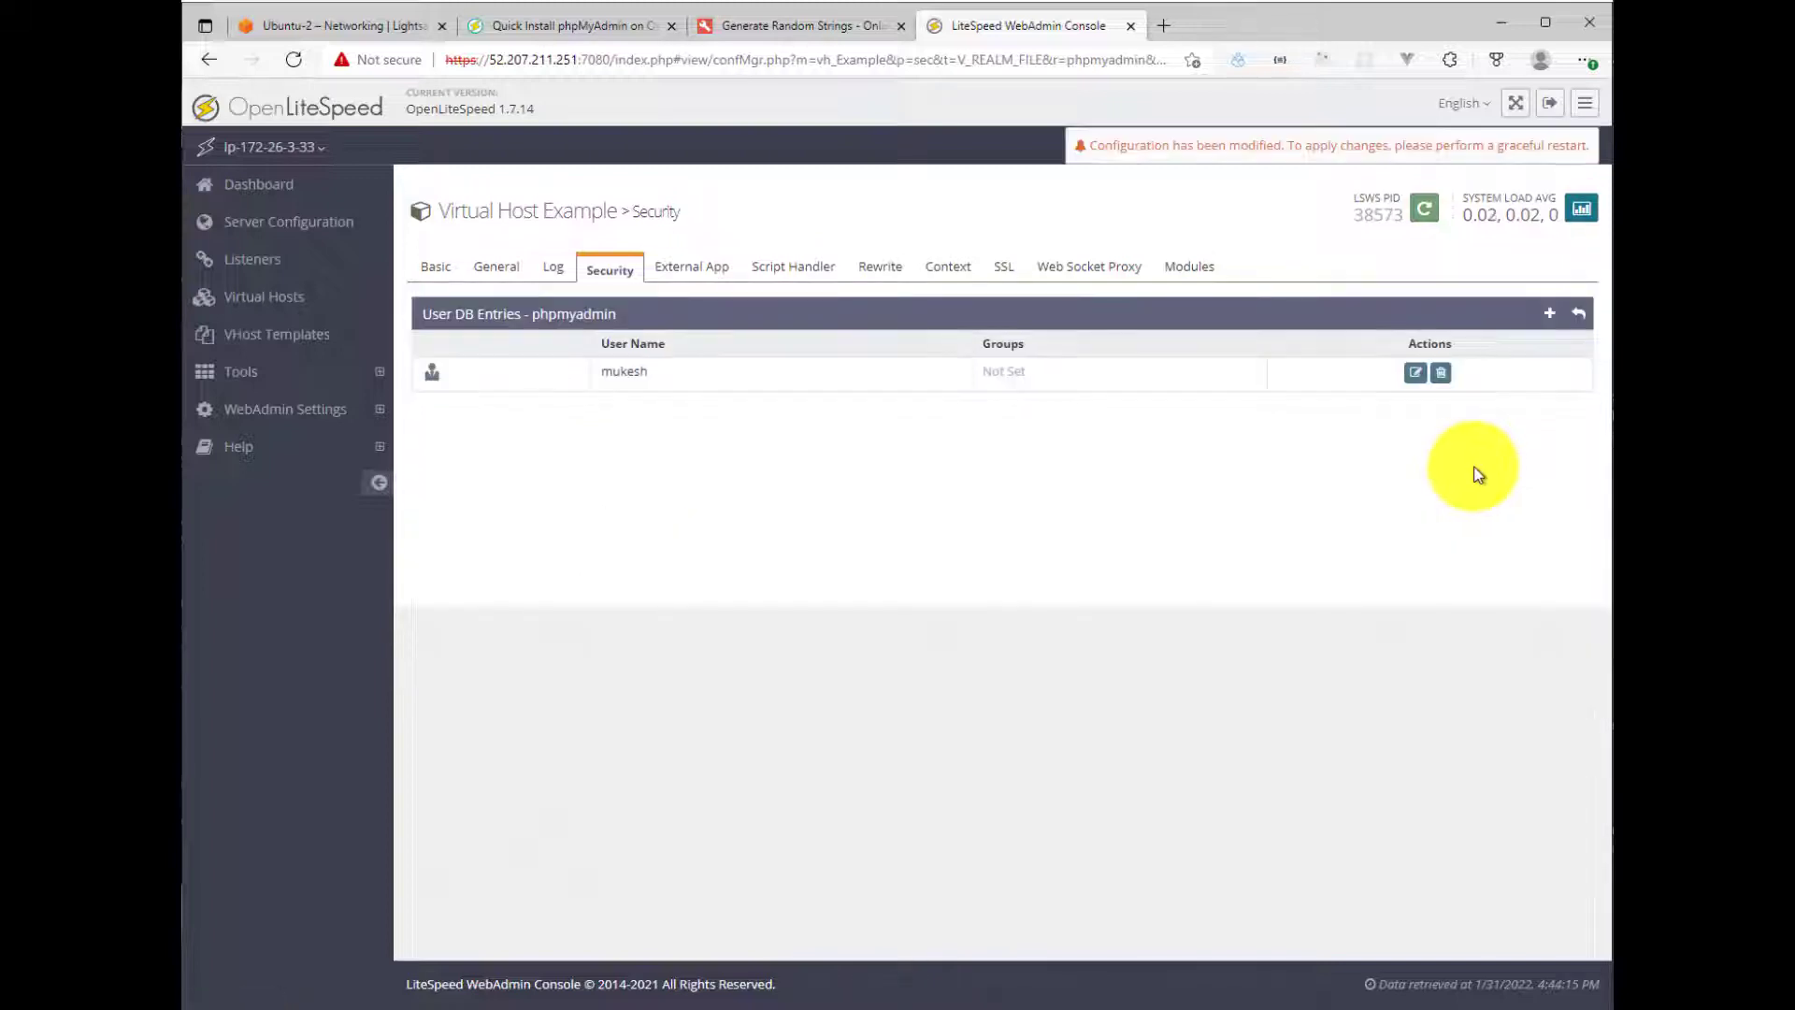
left_click(1423, 208)
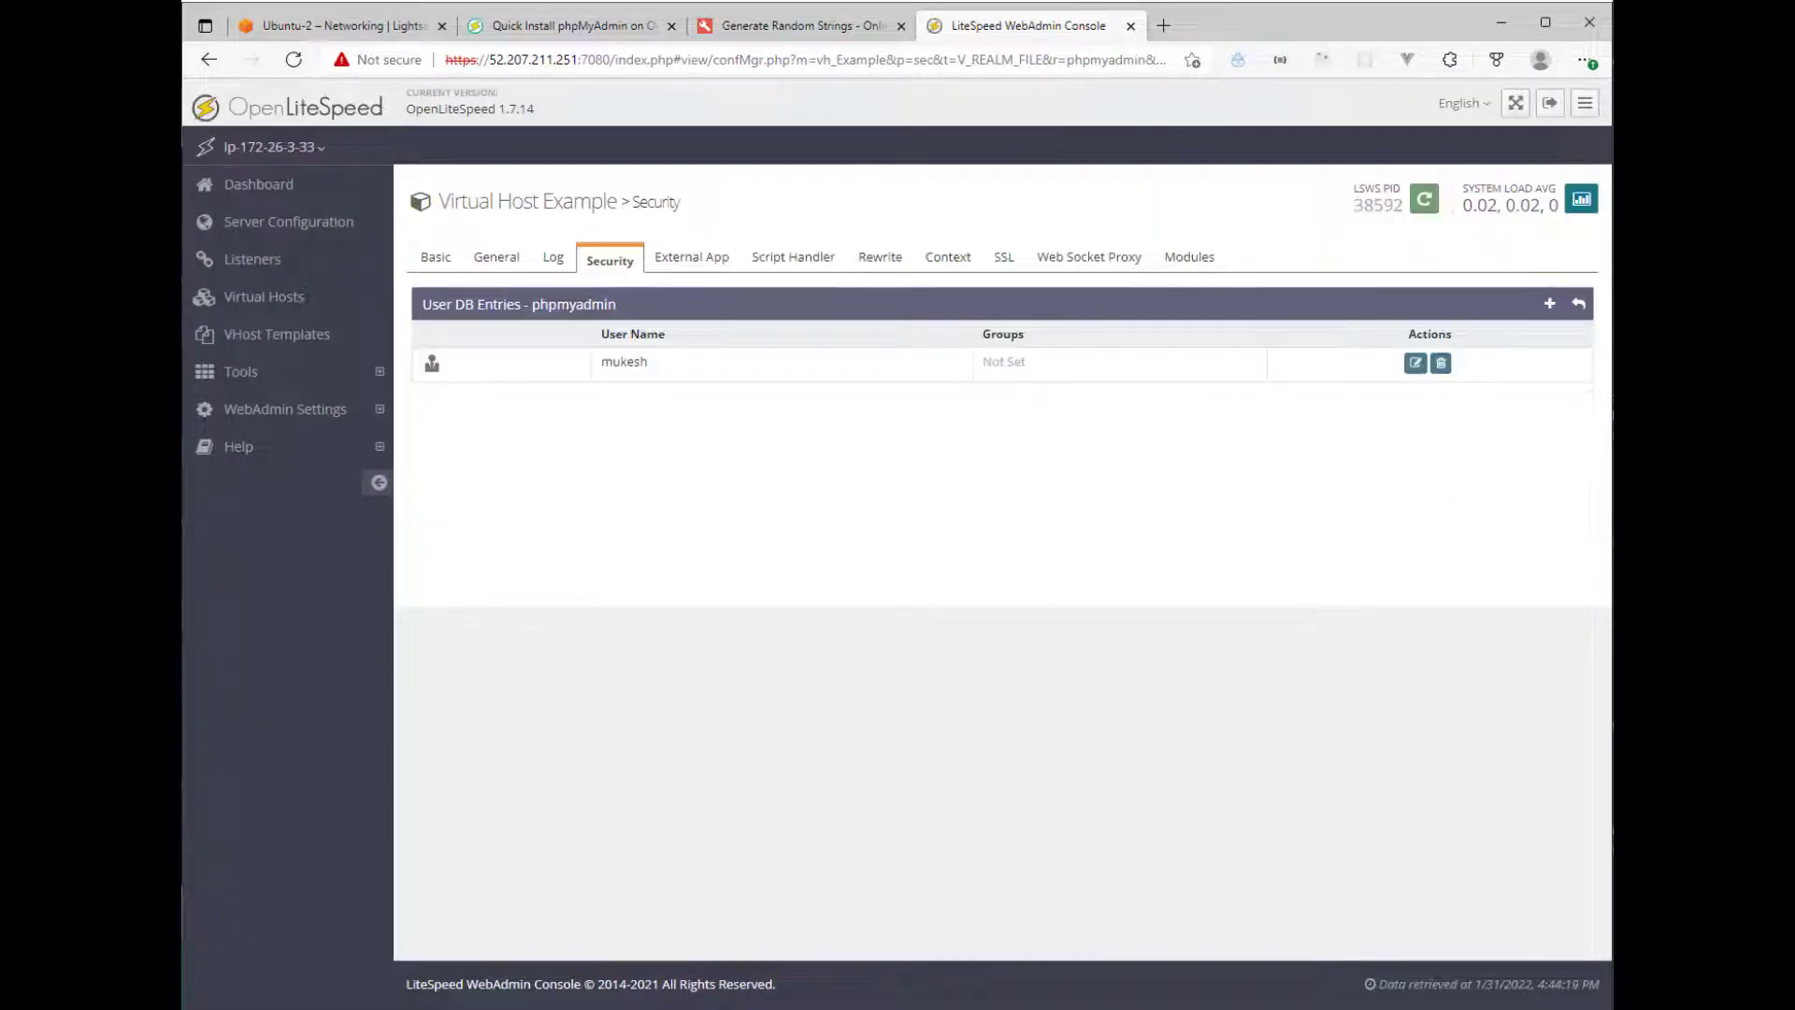
mouse_move(815, 332)
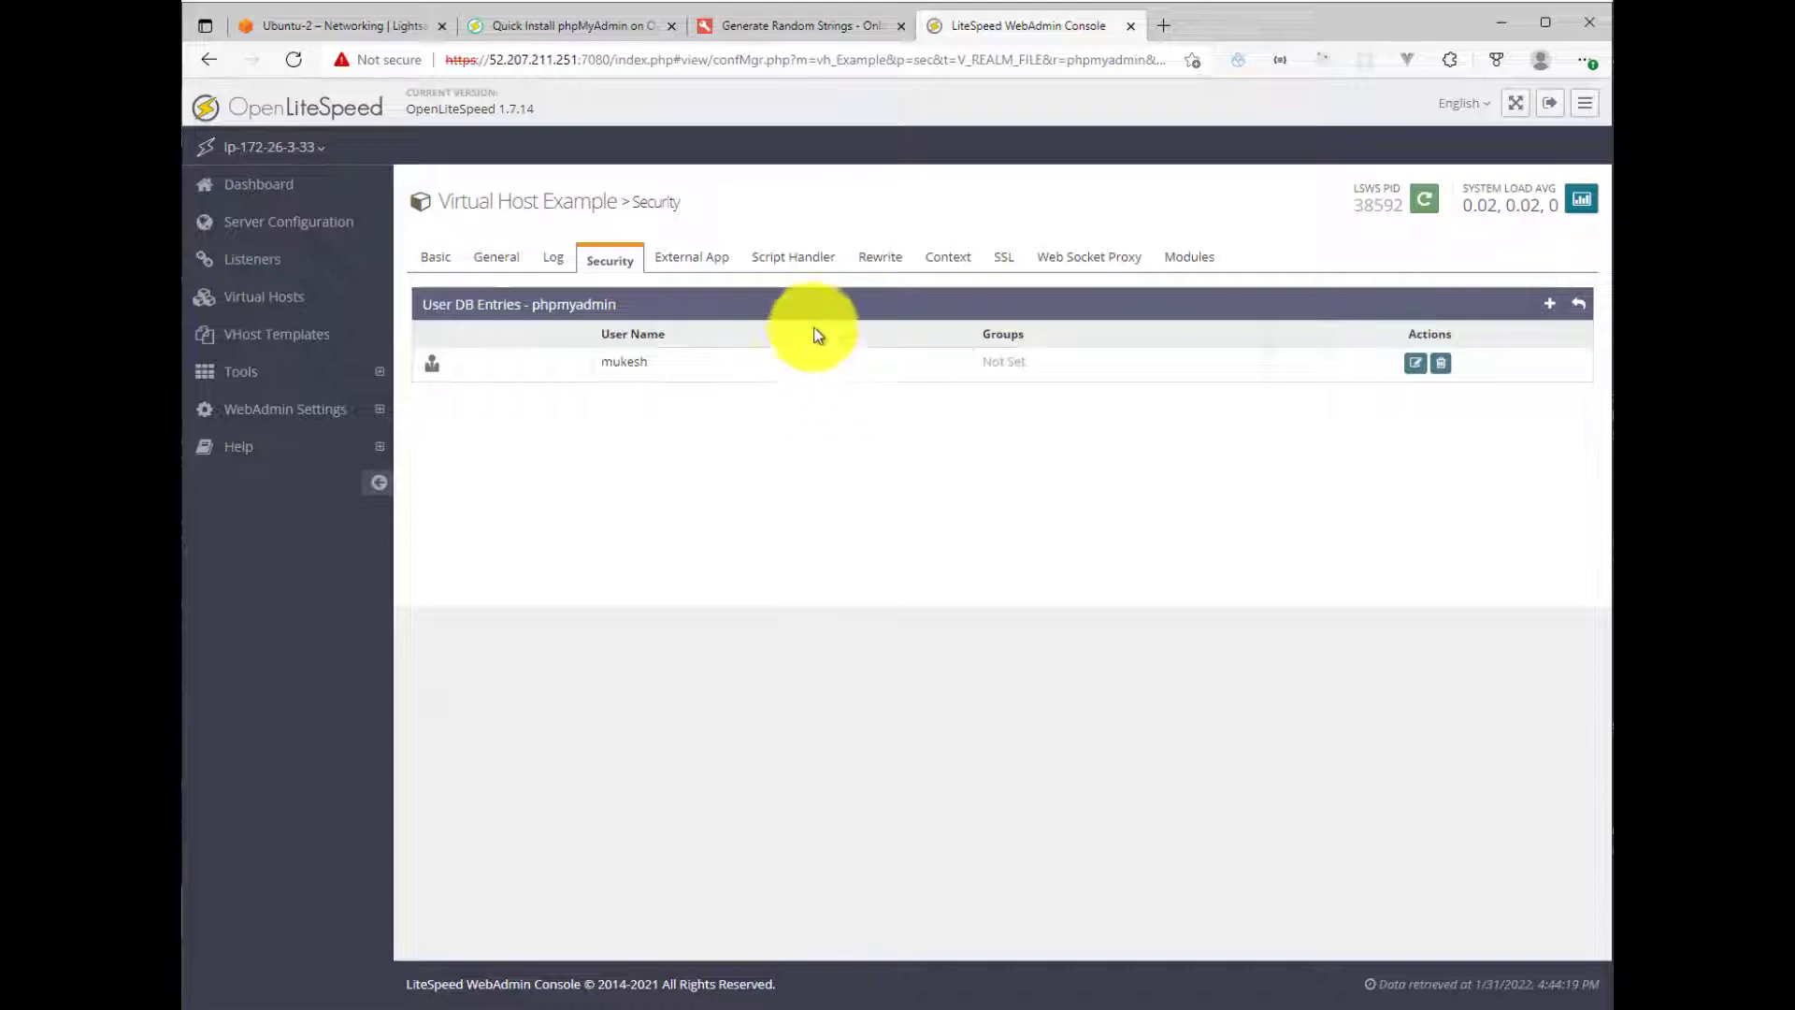
Step: Set the /phpmyadmin context's Realm to phpmyadmin, save, and graceful-restart the server
left_click(948, 256)
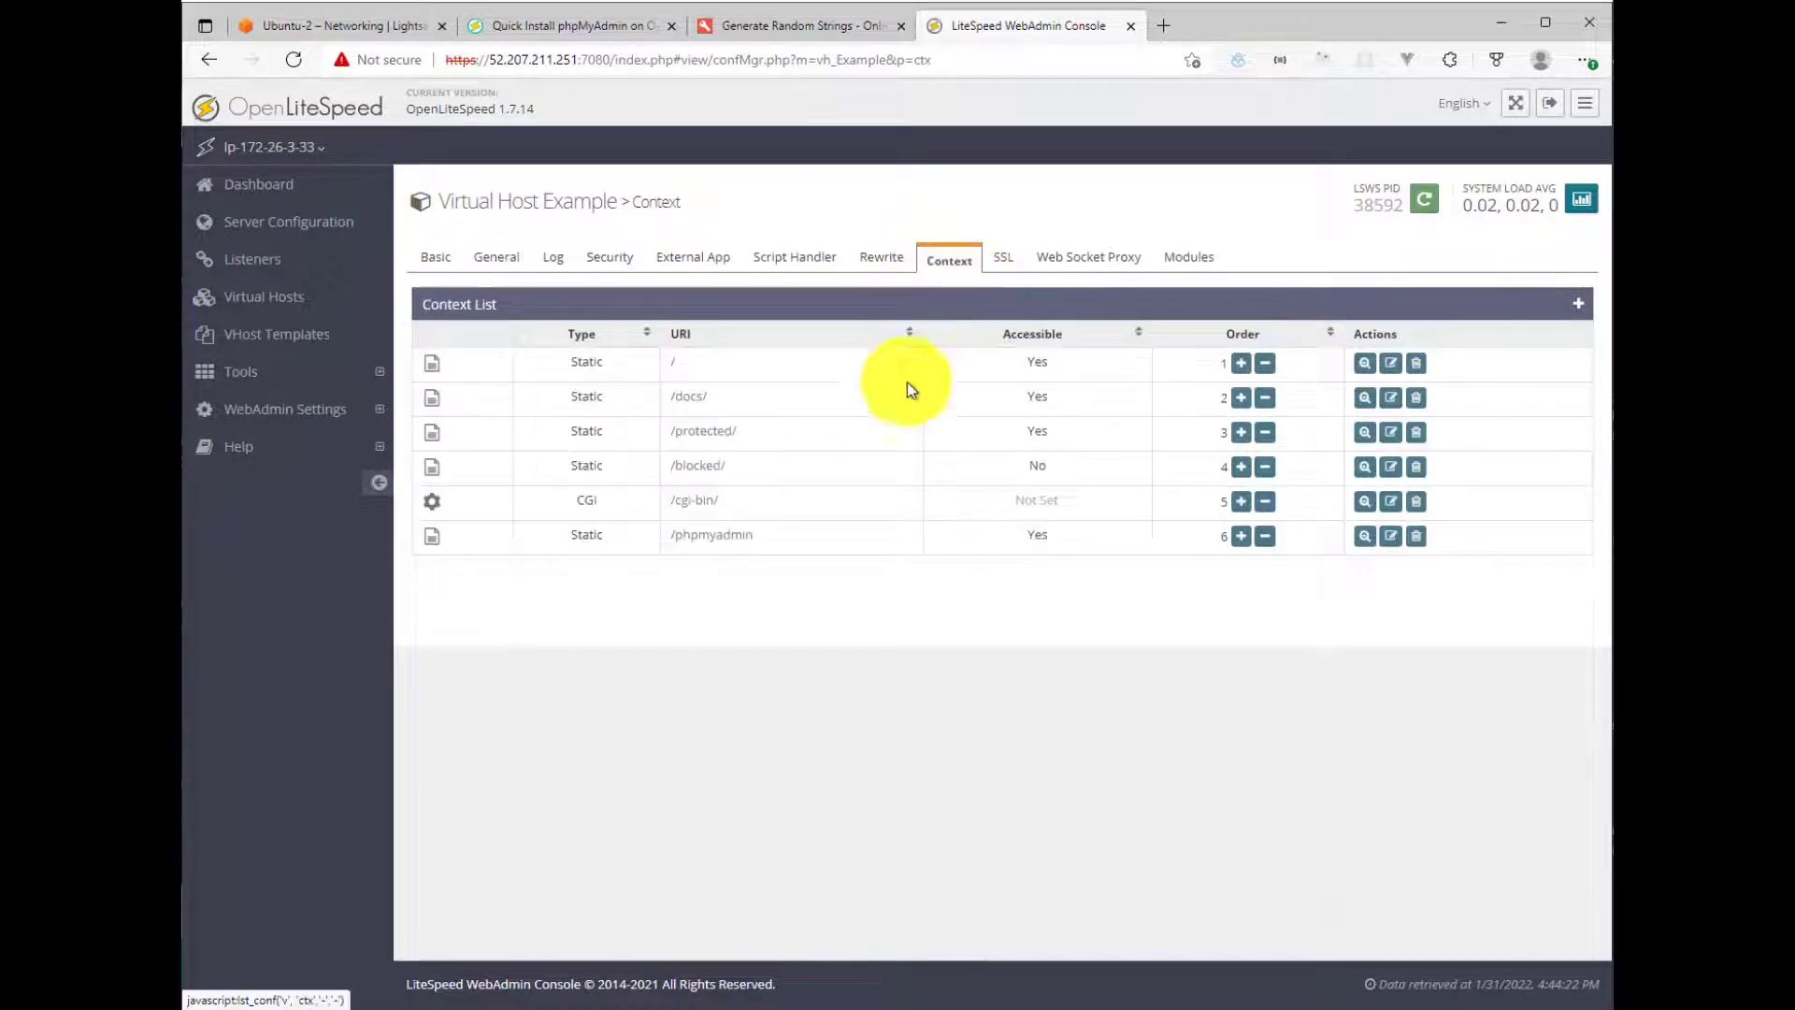
left_click(1365, 535)
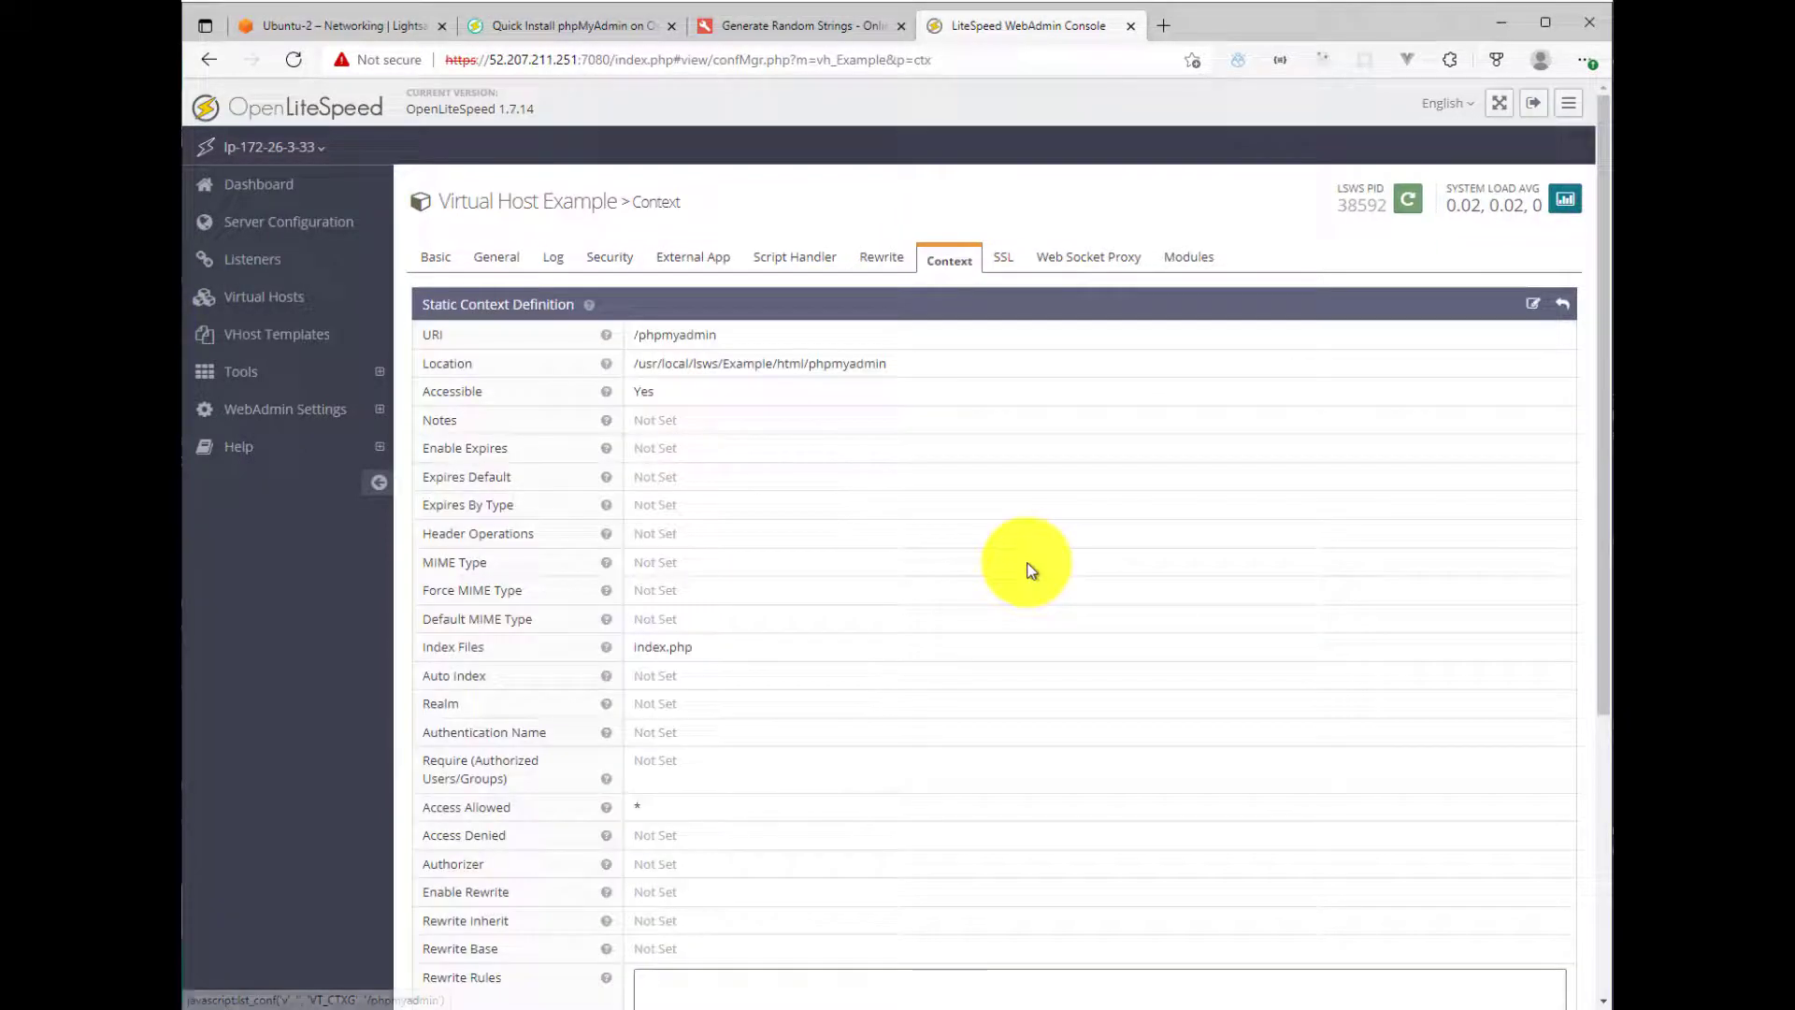
mouse_move(1386, 383)
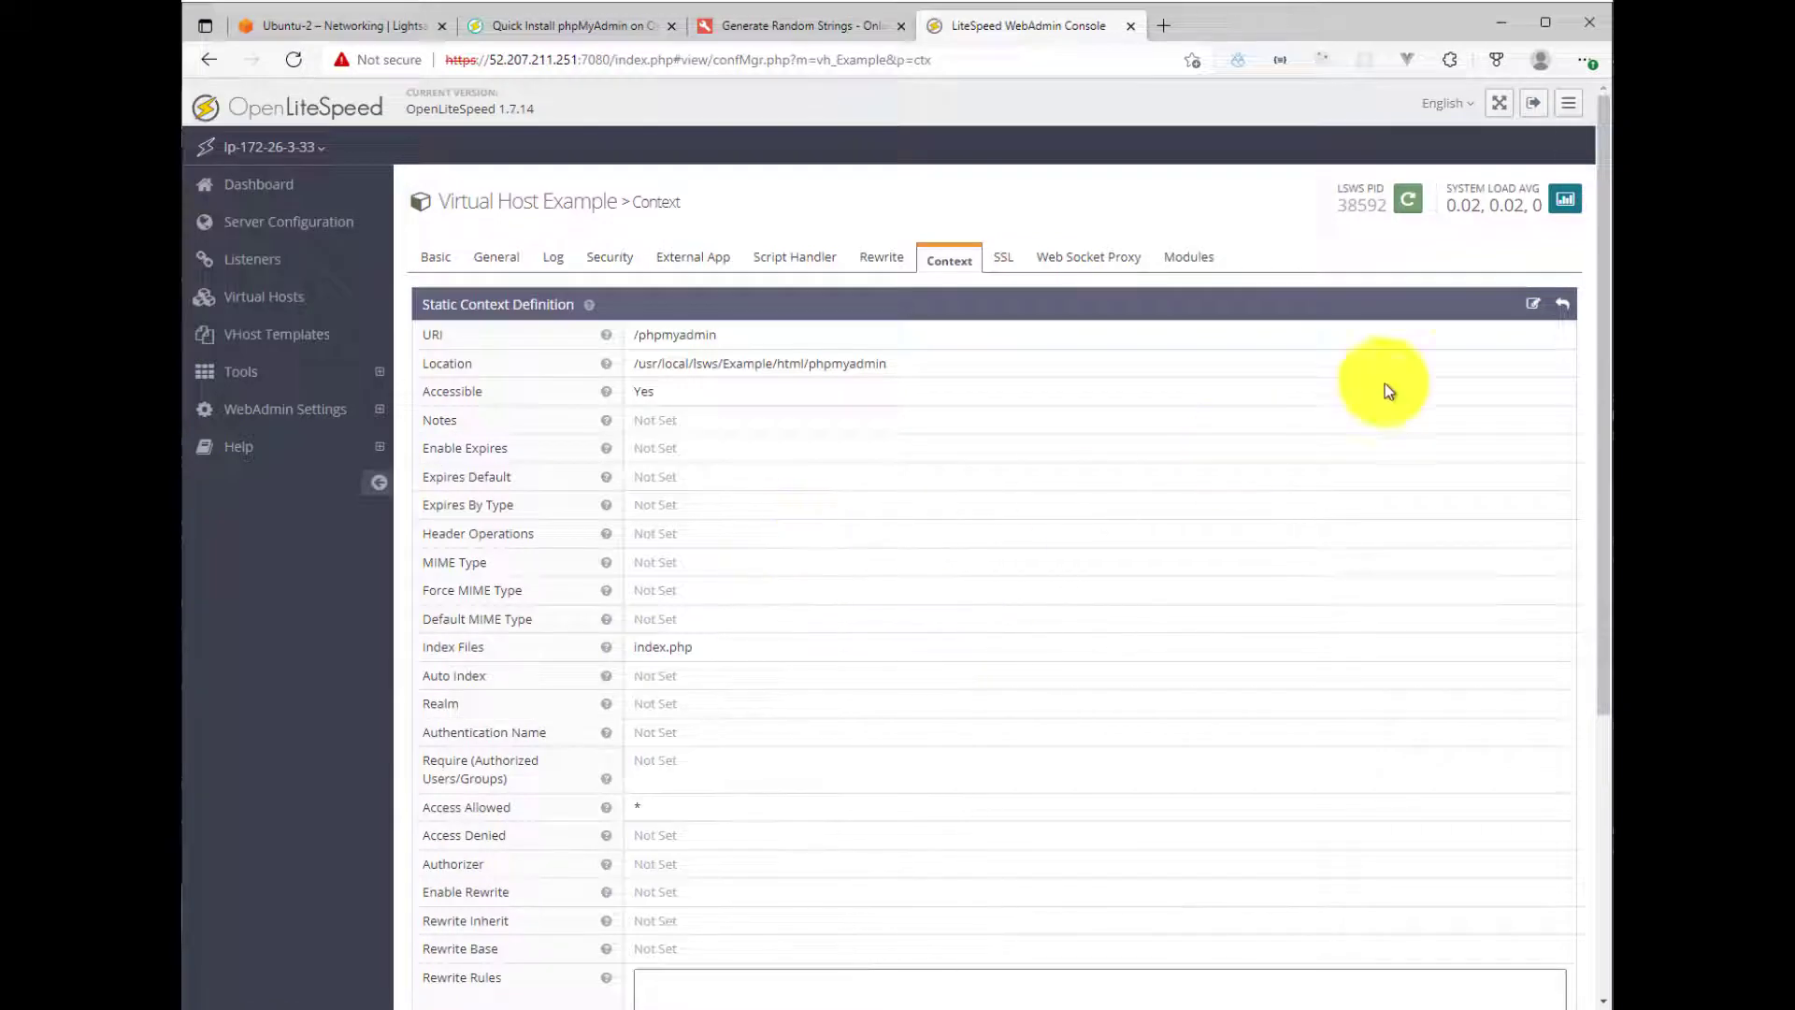
left_click(1534, 303)
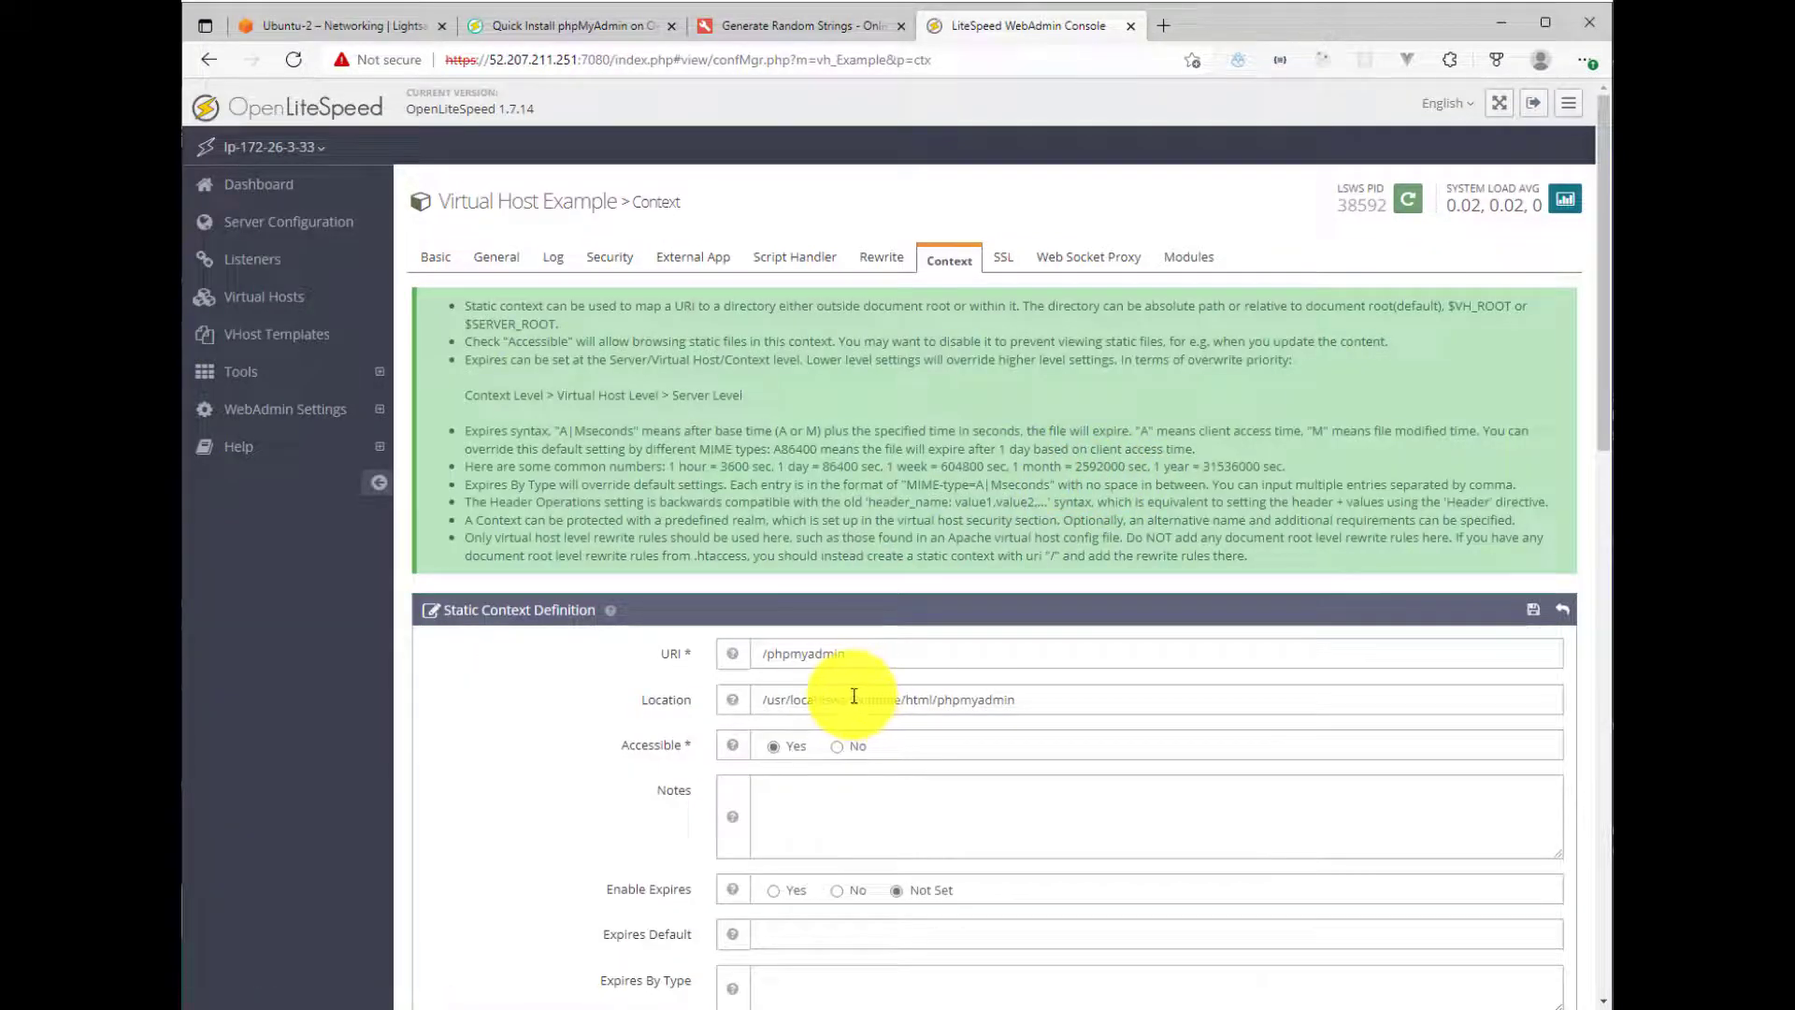
scroll("down", 3)
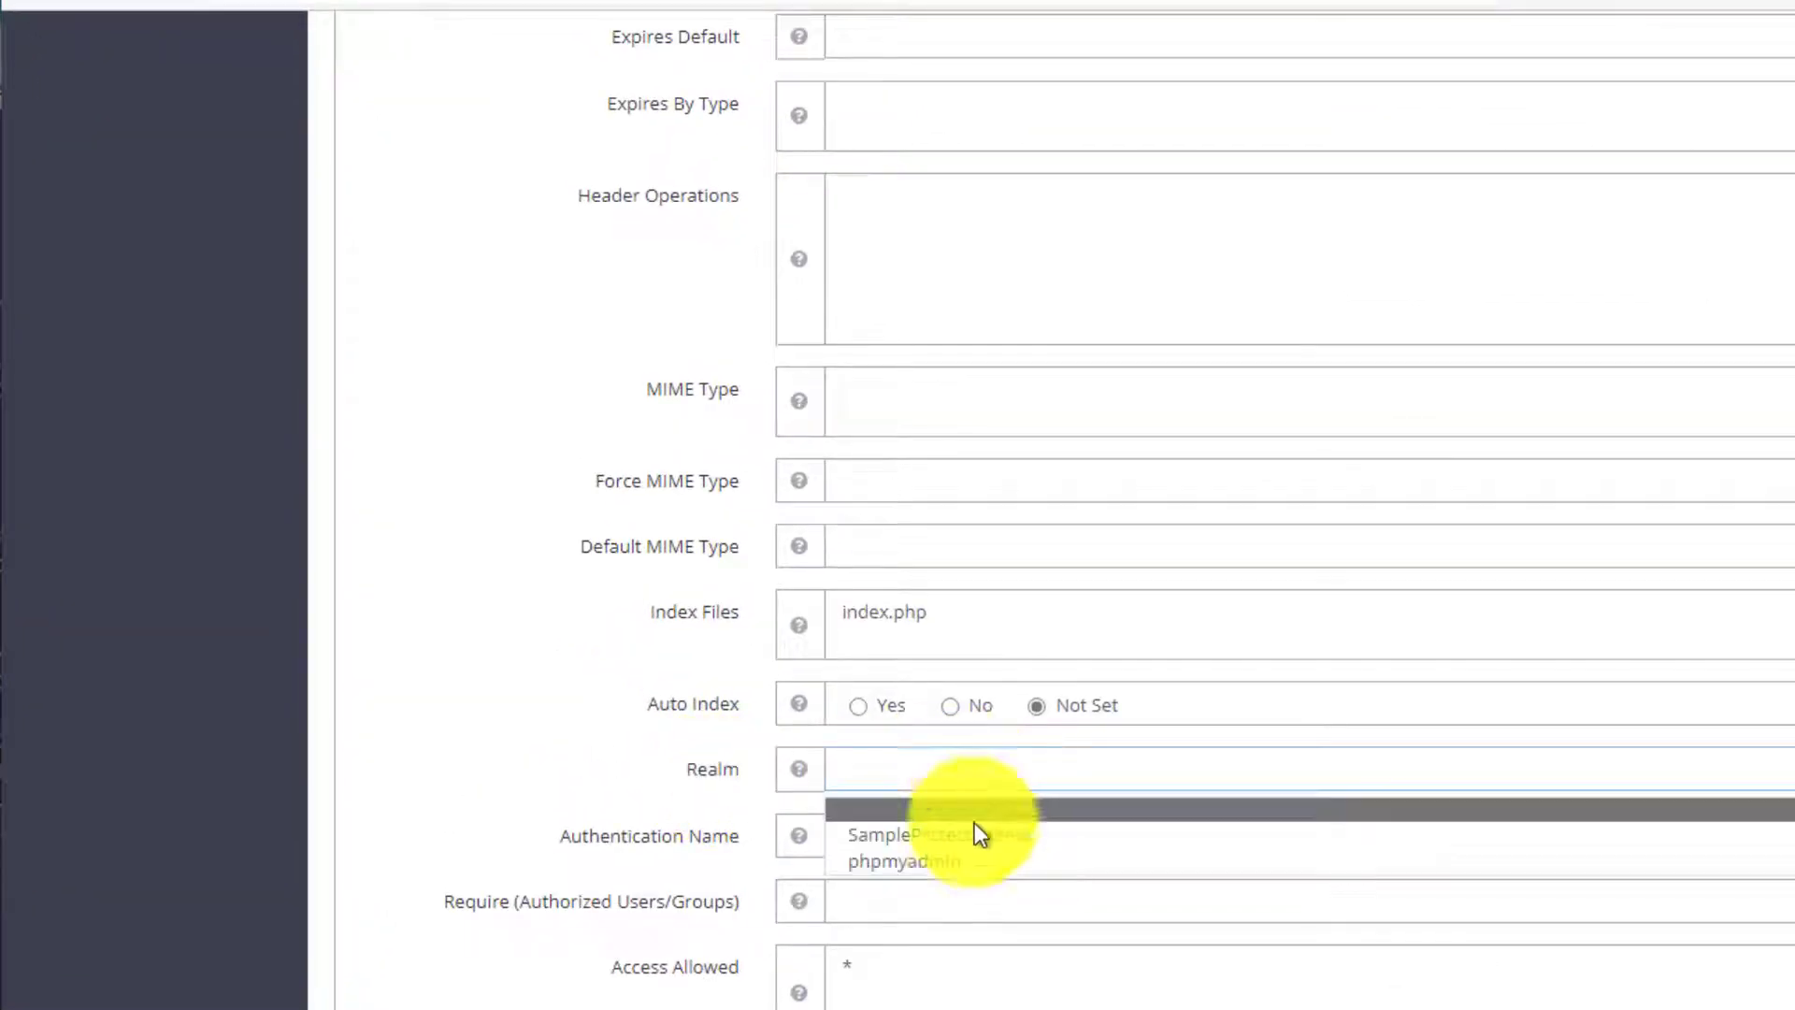
left_click(904, 862)
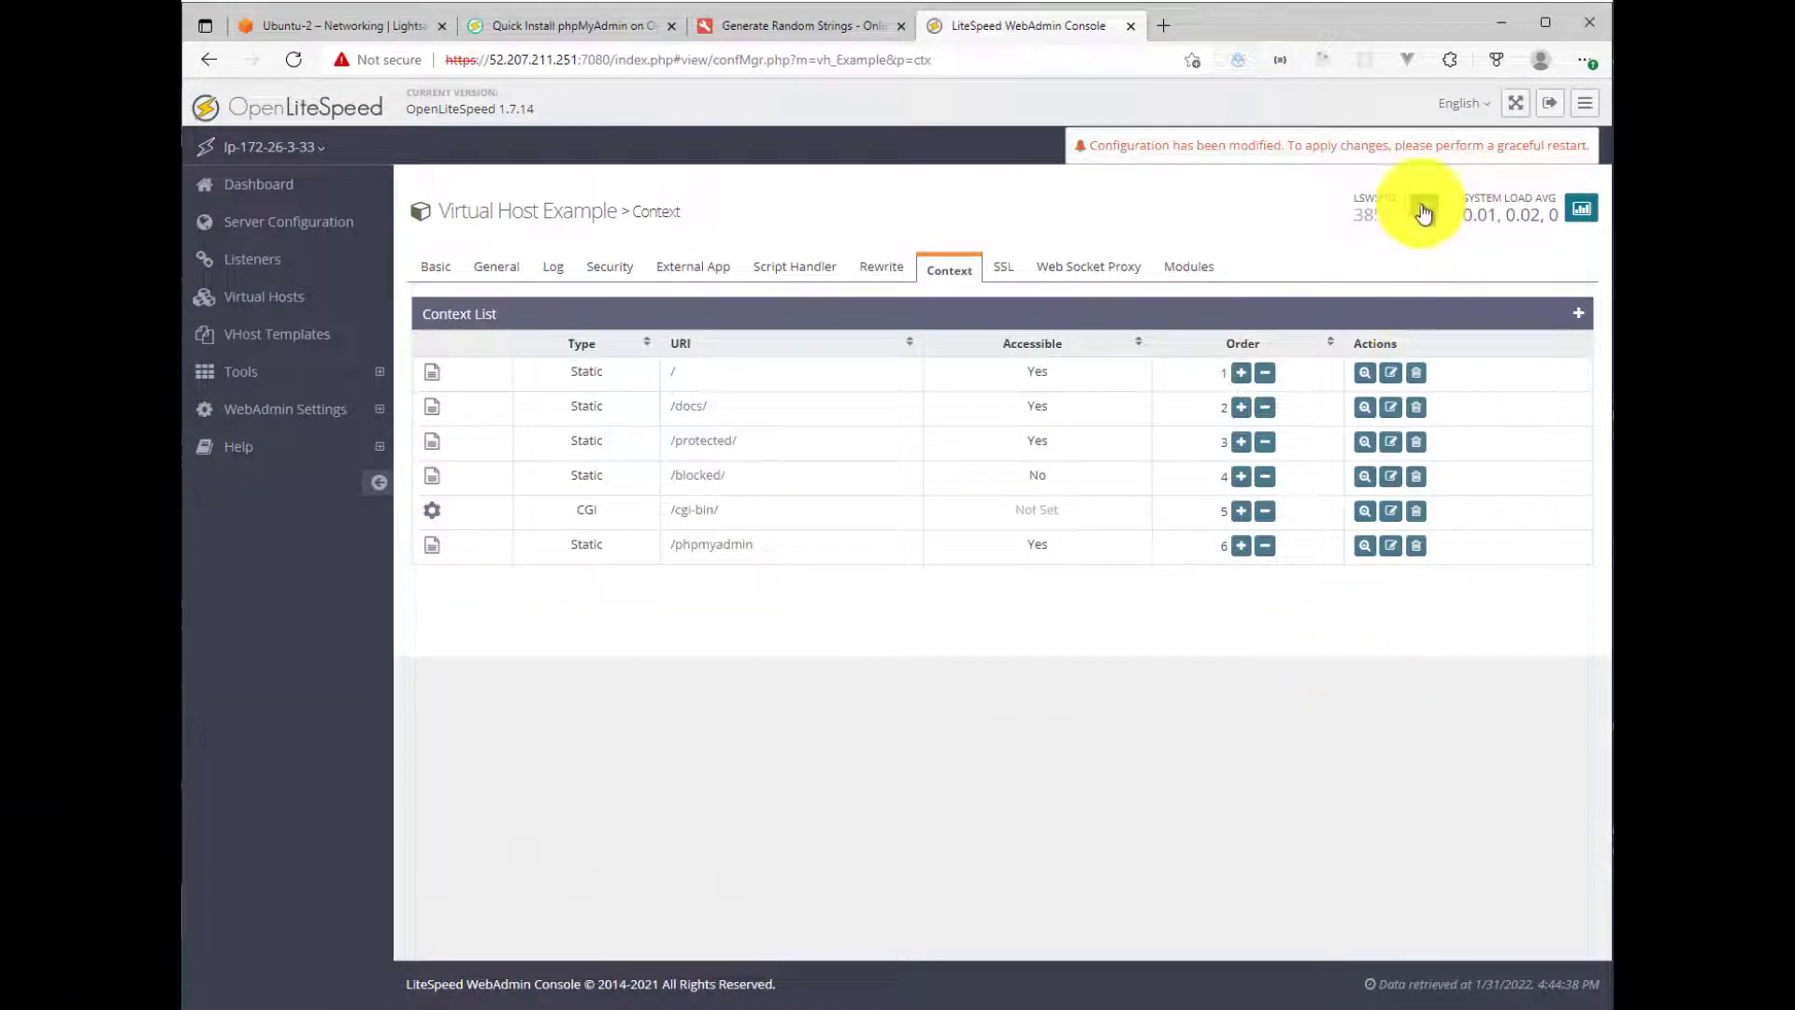
left_click(1423, 213)
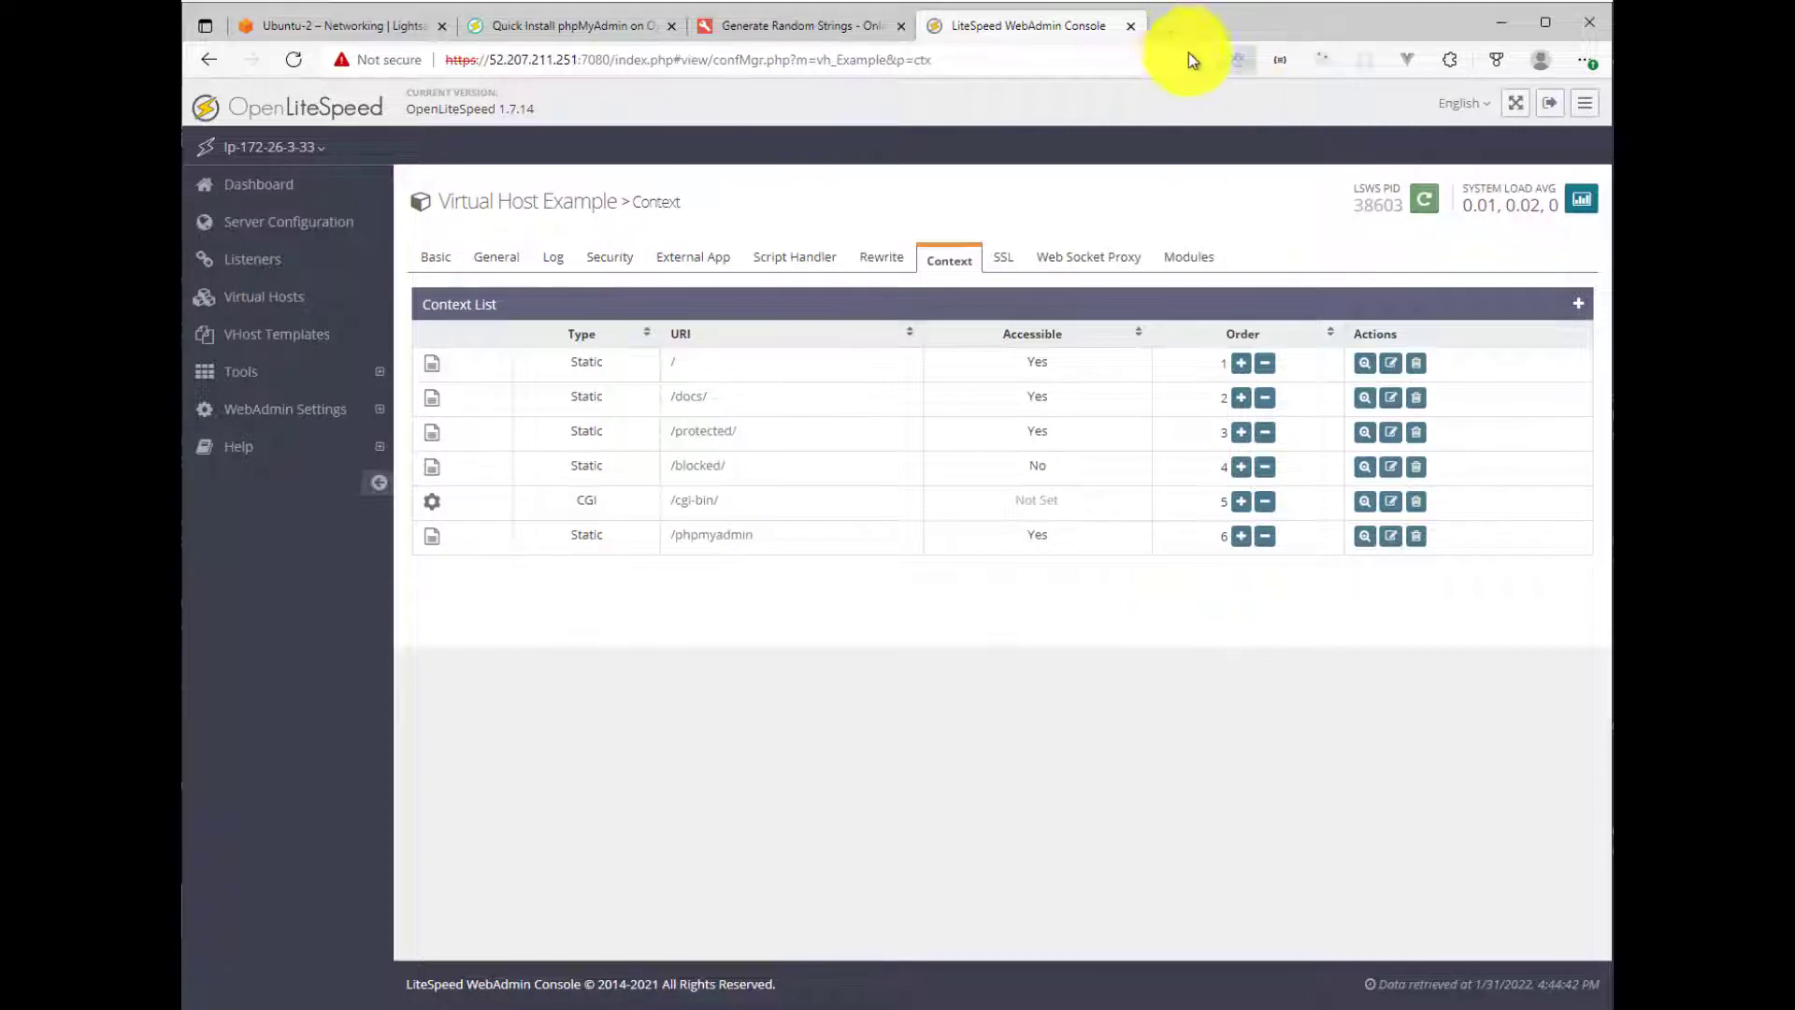
mouse_move(1162, 25)
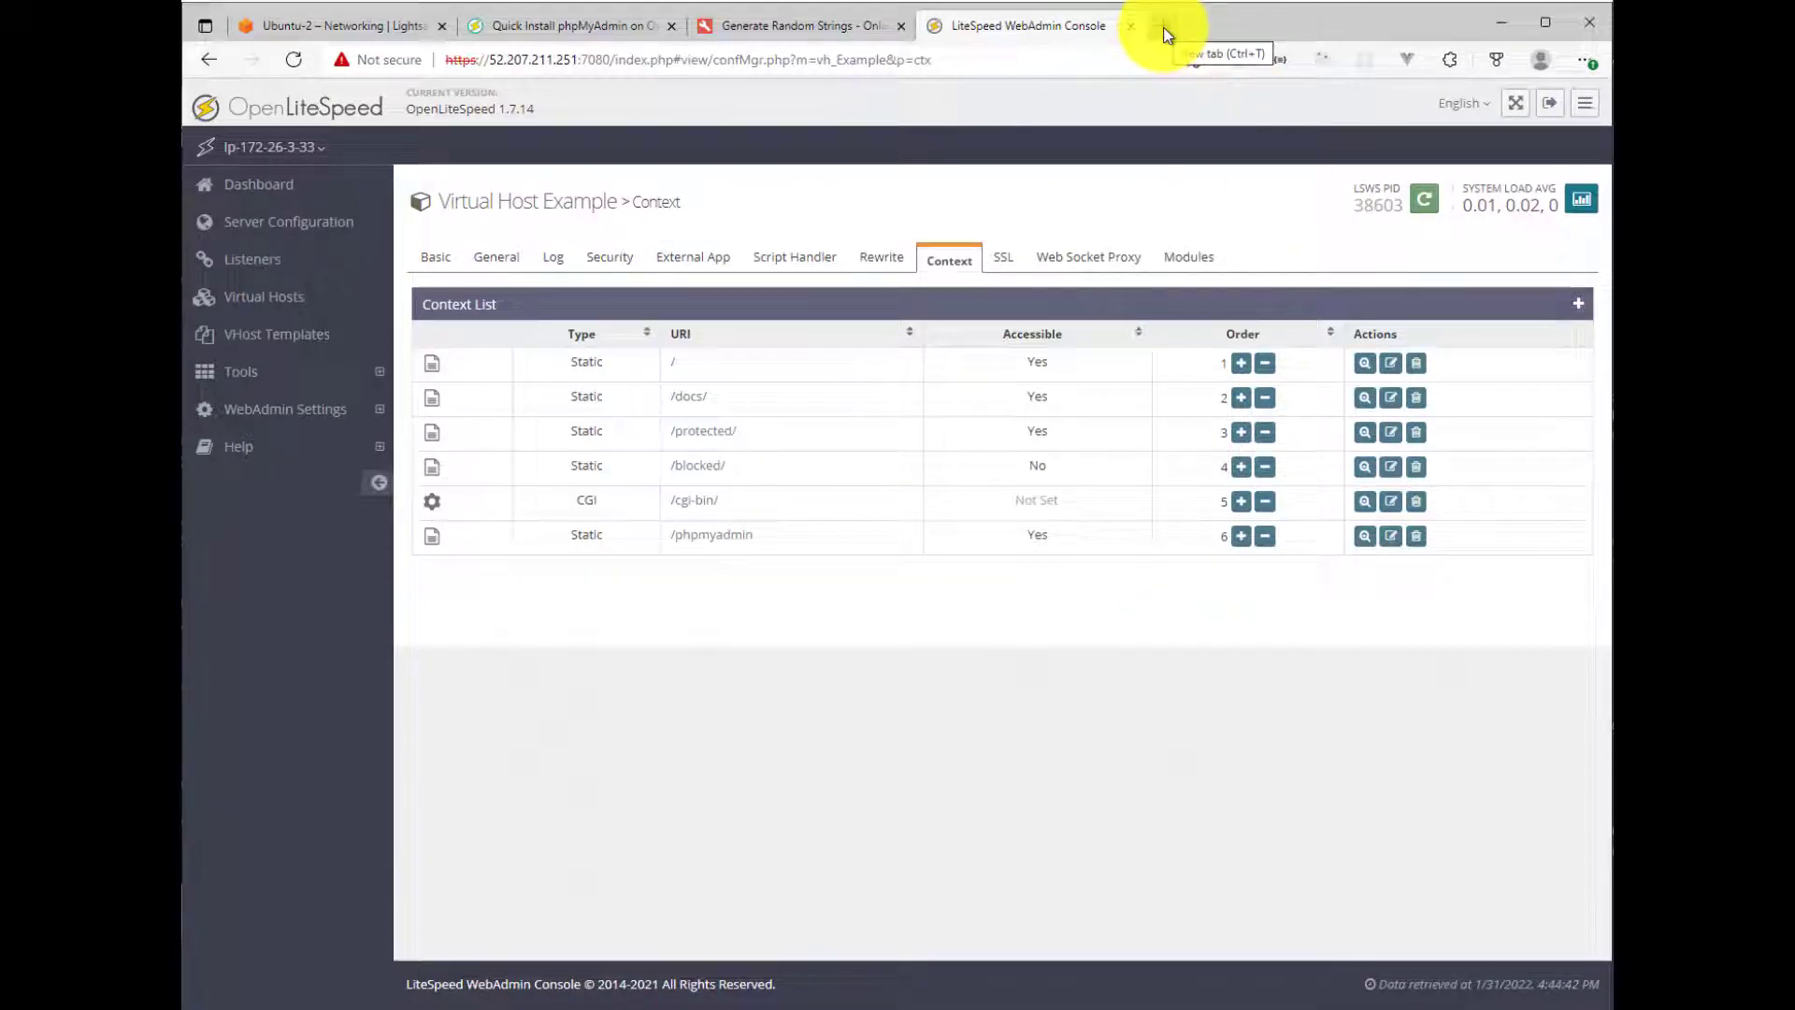
Step: Open 52.207.211.251:8088/phpmyadmin in a new browser tab
left_click(1163, 26)
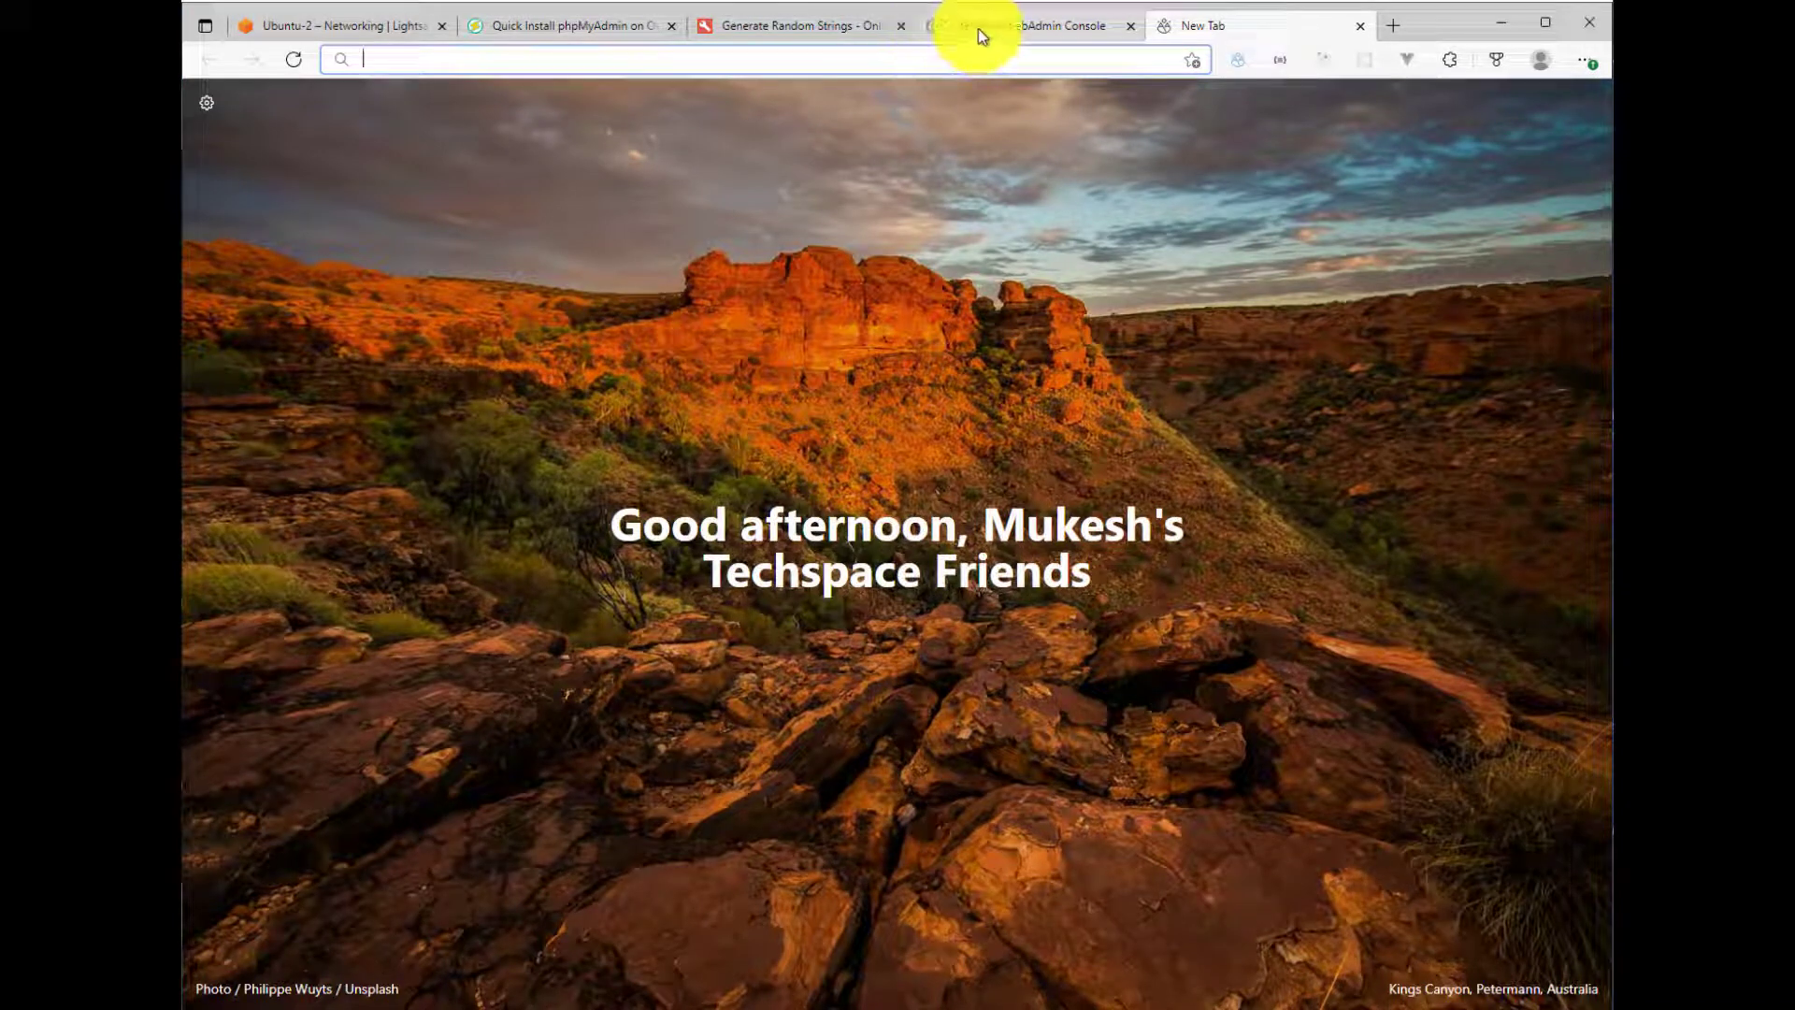
left_click(1027, 25)
type("52.207.211.251")
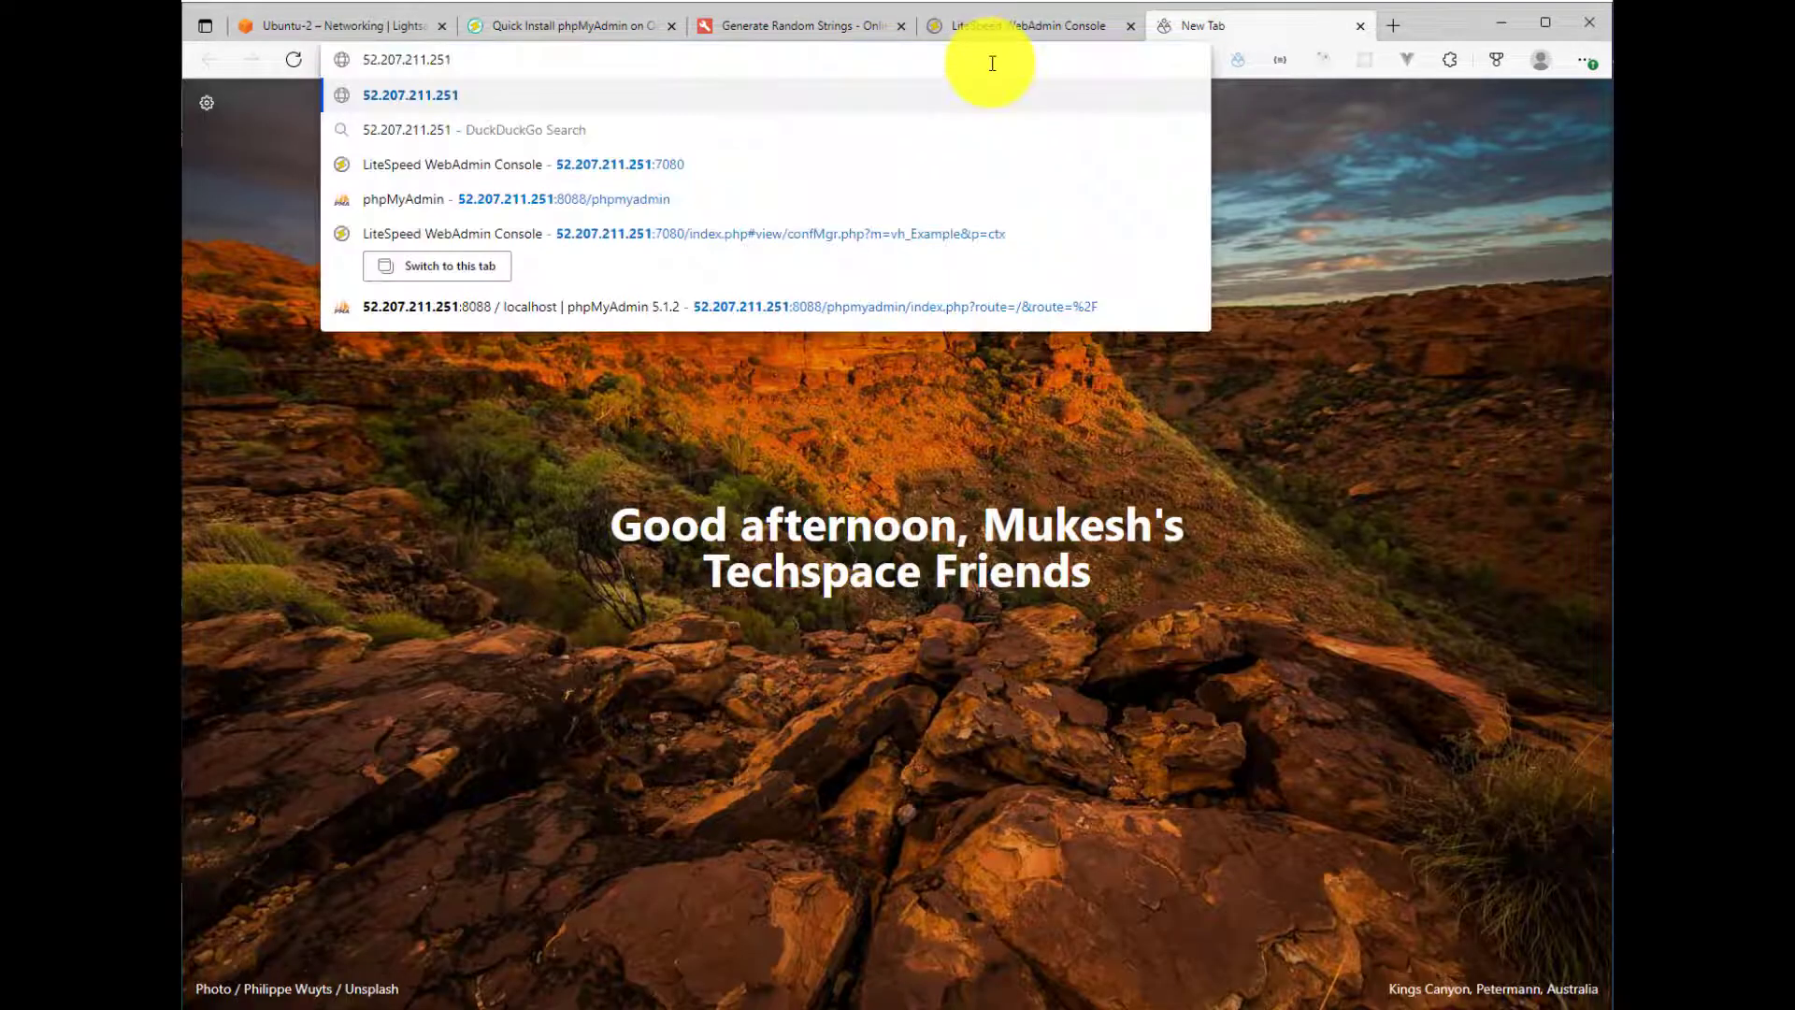
left_click(516, 199)
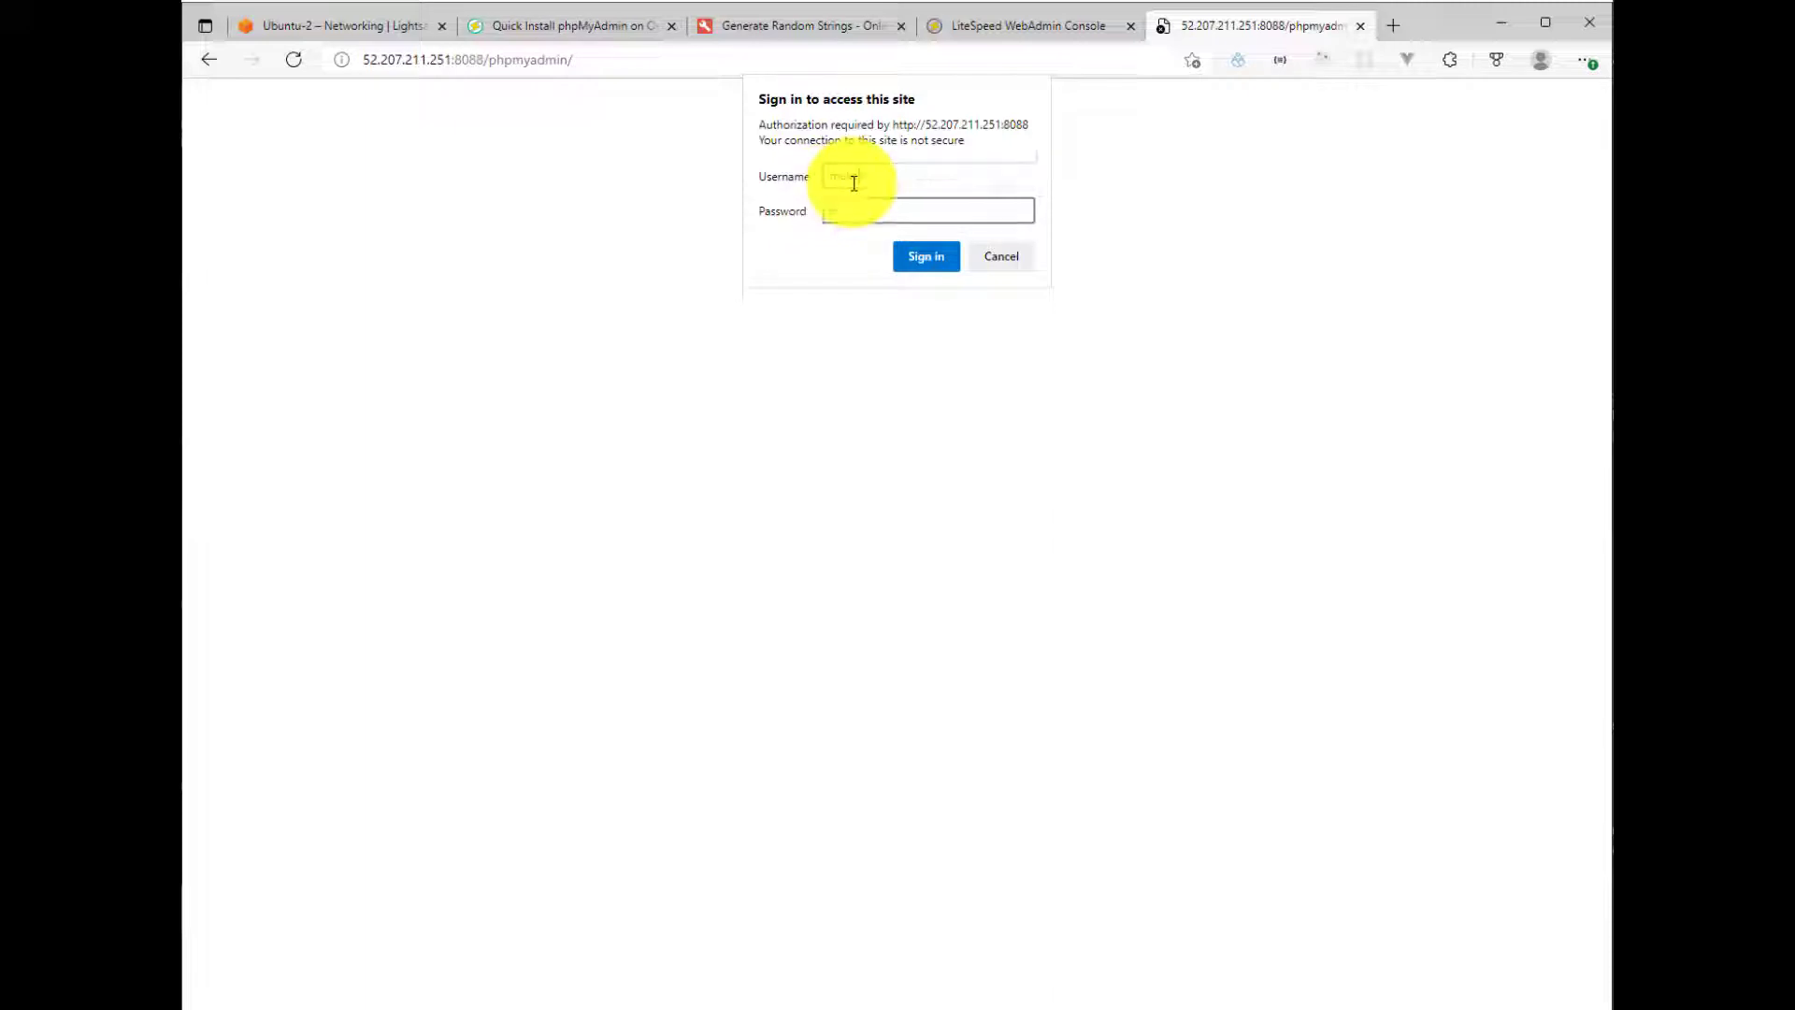
Step: Submit the realm credentials at the browser sign-in prompt
left_click(925, 256)
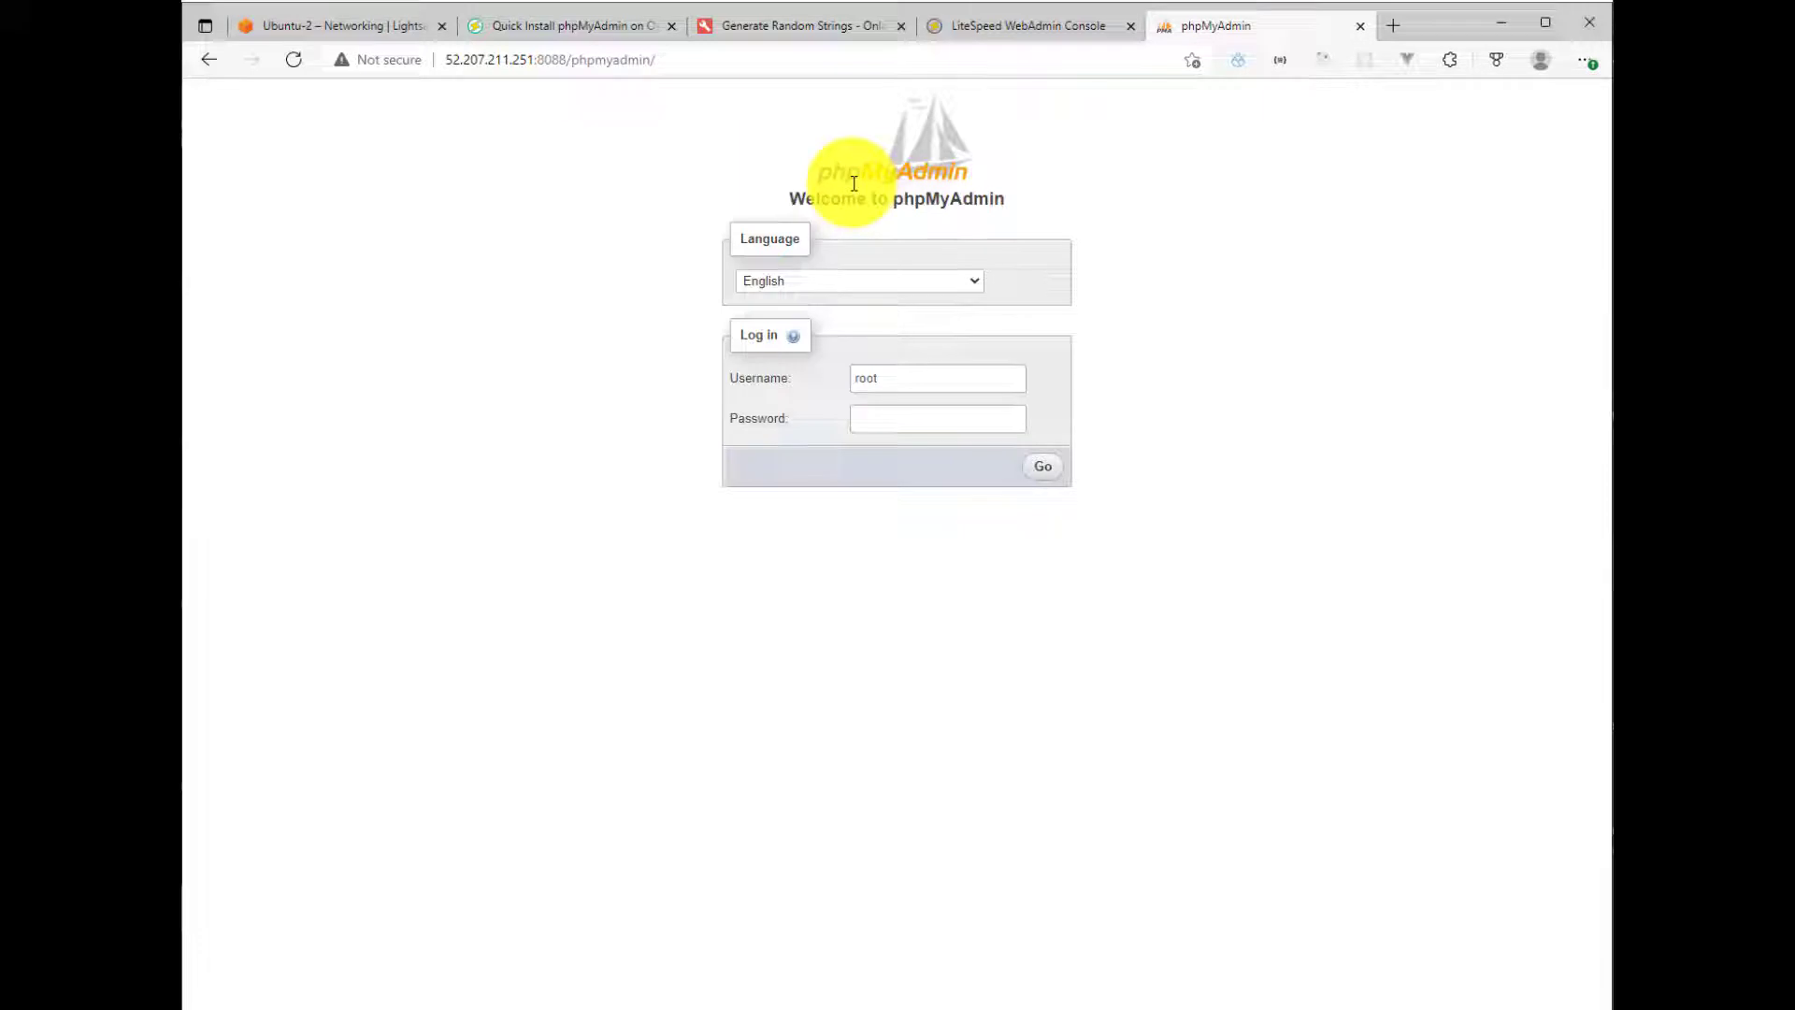
mouse_move(937, 378)
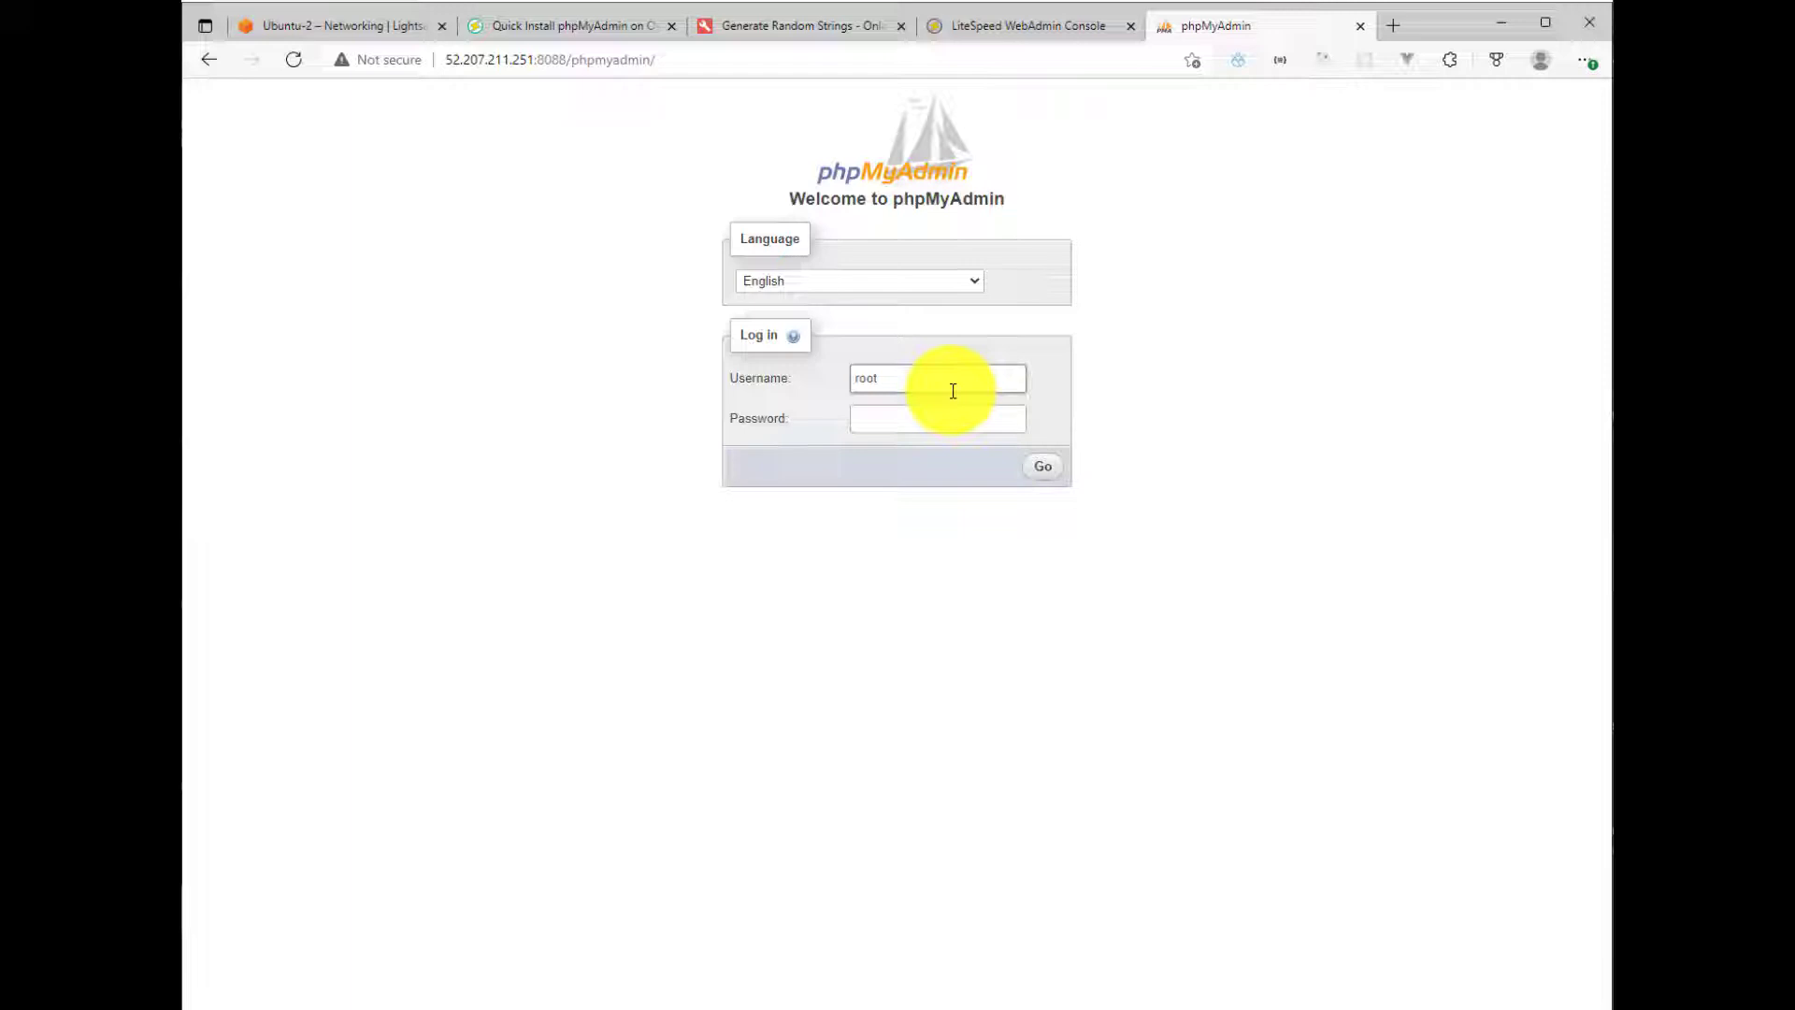
mouse_move(821, 464)
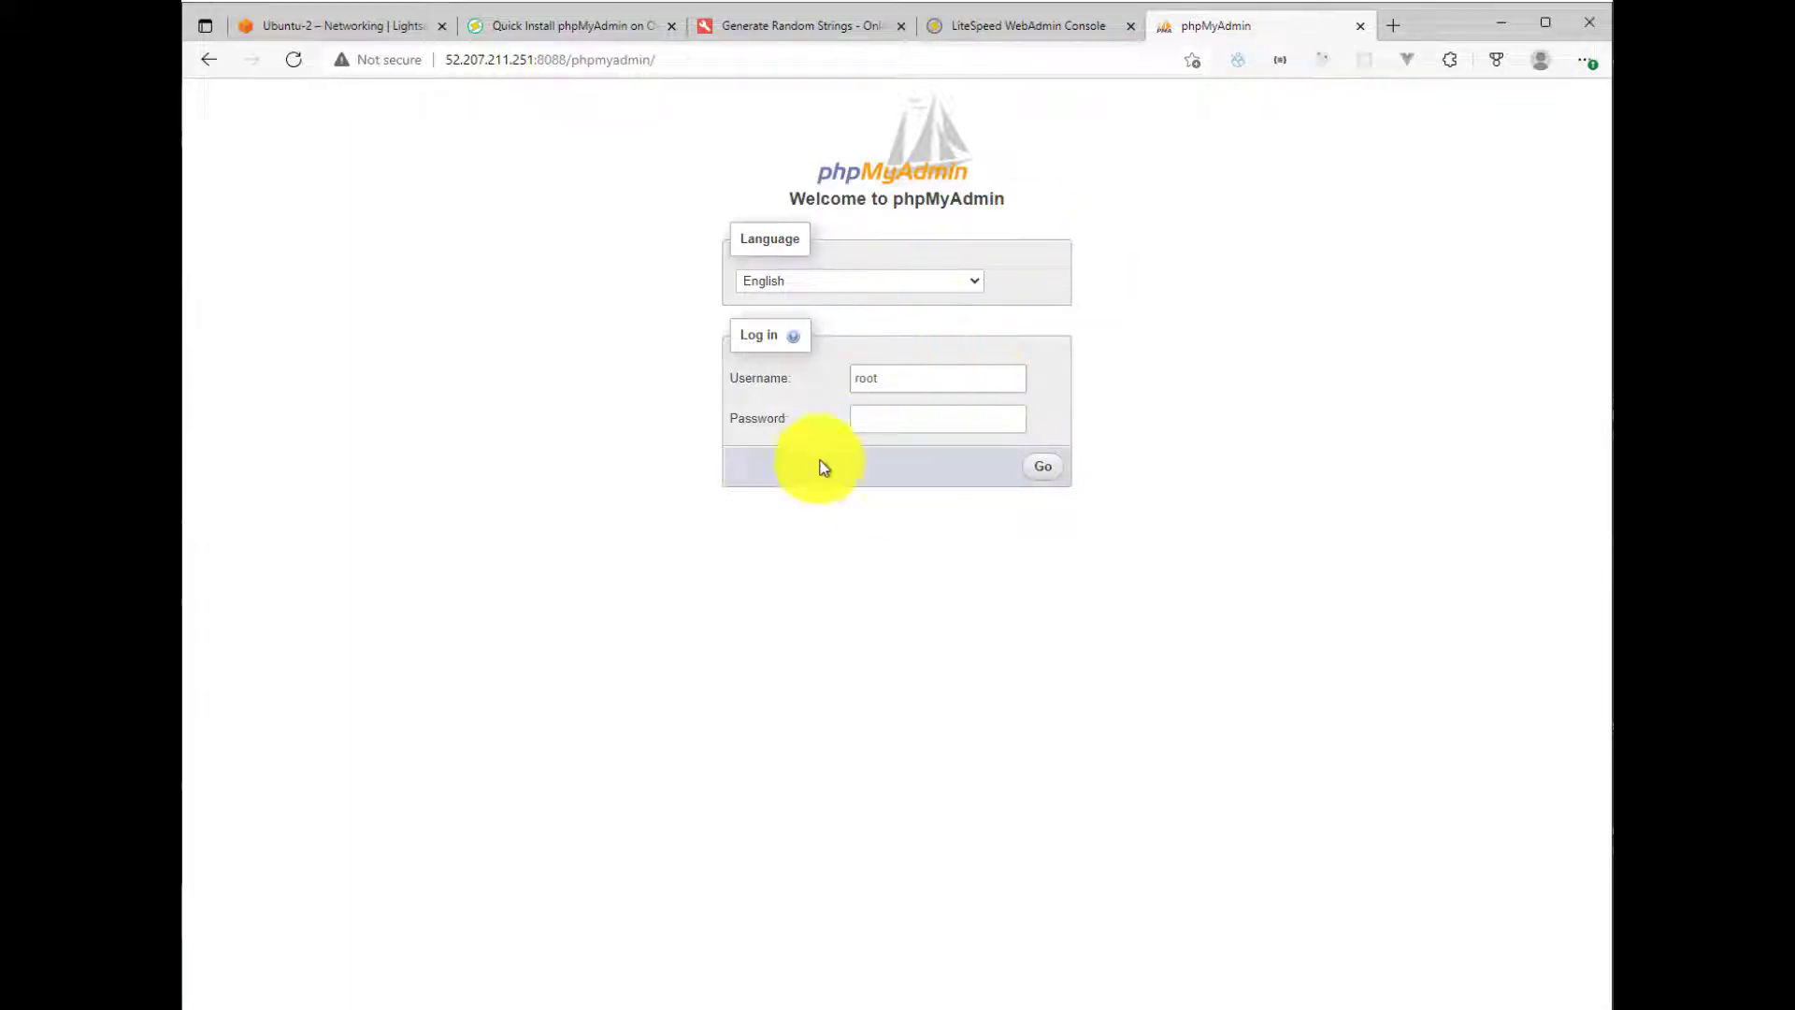
mouse_move(833, 447)
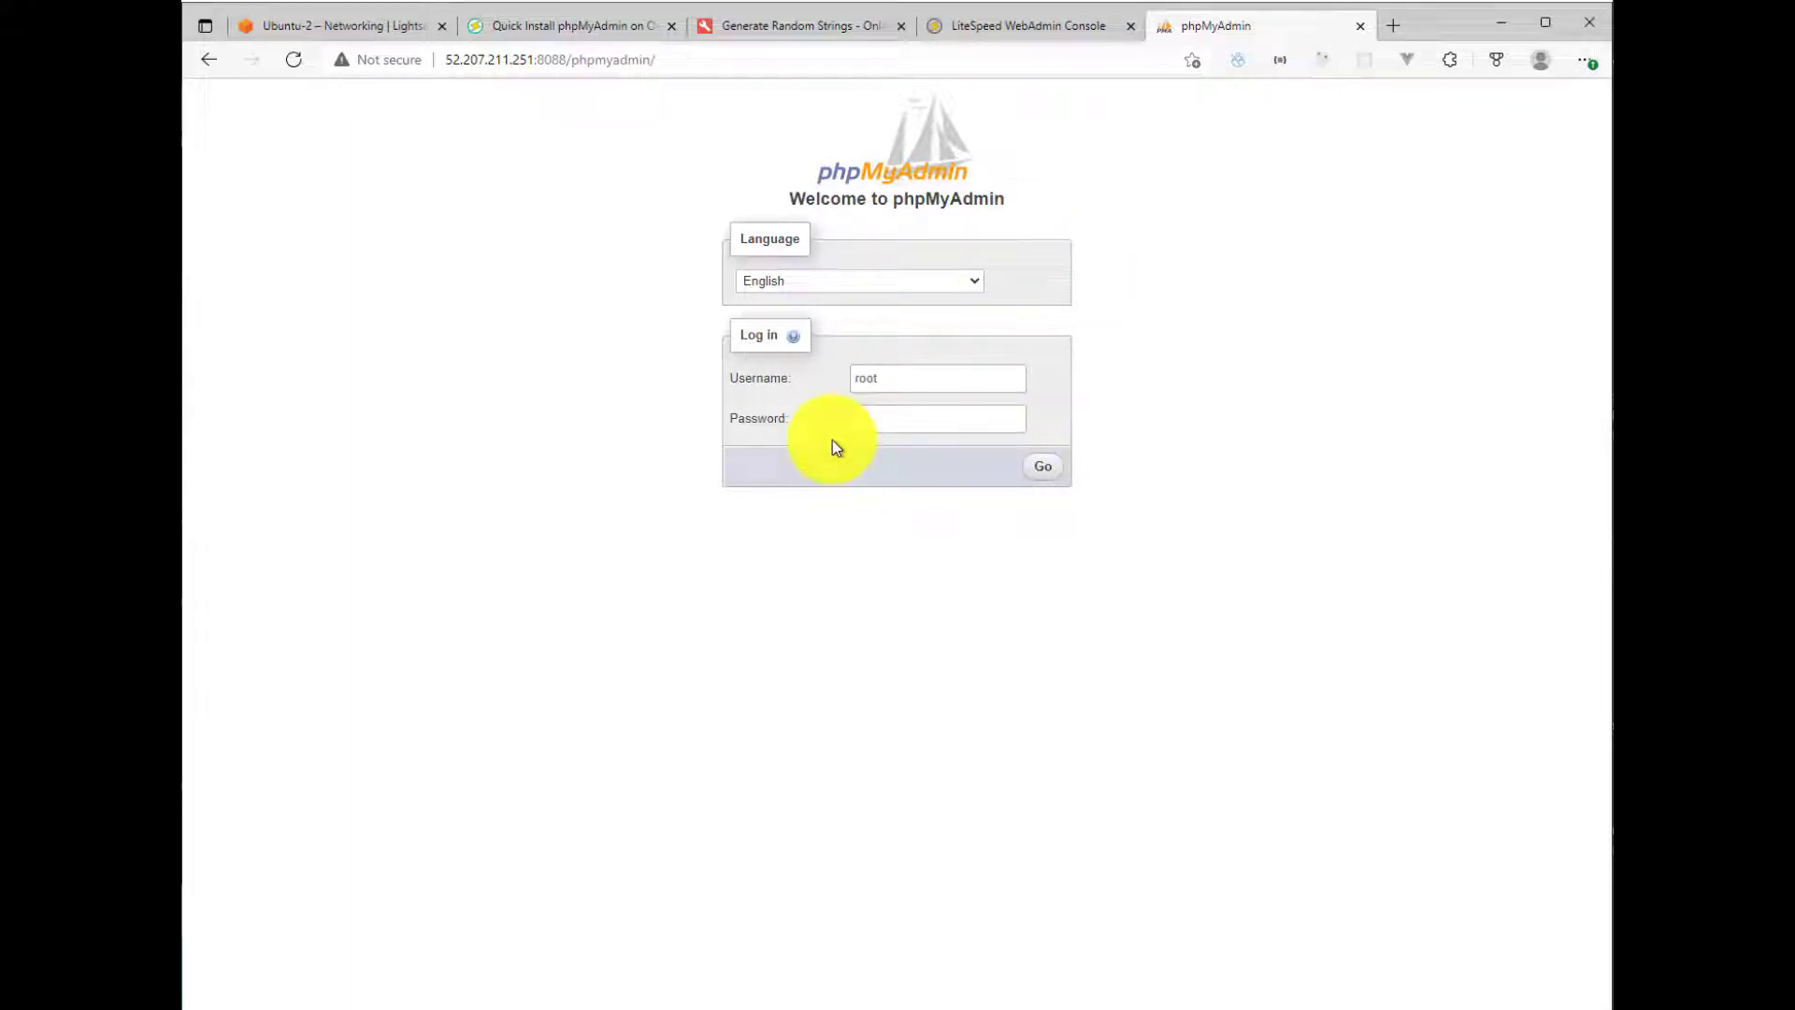